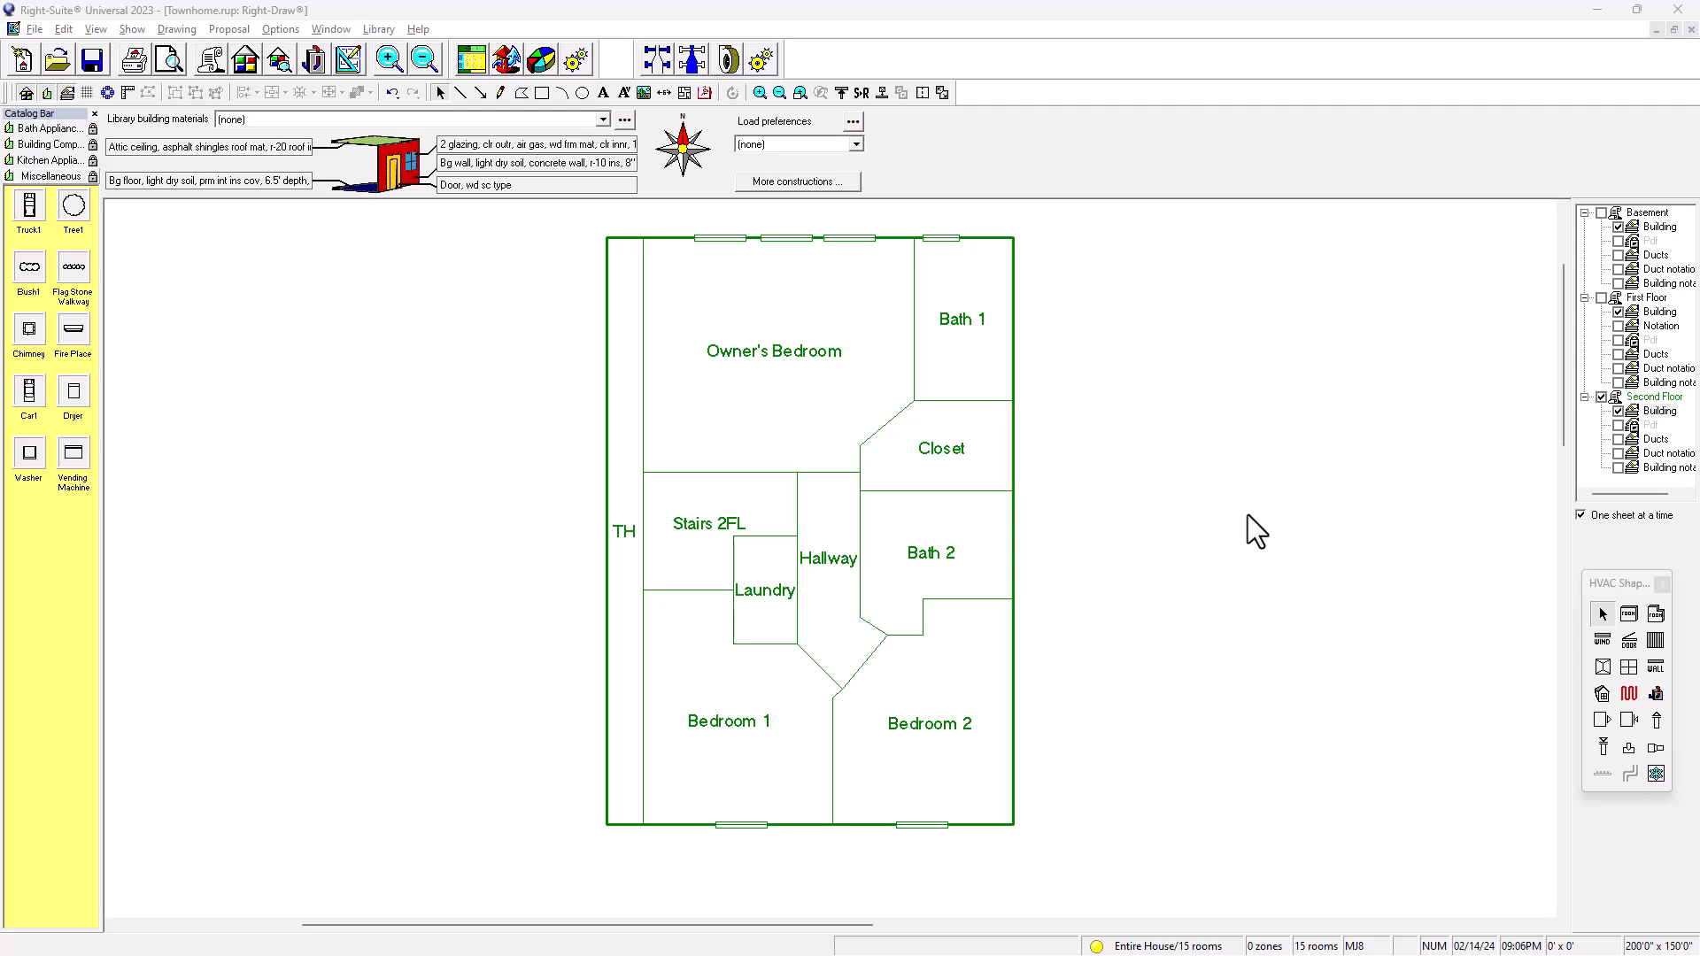
pyautogui.moveTo(1038, 280)
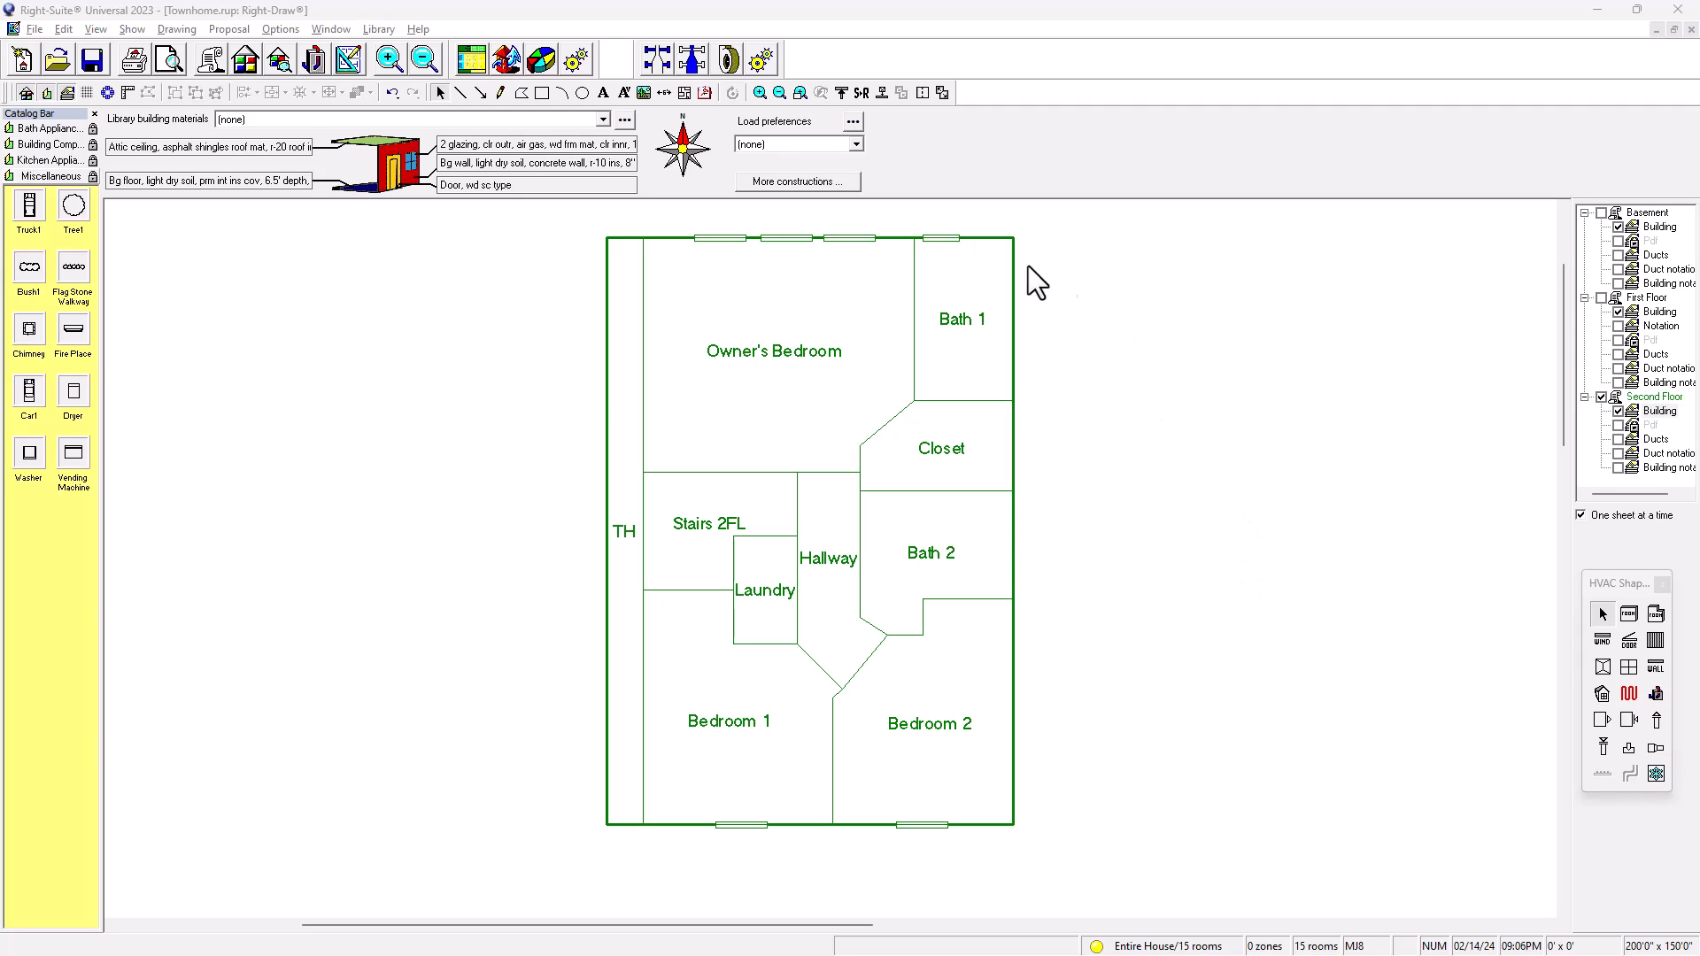
pyautogui.moveTo(1057, 415)
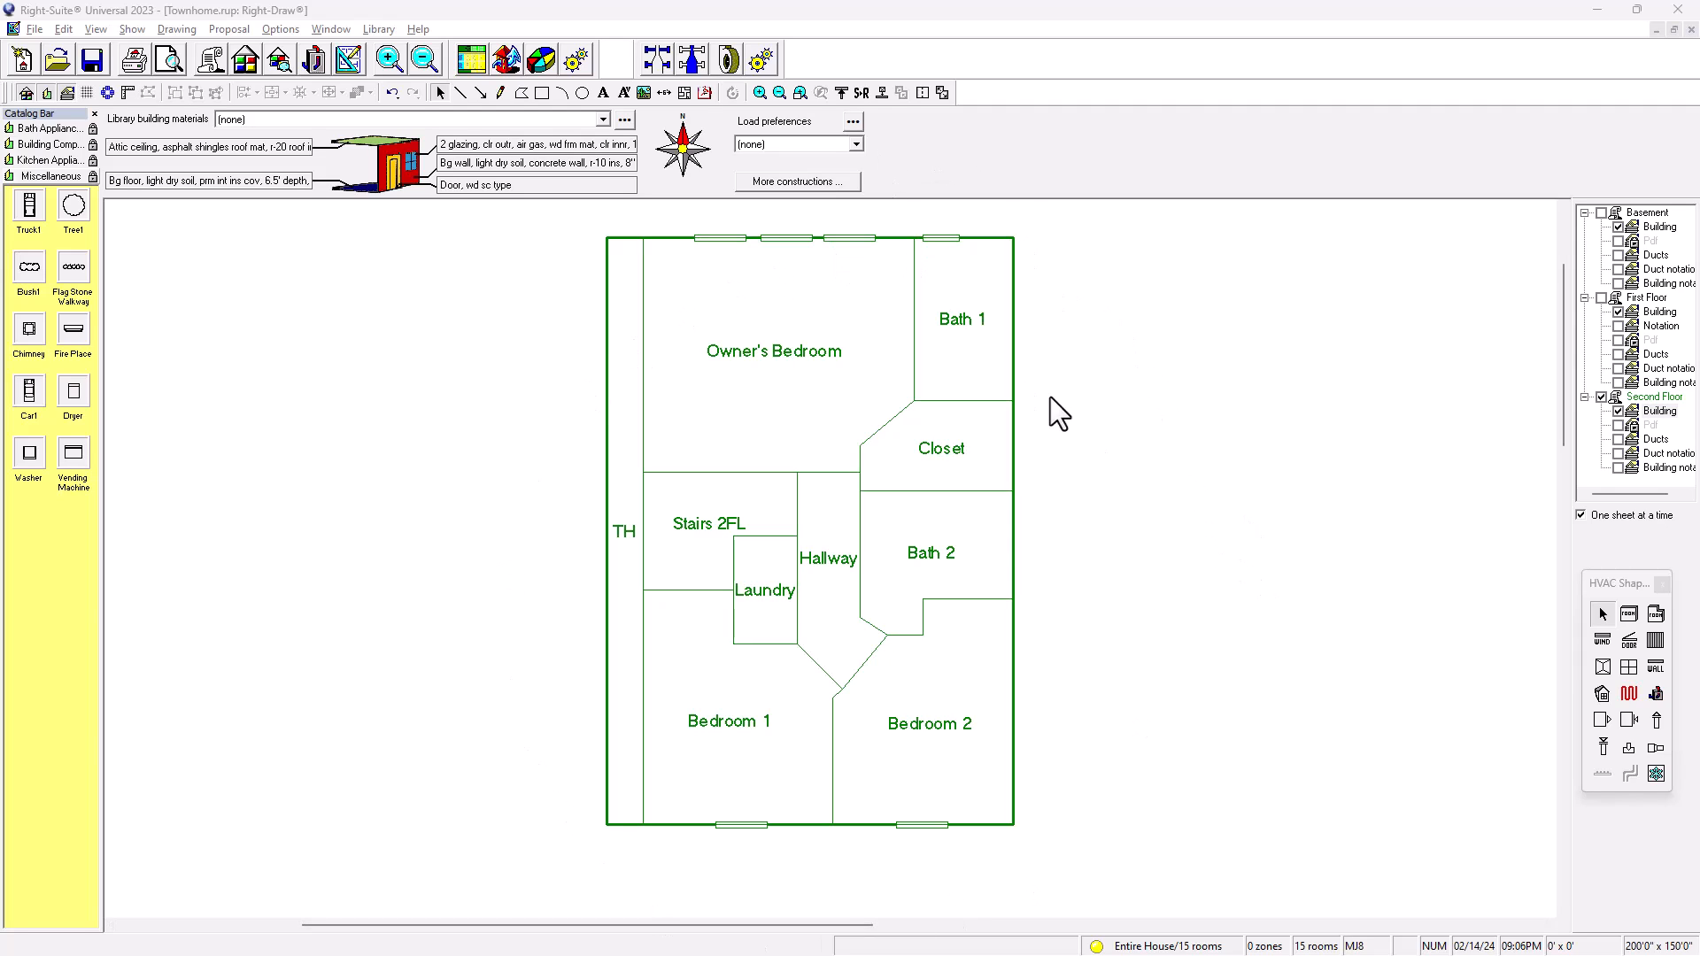
pyautogui.moveTo(1069, 423)
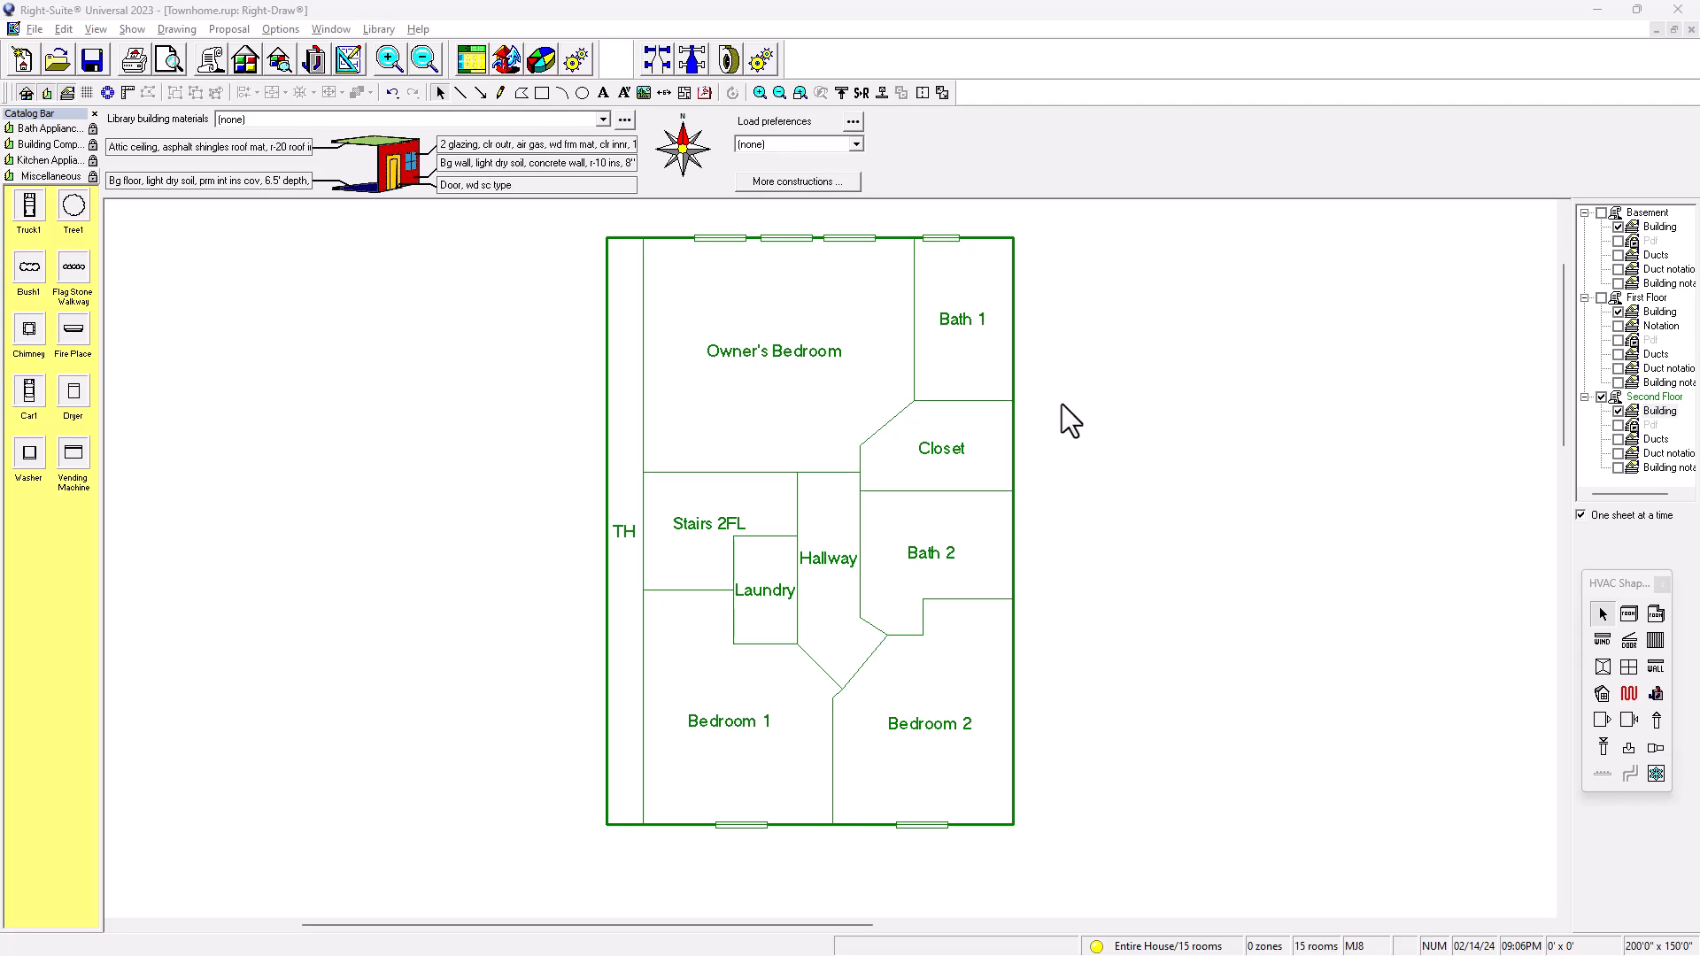
pyautogui.moveTo(1160, 455)
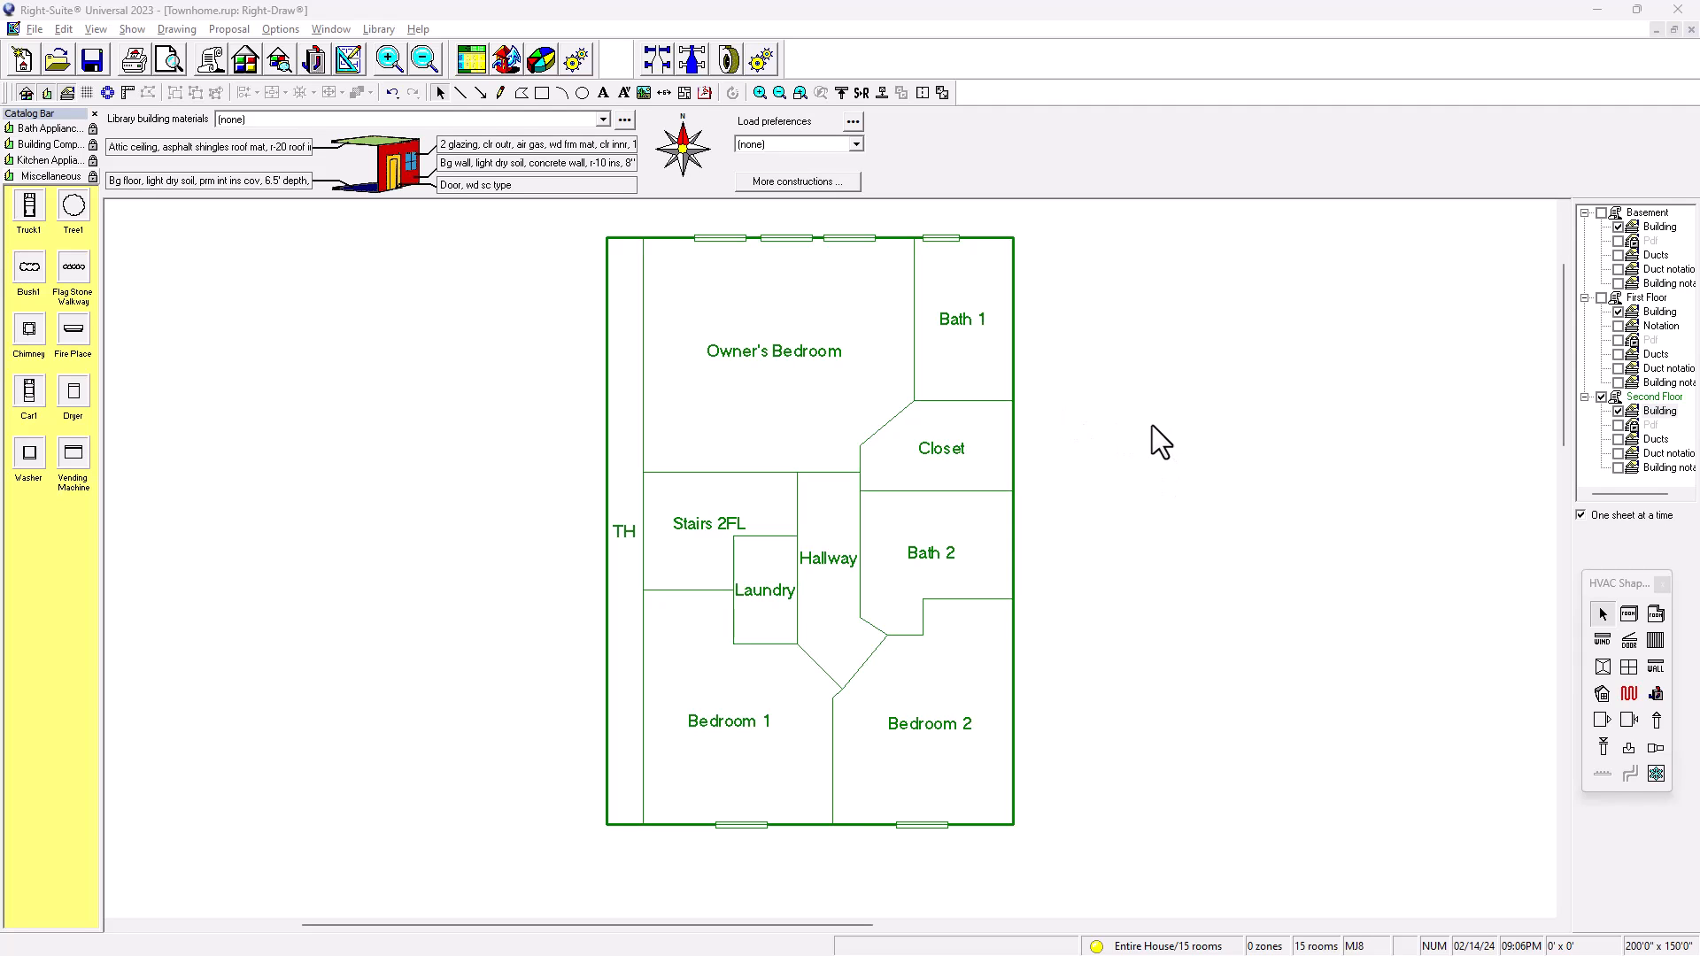
pyautogui.moveTo(500, 236)
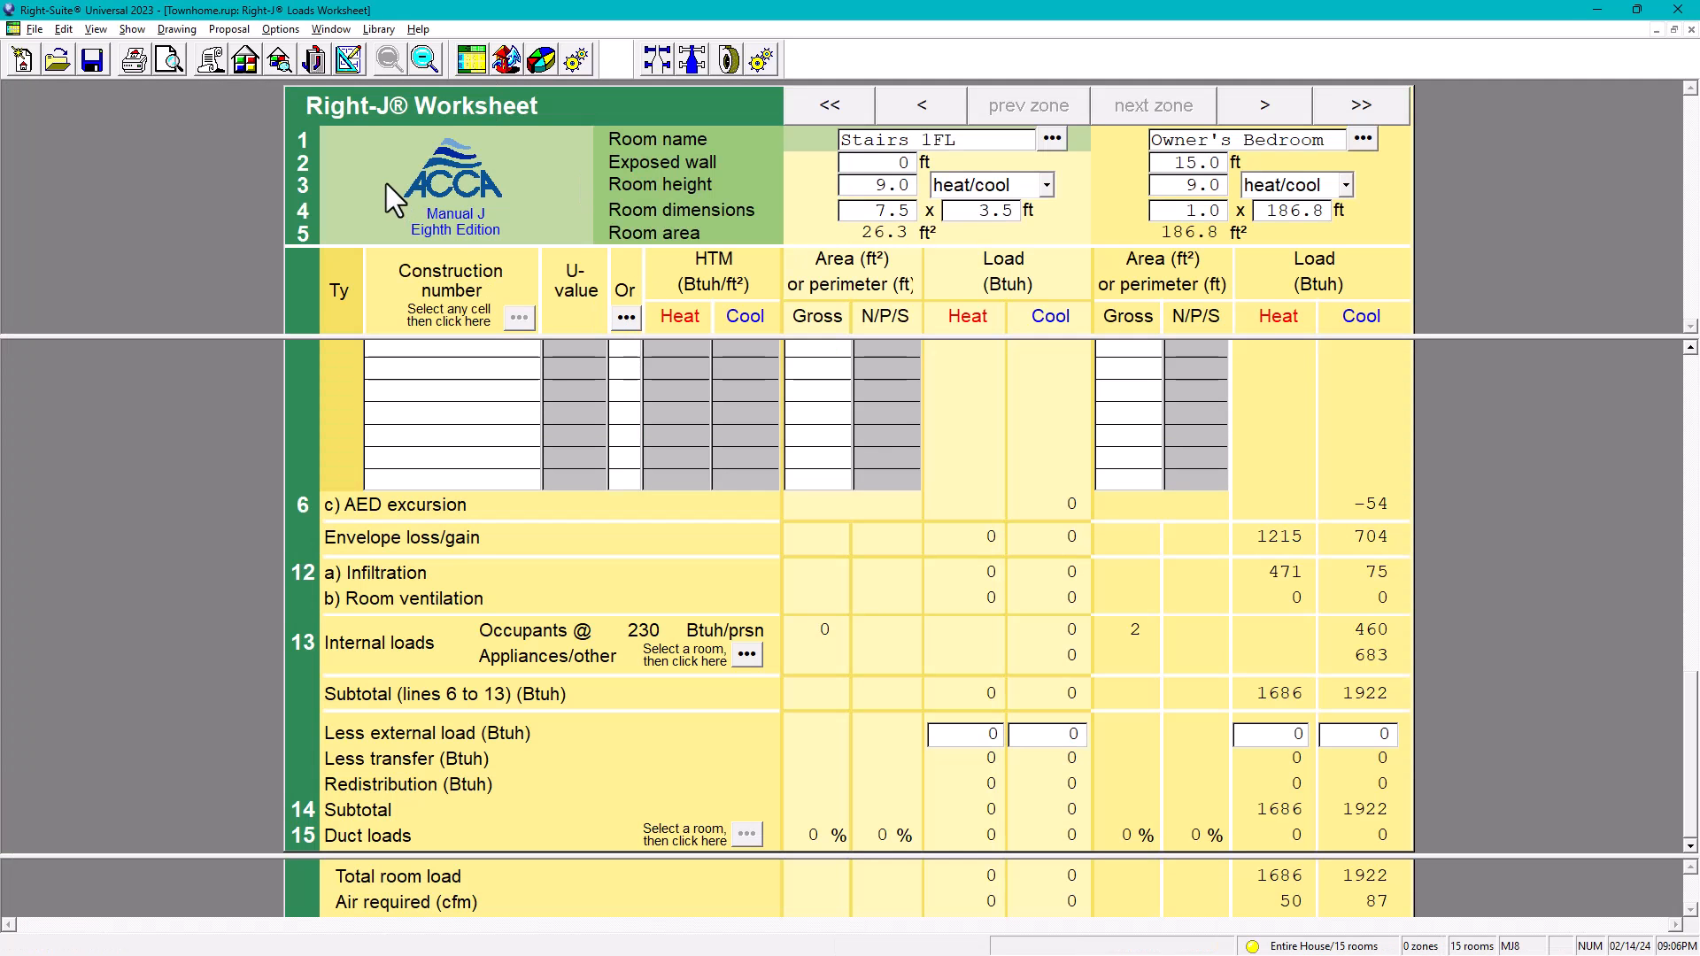
pyautogui.moveTo(1105, 706)
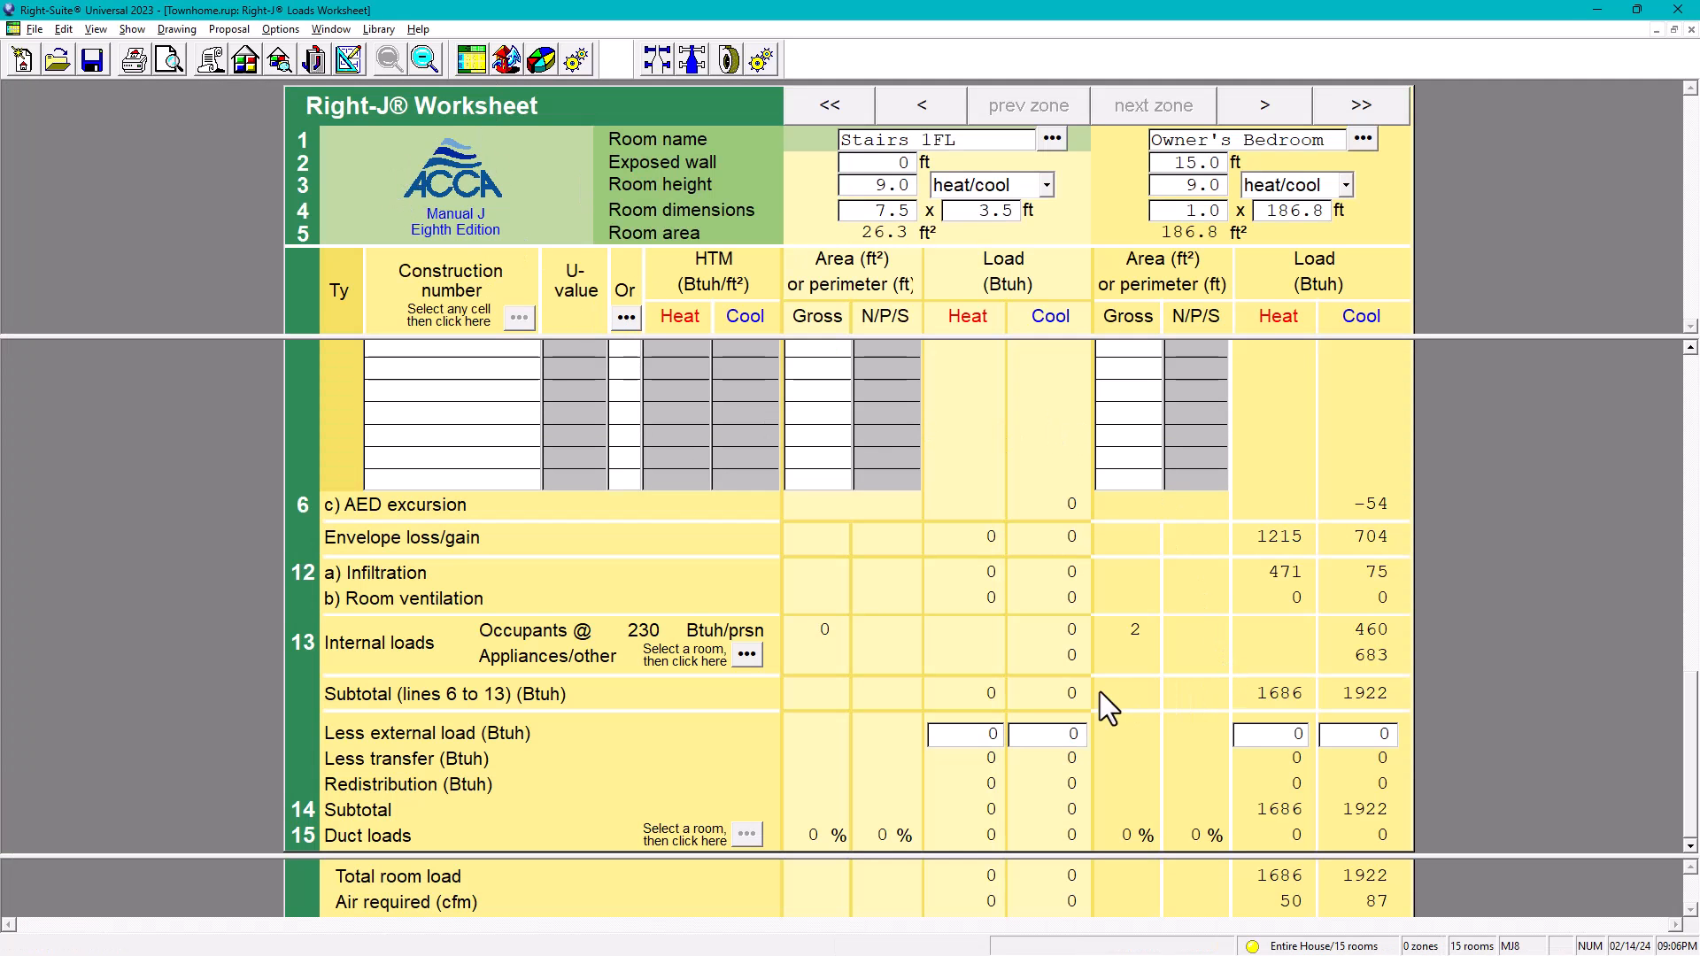
pyautogui.moveTo(1165, 643)
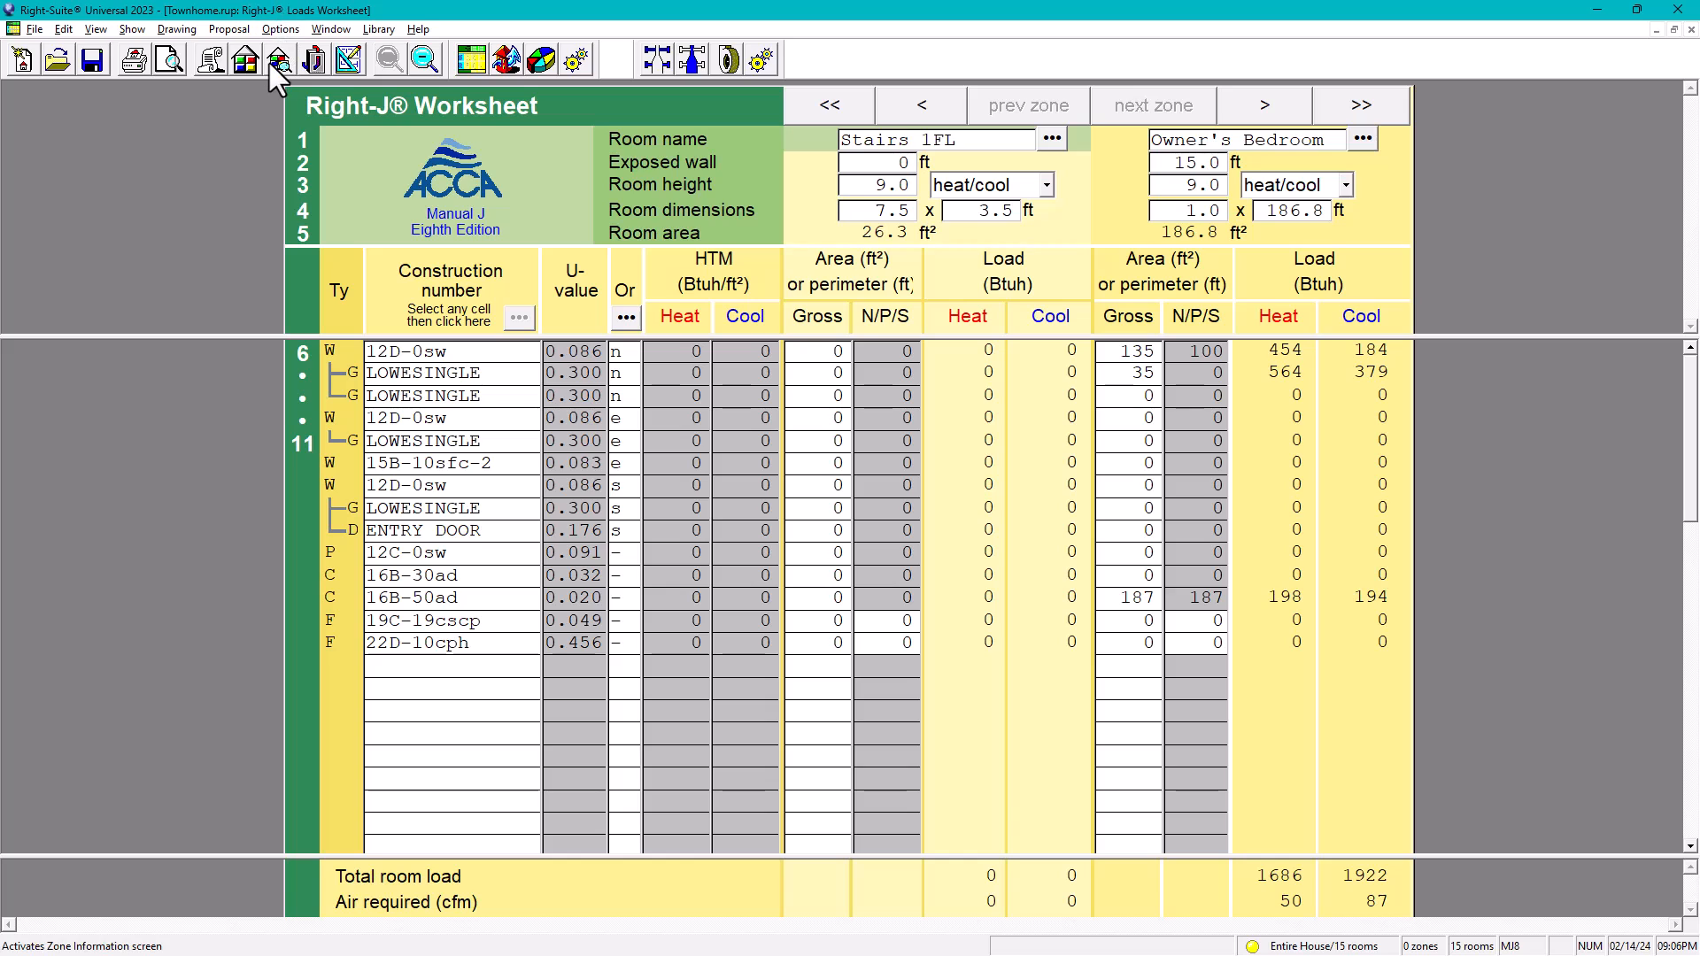
pyautogui.moveTo(280, 58)
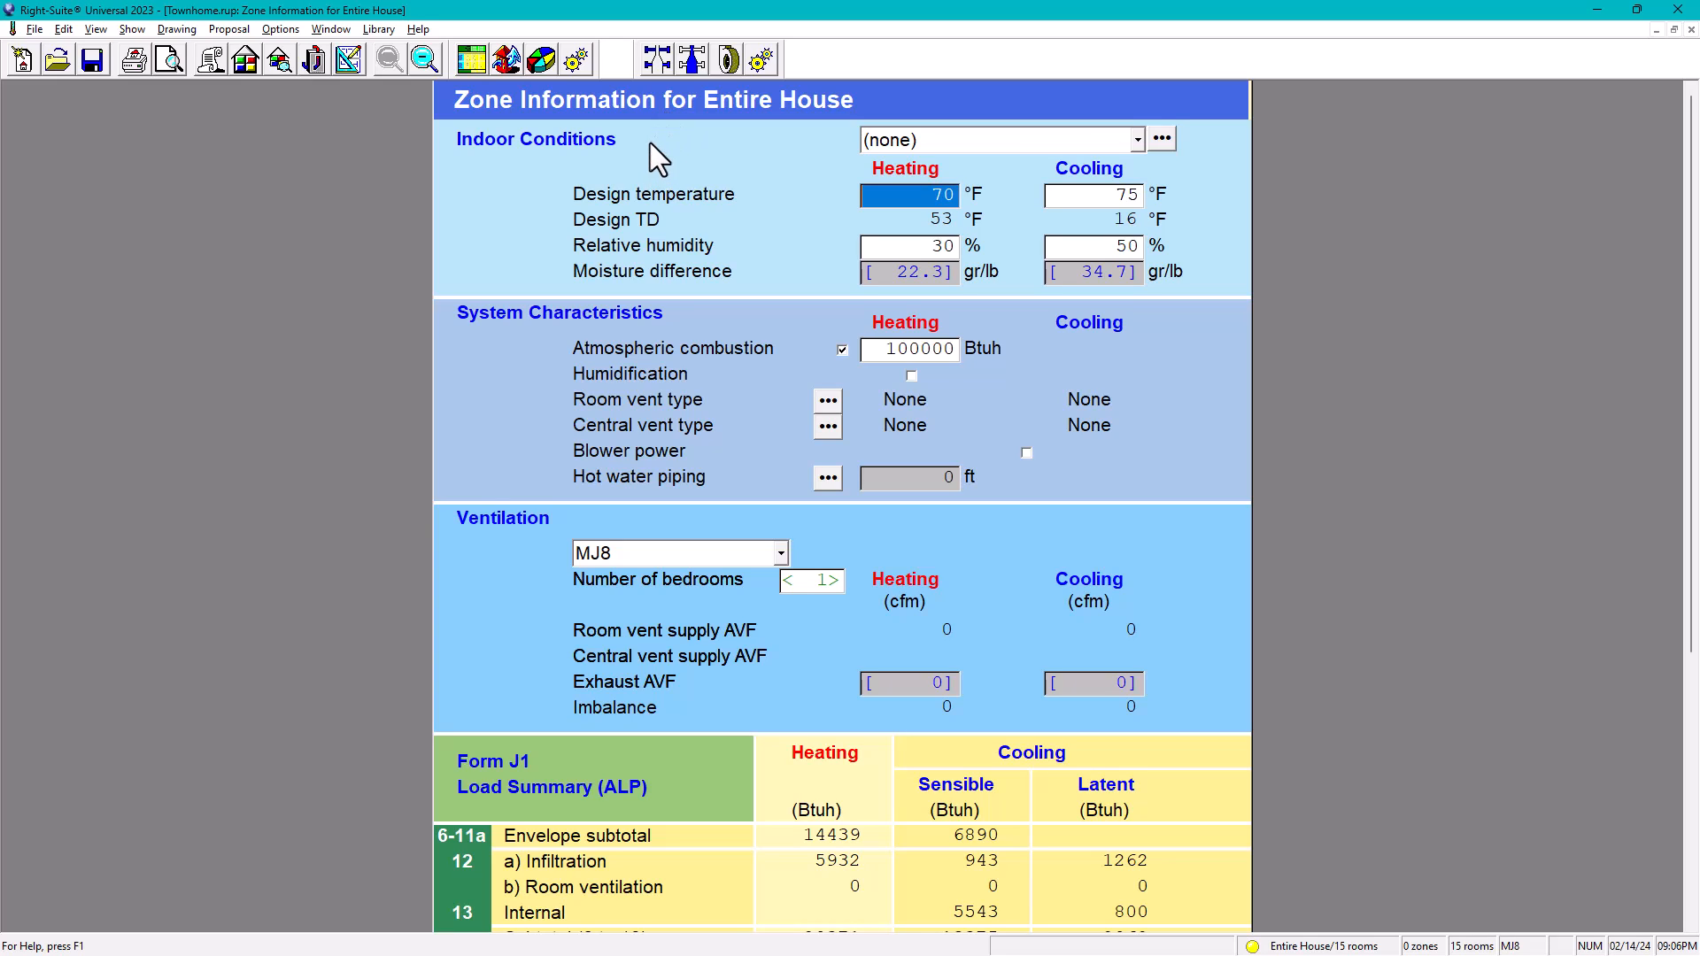
pyautogui.moveTo(526, 158)
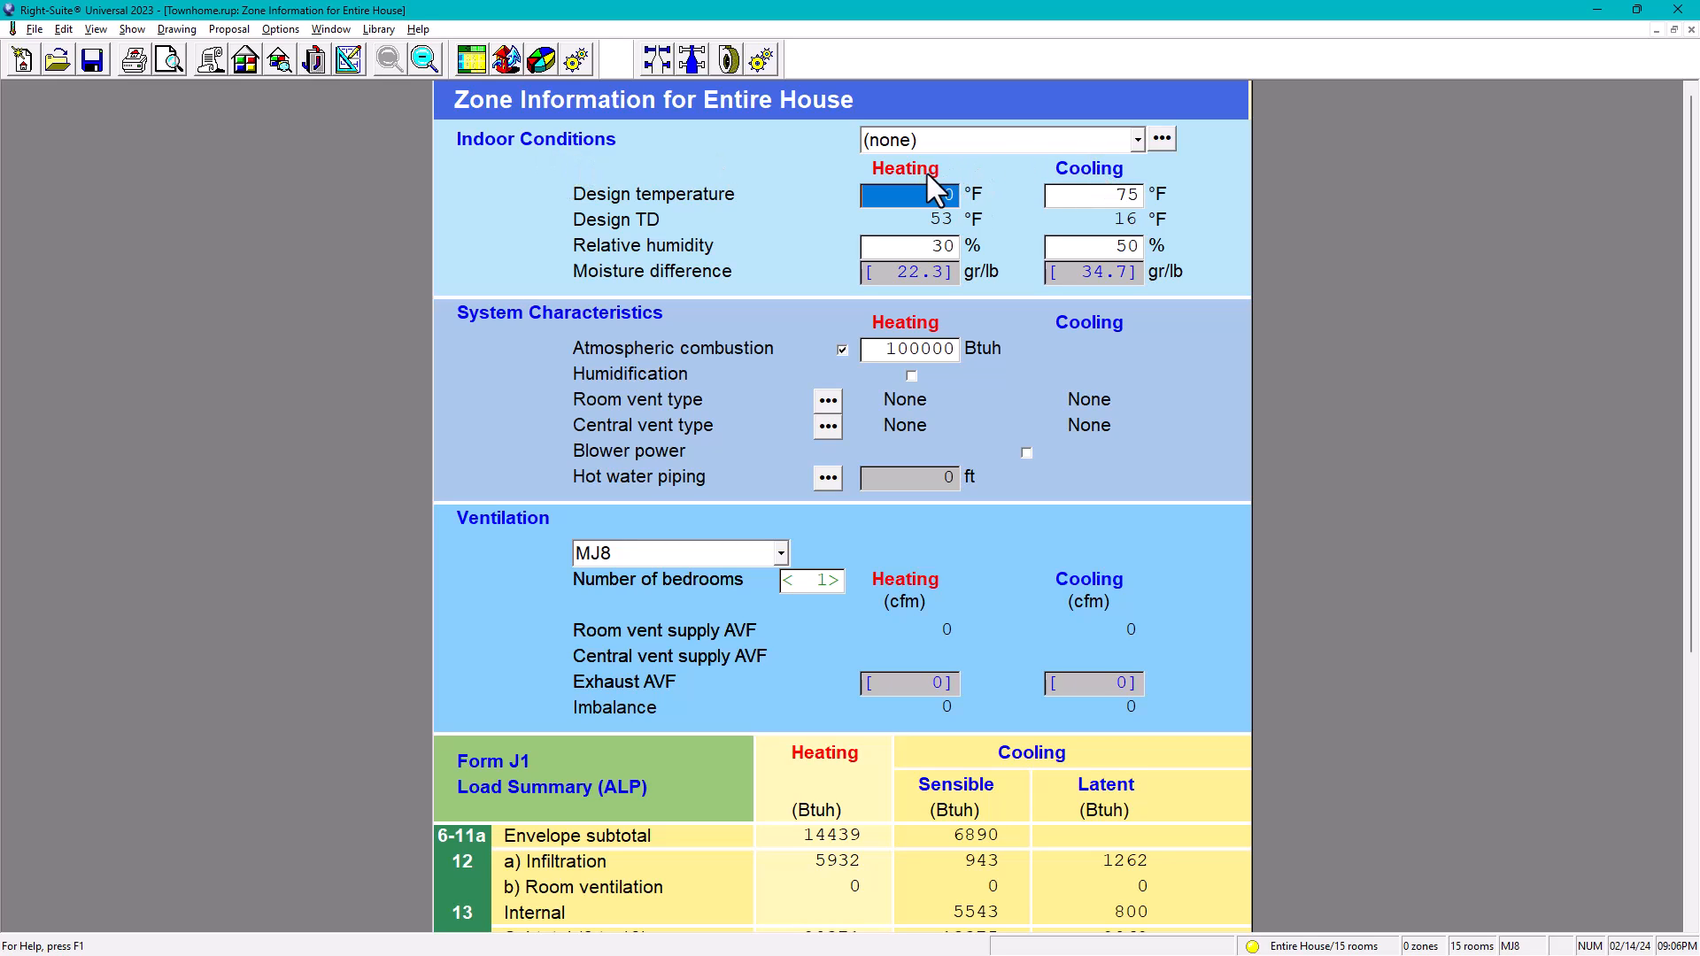
# Step: Re-enter 70 °F as the heating design temperature for the Entire House zone
pyautogui.write('70')
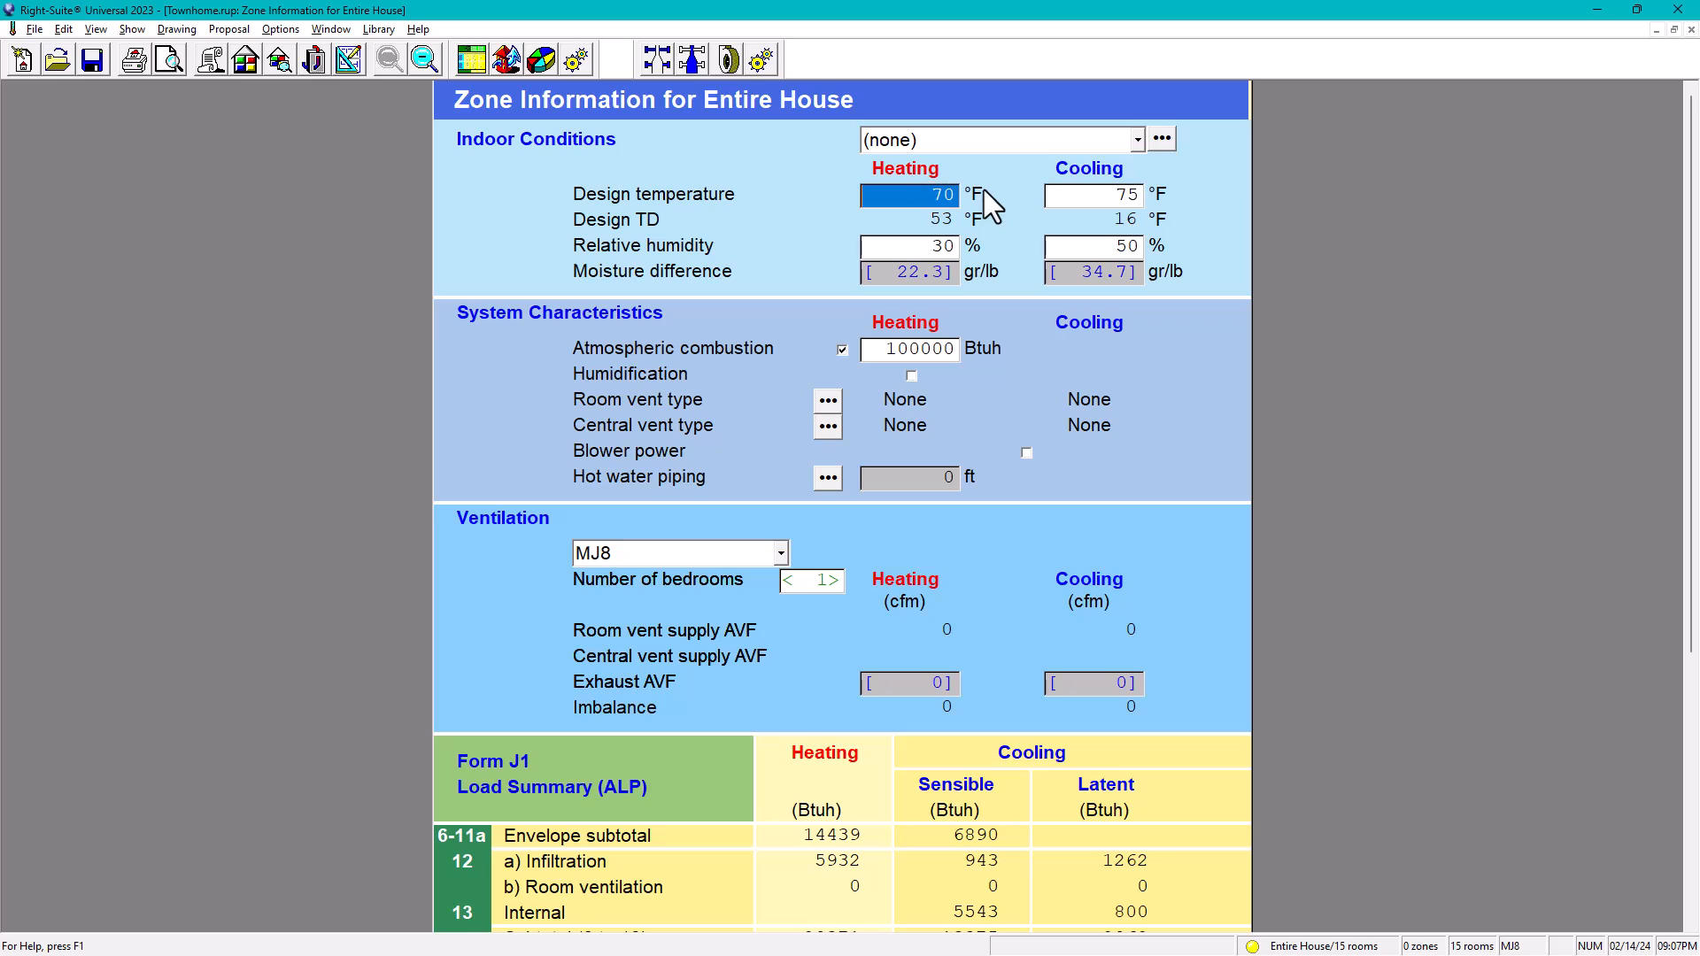
pyautogui.moveTo(953, 280)
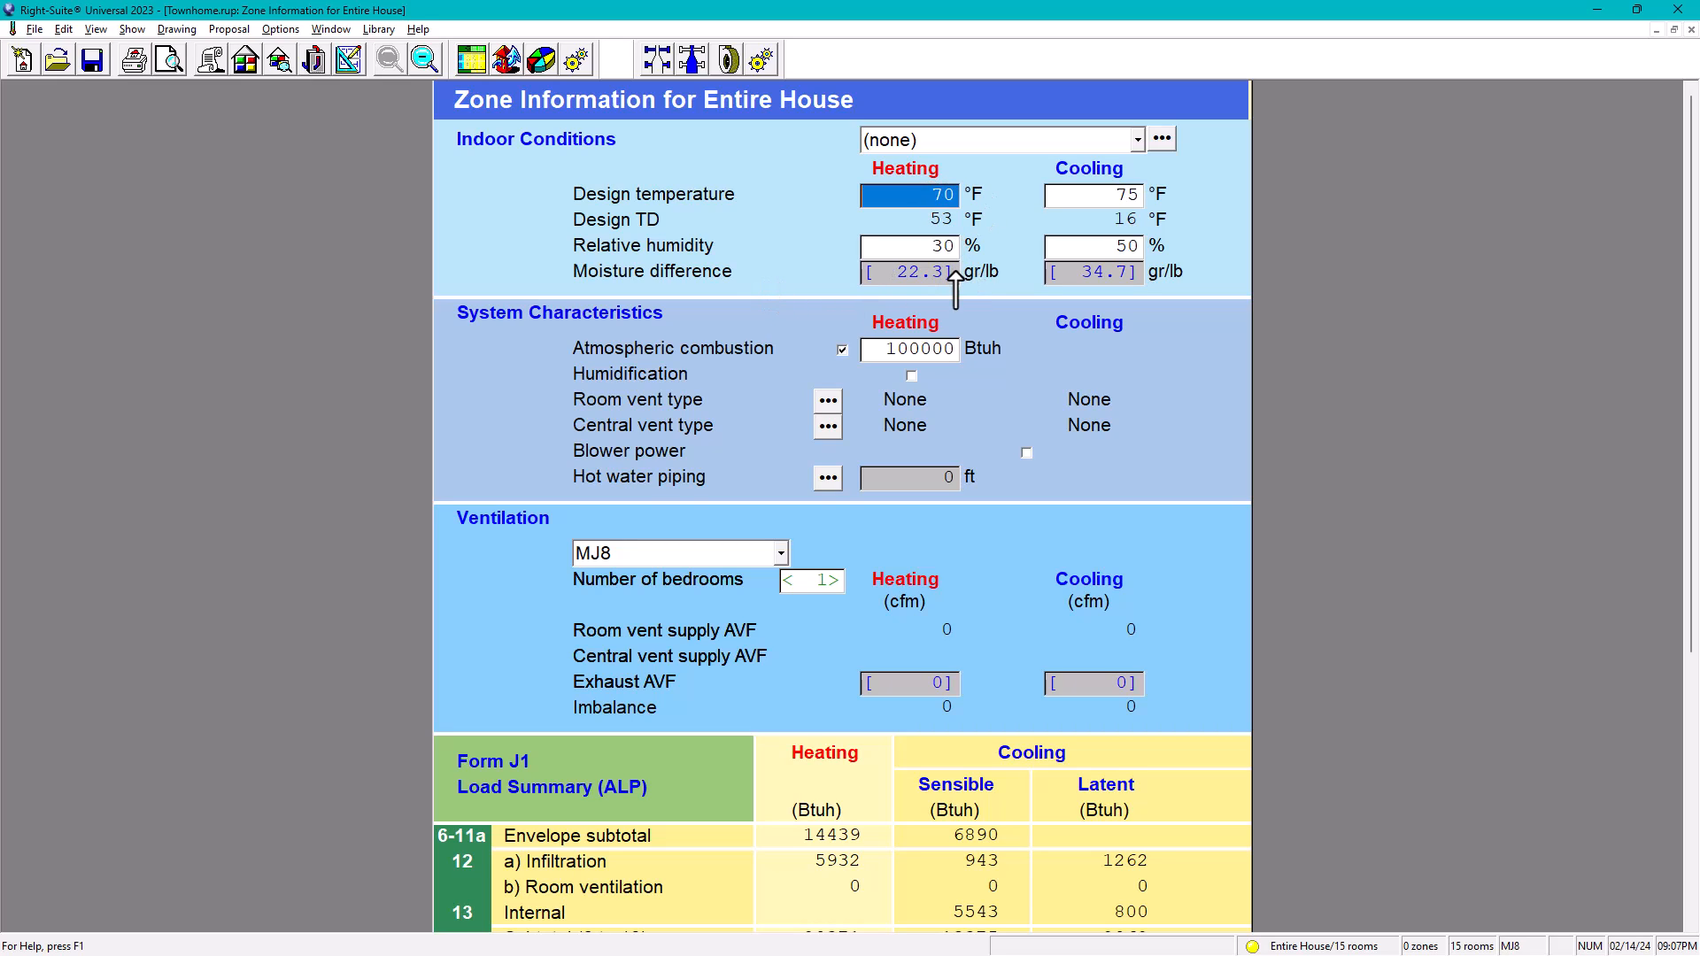
pyautogui.moveTo(972, 297)
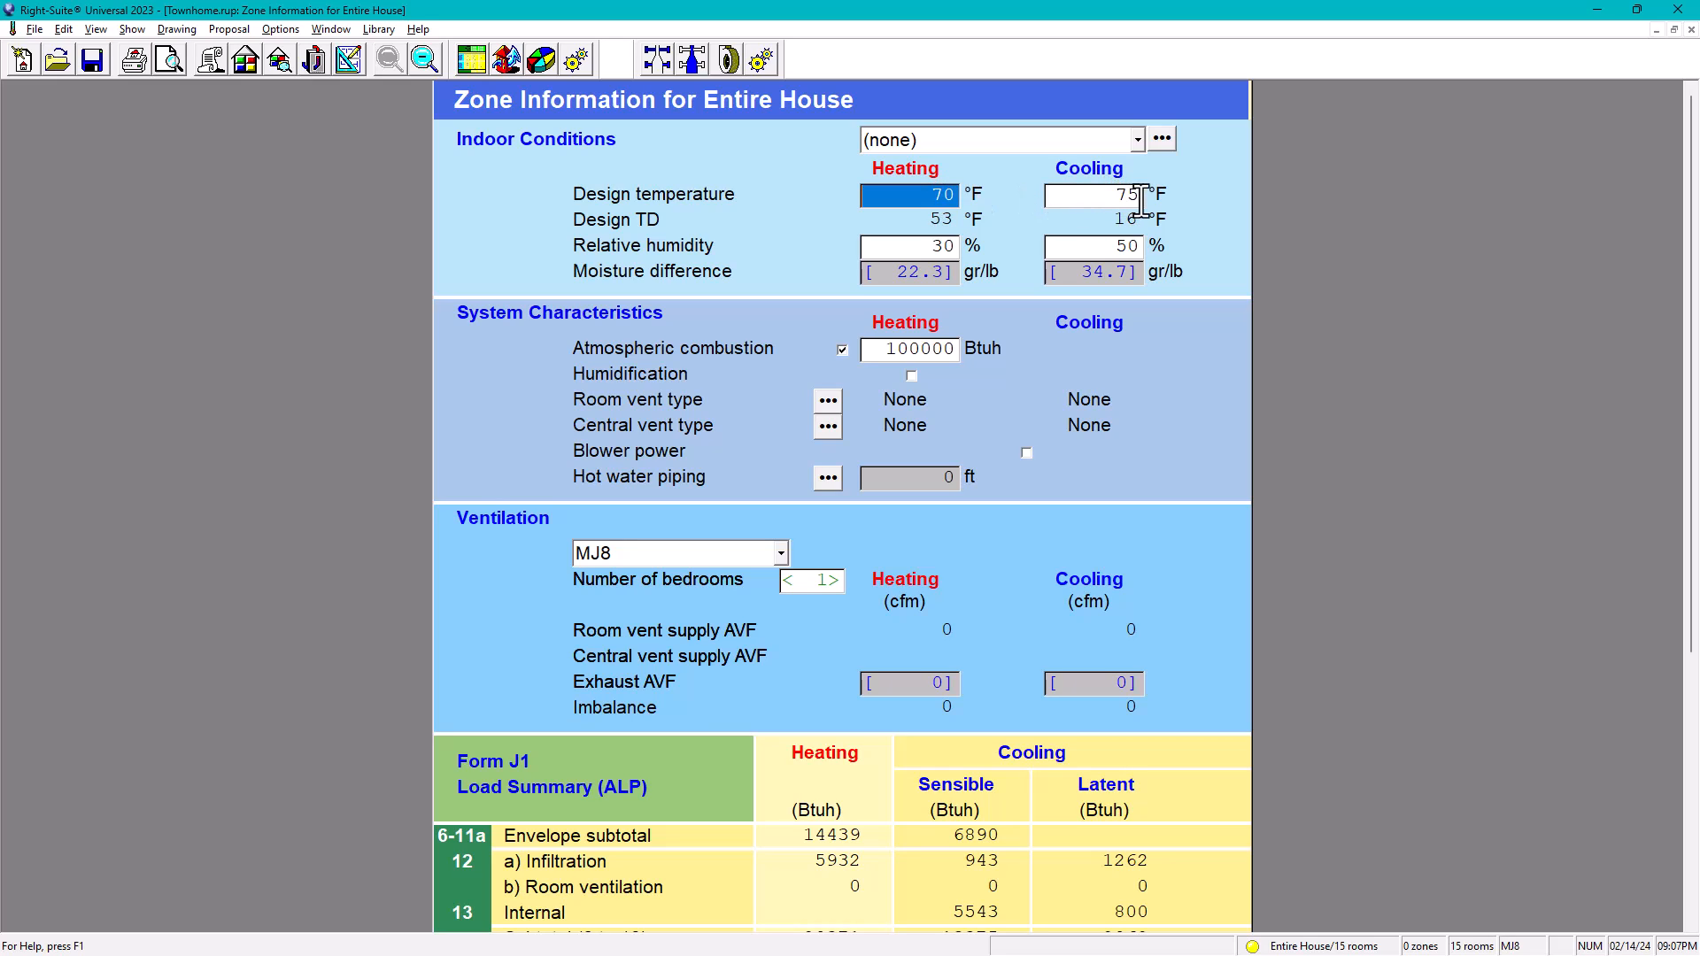
pyautogui.moveTo(1124, 245)
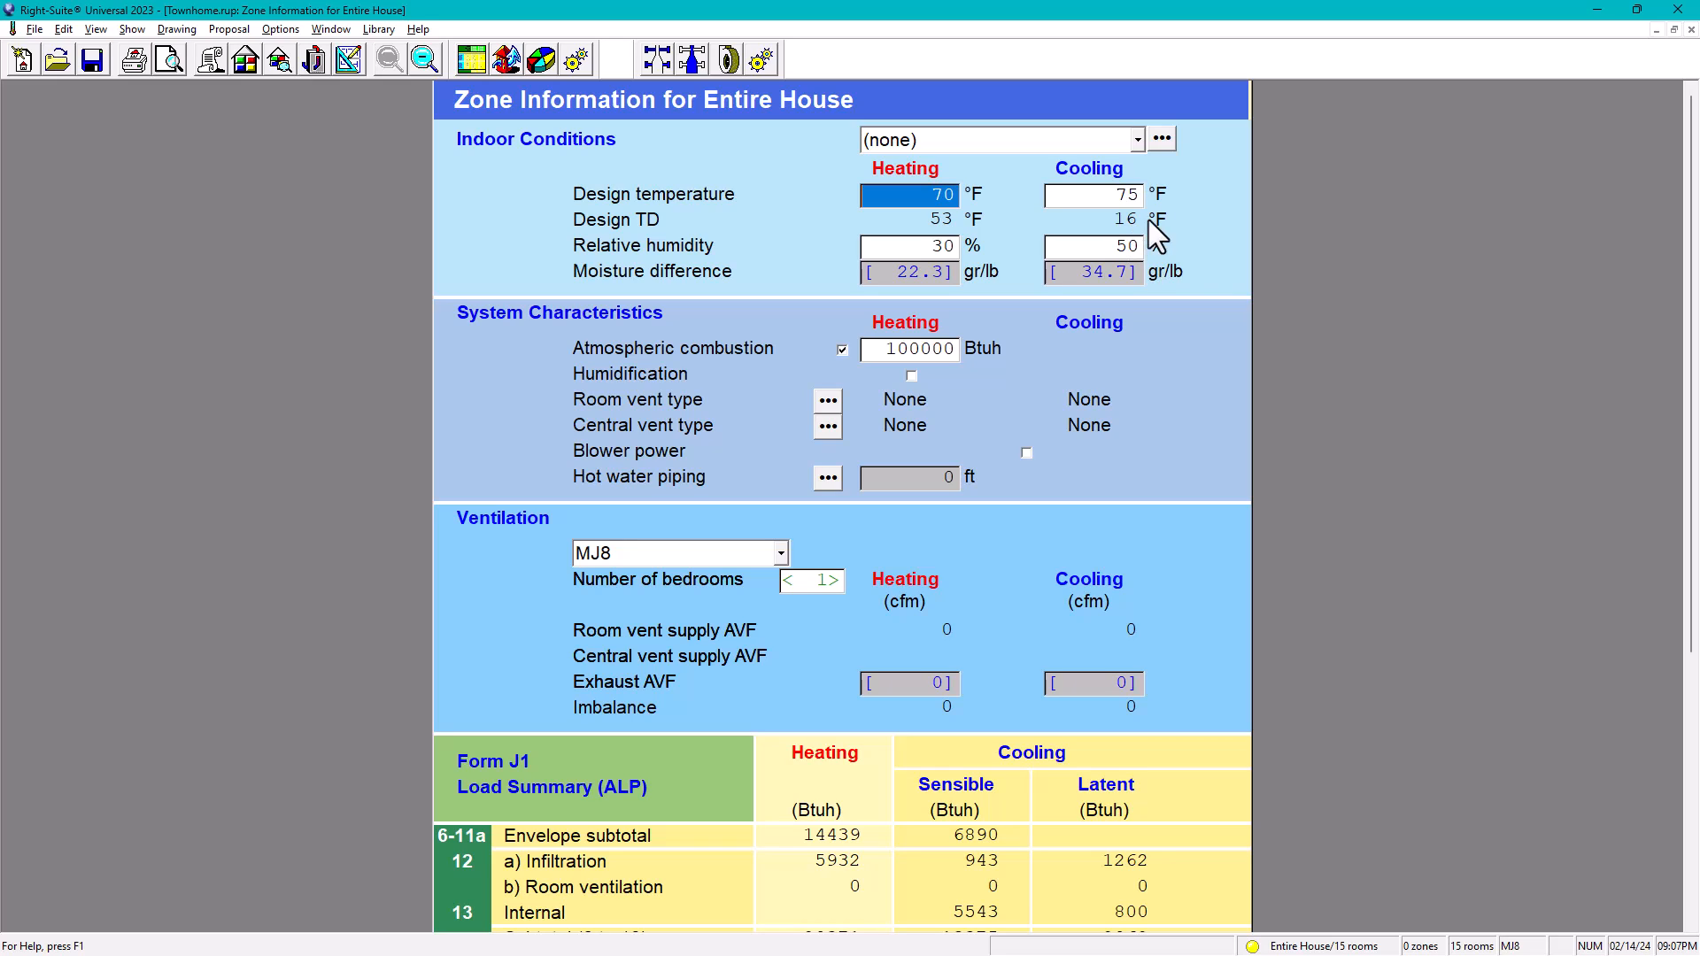
pyautogui.click(1133, 140)
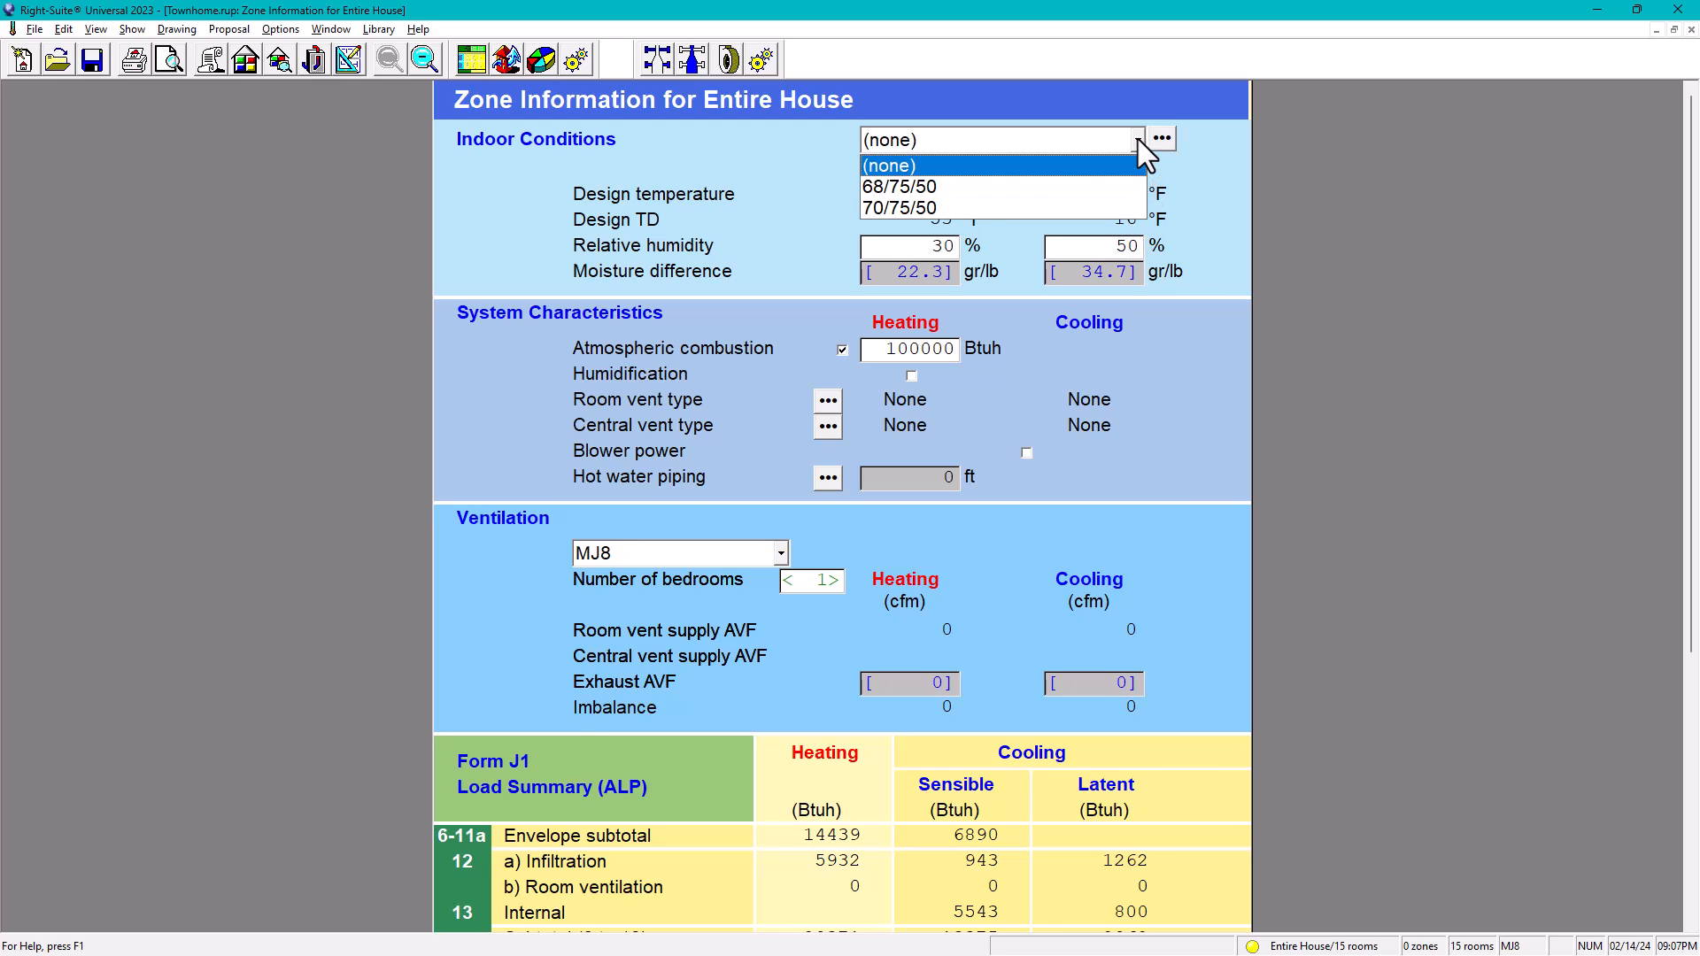
pyautogui.moveTo(1160, 158)
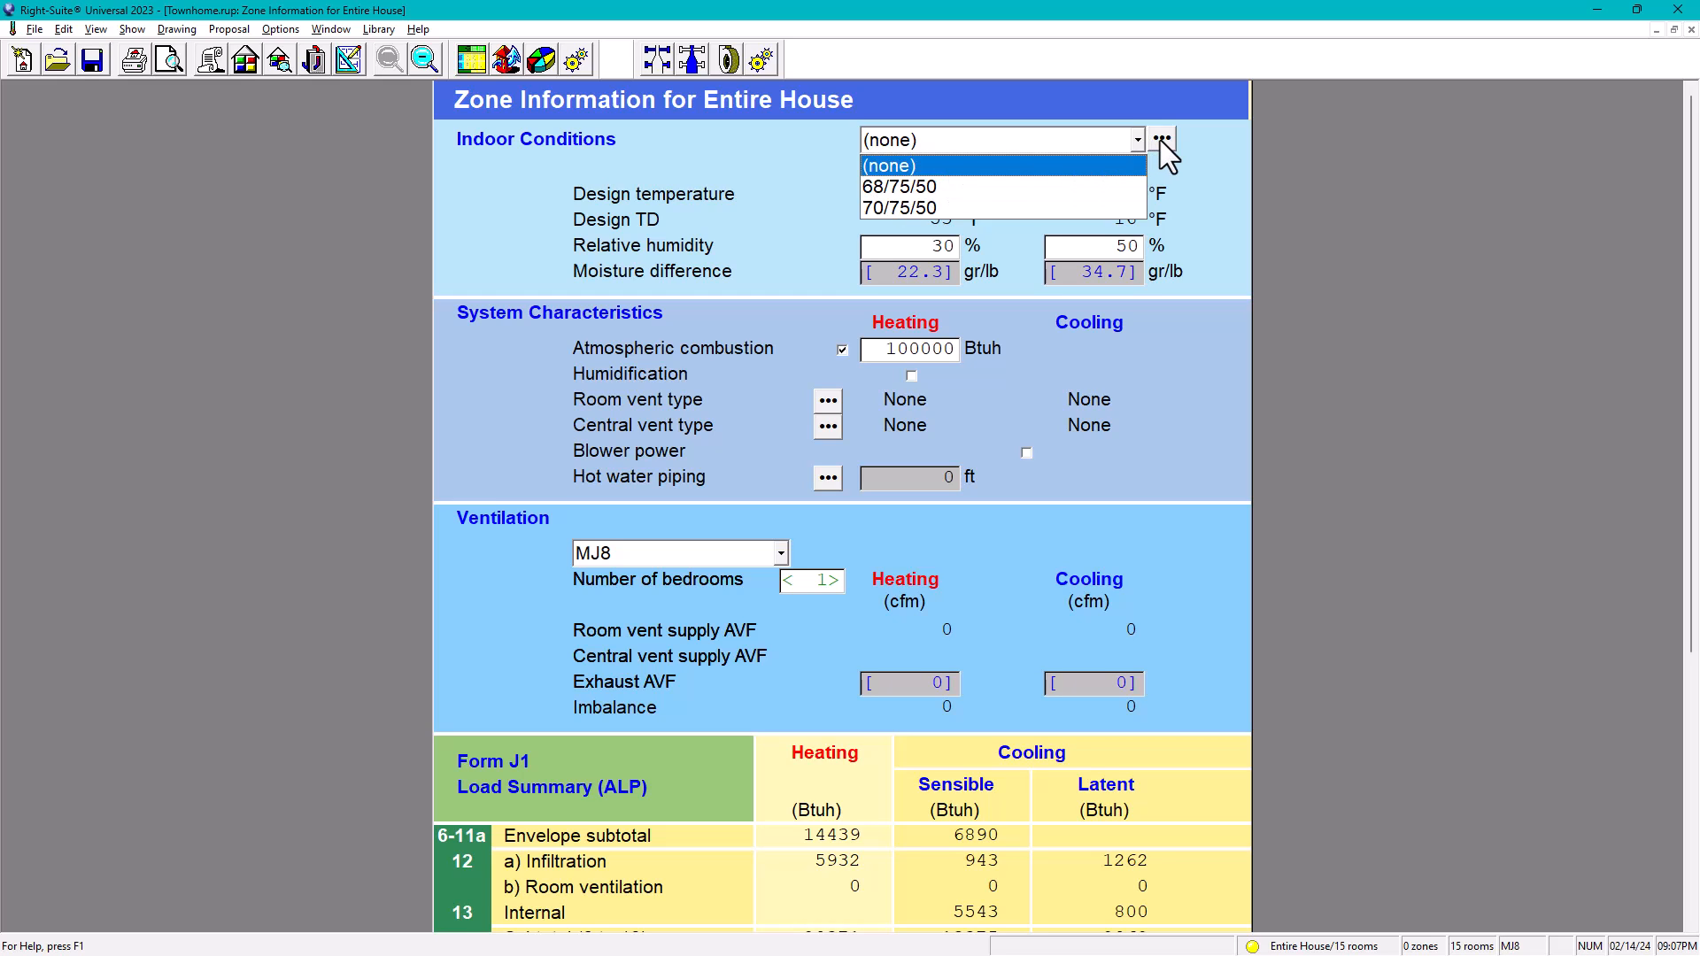
pyautogui.click(1162, 138)
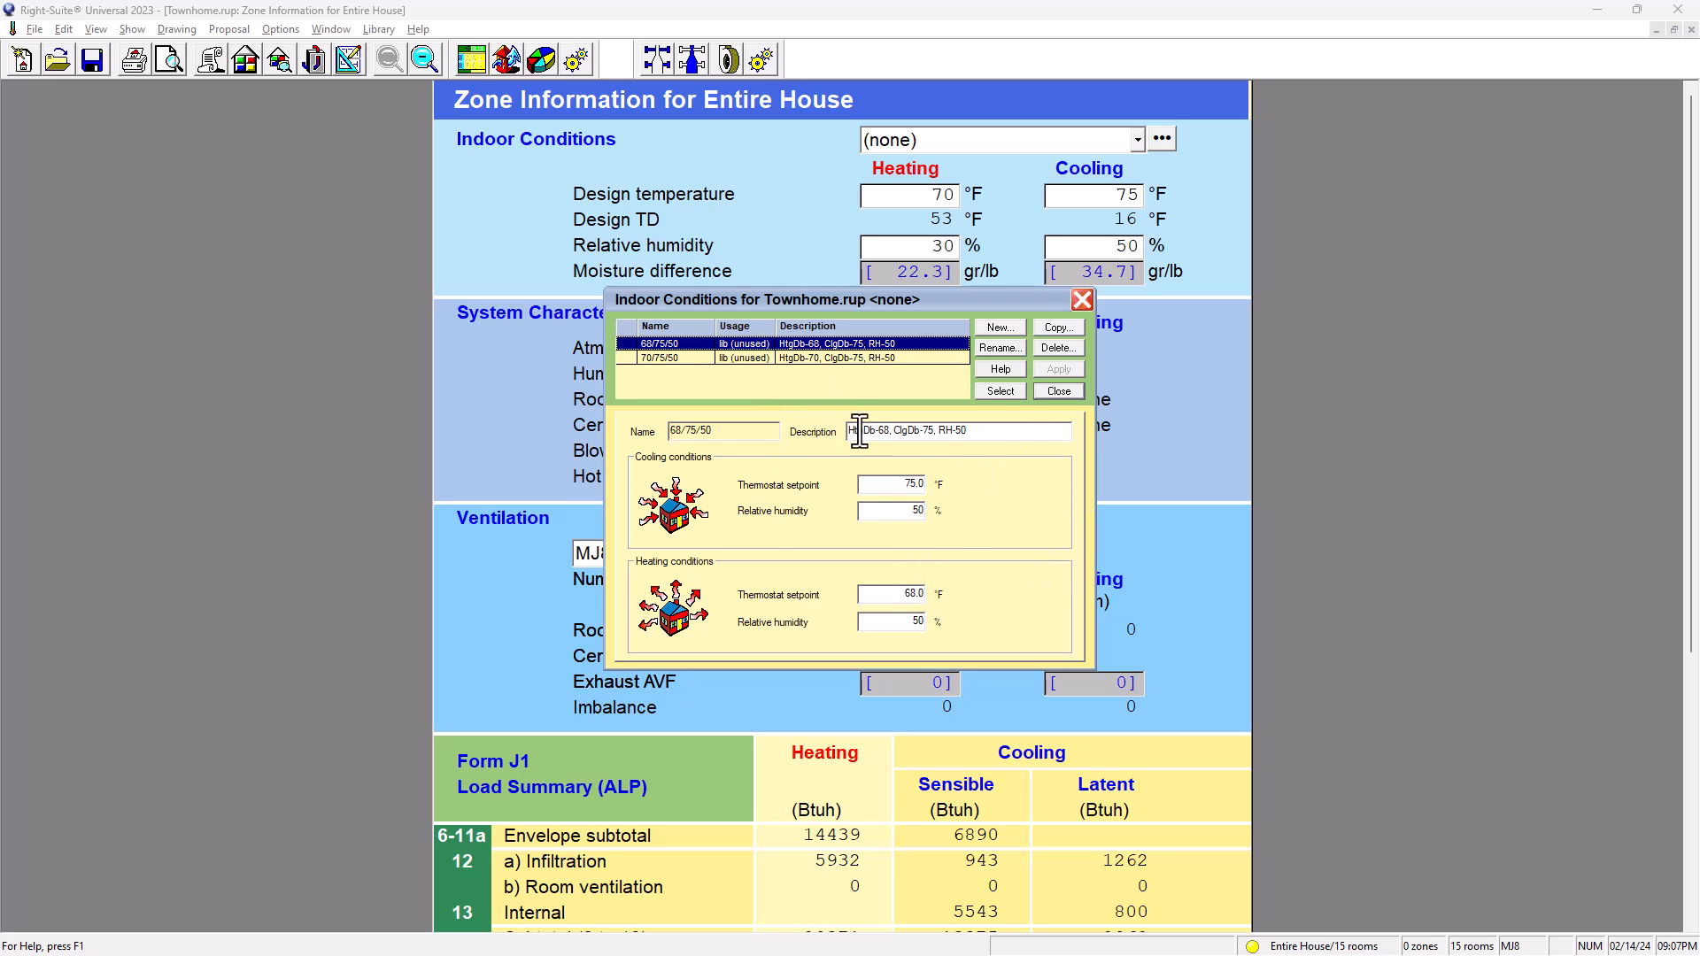
pyautogui.click(1055, 390)
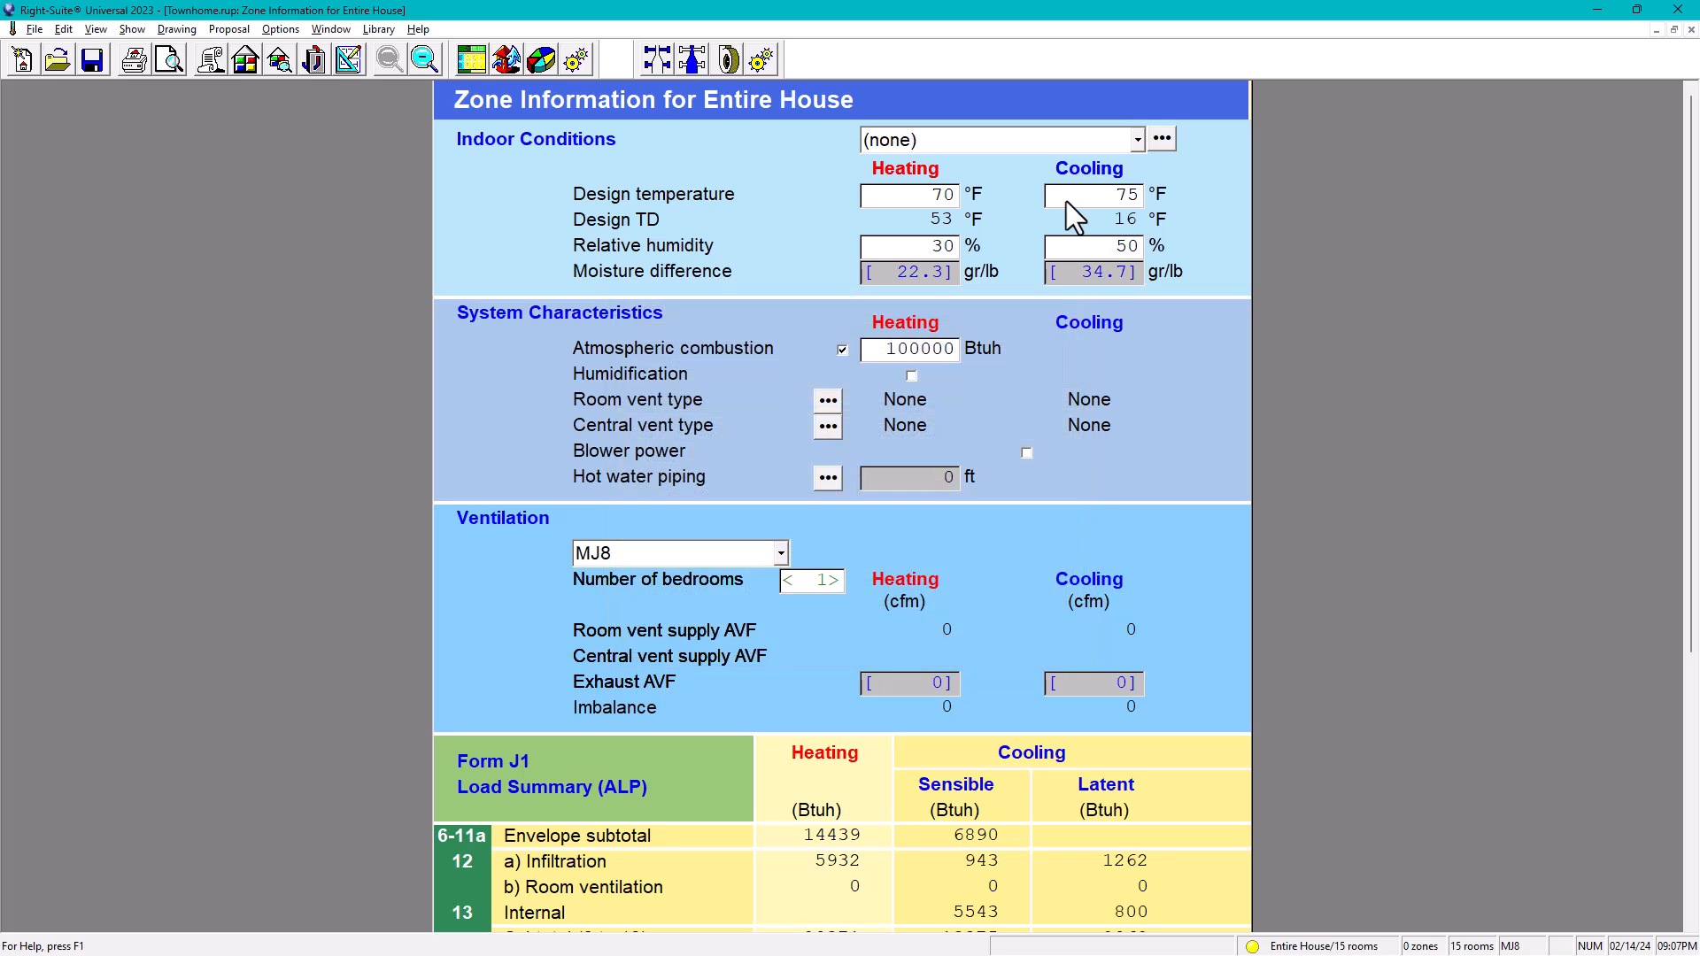
pyautogui.click(1134, 139)
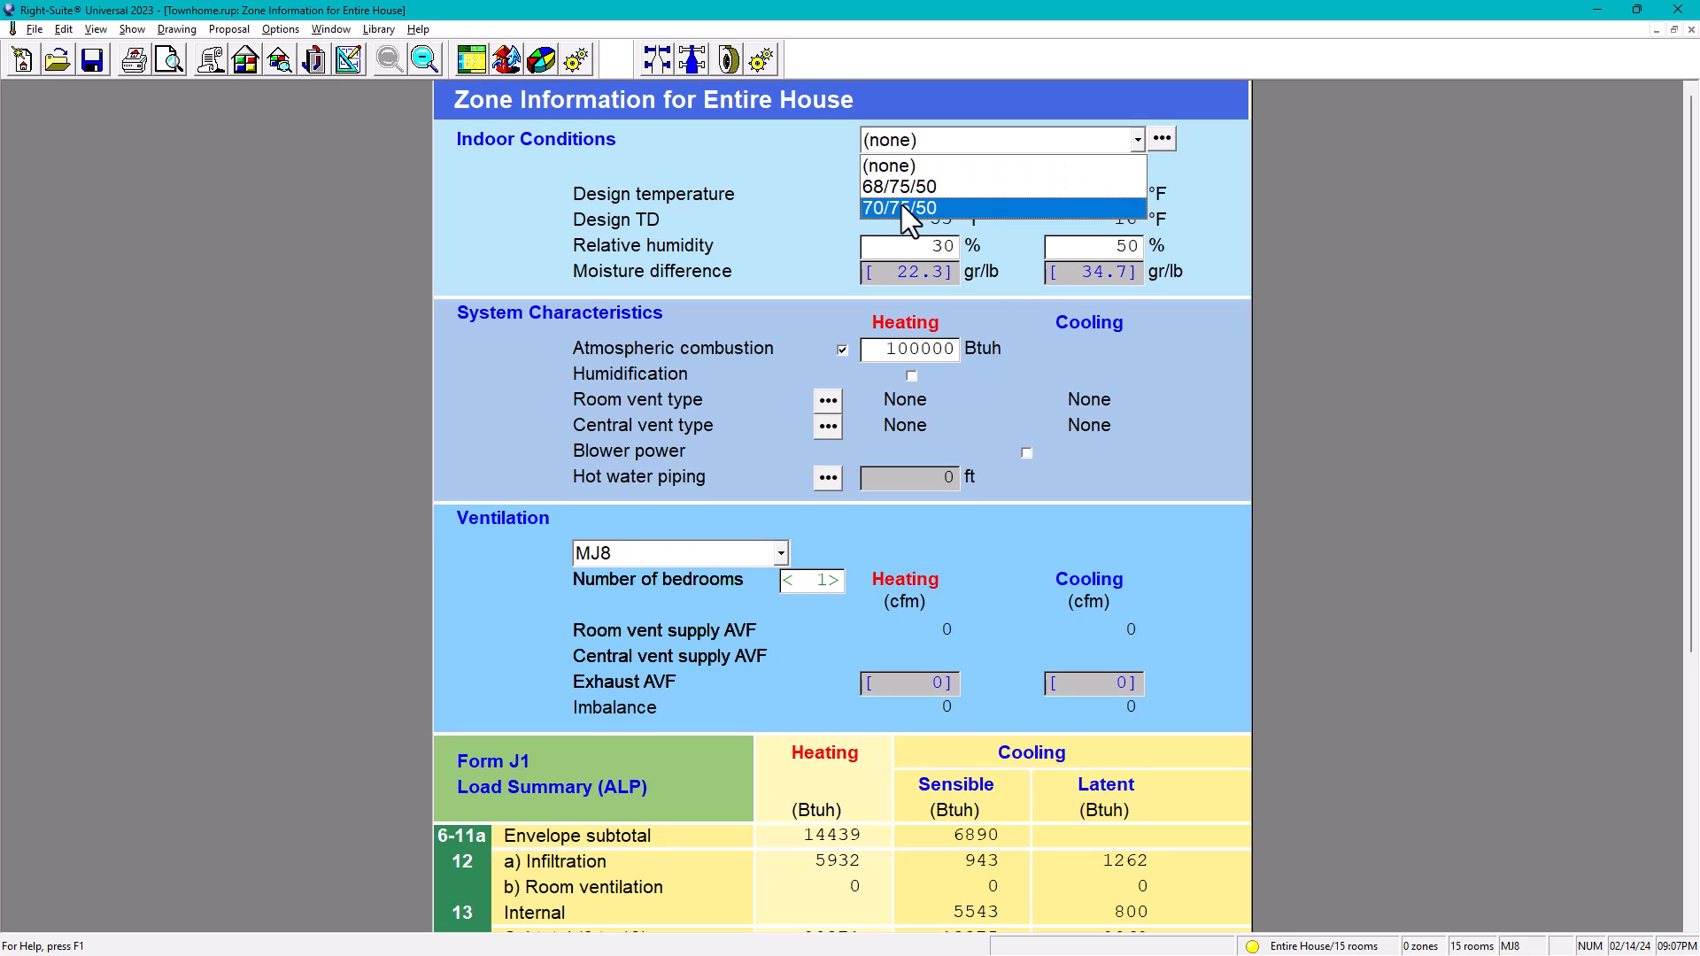
pyautogui.click(907, 207)
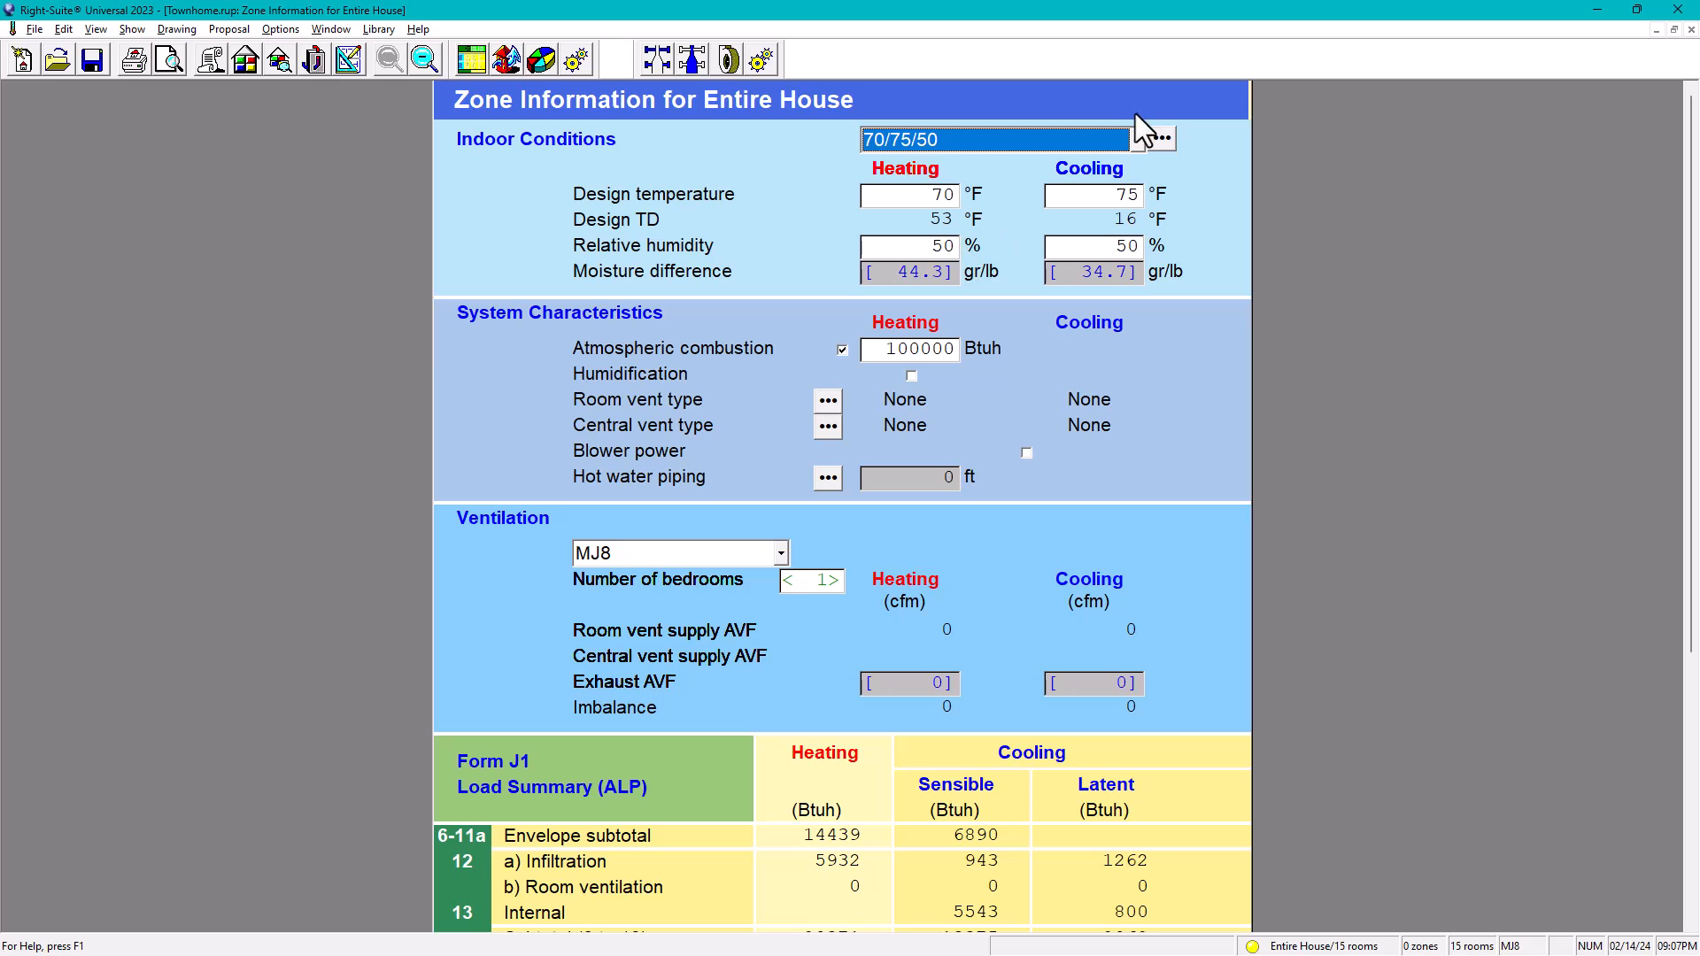
pyautogui.click(1133, 139)
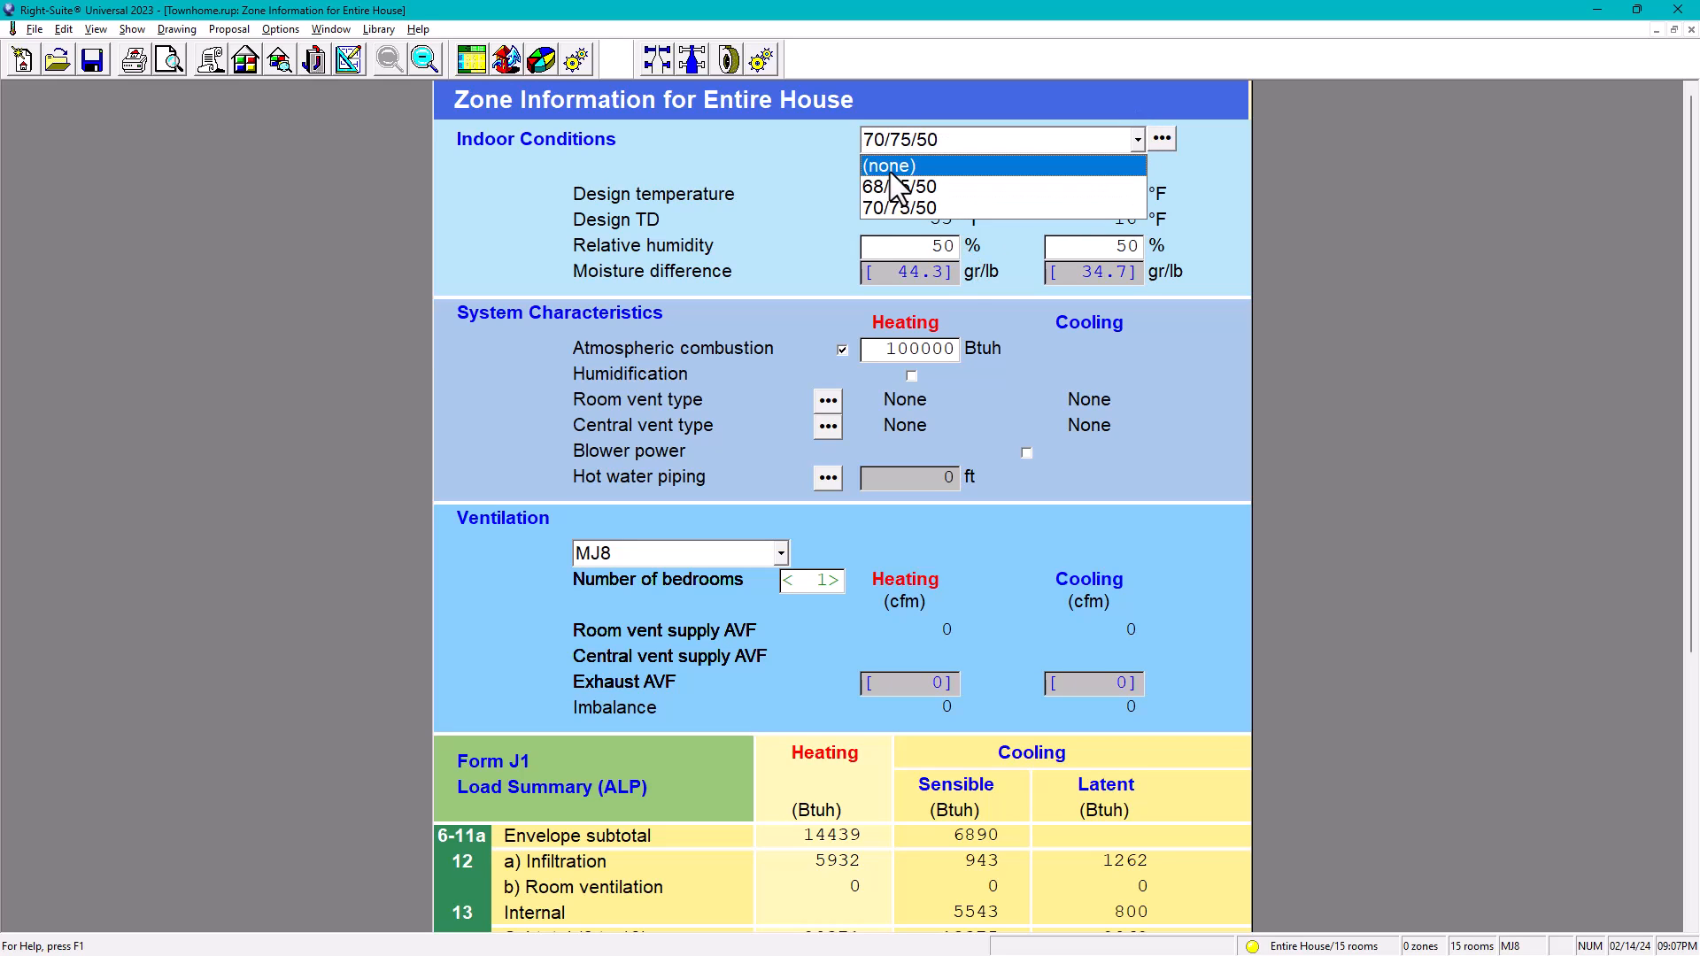
pyautogui.click(889, 165)
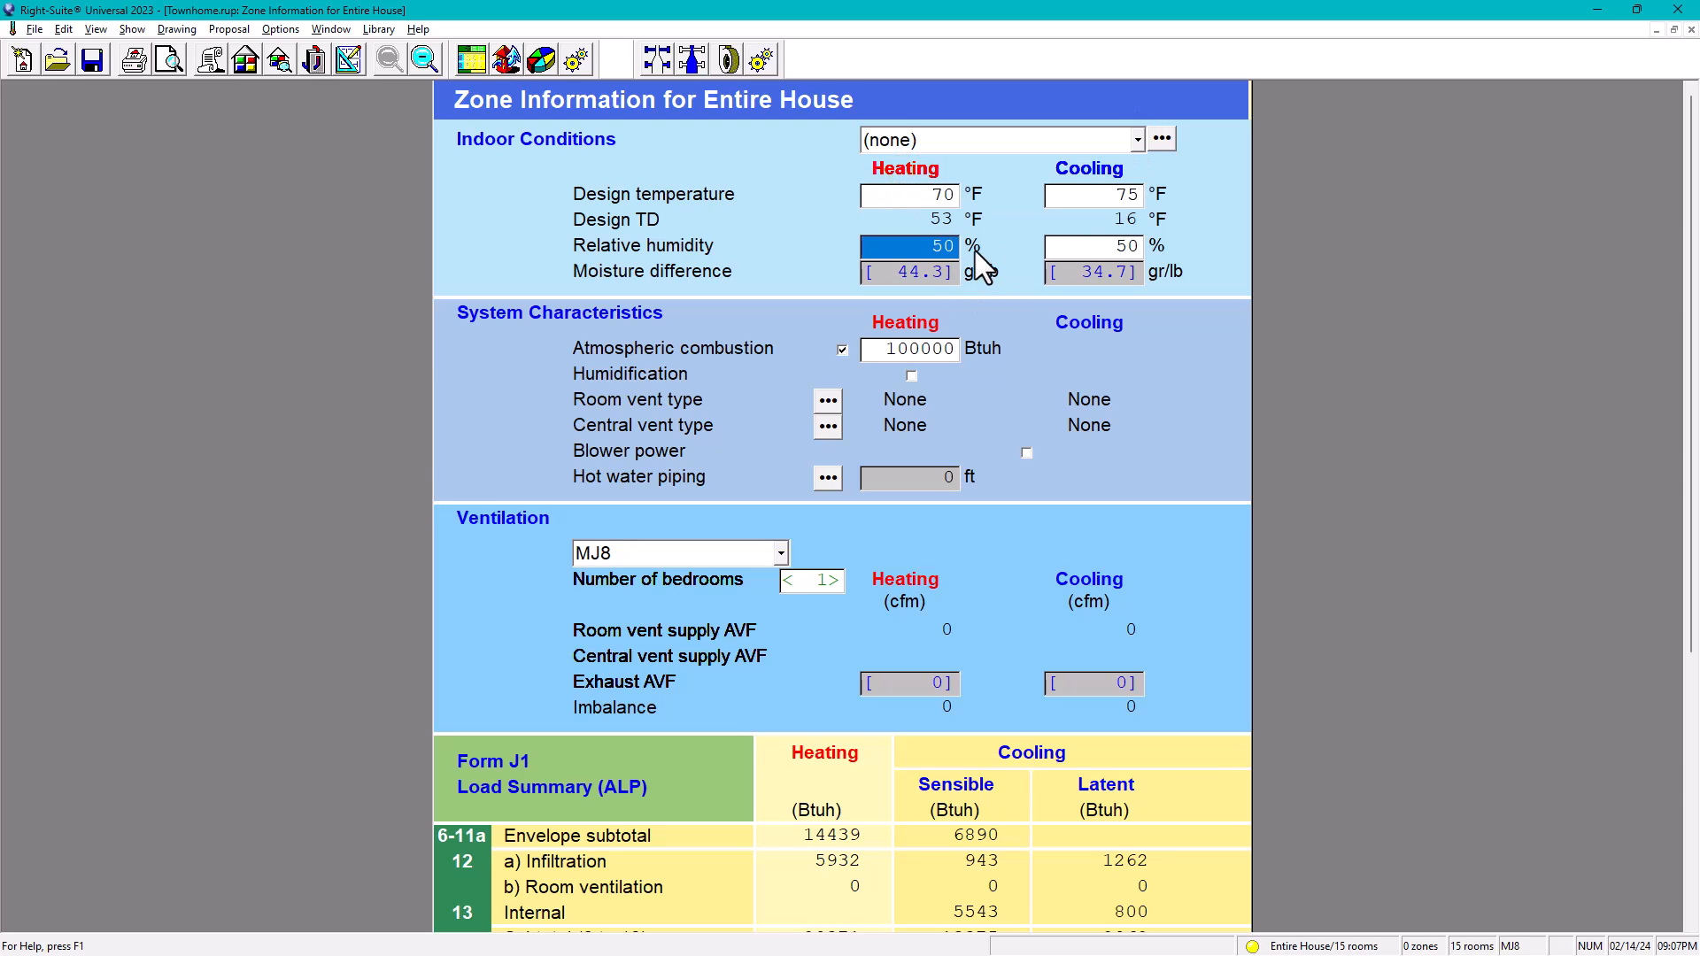
pyautogui.write('30')
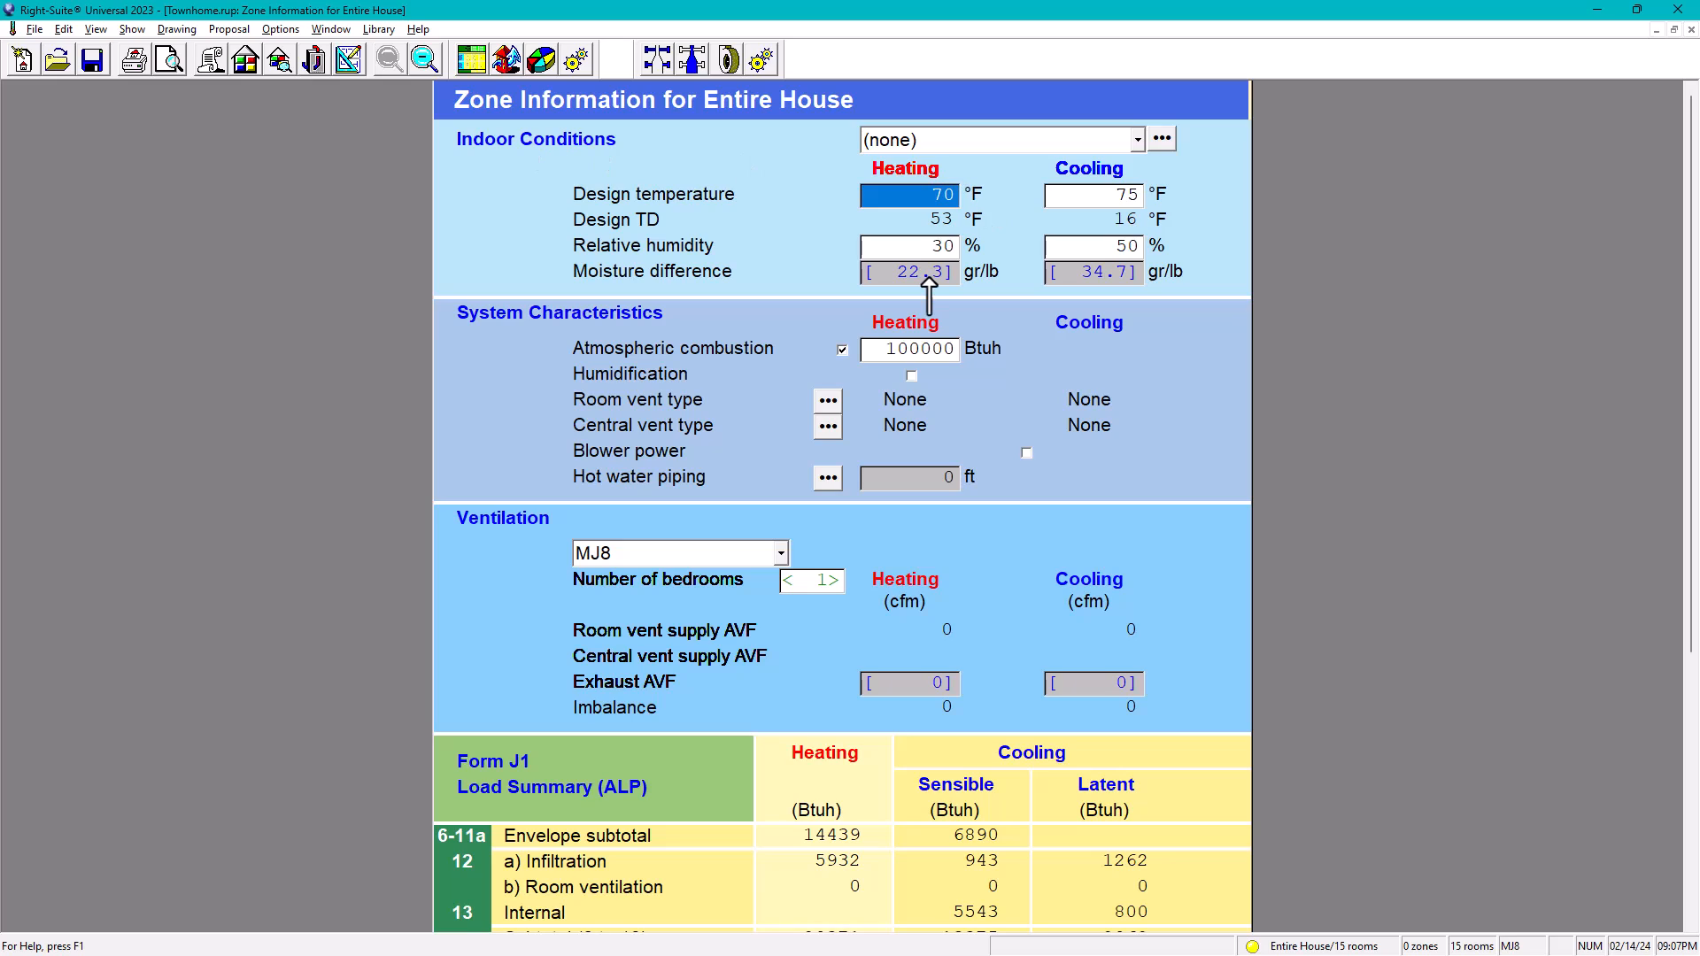
pyautogui.moveTo(487, 333)
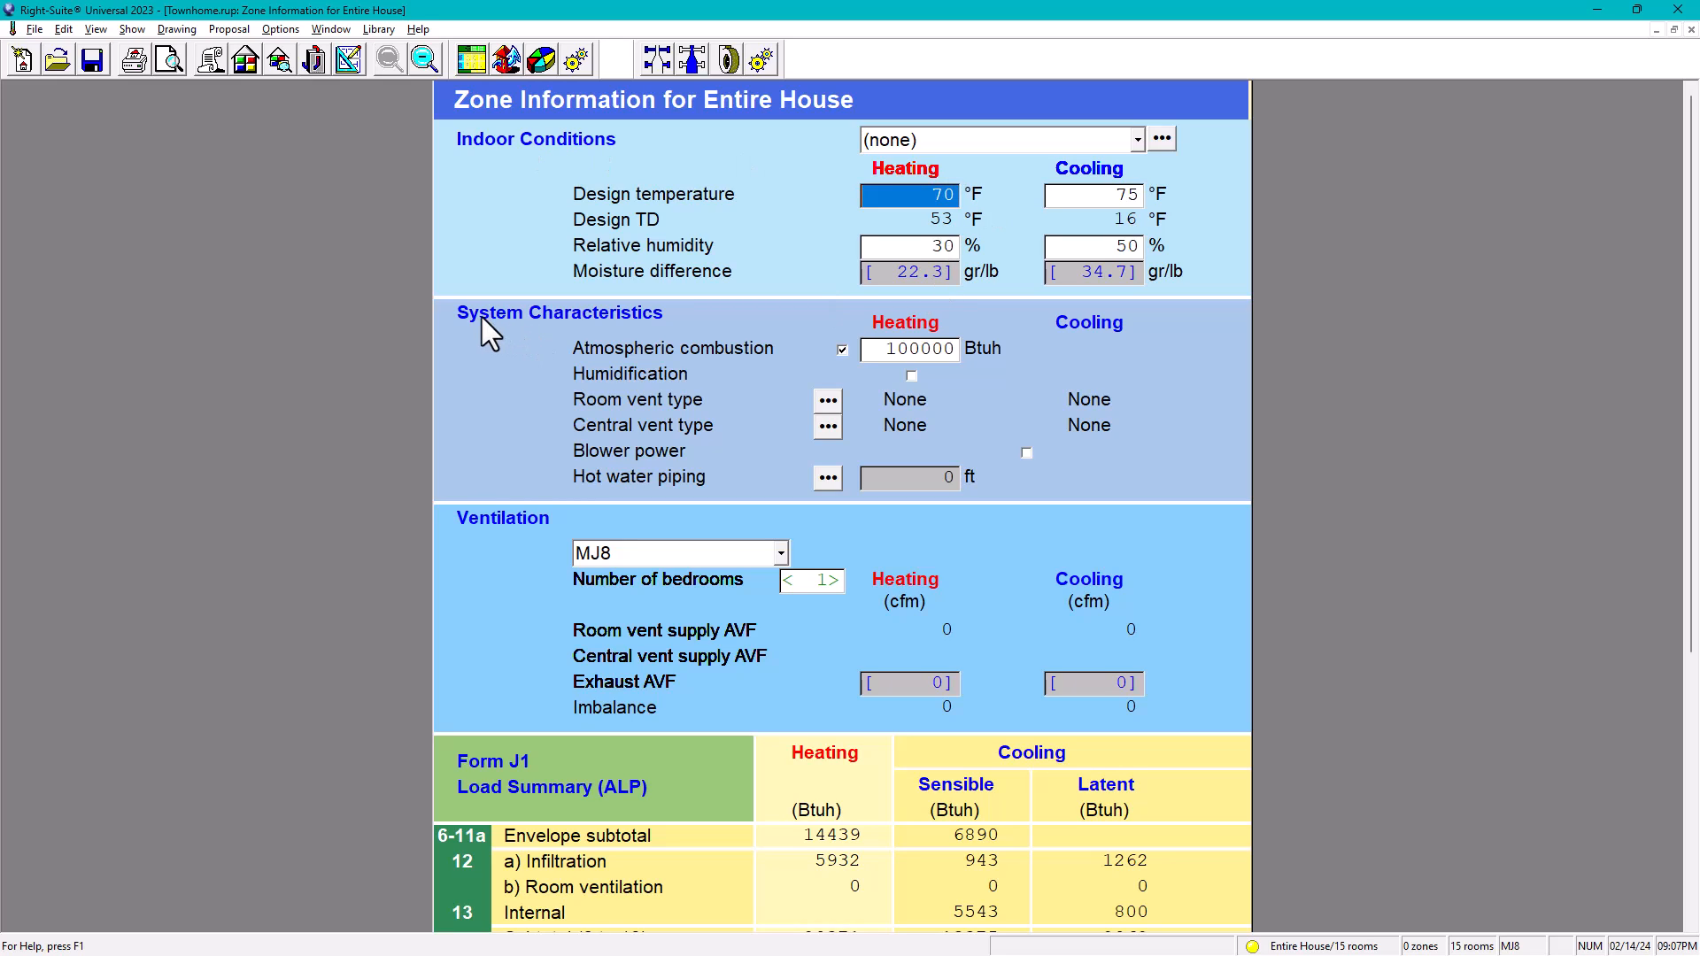
pyautogui.moveTo(617, 335)
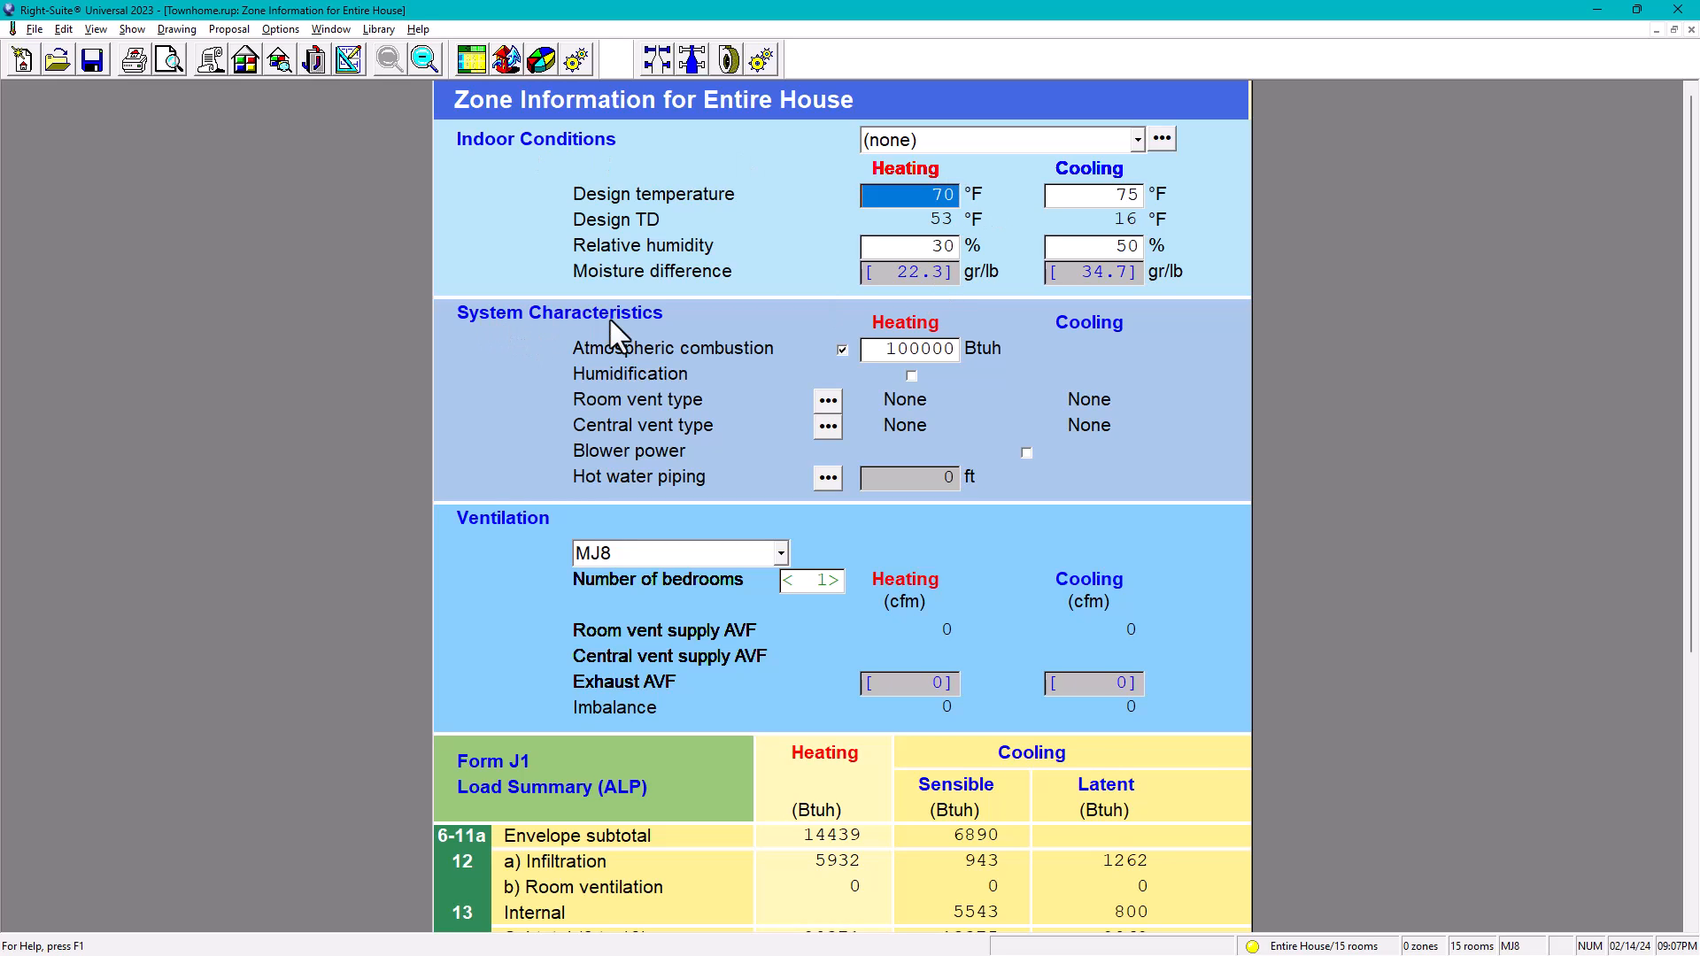
pyautogui.moveTo(1059, 428)
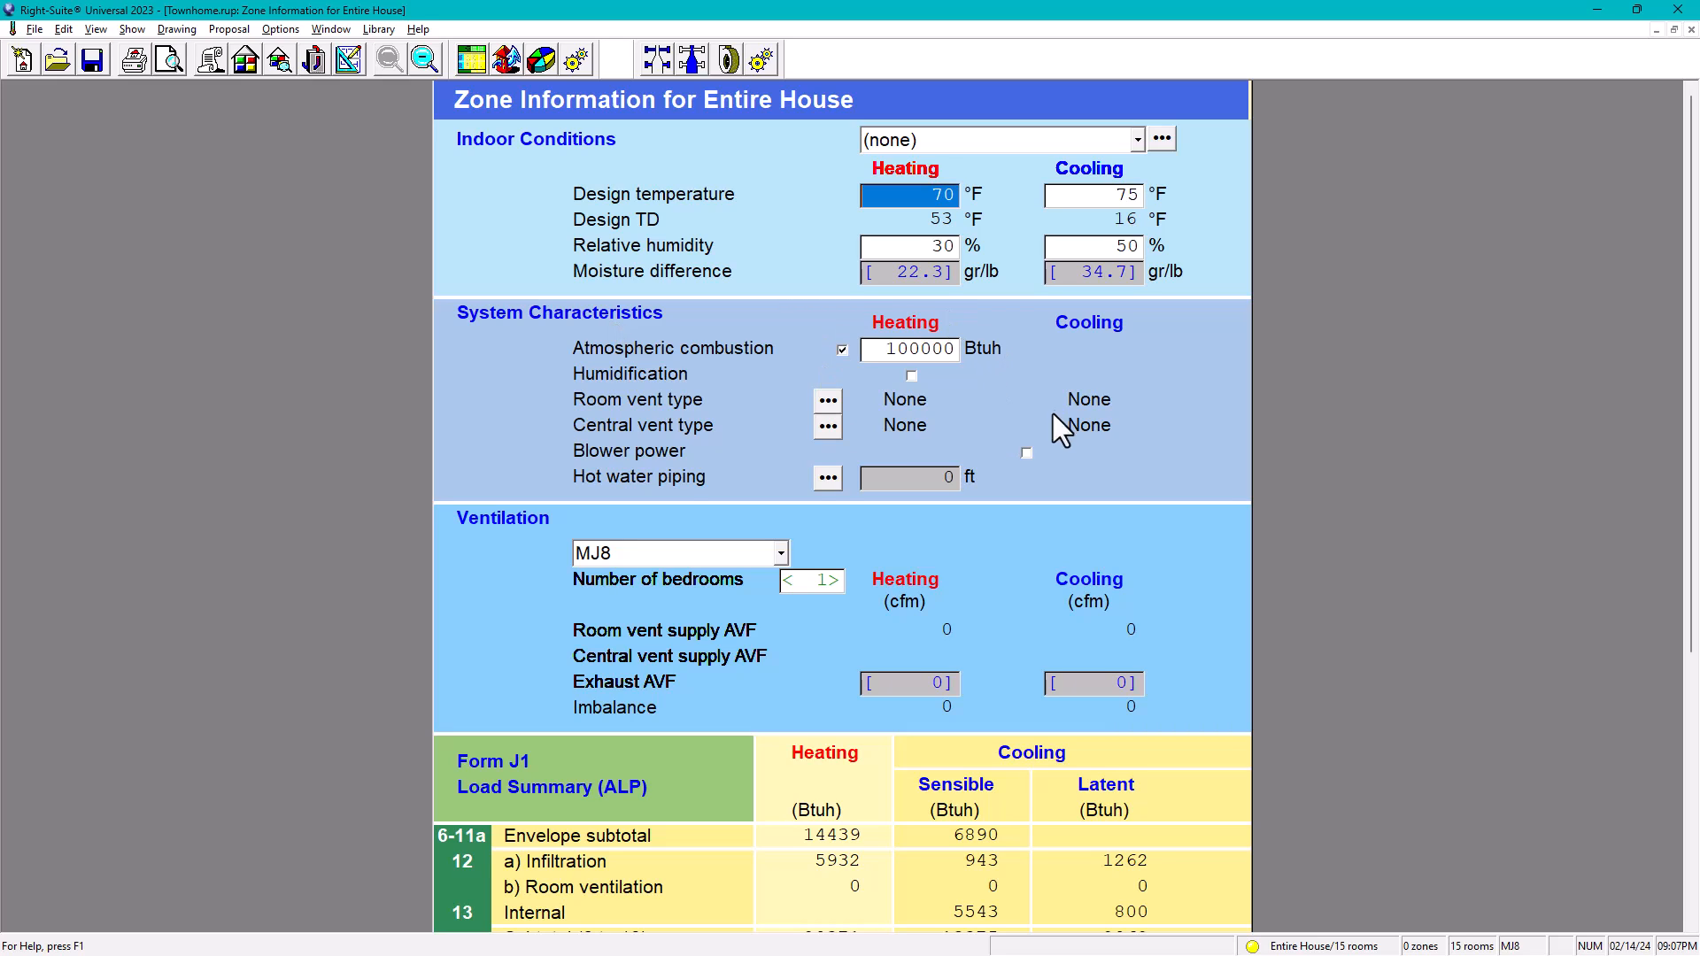
pyautogui.moveTo(1008, 374)
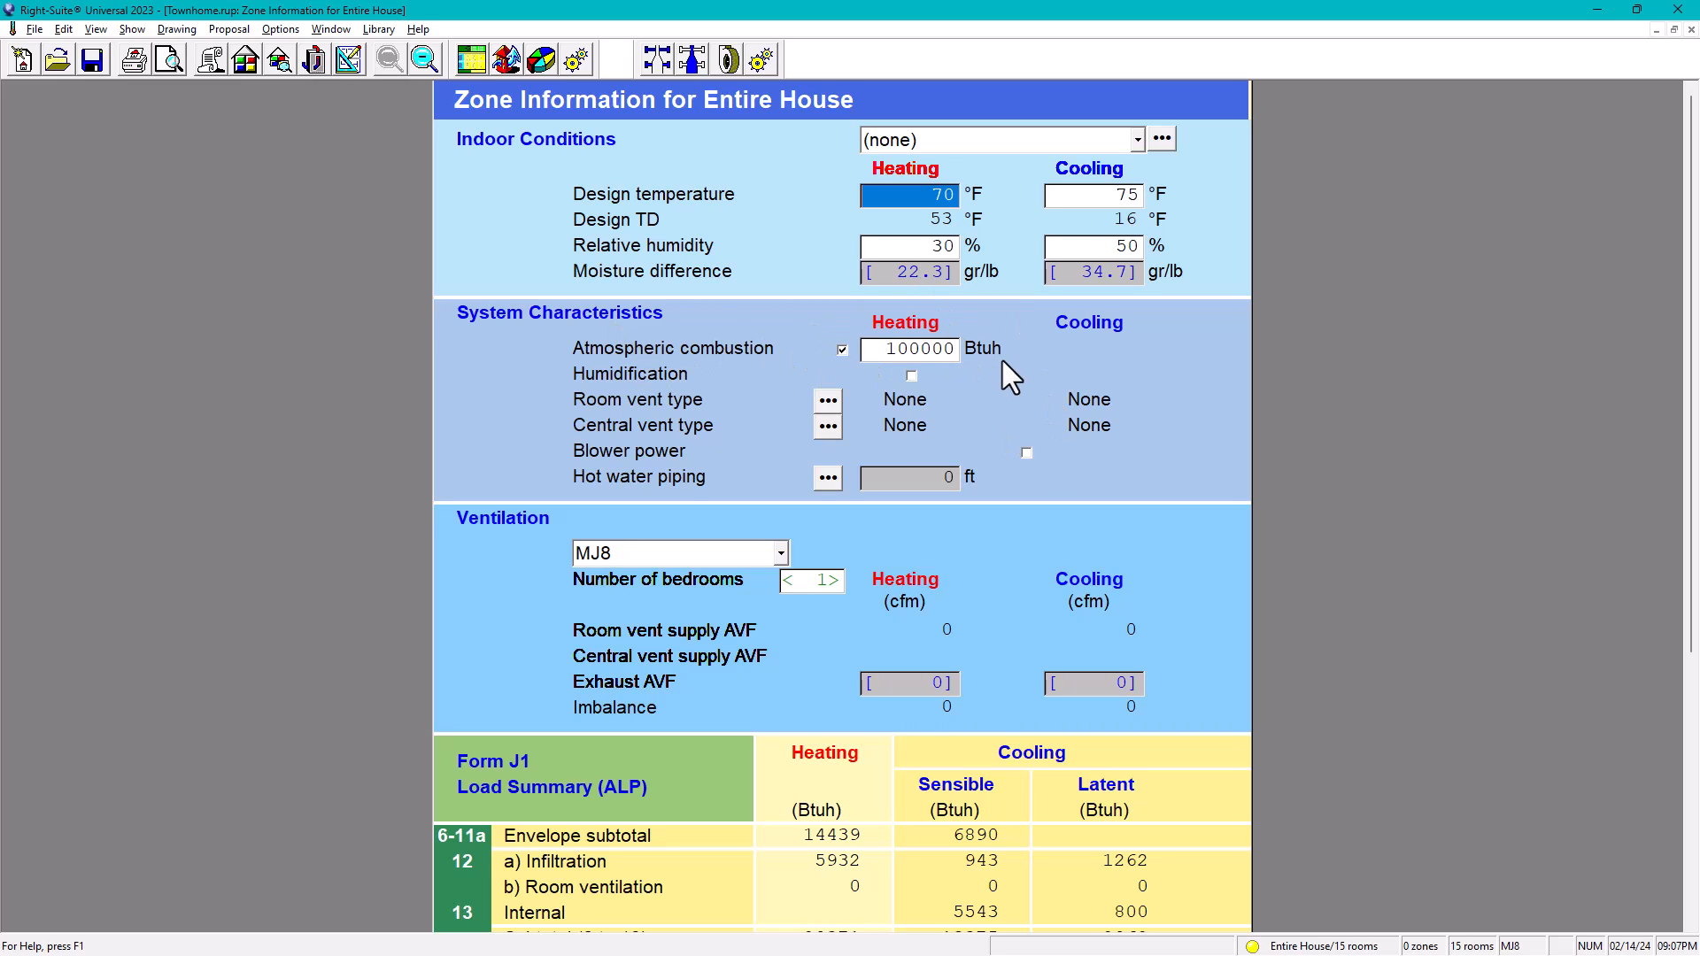
pyautogui.moveTo(949, 402)
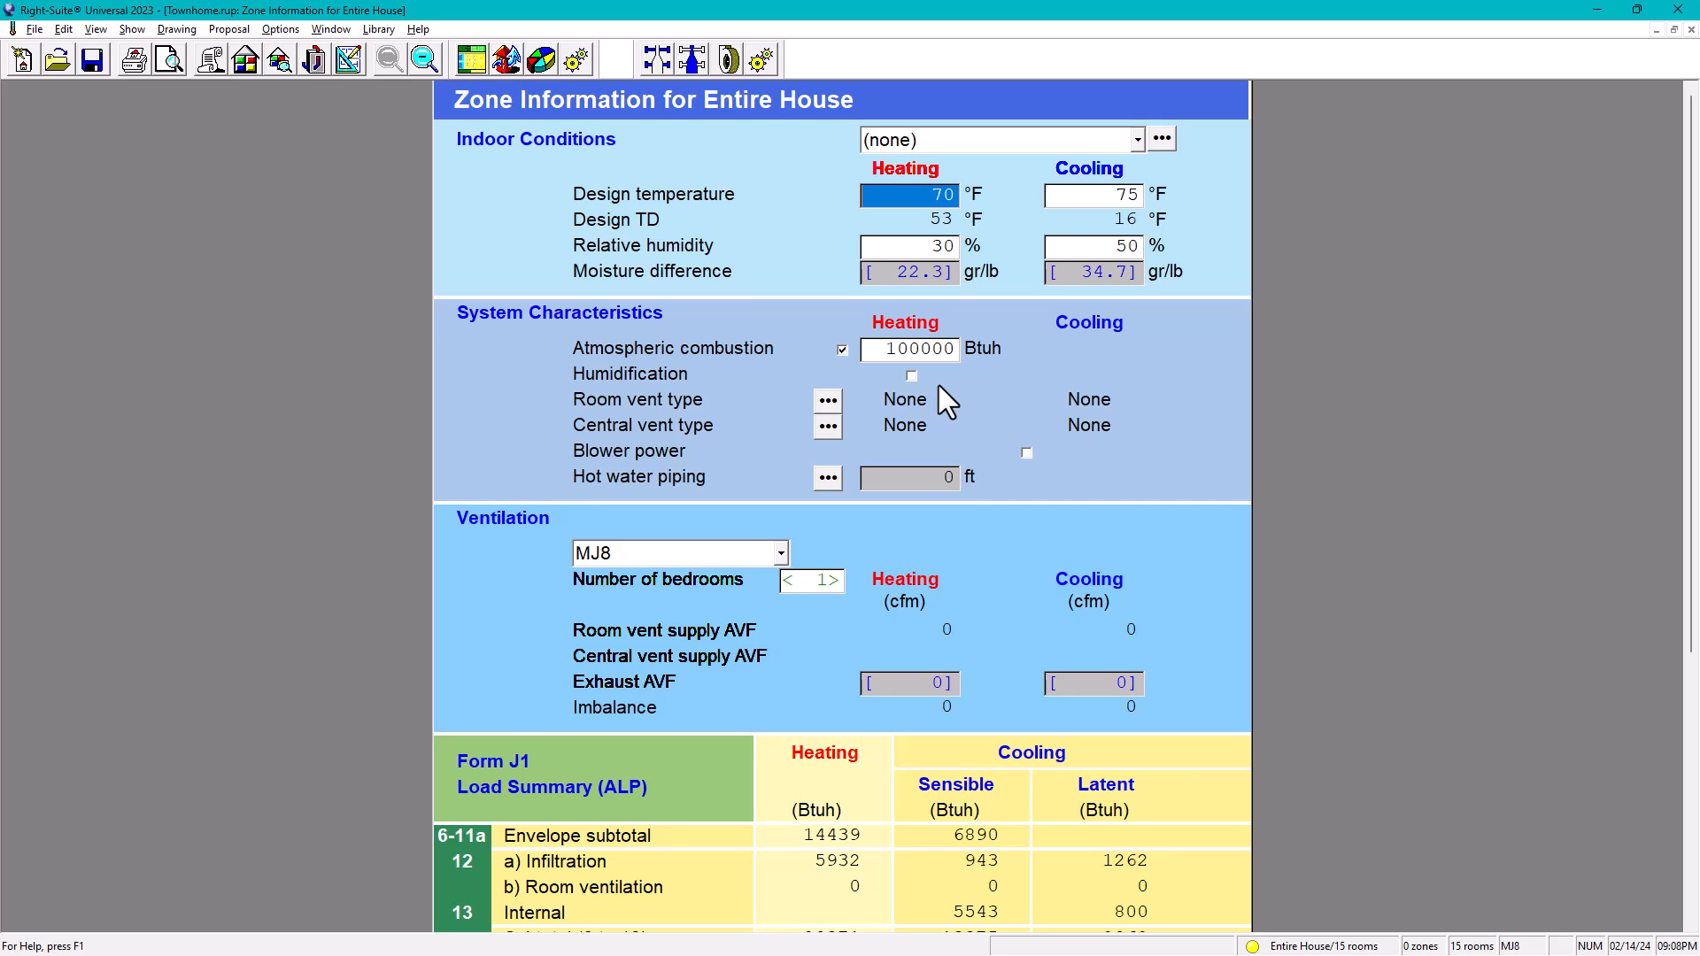
pyautogui.moveTo(776, 418)
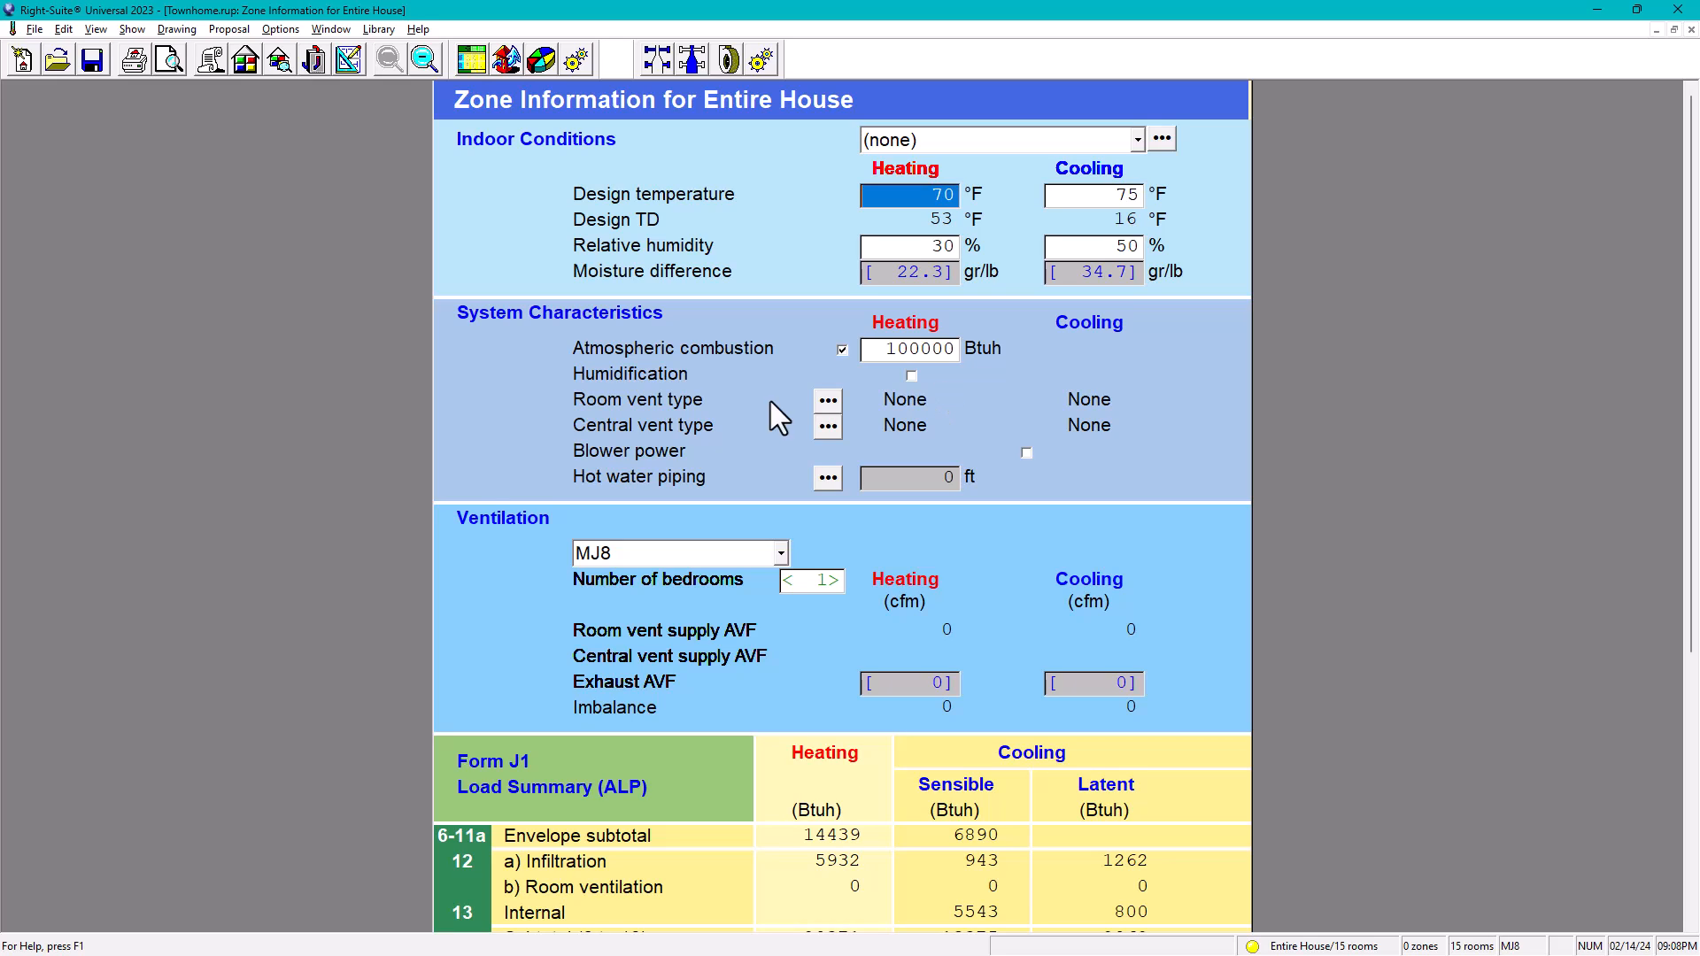
pyautogui.moveTo(693, 447)
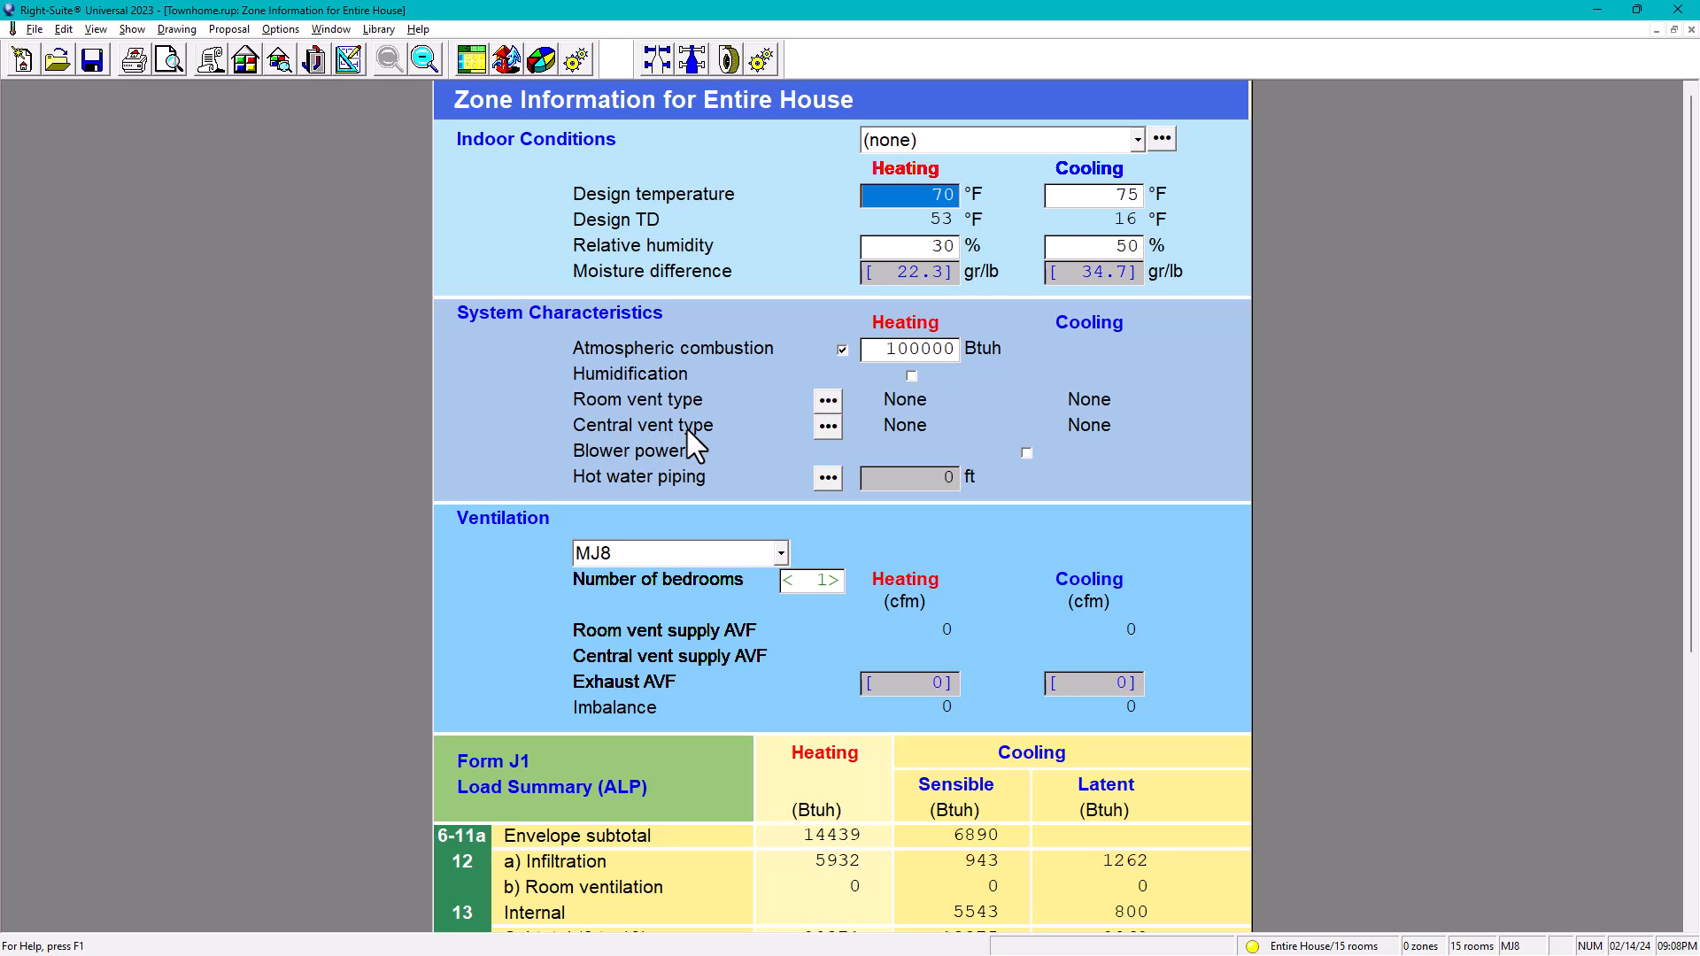
pyautogui.moveTo(700, 449)
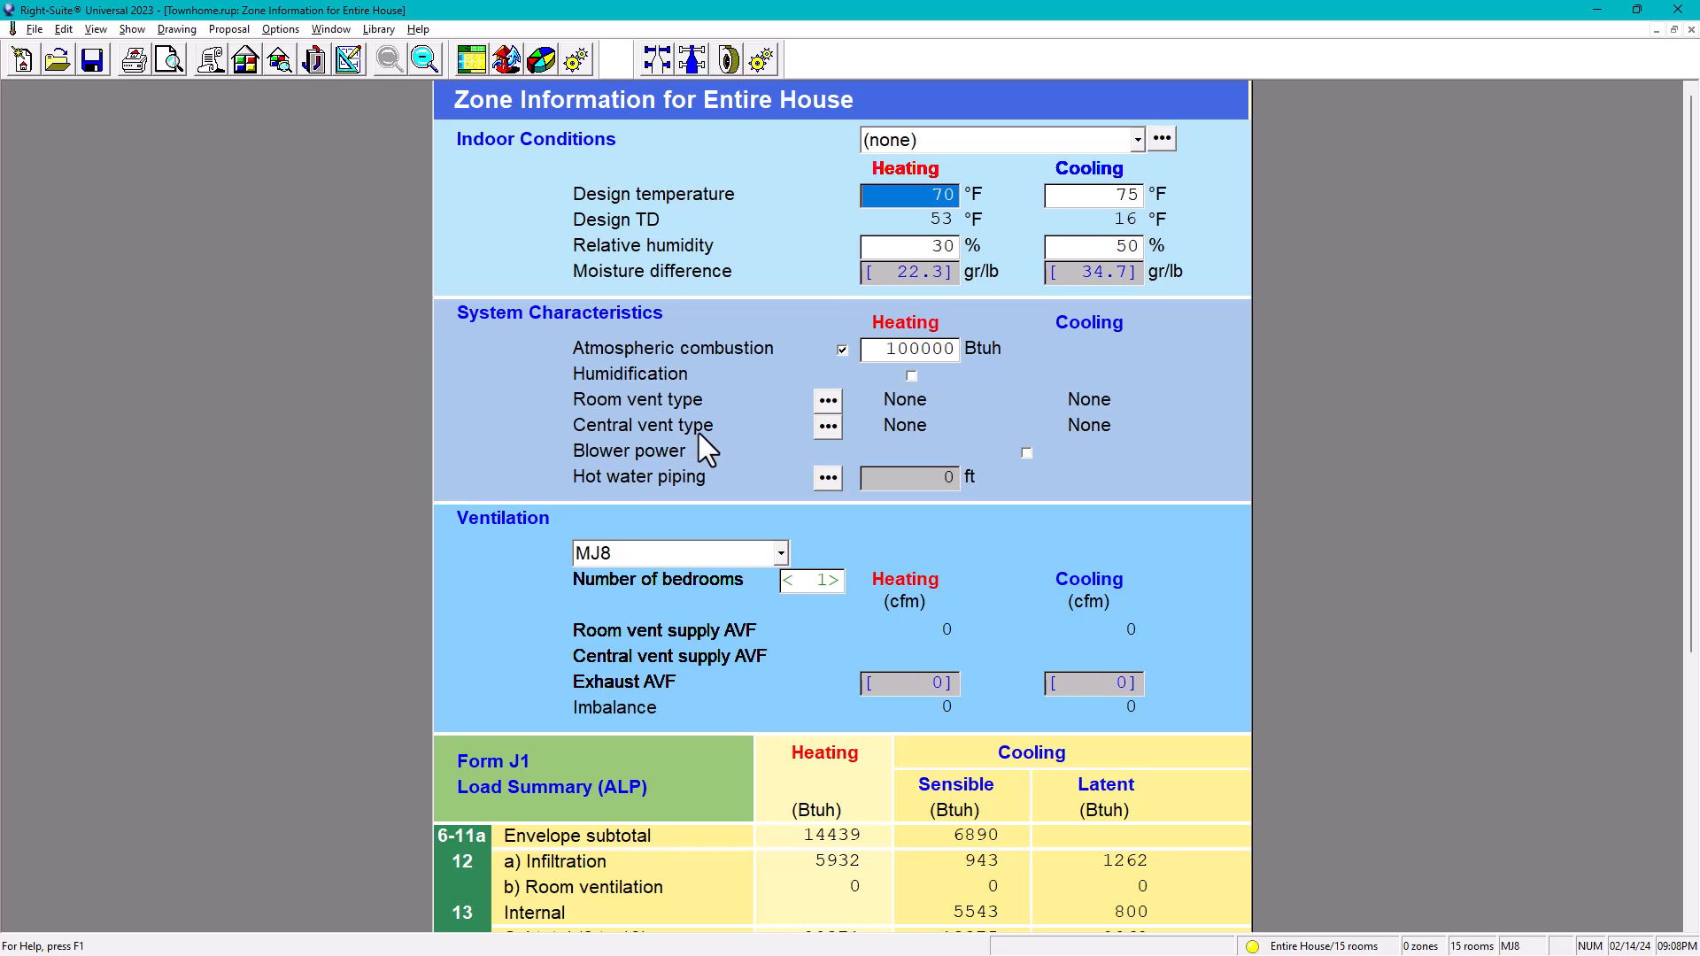
pyautogui.moveTo(756, 438)
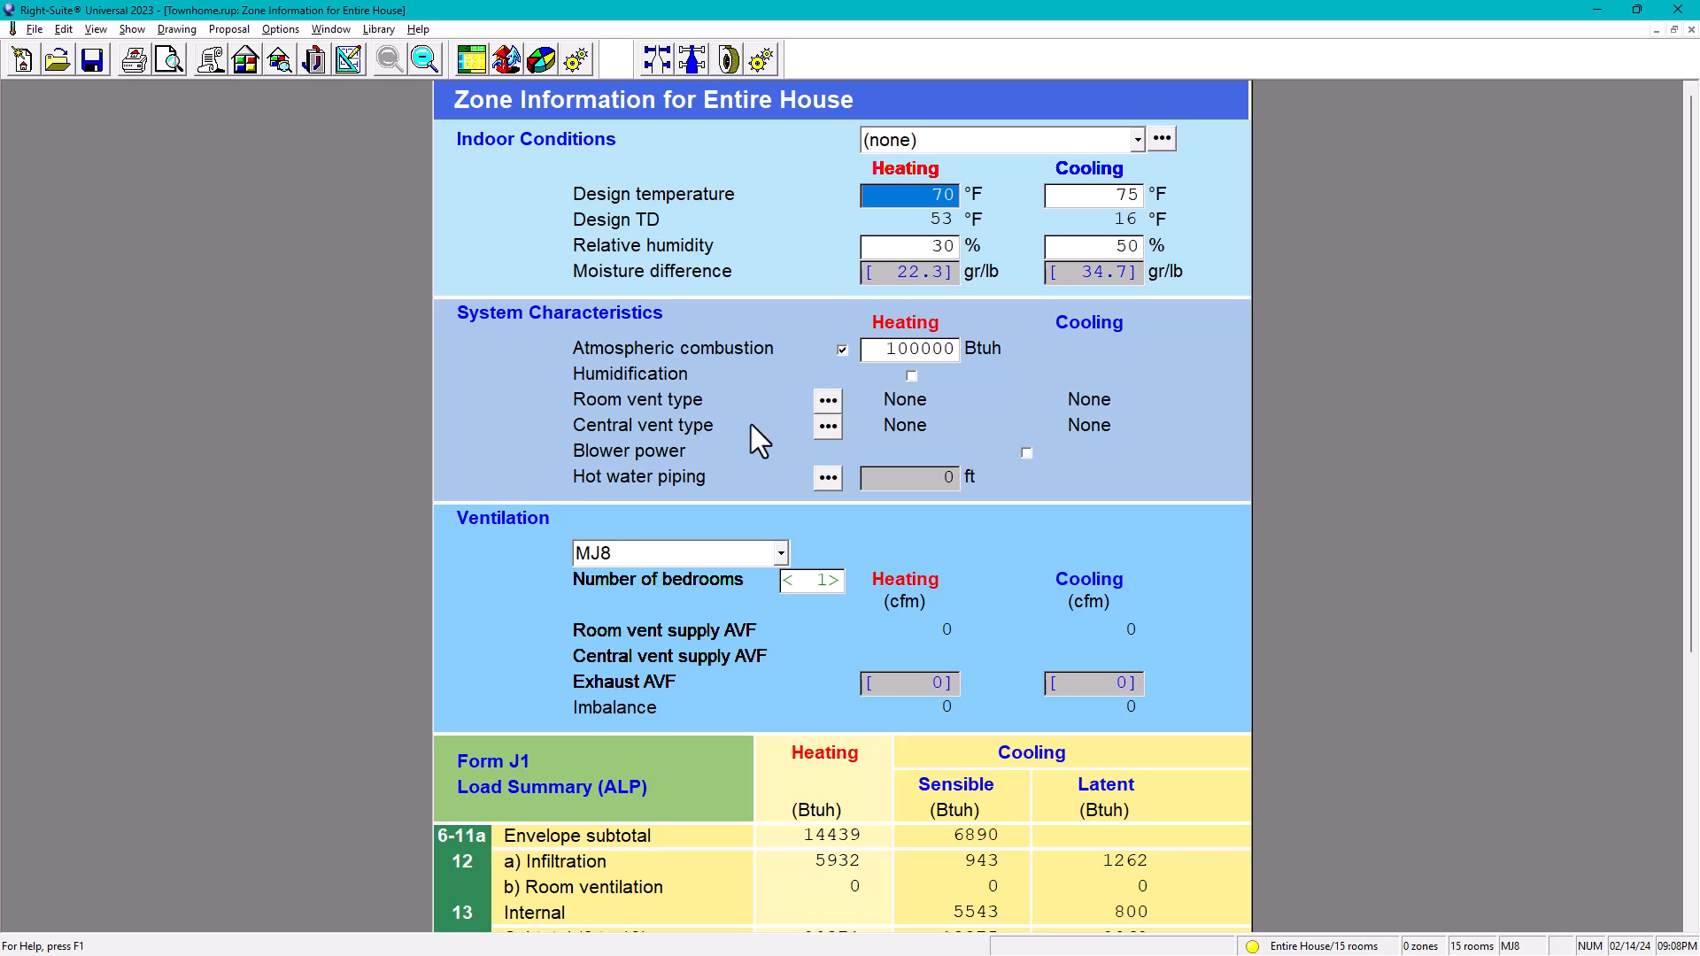
pyautogui.moveTo(760, 439)
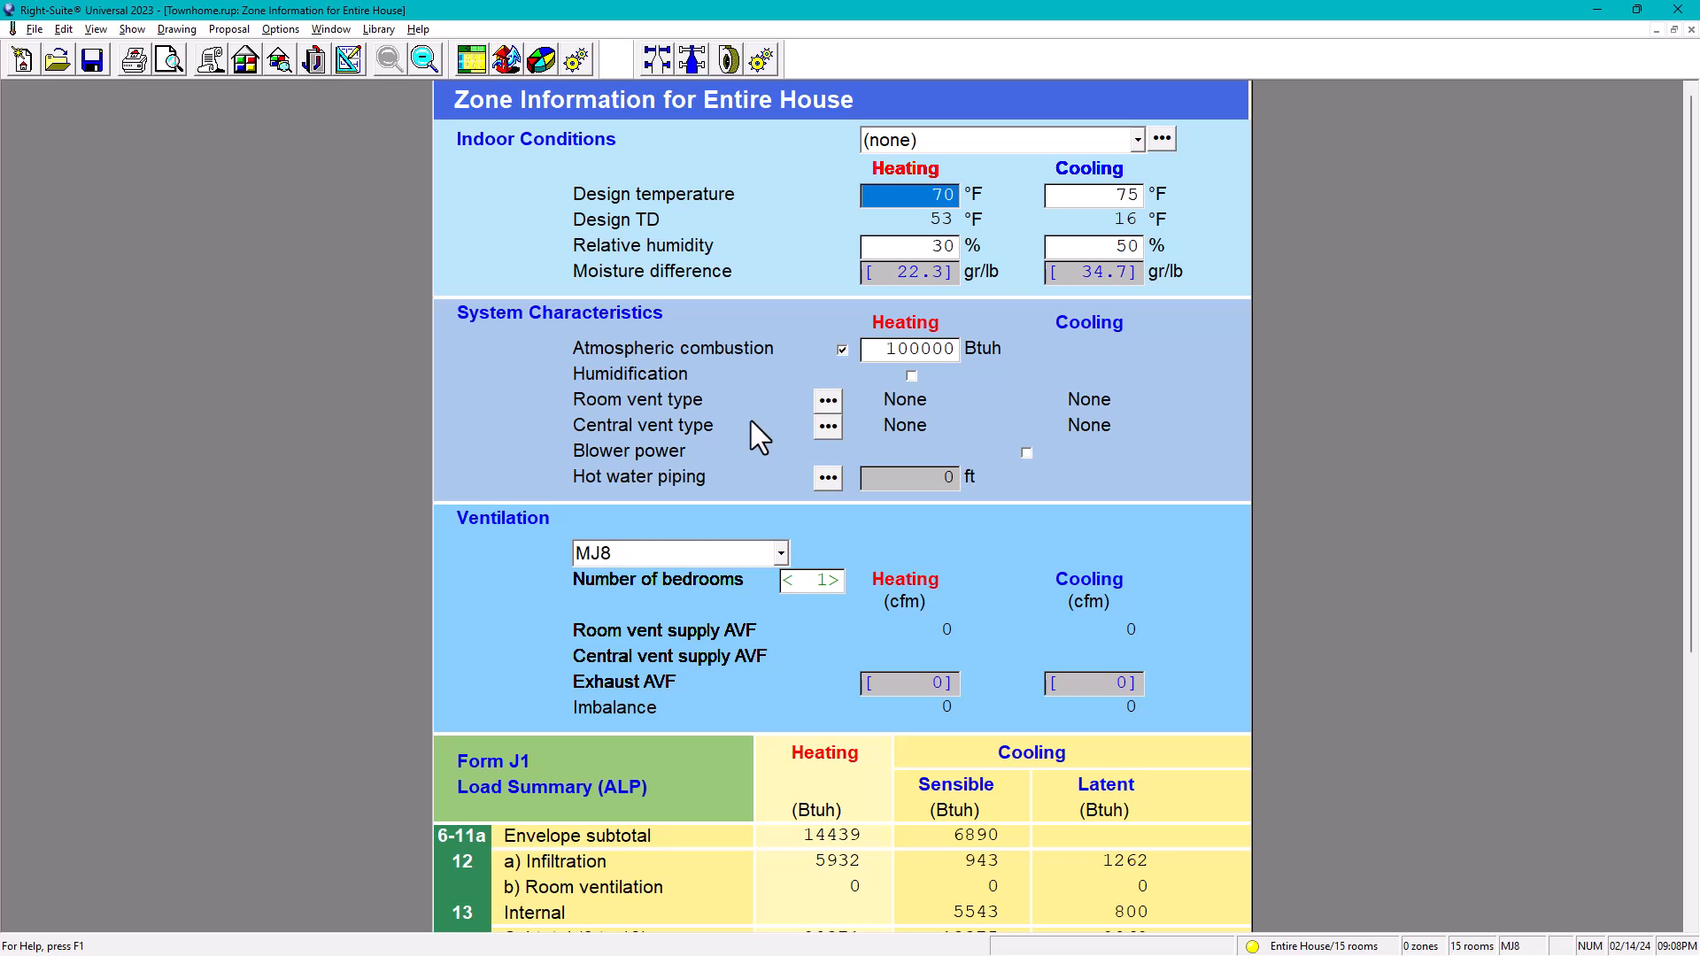
pyautogui.moveTo(602, 375)
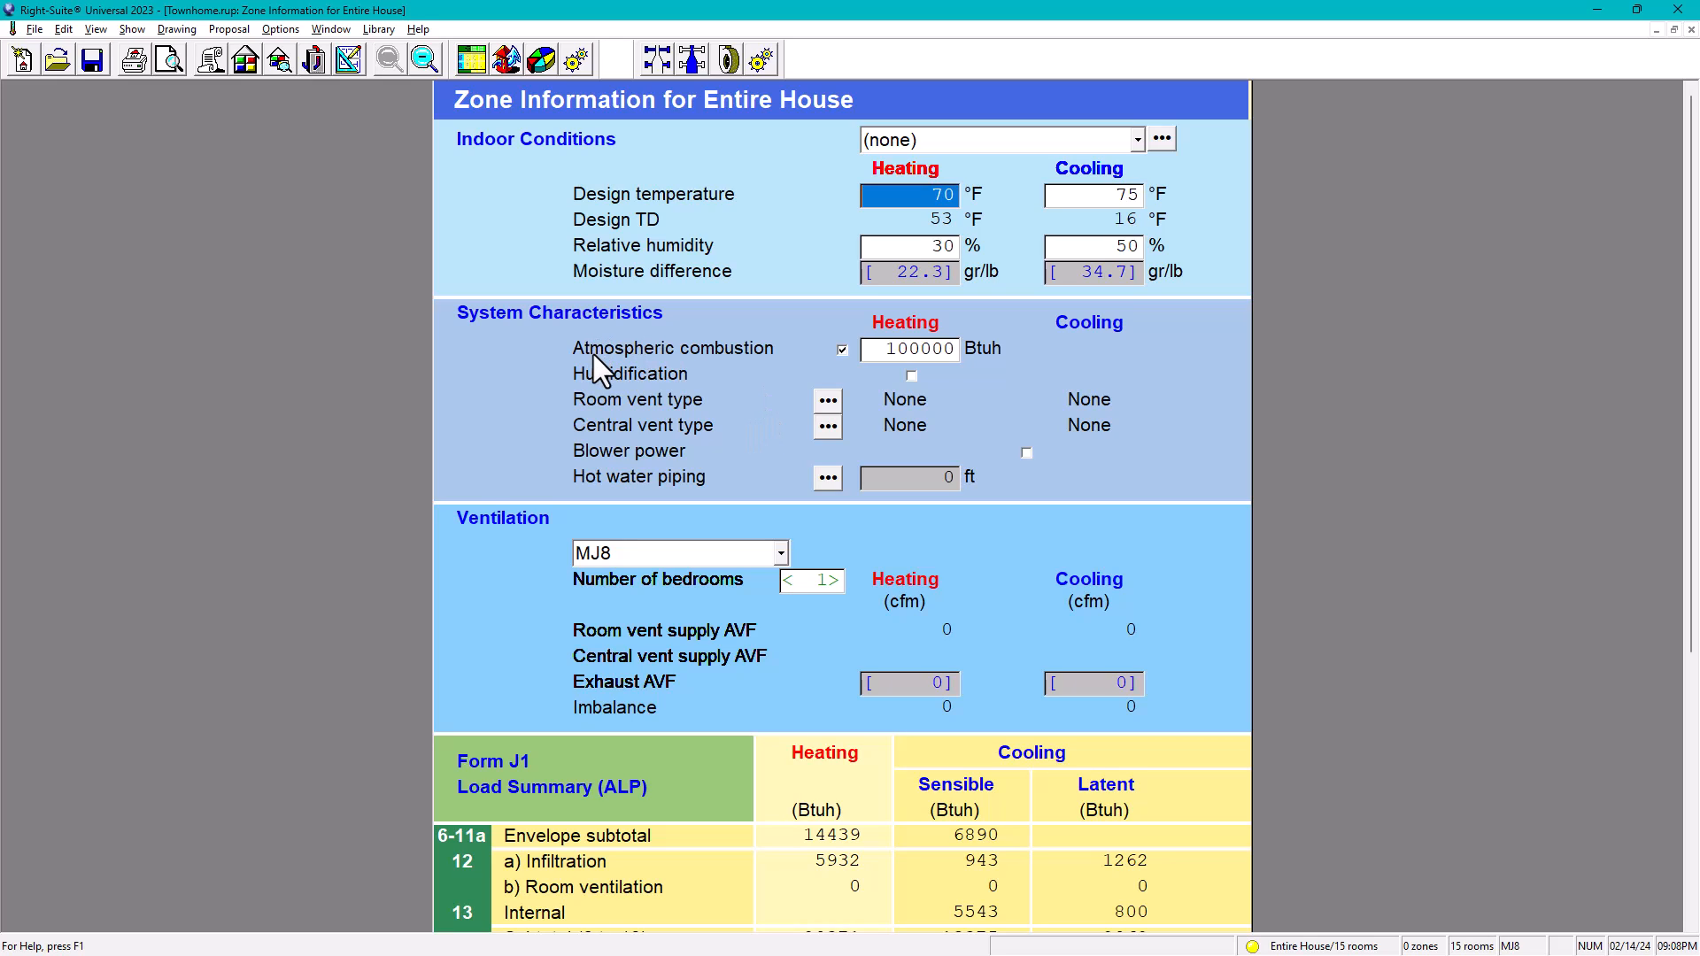
pyautogui.moveTo(721, 363)
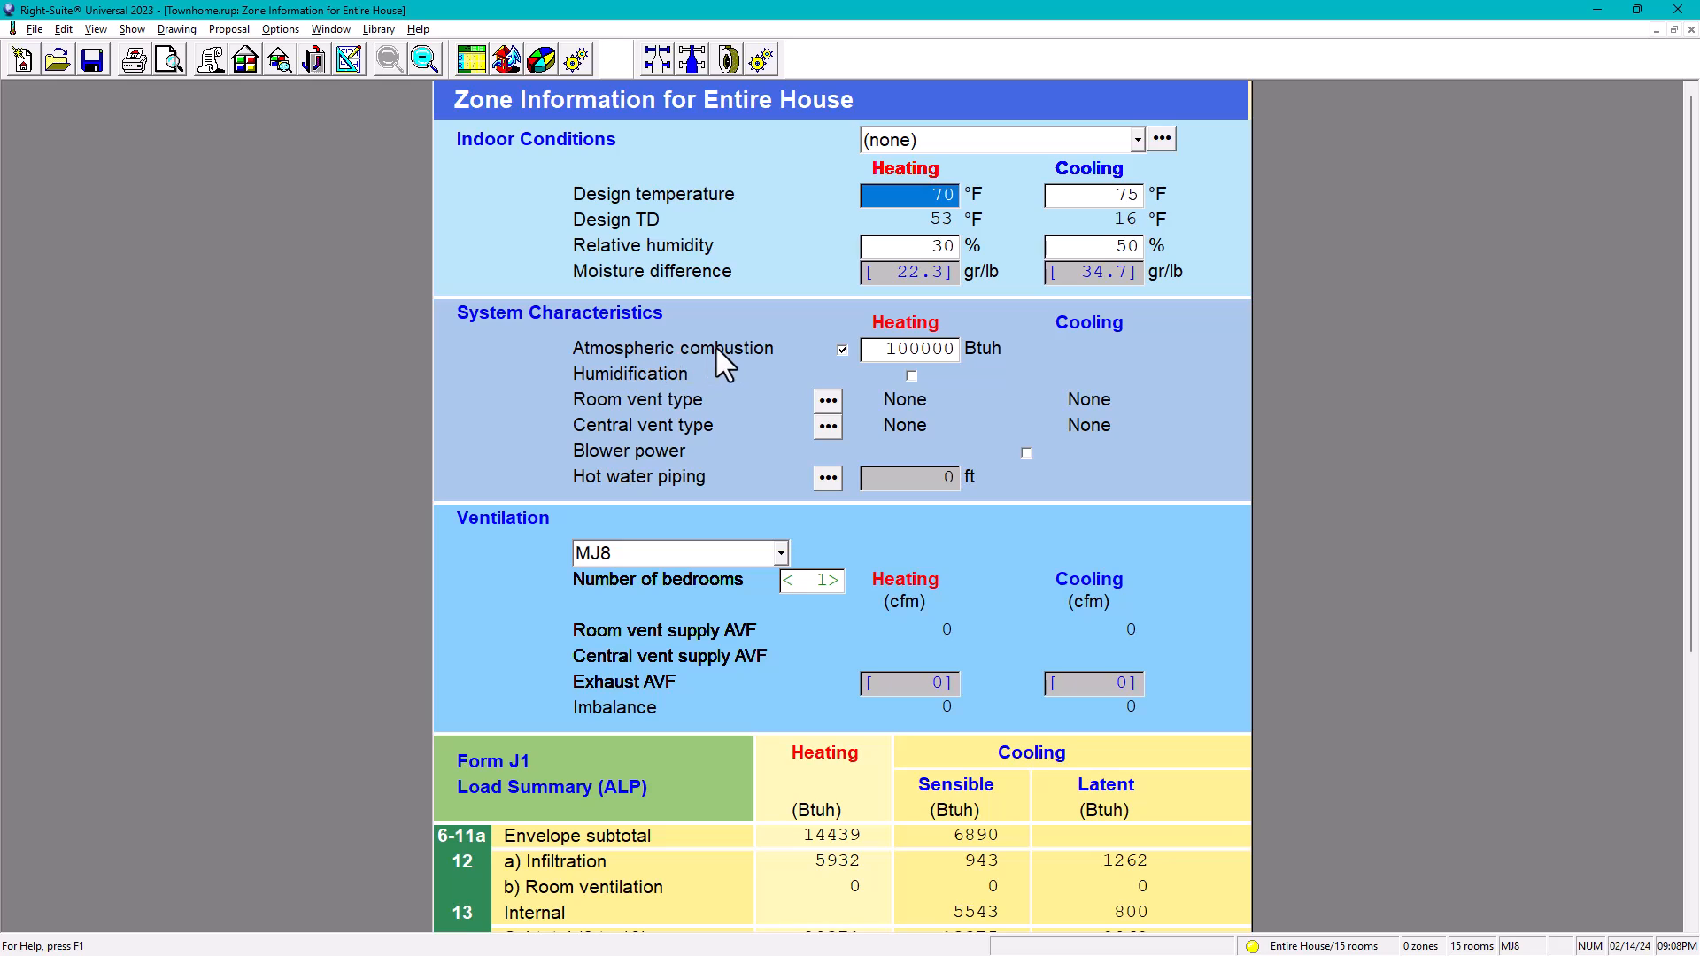
pyautogui.moveTo(768, 363)
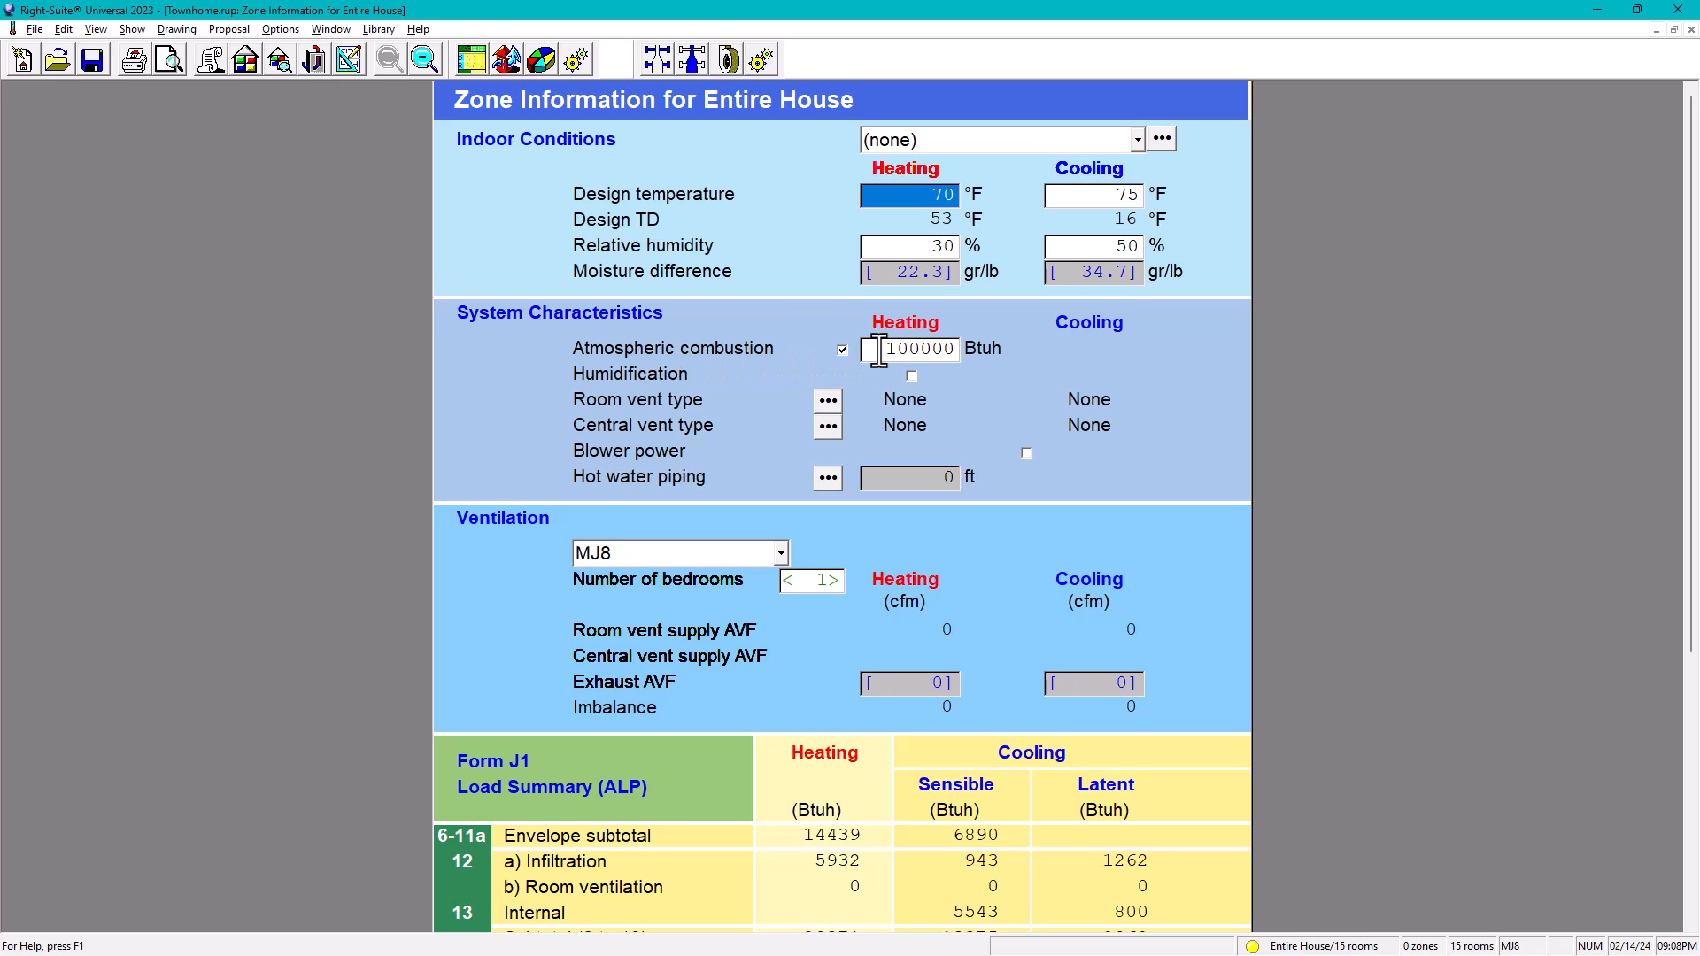
pyautogui.click(915, 349)
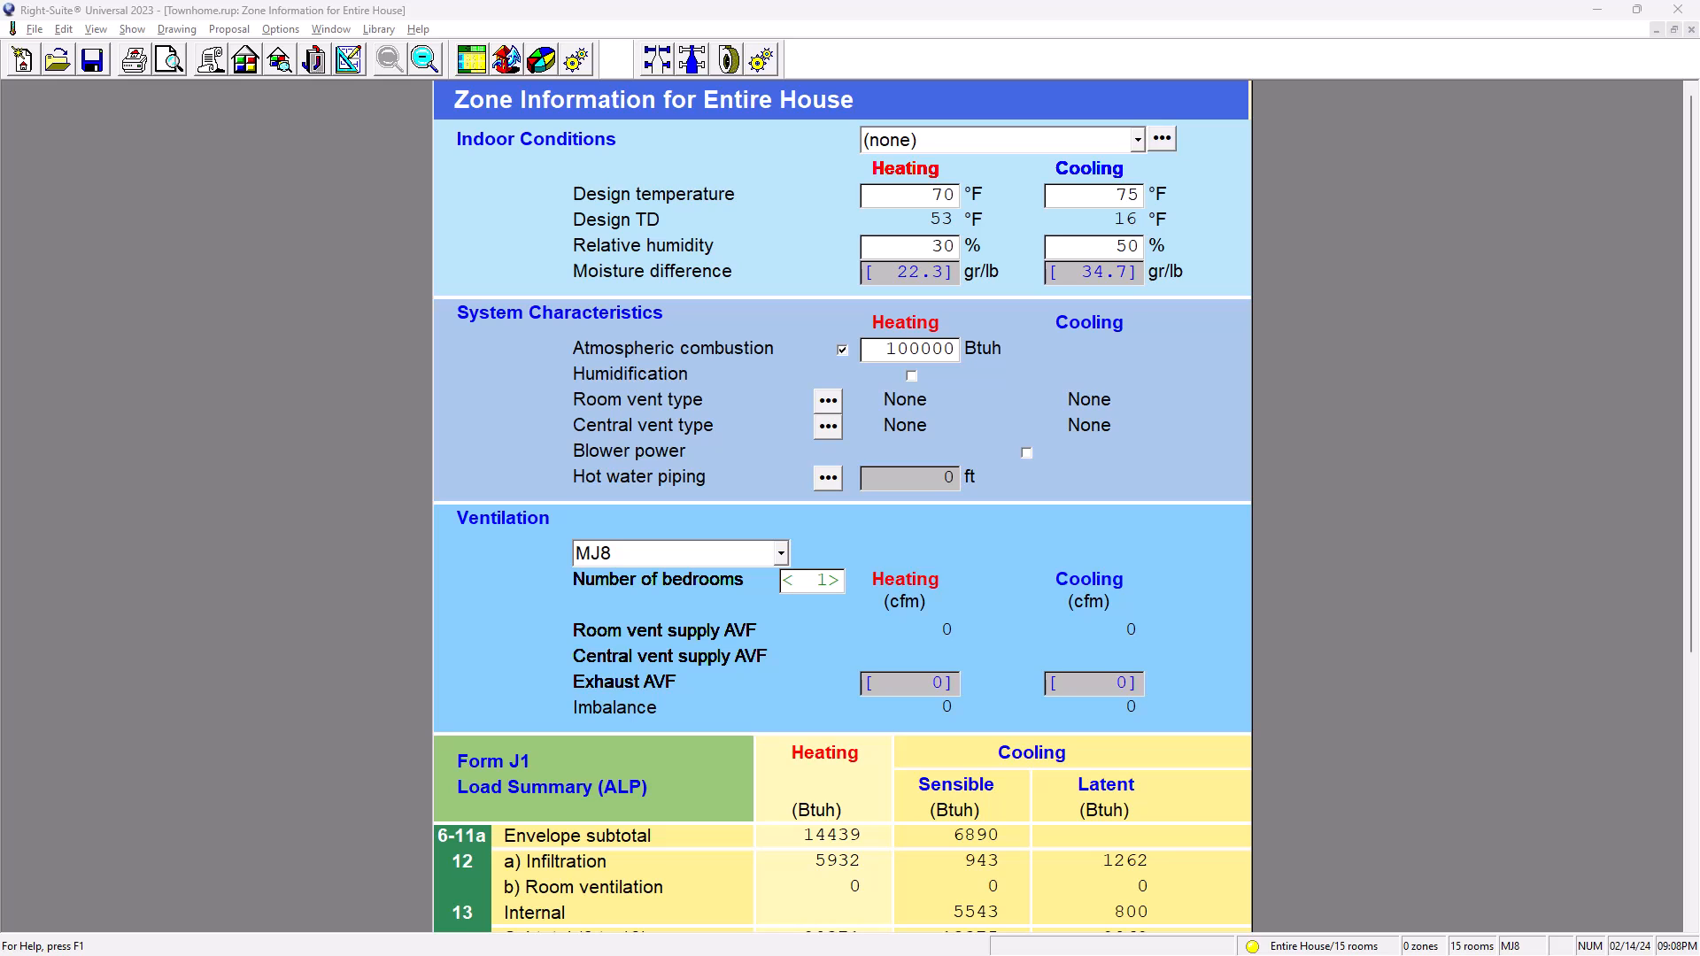
# Step: Bring up F1 help at the Zone Information Screen overview and move the window aside
pyautogui.press('F1')
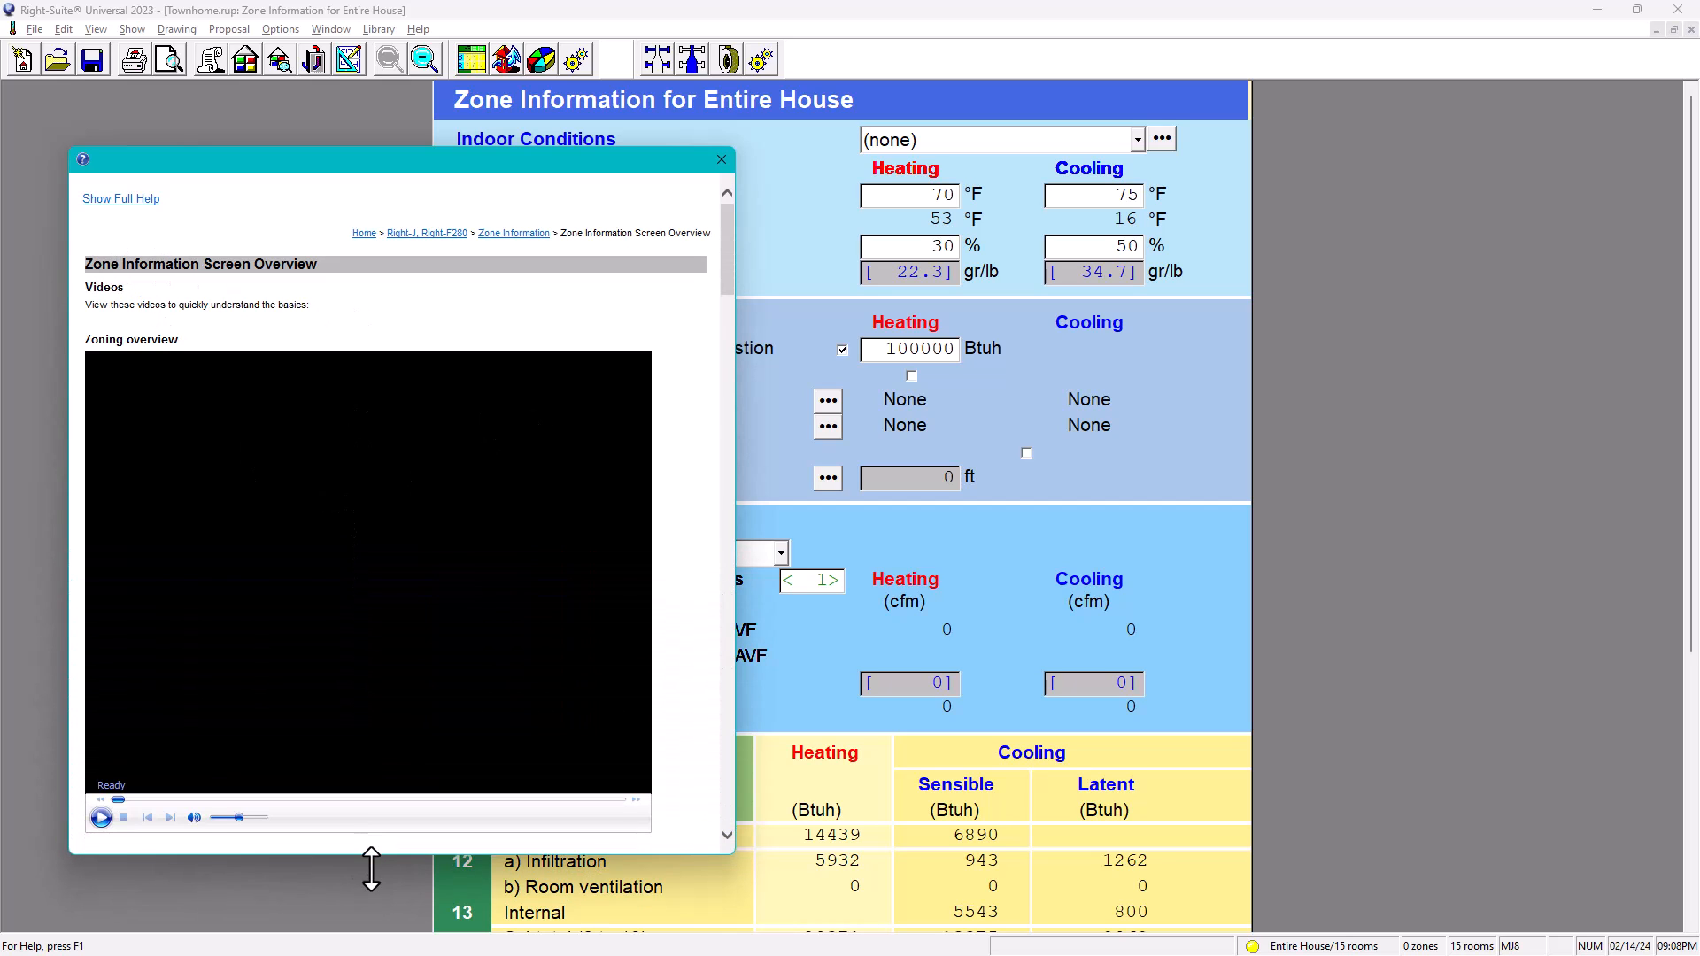
pyautogui.scroll(-3)
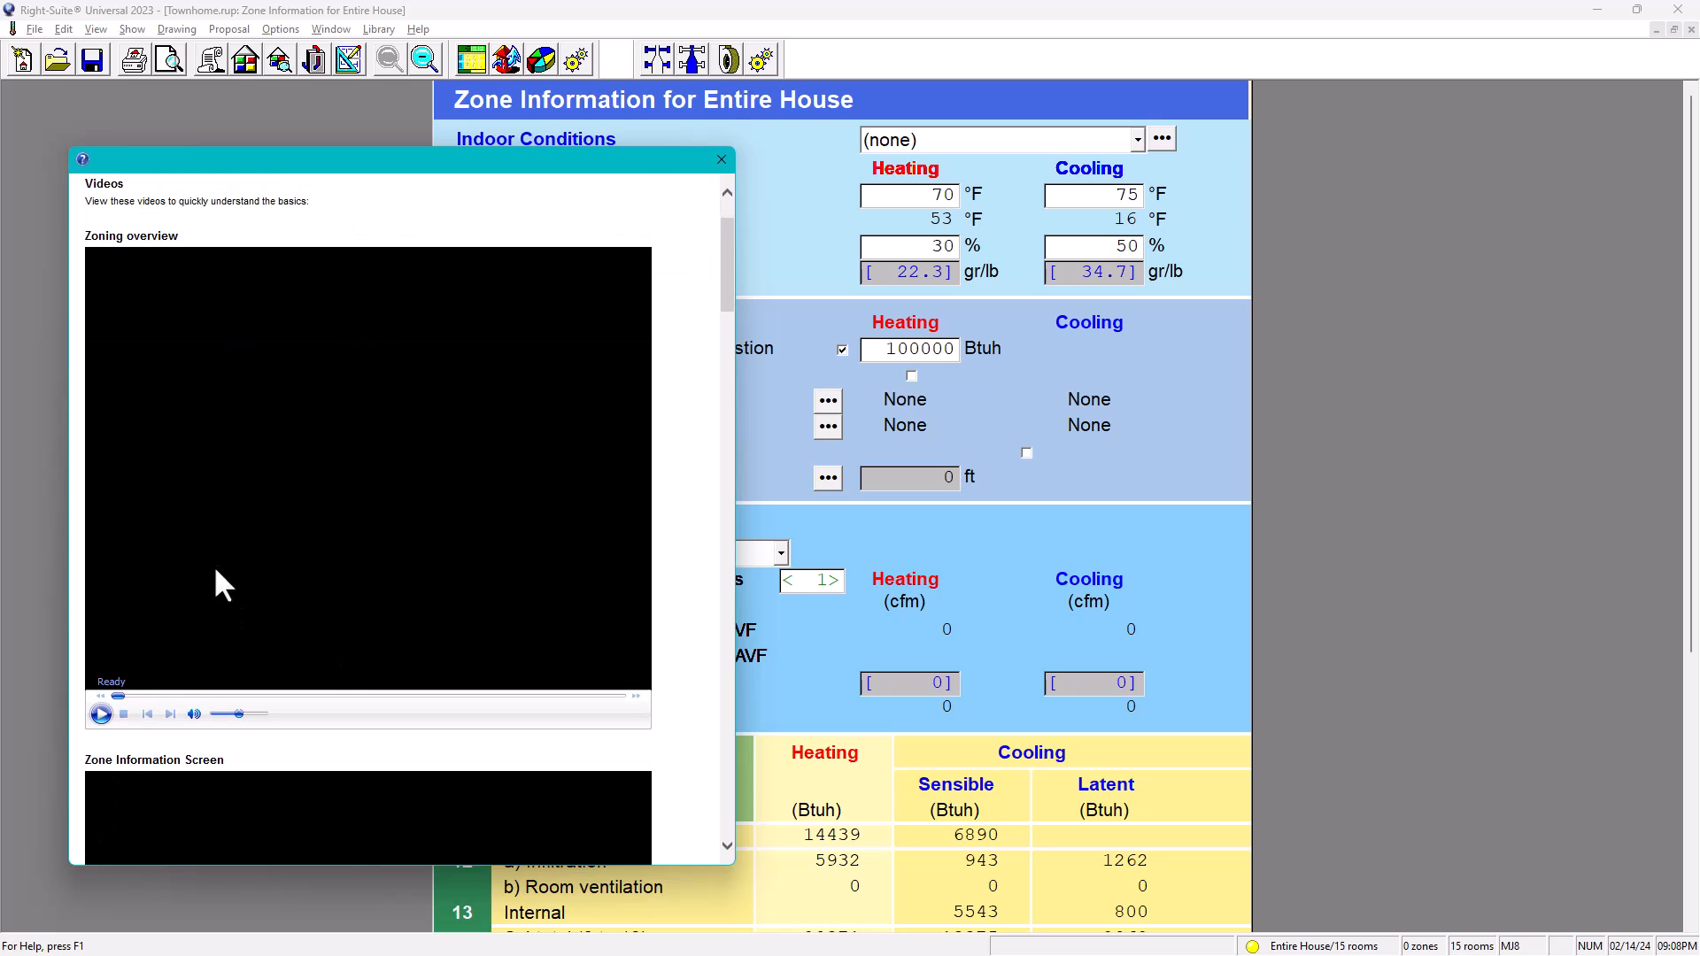
pyautogui.scroll(-3)
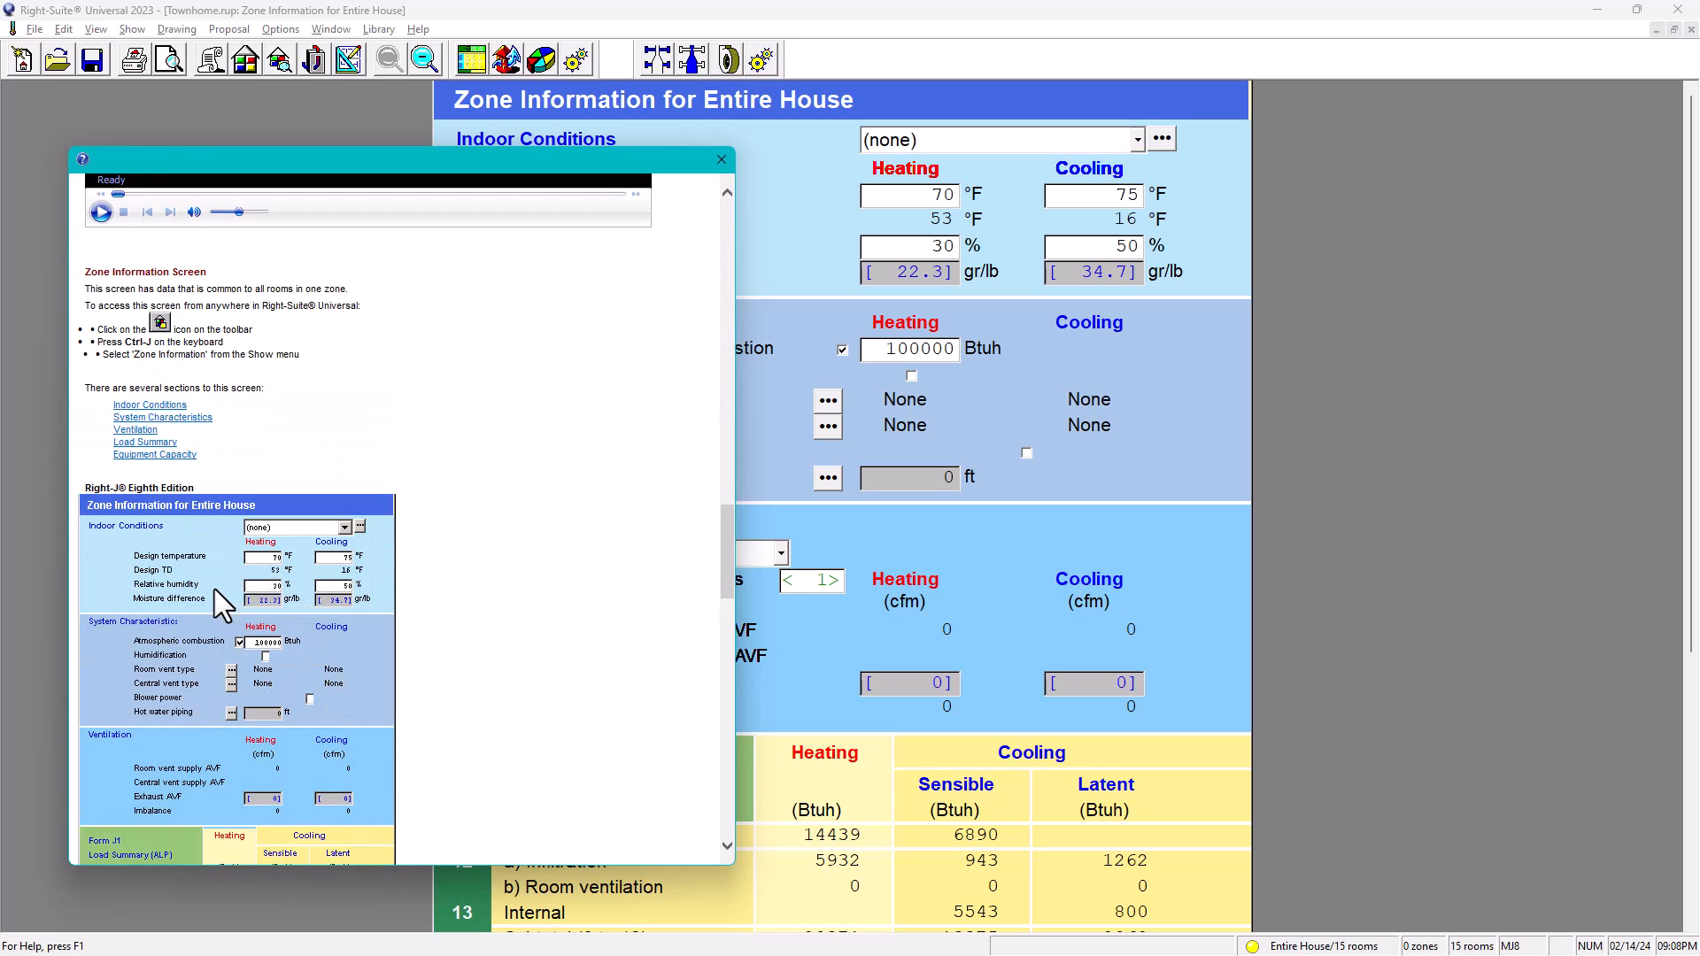
pyautogui.moveTo(229, 602)
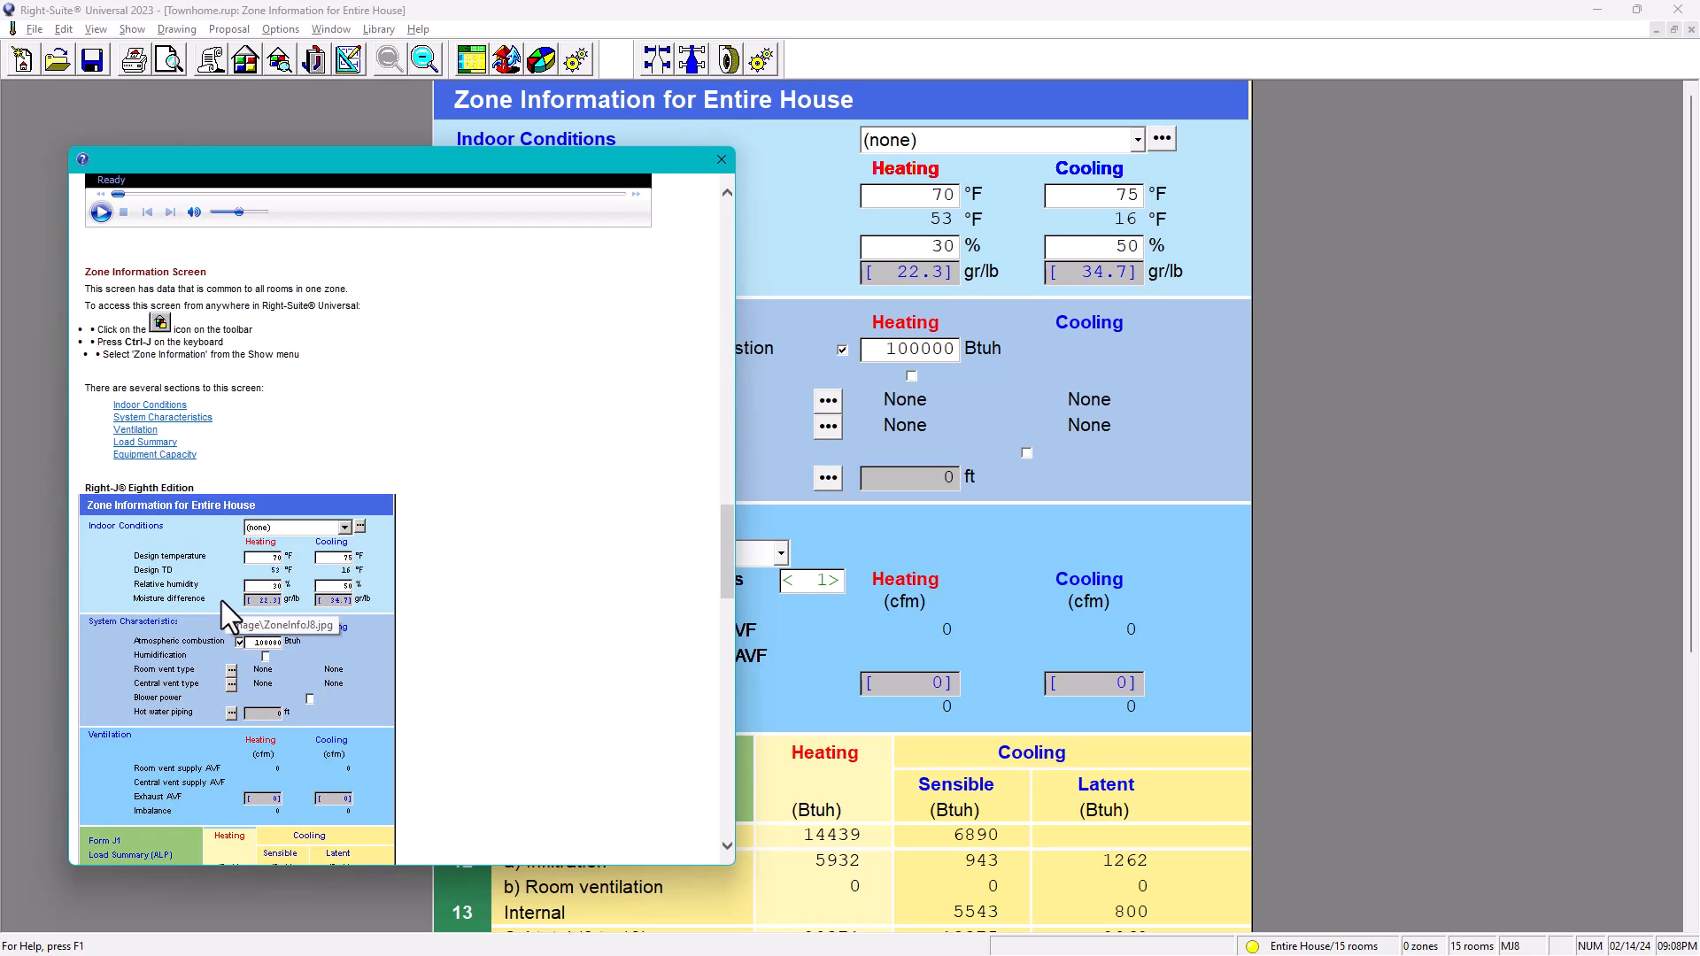
pyautogui.moveTo(159, 434)
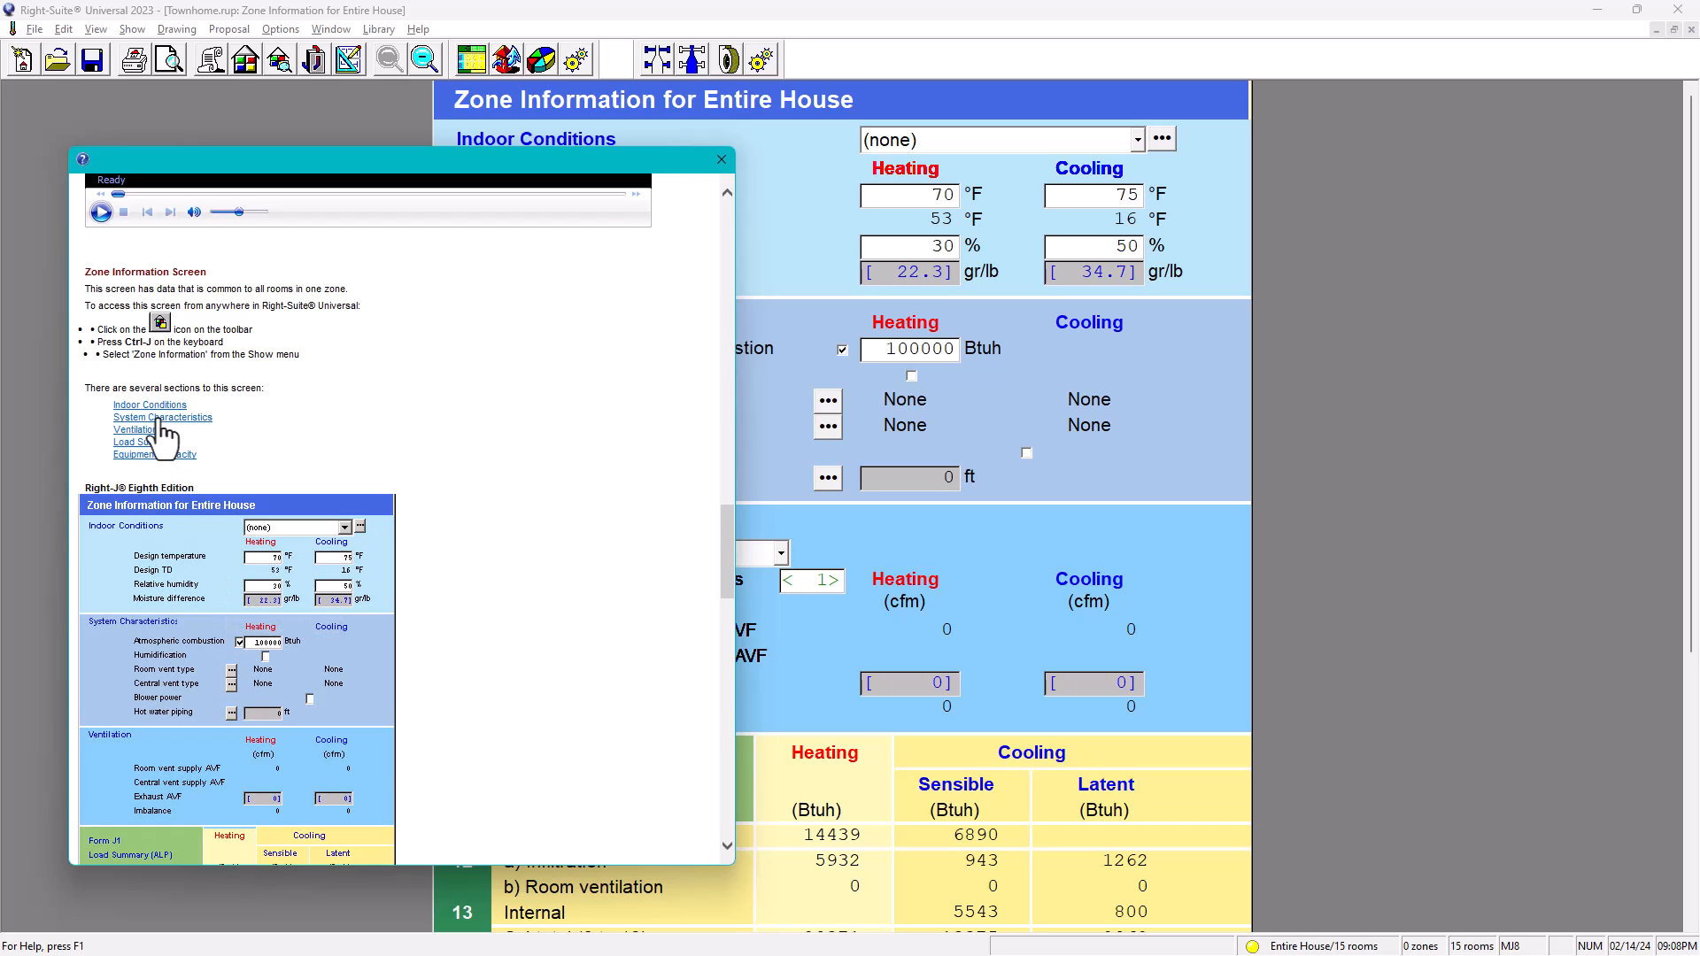
pyautogui.moveTo(198, 394)
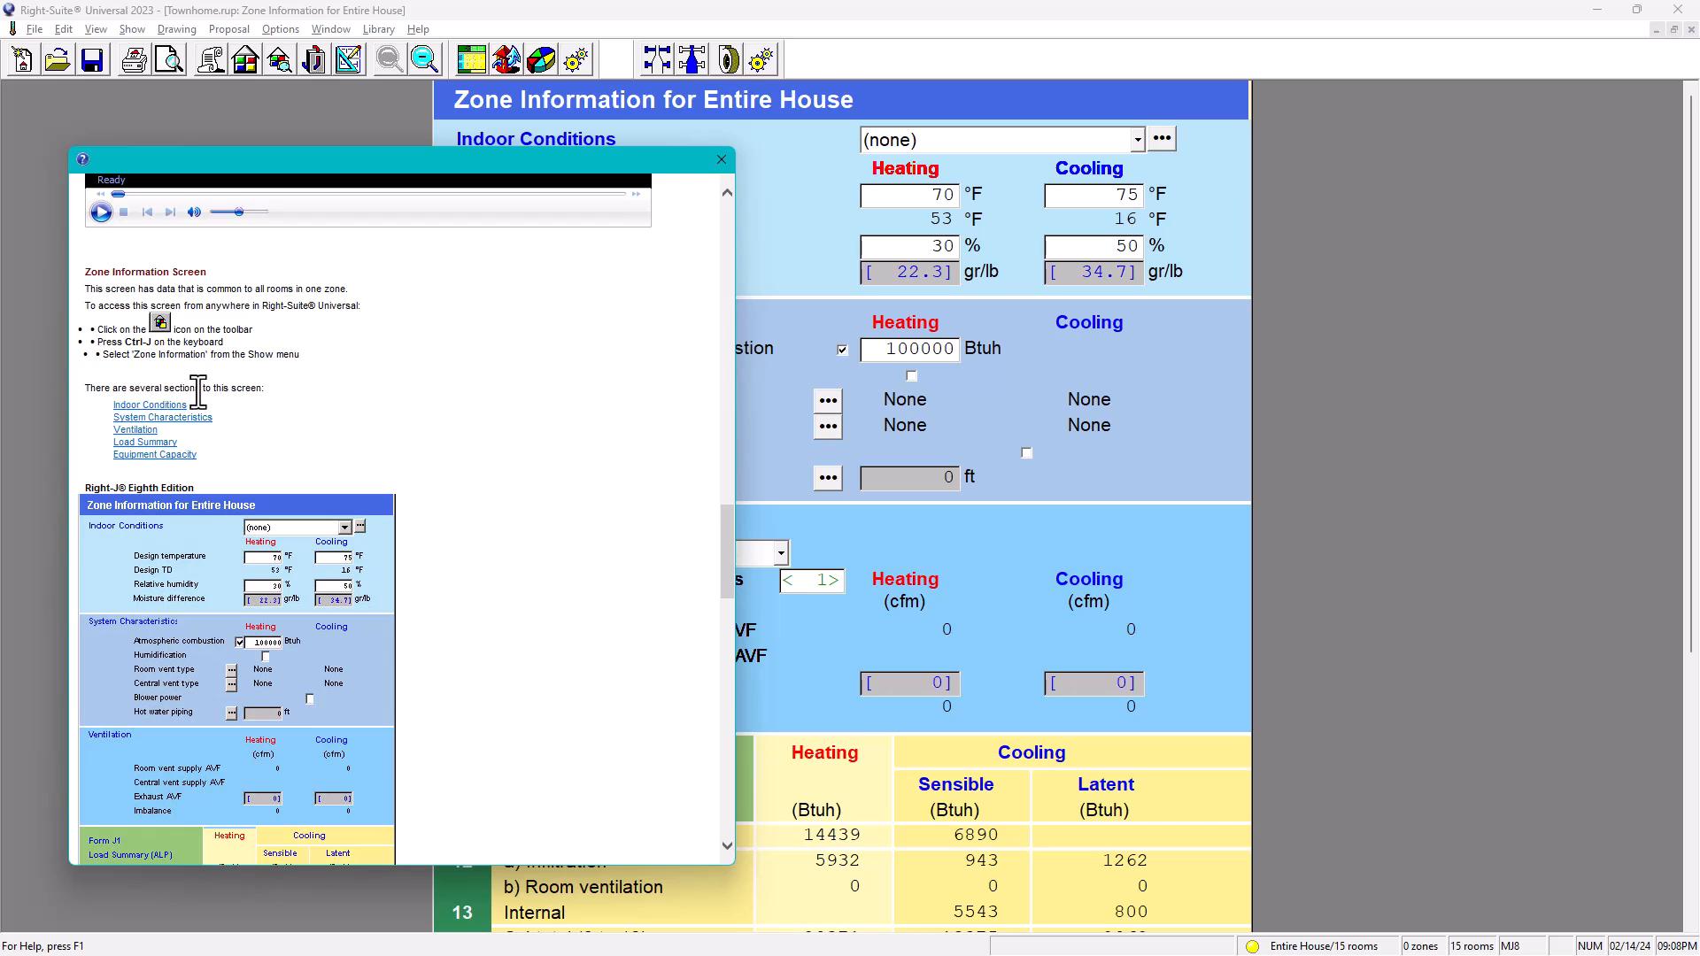
pyautogui.moveTo(184, 439)
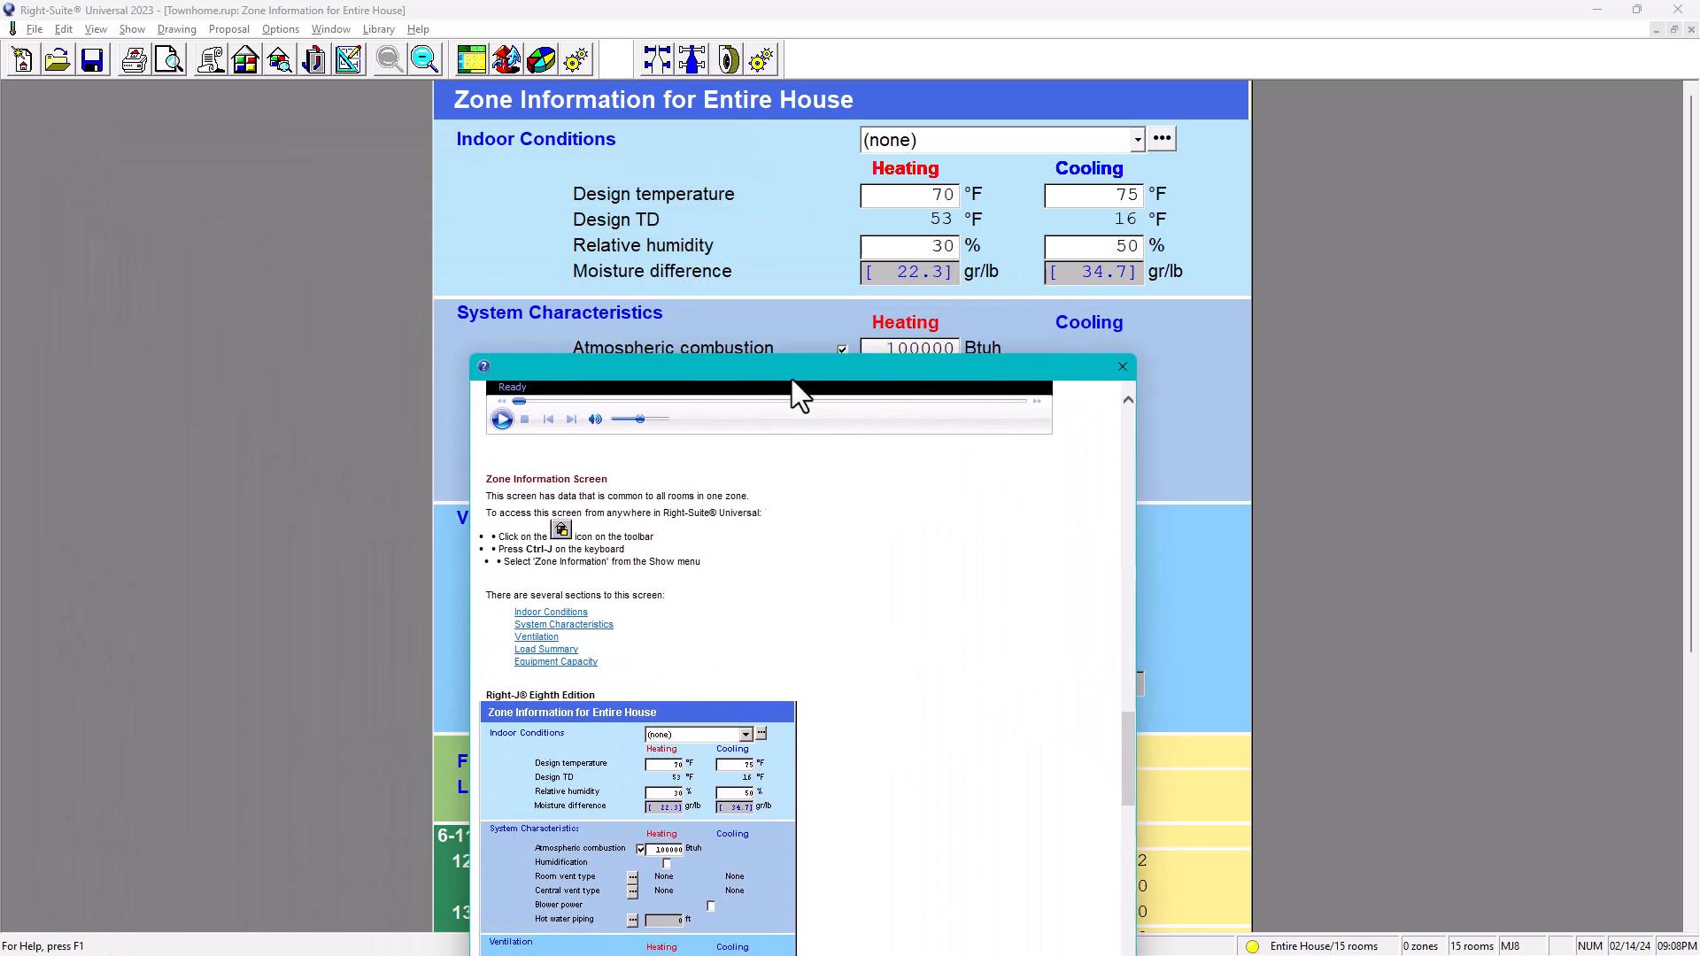
pyautogui.moveTo(791, 388); pyautogui.dragTo(808, 404)
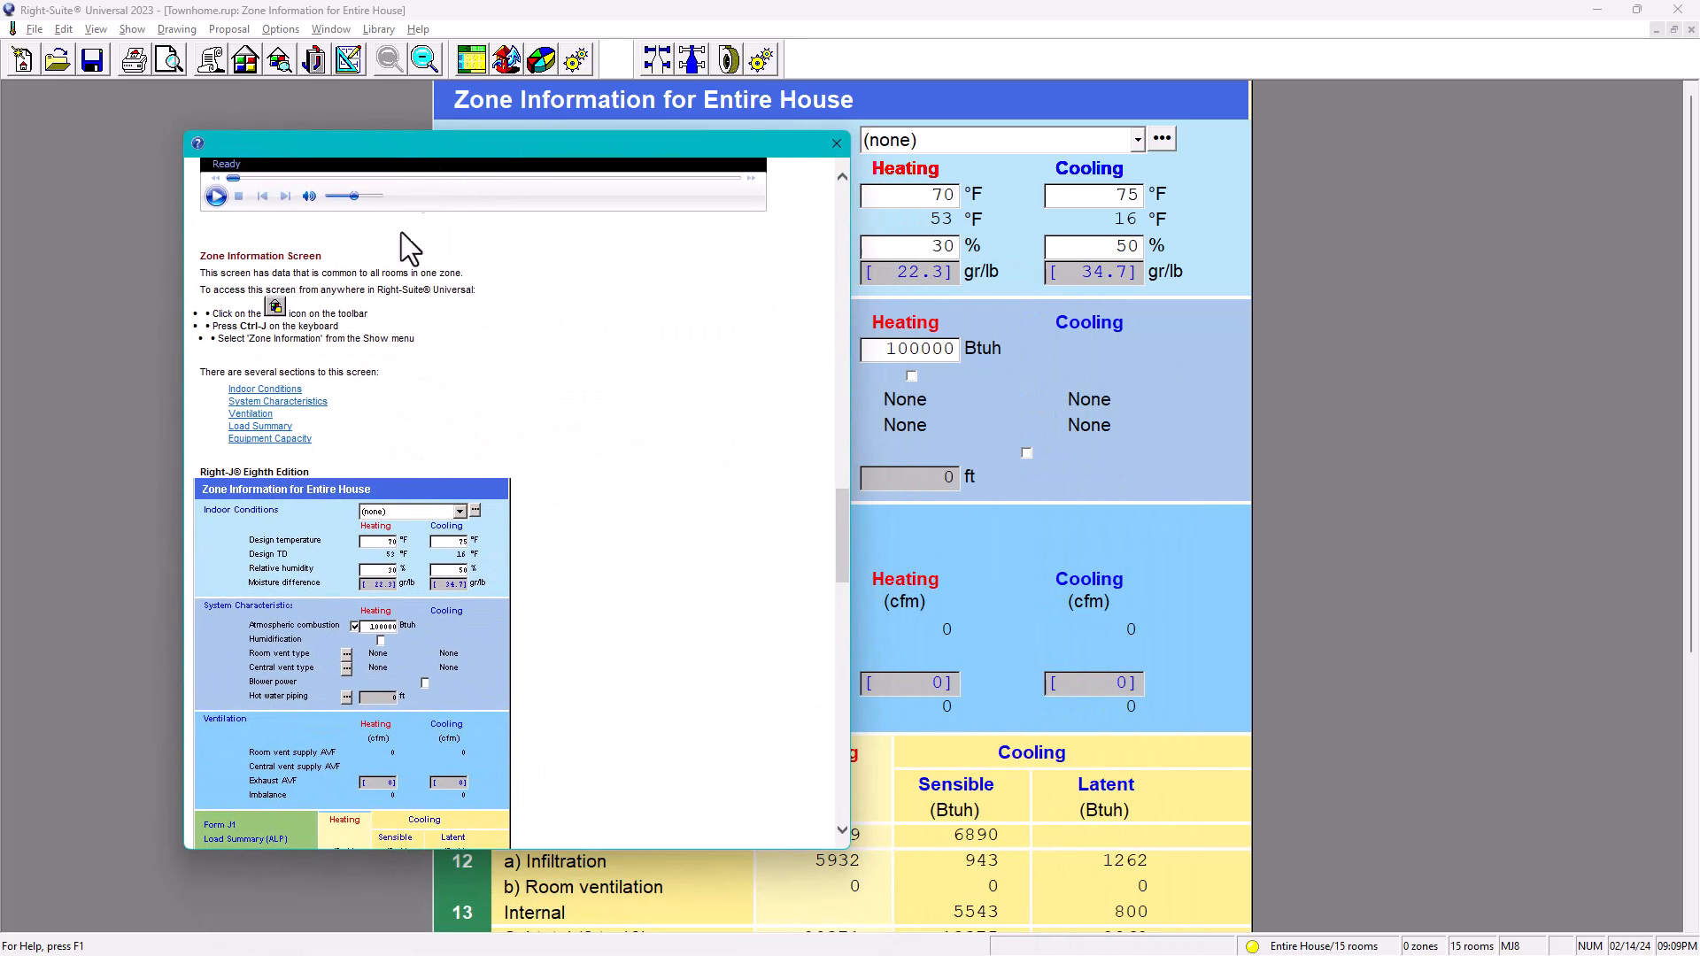
# Step: Read the System Characteristics help topic, highlighting the atmospheric combustion paragraph
pyautogui.click(277, 402)
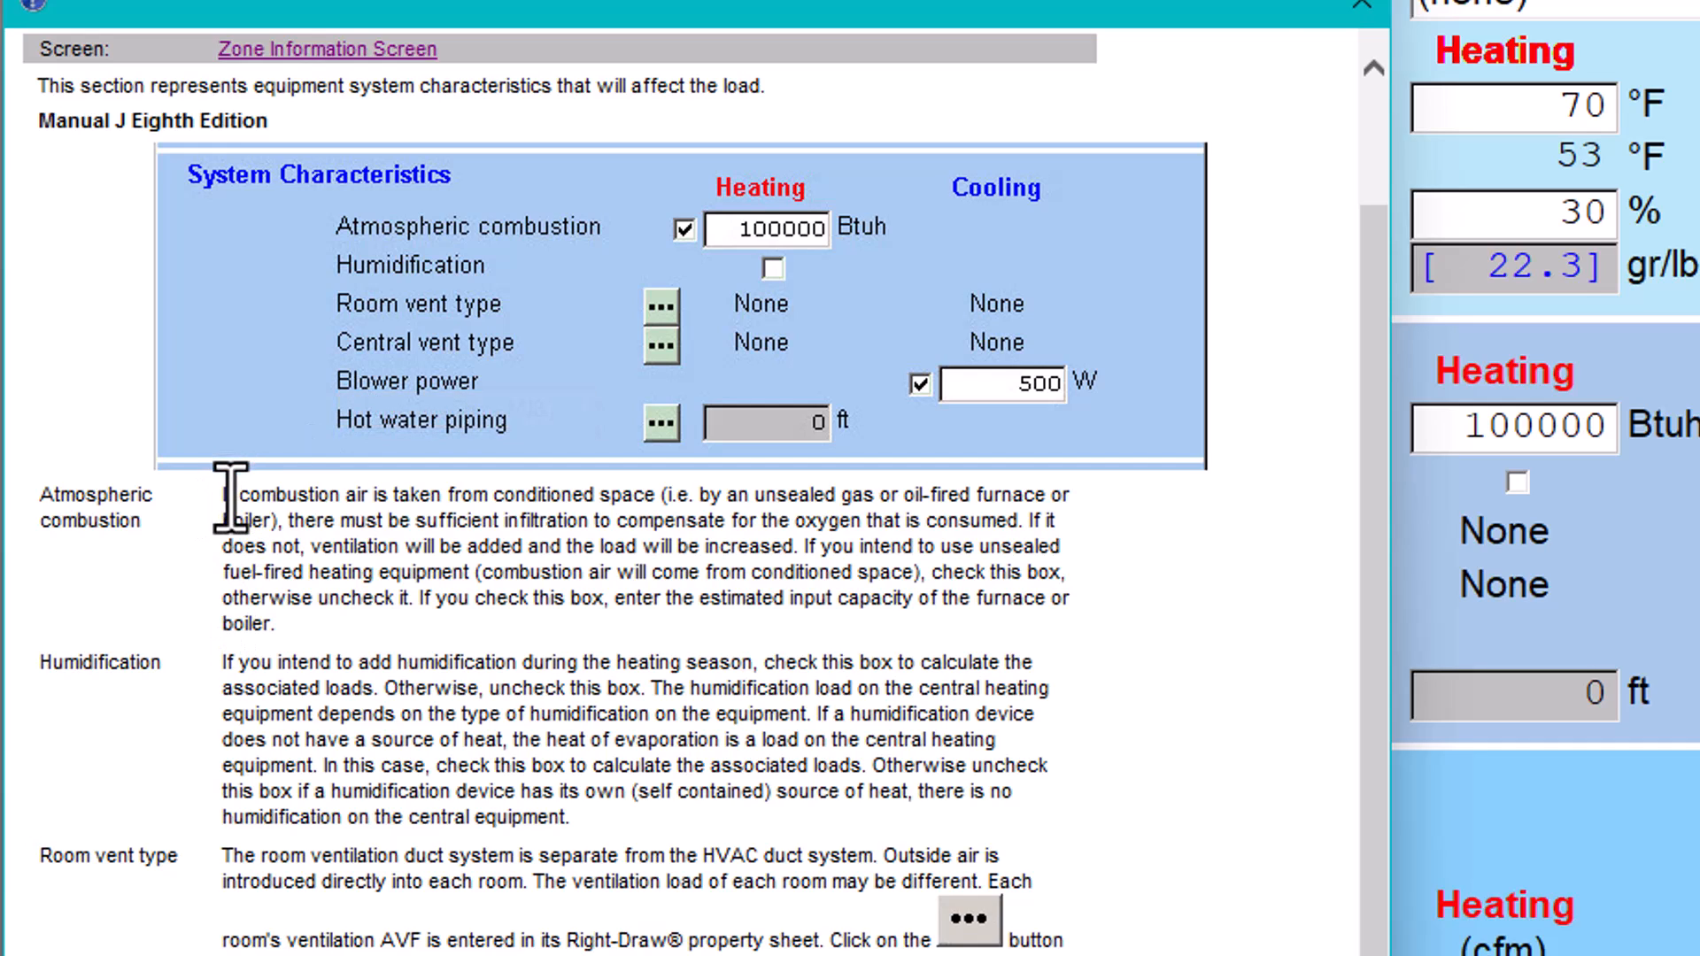
pyautogui.moveTo(223, 494); pyautogui.dragTo(389, 495)
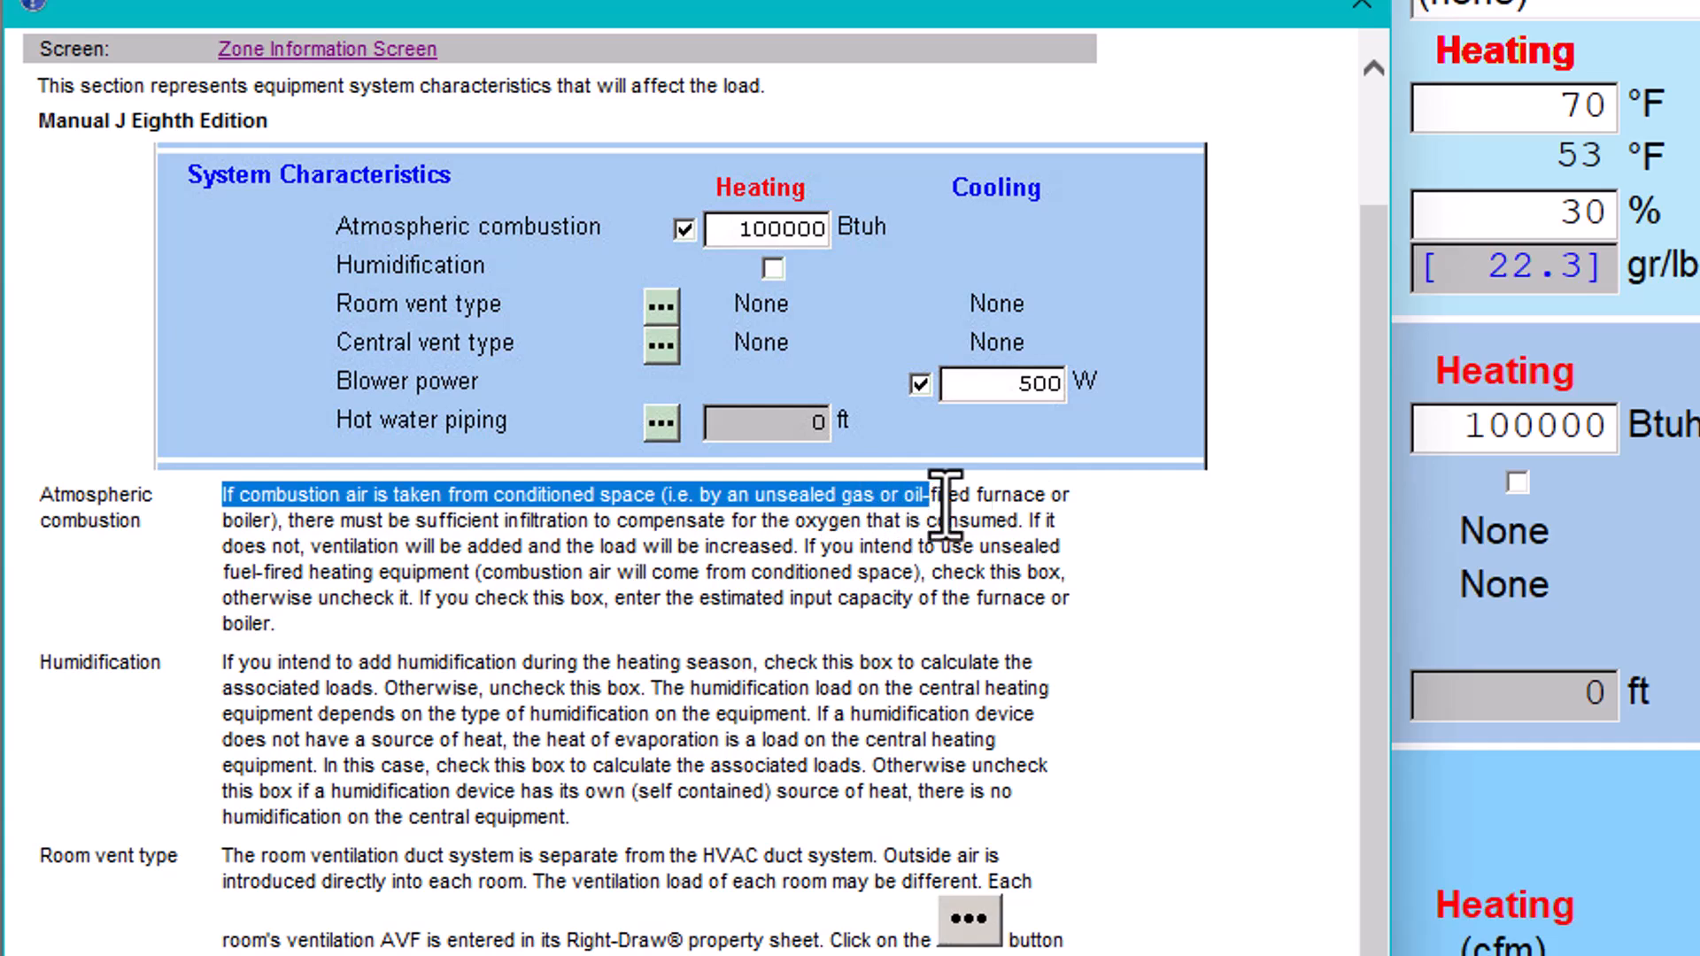
pyautogui.moveTo(944, 510); pyautogui.dragTo(315, 521)
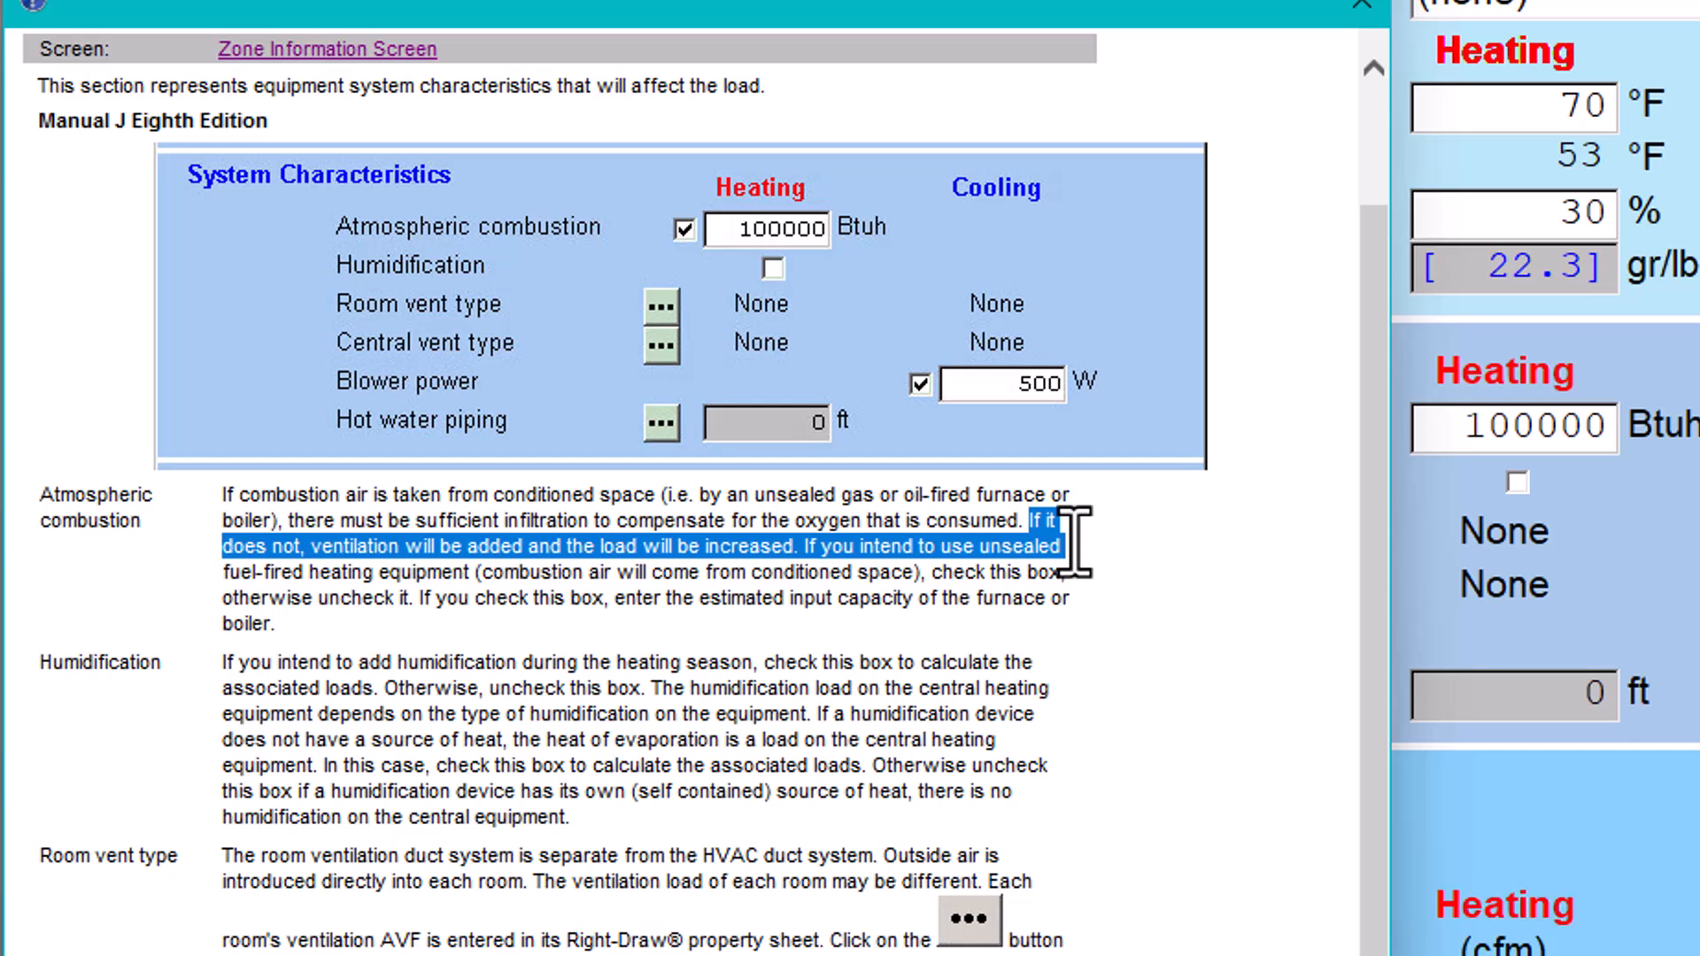
pyautogui.moveTo(1084, 520); pyautogui.dragTo(1078, 572)
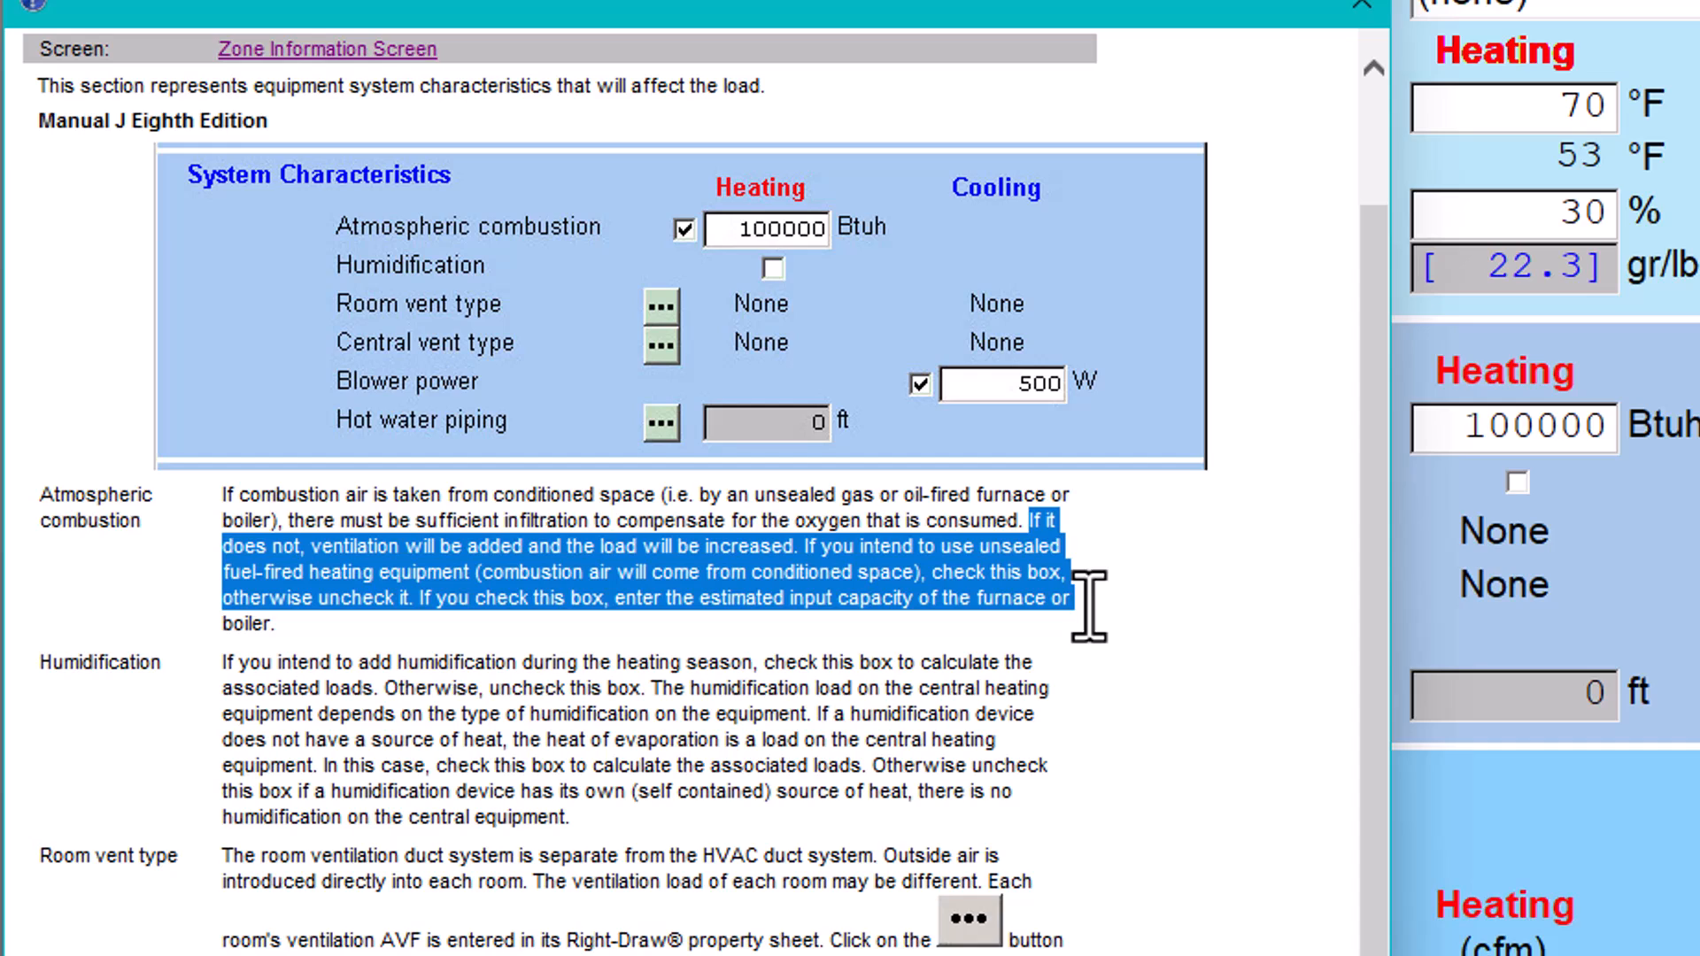
pyautogui.moveTo(1093, 624)
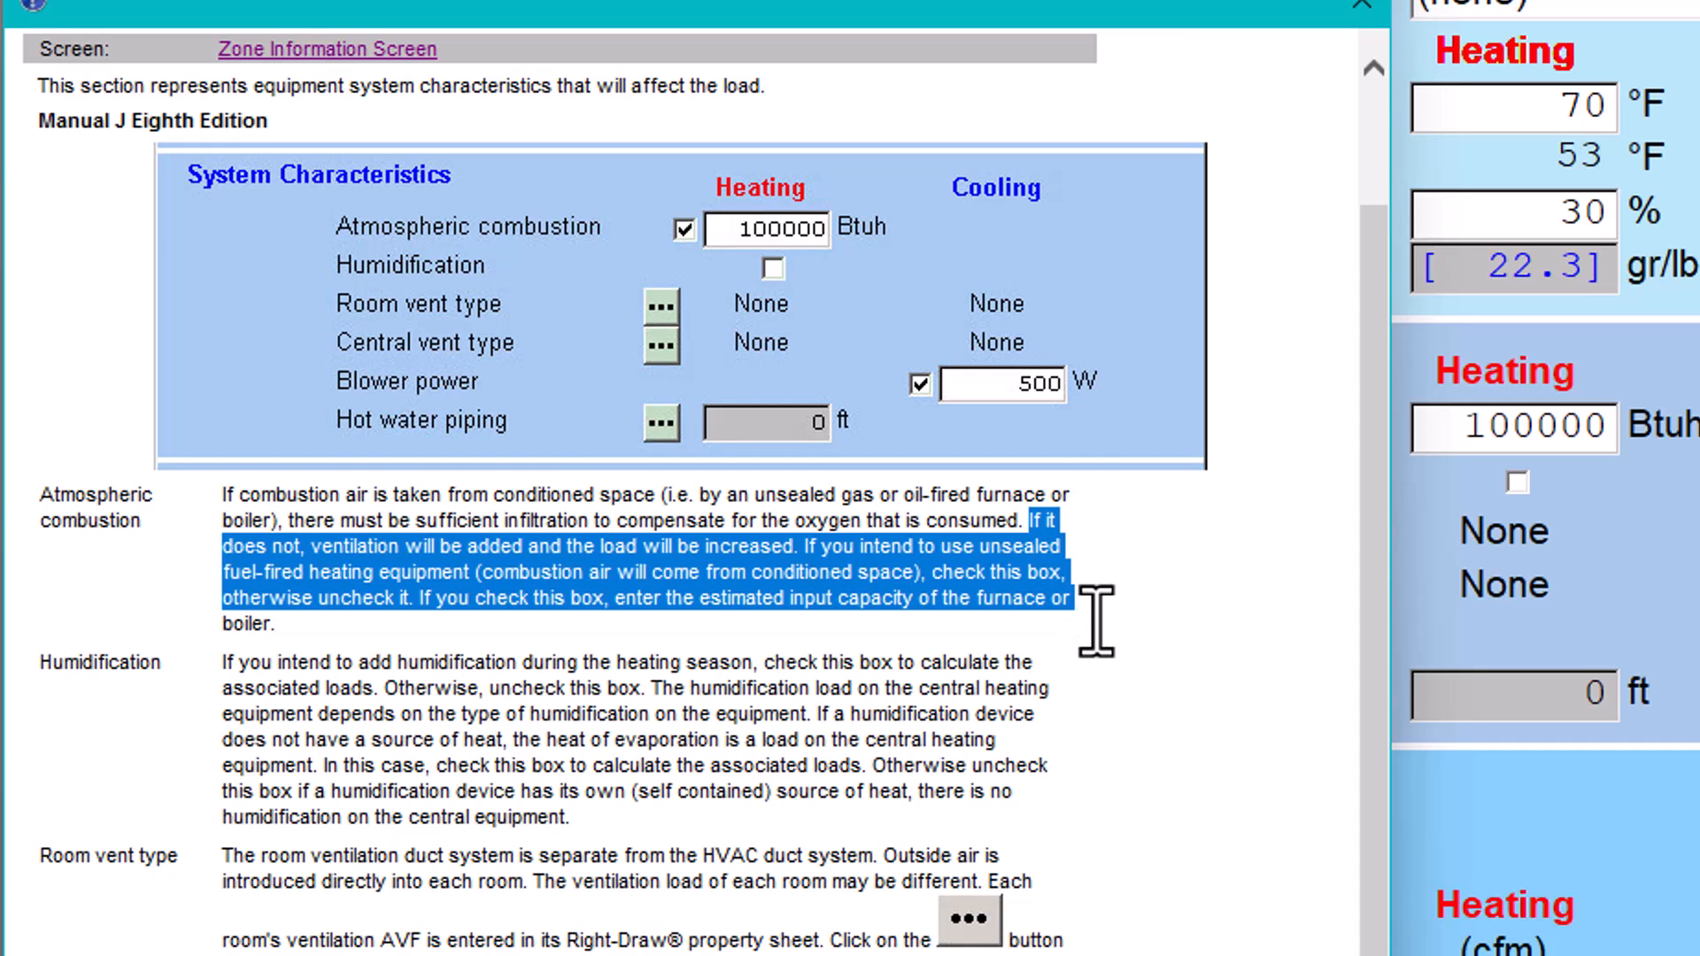
pyautogui.moveTo(1100, 700)
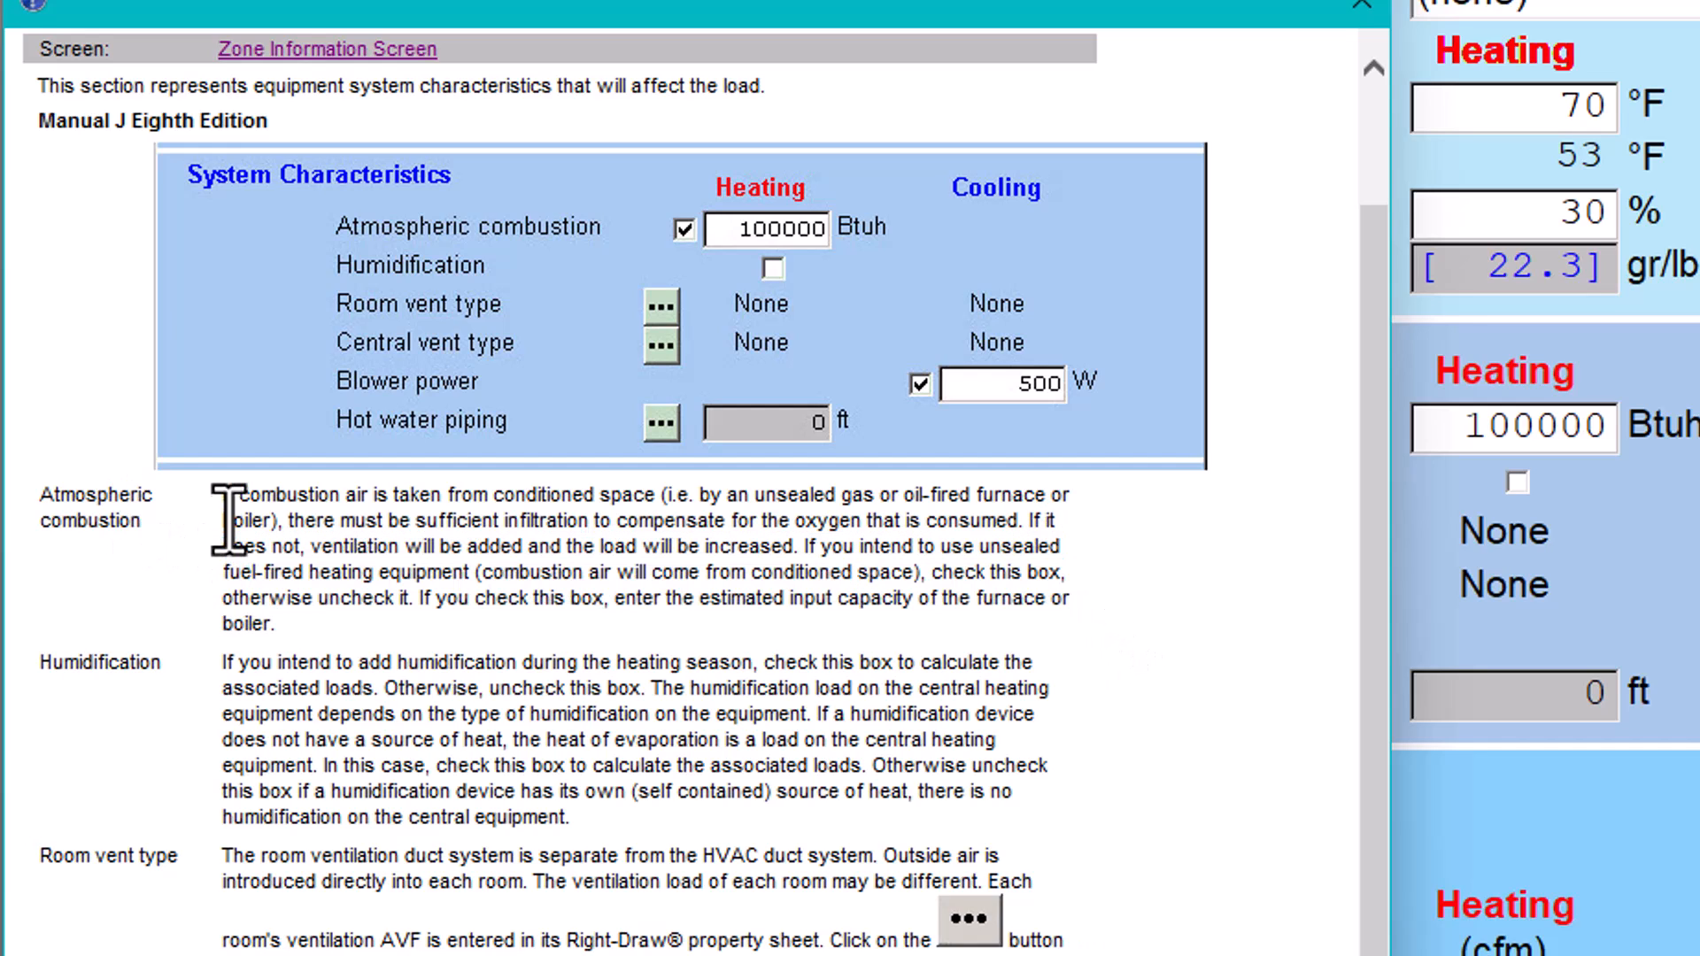
pyautogui.moveTo(224, 495); pyautogui.dragTo(277, 623)
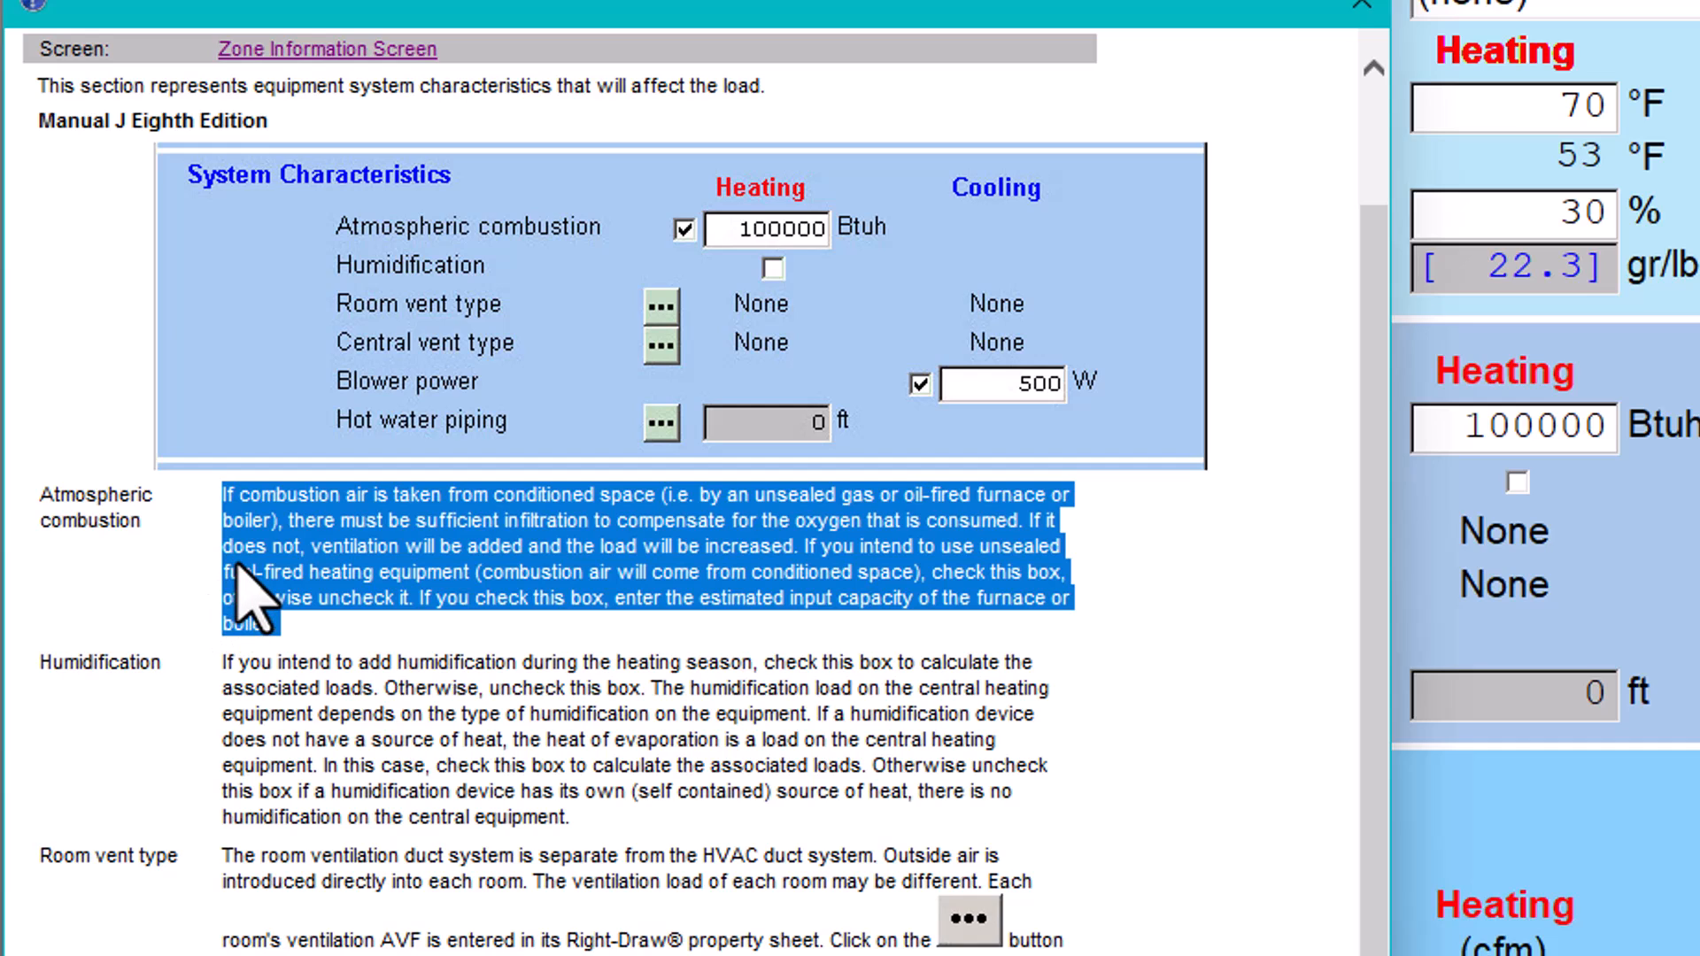
pyautogui.moveTo(225, 694)
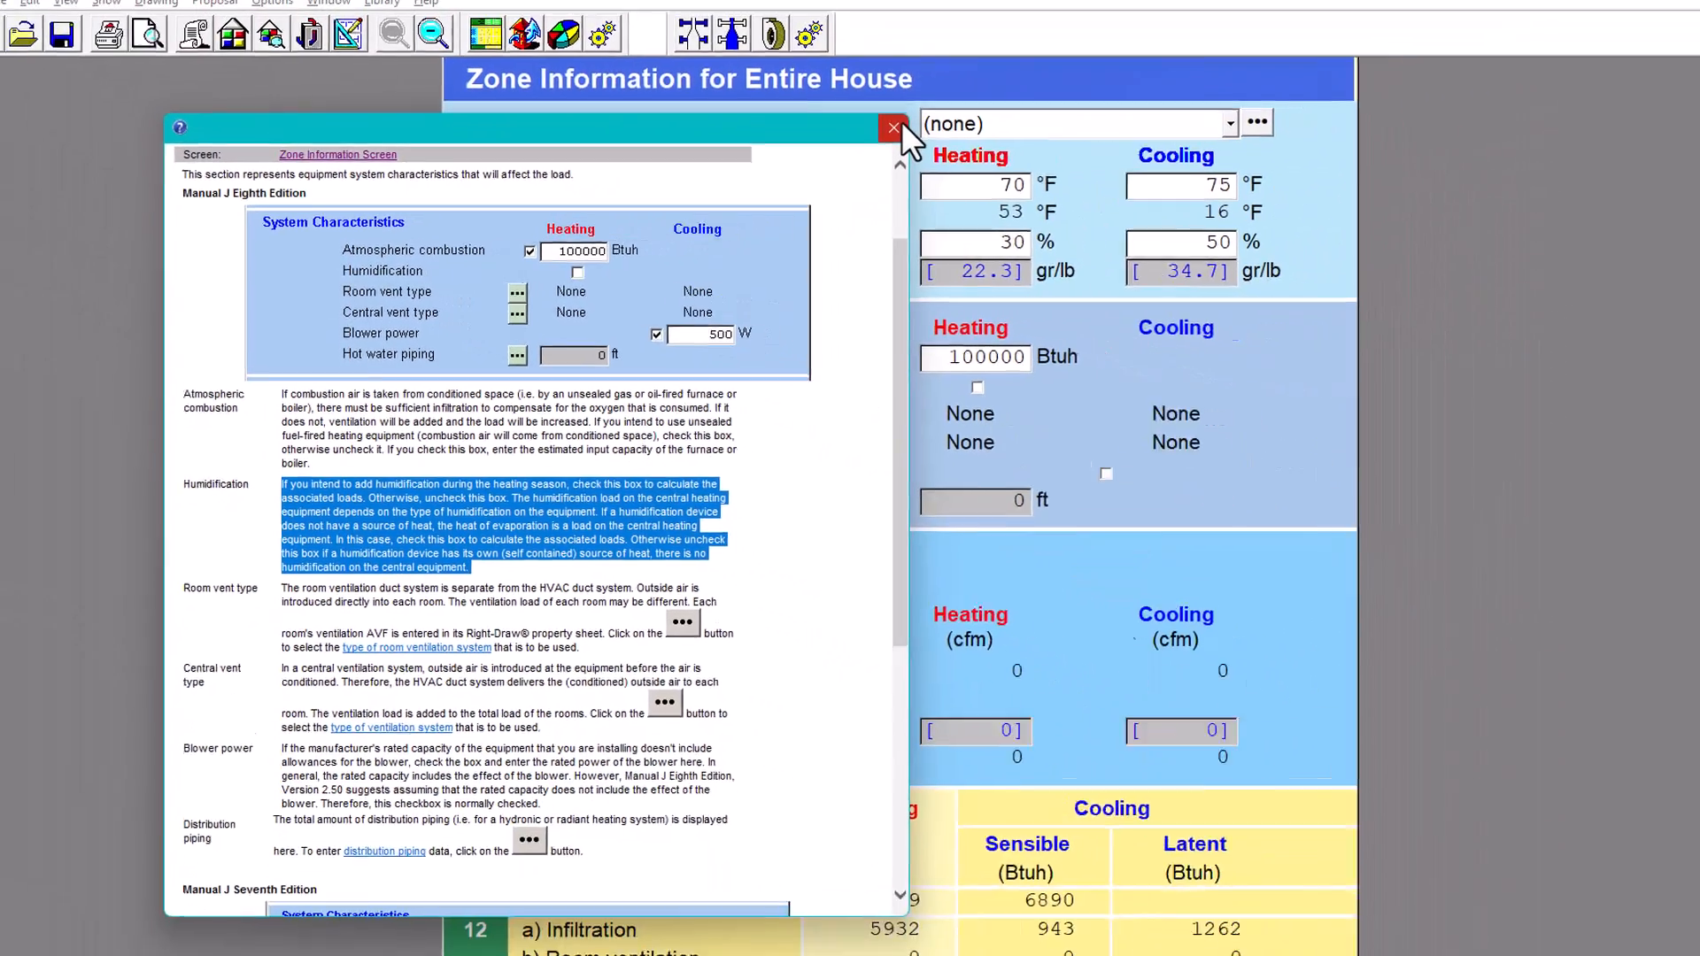
# Step: Close help and review the zone's load summary, total heating load 20371 Btuh
pyautogui.click(891, 127)
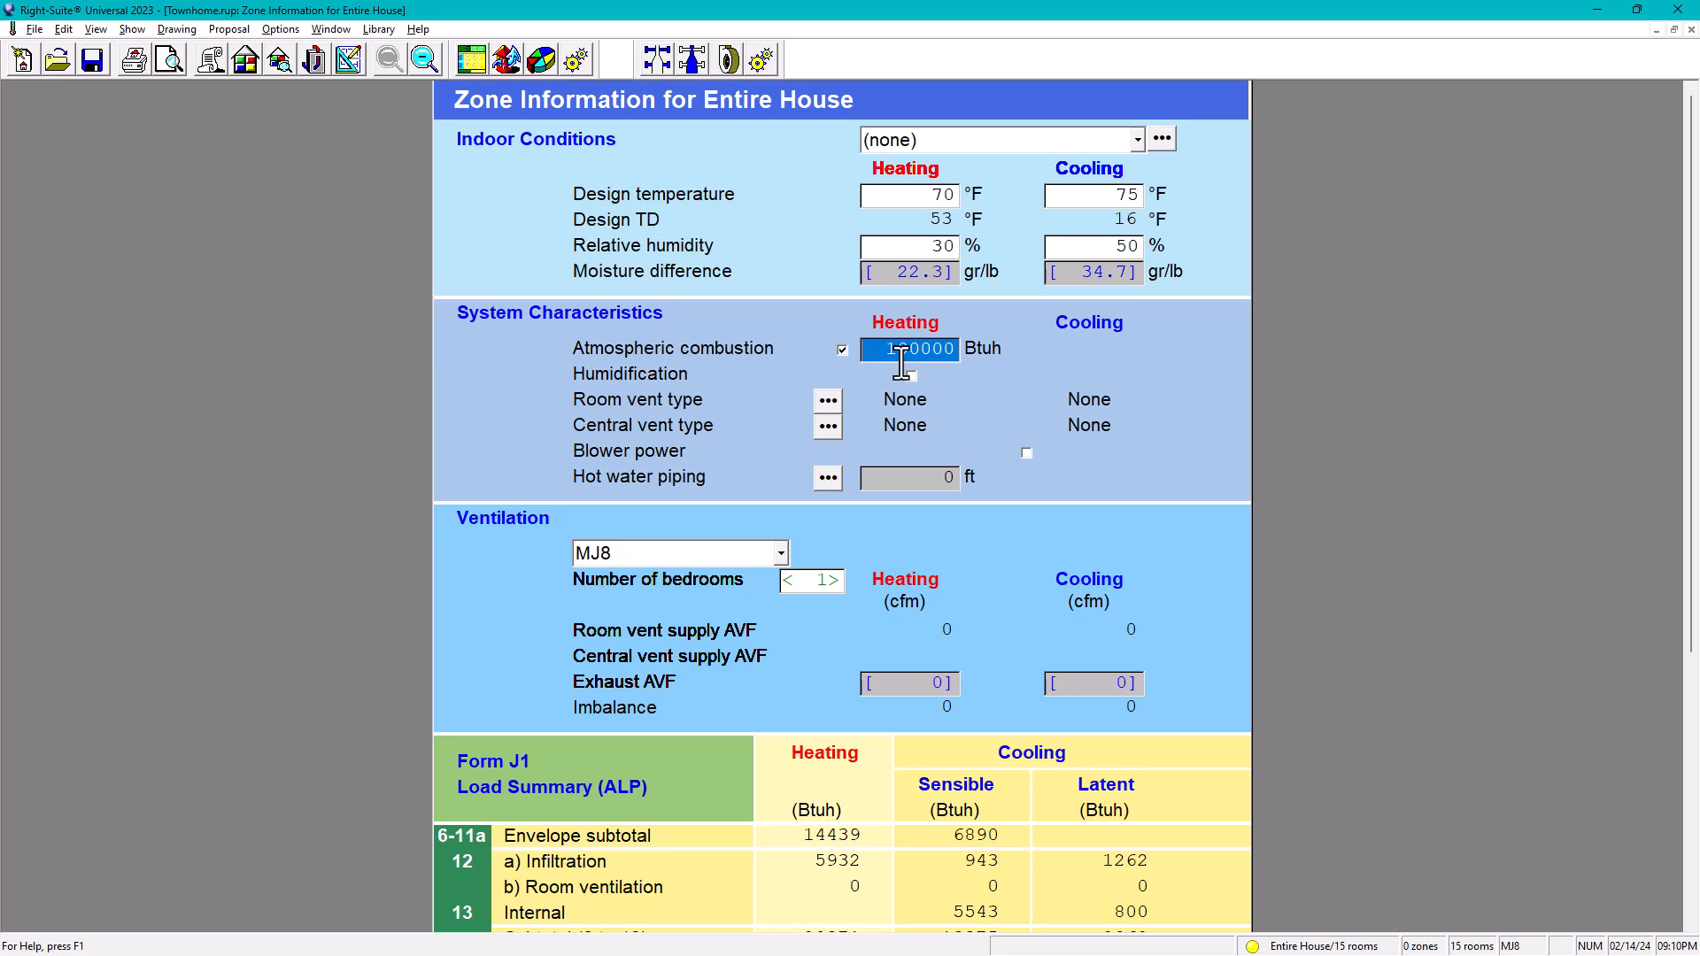
pyautogui.scroll(-3)
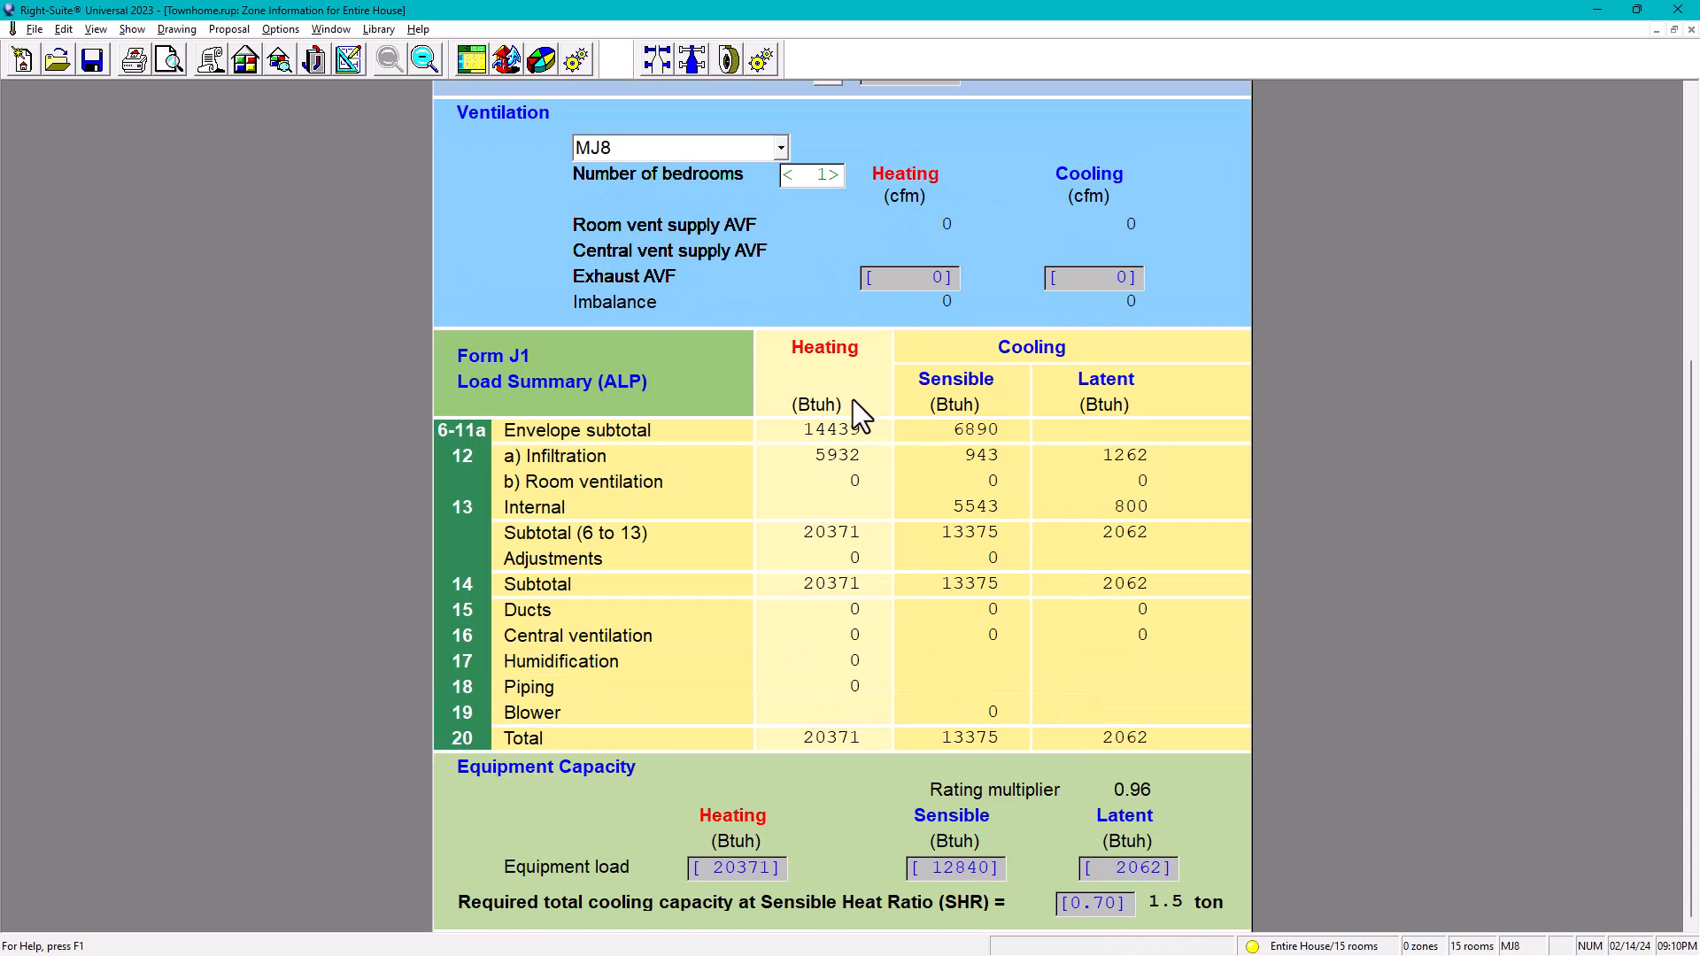
pyautogui.scroll(3)
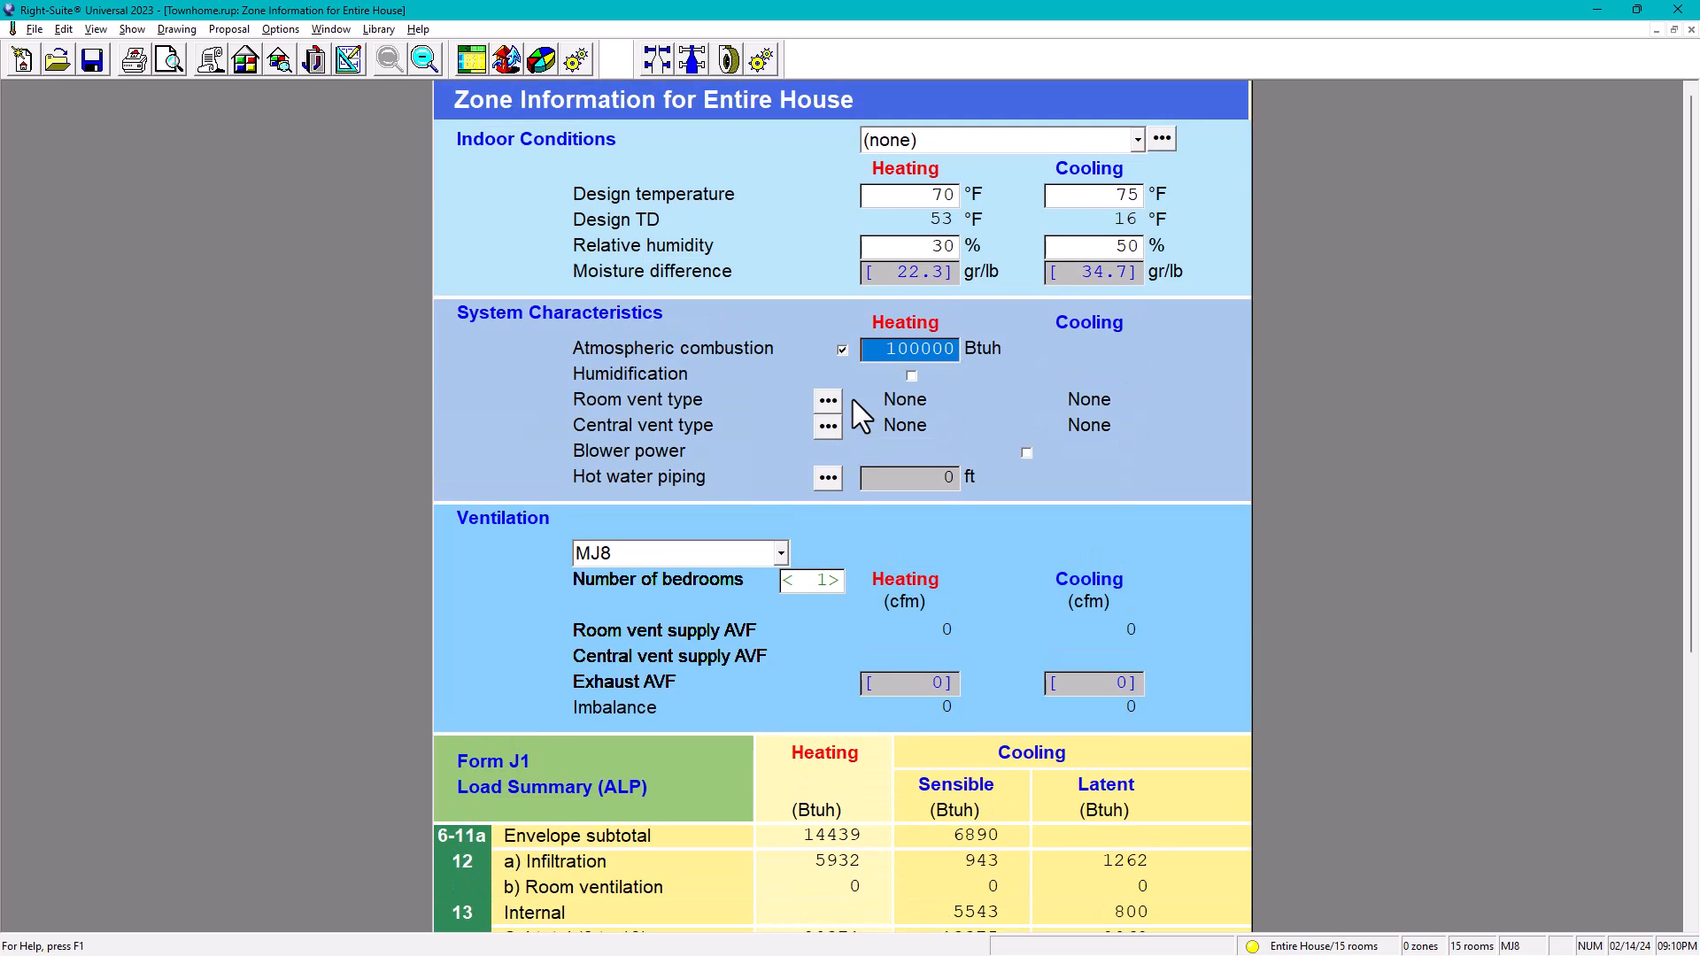
pyautogui.moveTo(664, 440)
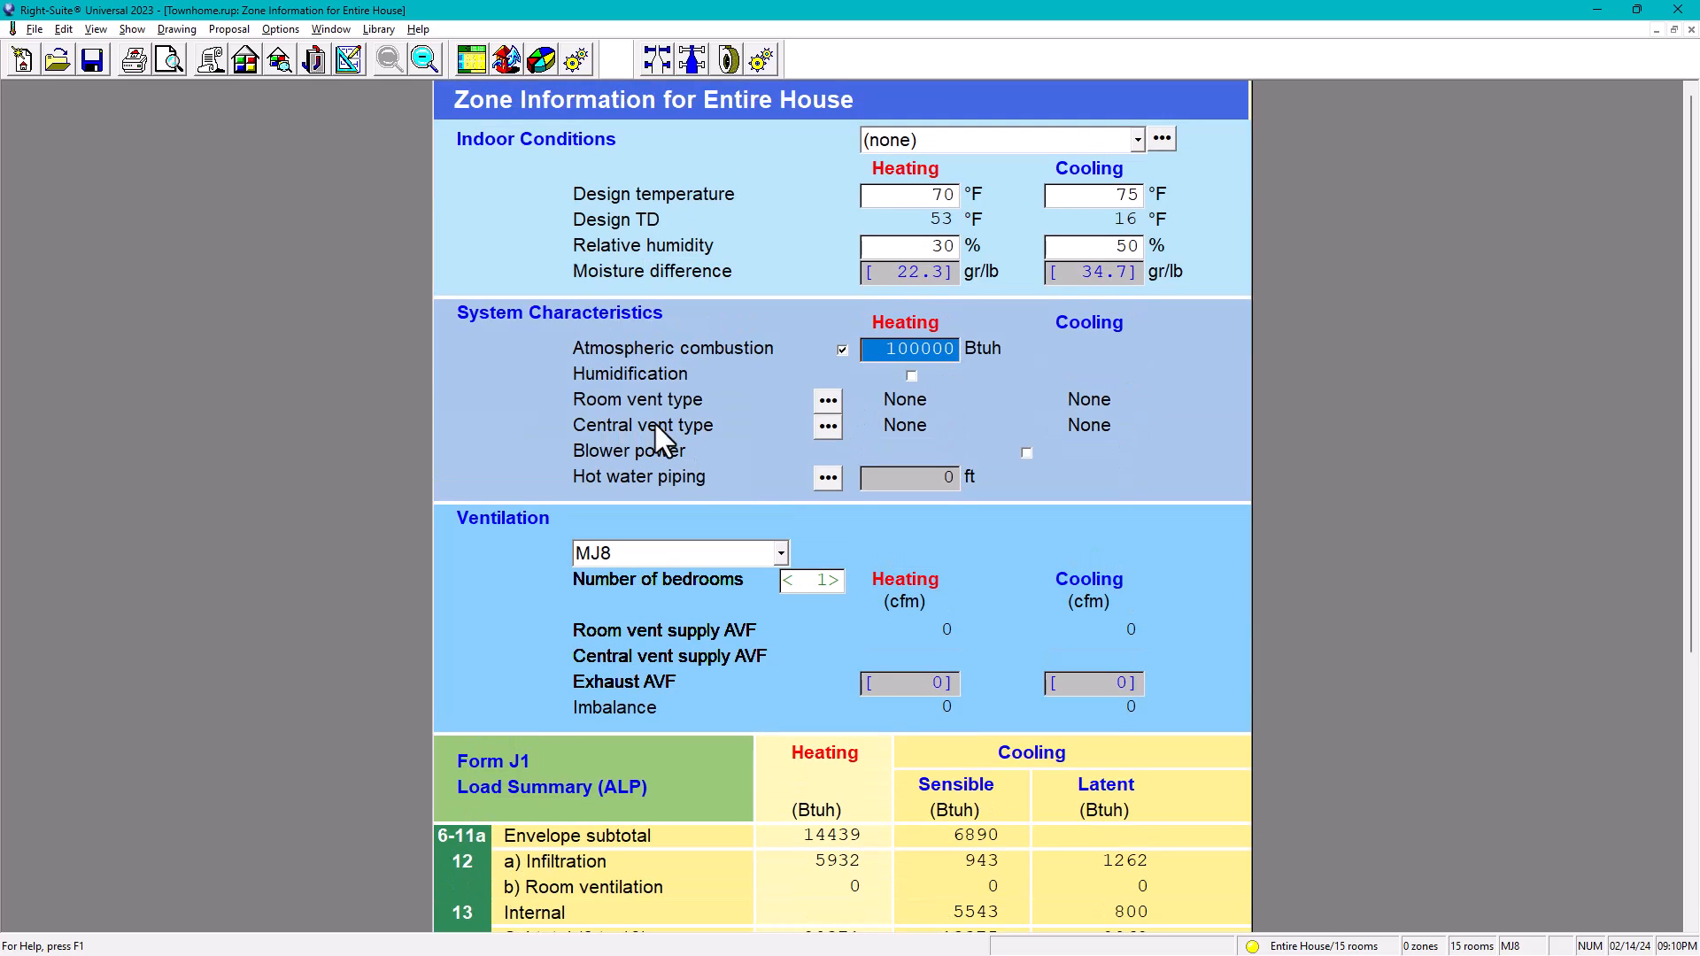
# Step: Set central vent heating and cooling type to Outside air with device model 'Br', giving 40 cfm
pyautogui.click(827, 425)
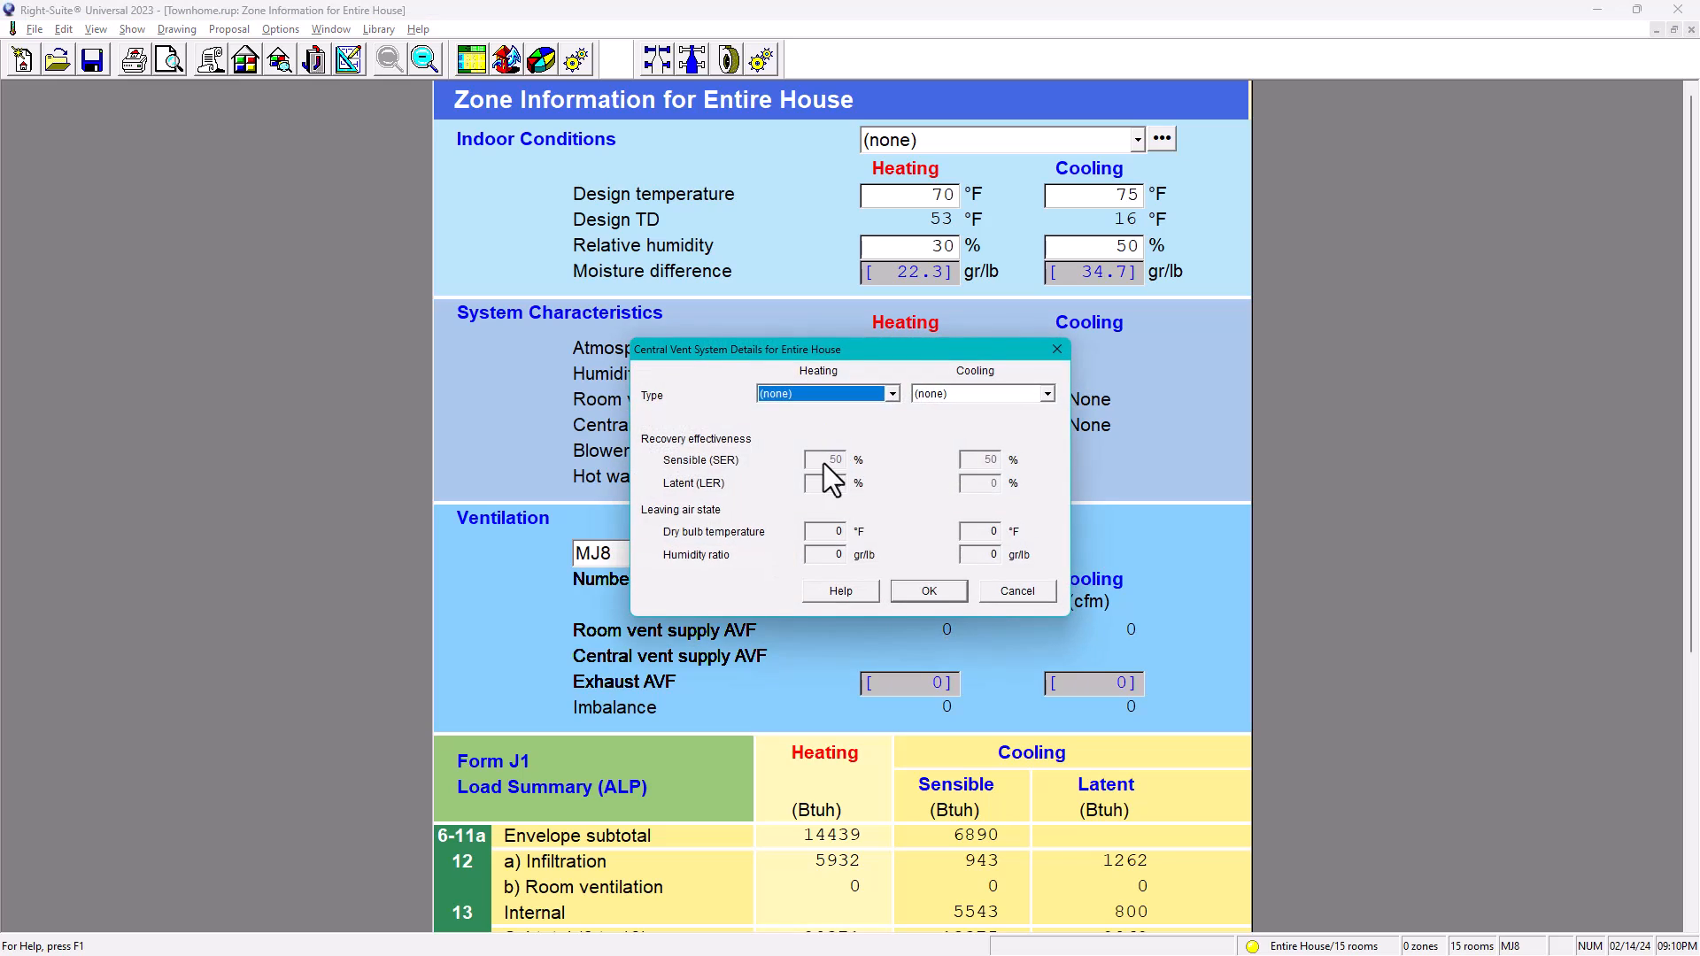
pyautogui.moveTo(900, 413)
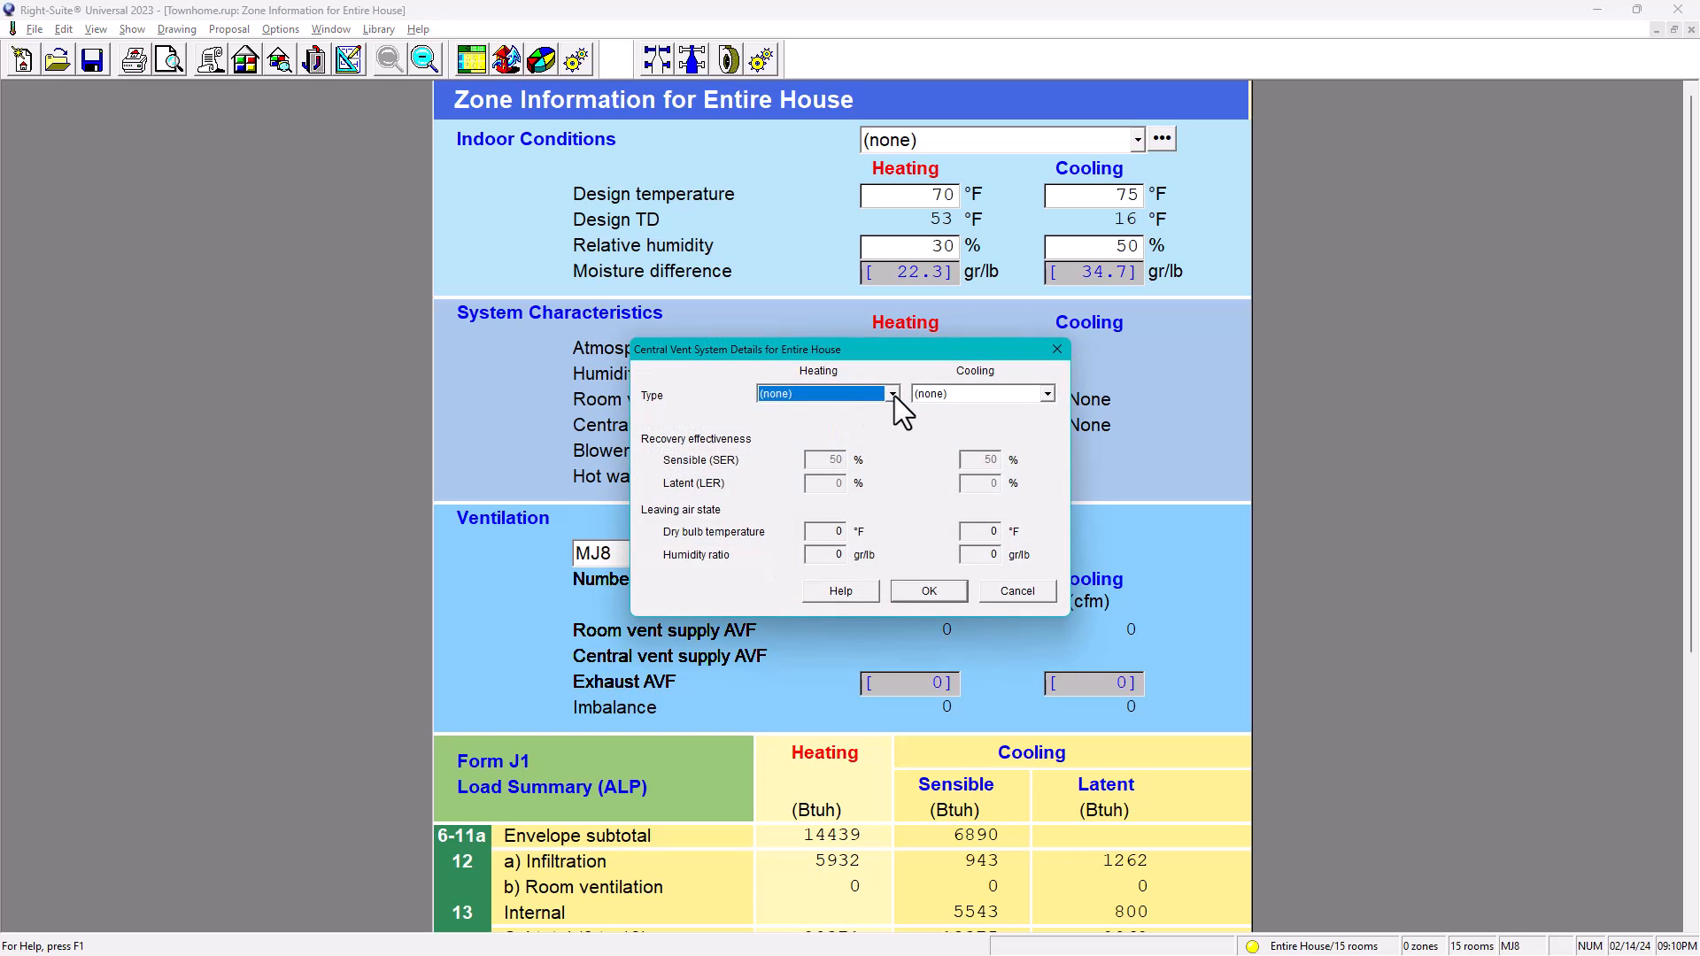
pyautogui.click(891, 393)
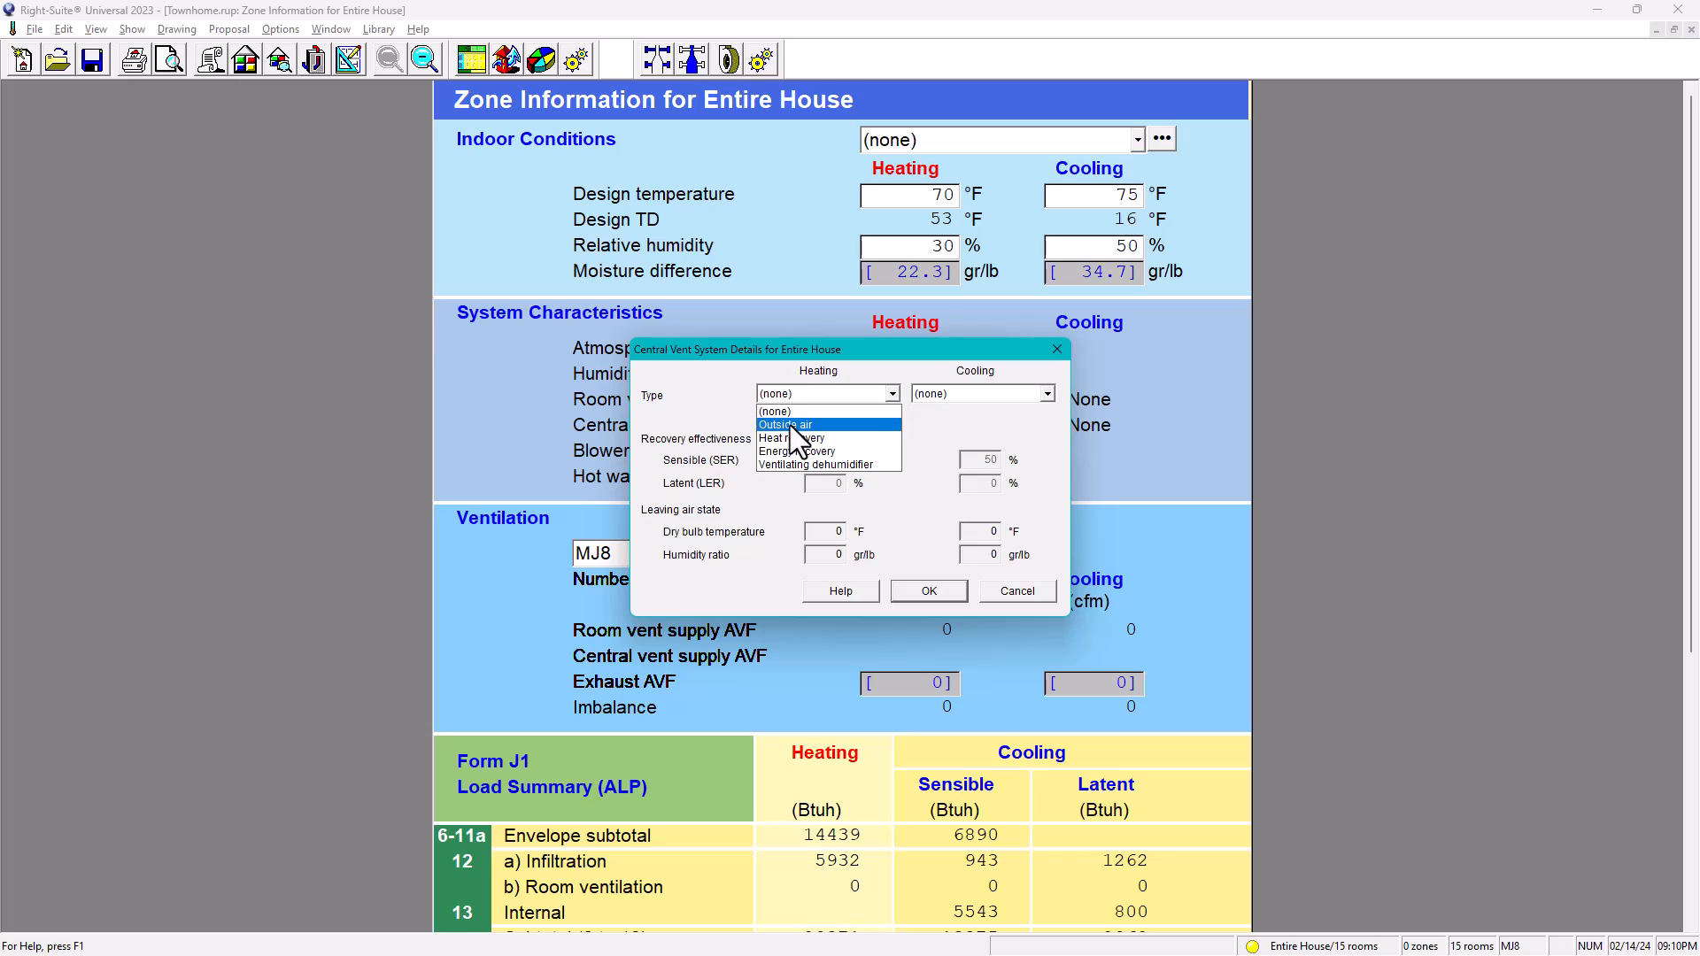
pyautogui.moveTo(802, 451)
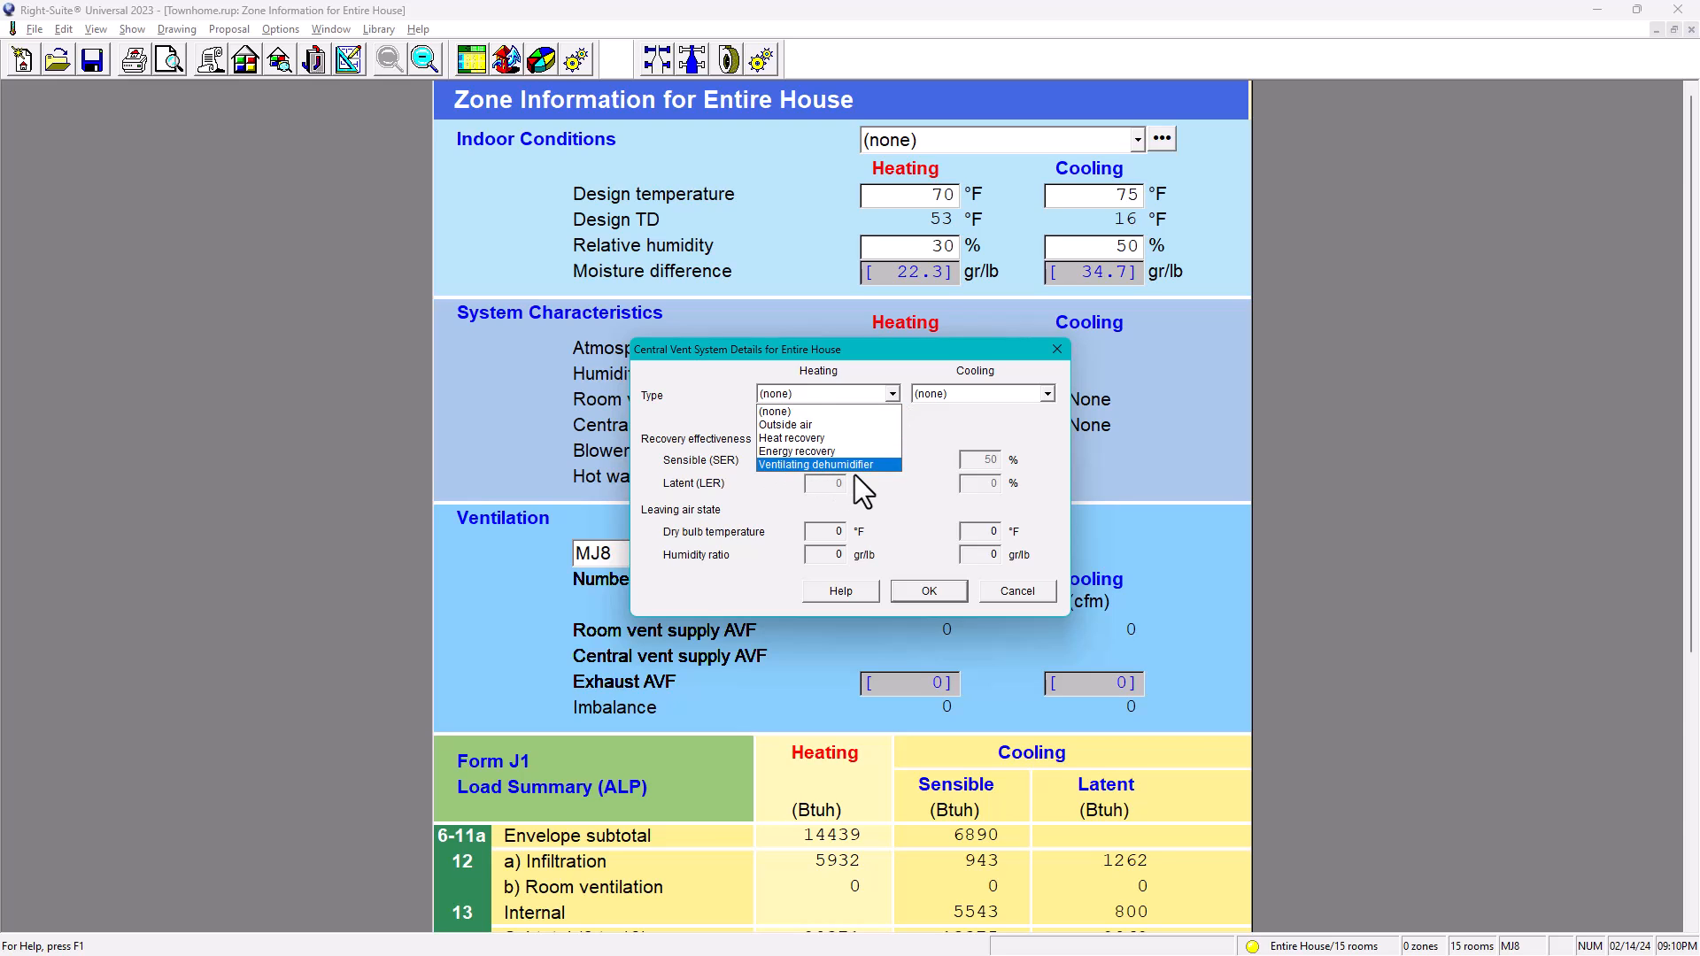
pyautogui.moveTo(797, 452)
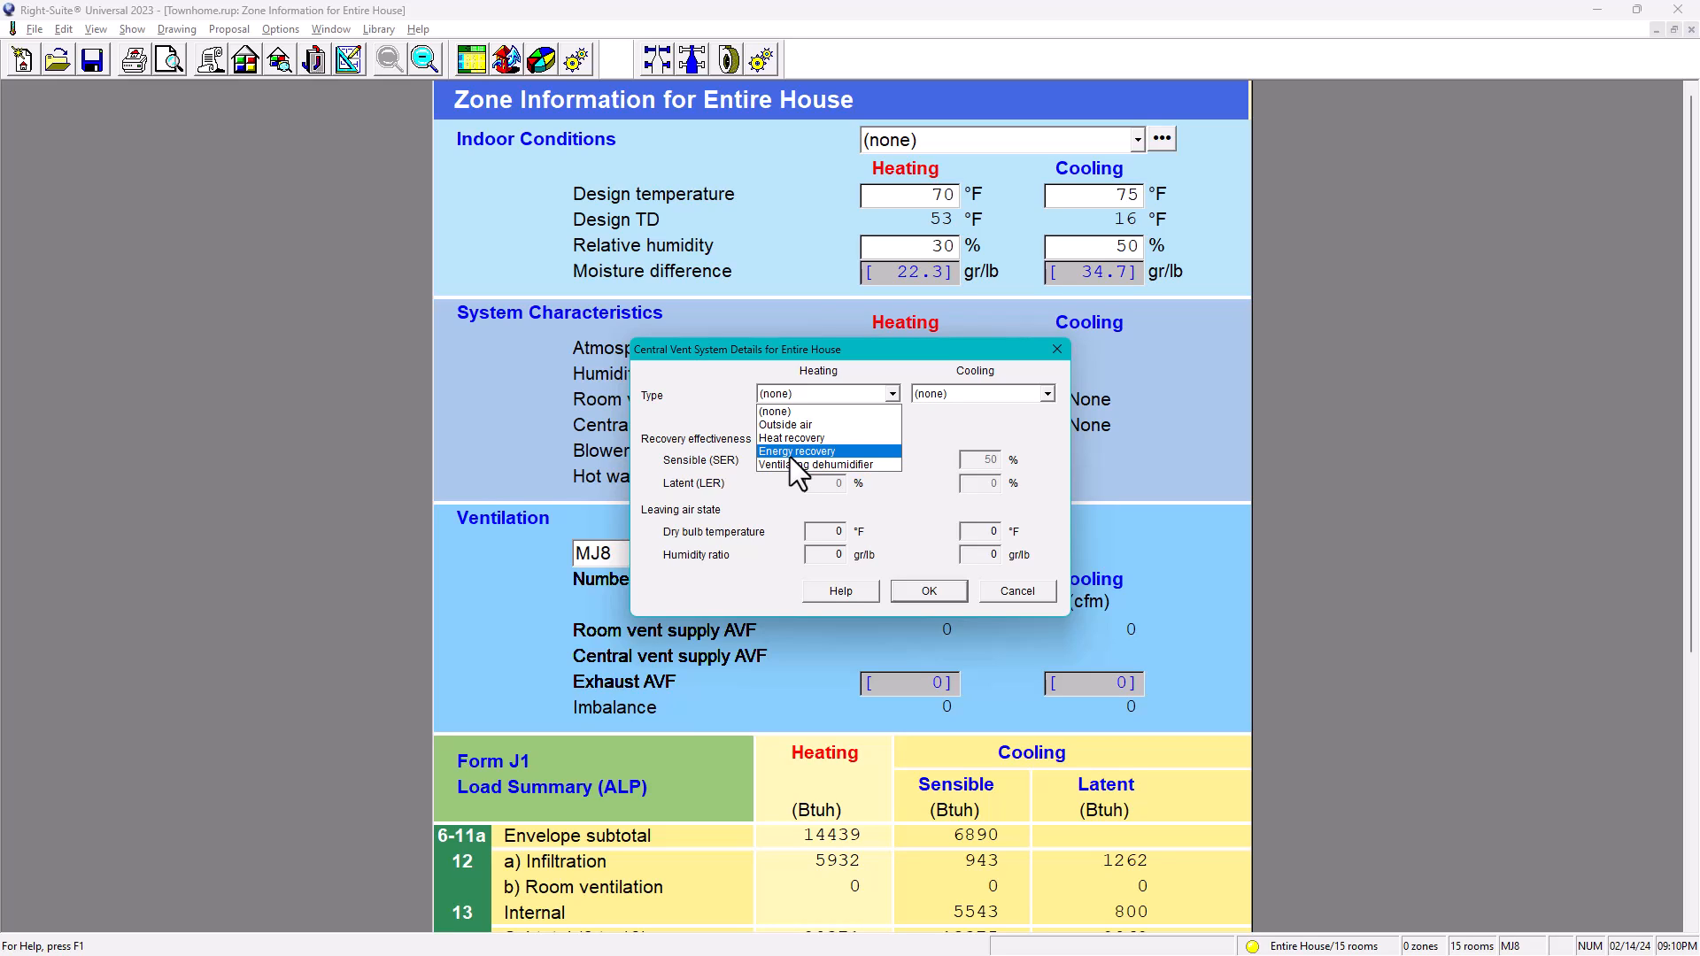
pyautogui.moveTo(792, 438)
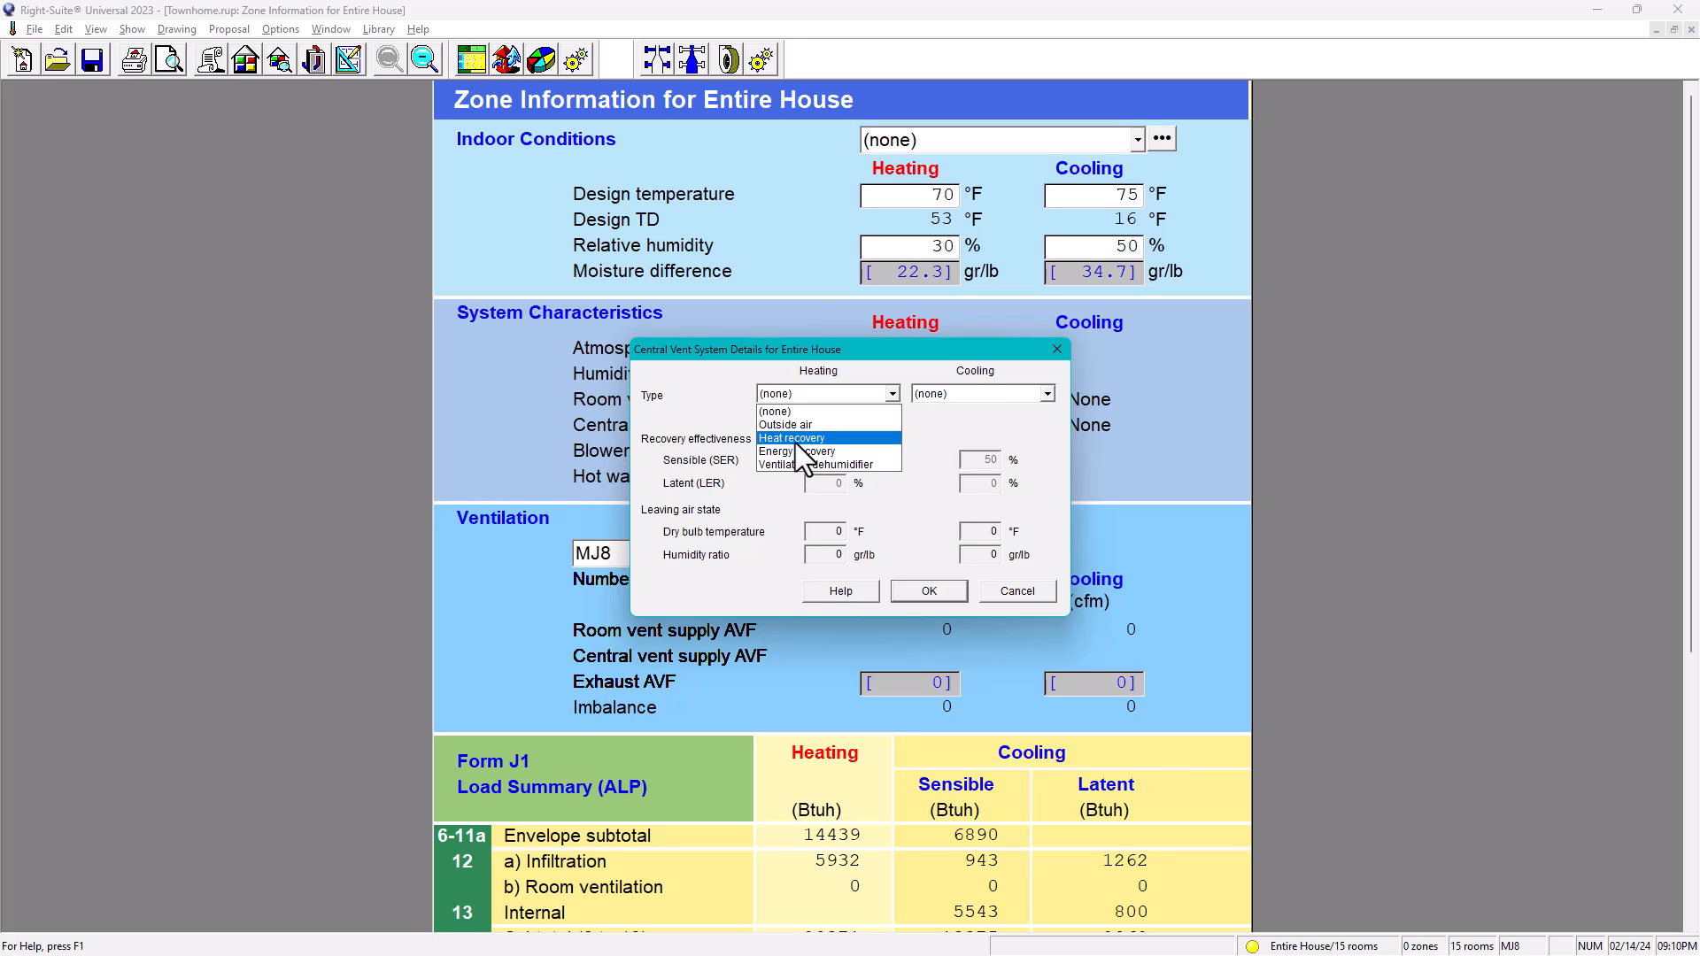
pyautogui.moveTo(797, 452)
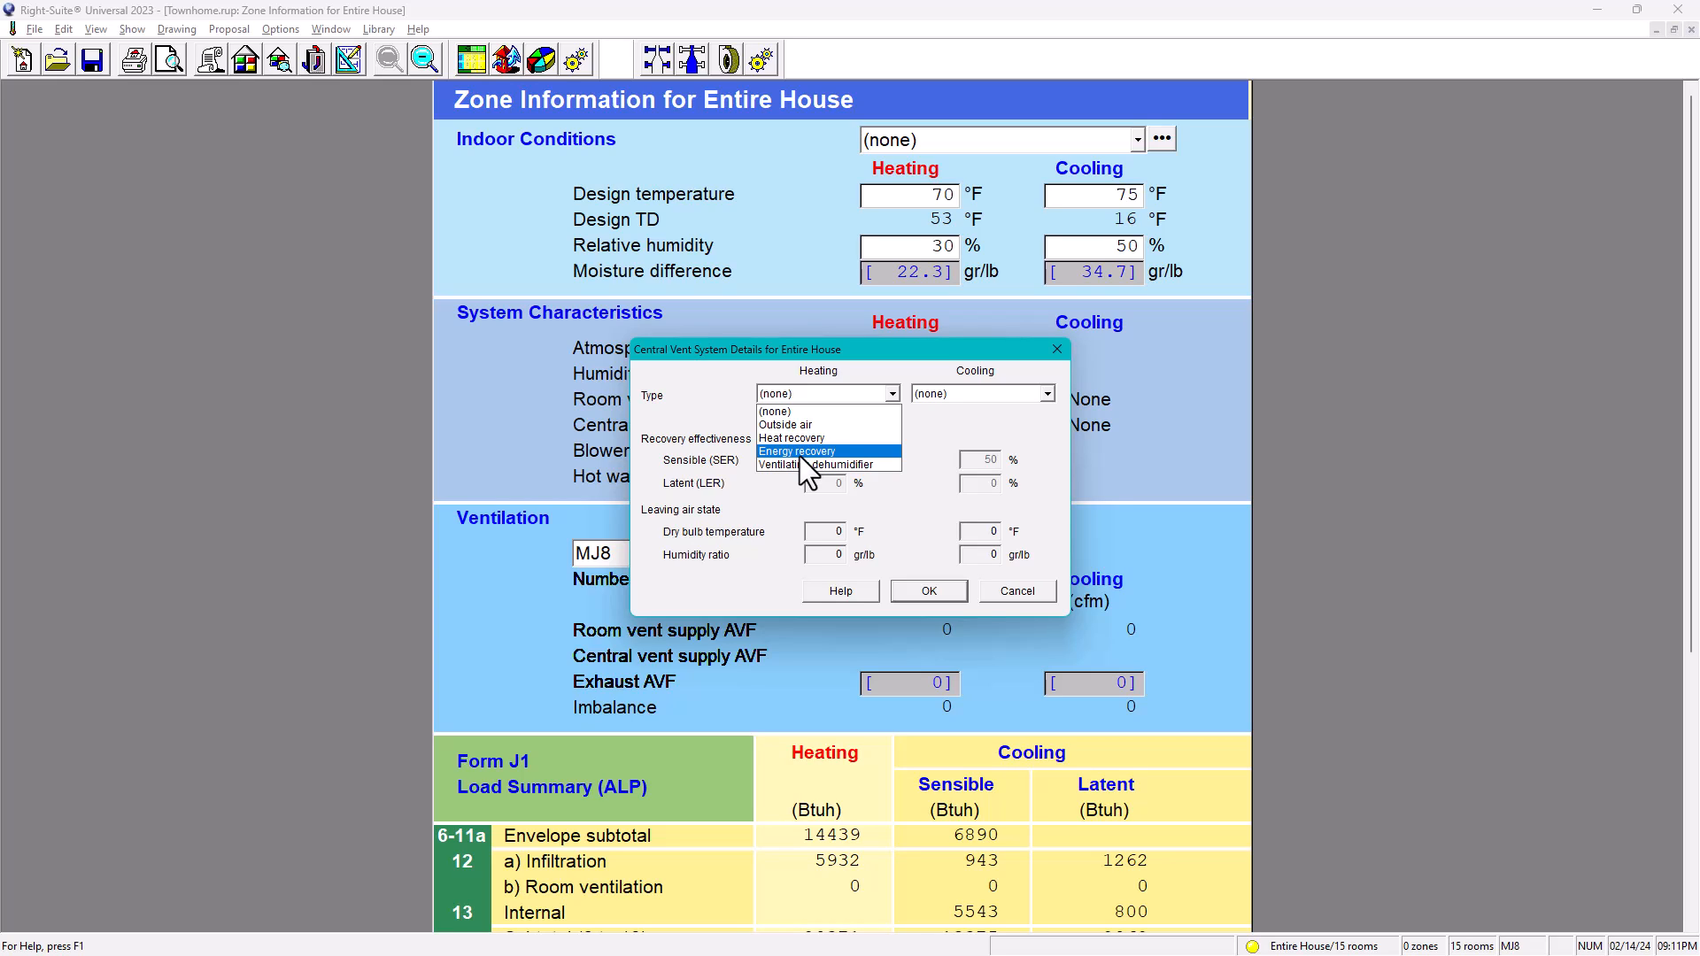
pyautogui.moveTo(784, 423)
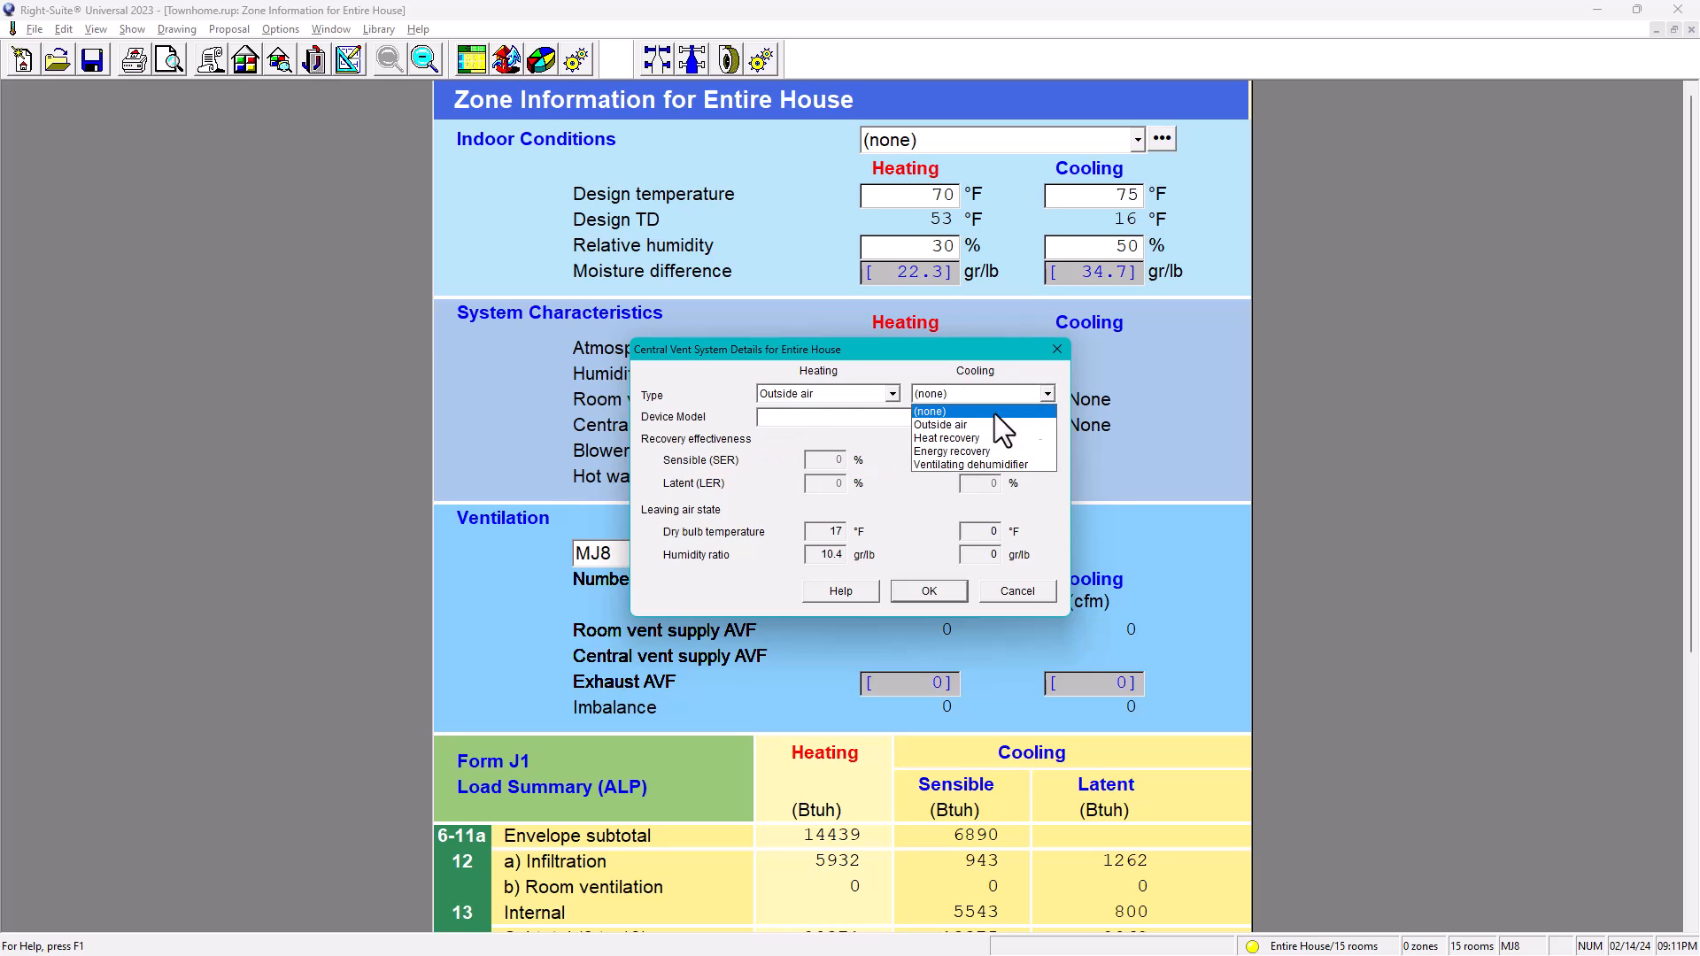
pyautogui.click(942, 423)
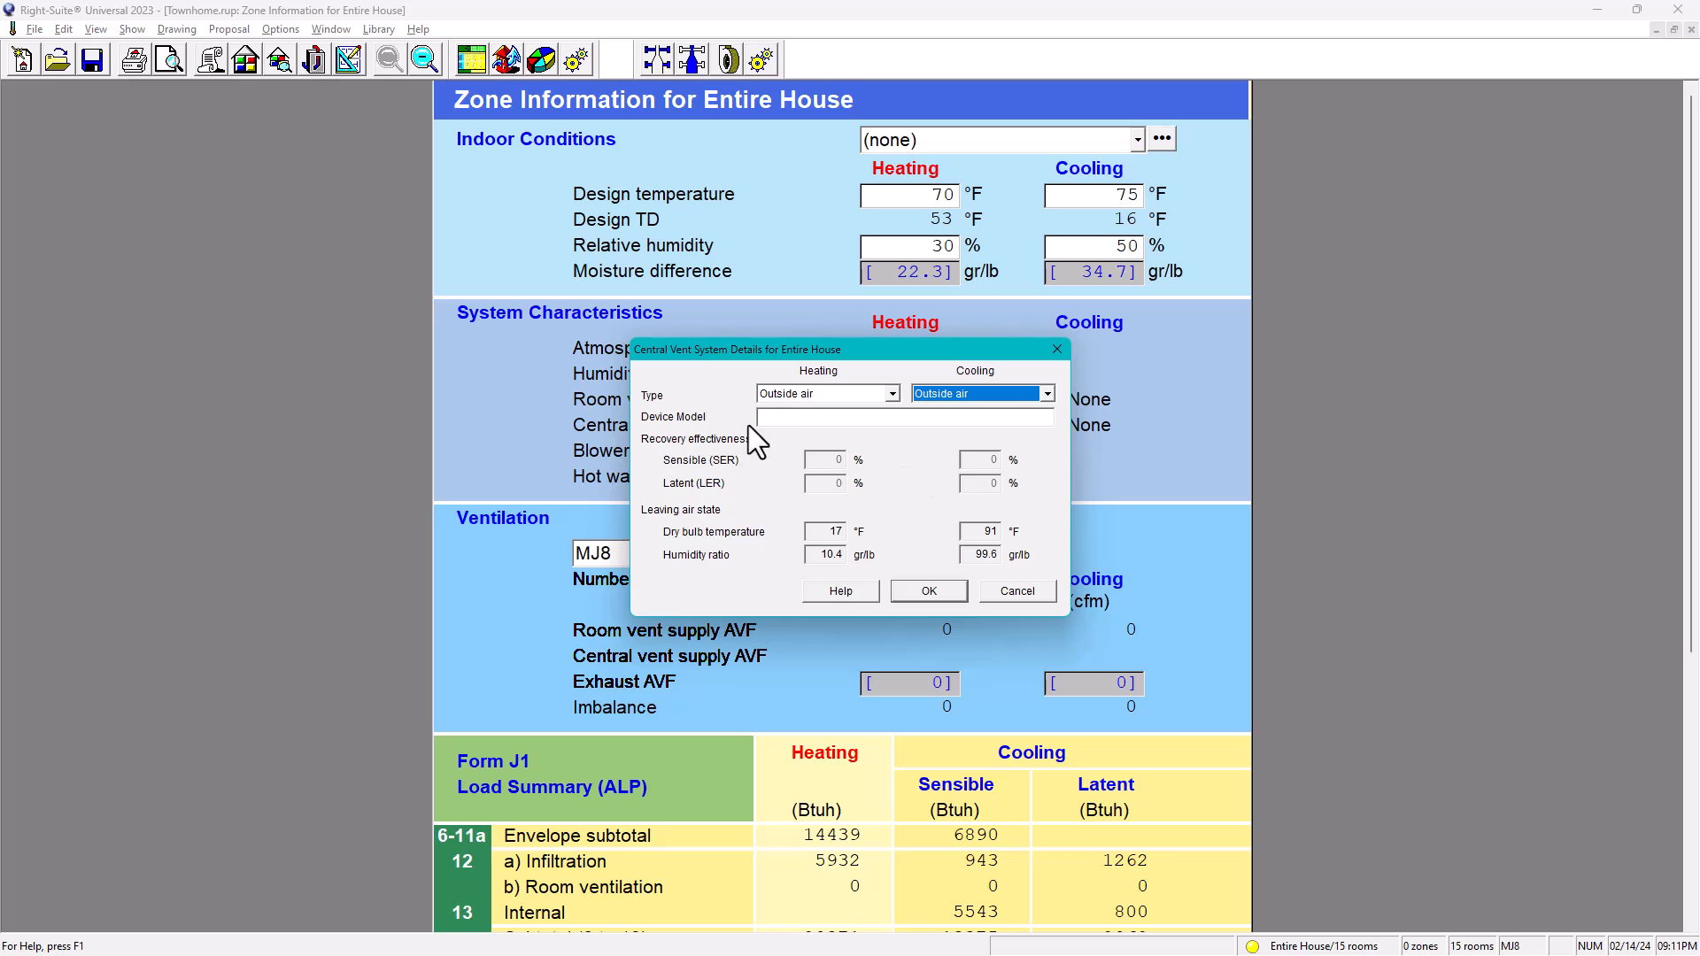
pyautogui.moveTo(868, 452)
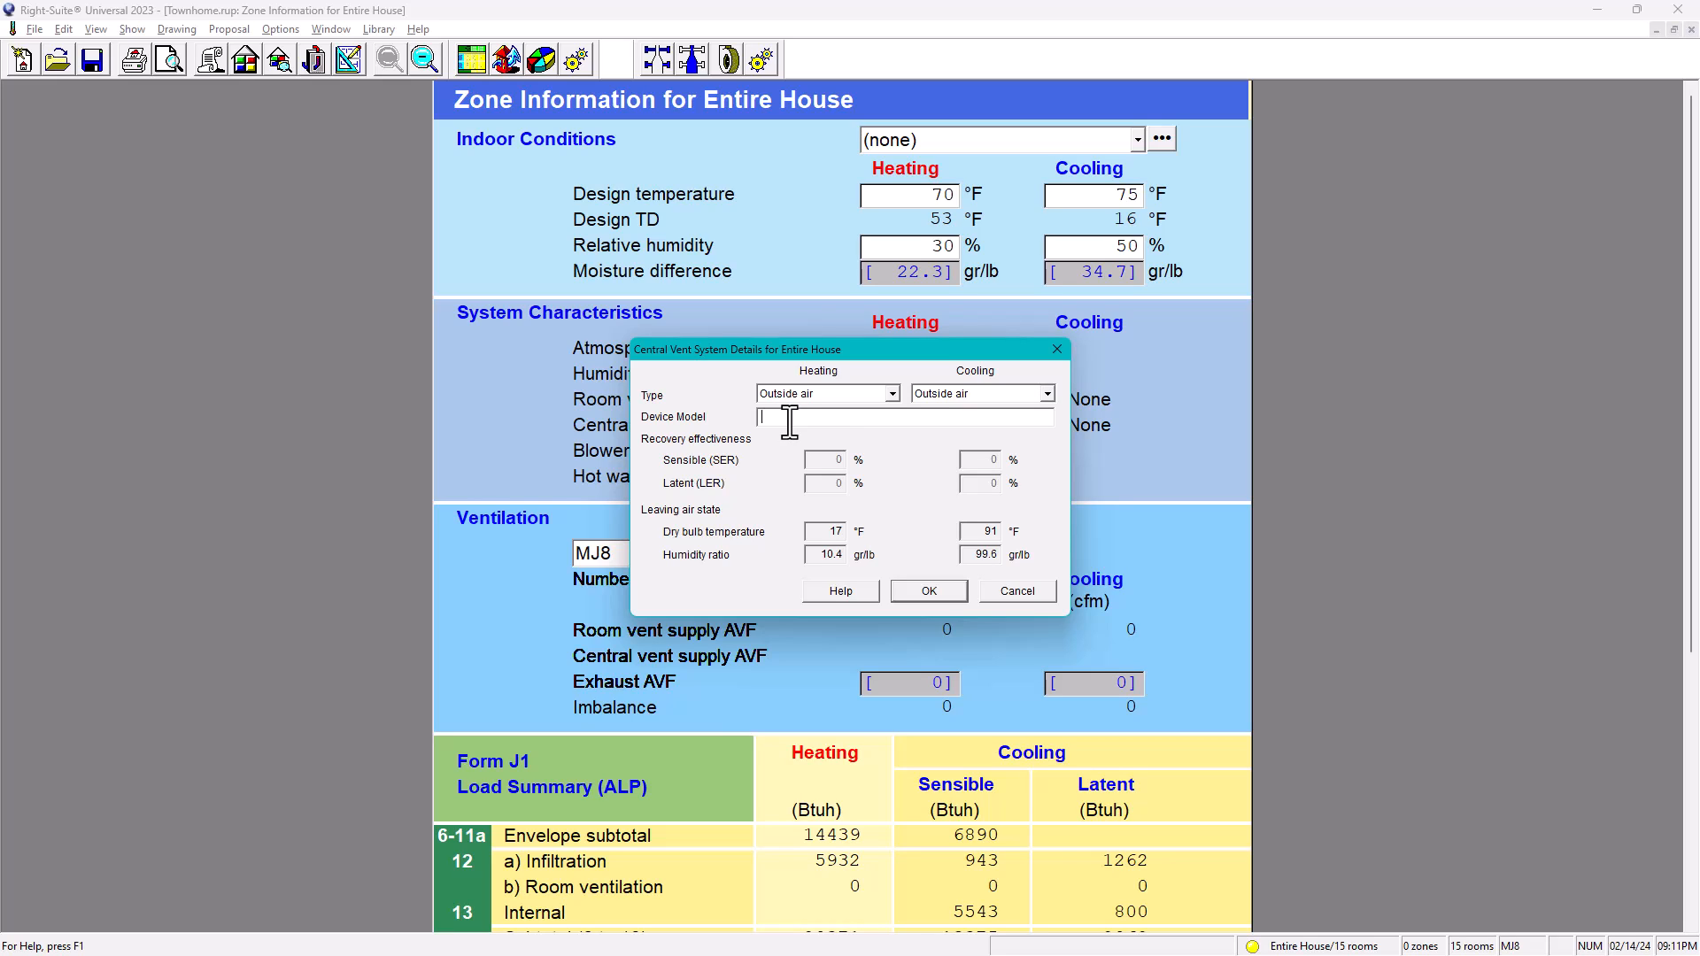
pyautogui.write('Broan')
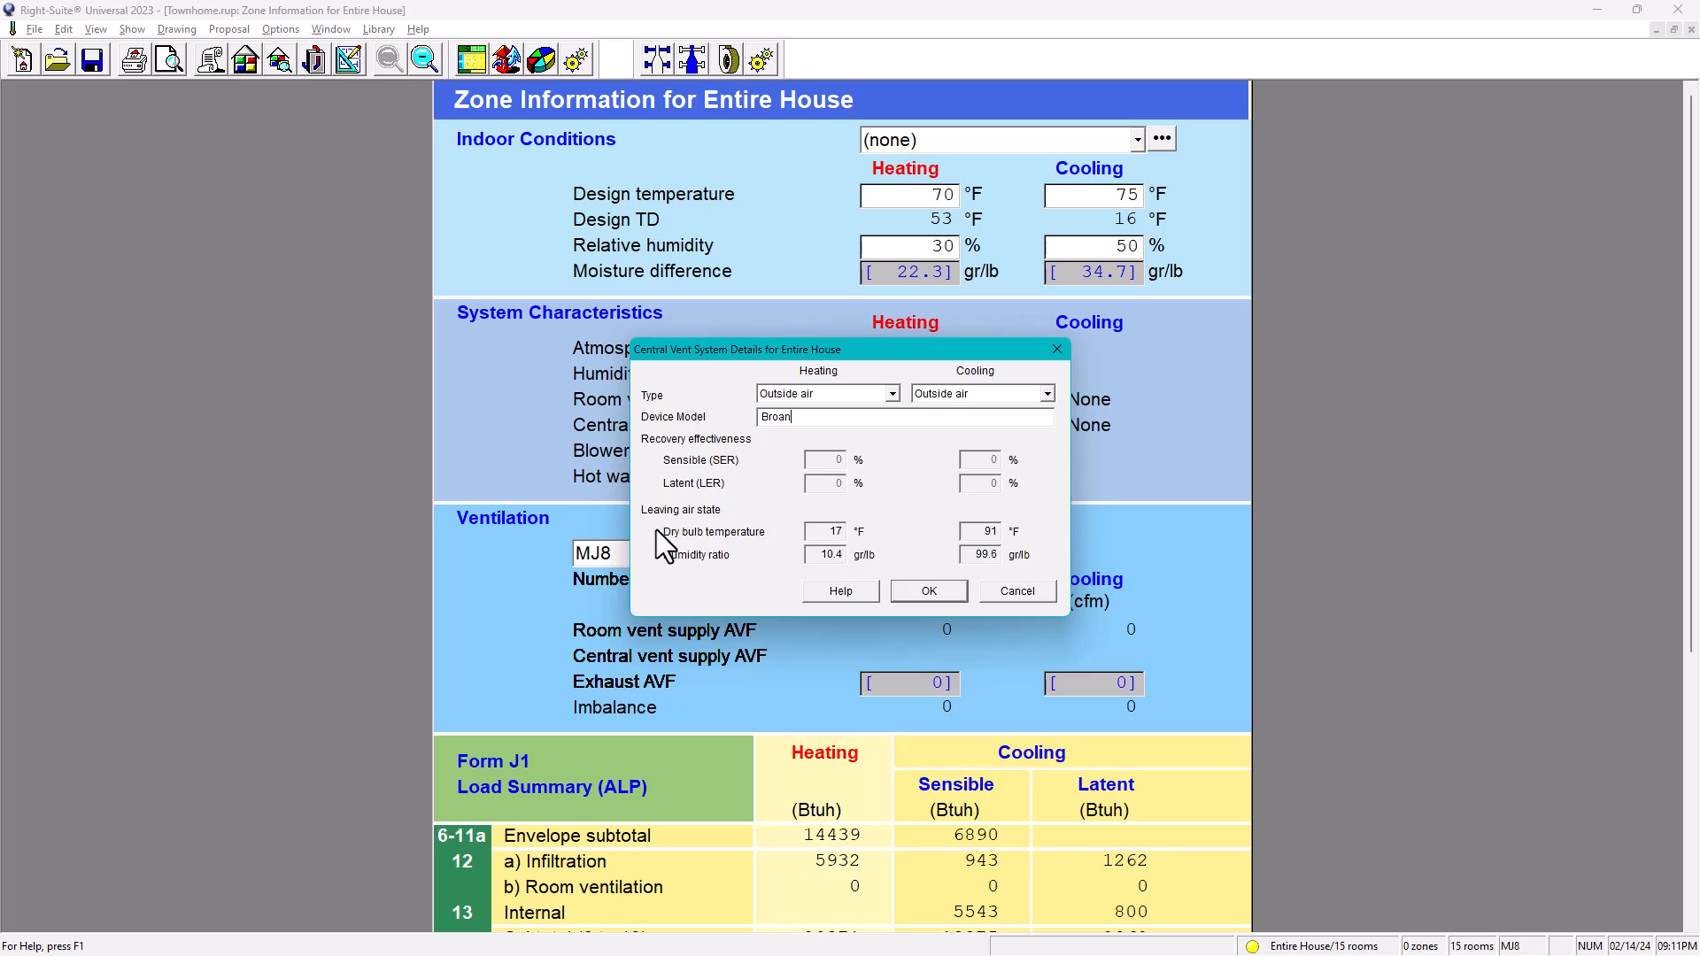
pyautogui.click(926, 591)
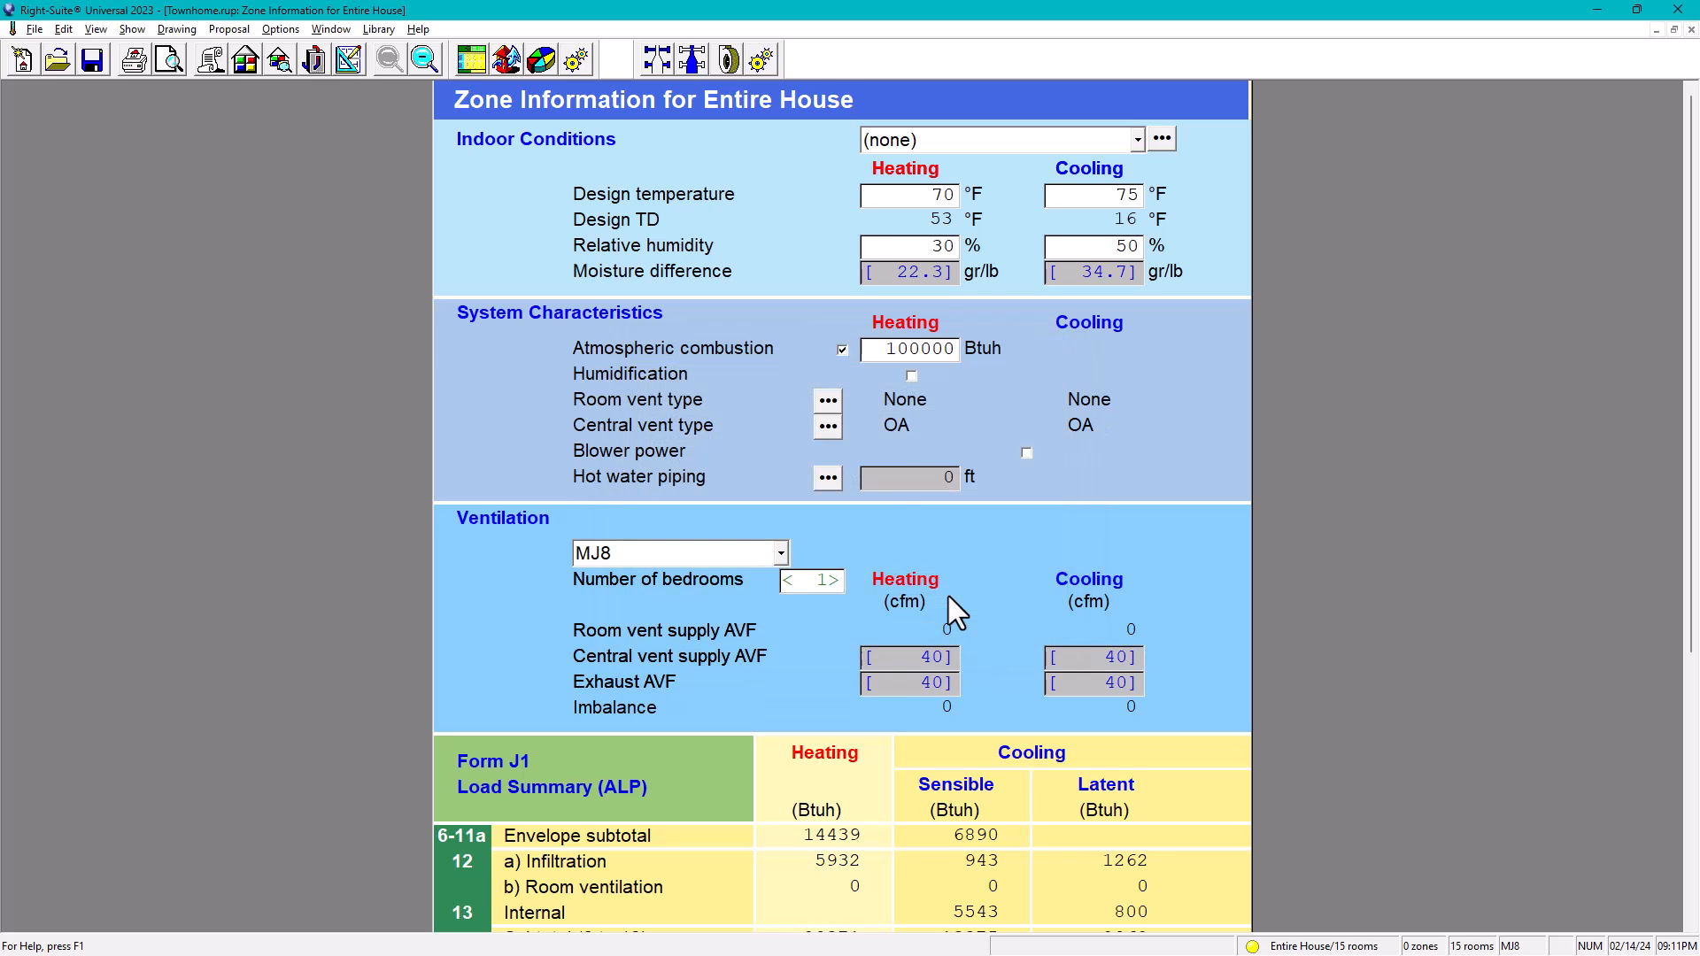
pyautogui.moveTo(637, 445)
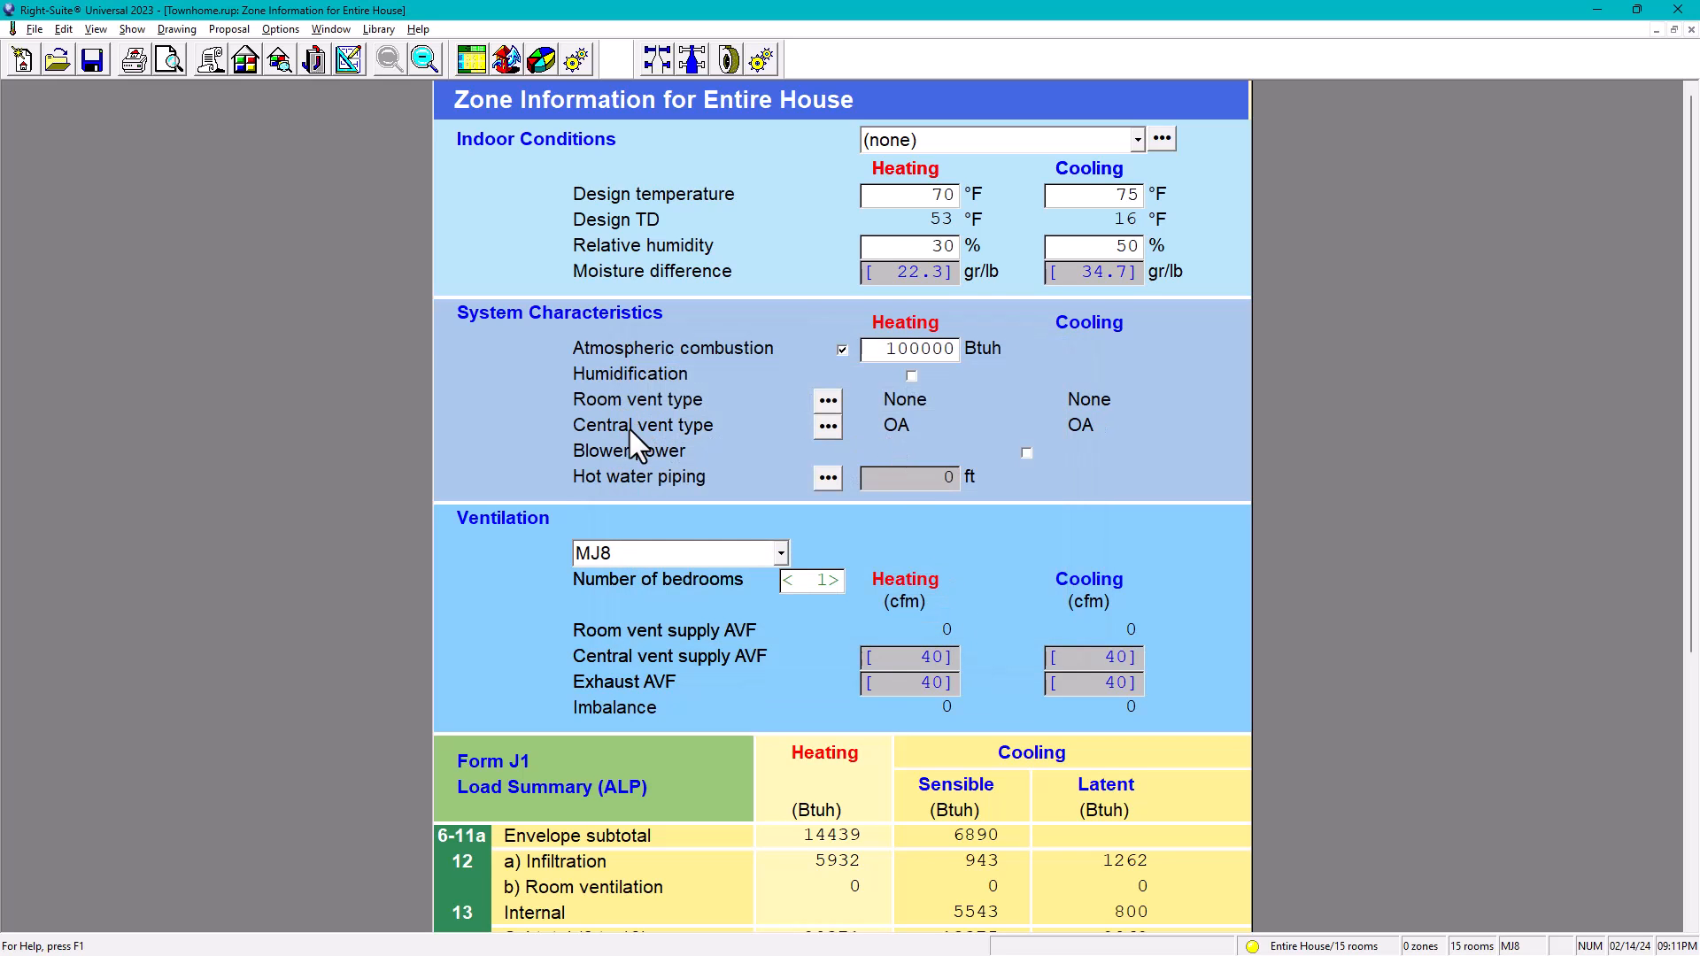
pyautogui.moveTo(1084, 448)
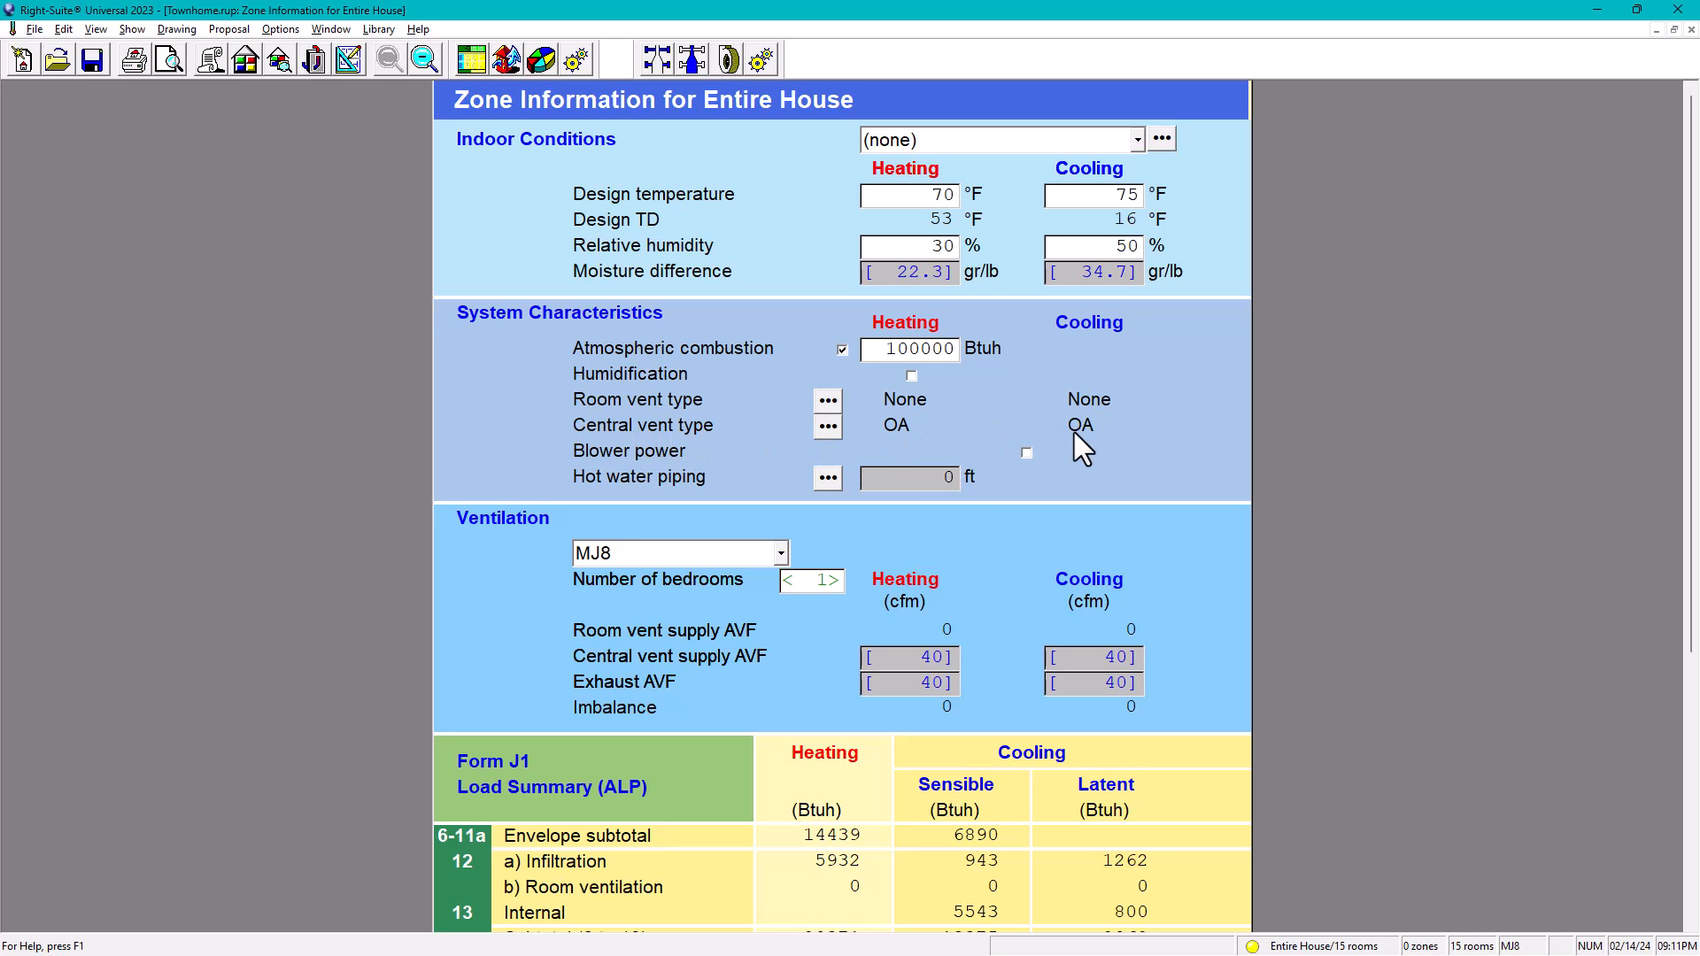
pyautogui.moveTo(661, 423)
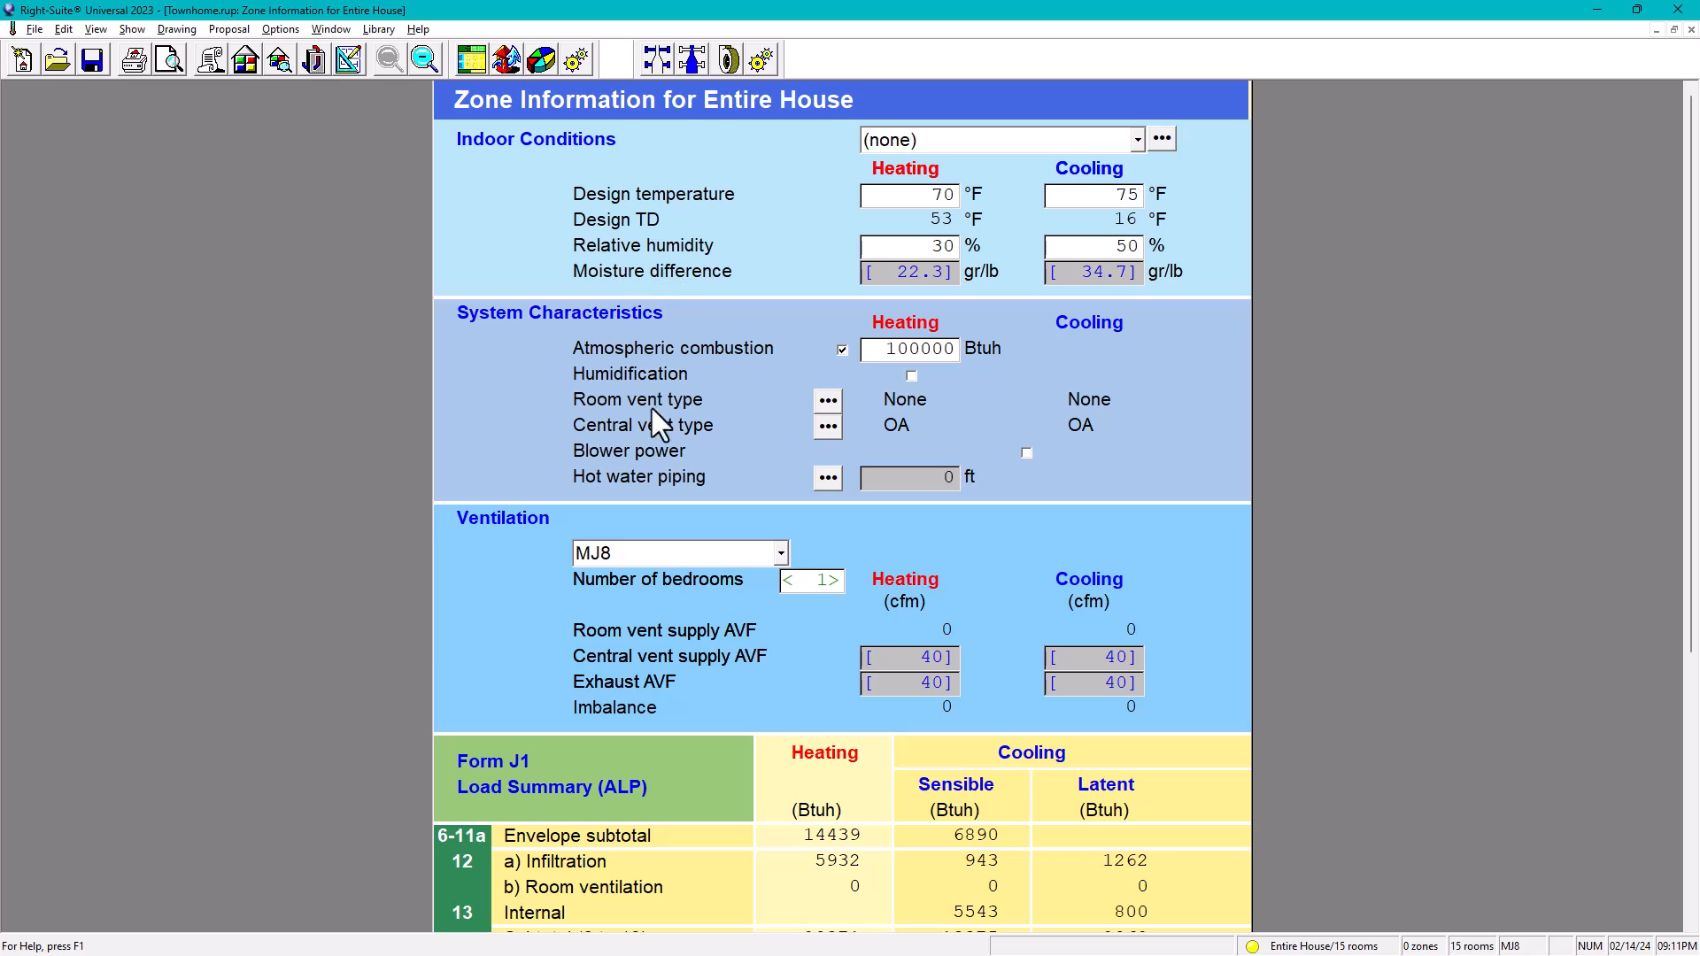
pyautogui.moveTo(586, 471)
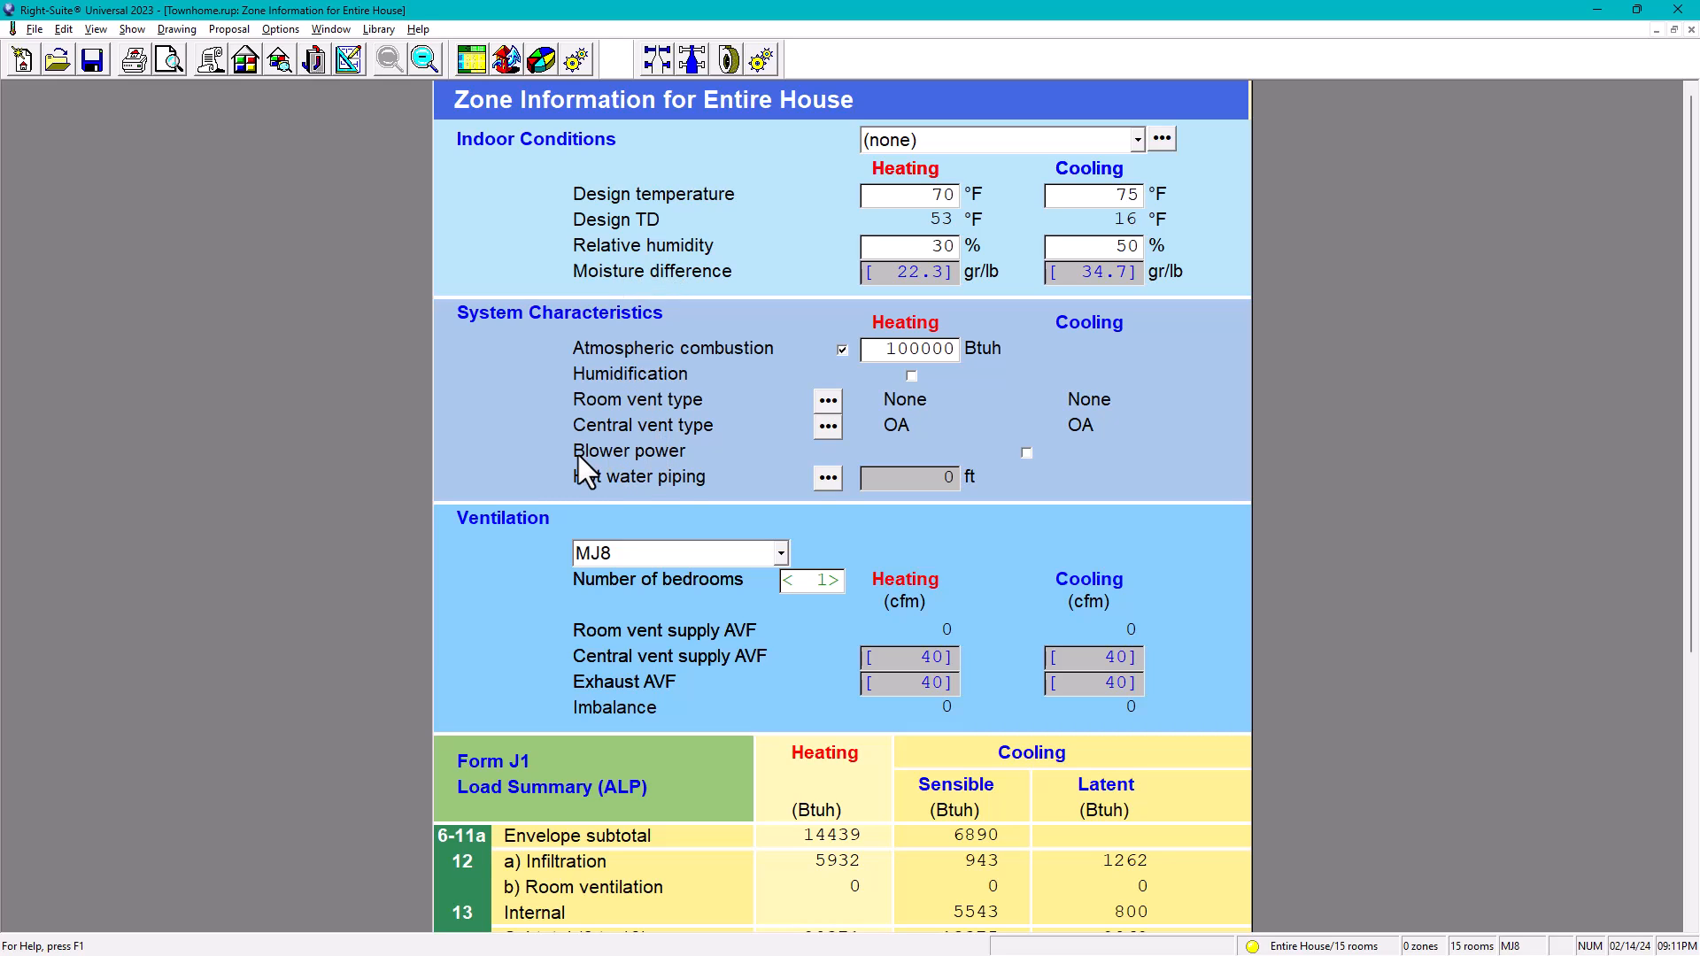
pyautogui.moveTo(694, 466)
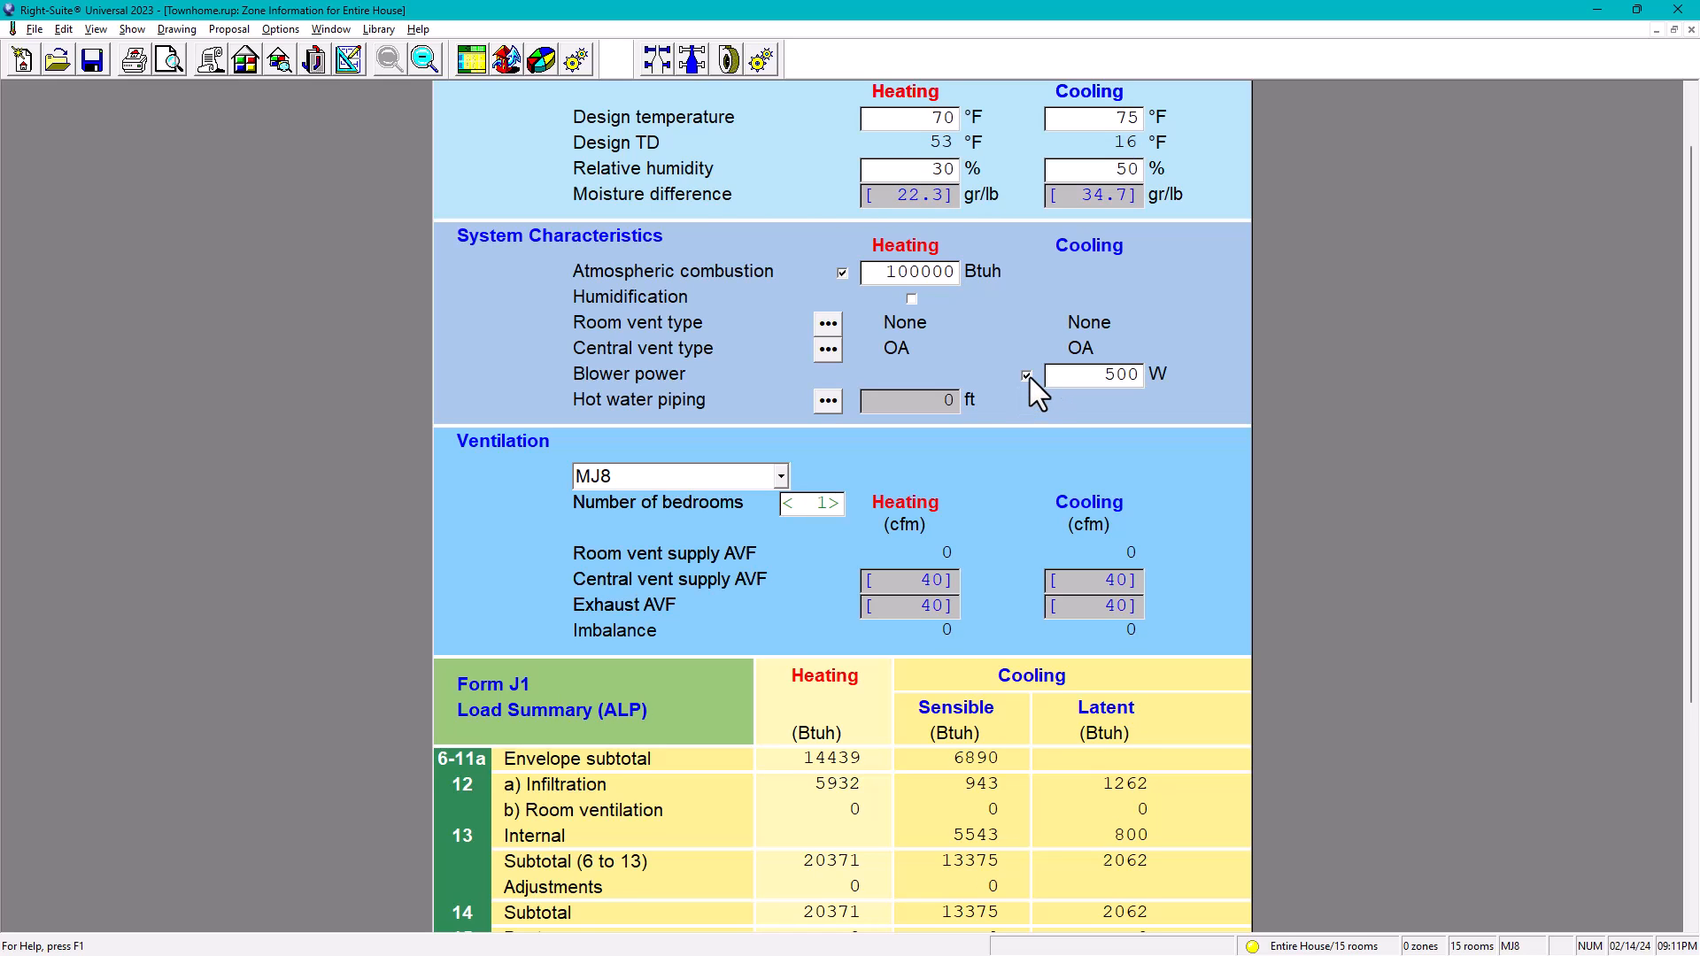
pyautogui.click(1027, 378)
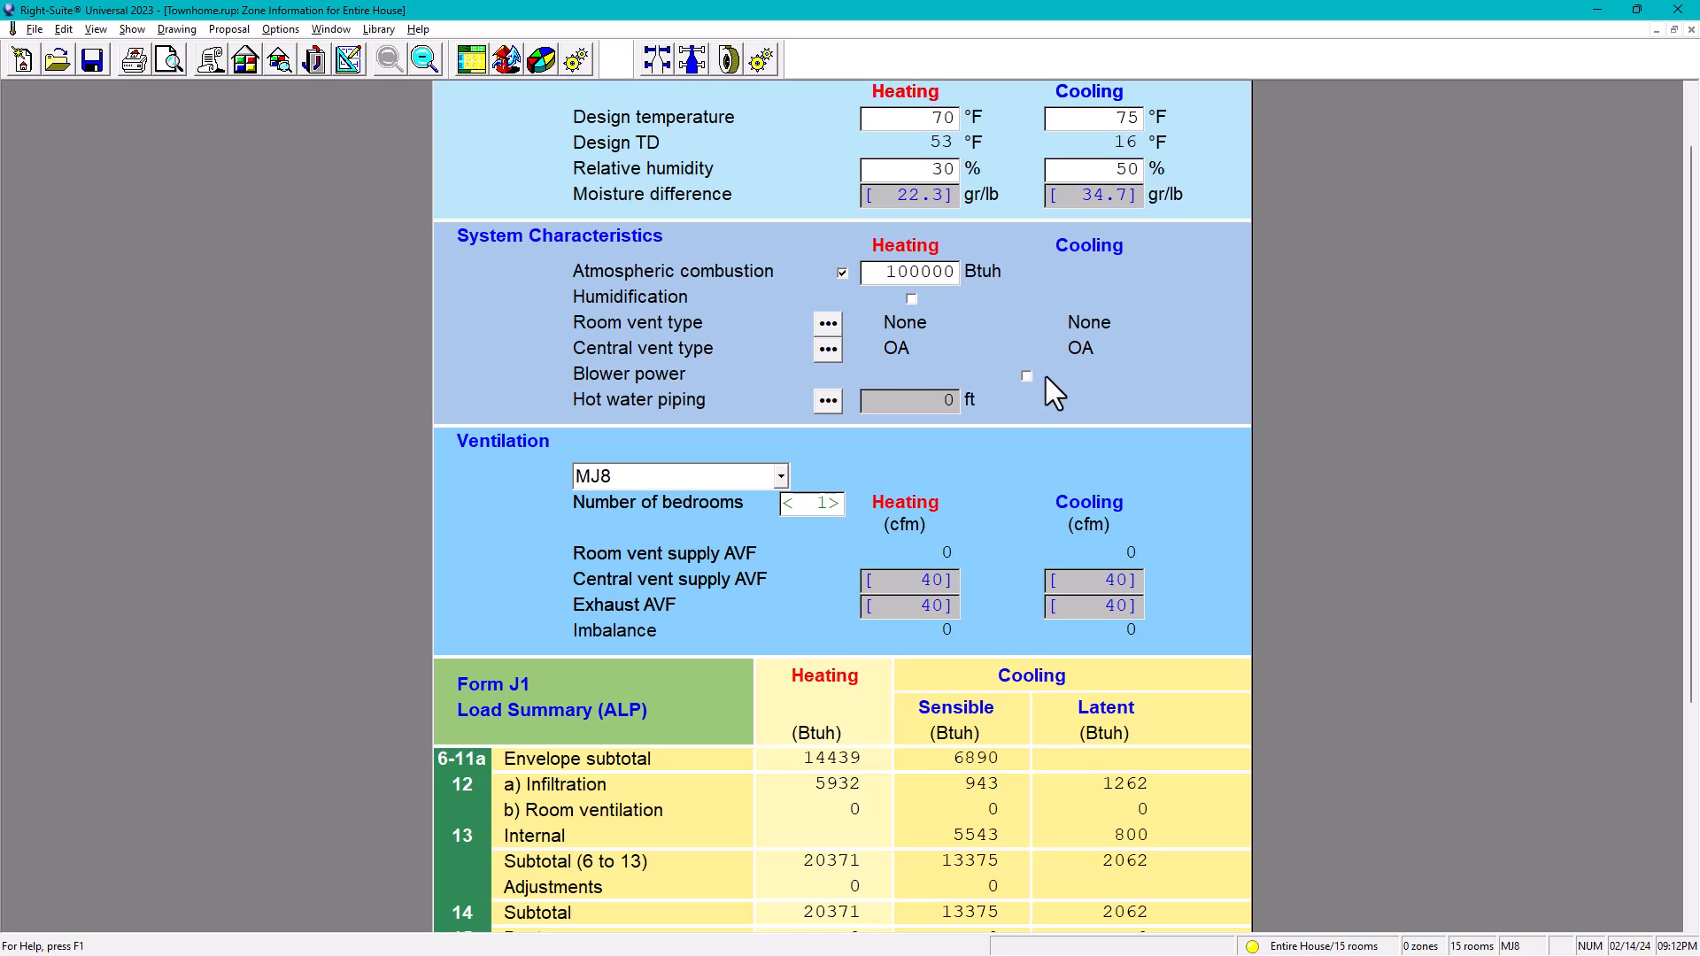
pyautogui.scroll(-3)
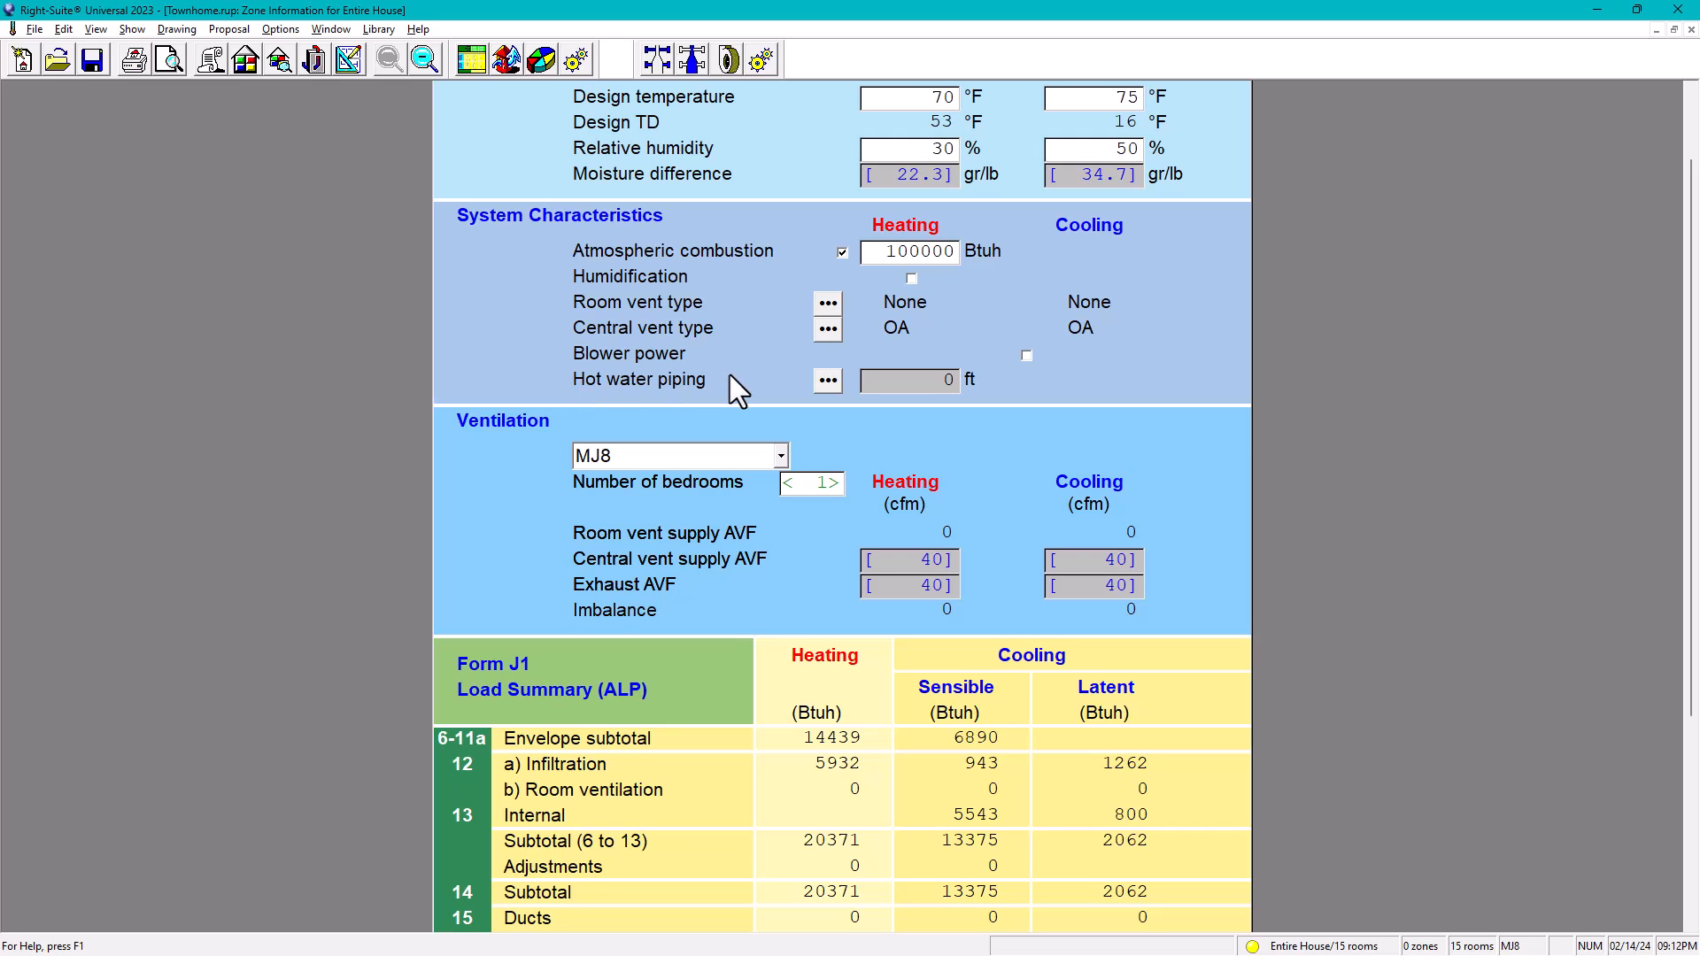
pyautogui.moveTo(776, 402)
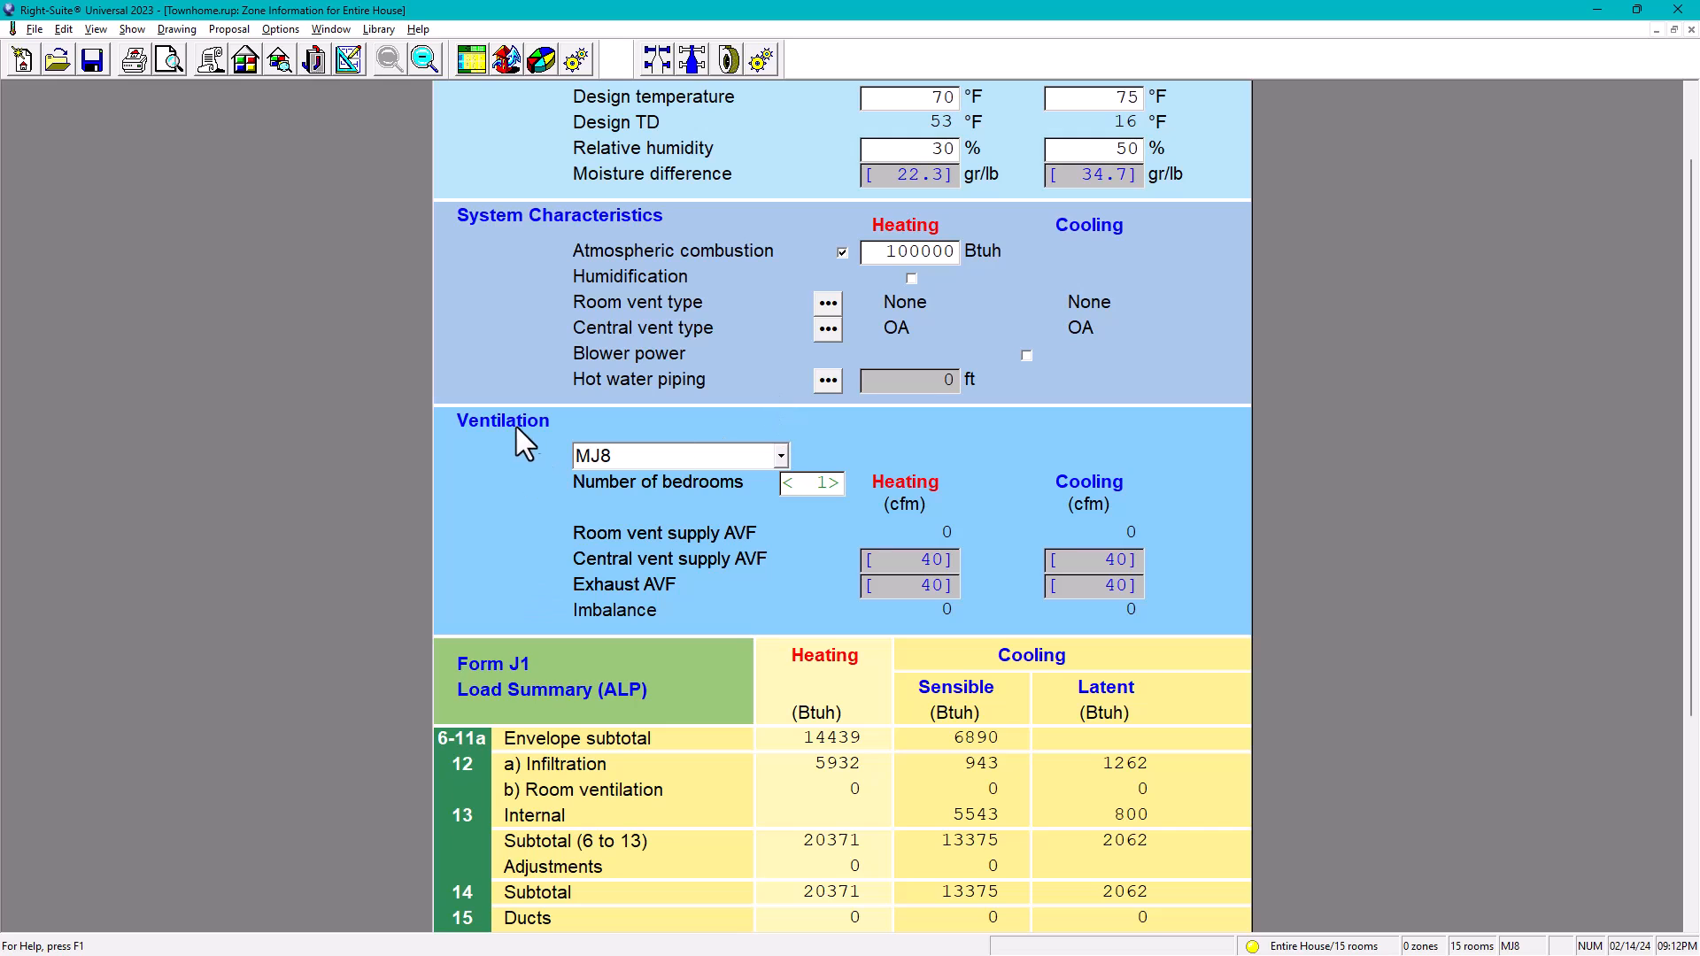
pyautogui.moveTo(588, 480)
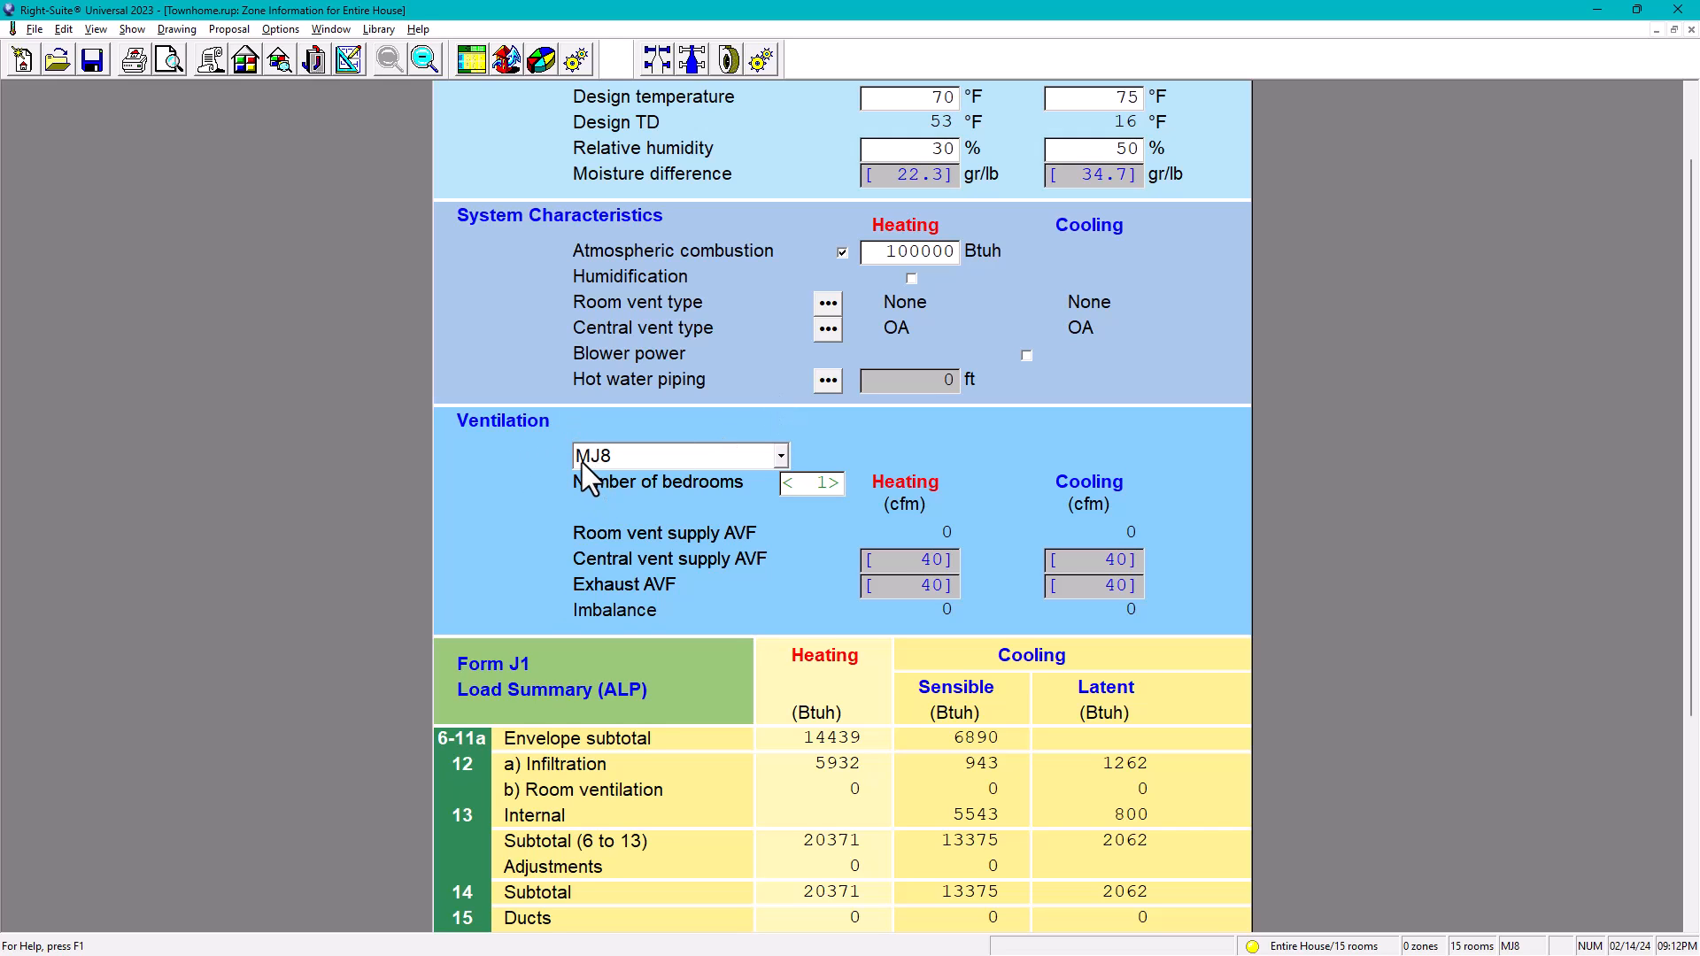
pyautogui.moveTo(618, 478)
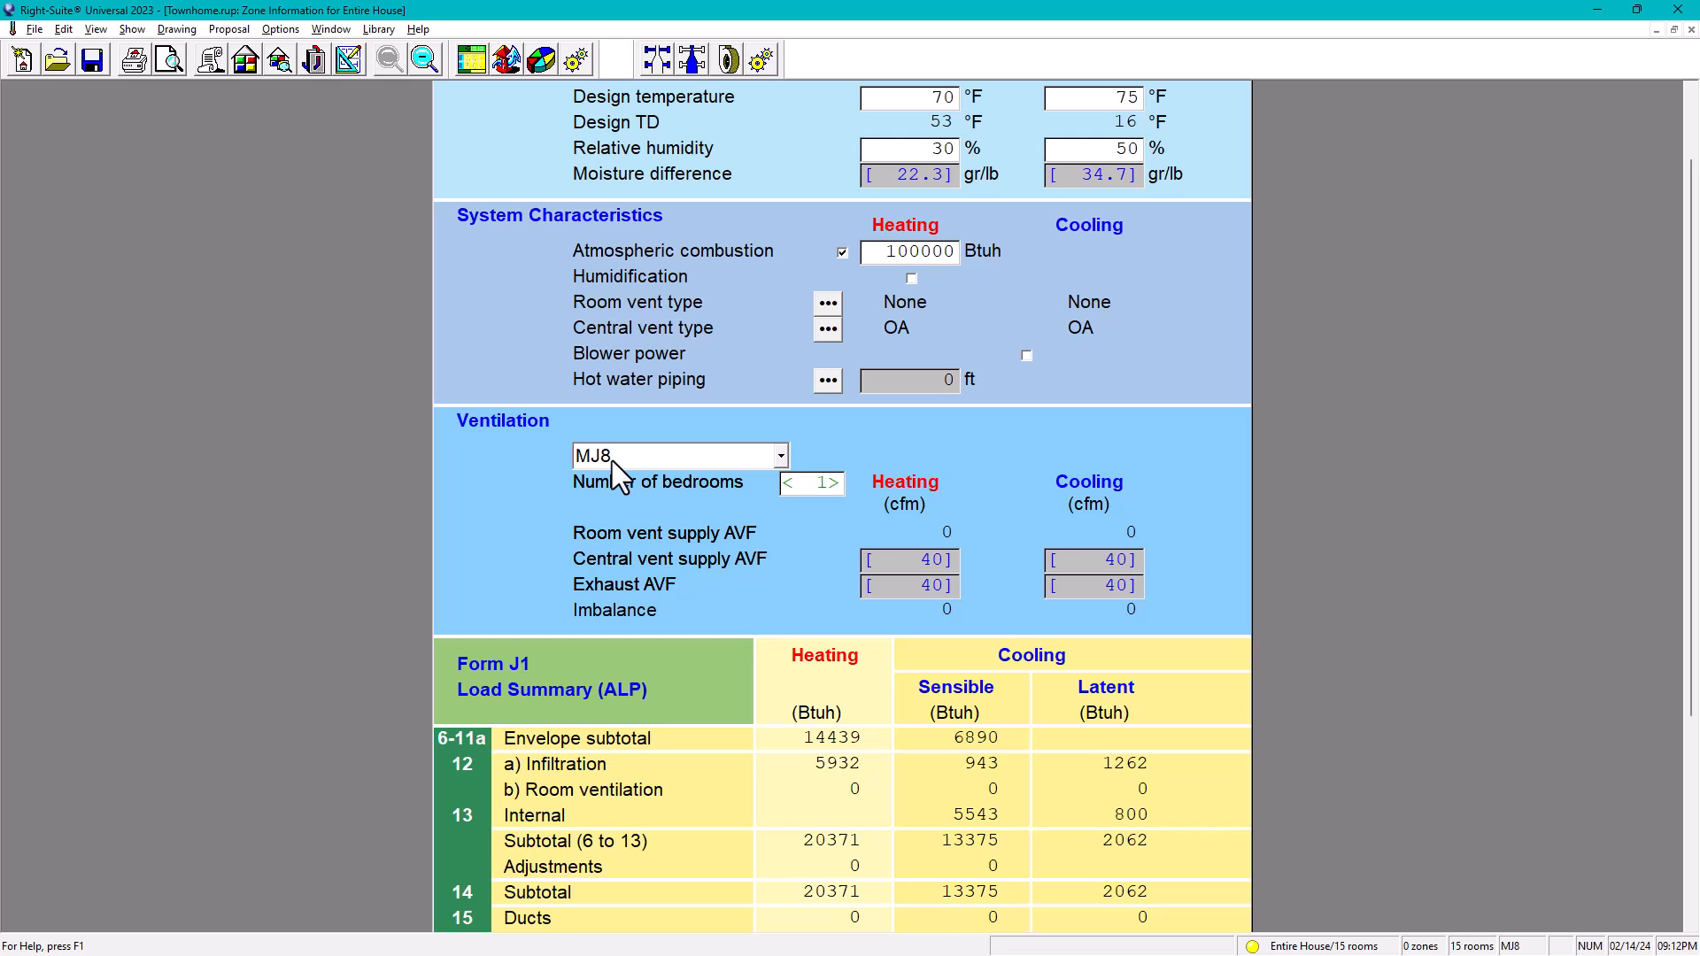
# Step: List the ventilation method choices: MJ8 and the ASHRAE 62.2 editions
pyautogui.click(779, 455)
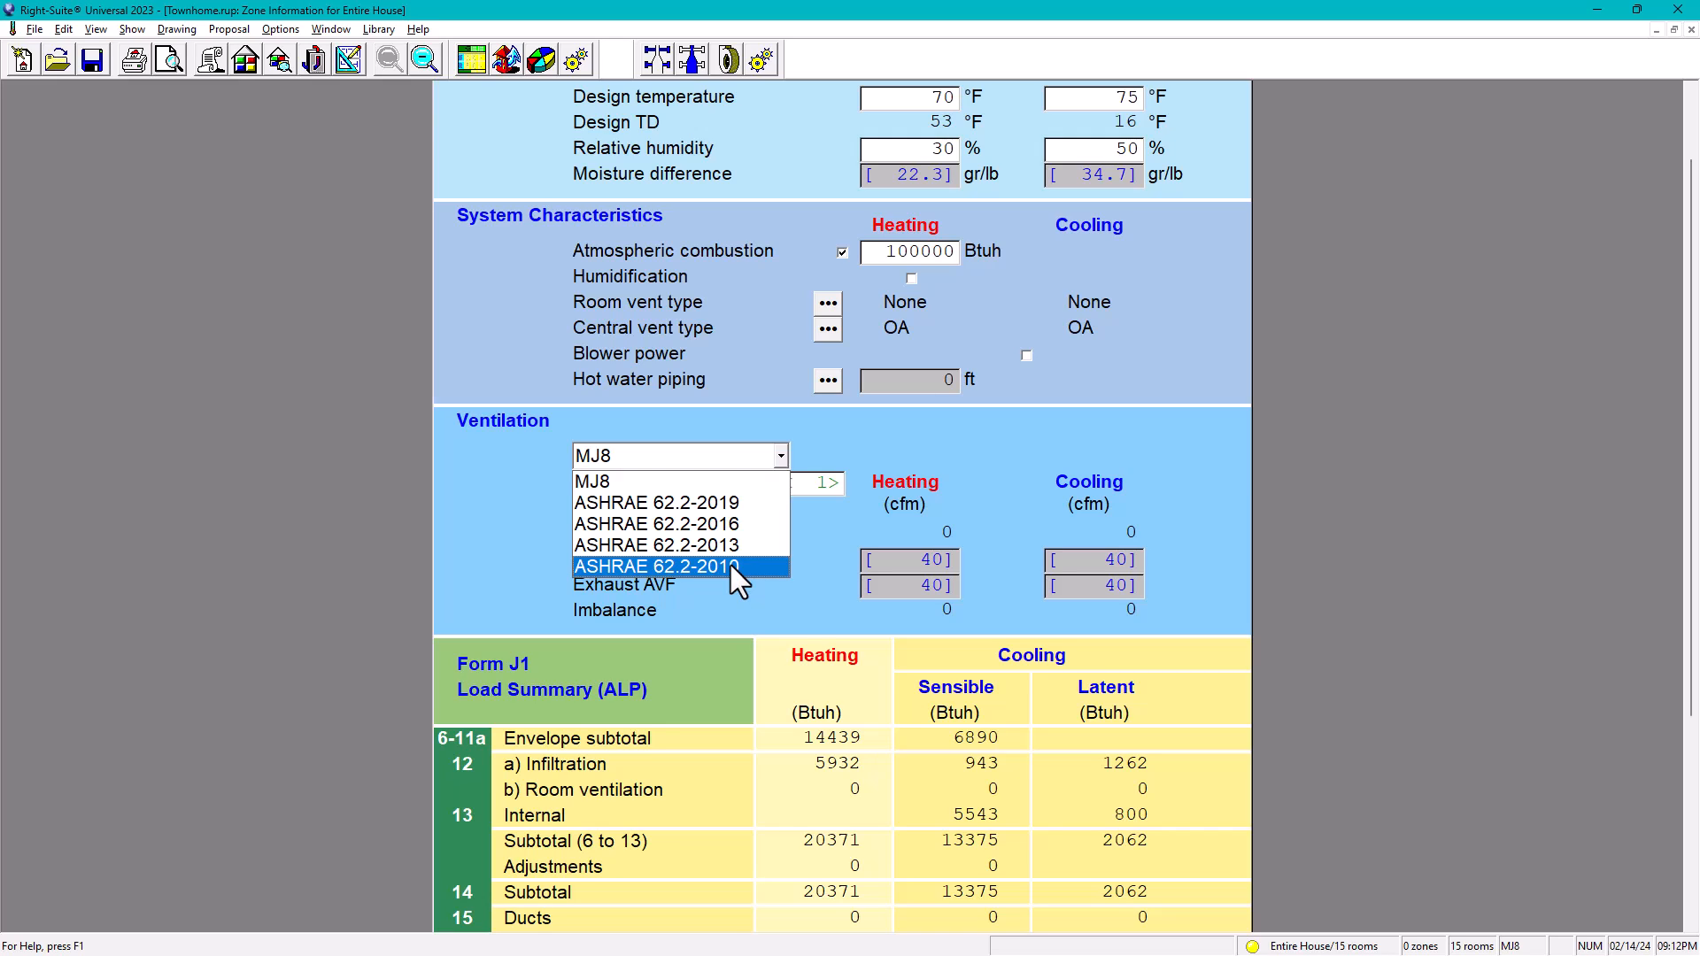
pyautogui.moveTo(781, 501)
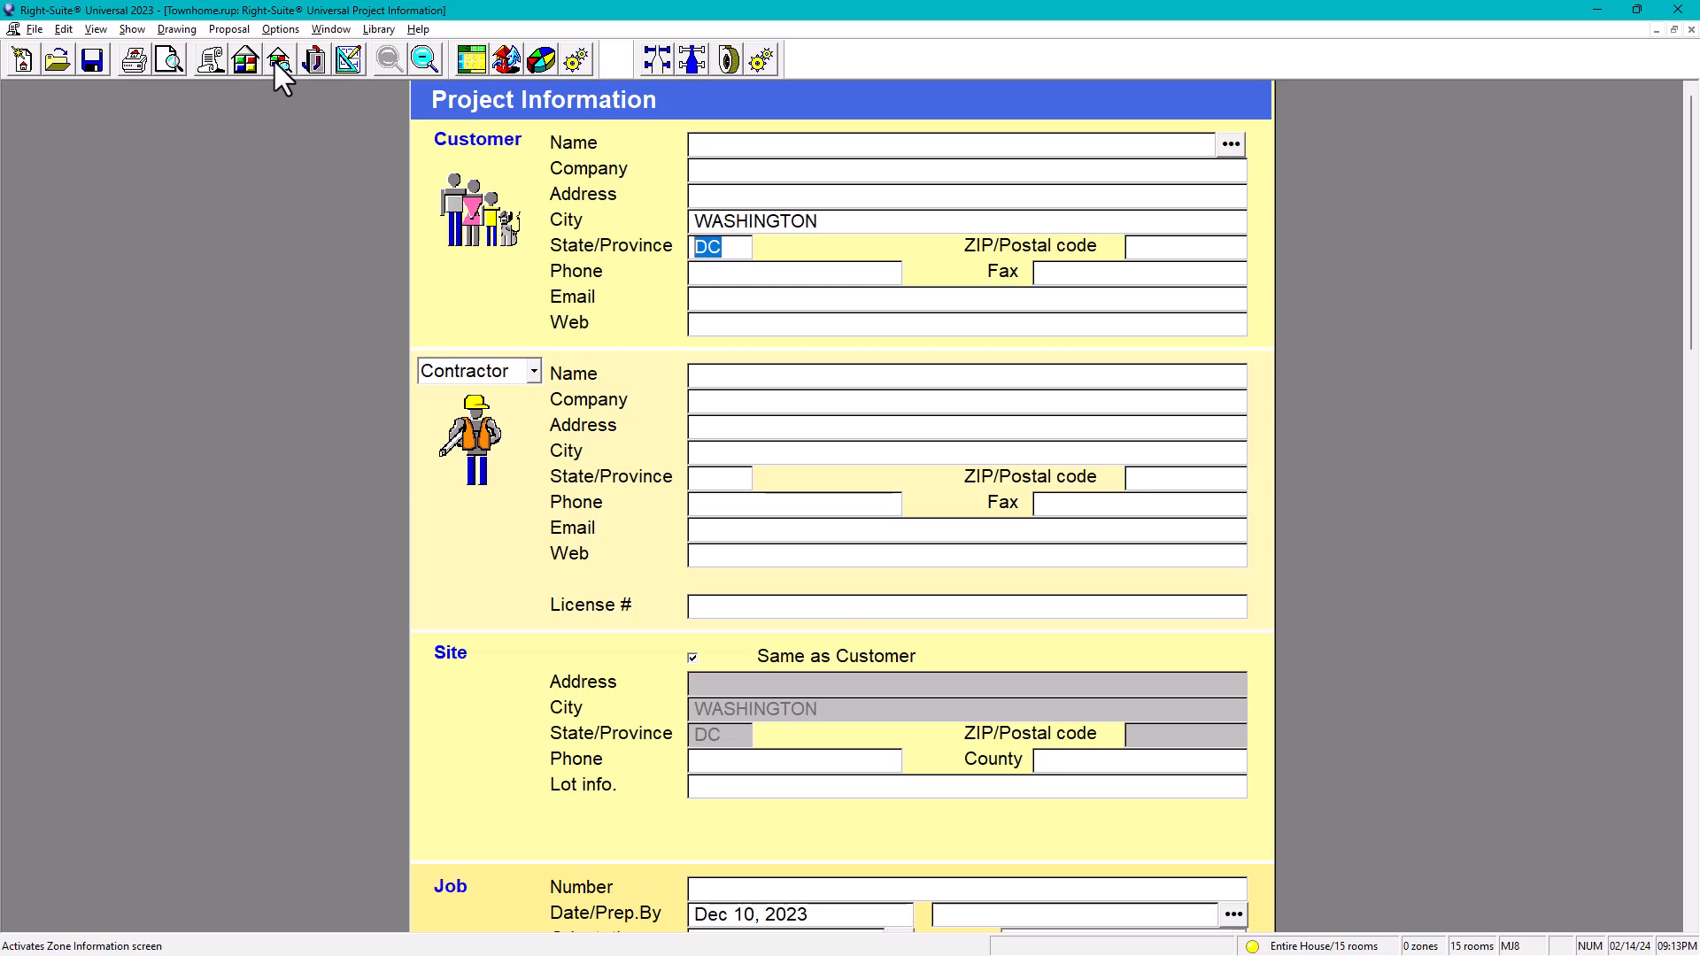
pyautogui.click(278, 58)
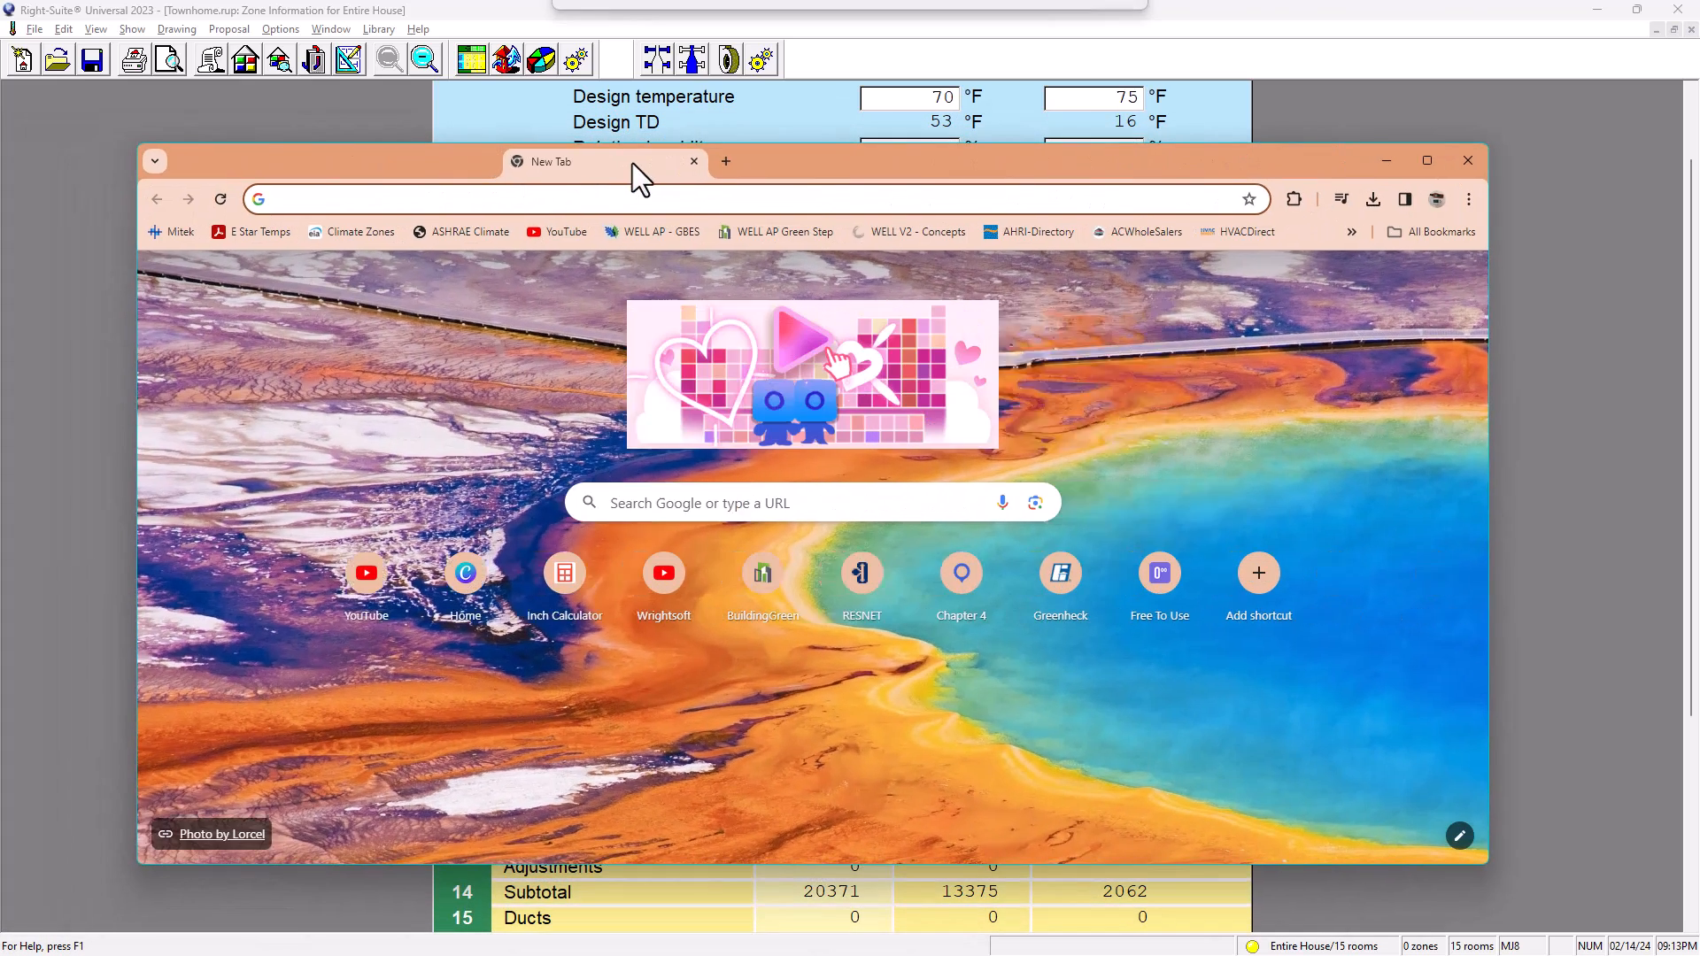
# Step: Search 'washington dc upcodes' in a new Chrome tab and reach the District of Columbia Building Codes page
pyautogui.click(542, 198)
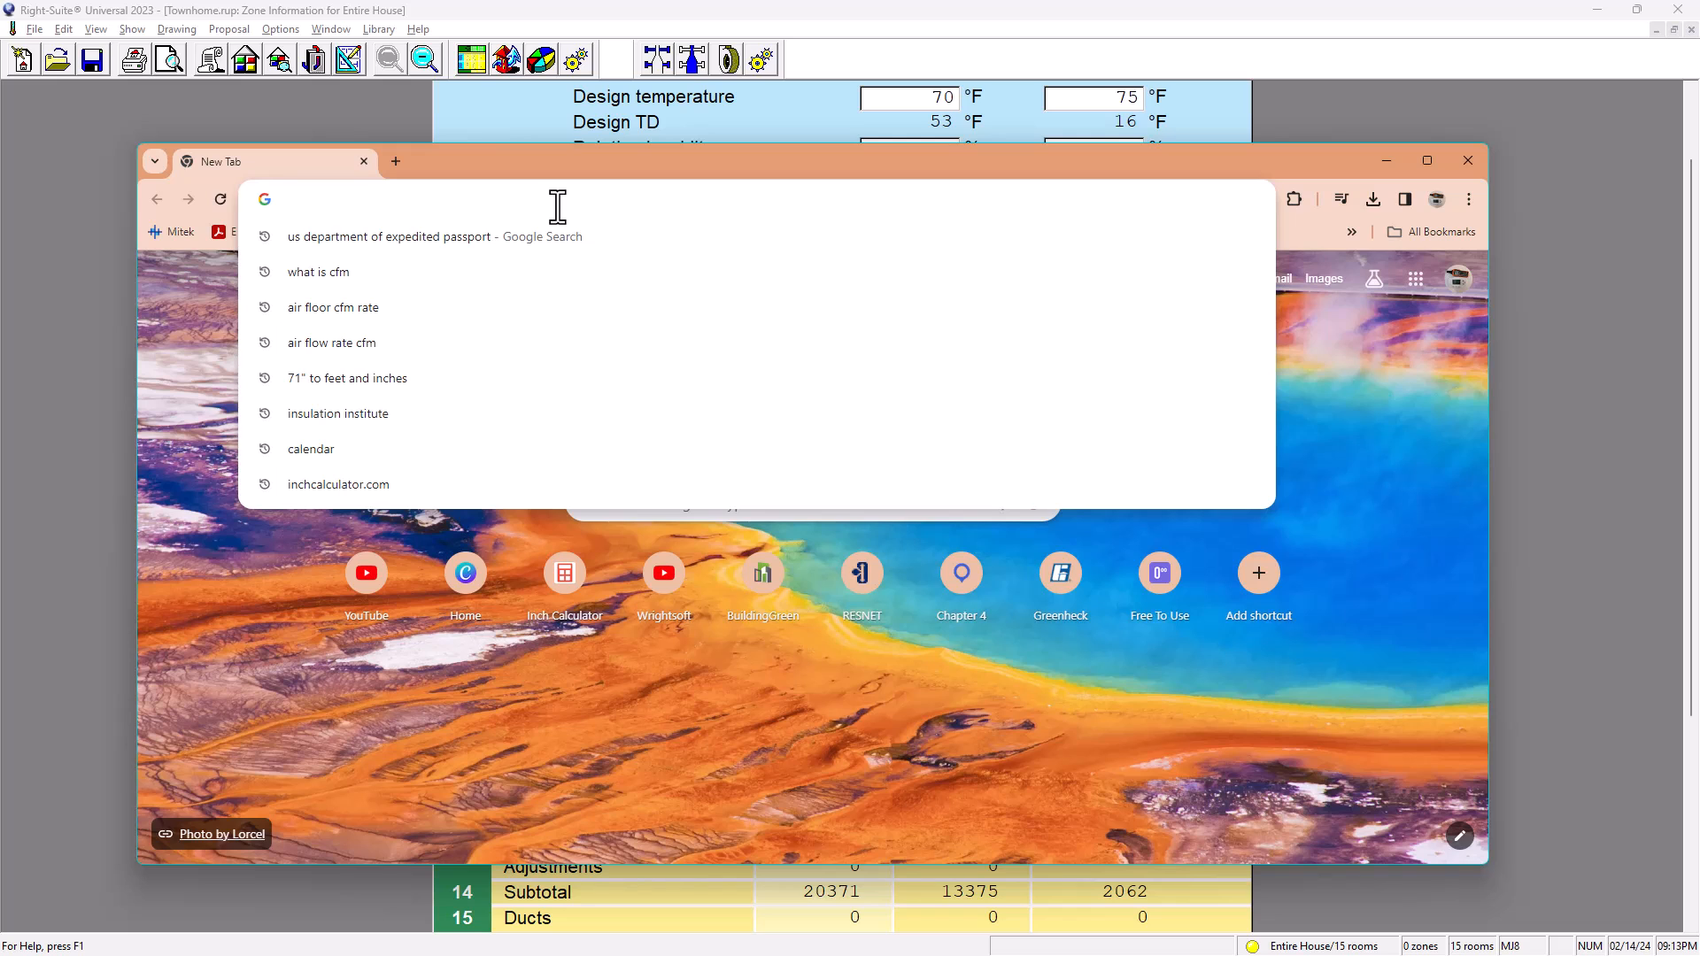
pyautogui.write('wa')
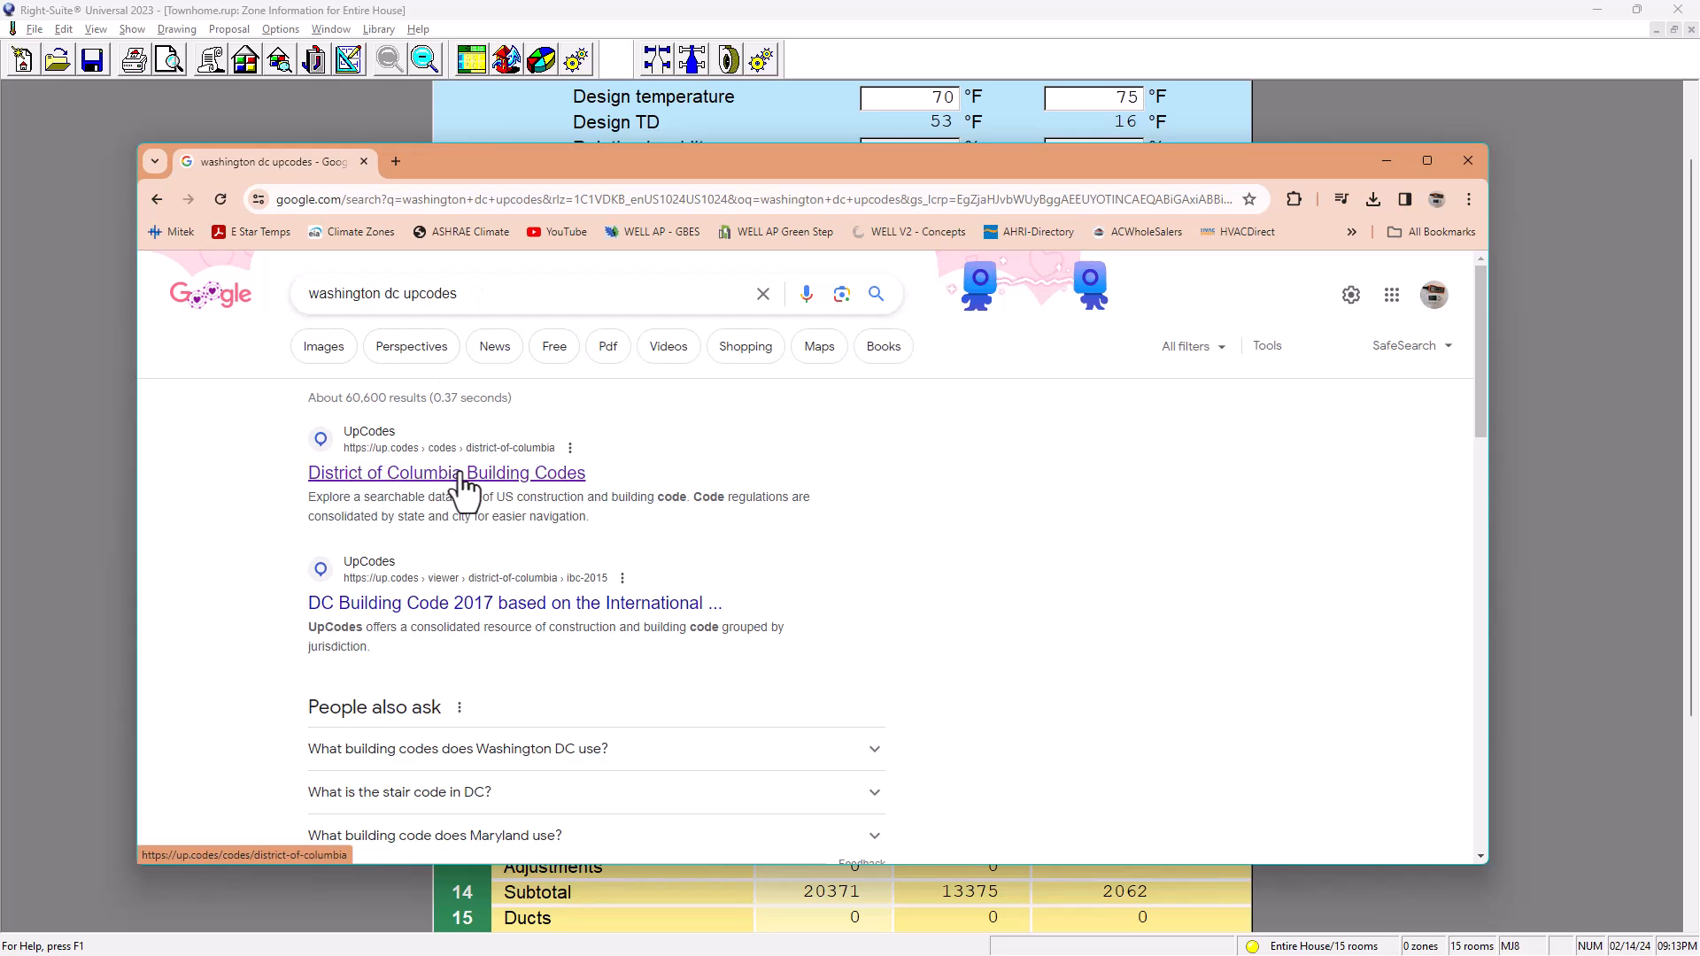
pyautogui.click(446, 473)
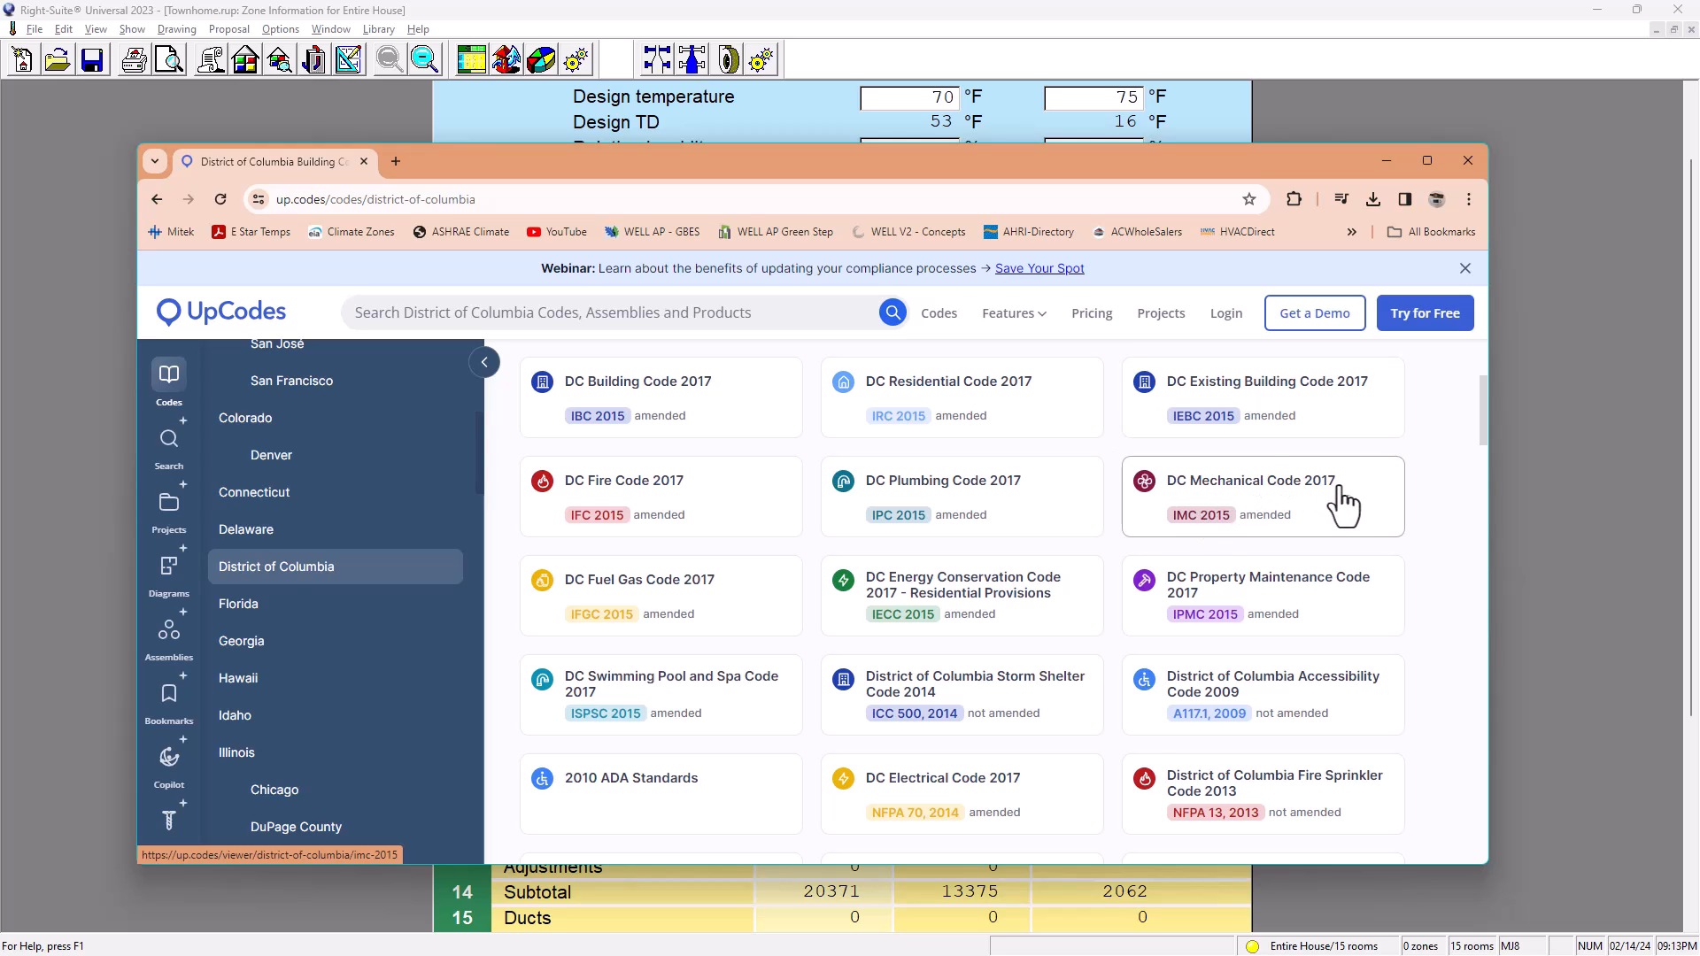
pyautogui.moveTo(1179, 542)
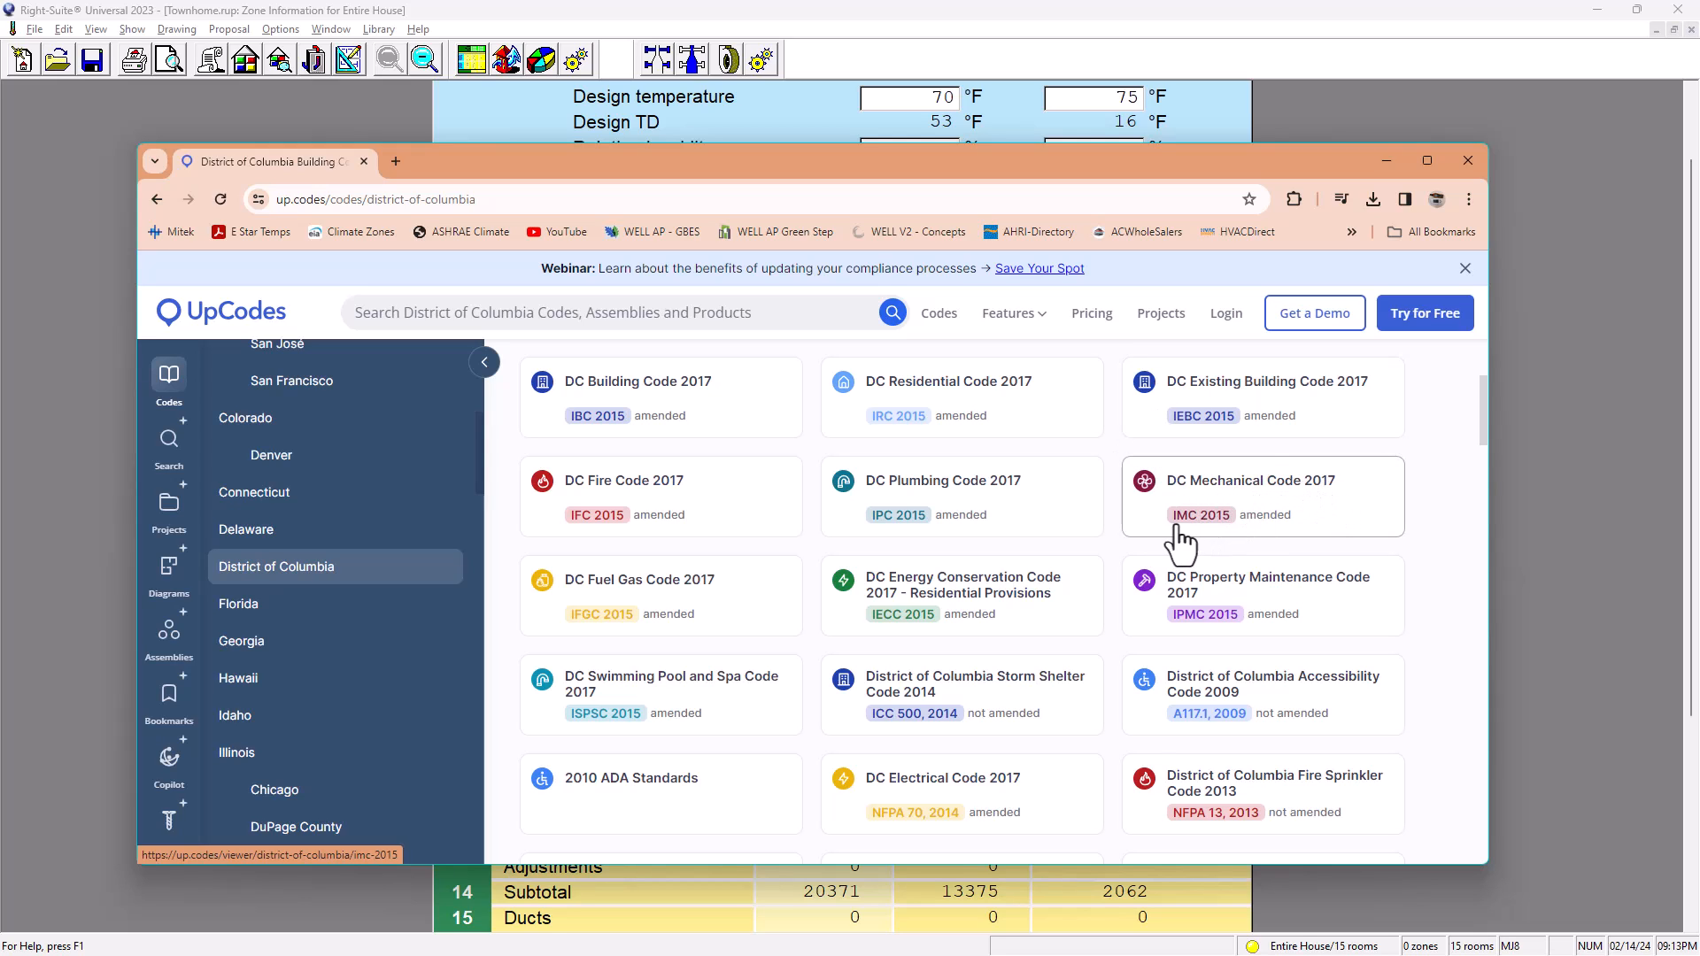
pyautogui.moveTo(1236, 540)
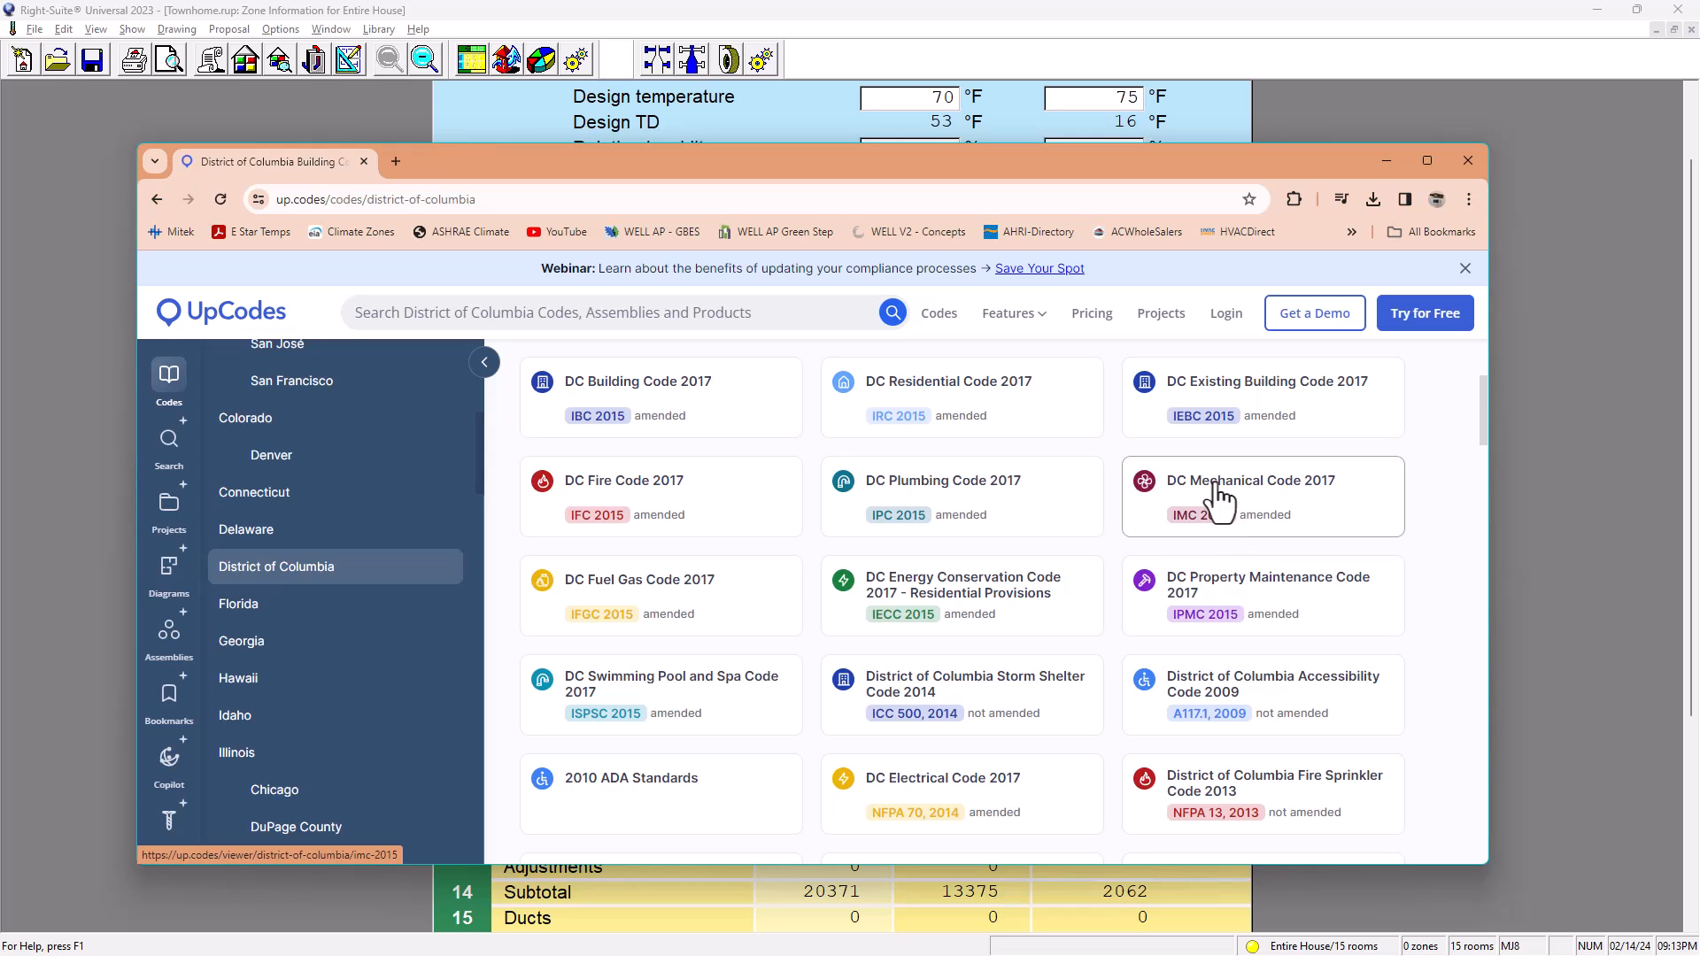
# Step: Maximize Chrome and go to DC Mechanical Code 2017 Chapter 15 Referenced Standards
pyautogui.click(1248, 480)
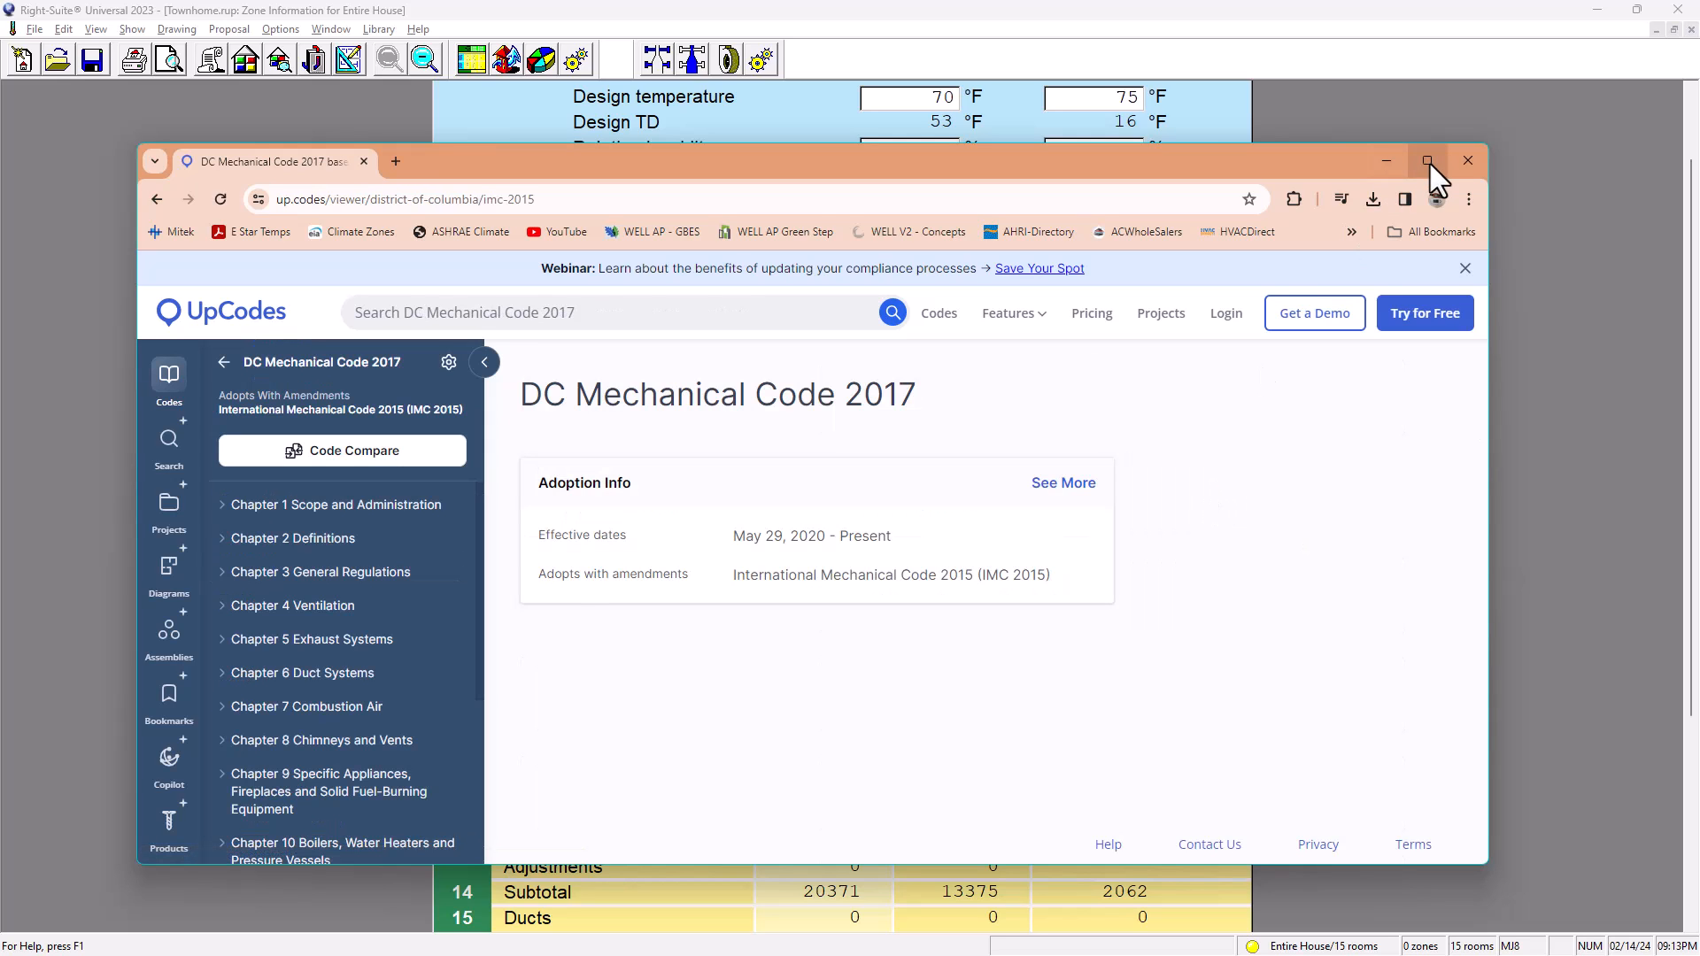
pyautogui.moveTo(149, 207)
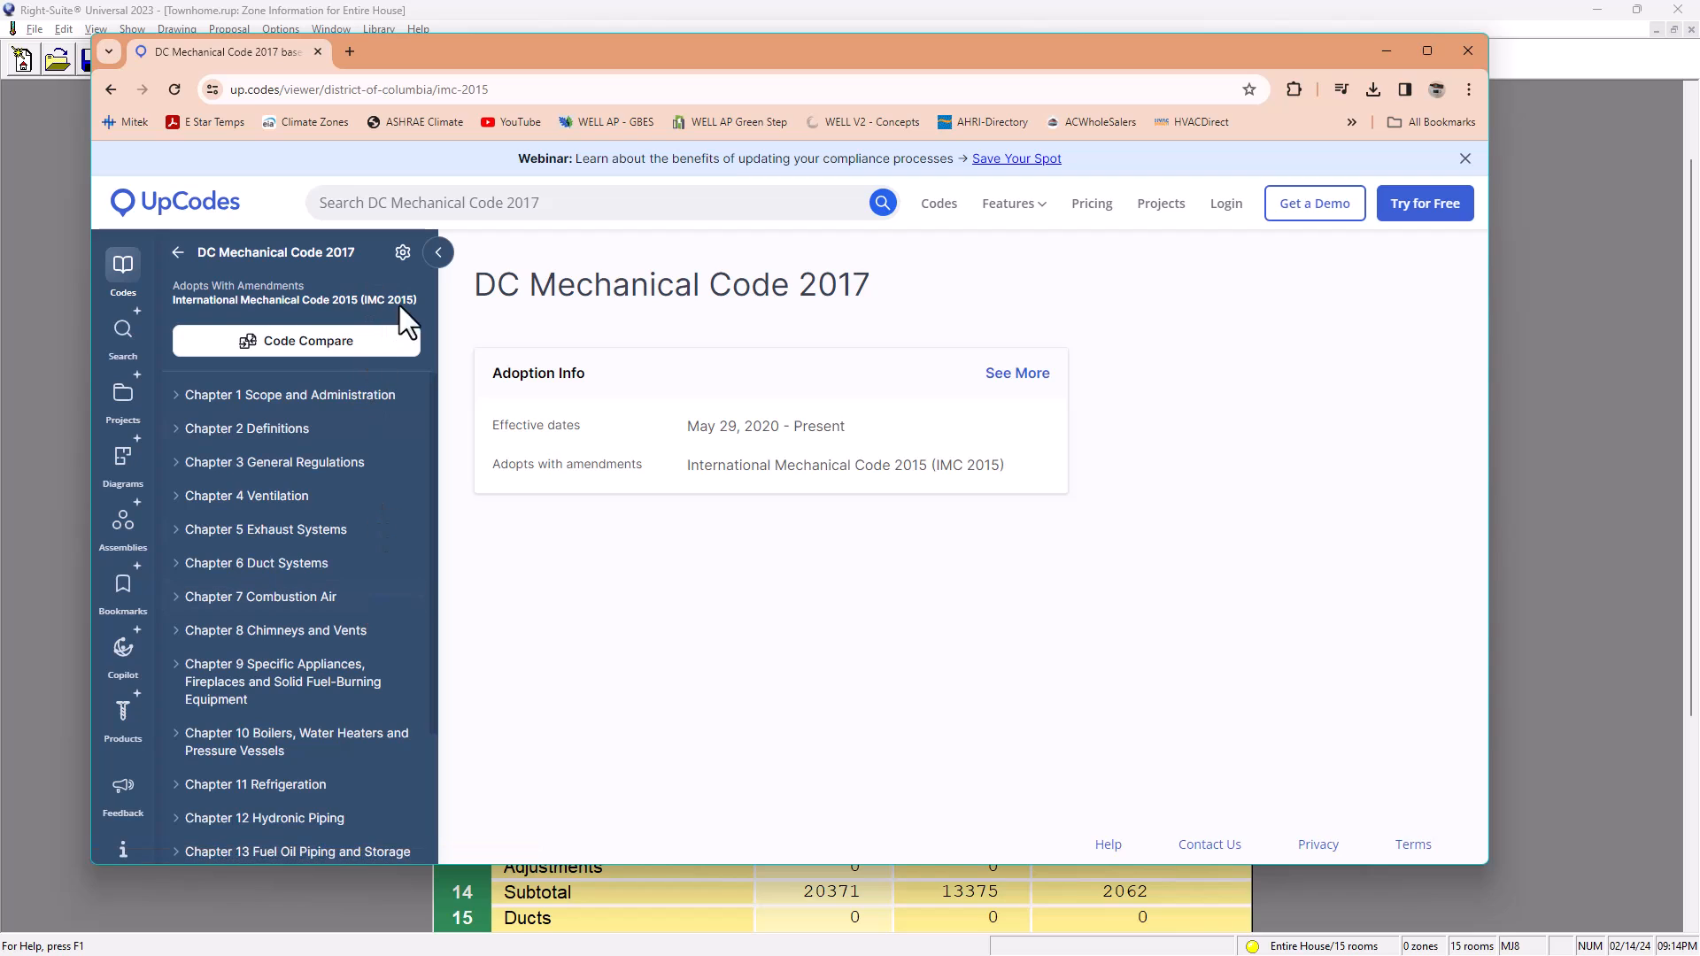
pyautogui.scroll(-3)
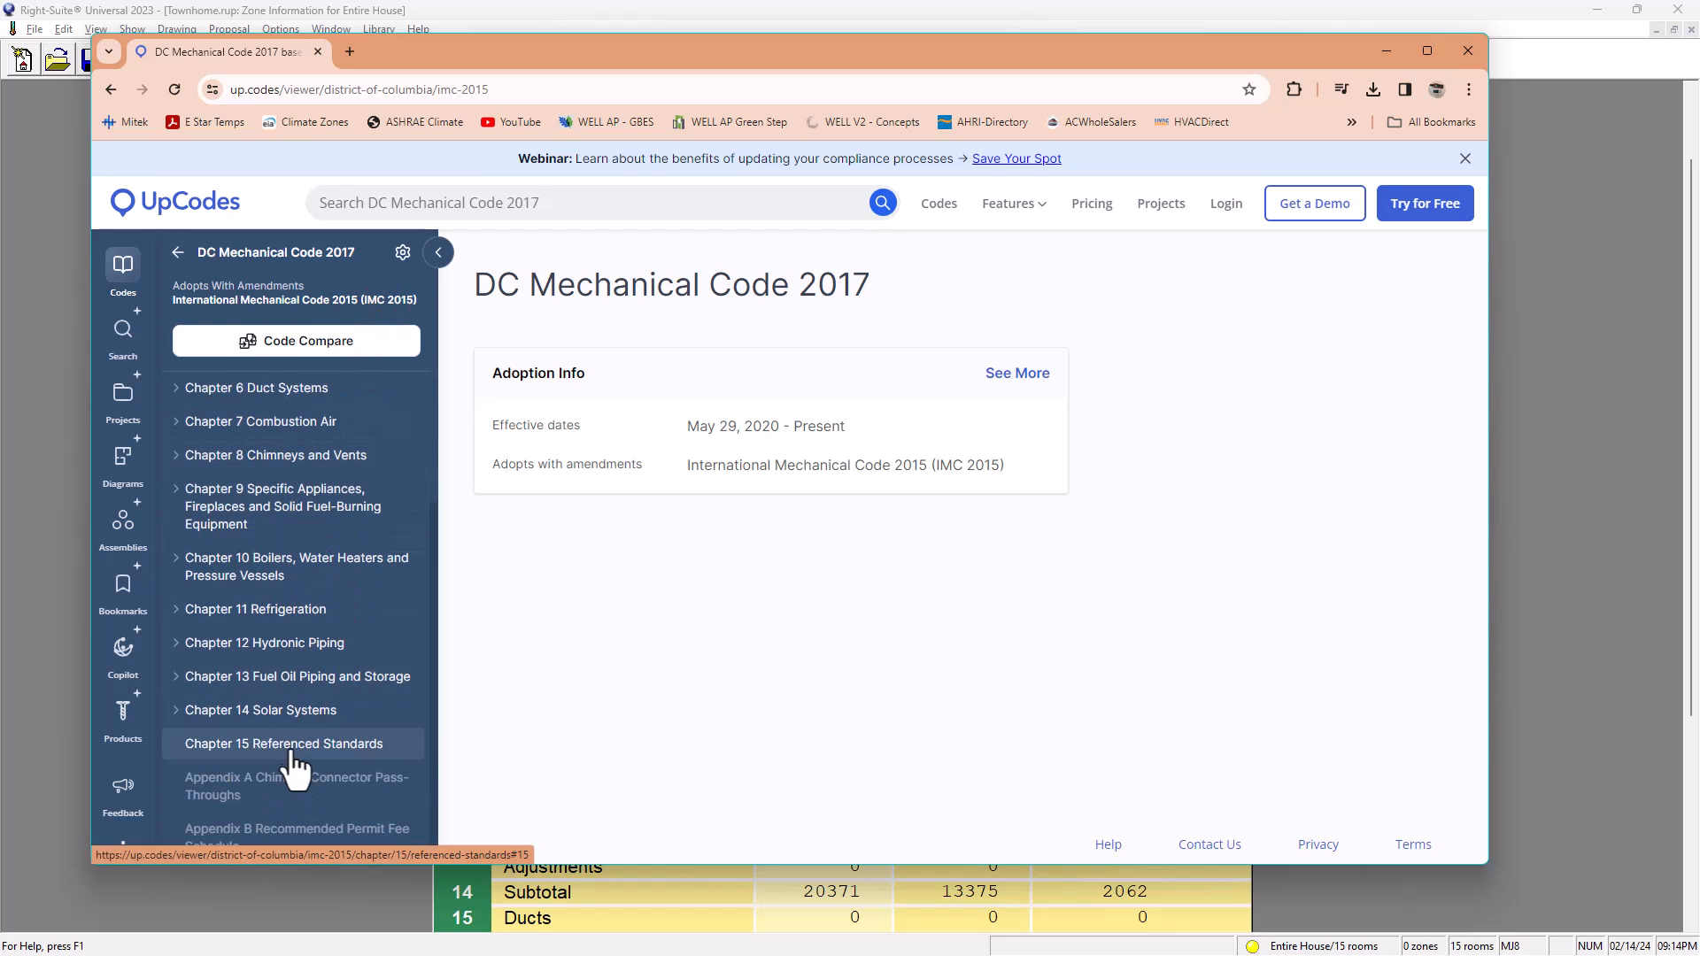
pyautogui.moveTo(331, 770)
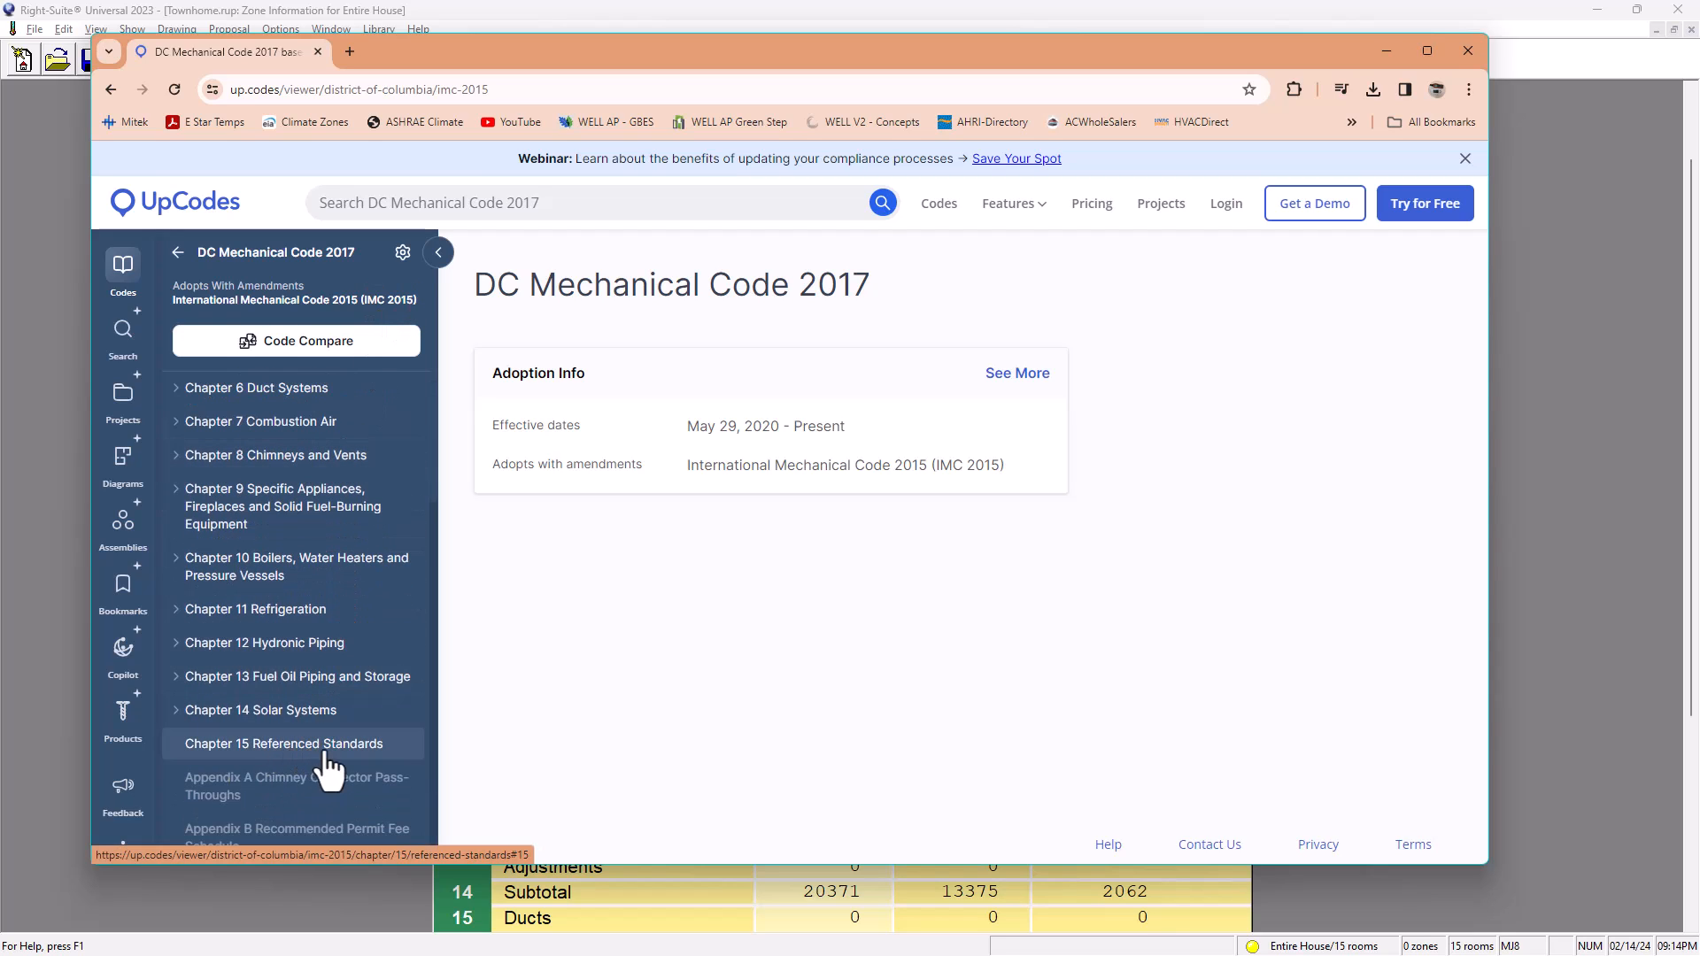
pyautogui.click(287, 744)
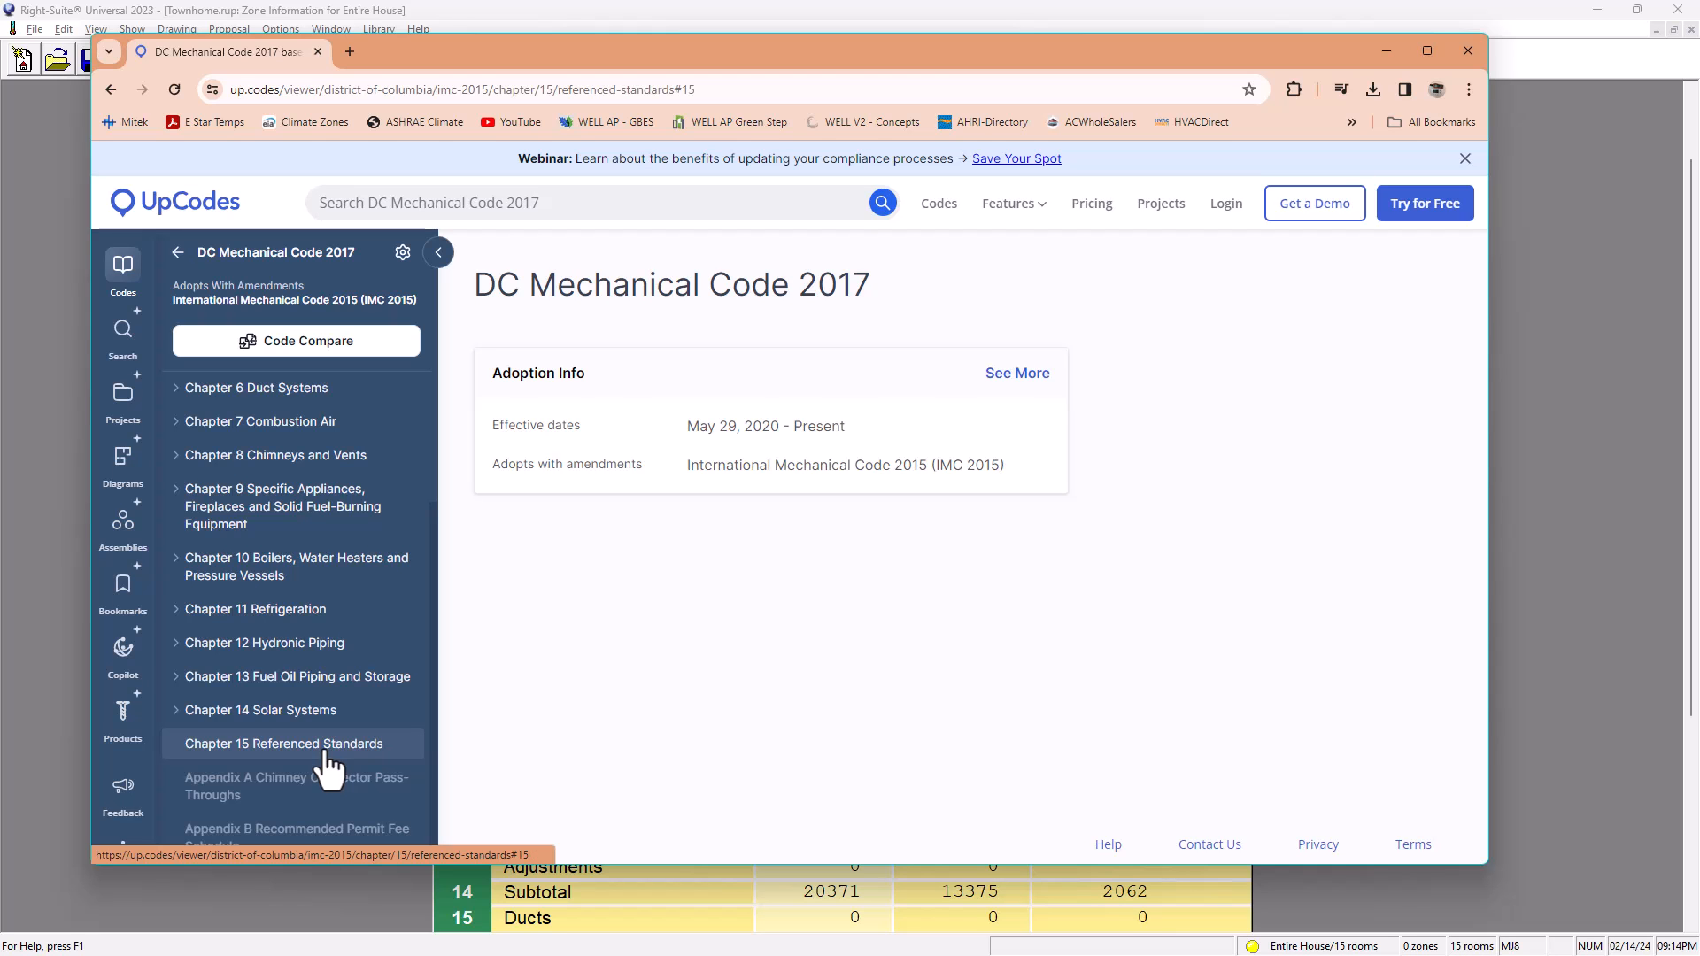
pyautogui.click(287, 742)
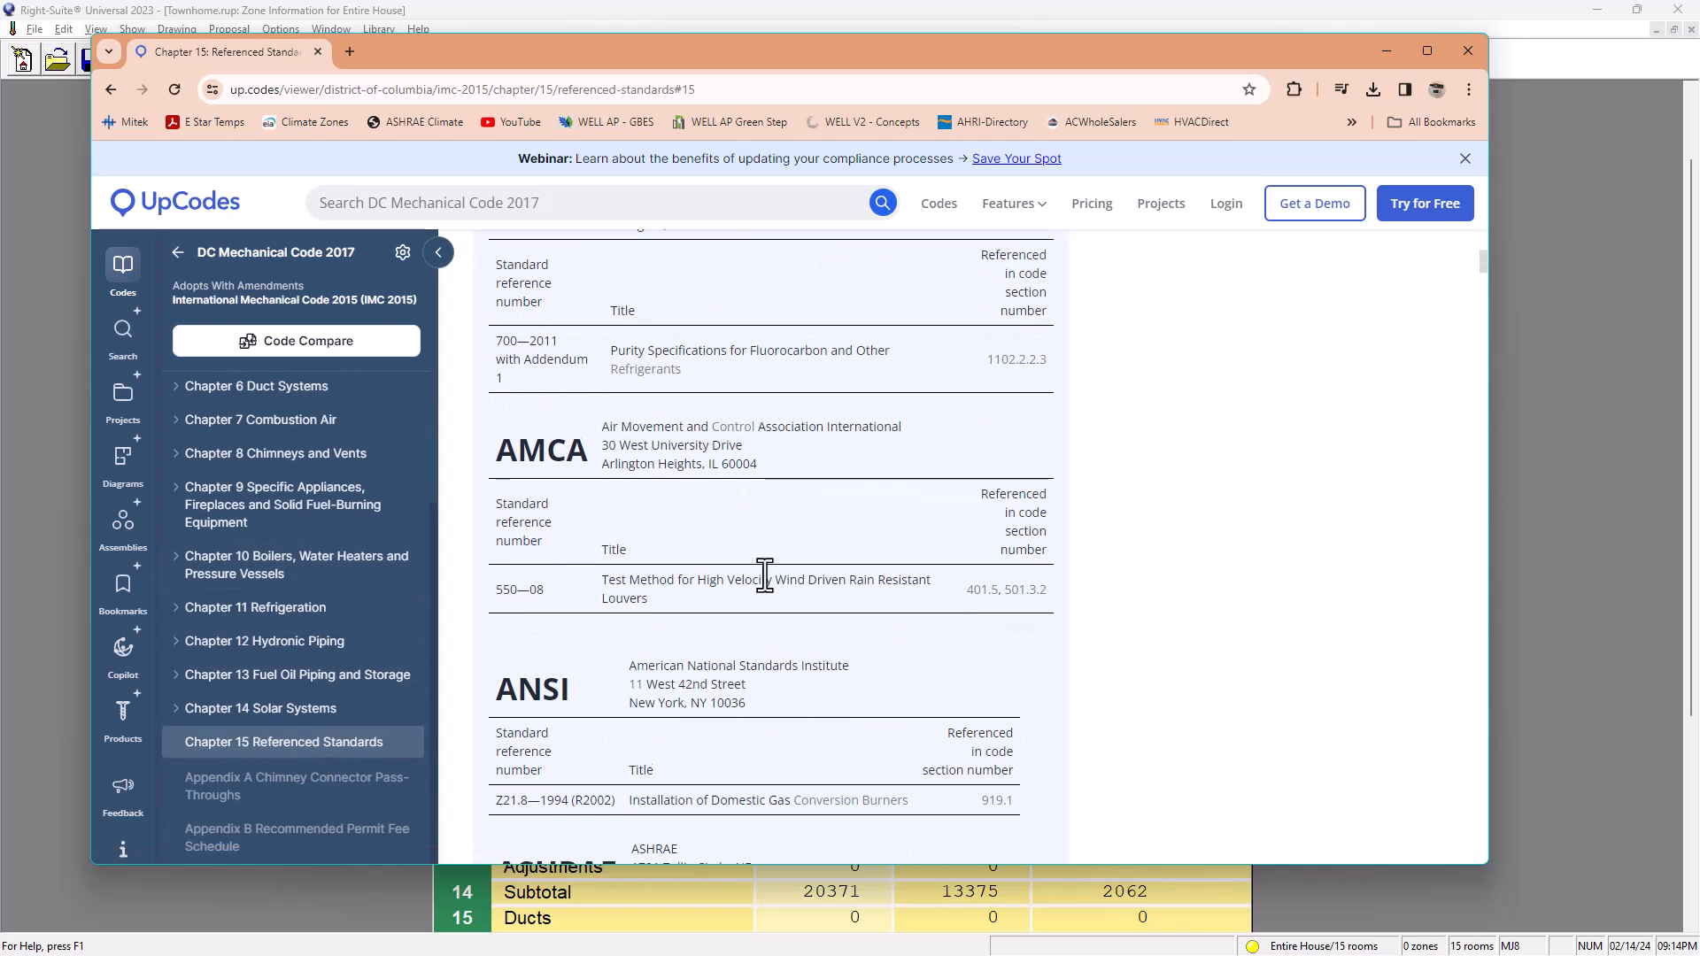
# Step: Locate the ASHRAE table and highlight the 62.2—2013 edition for Acceptable Indoor Air Quality
pyautogui.scroll(-3)
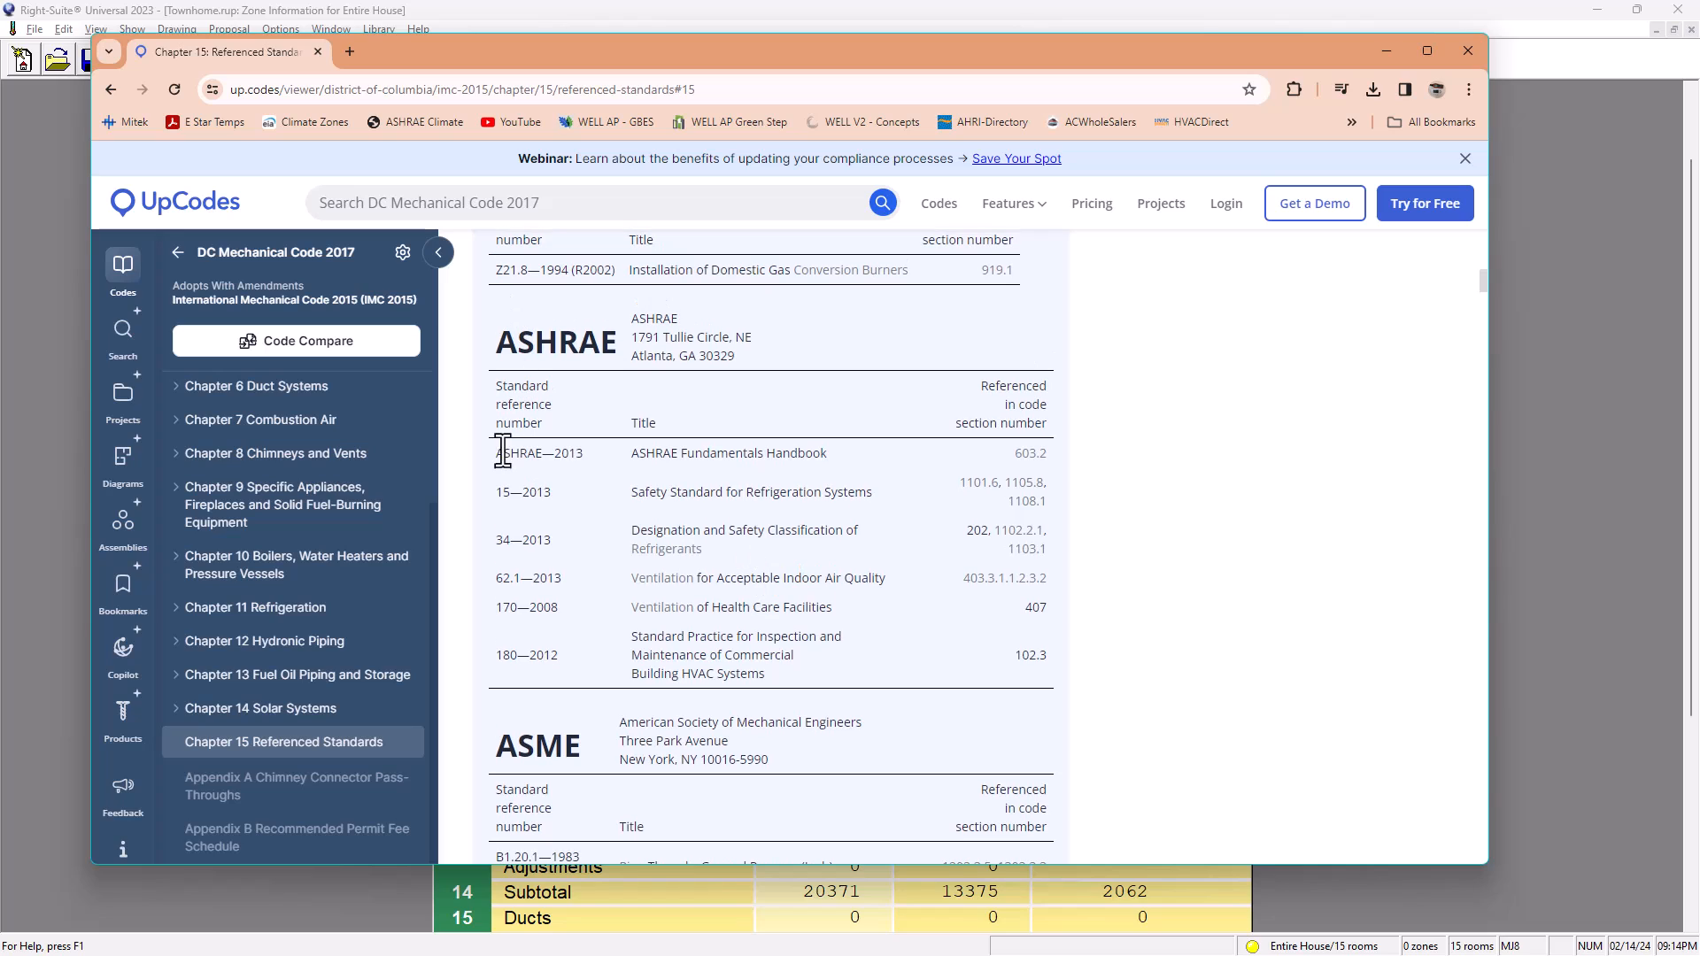
pyautogui.doubleClick(539, 454)
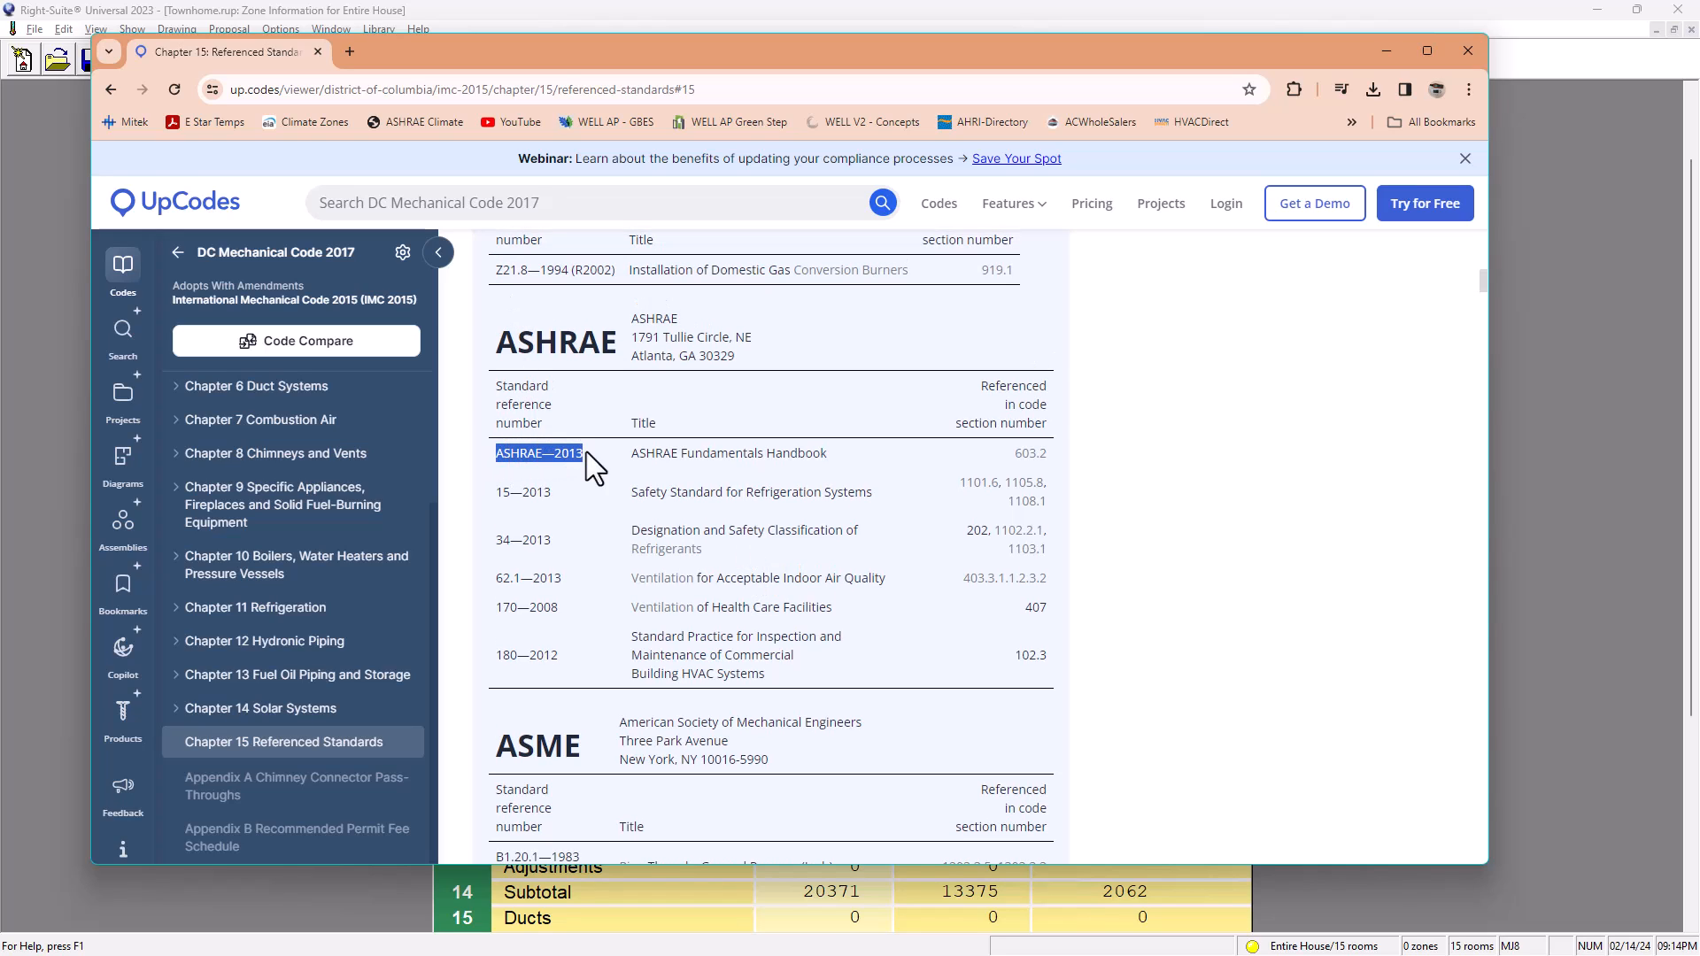
pyautogui.moveTo(622, 460)
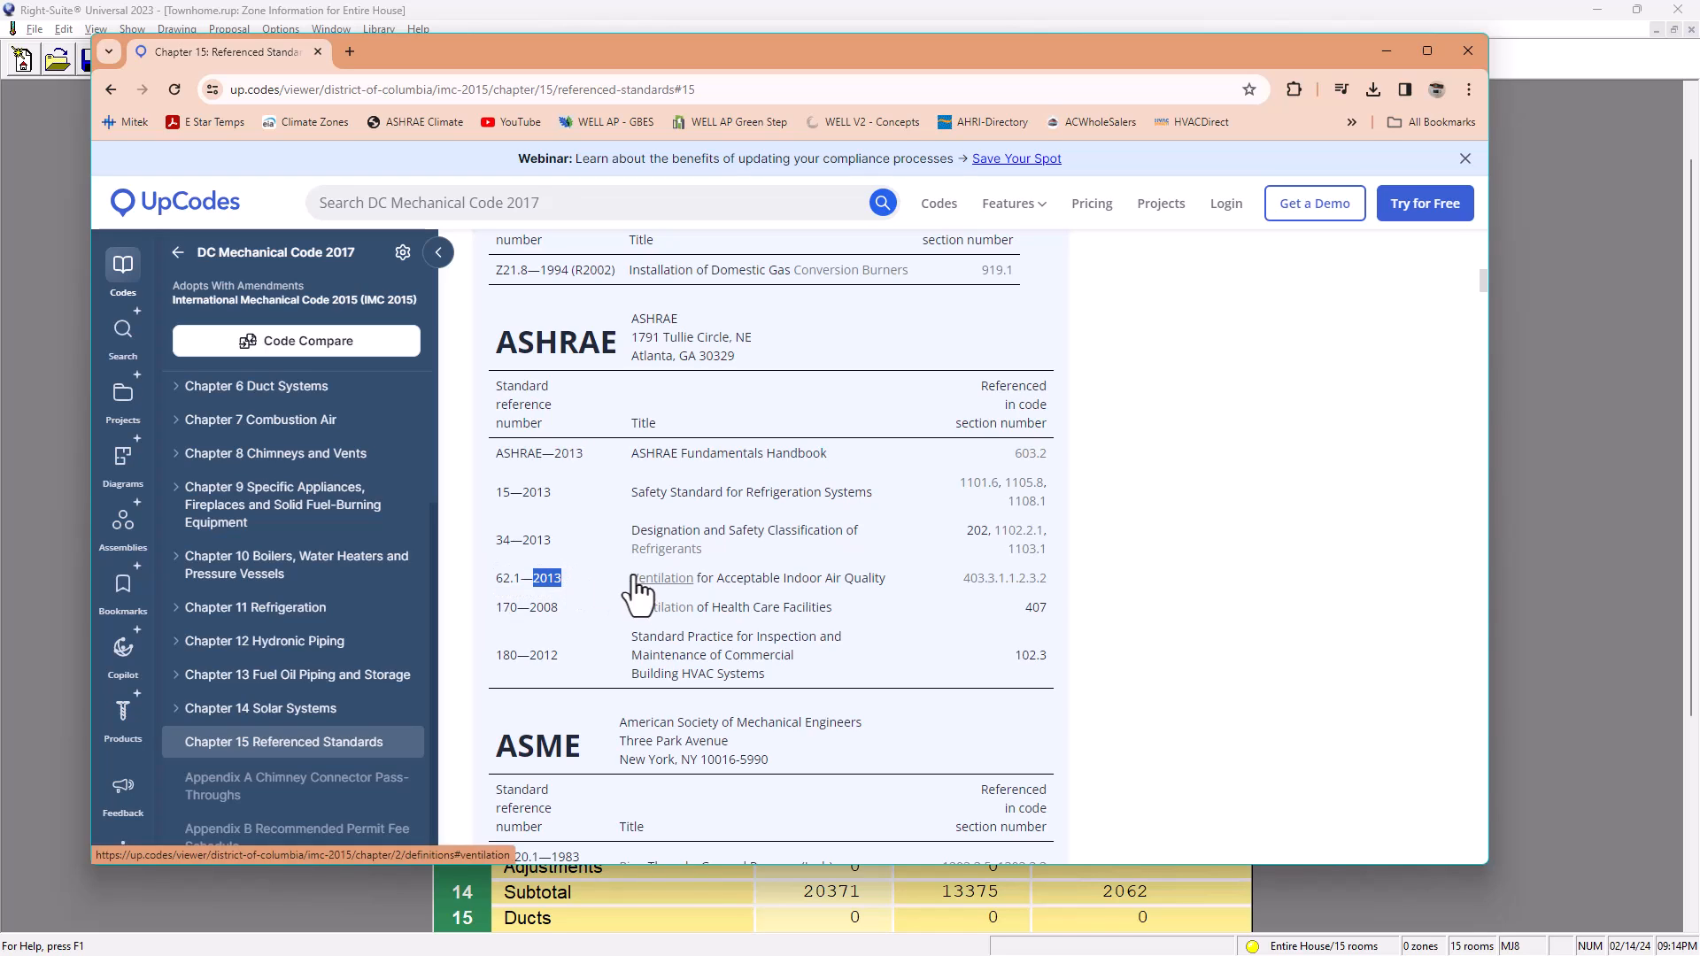
pyautogui.moveTo(636, 586)
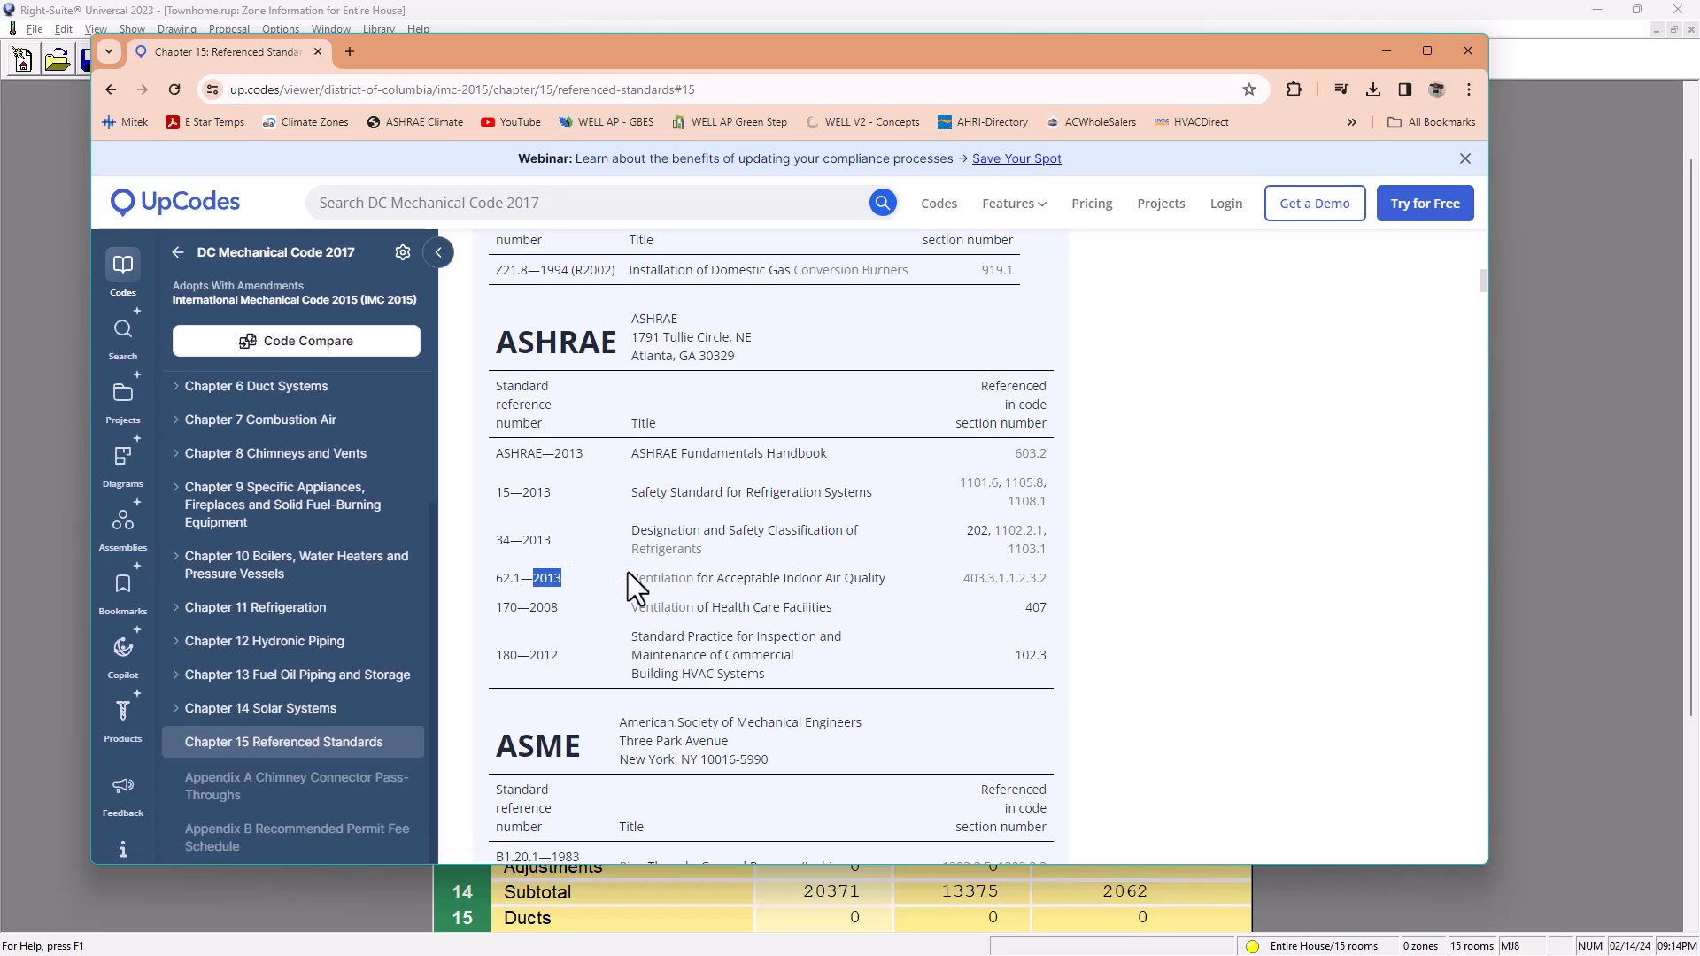
pyautogui.moveTo(500, 582)
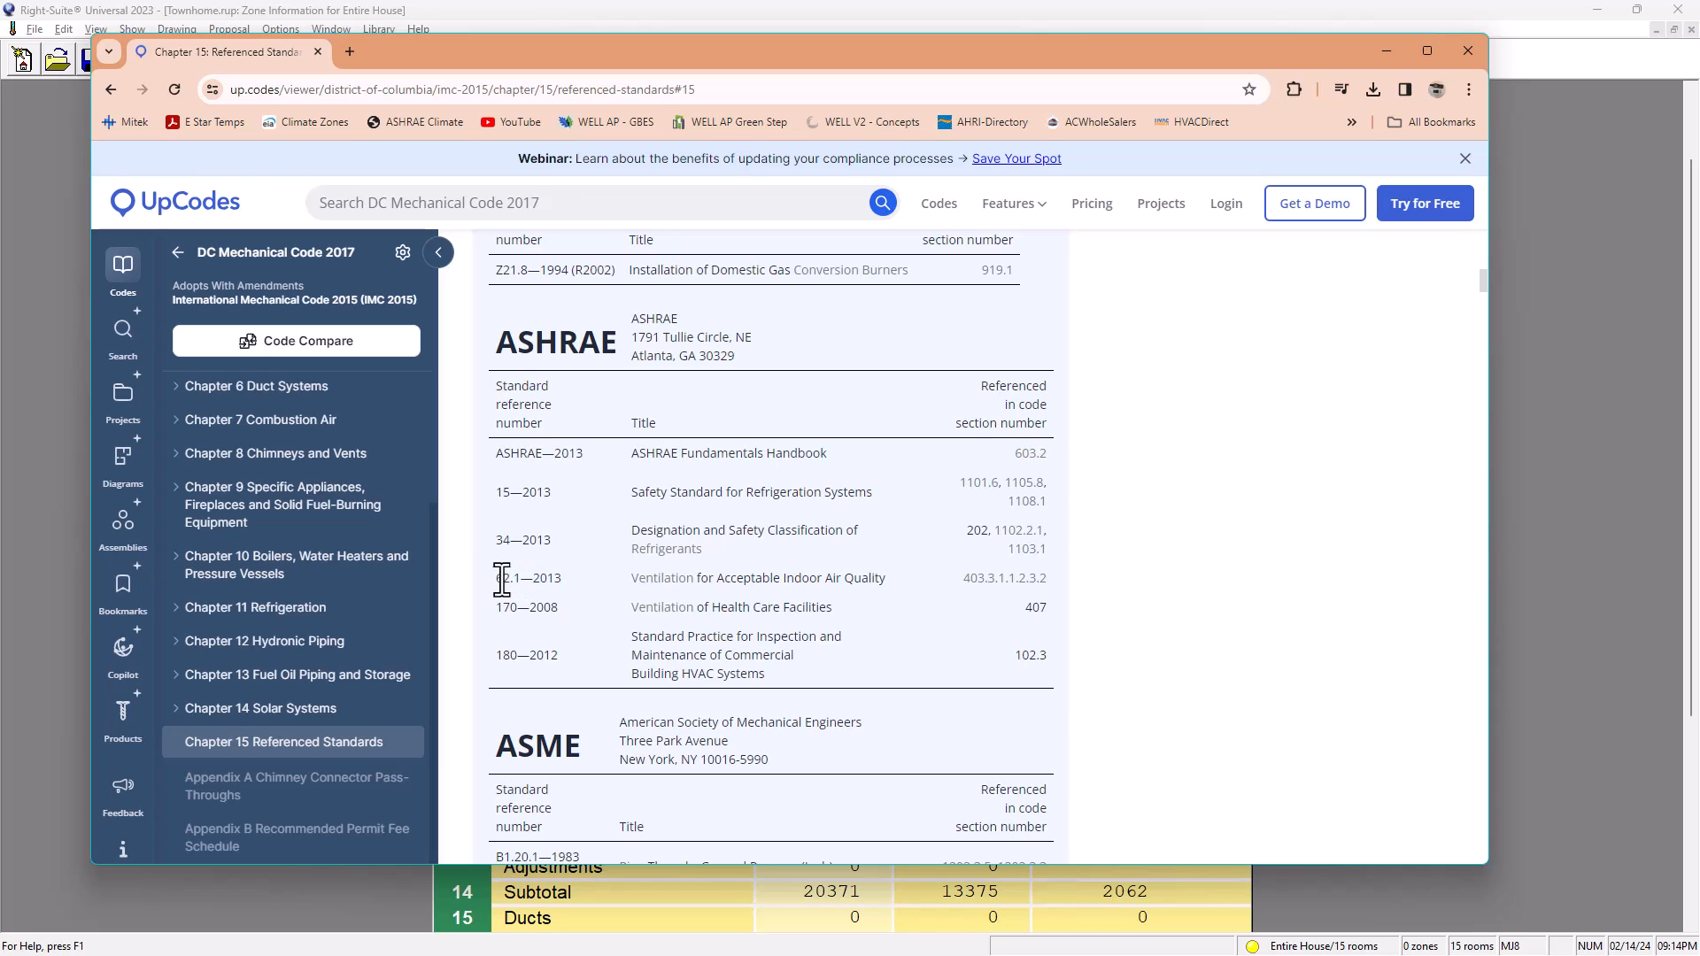
pyautogui.moveTo(562, 577)
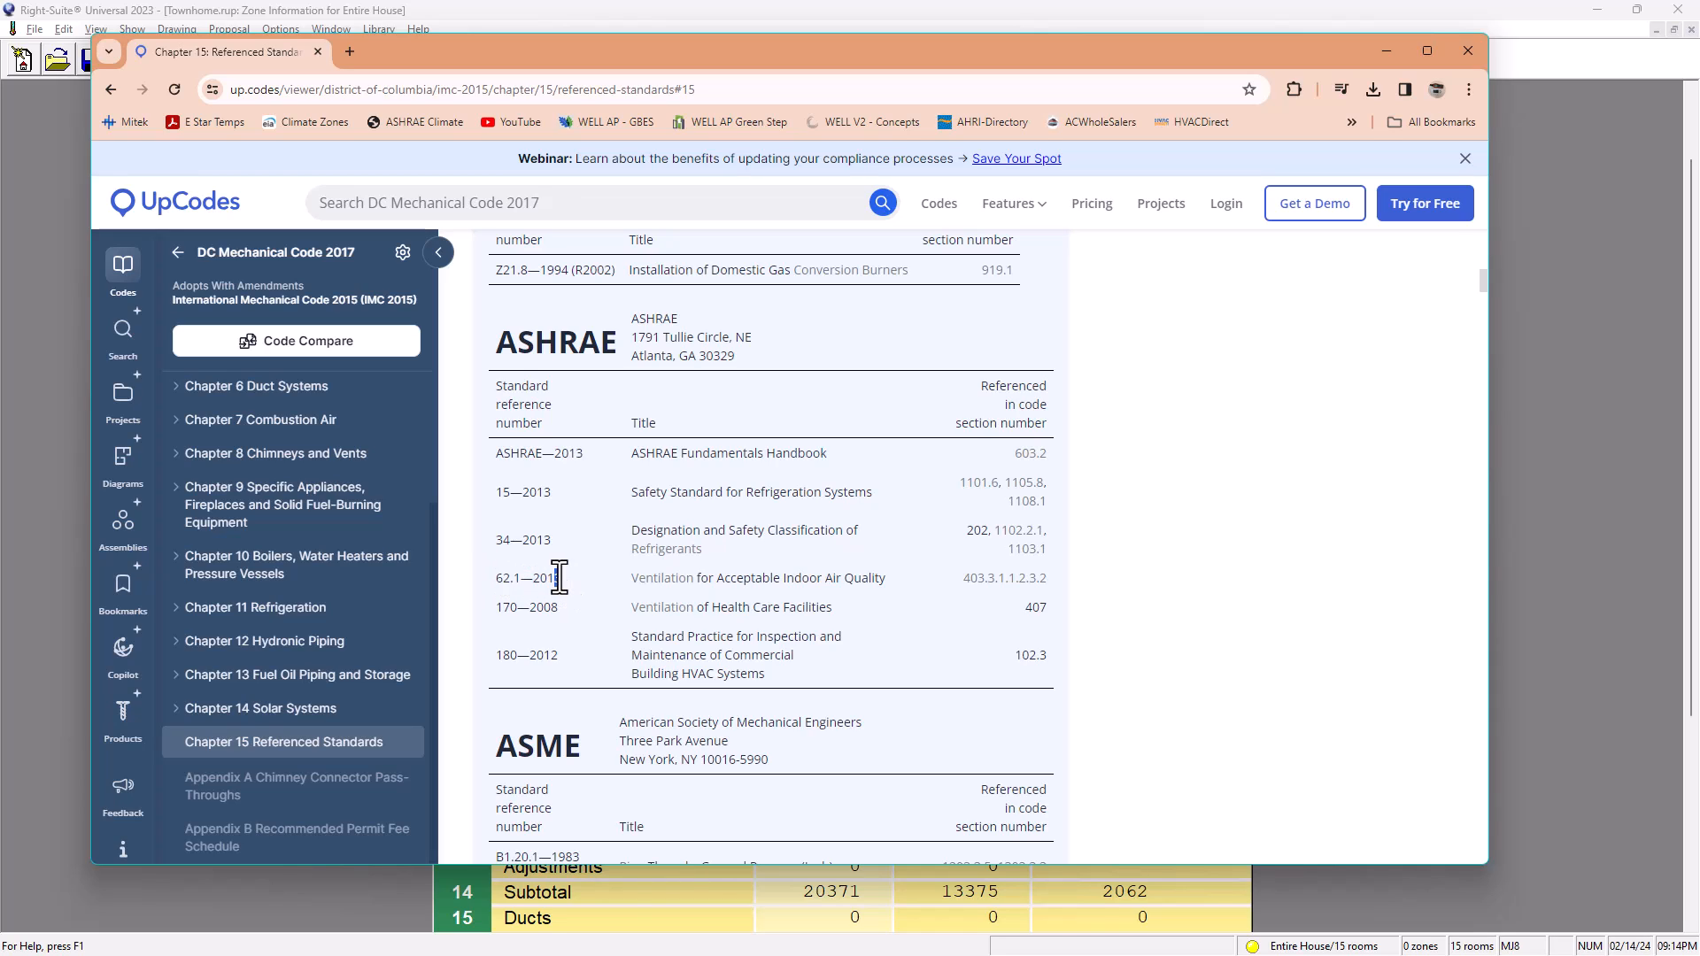
pyautogui.moveTo(506, 582)
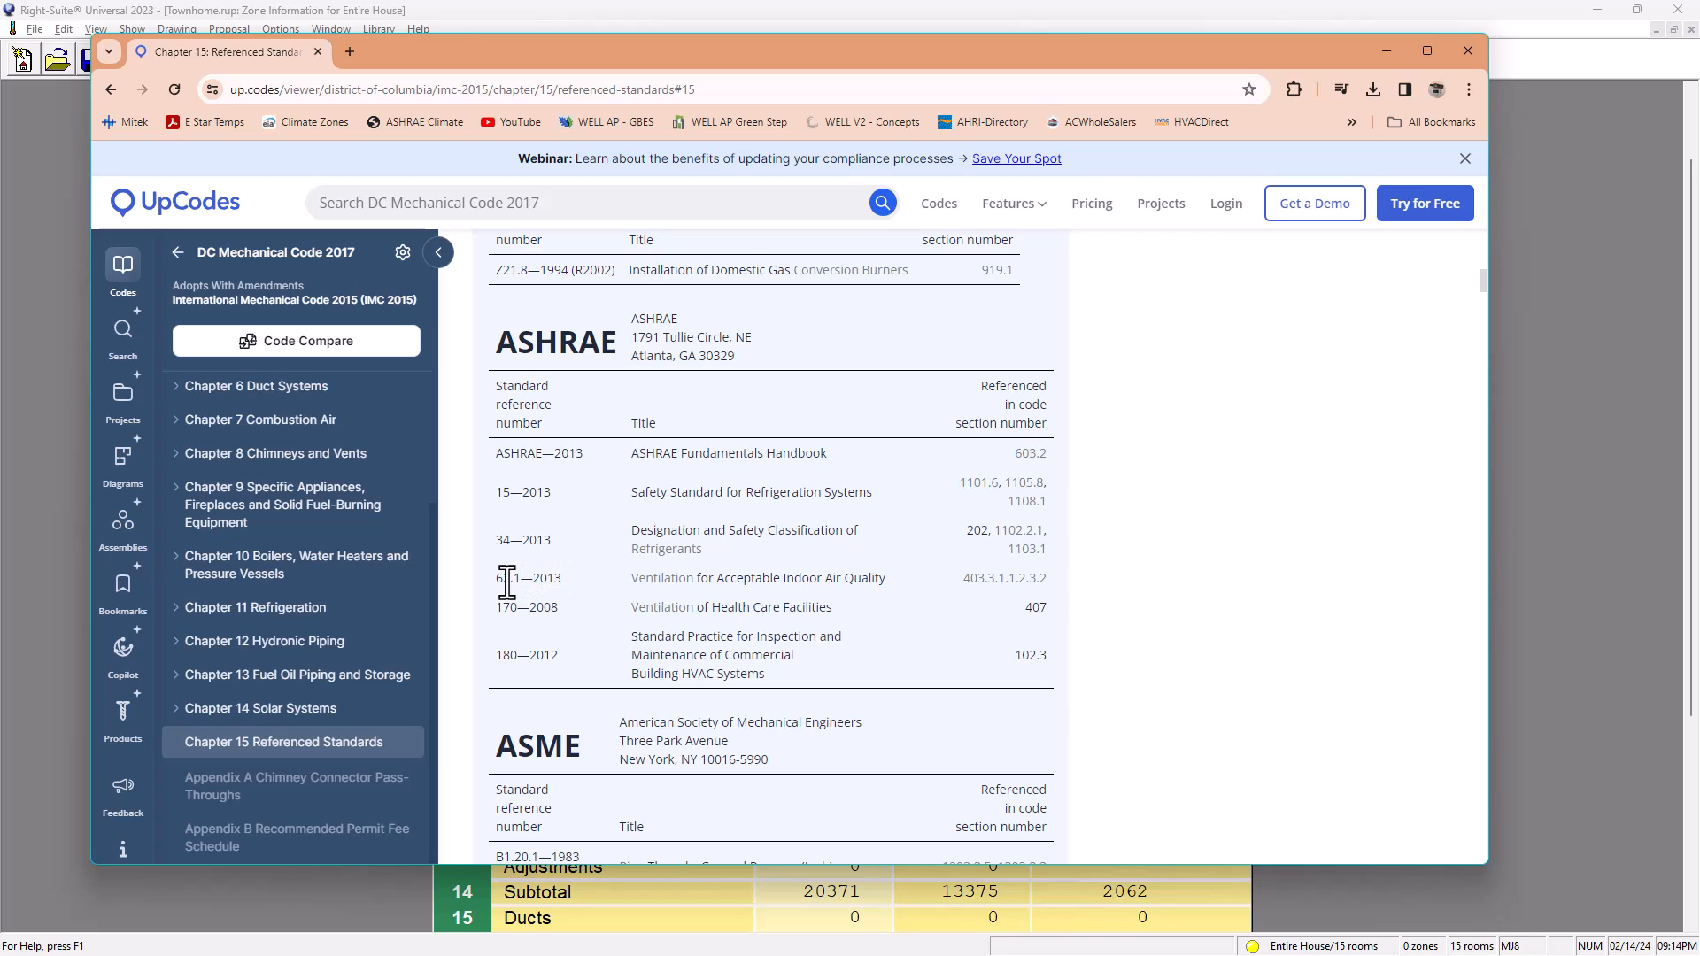
pyautogui.doubleClick(547, 577)
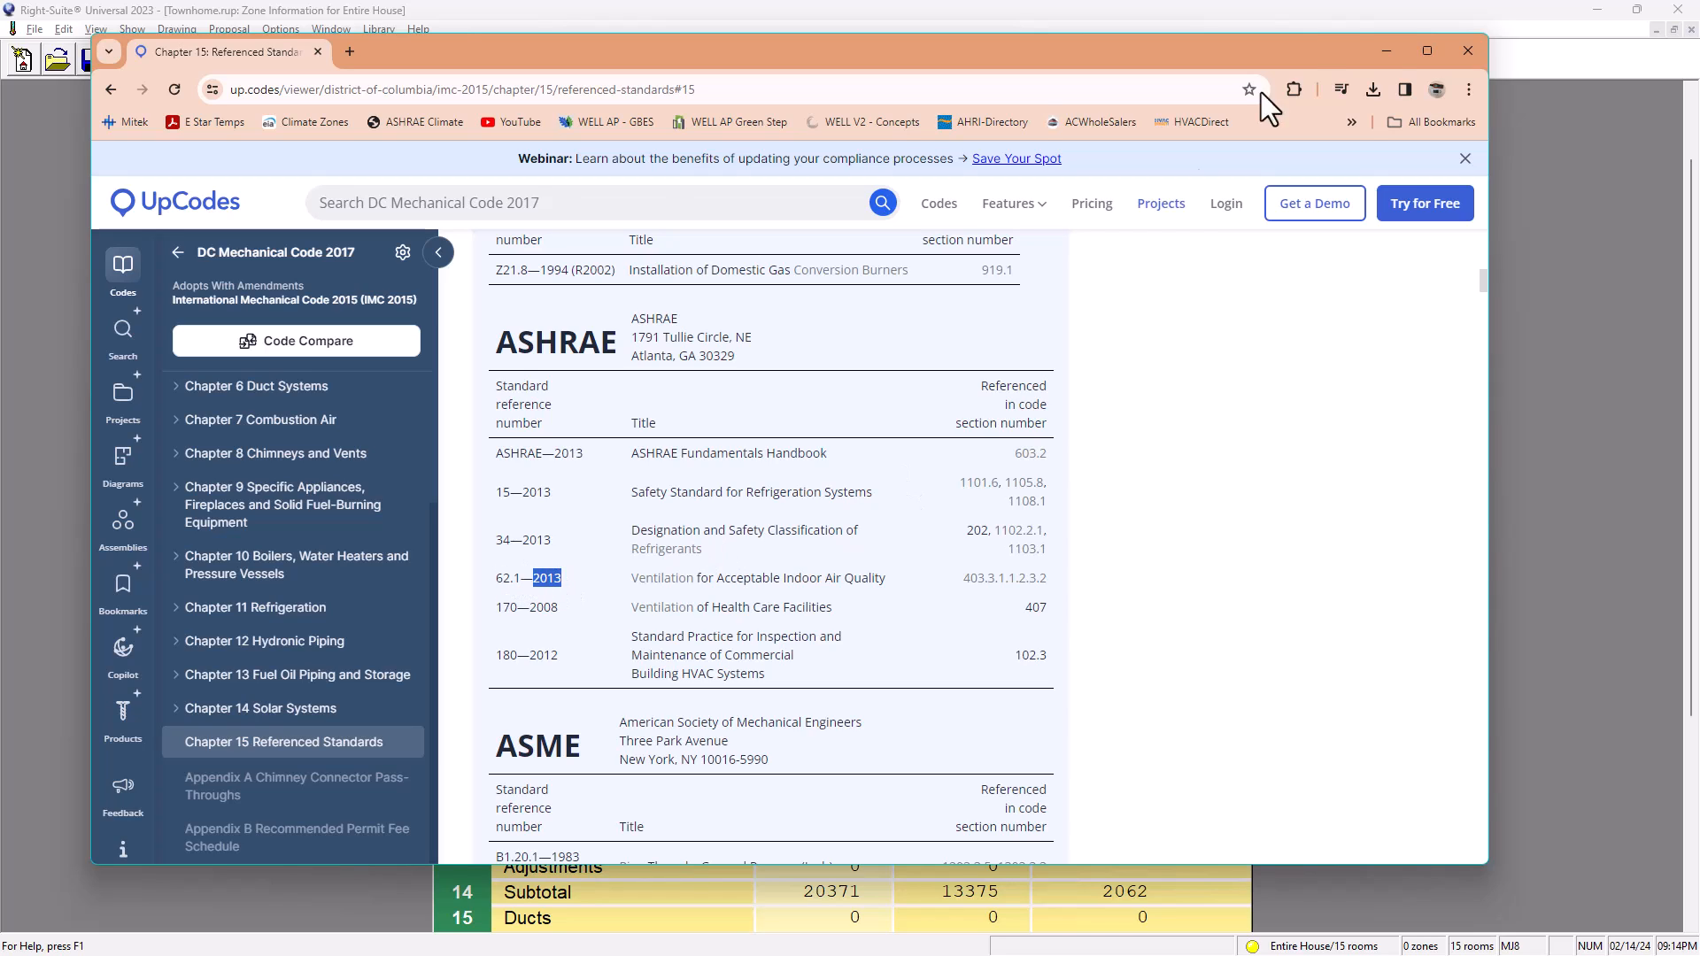
pyautogui.moveTo(1388, 51)
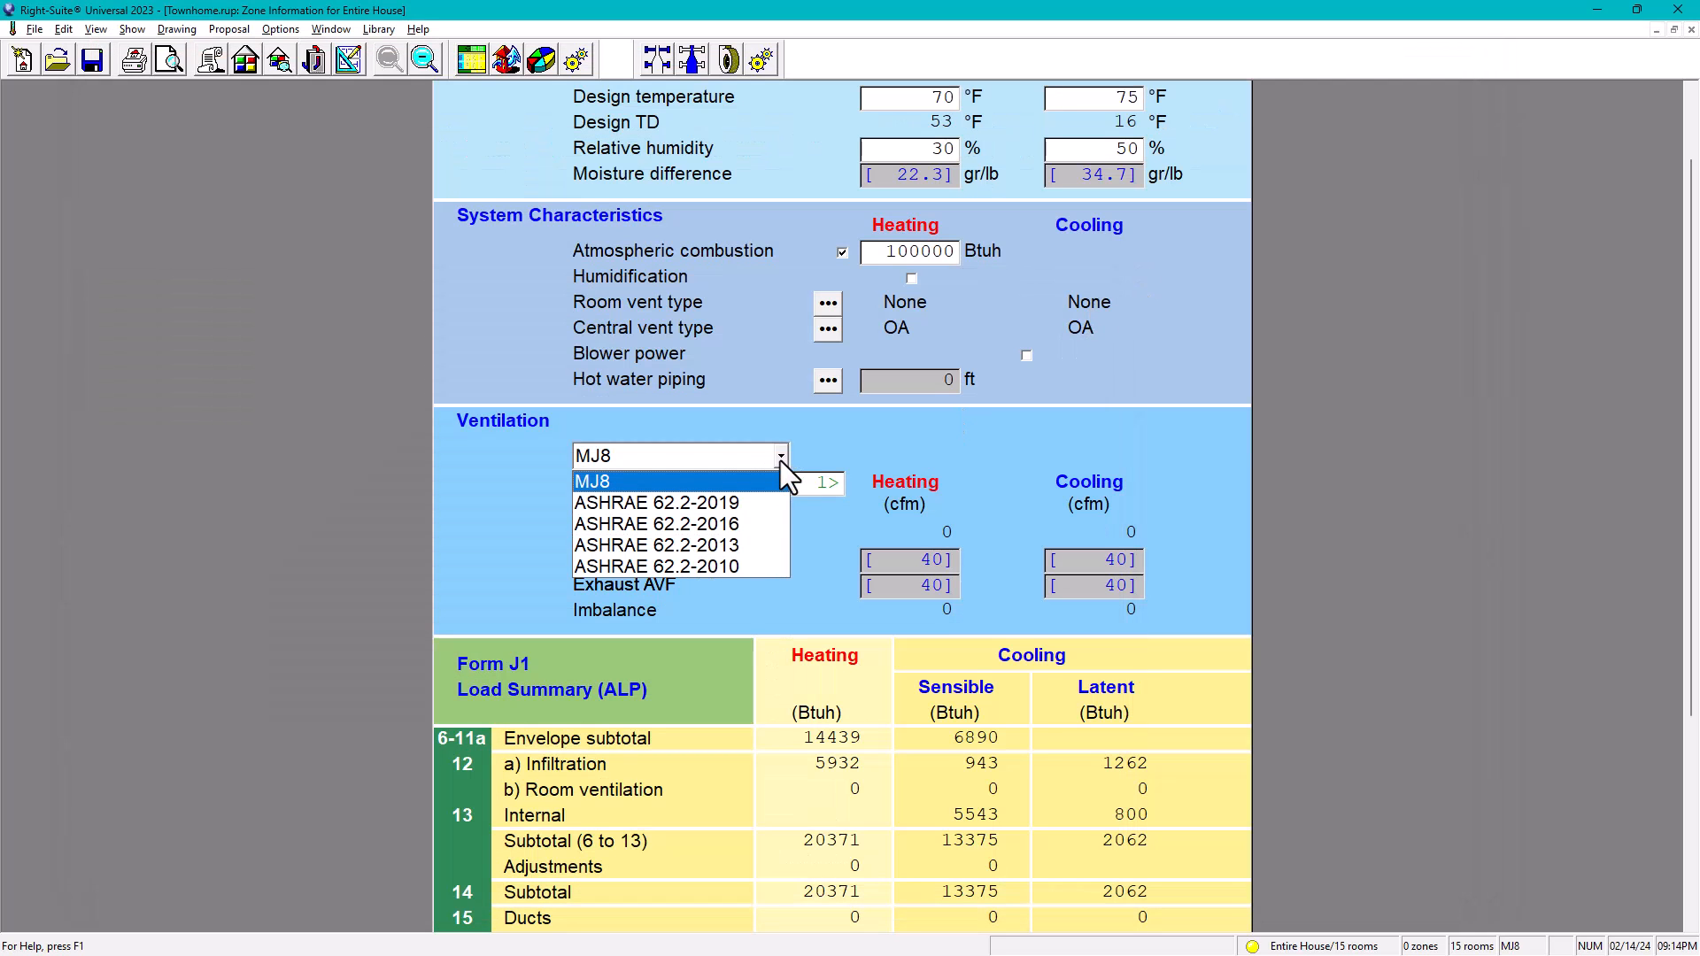
pyautogui.moveTo(656, 546)
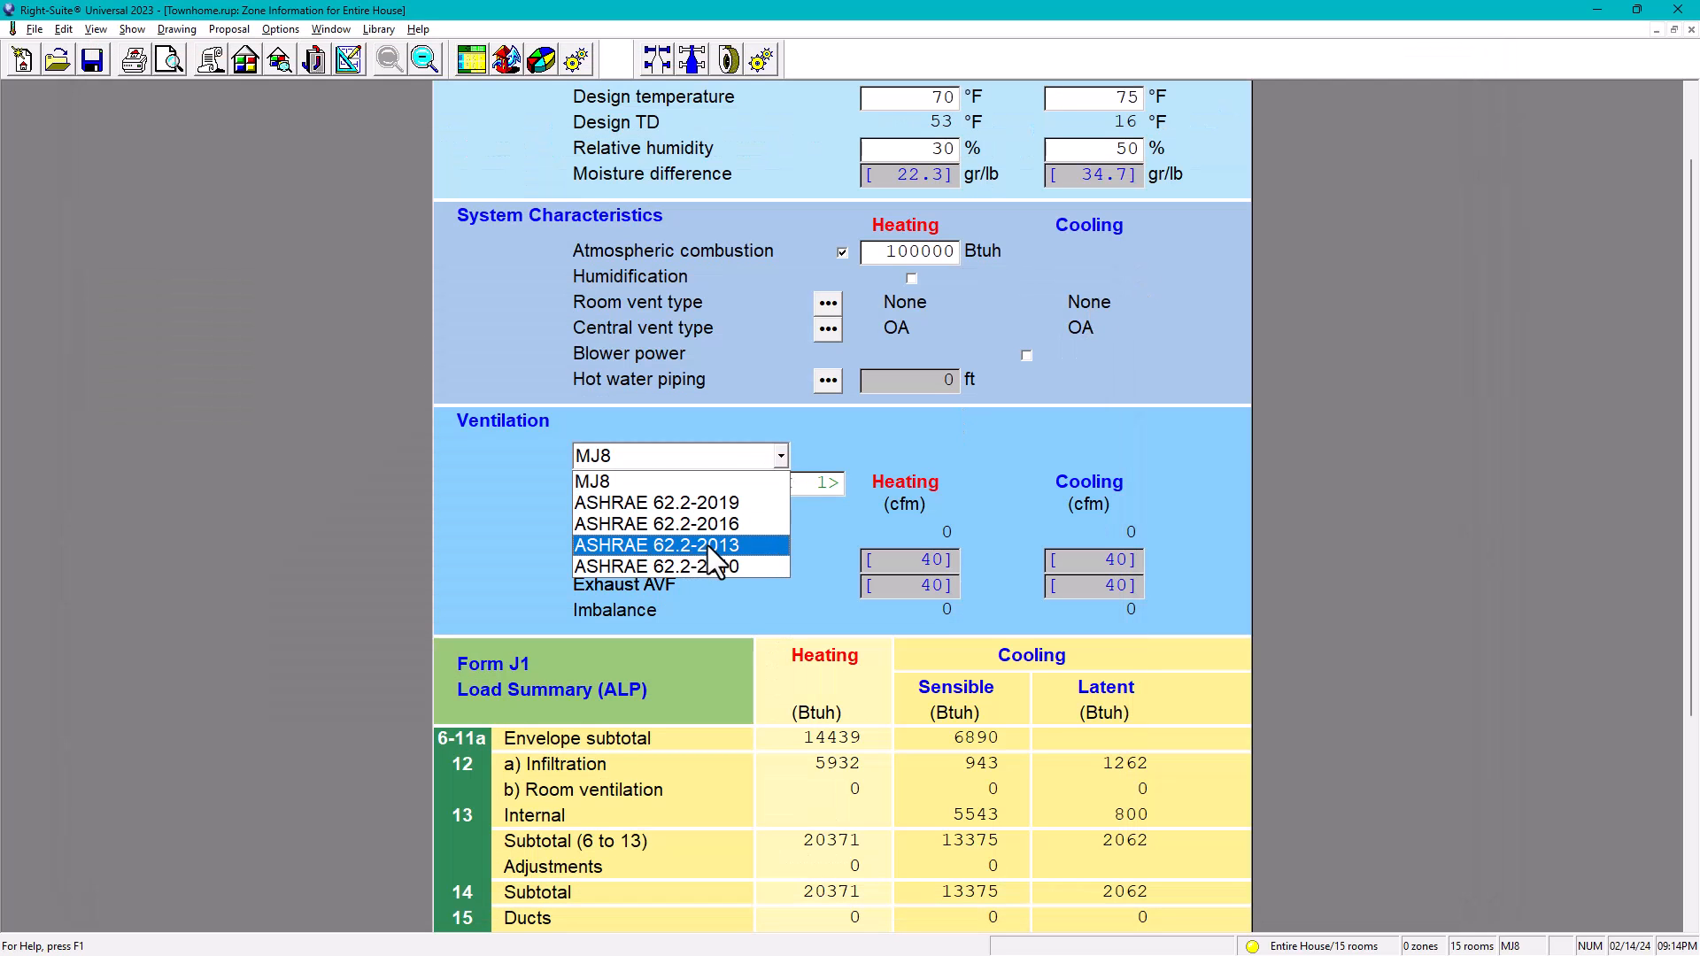
# Step: Base ventilation on ASHRAE 62.2-2013, raising central vent airflow to 84 cfm
pyautogui.click(655, 546)
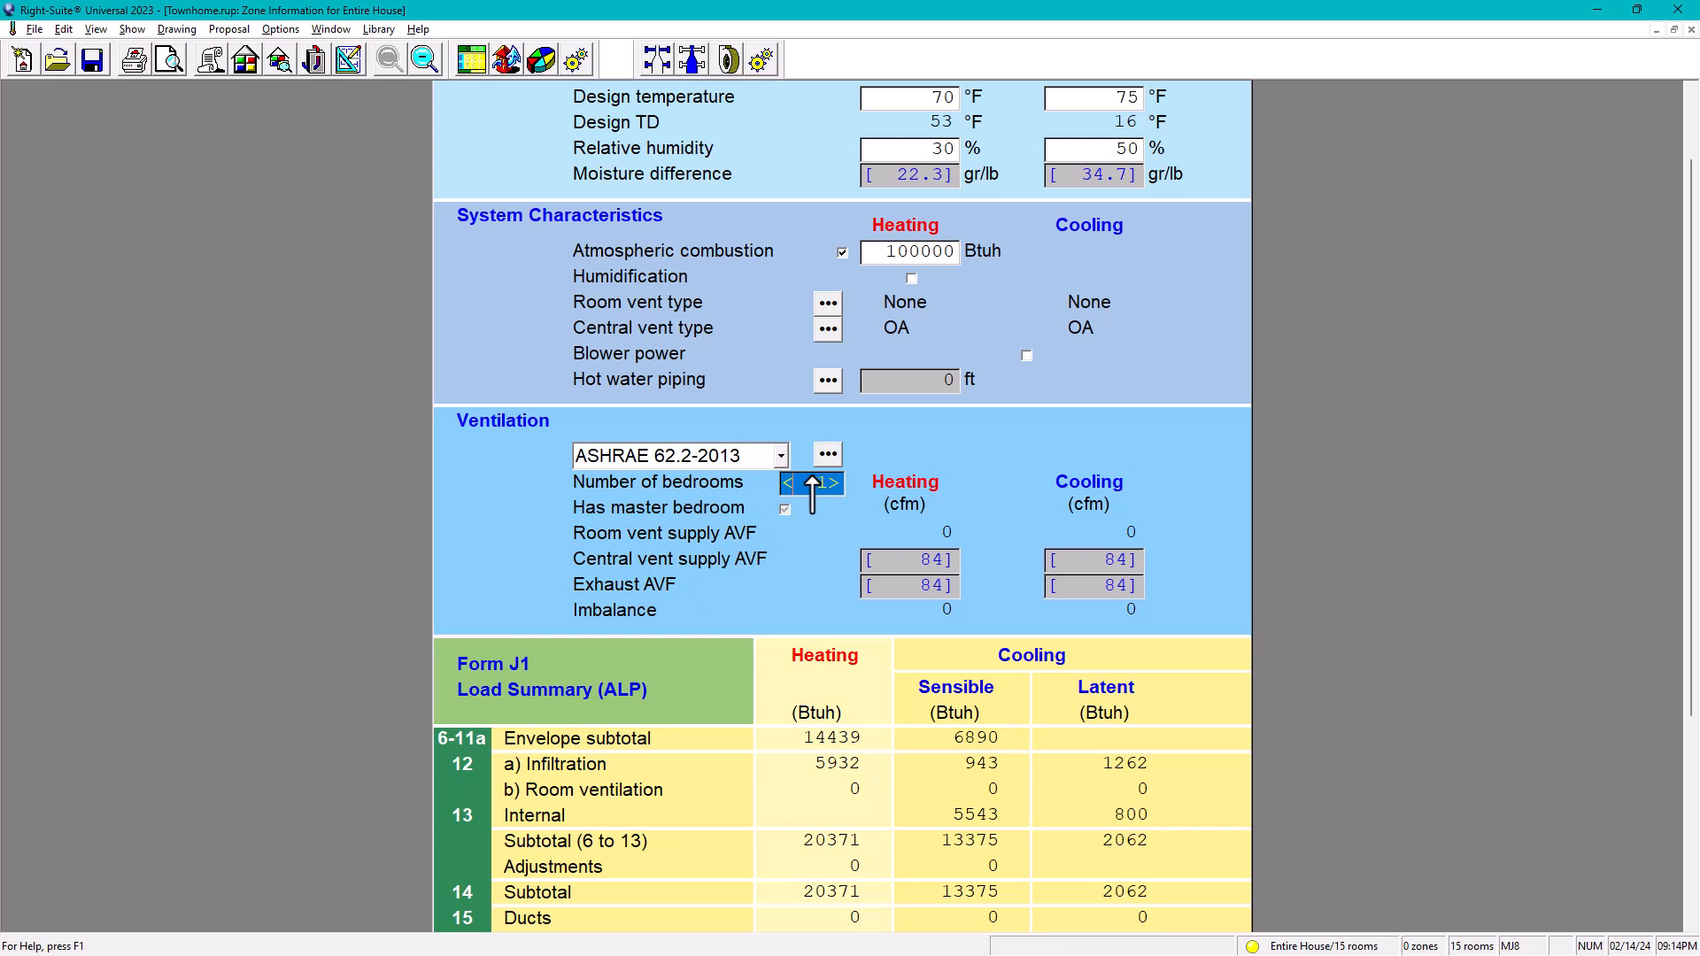
pyautogui.click(833, 482)
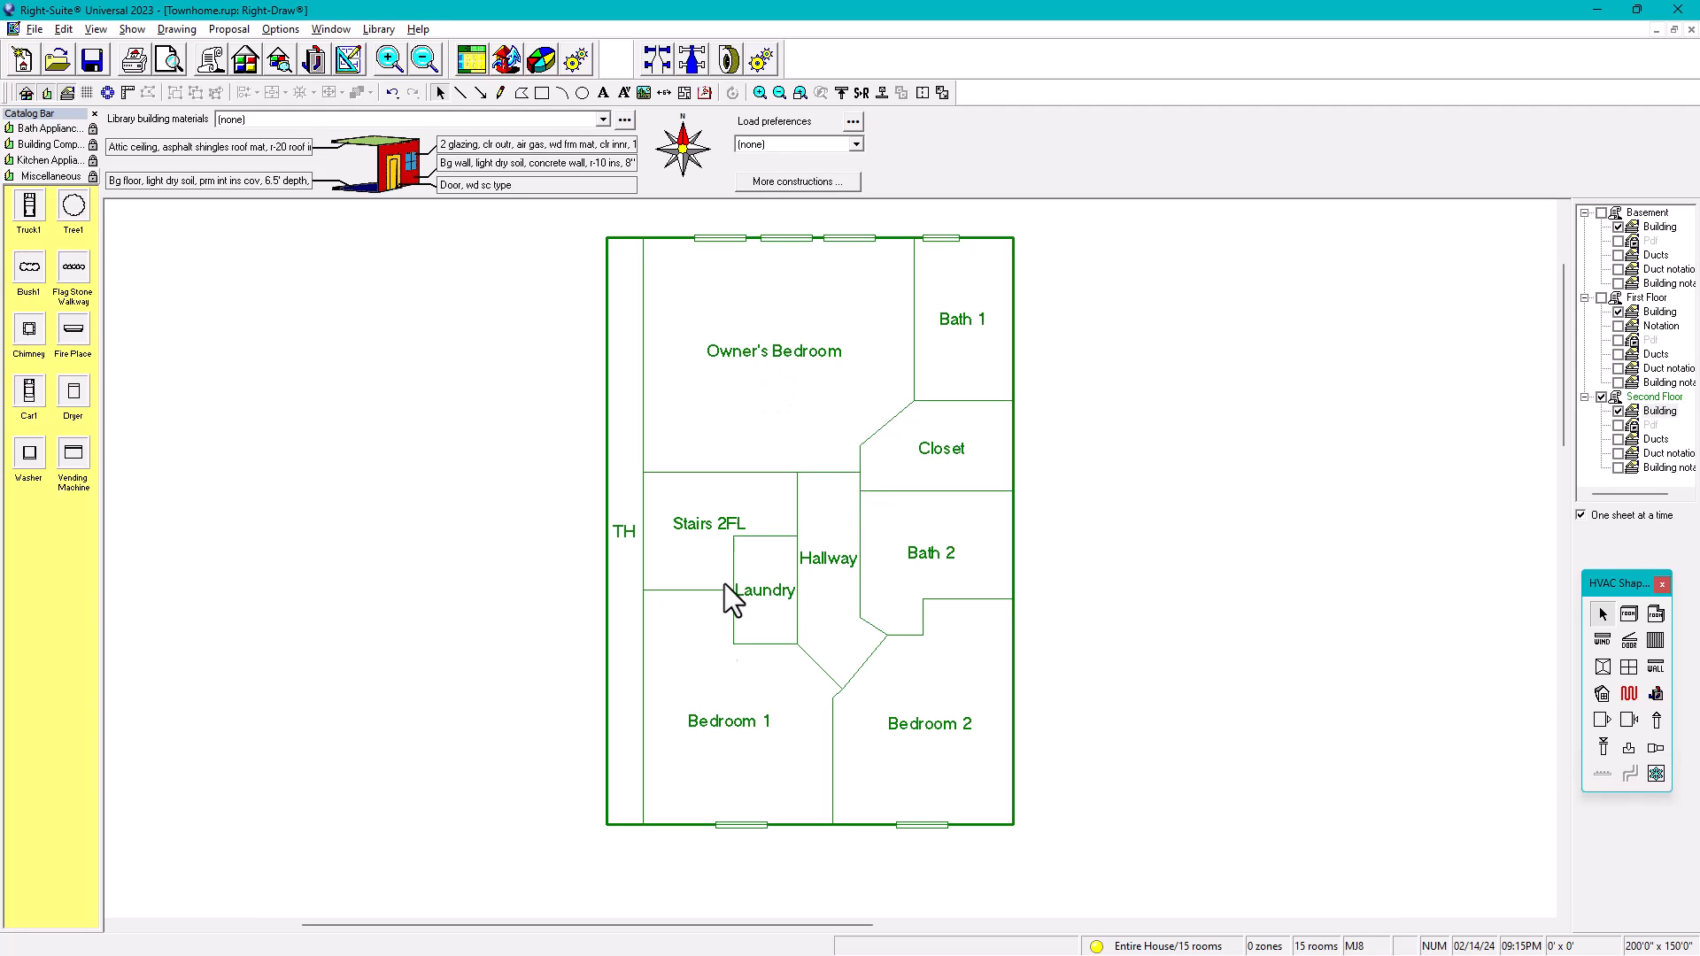
pyautogui.moveTo(981, 705)
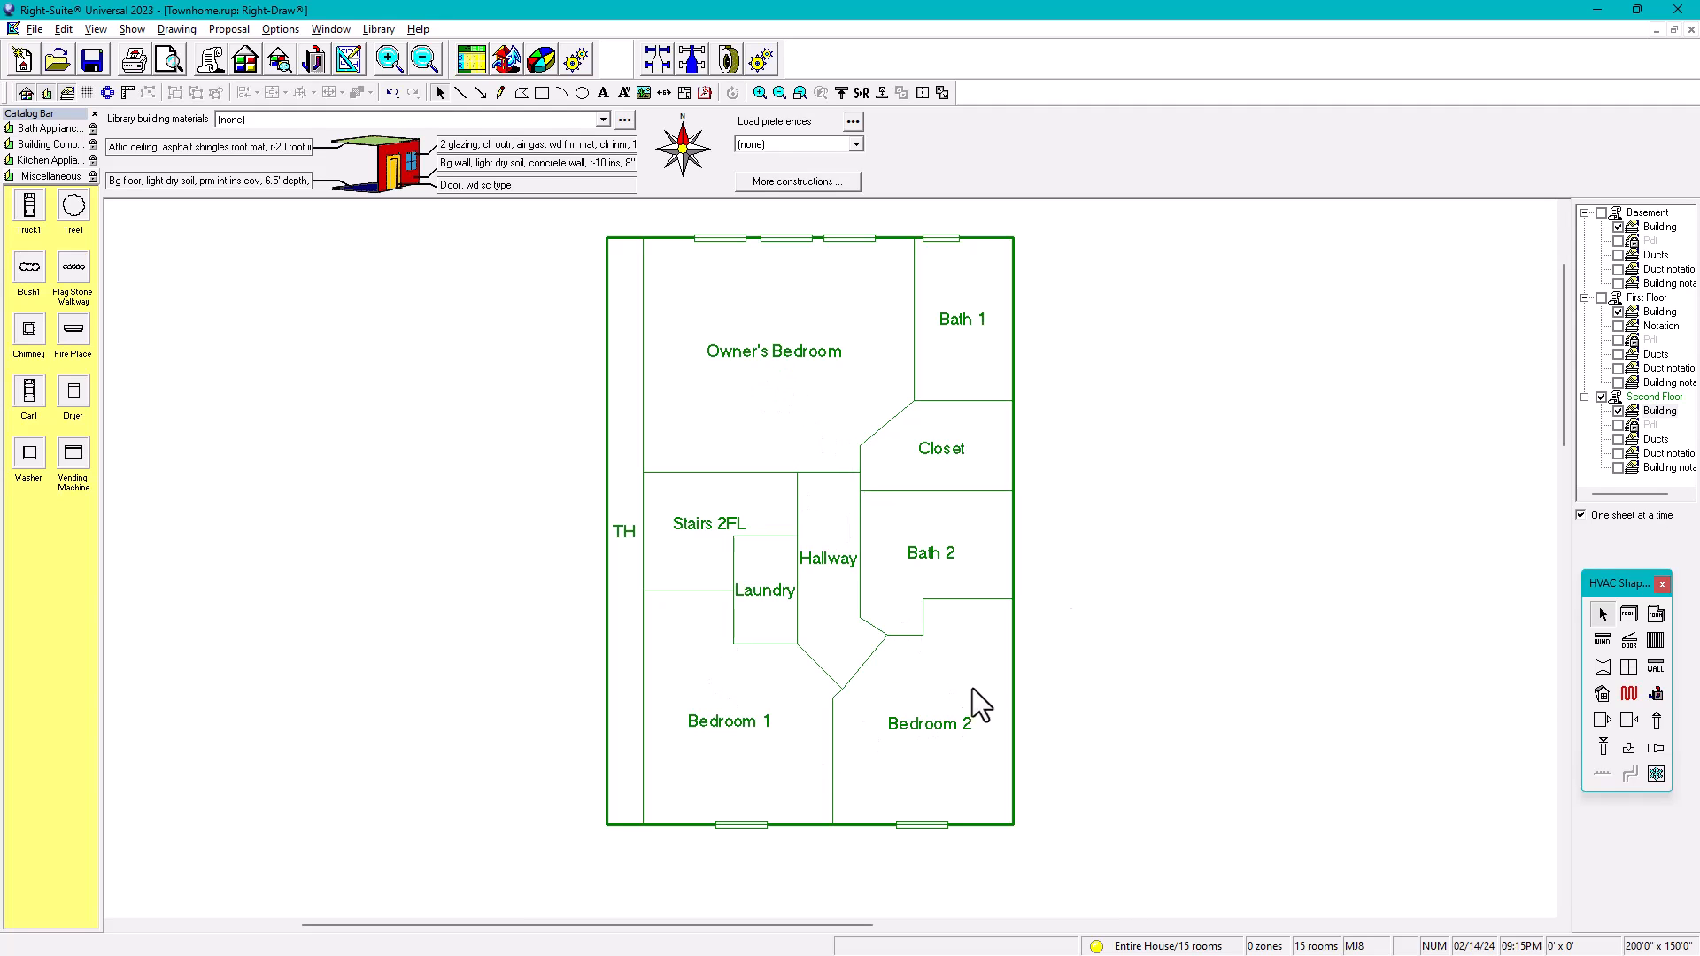
# Step: View the first-floor and basement plans, then return to the second-floor plan
pyautogui.click(1659, 312)
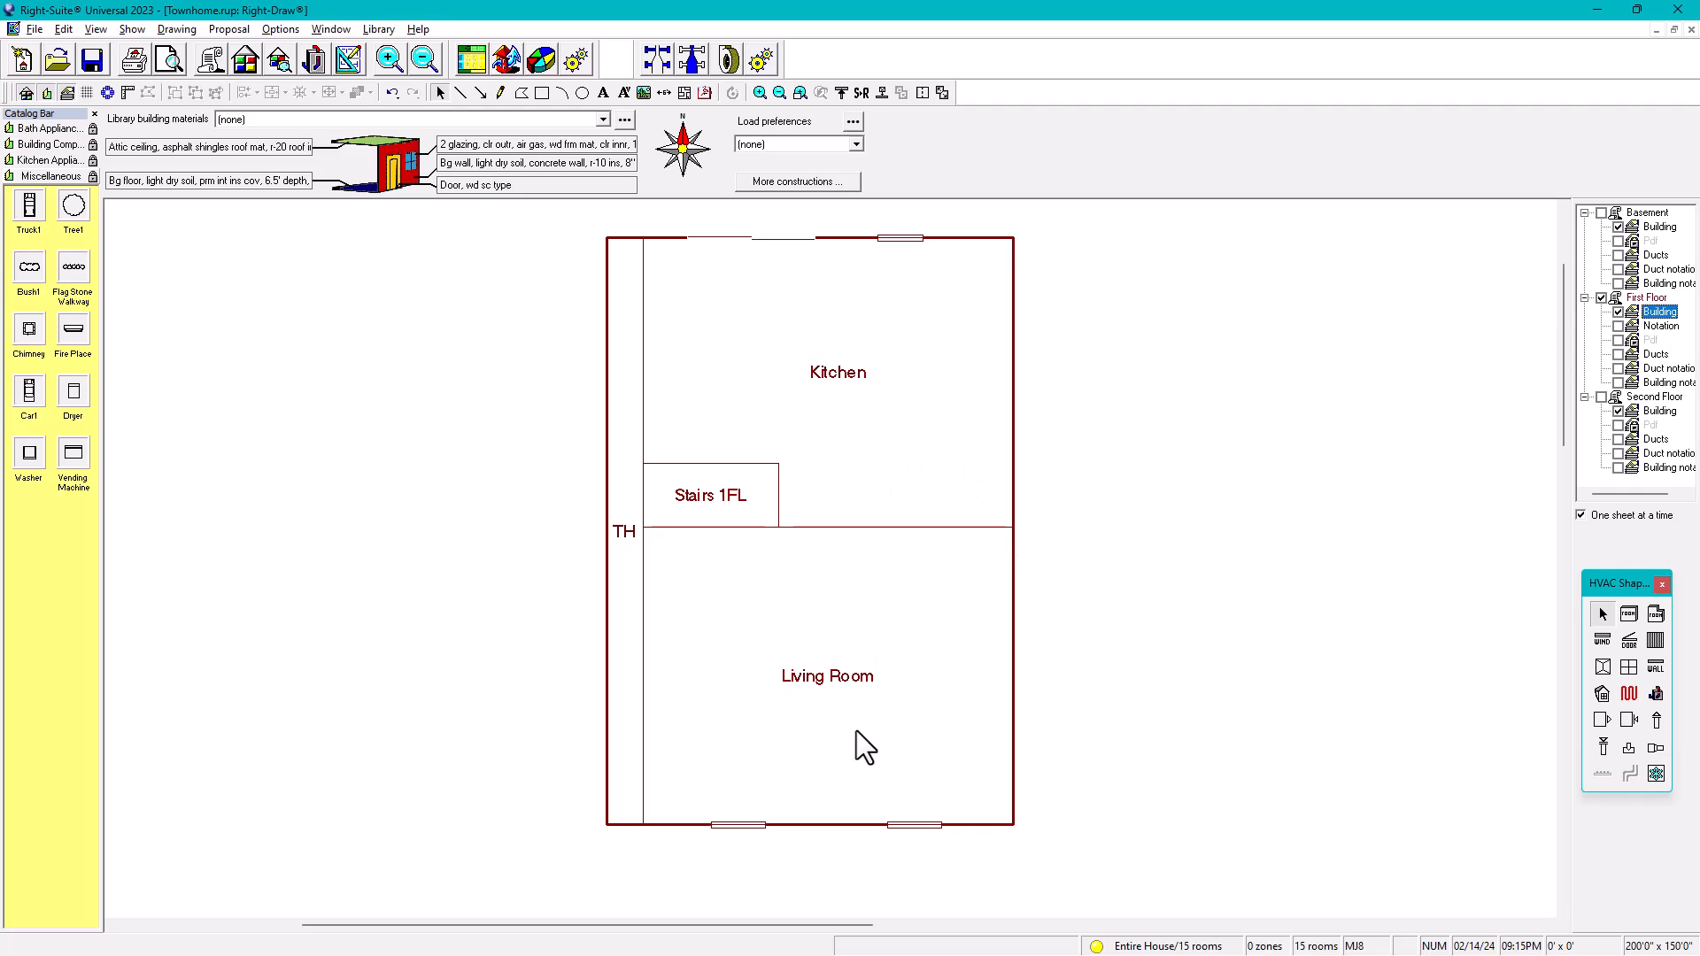
pyautogui.click(1659, 227)
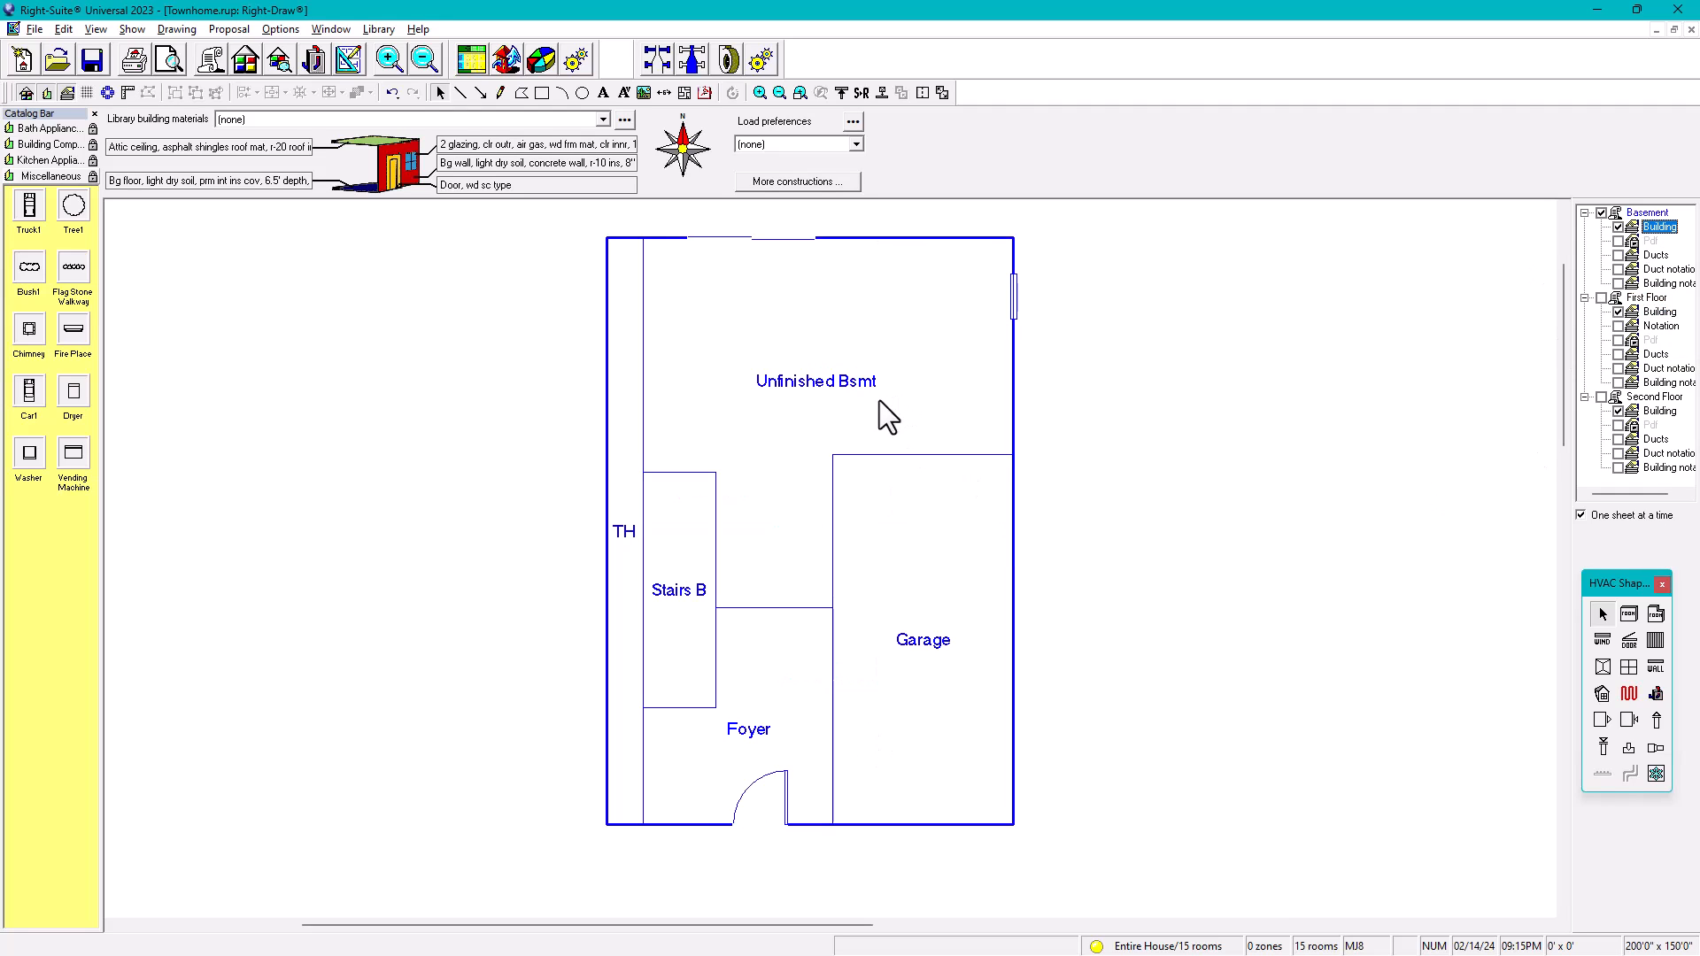
pyautogui.moveTo(971, 351)
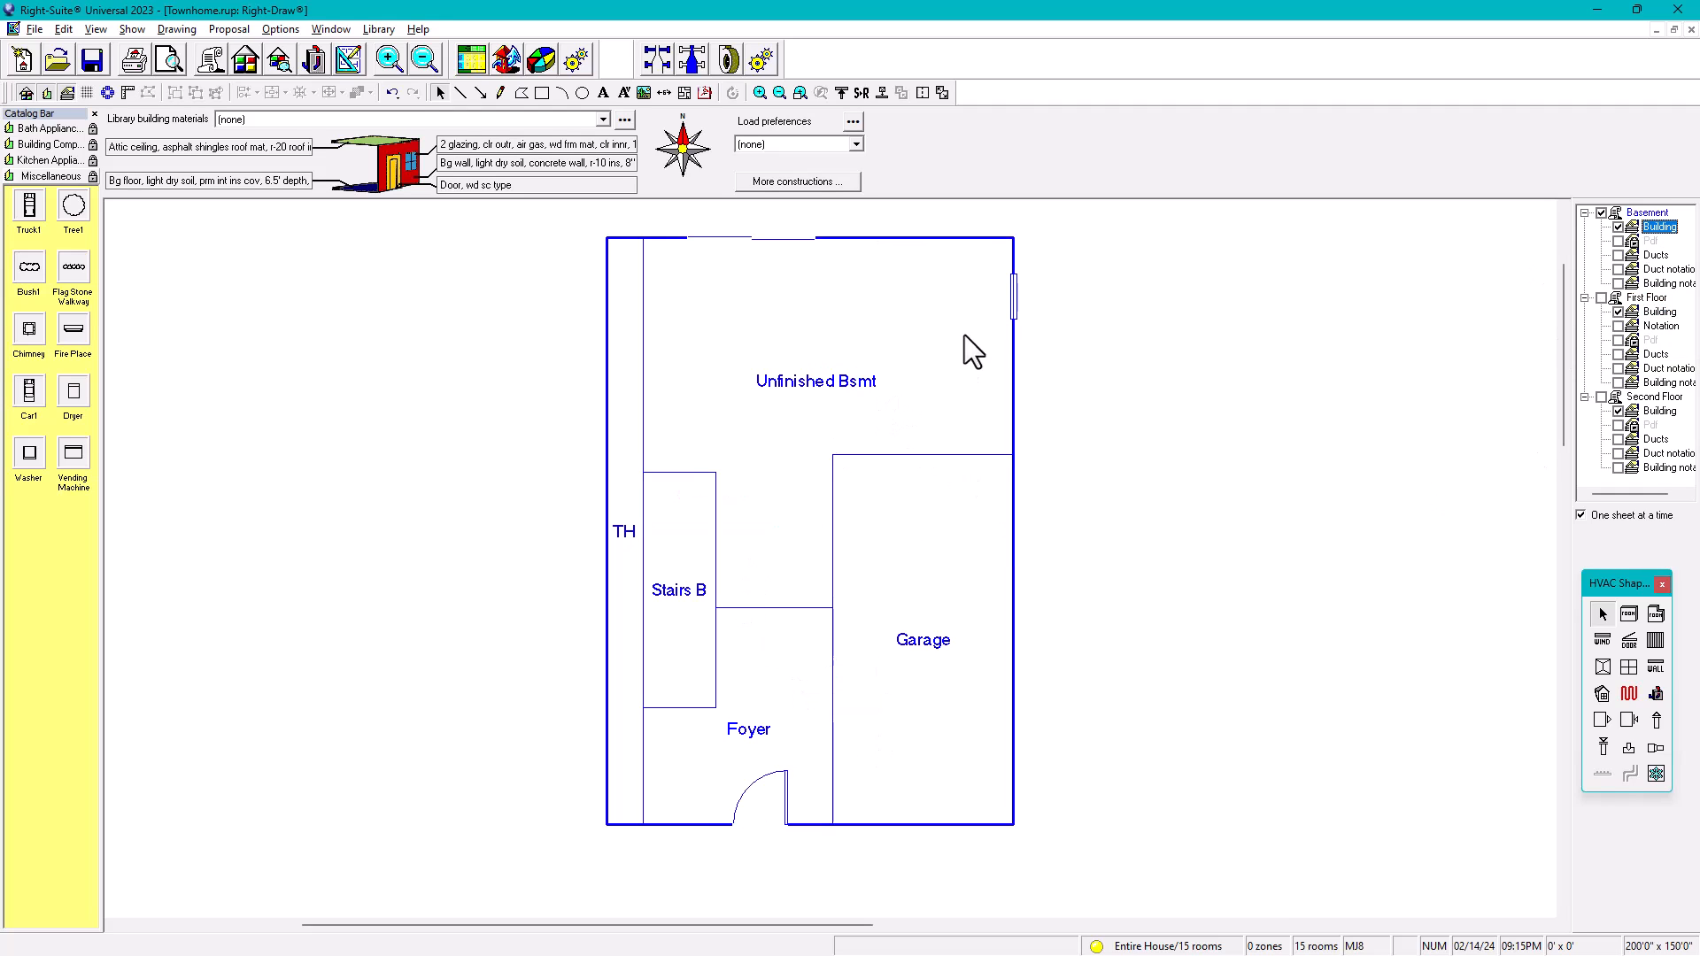
pyautogui.moveTo(891, 264)
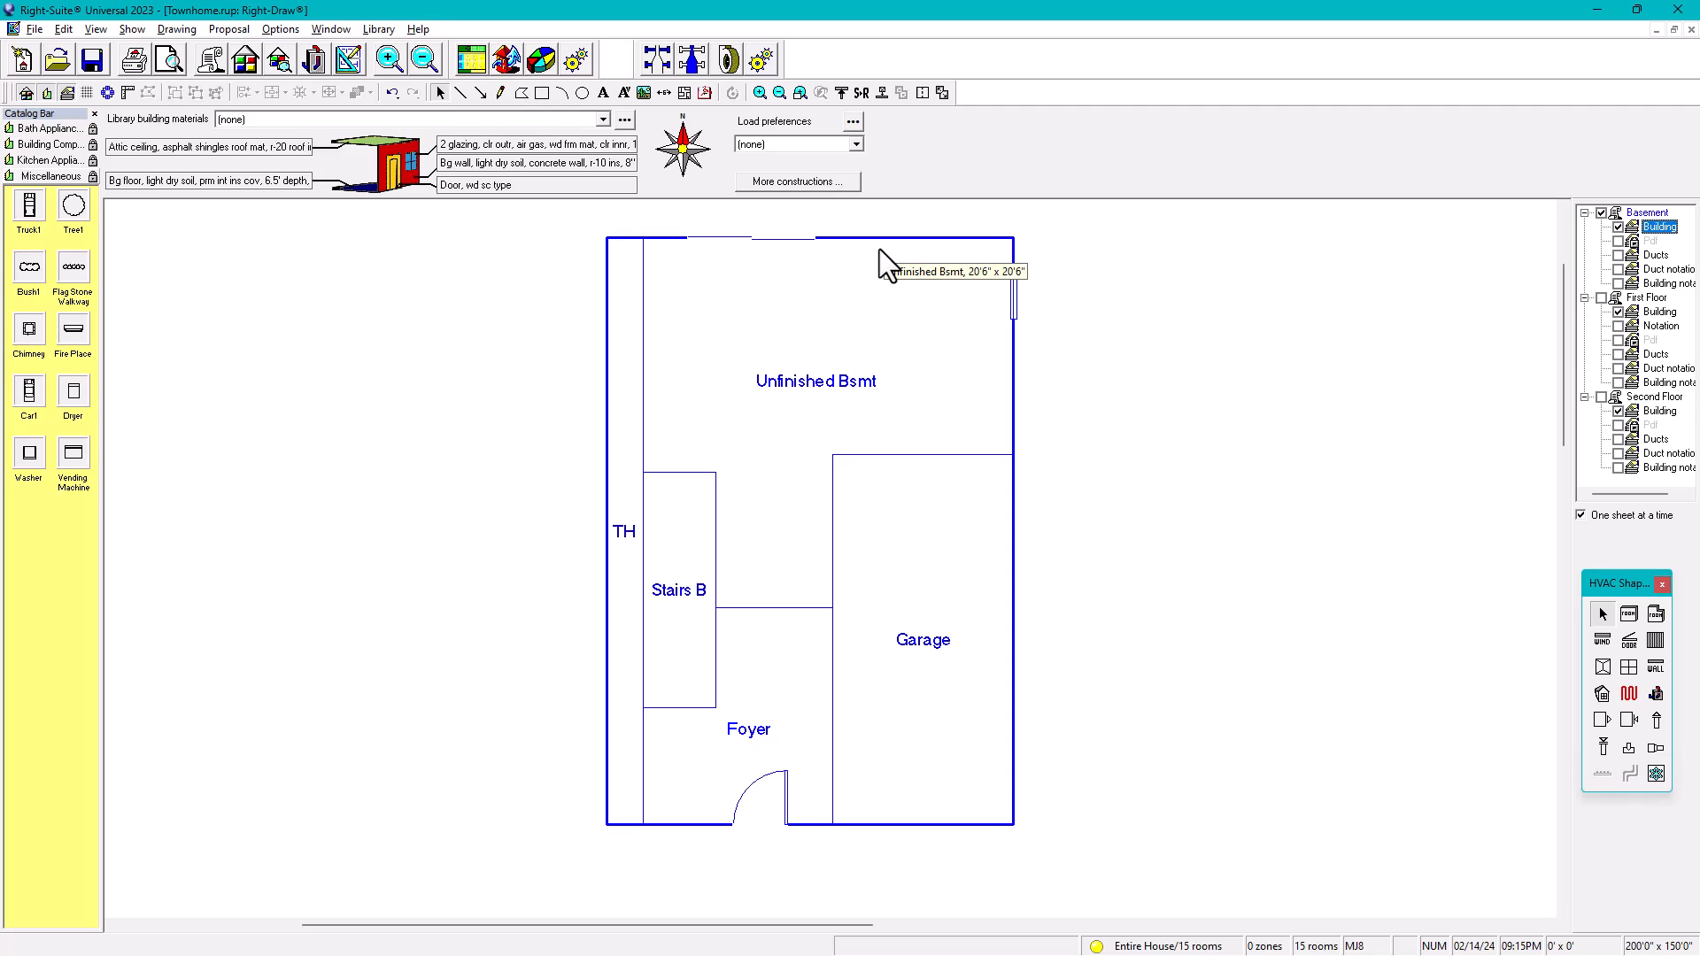
pyautogui.moveTo(889, 265)
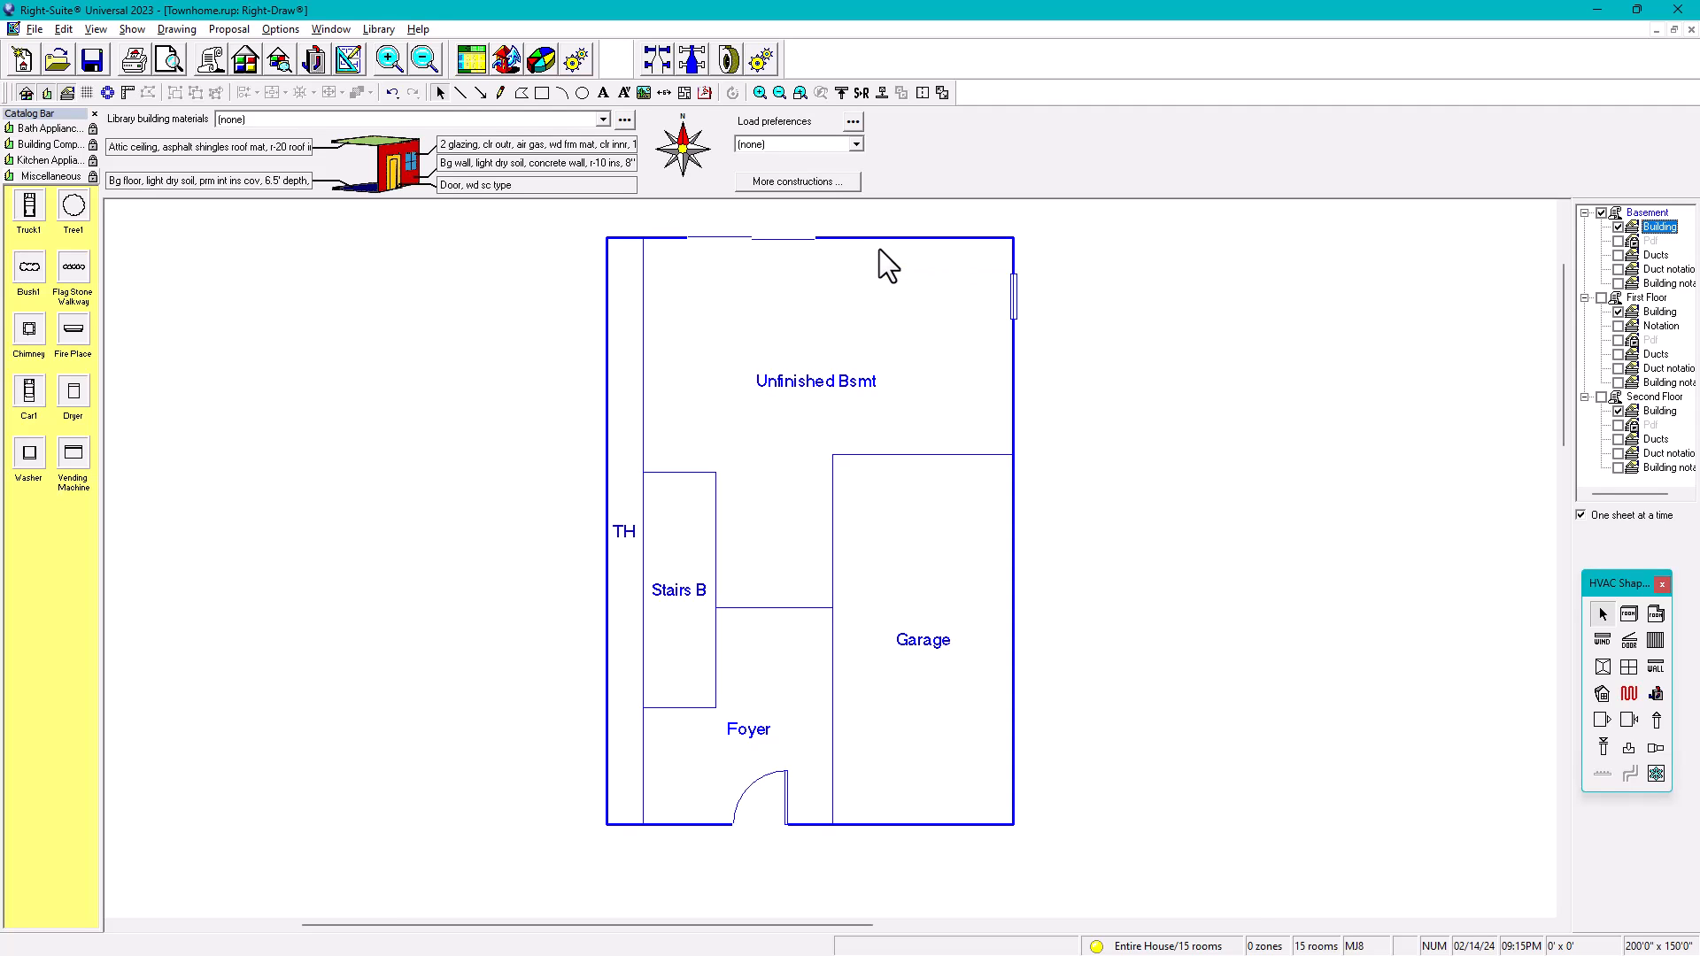
pyautogui.moveTo(873, 399)
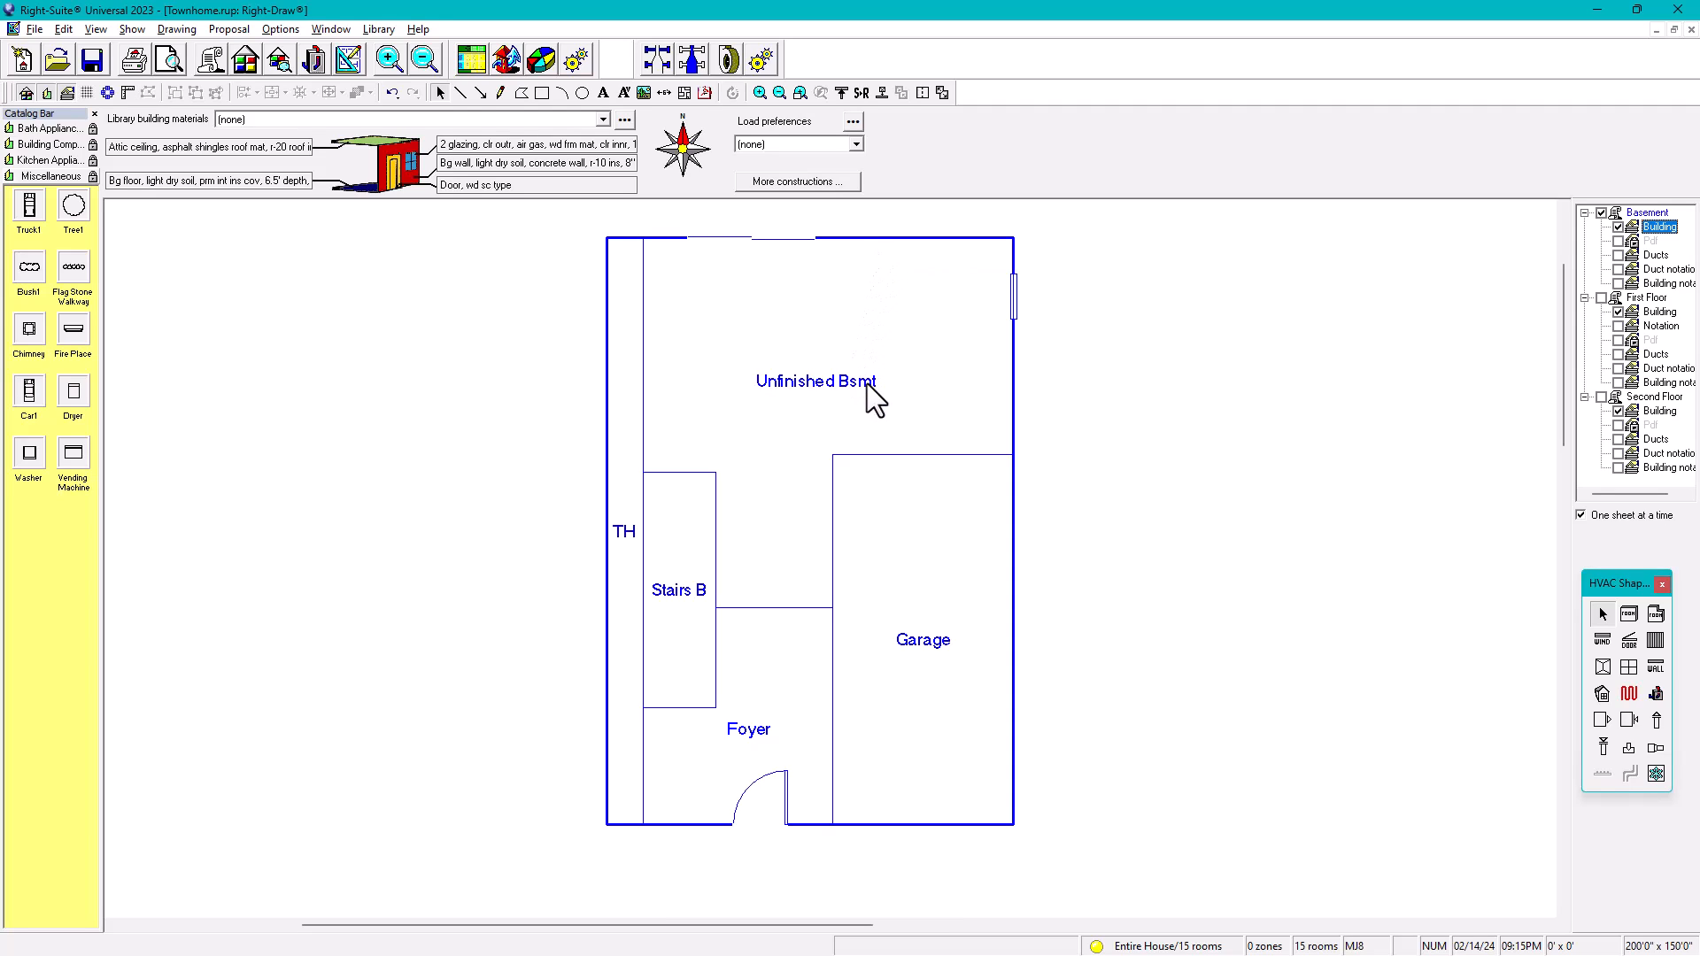
pyautogui.moveTo(846, 475)
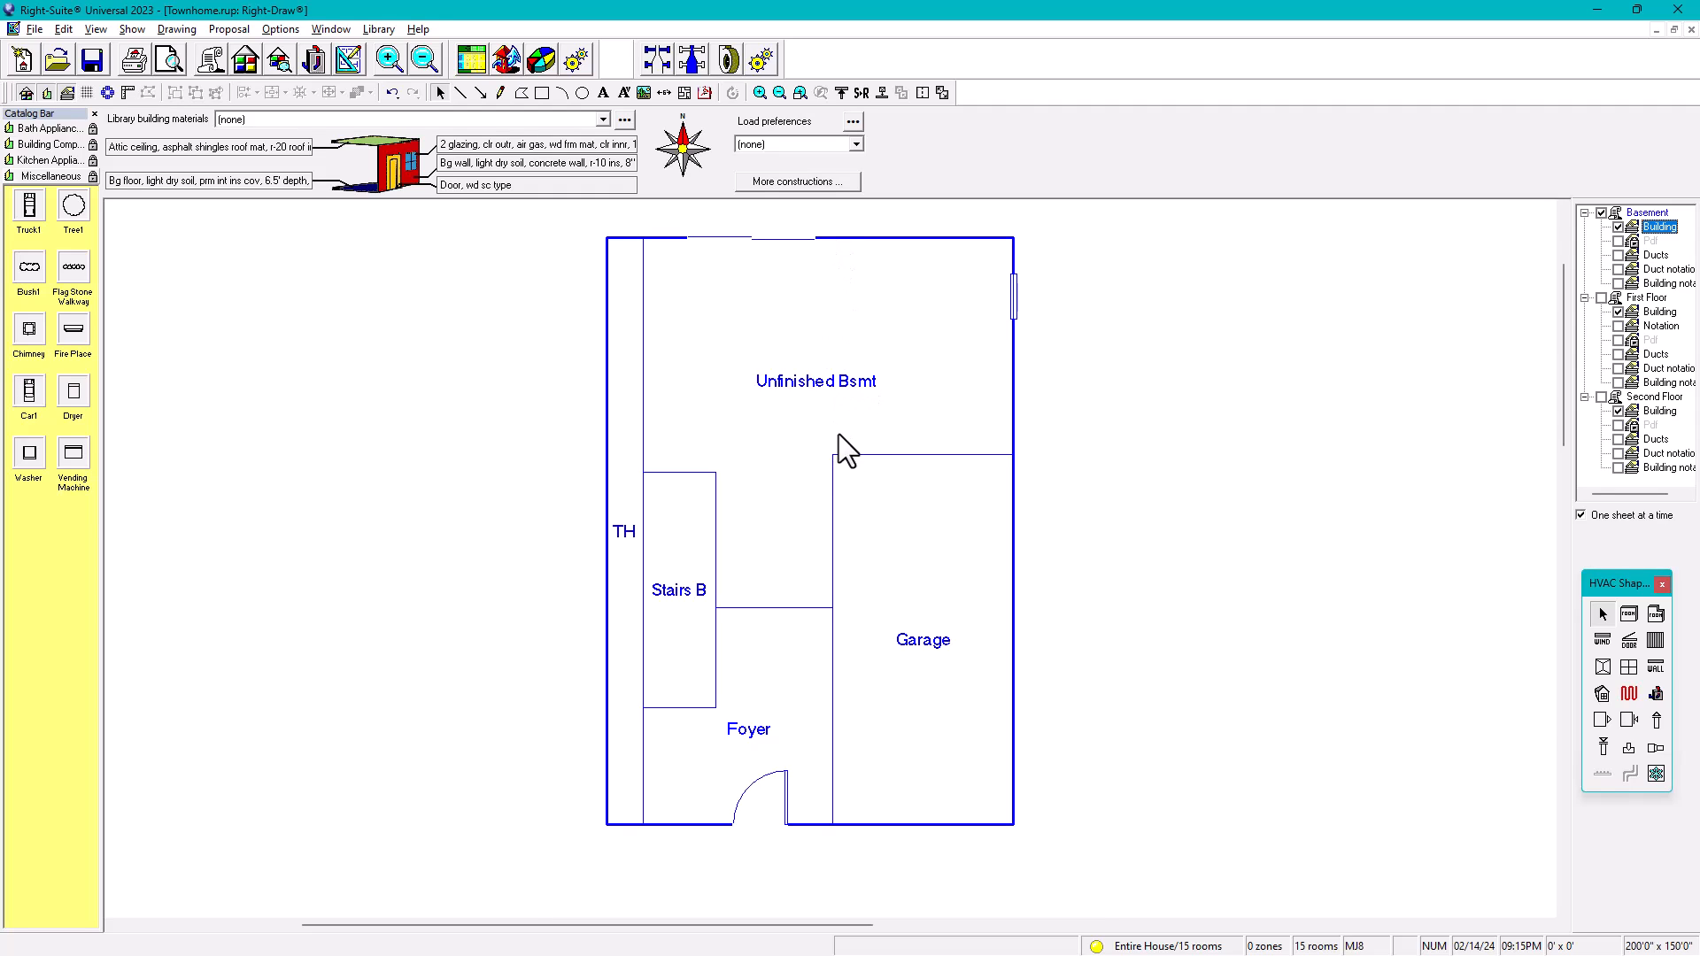
pyautogui.moveTo(852, 445)
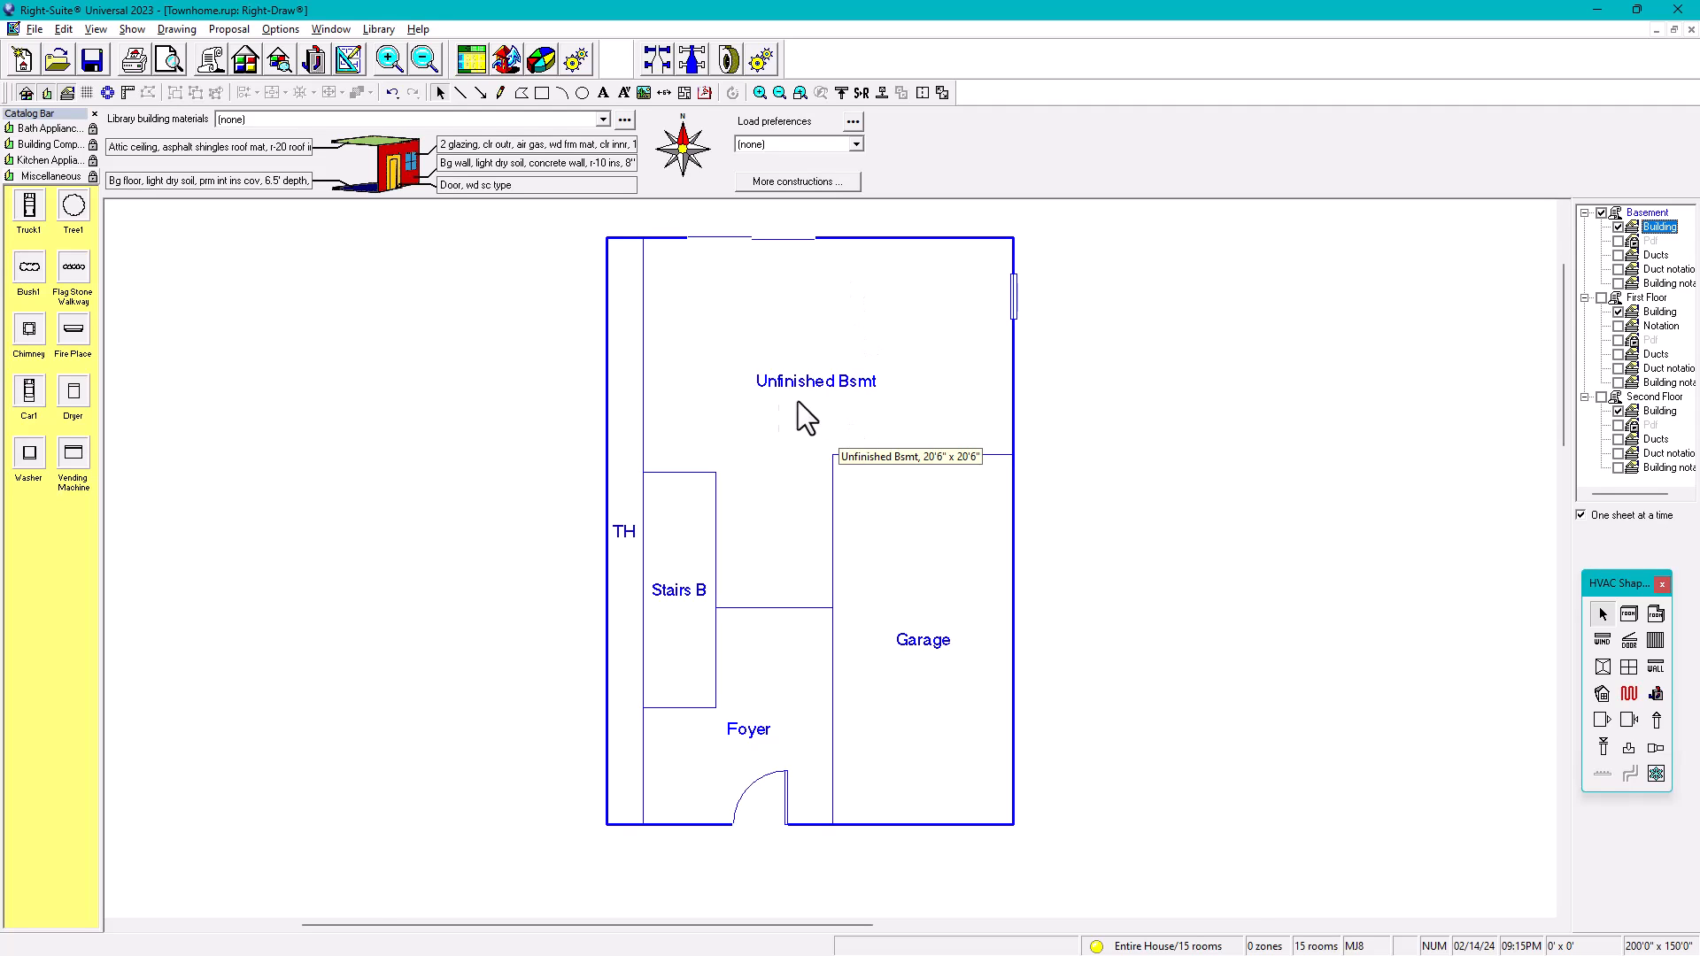
pyautogui.moveTo(773, 418)
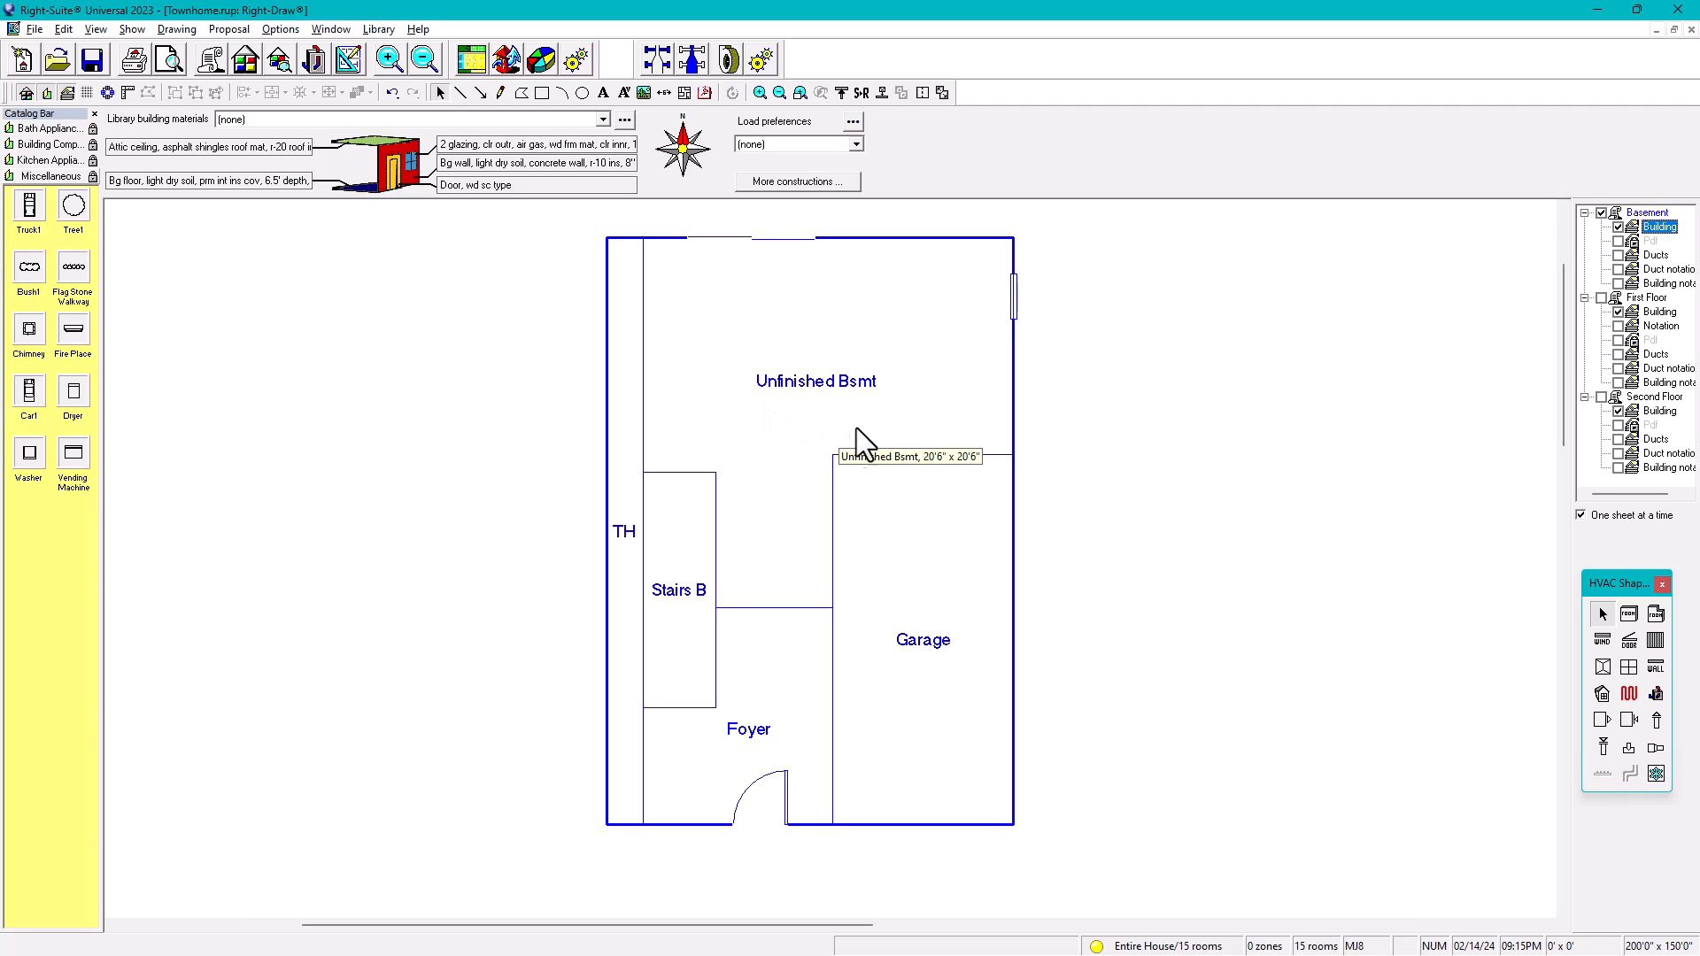
pyautogui.moveTo(808, 424)
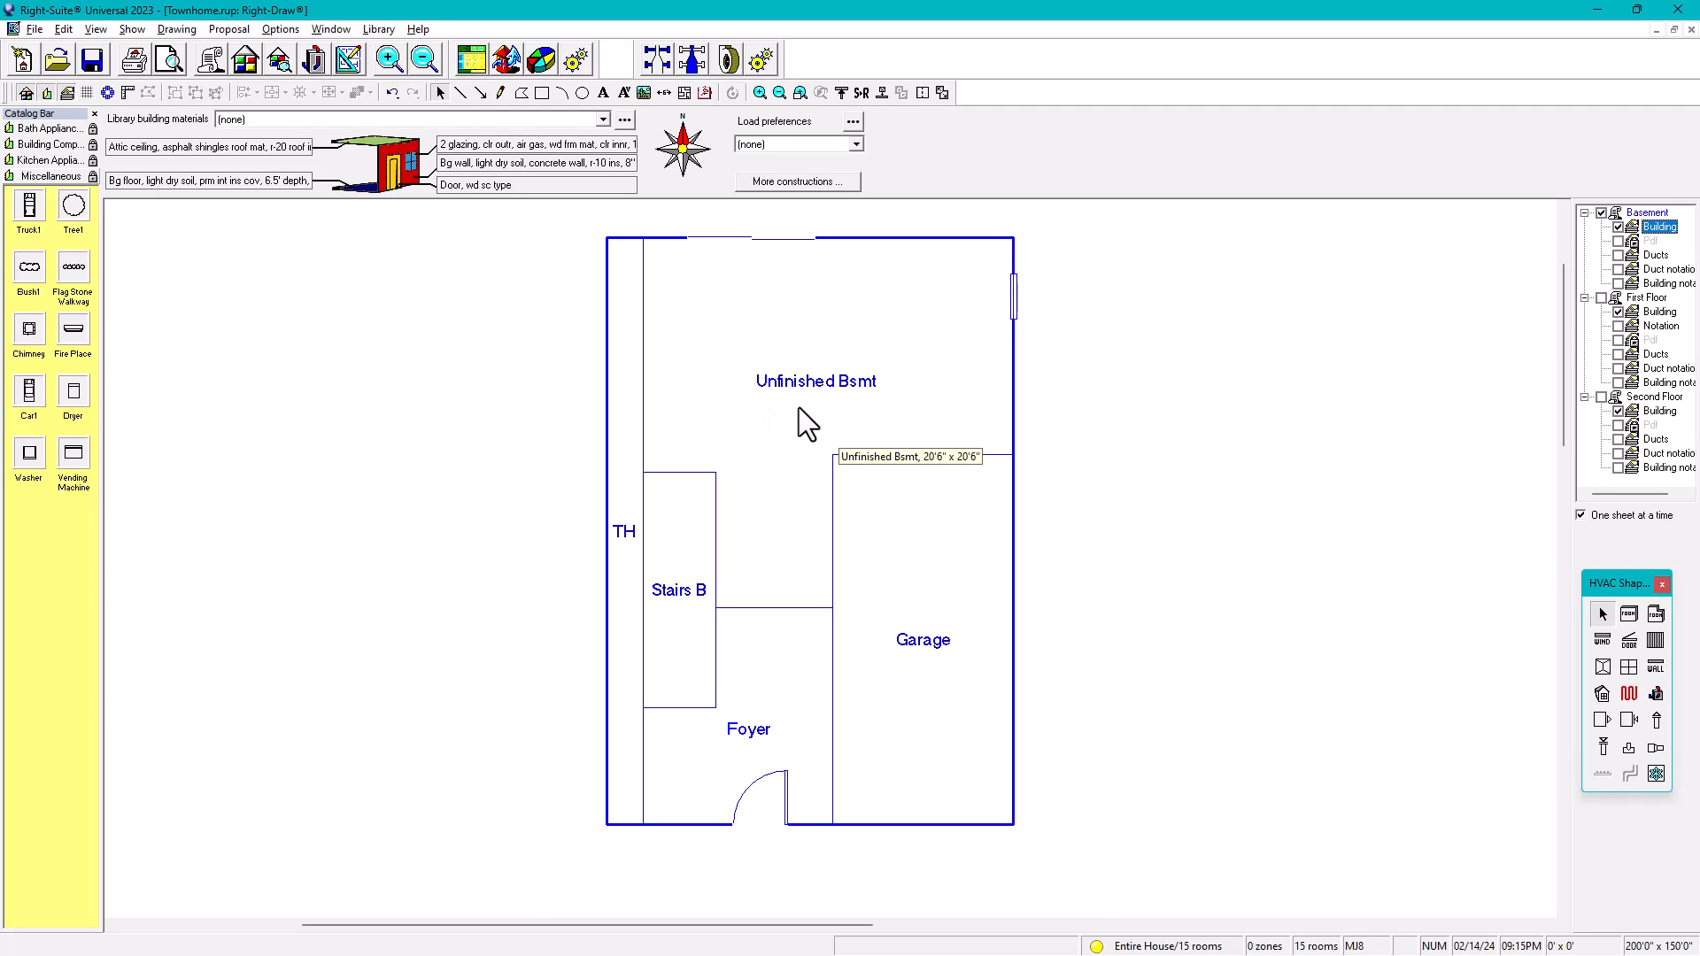
pyautogui.moveTo(833, 444)
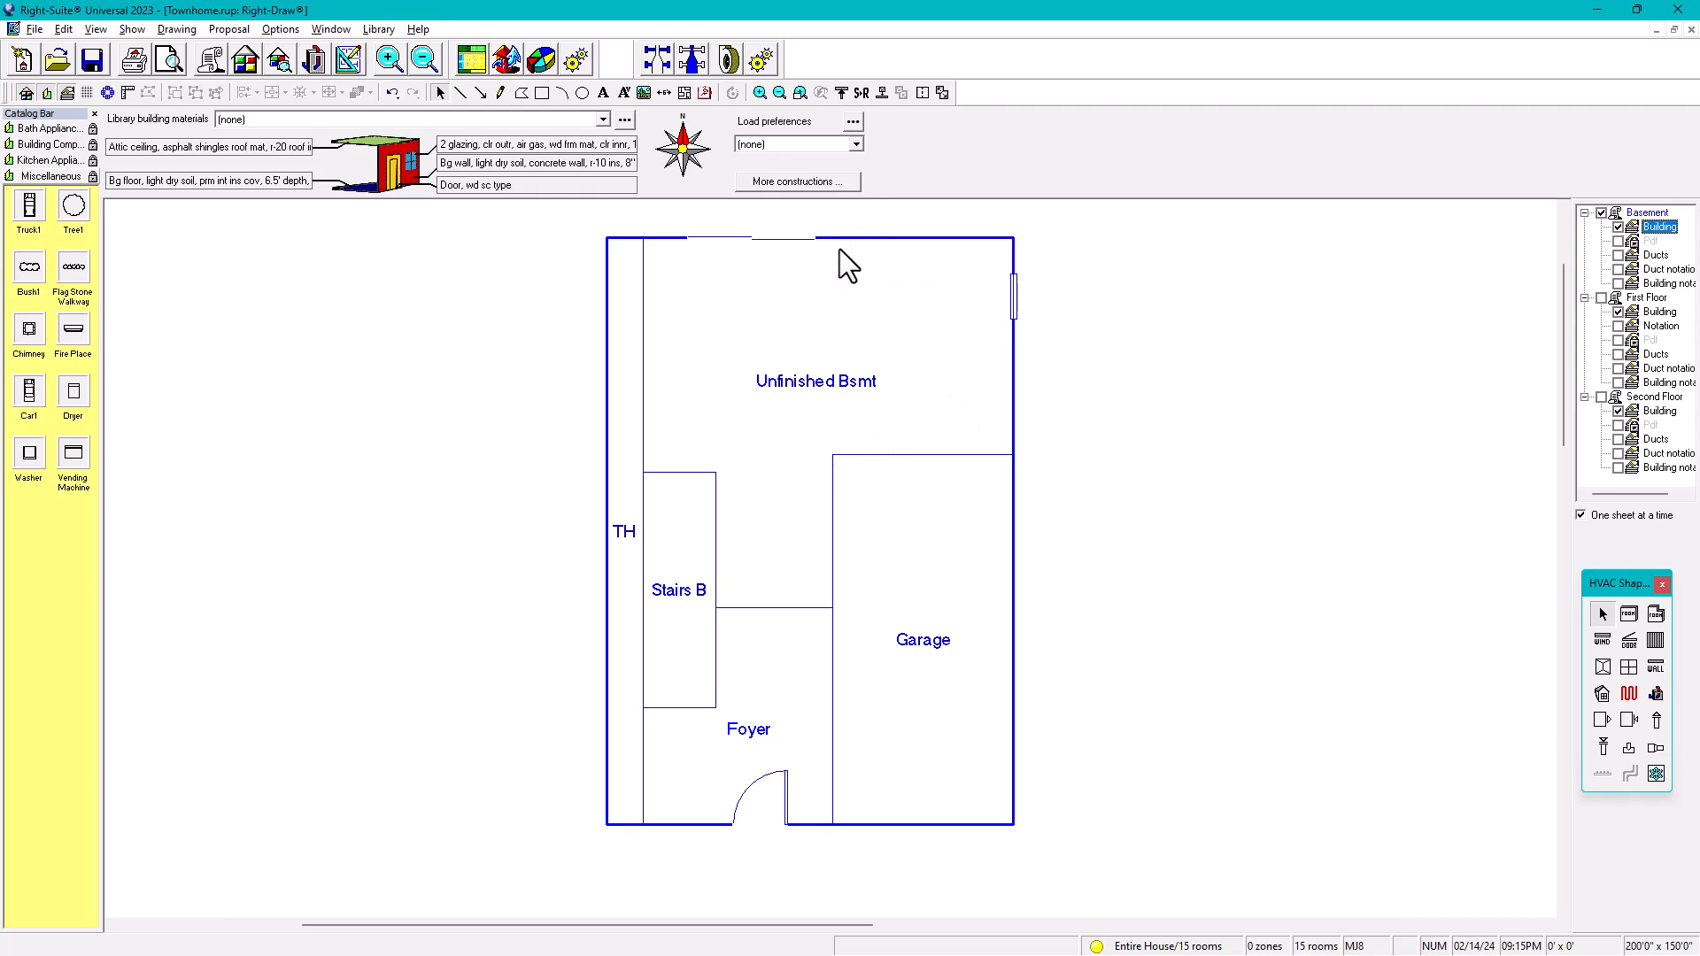
pyautogui.moveTo(1392, 340)
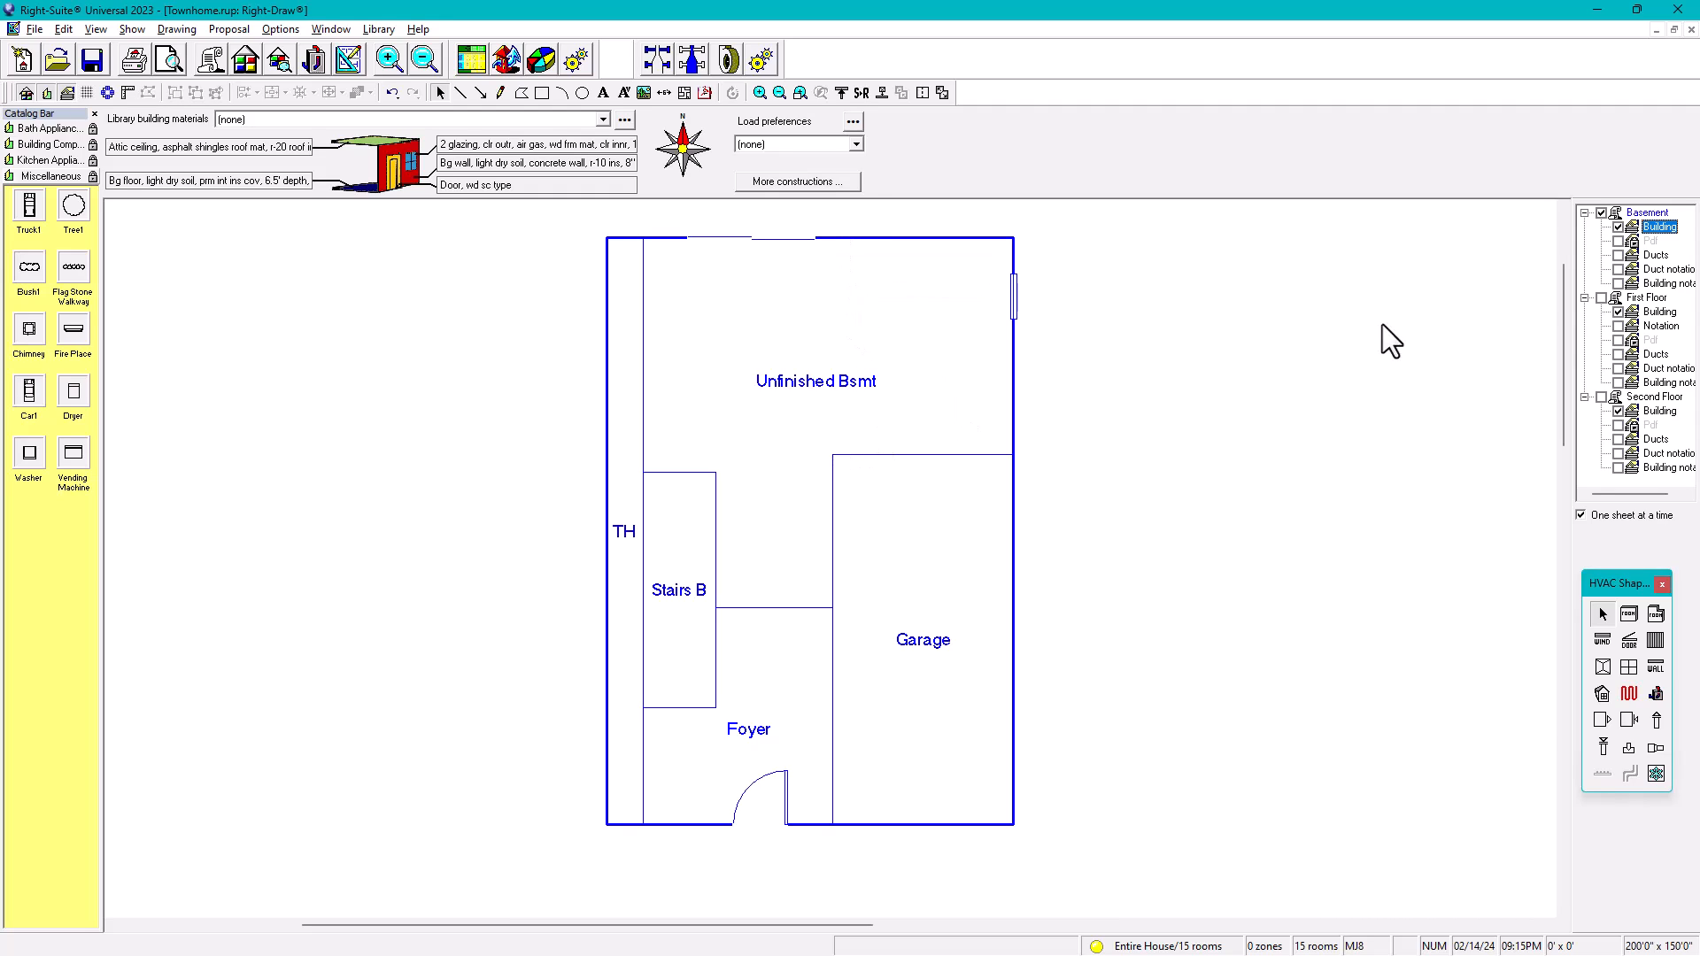
pyautogui.click(1657, 413)
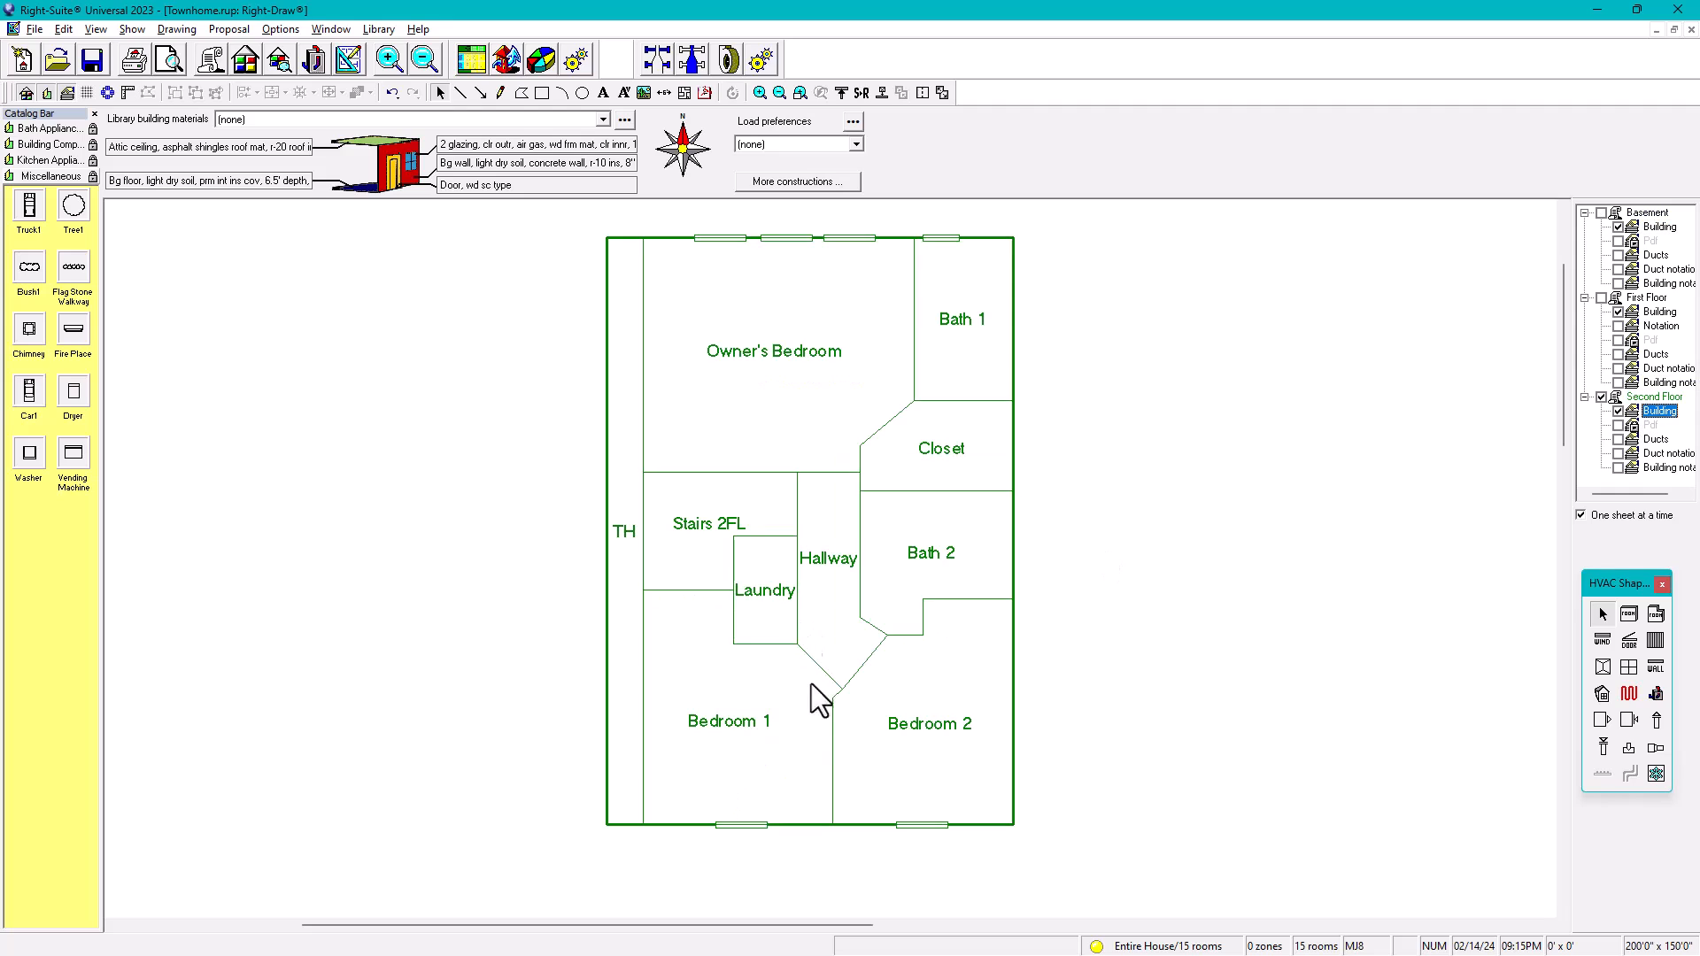
pyautogui.moveTo(771, 309)
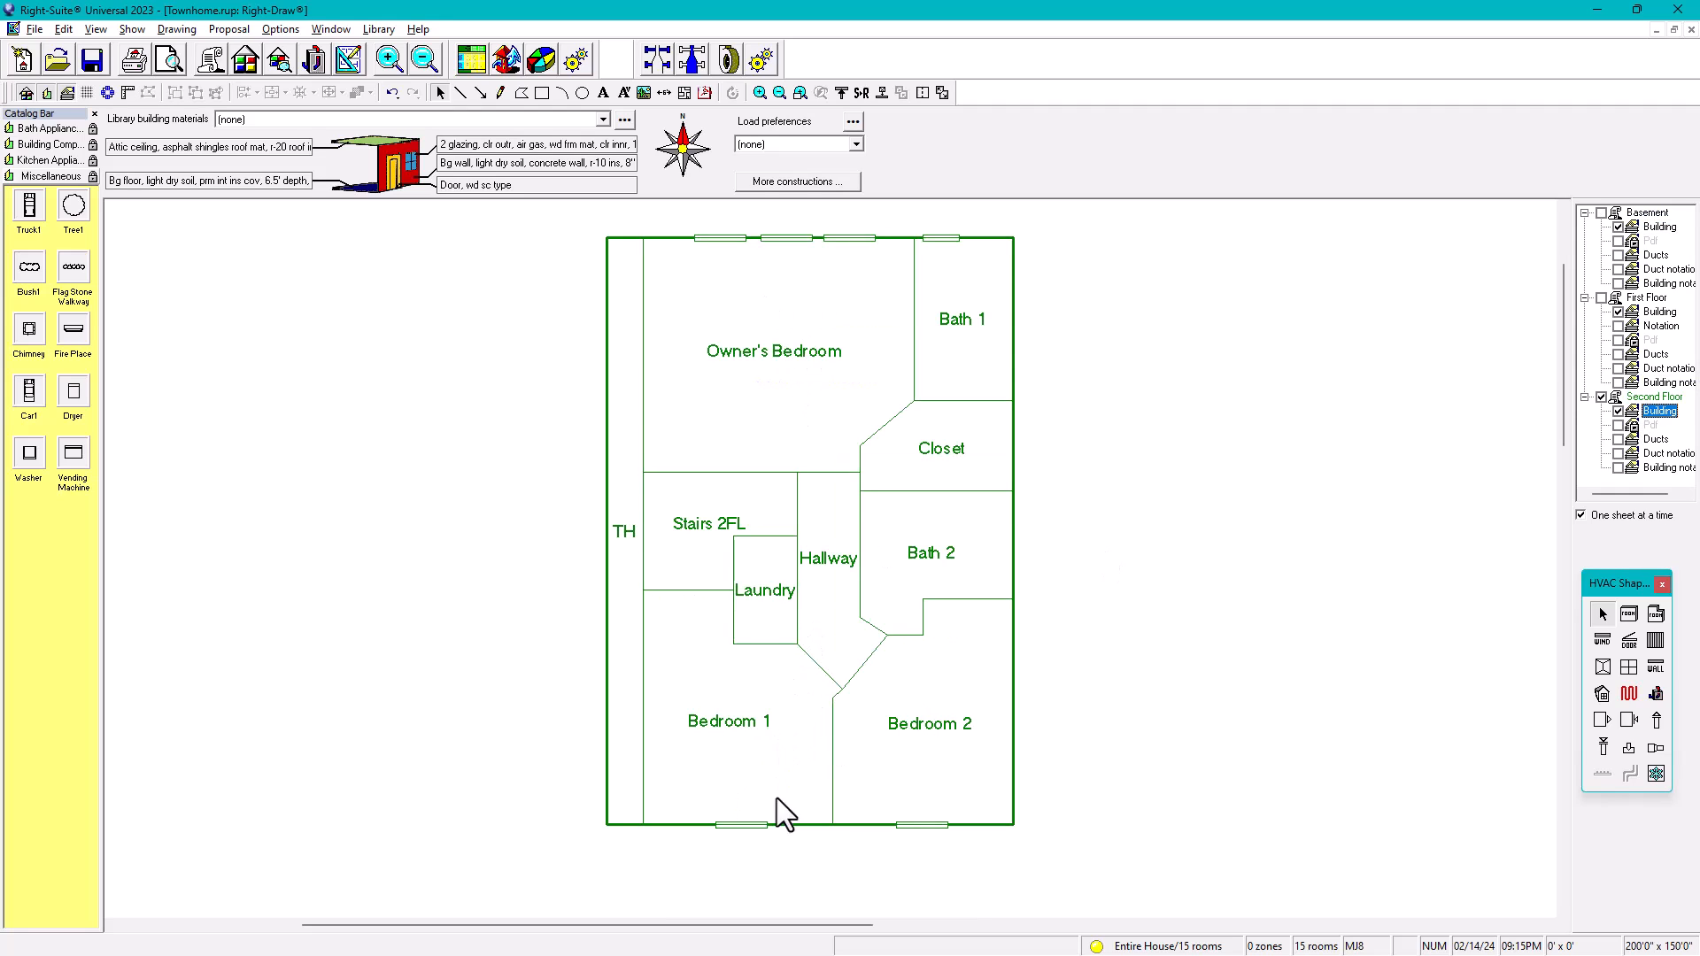
pyautogui.moveTo(929, 827)
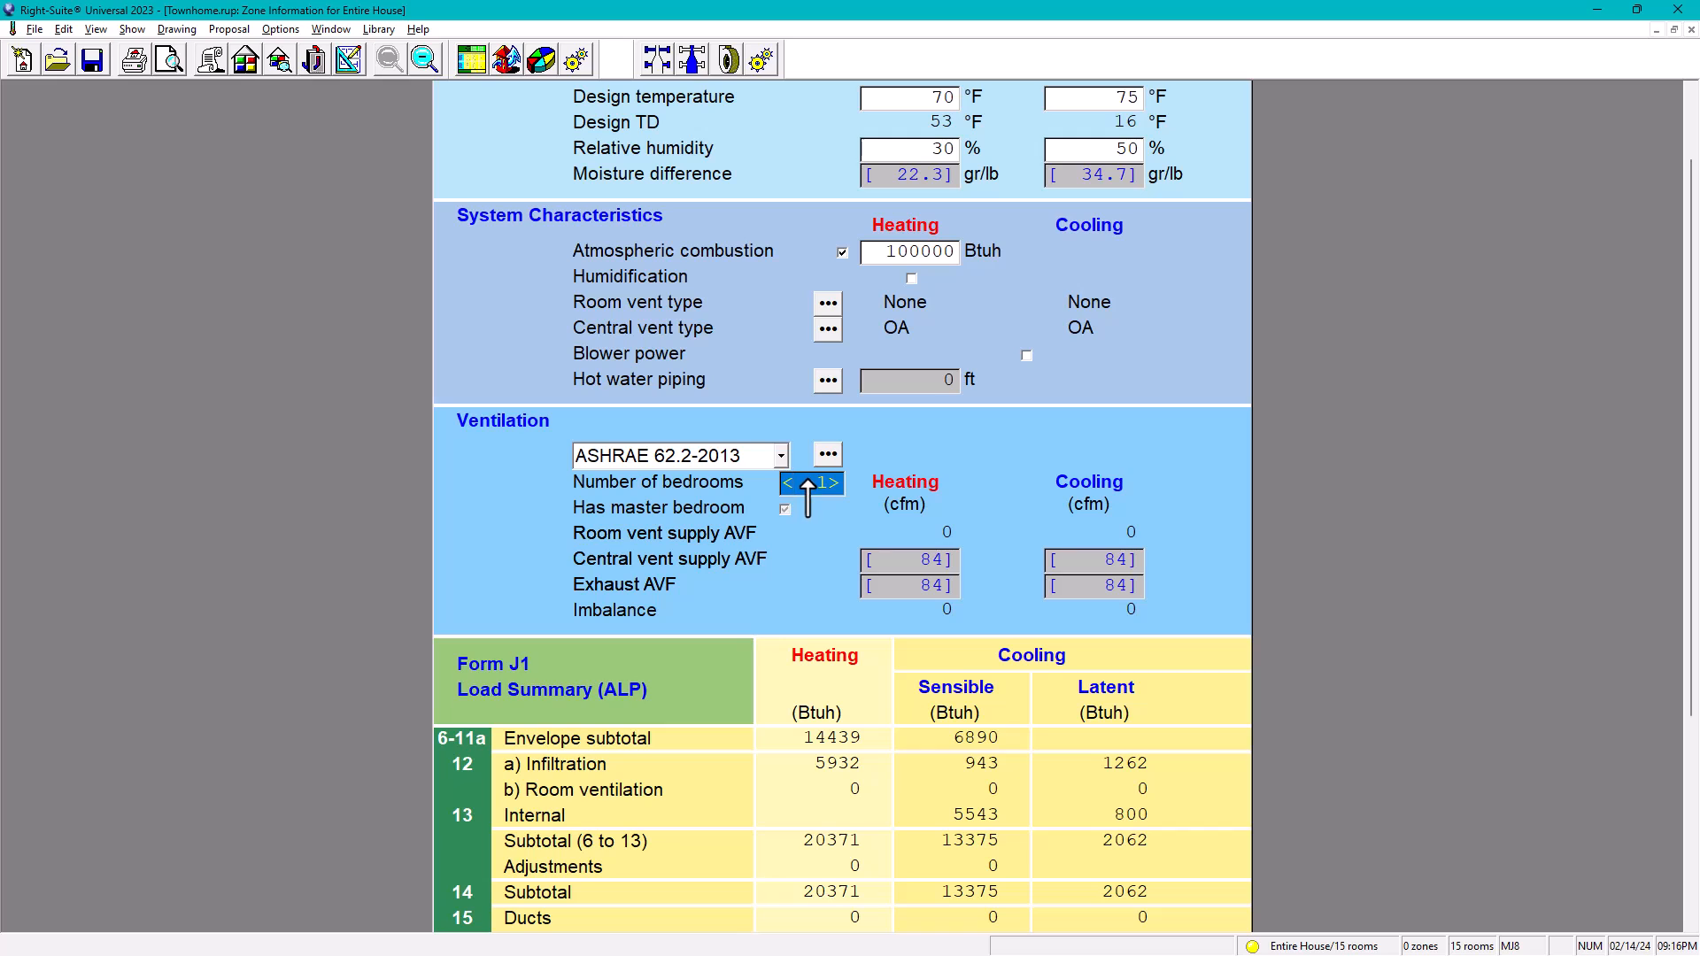
# Step: Set 3 bedrooms and choose ASHRAE 62.2-2013 as the ventilation standard
pyautogui.click(807, 482)
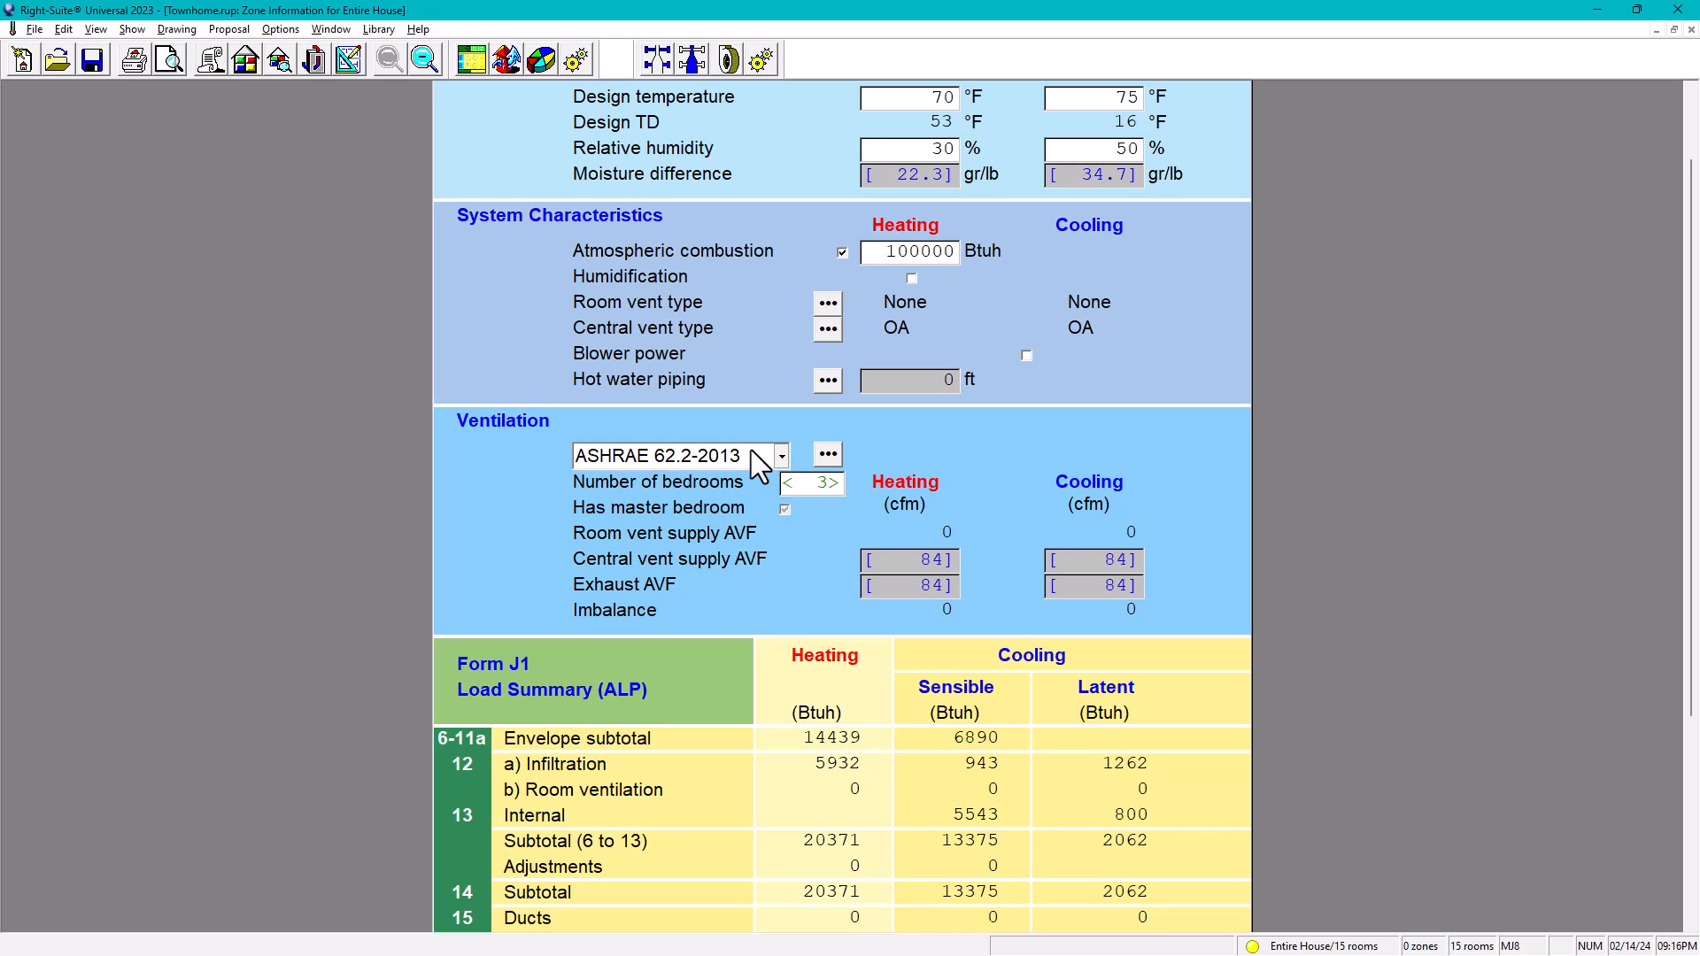
pyautogui.click(779, 455)
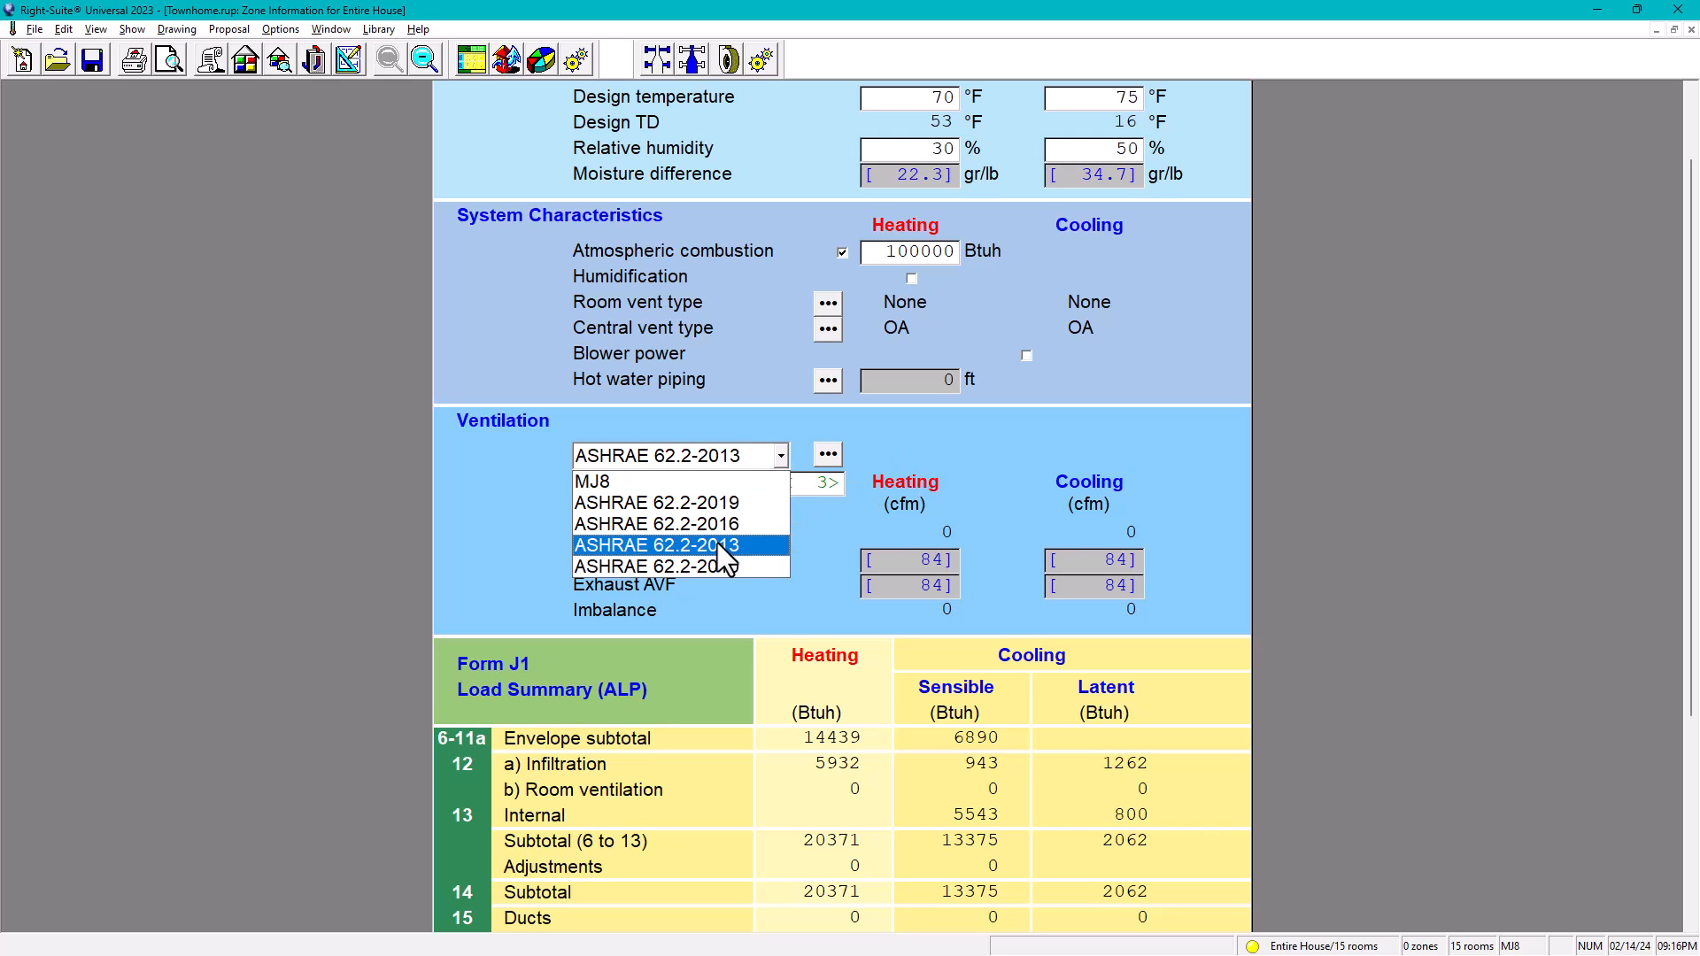
pyautogui.click(655, 544)
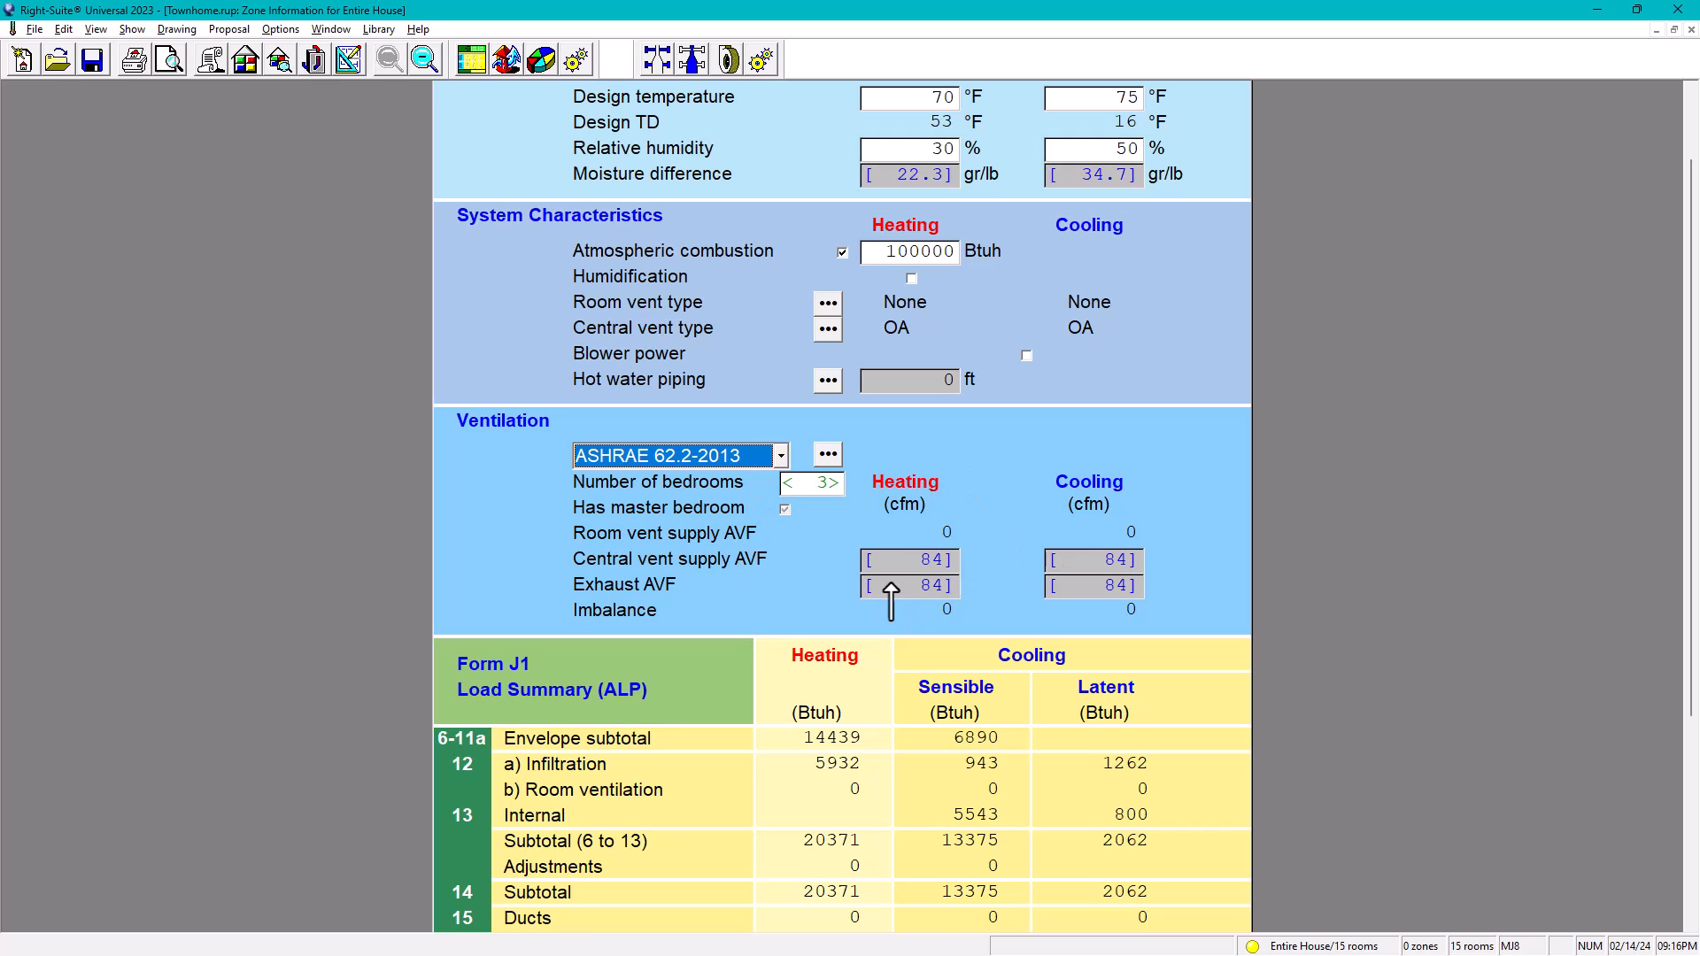
pyautogui.moveTo(723, 574)
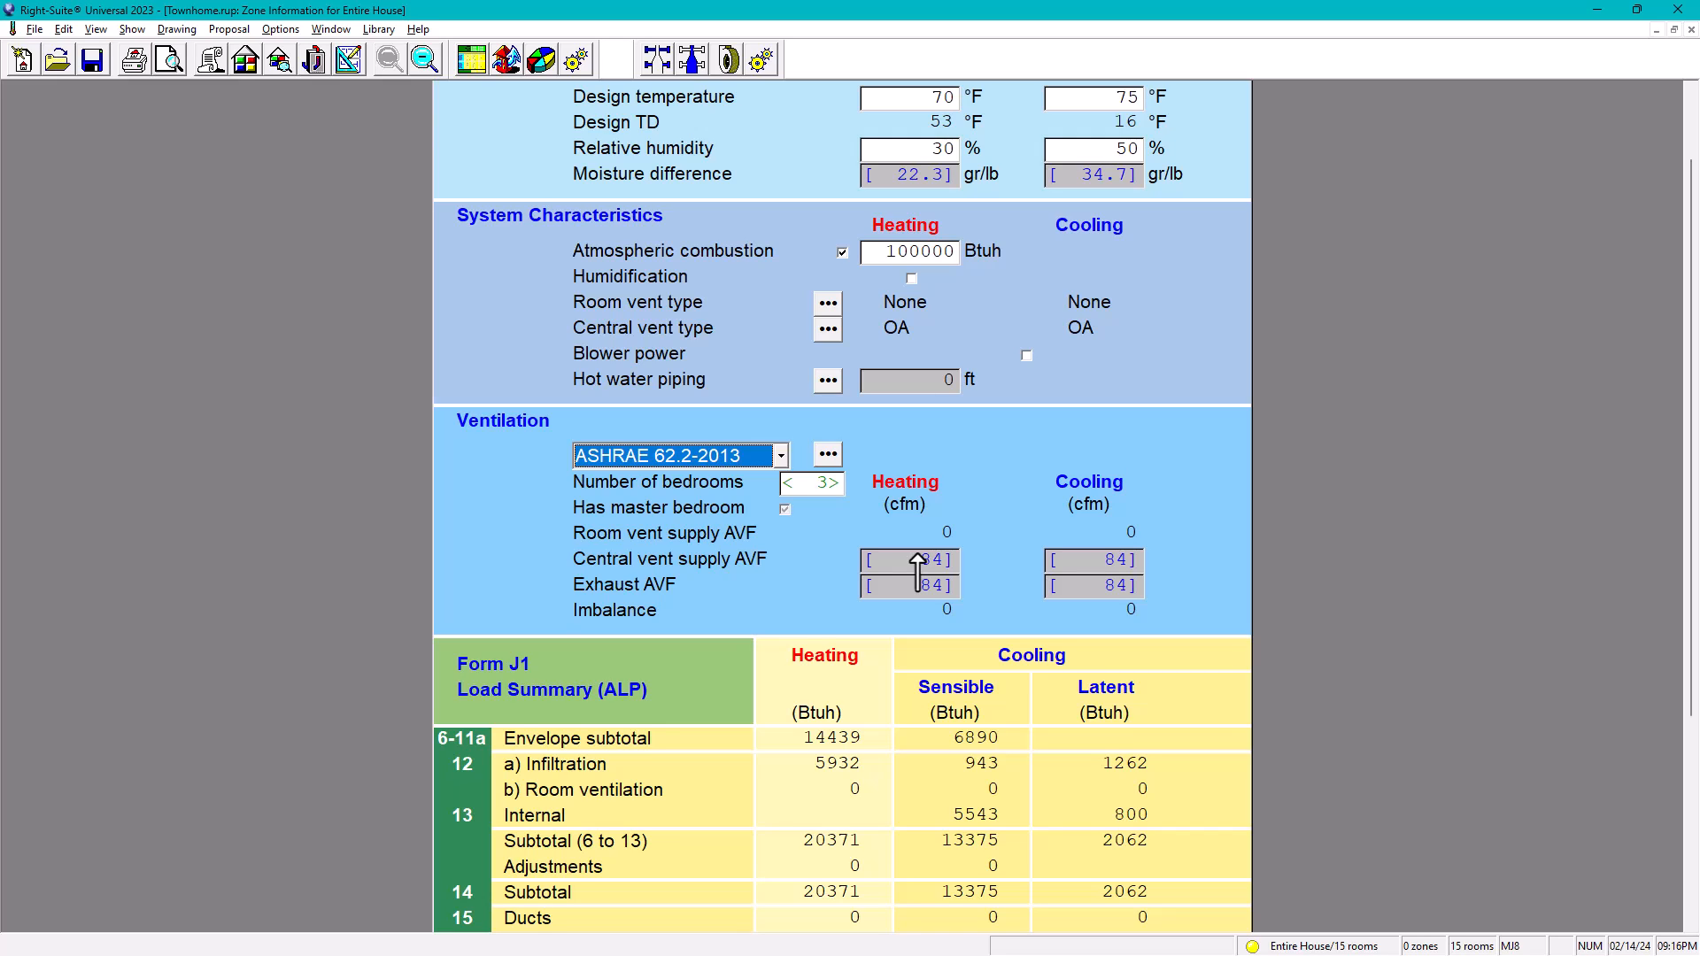
pyautogui.moveTo(967, 556)
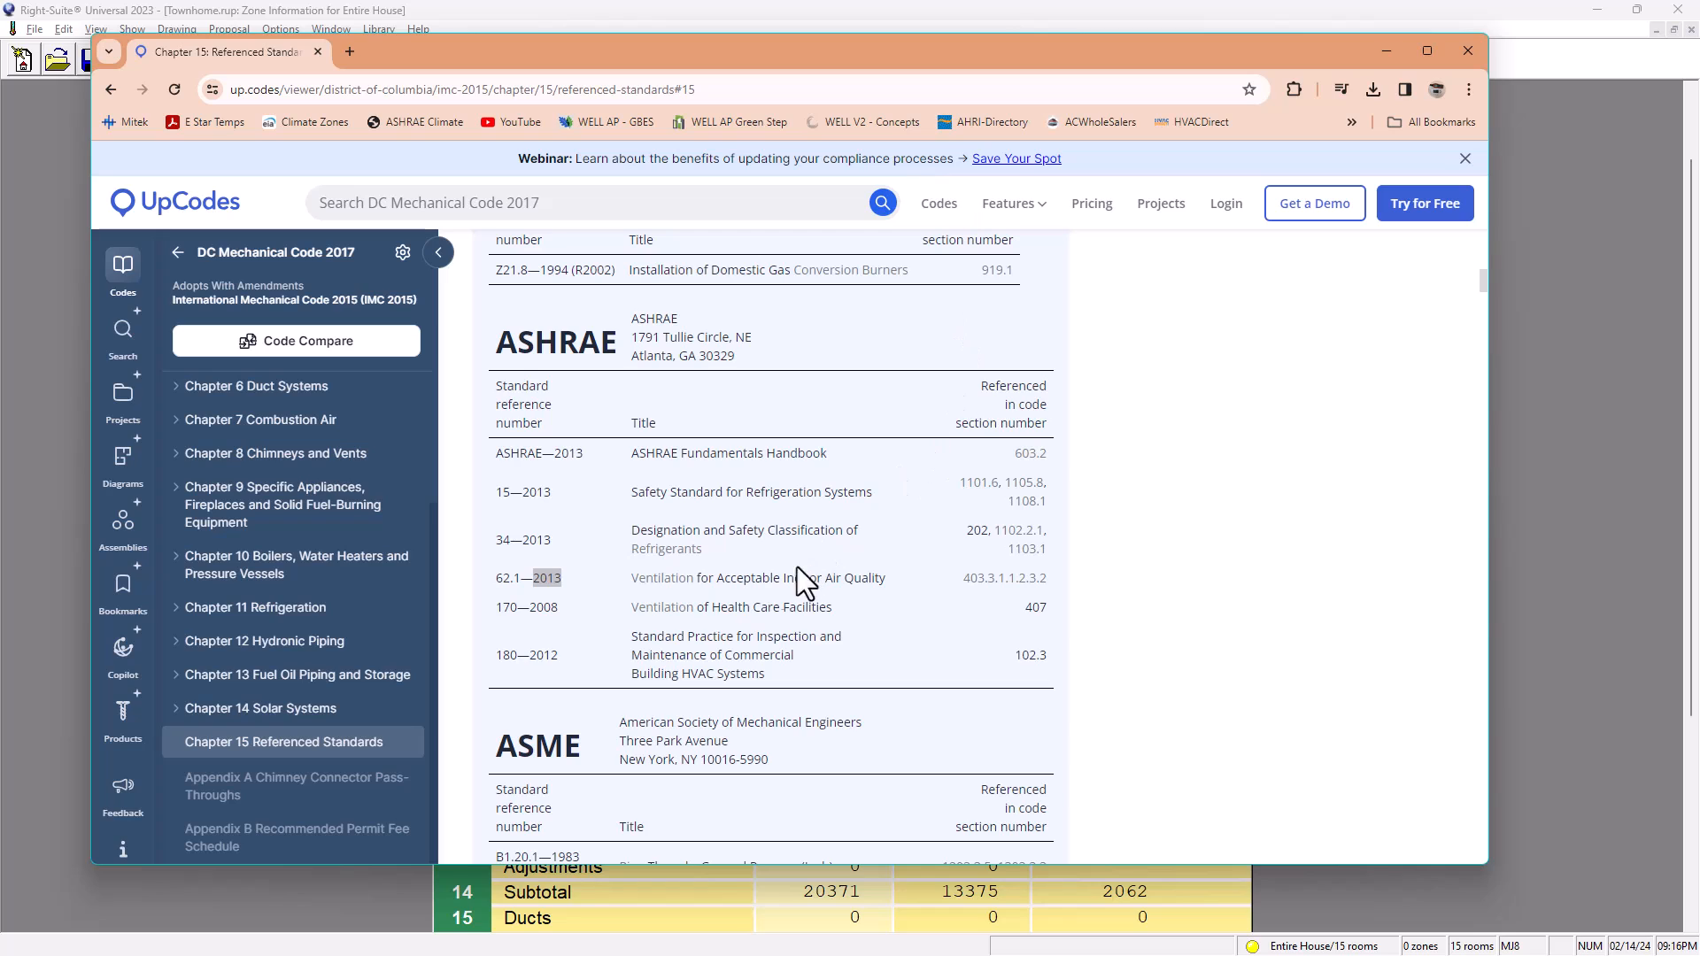
pyautogui.moveTo(444, 645)
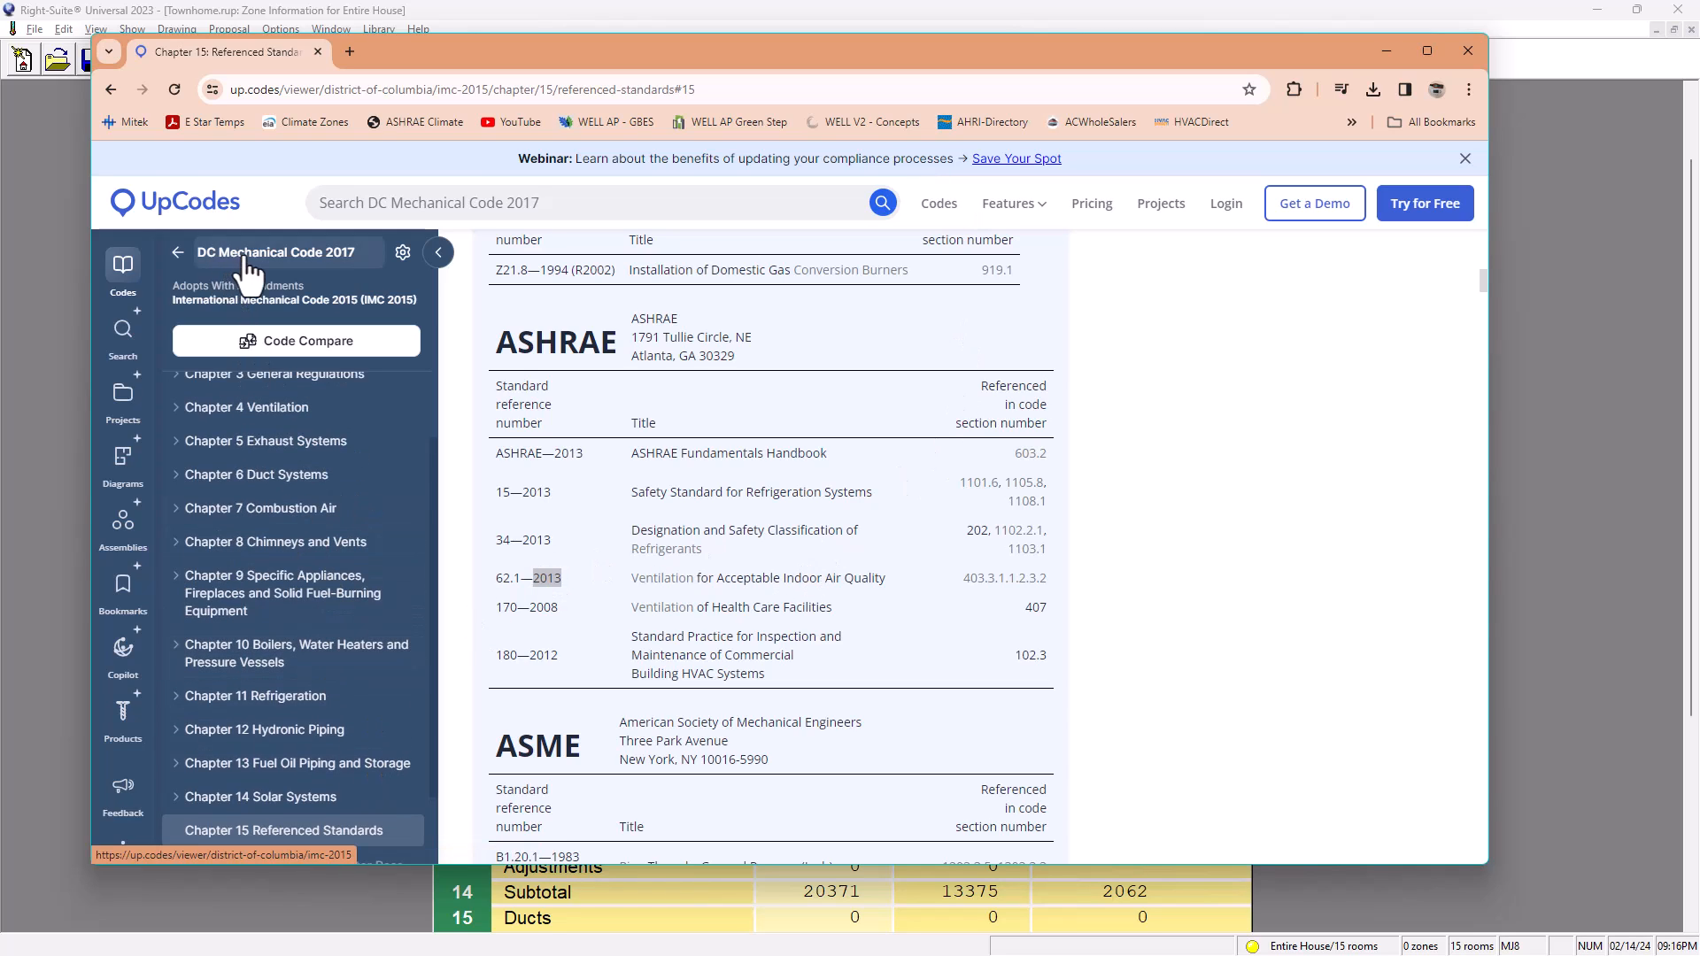
pyautogui.moveTo(359, 269)
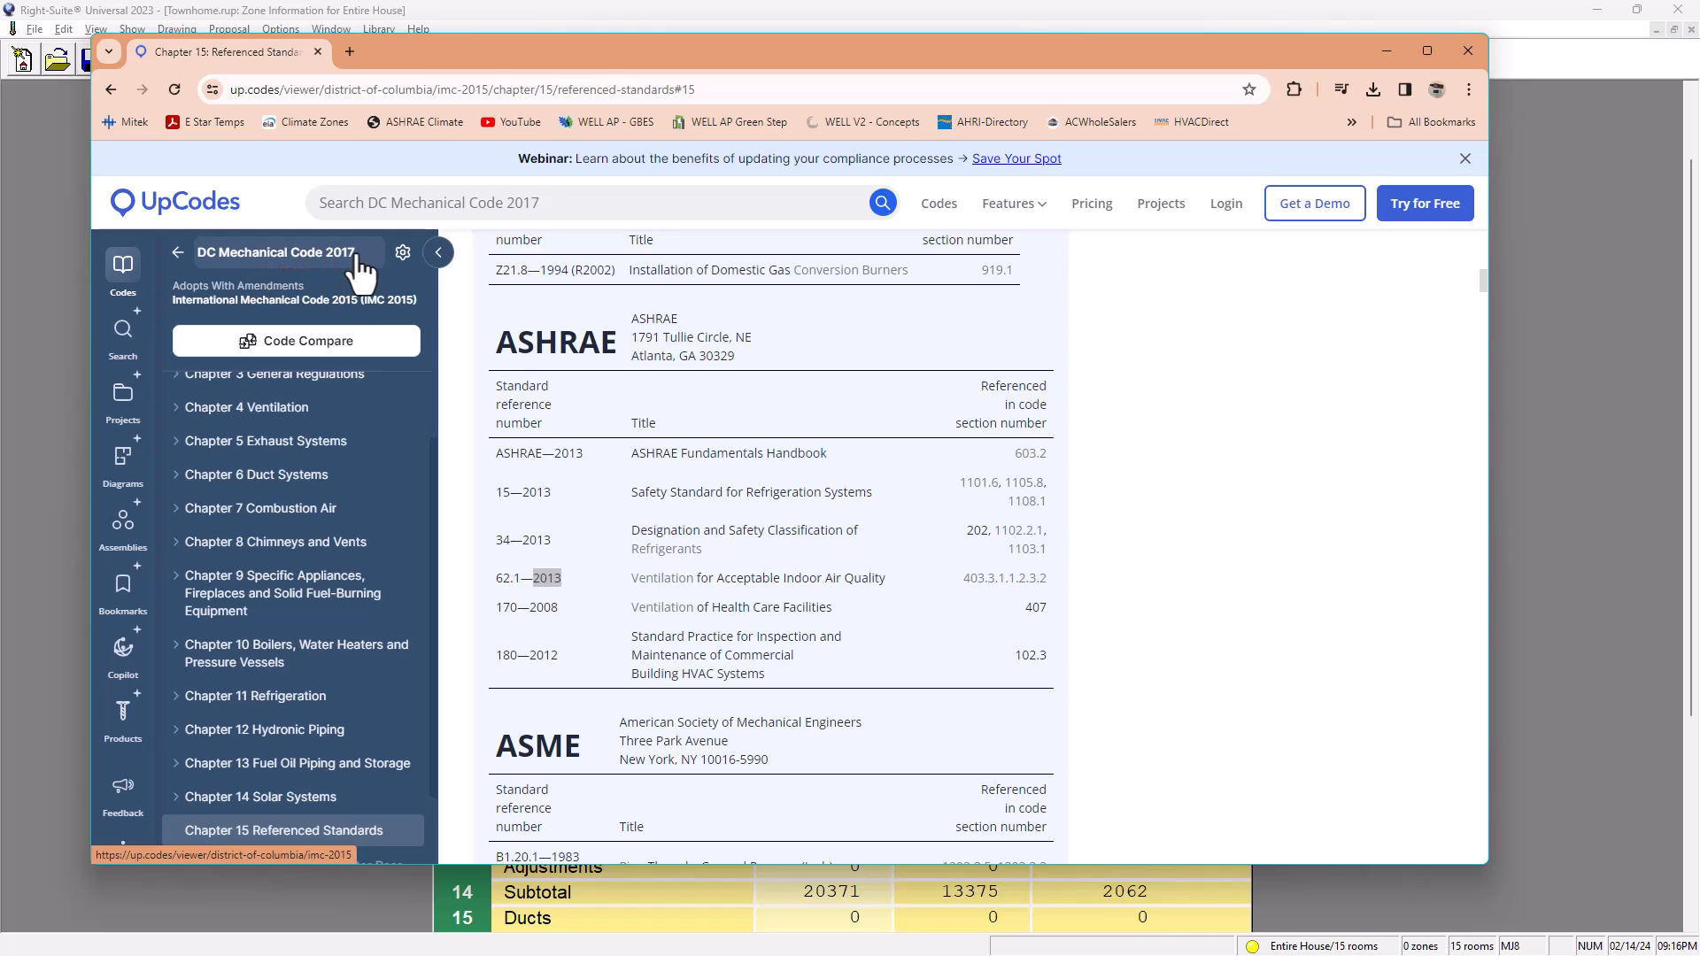
pyautogui.moveTo(414, 303)
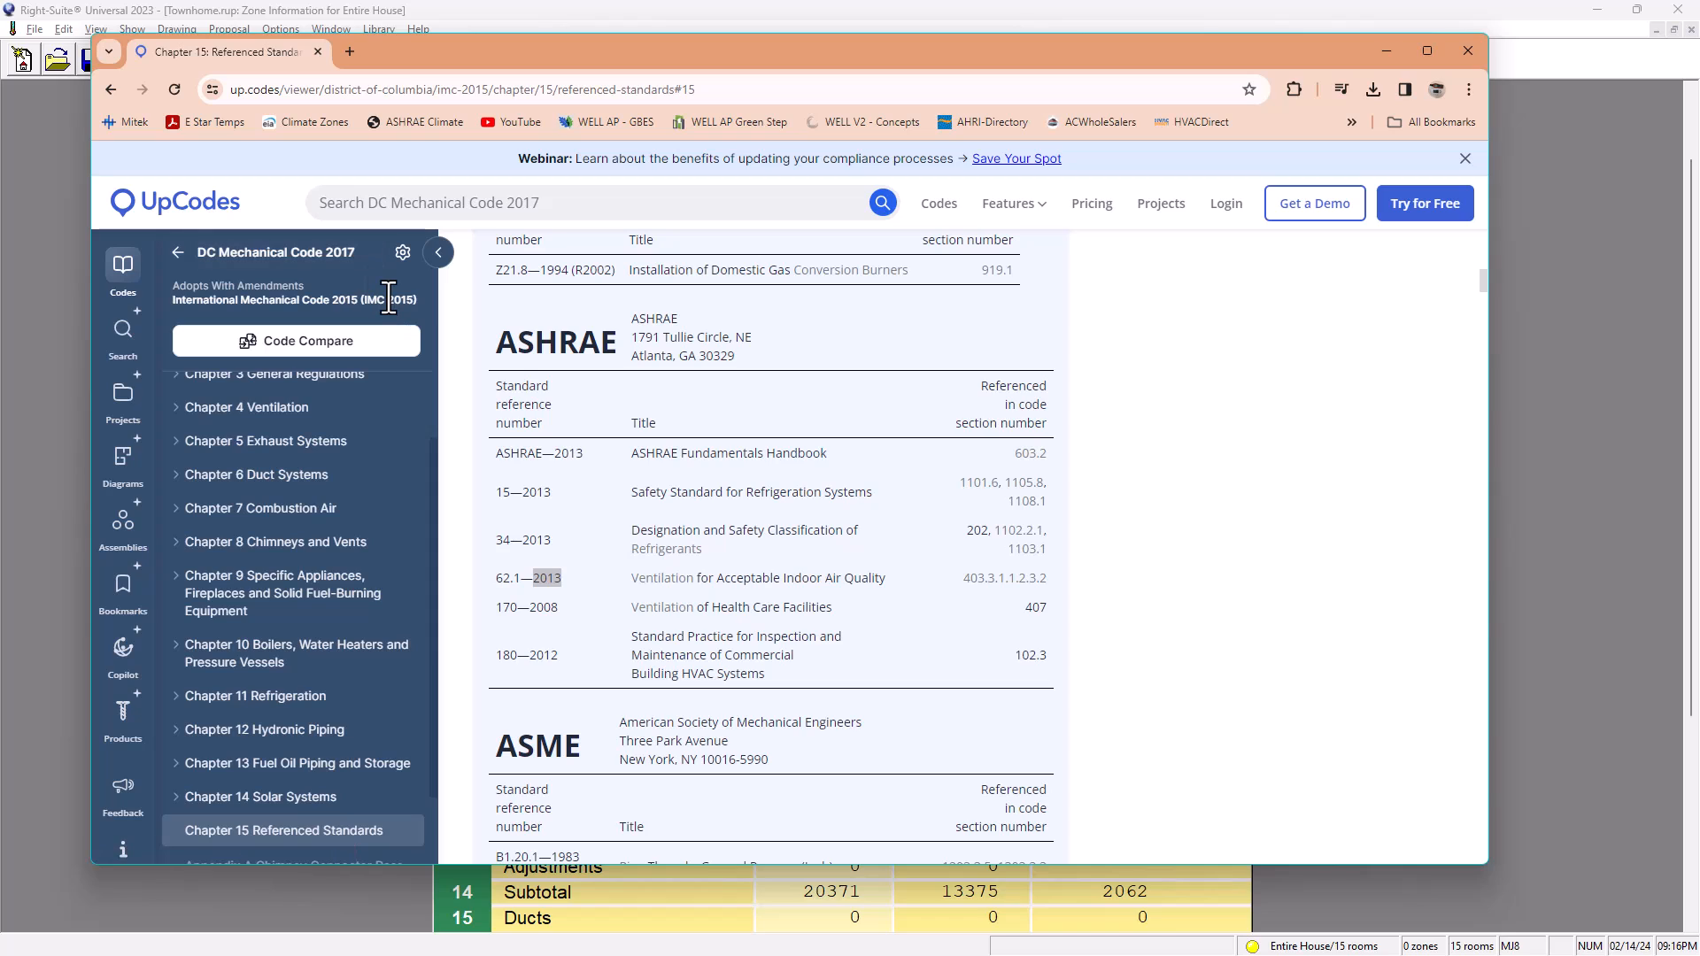
pyautogui.moveTo(521, 628)
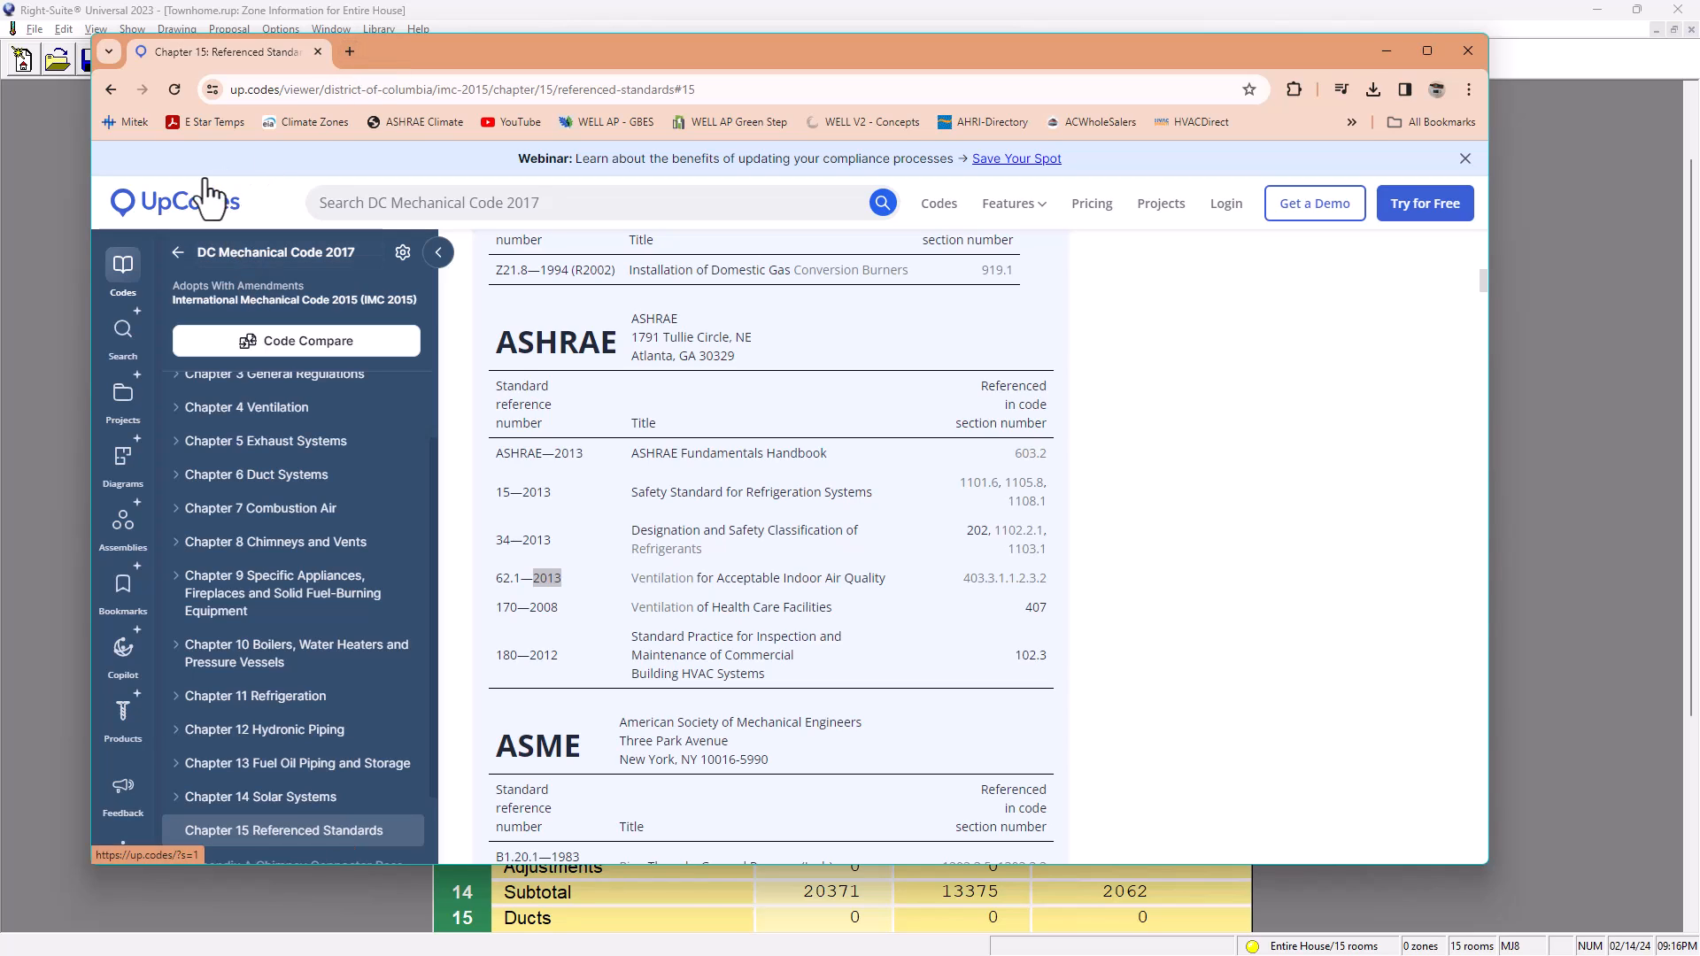
# Step: Start a new browser tab beside the UpCodes referenced standards page
pyautogui.click(349, 52)
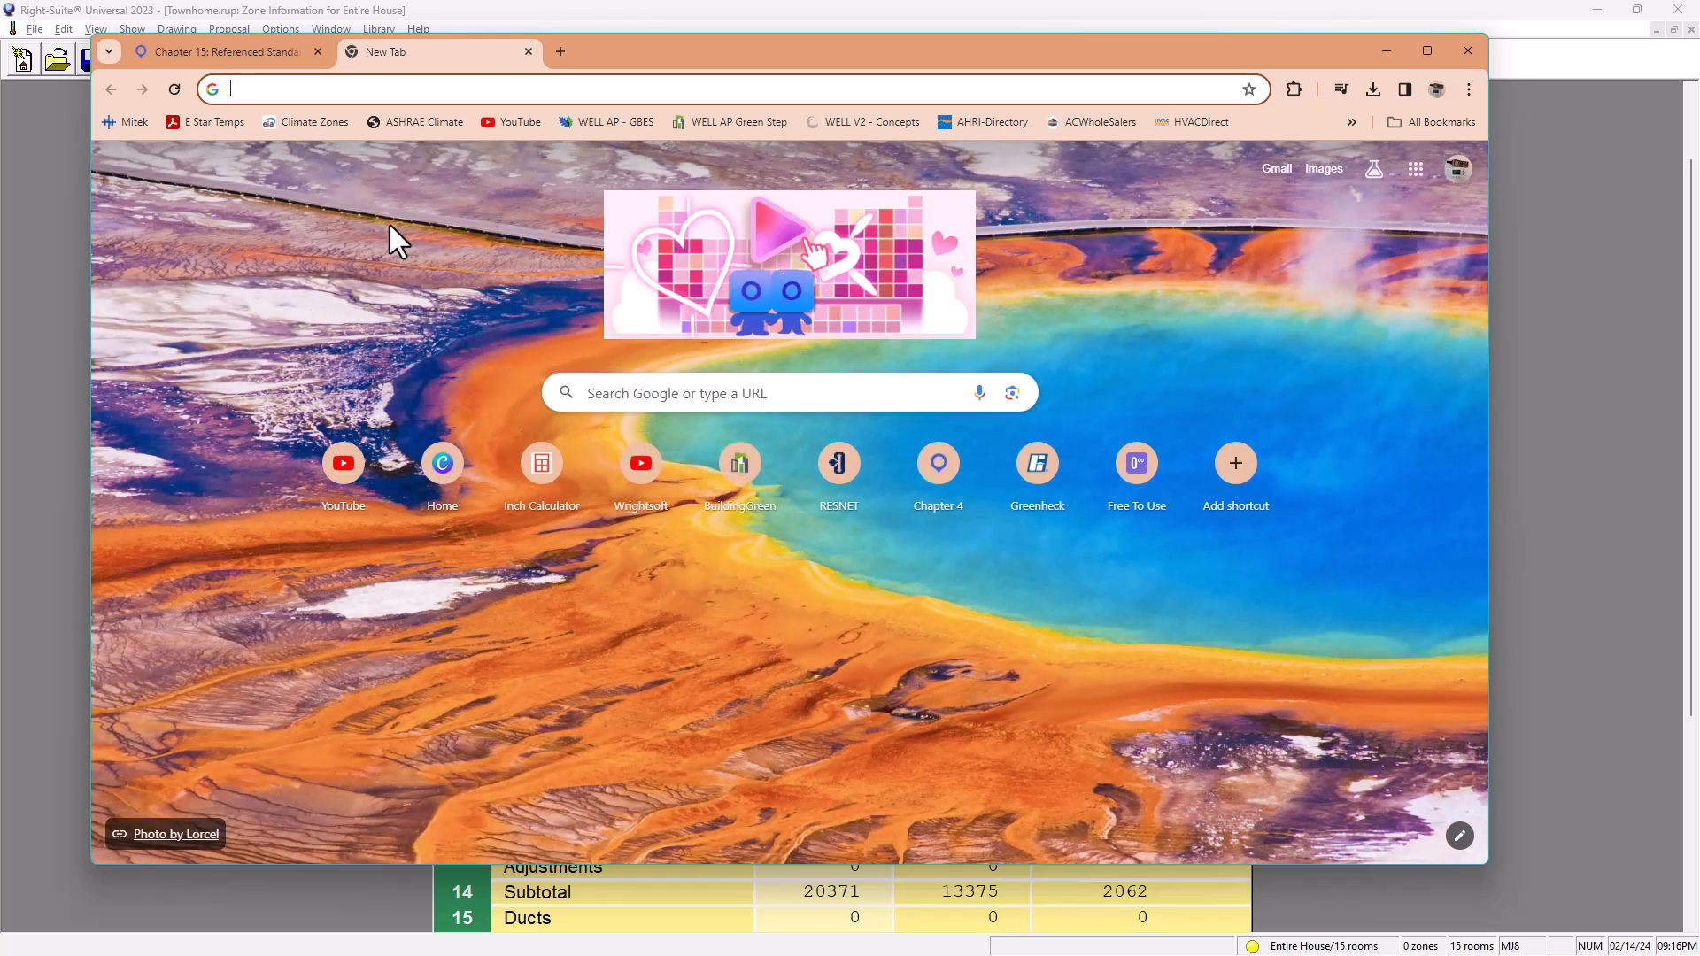
# Step: Search Google for 'icc mechanical code washington dc' and open the ICC Digital Codes District of Columbia result
pyautogui.write('icc mechanical code')
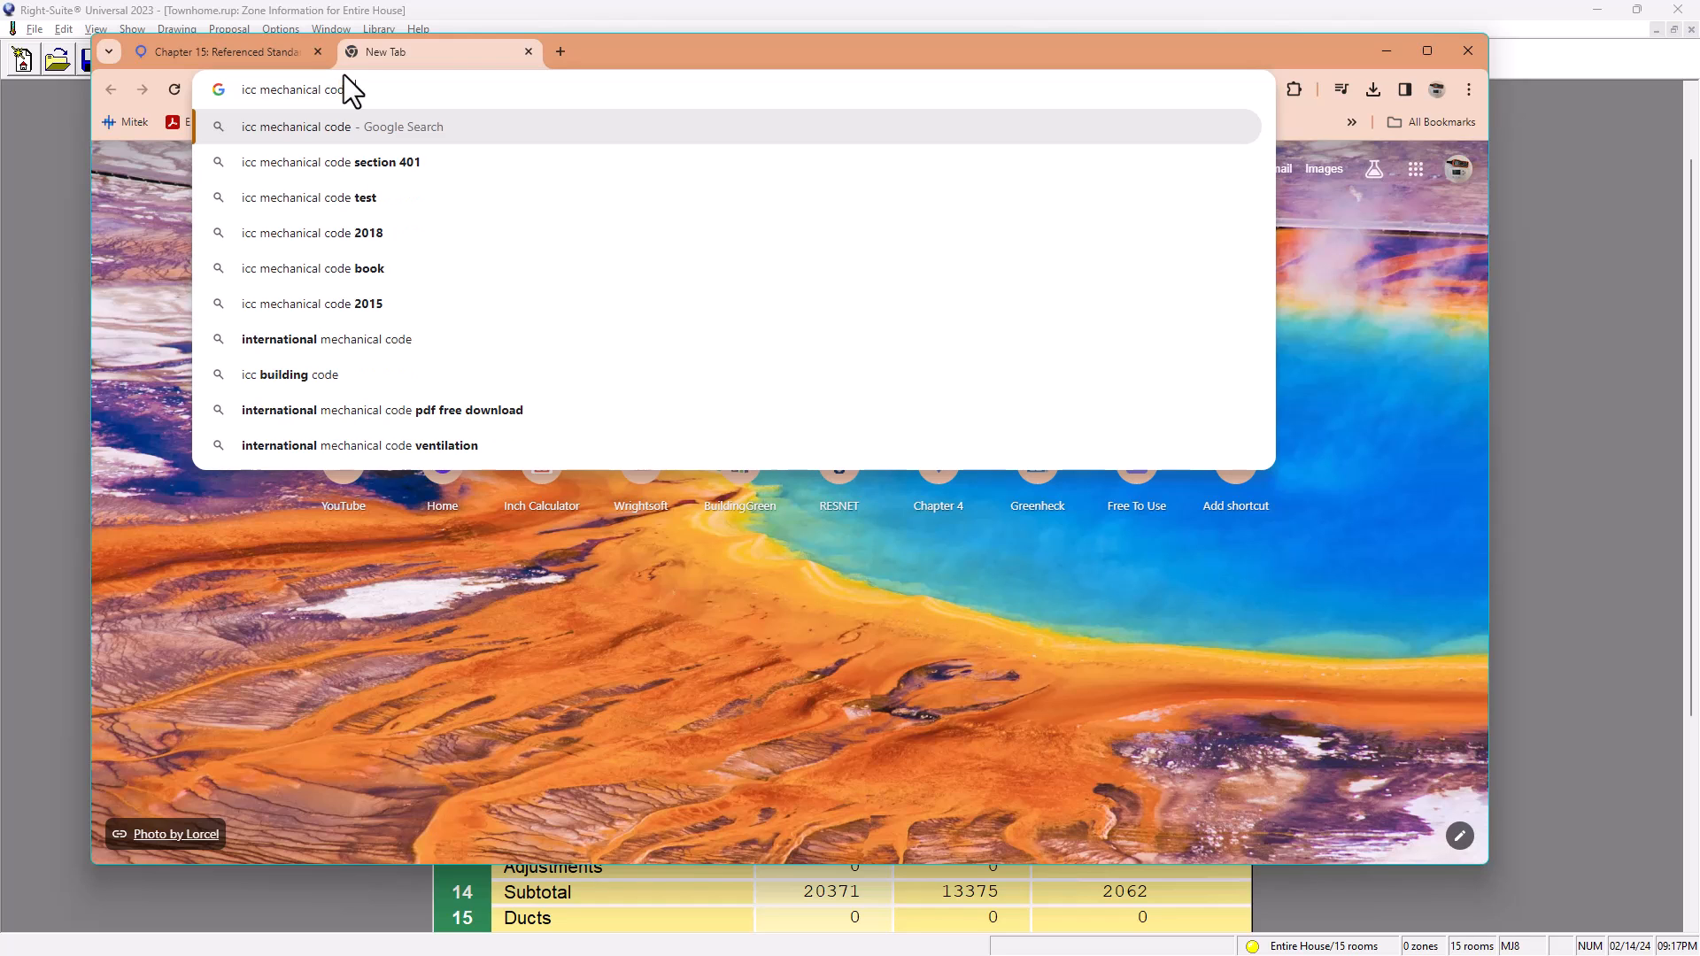
pyautogui.write('wahs')
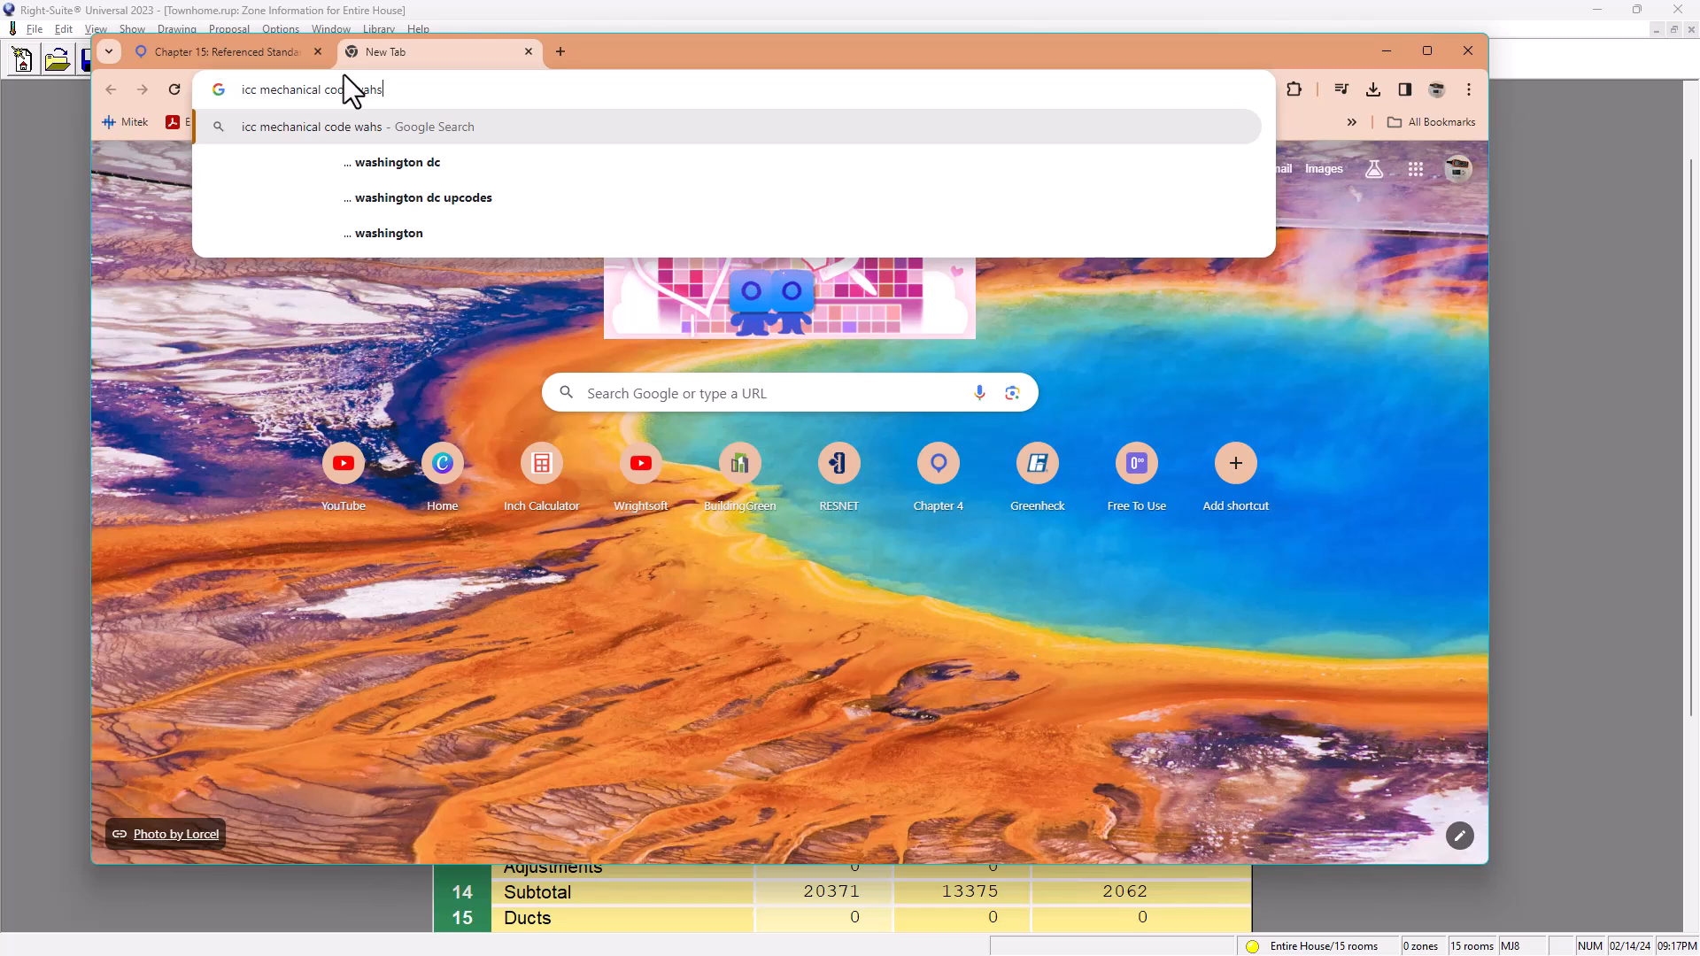
pyautogui.click(402, 161)
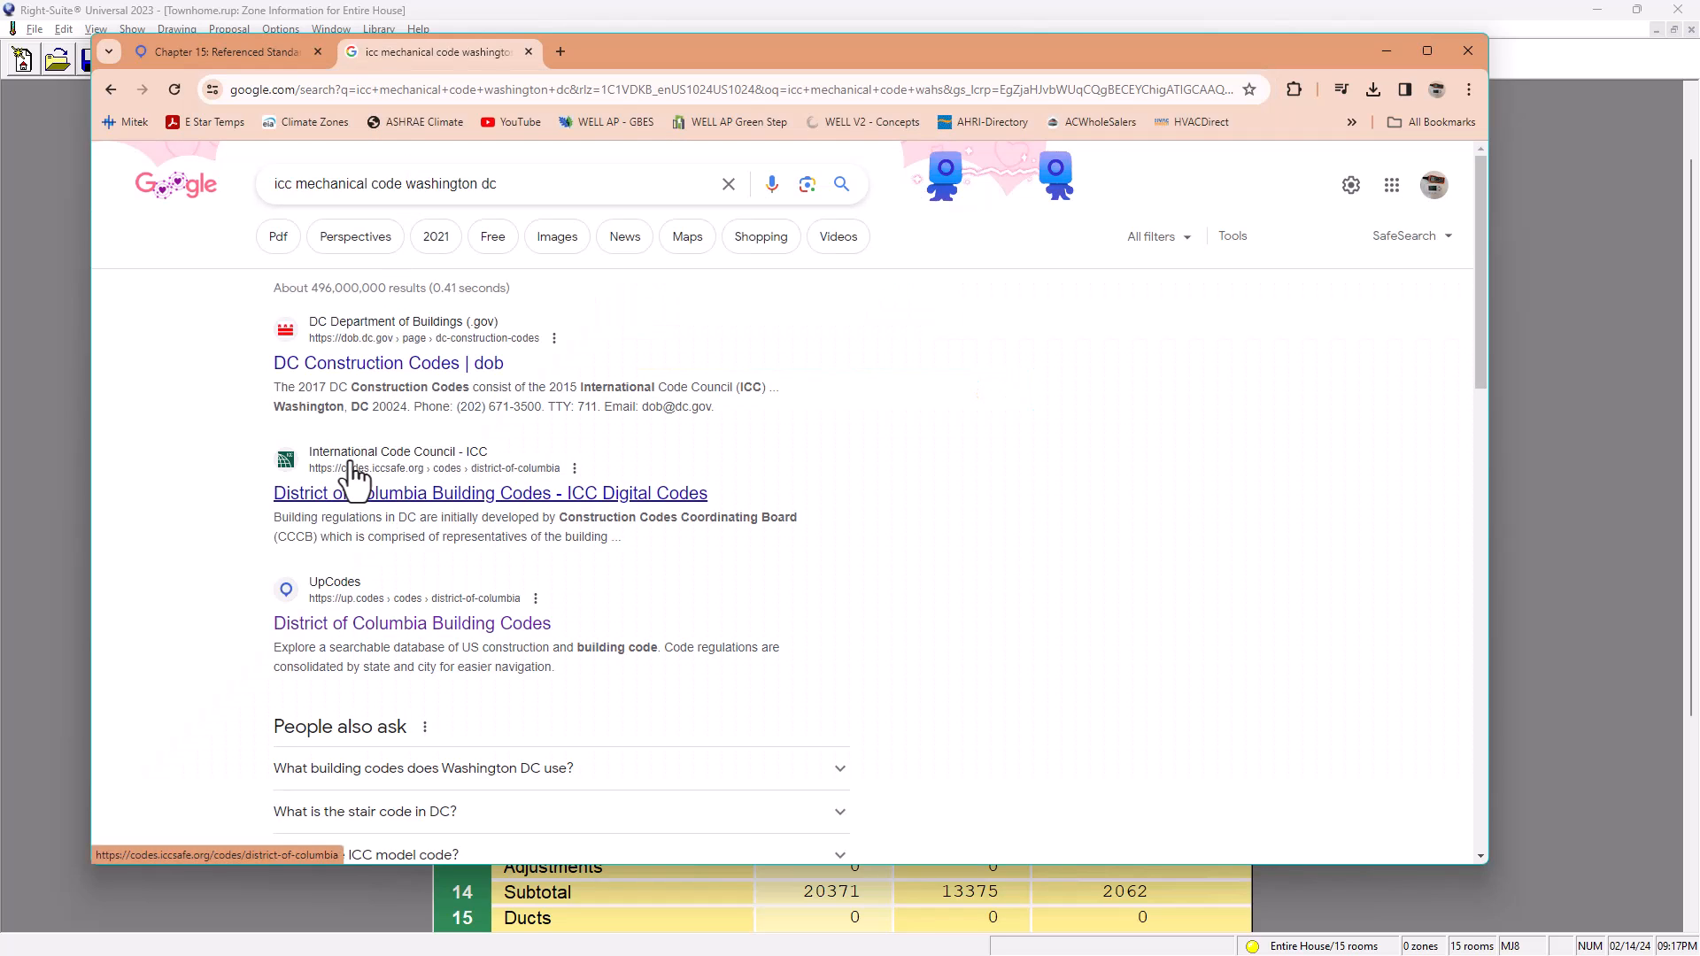
pyautogui.moveTo(407, 510)
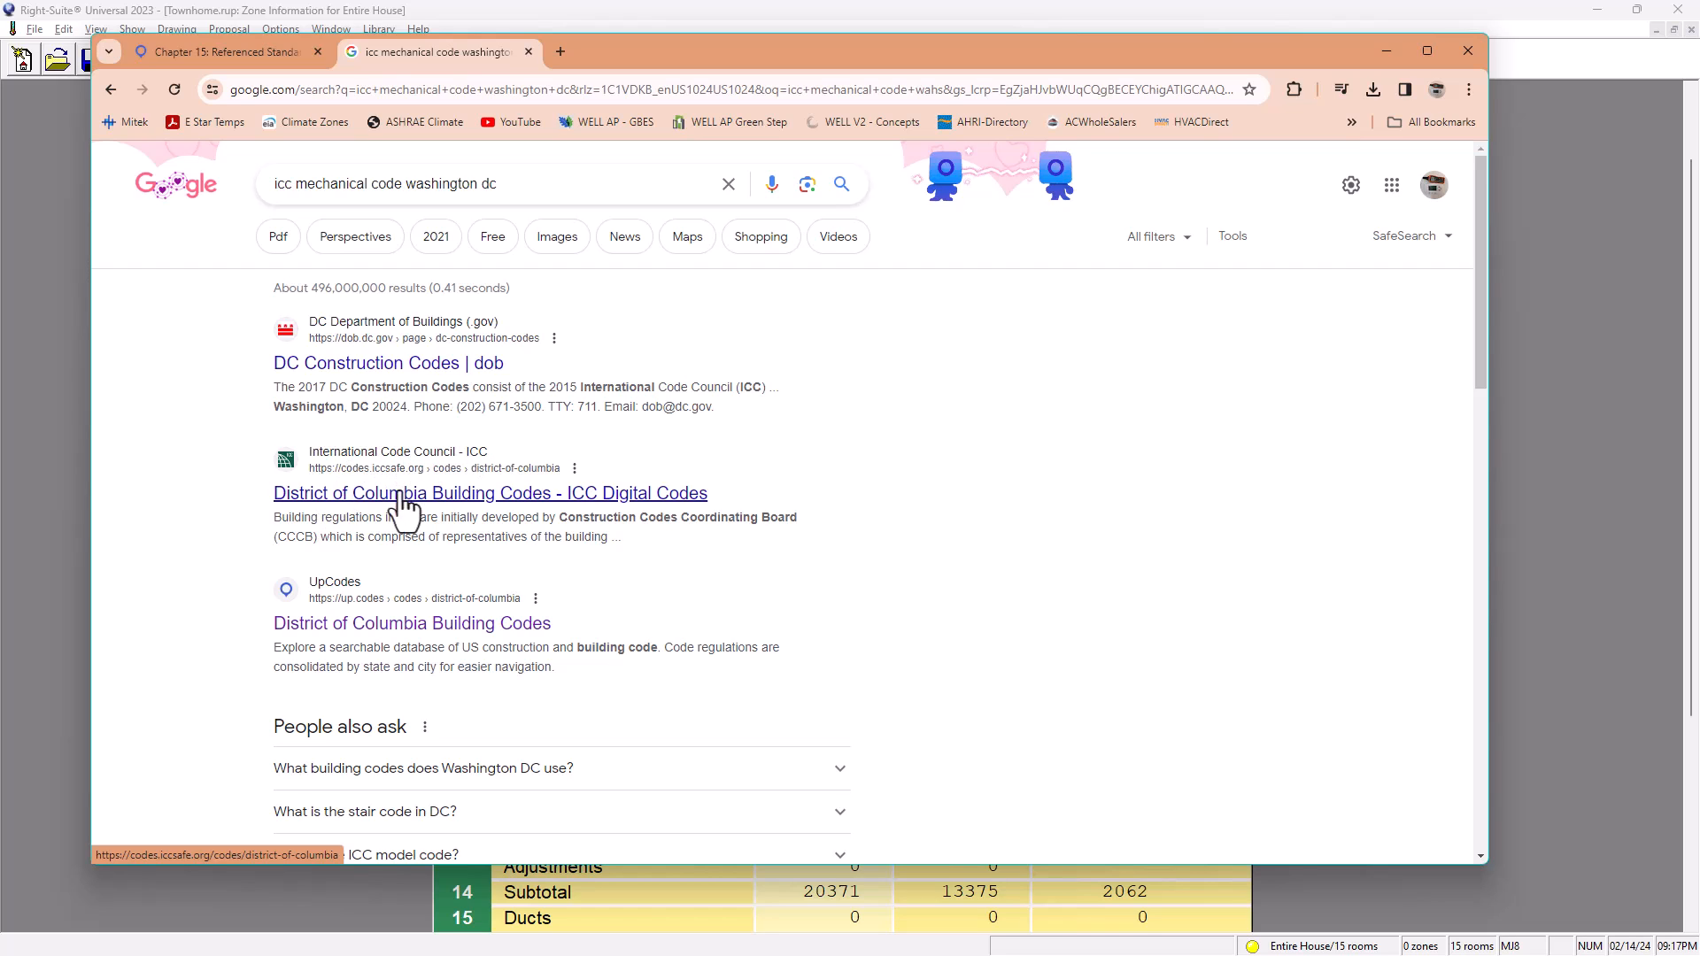
pyautogui.moveTo(586, 521)
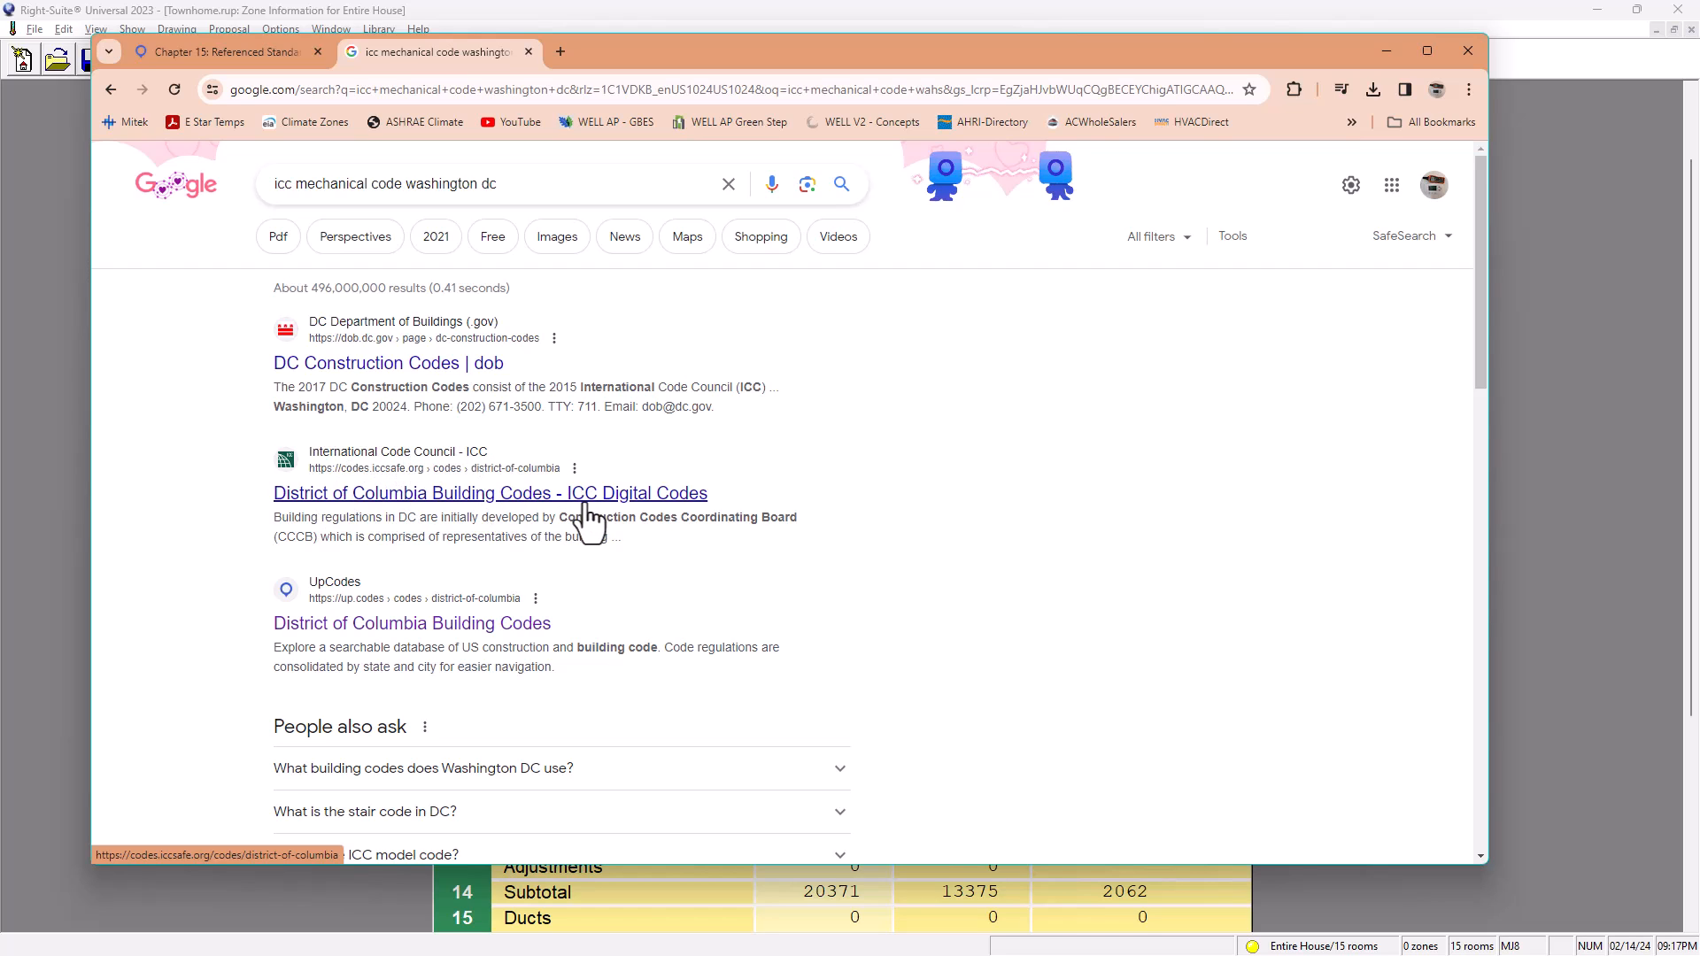
pyautogui.click(491, 493)
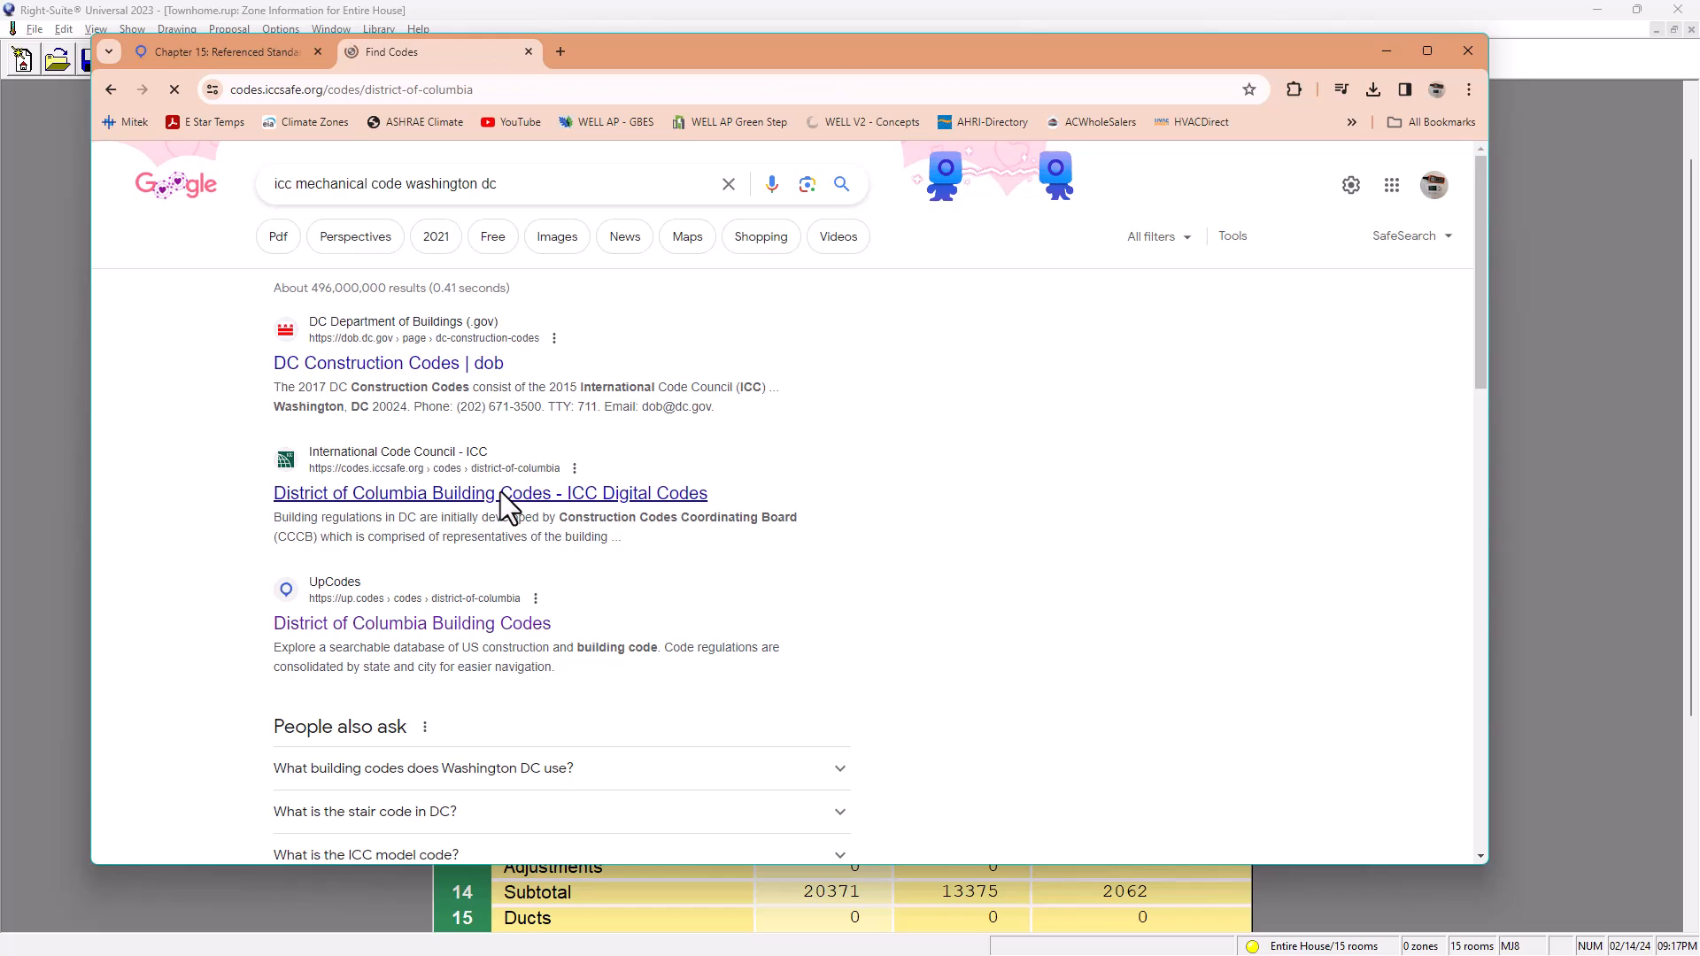
# Step: Locate and open the 2015 International Mechanical Code on the District of Columbia codes page
pyautogui.click(490, 492)
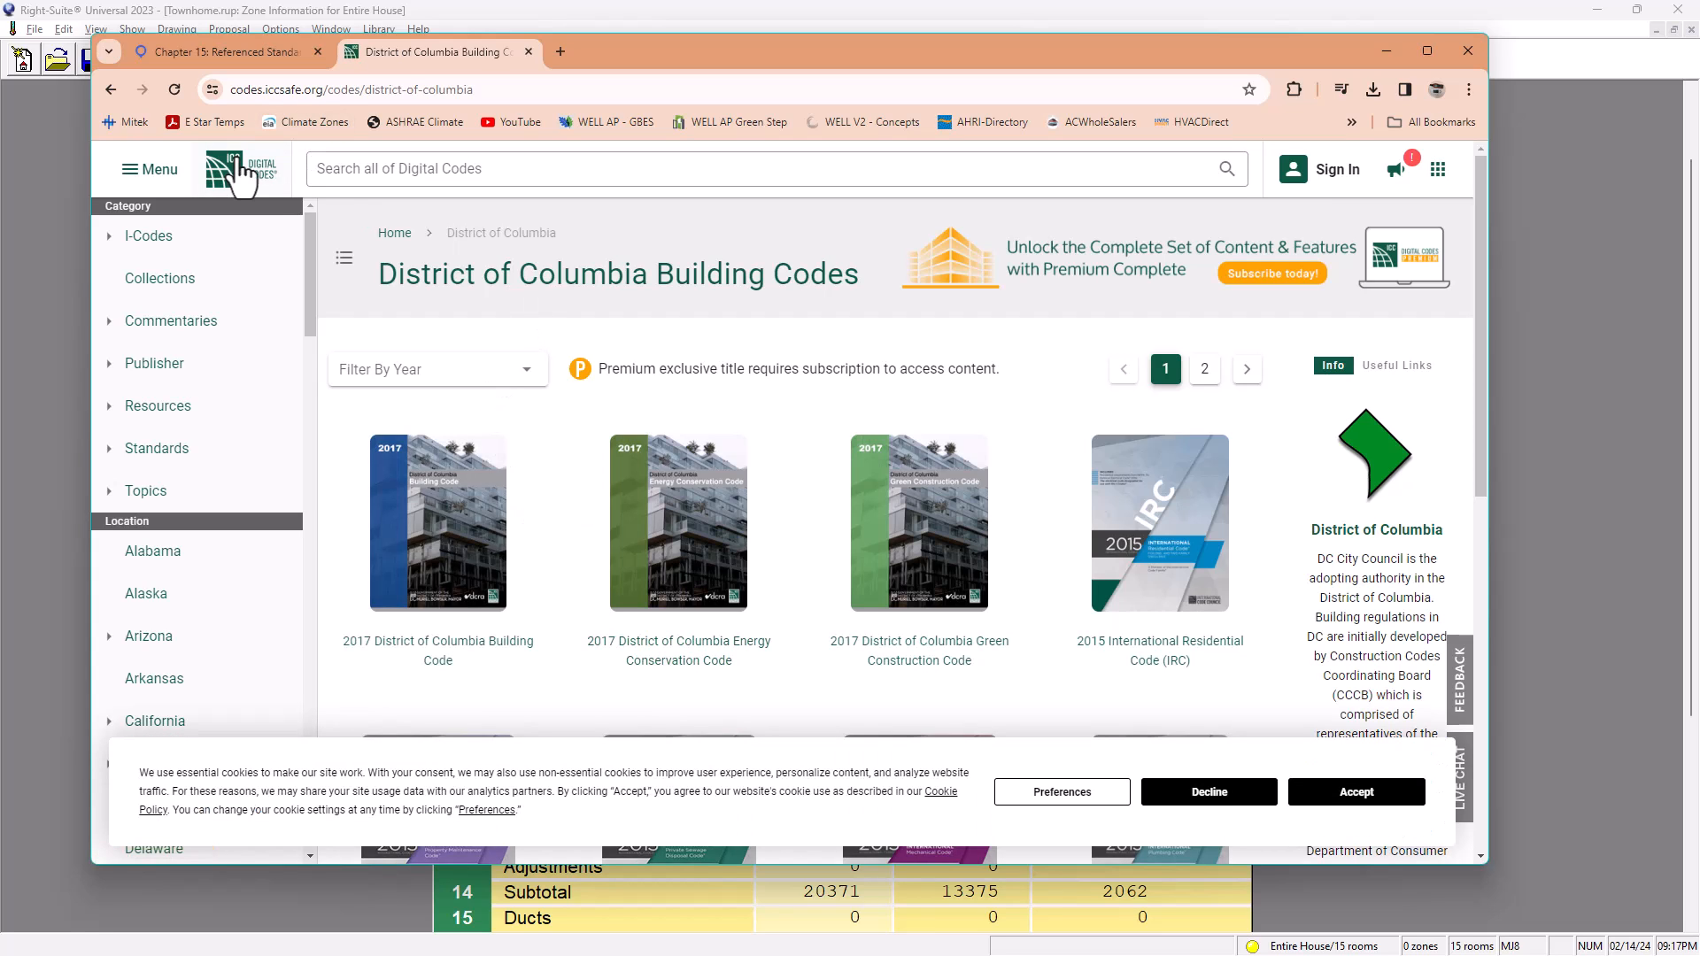
pyautogui.moveTo(237, 402)
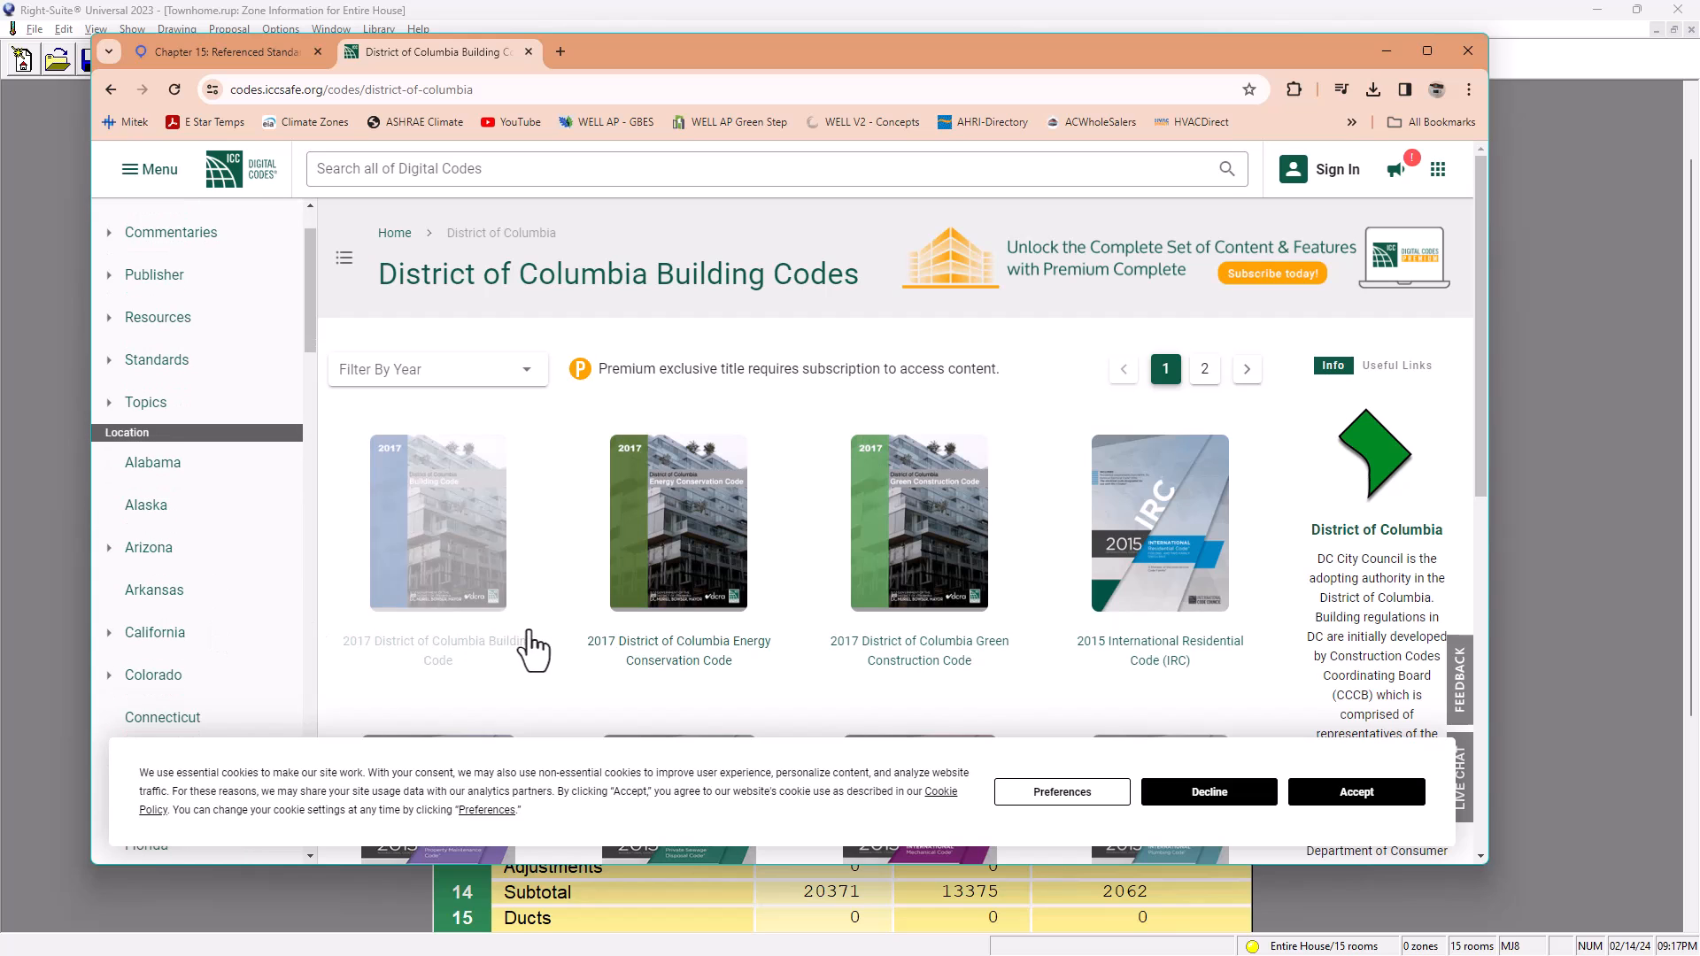
pyautogui.scroll(-3)
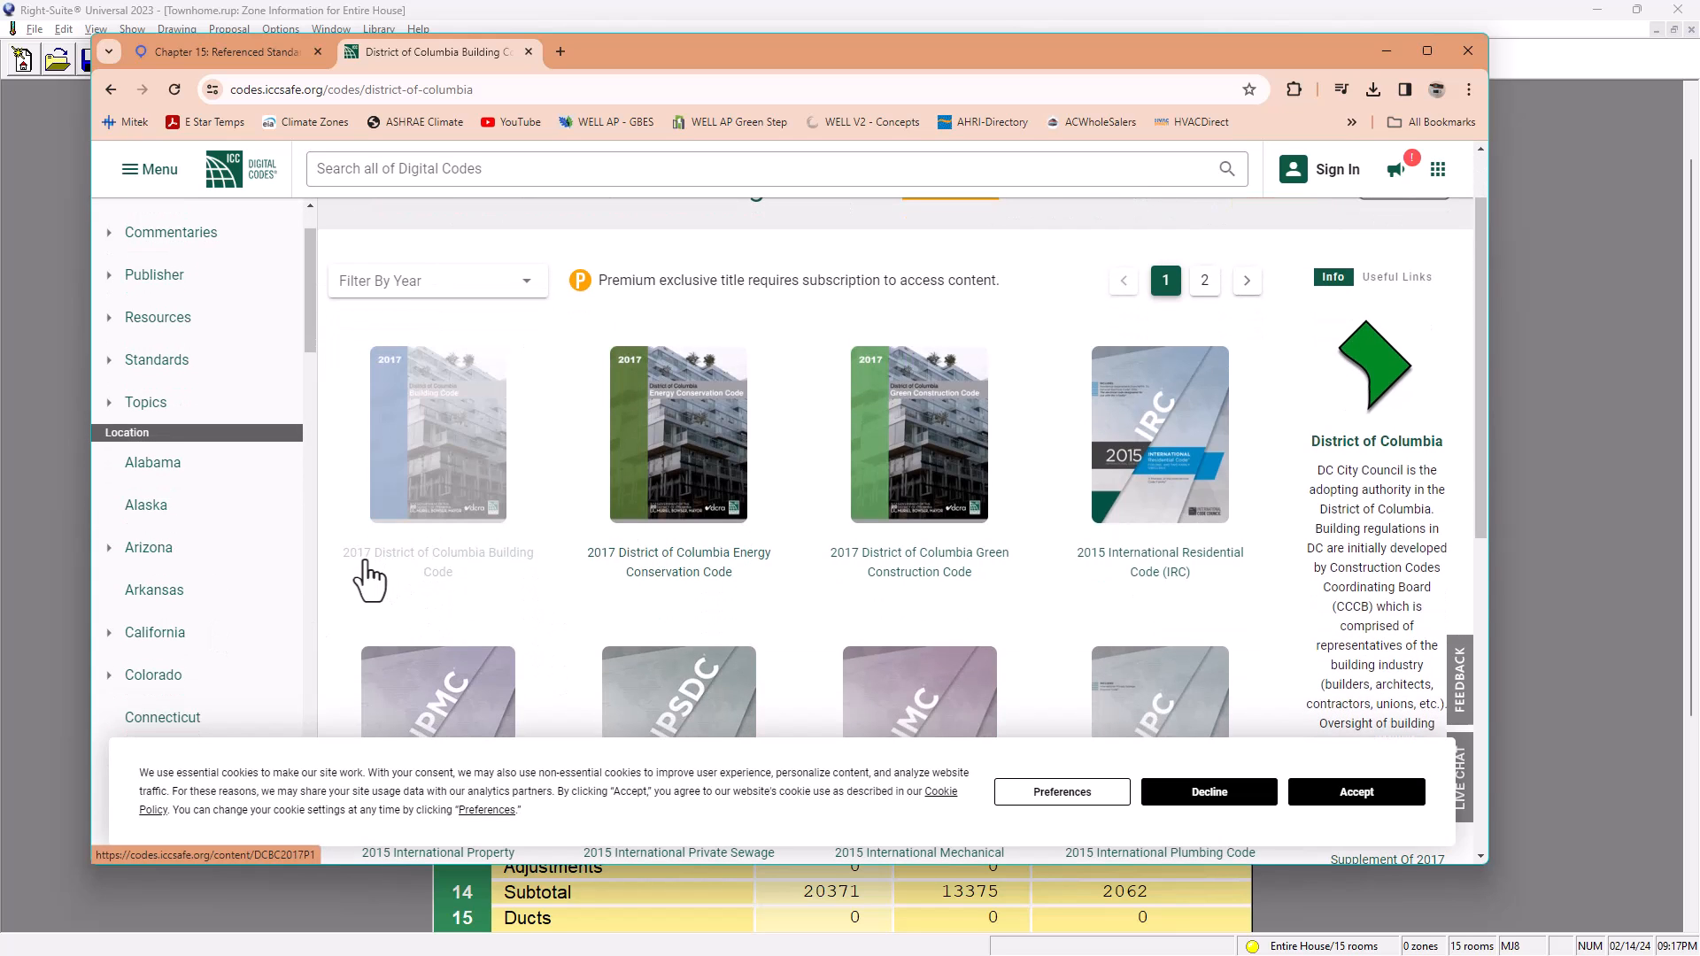
pyautogui.scroll(-3)
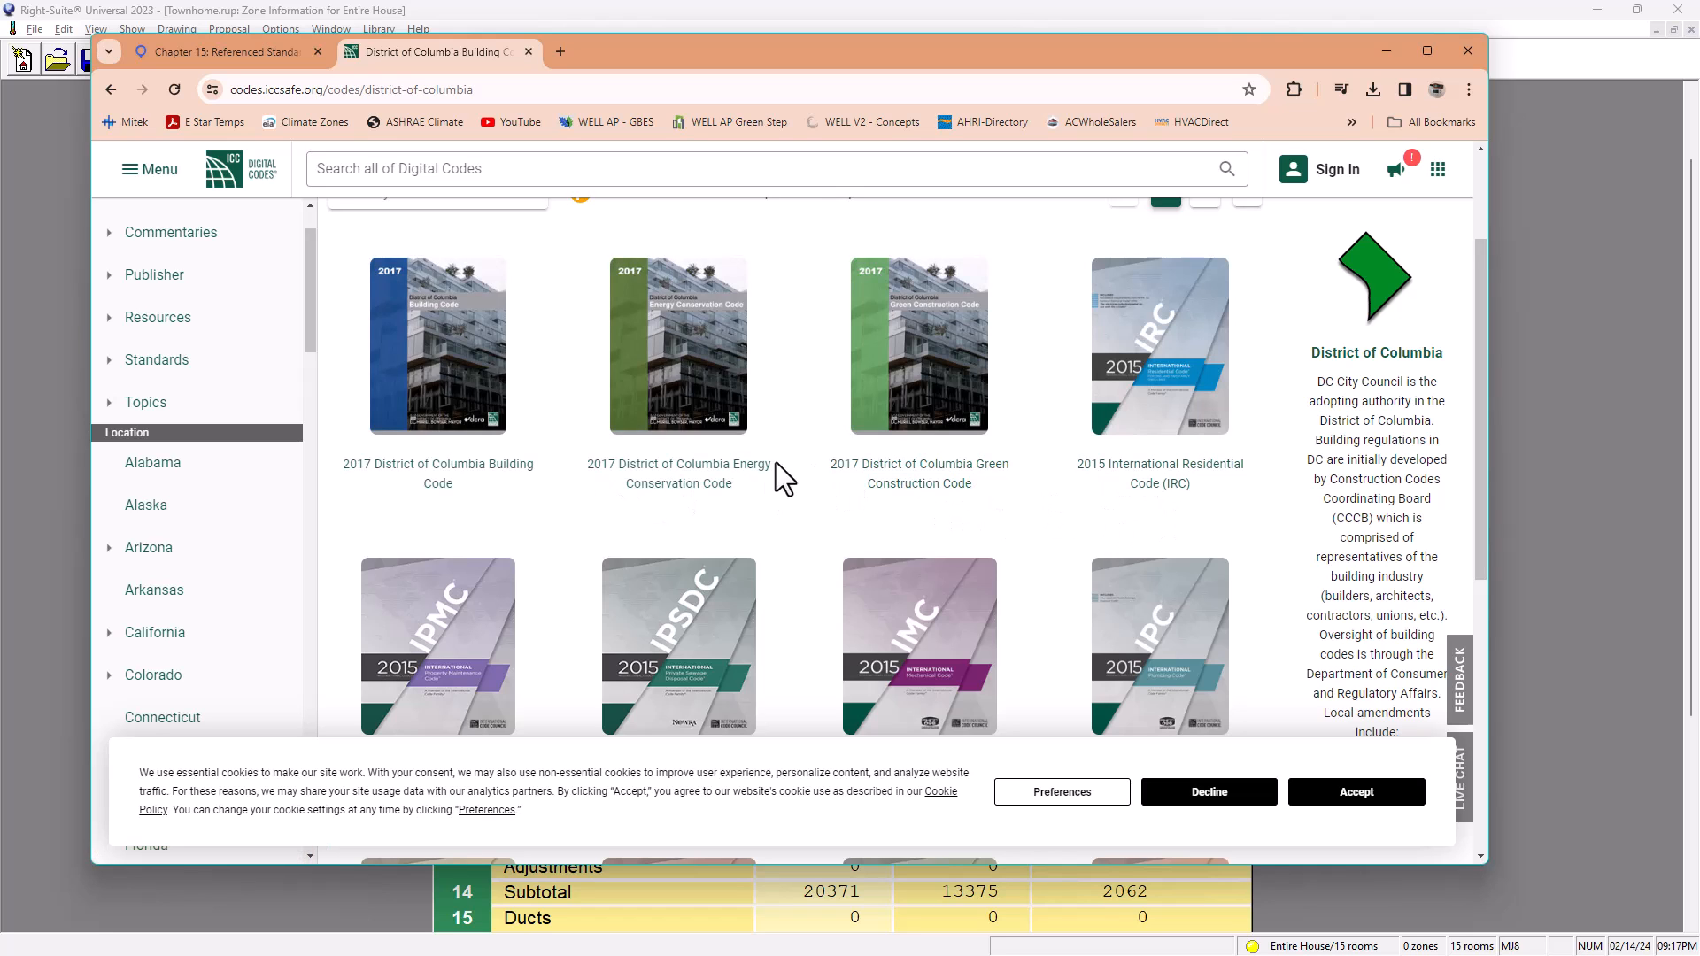
pyautogui.scroll(-3)
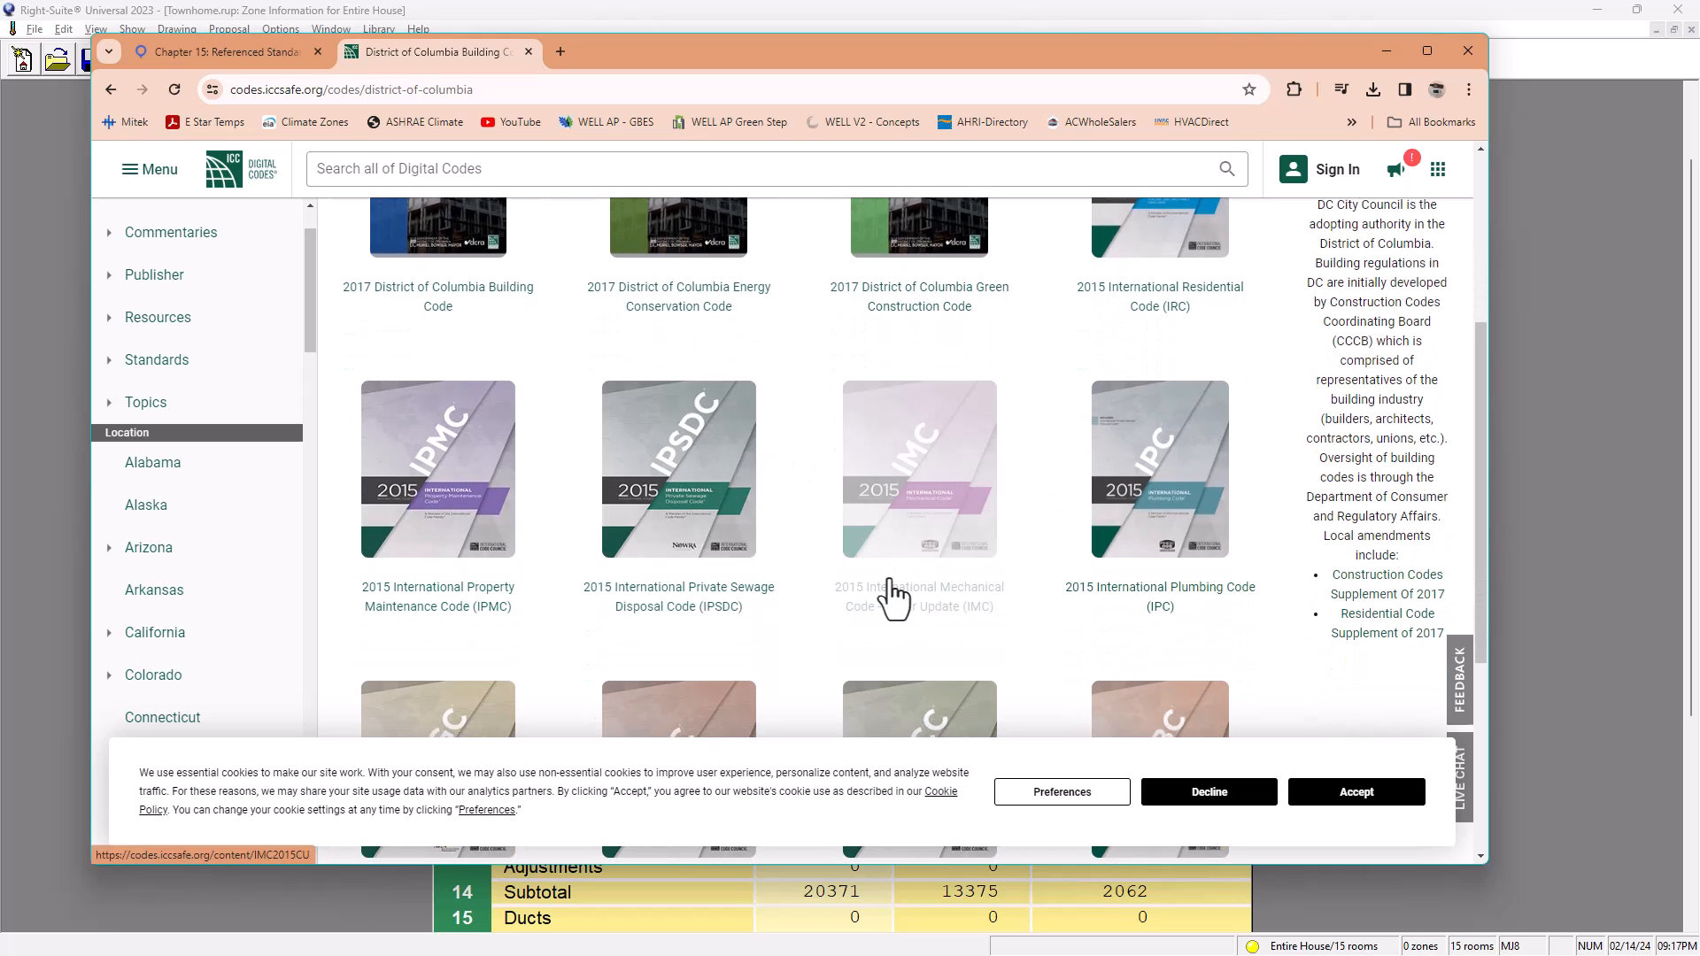
pyautogui.moveTo(848, 606)
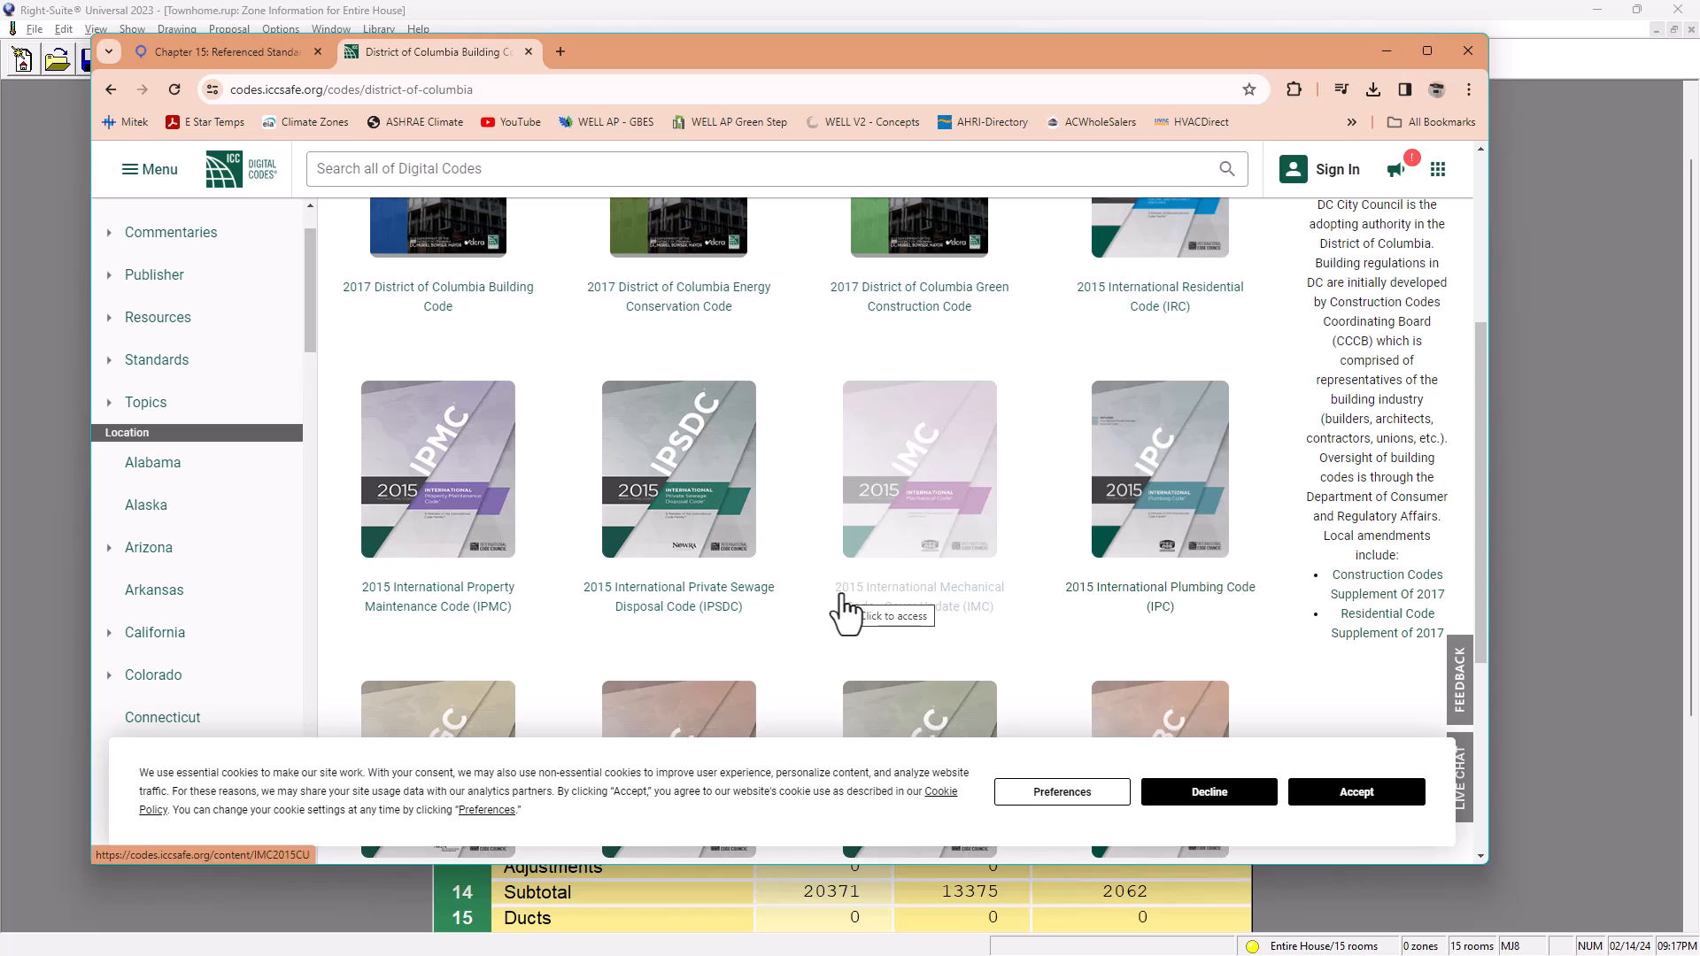
pyautogui.moveTo(992, 608)
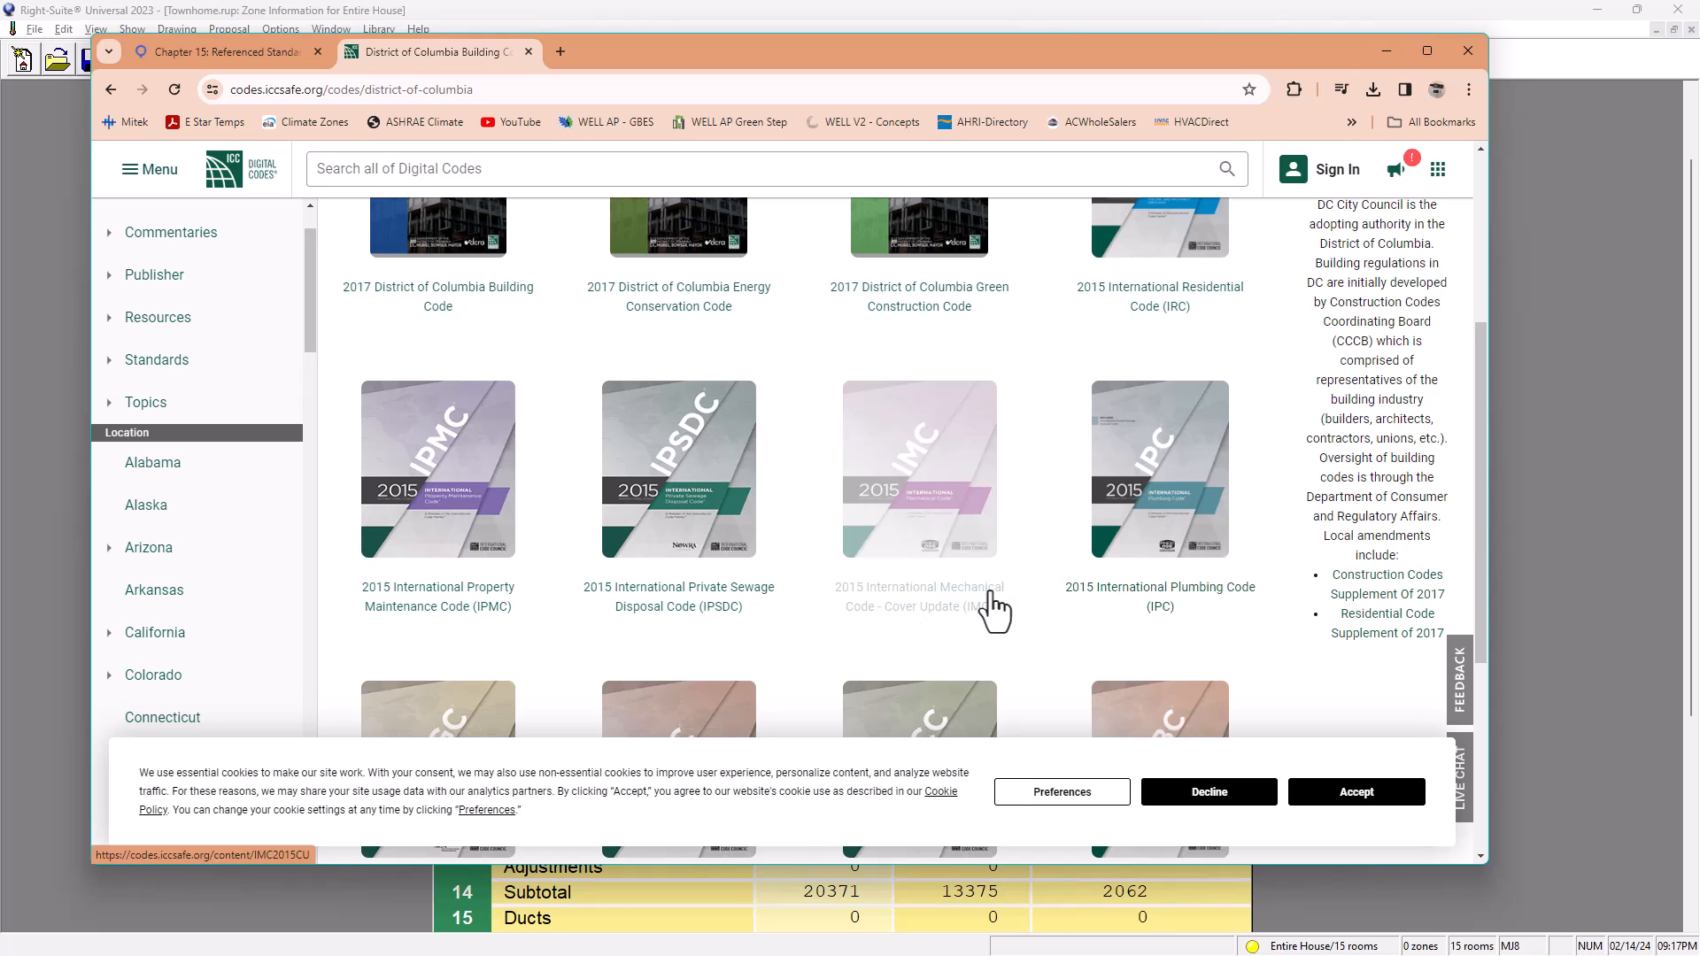
pyautogui.click(919, 469)
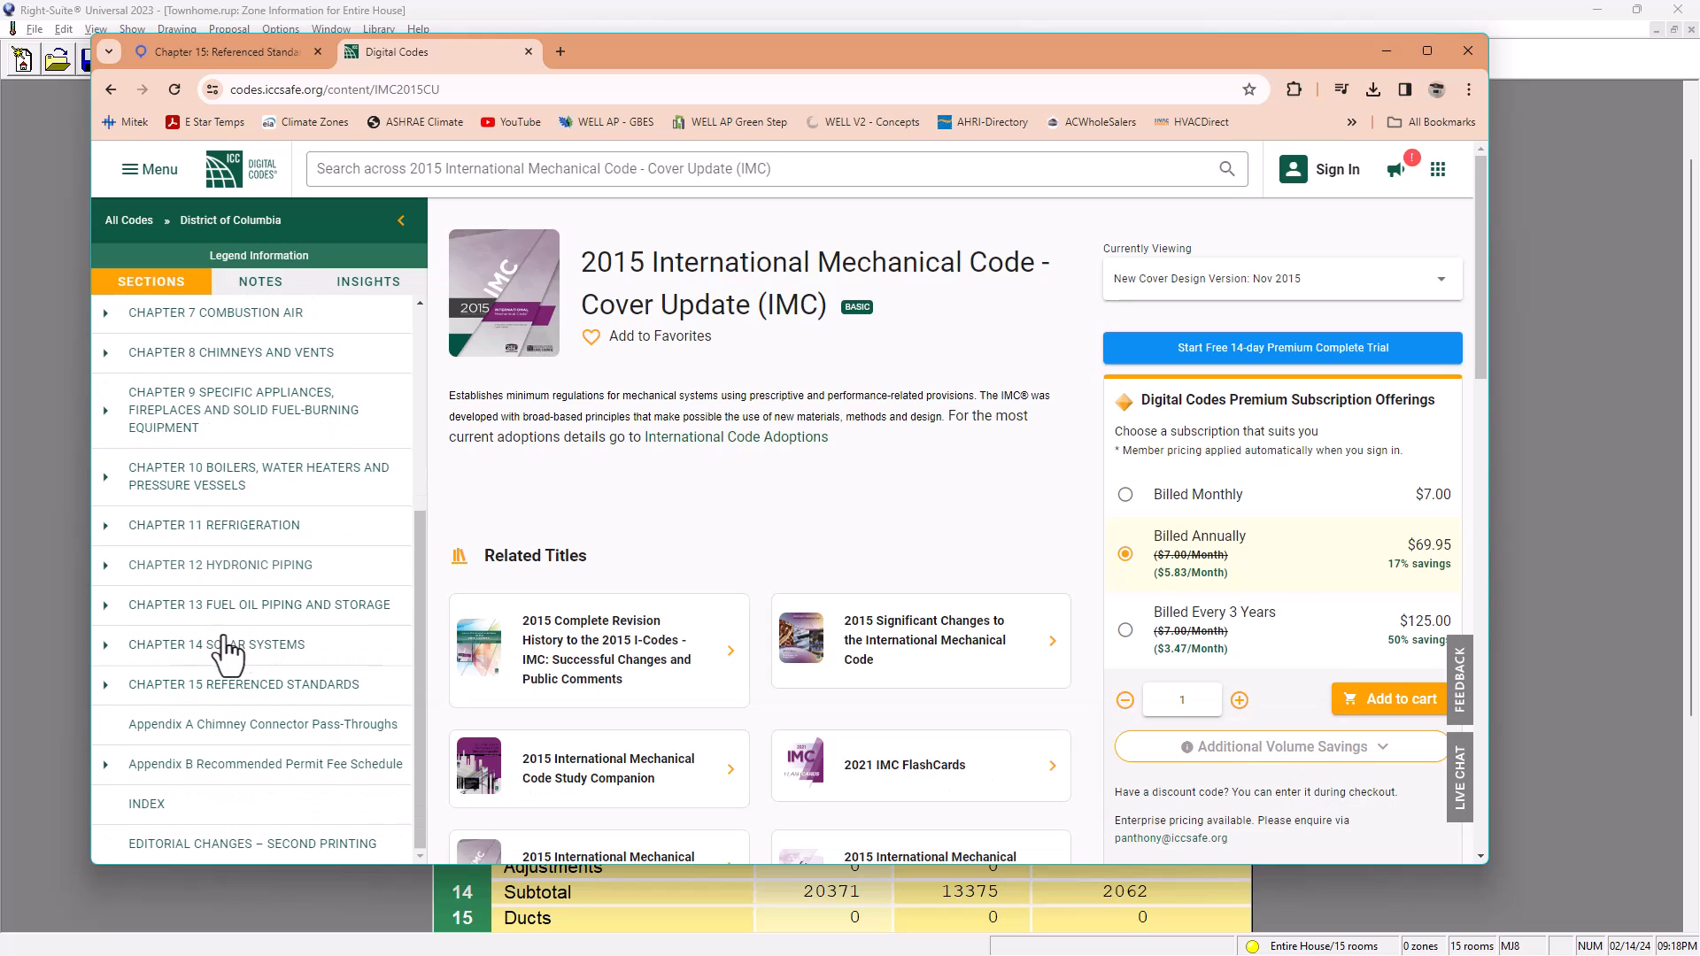
# Step: Go to Chapter 15 Referenced Standards and jump to the ANSI entries listing ASHRAE 62.1-2013
pyautogui.click(242, 684)
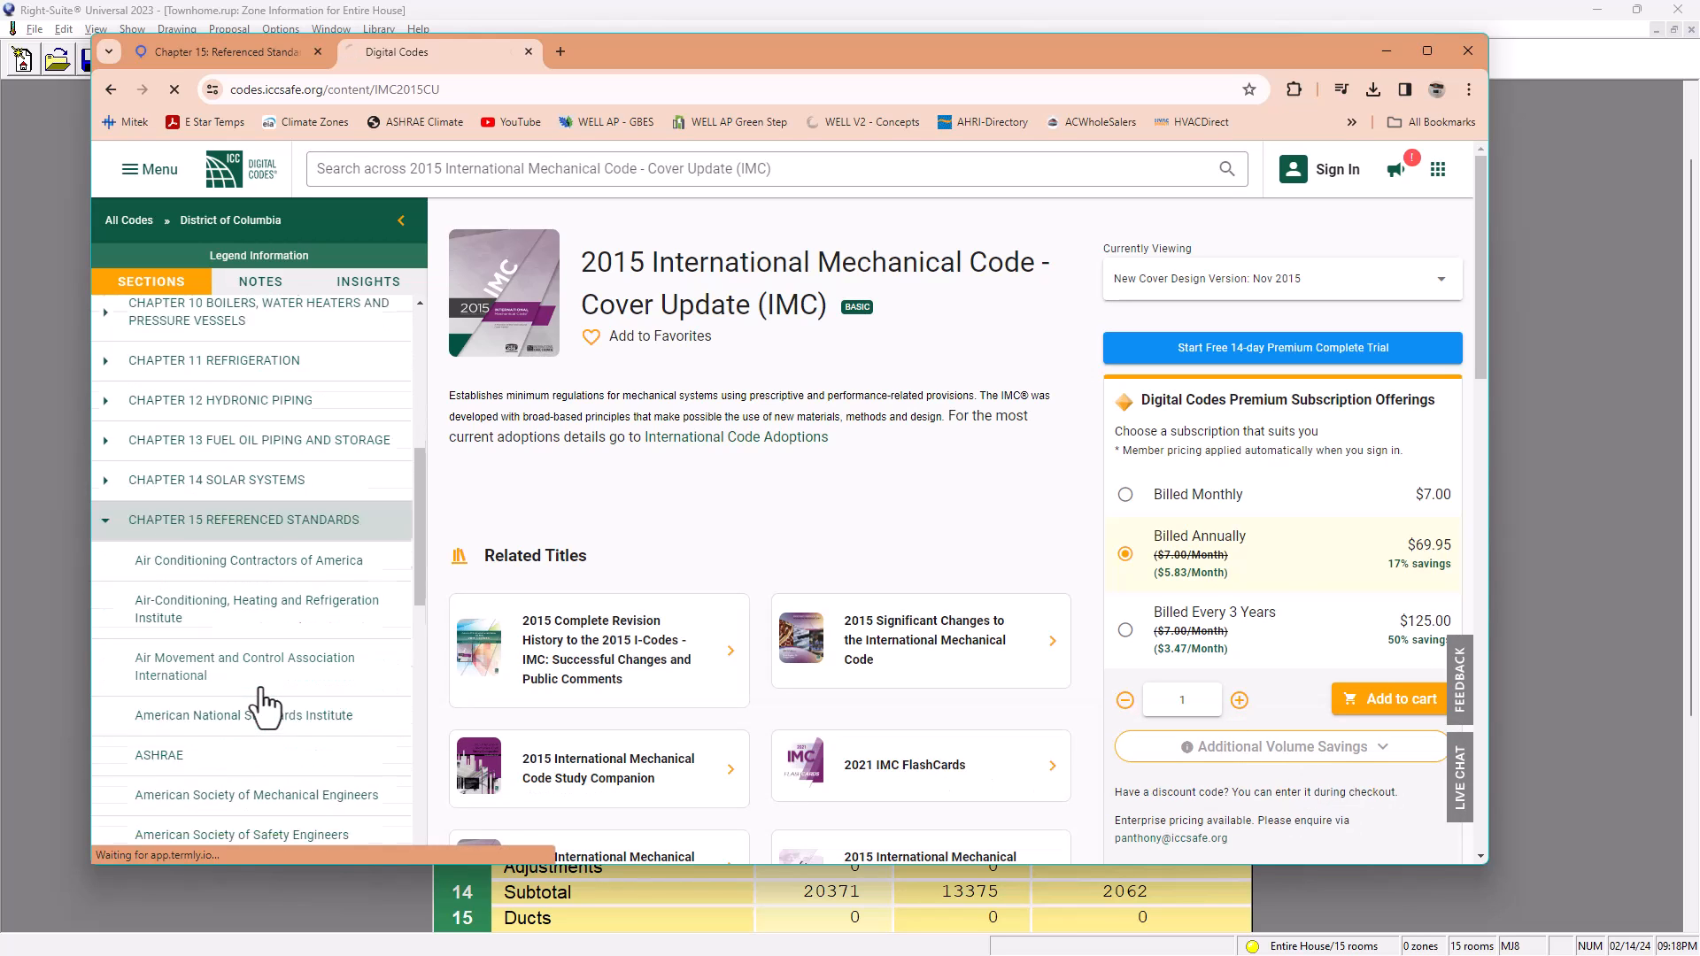
pyautogui.click(245, 518)
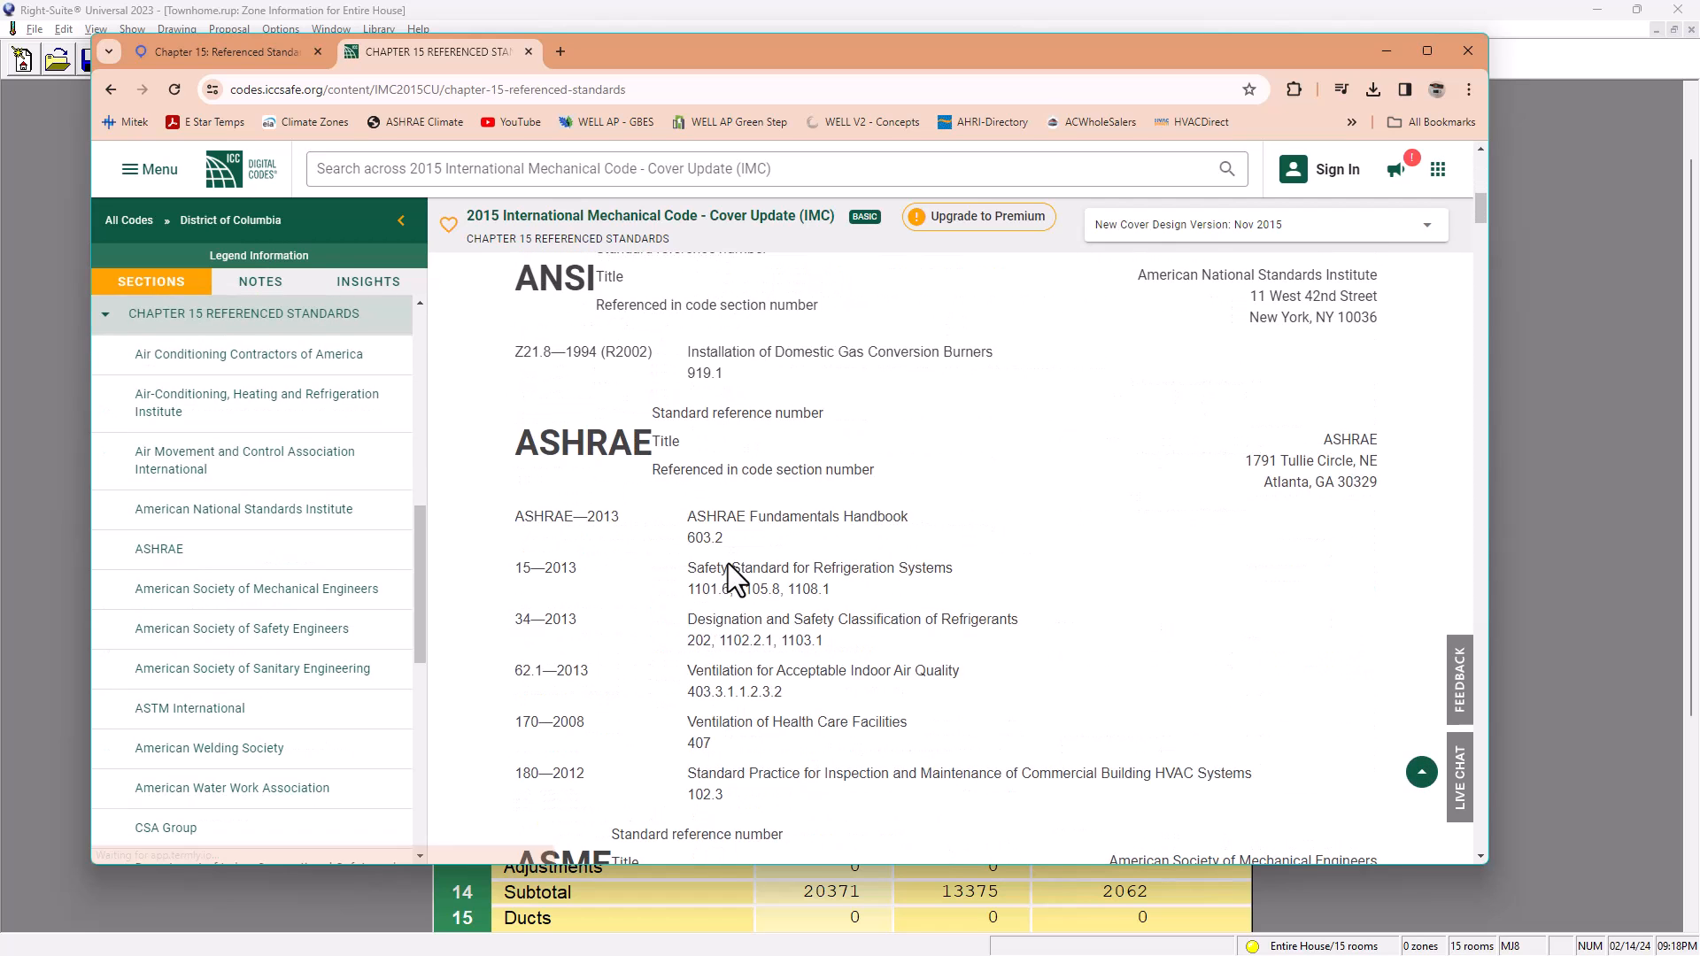
pyautogui.moveTo(521, 685)
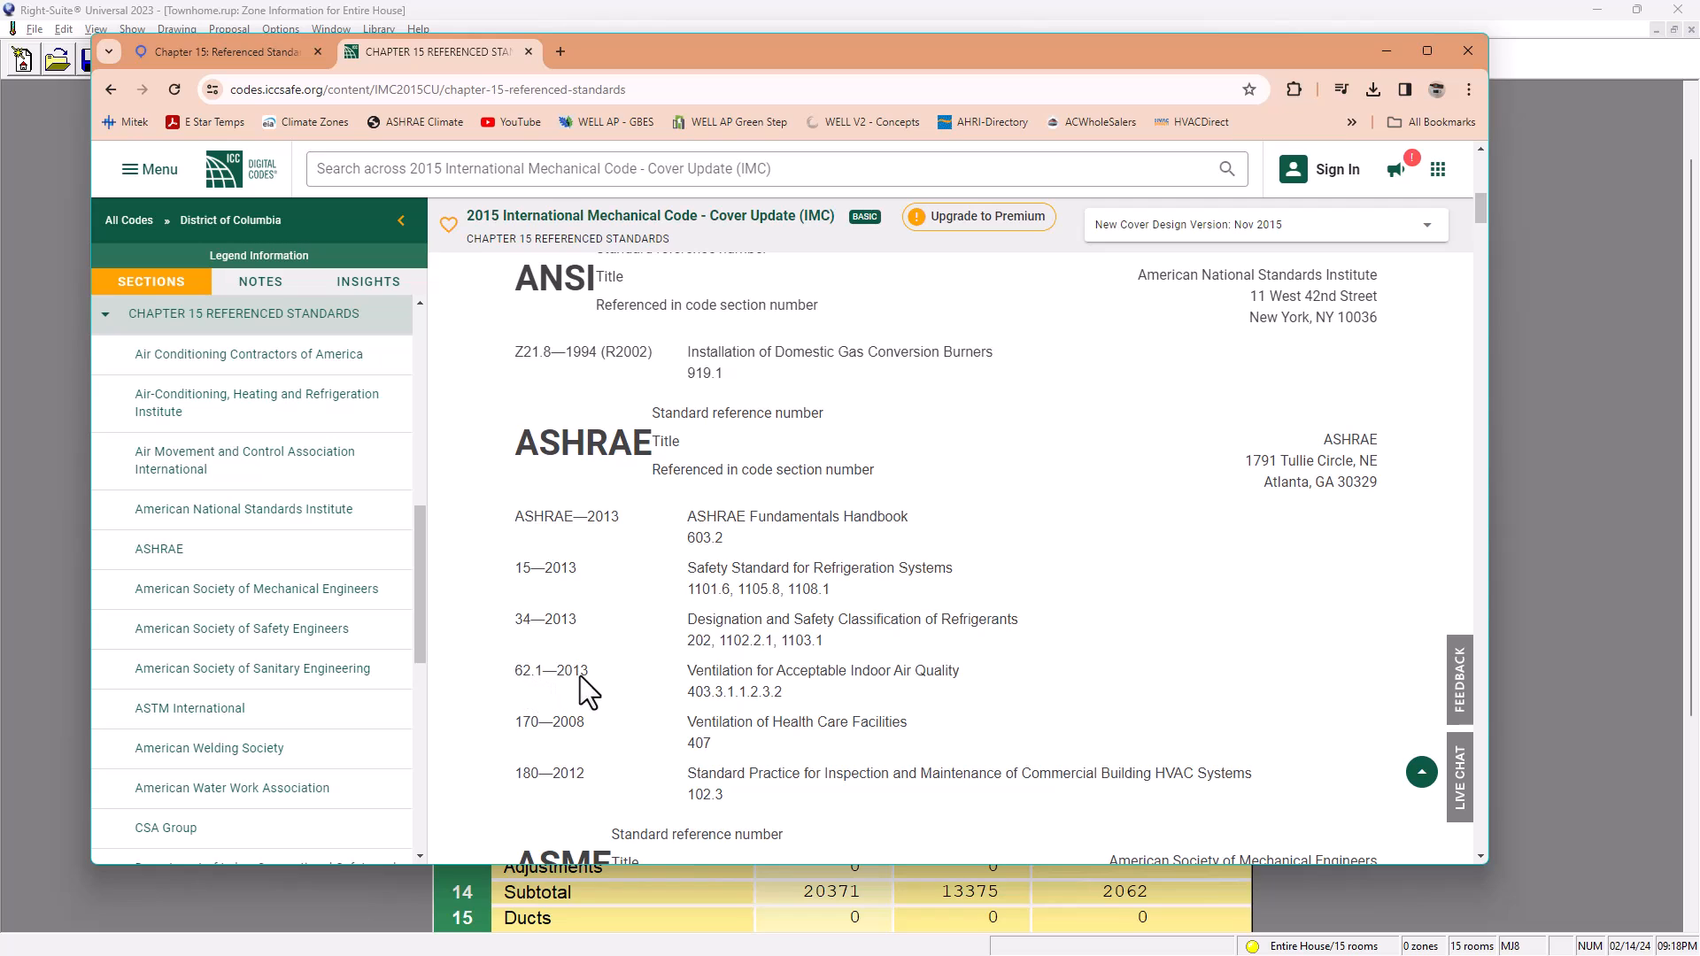
pyautogui.moveTo(696, 634)
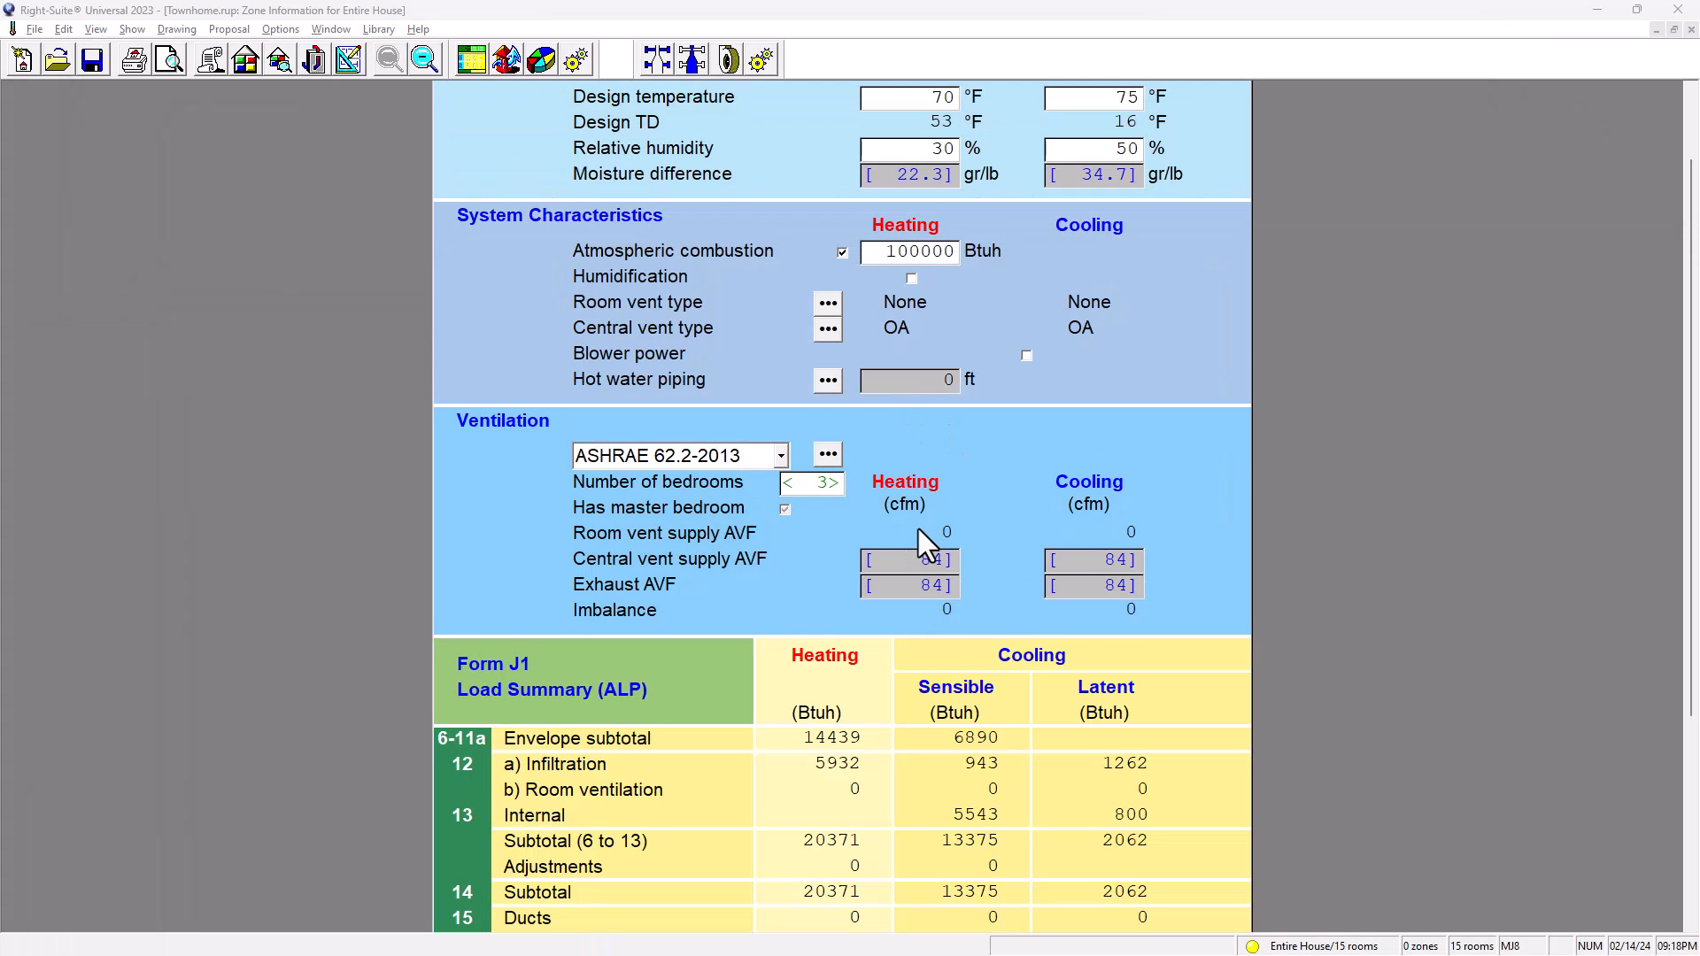
# Step: Scroll the Entire House form down to the ventilation loads and 1.7 ton equipment capacity
pyautogui.scroll(-3)
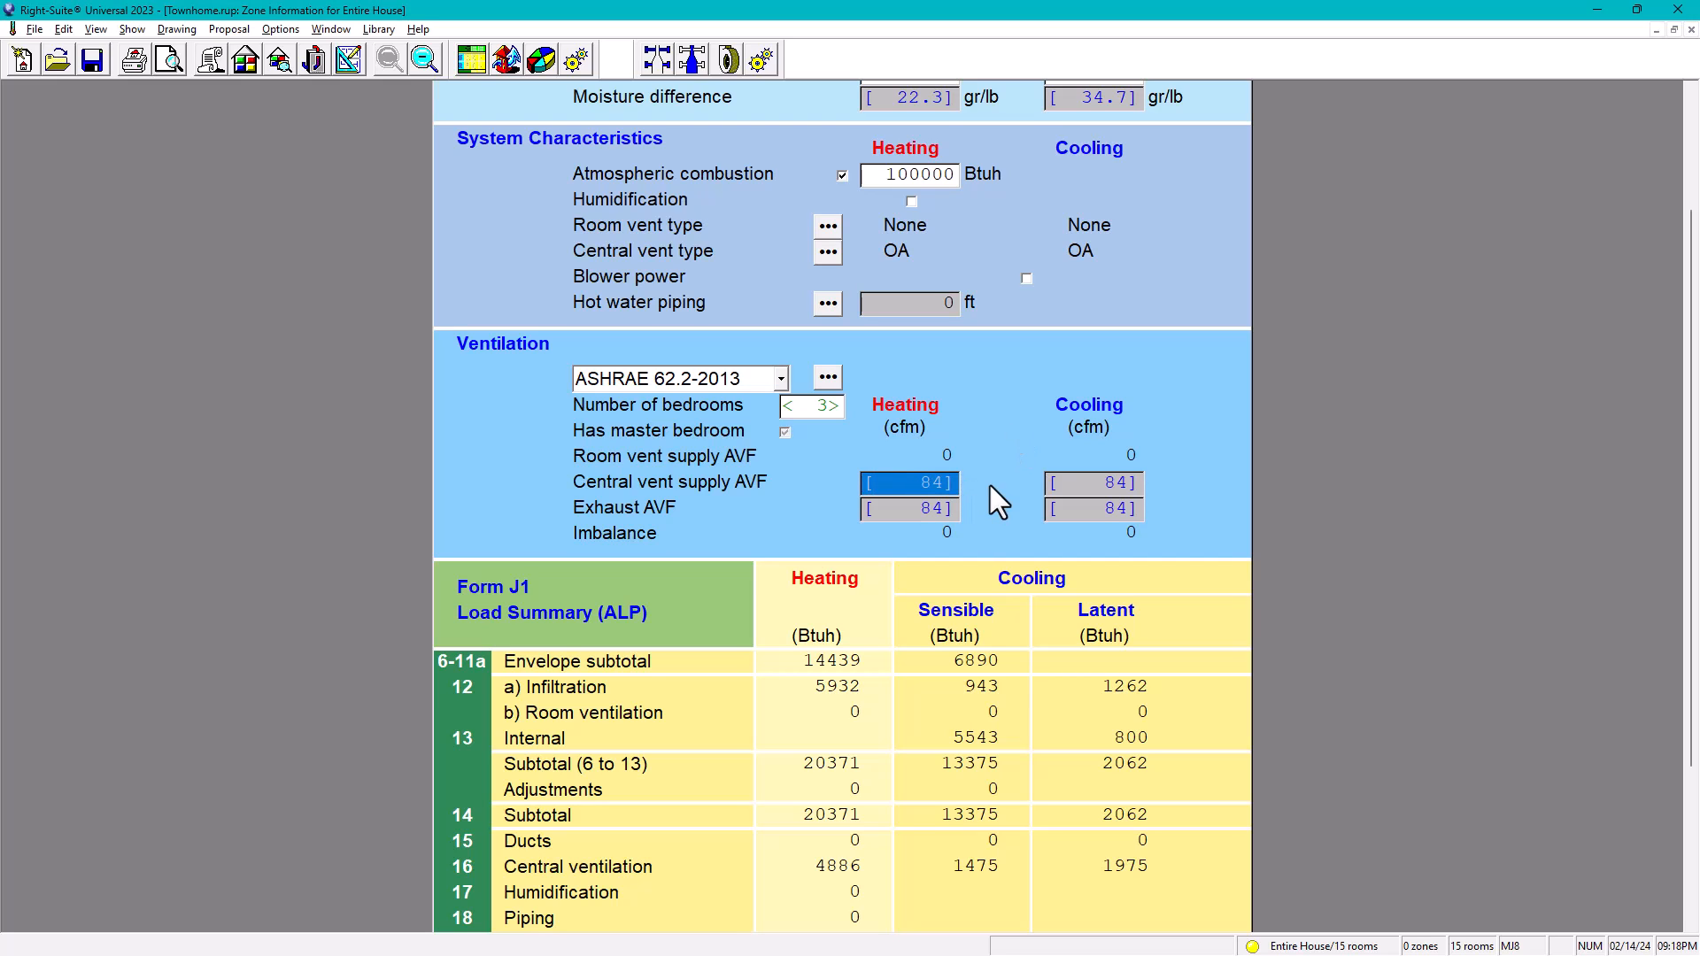
pyautogui.scroll(-3)
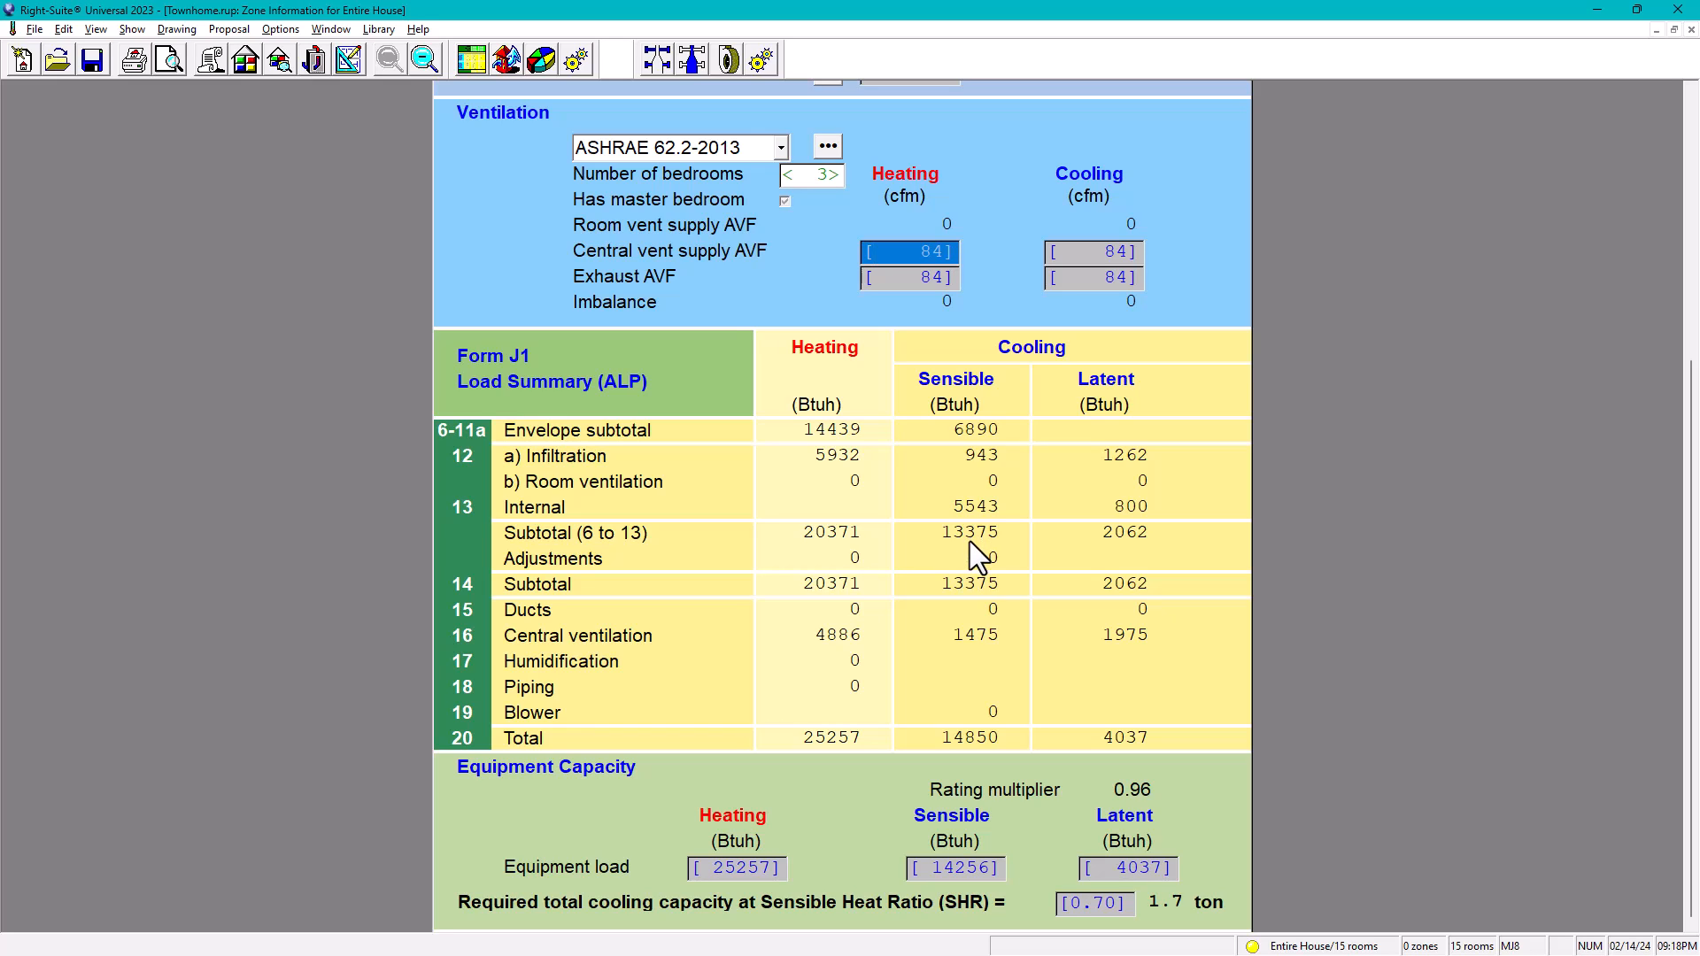
pyautogui.moveTo(971, 594)
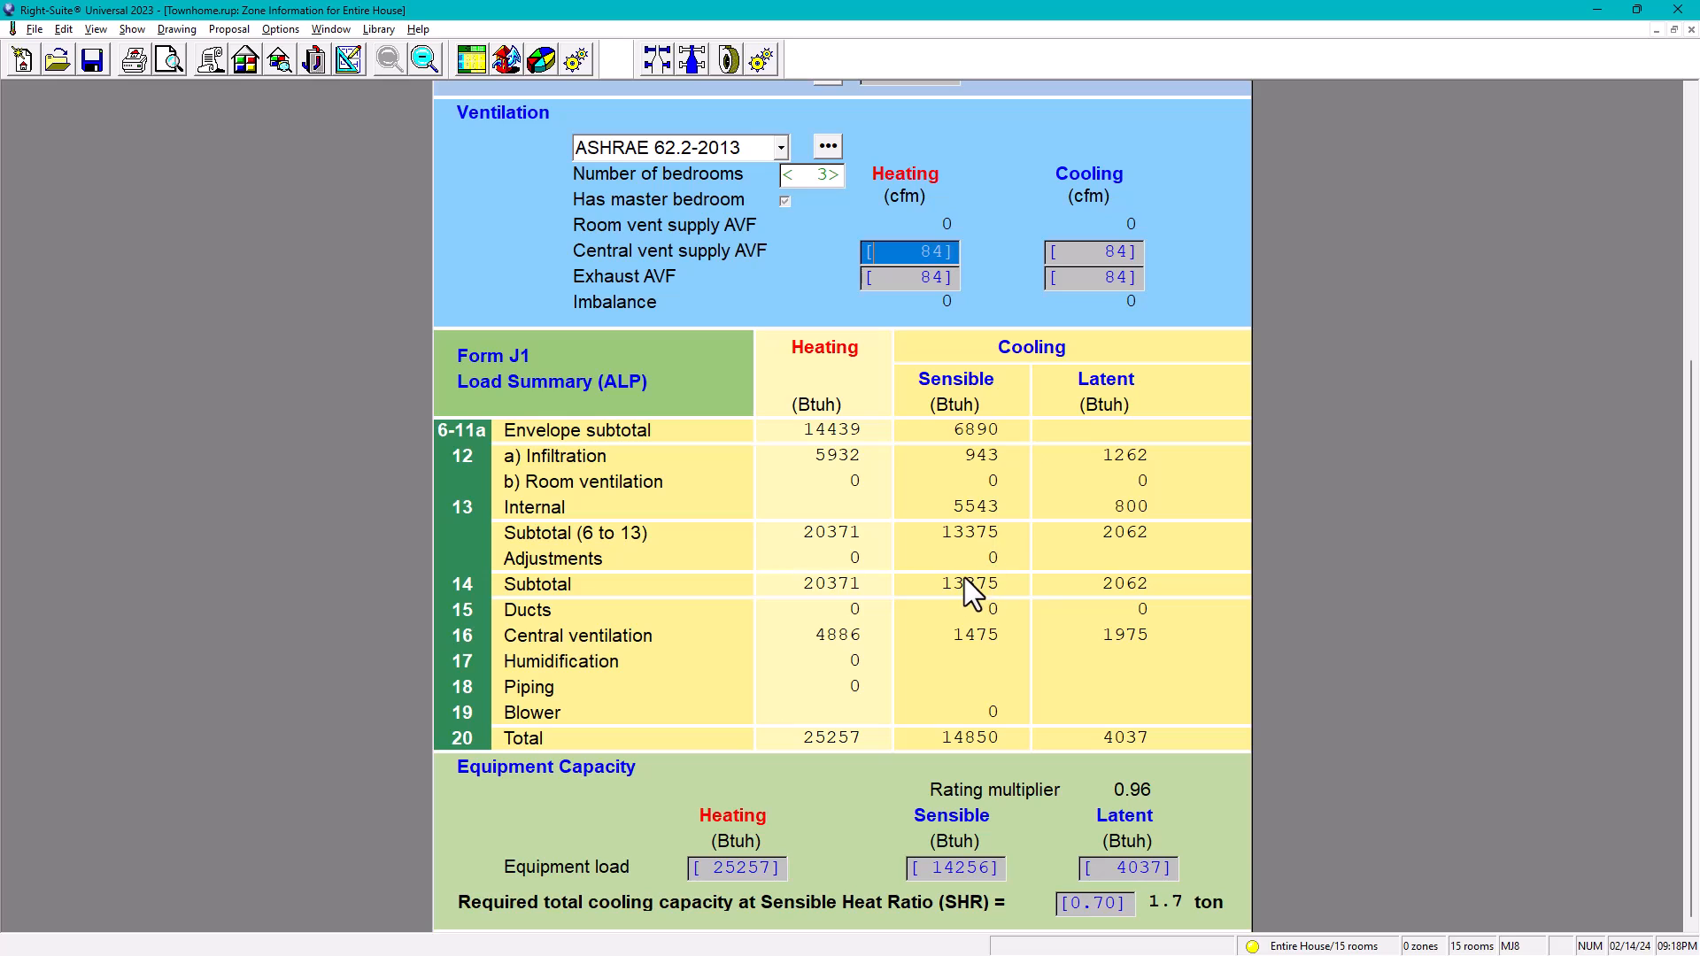
pyautogui.moveTo(612, 500)
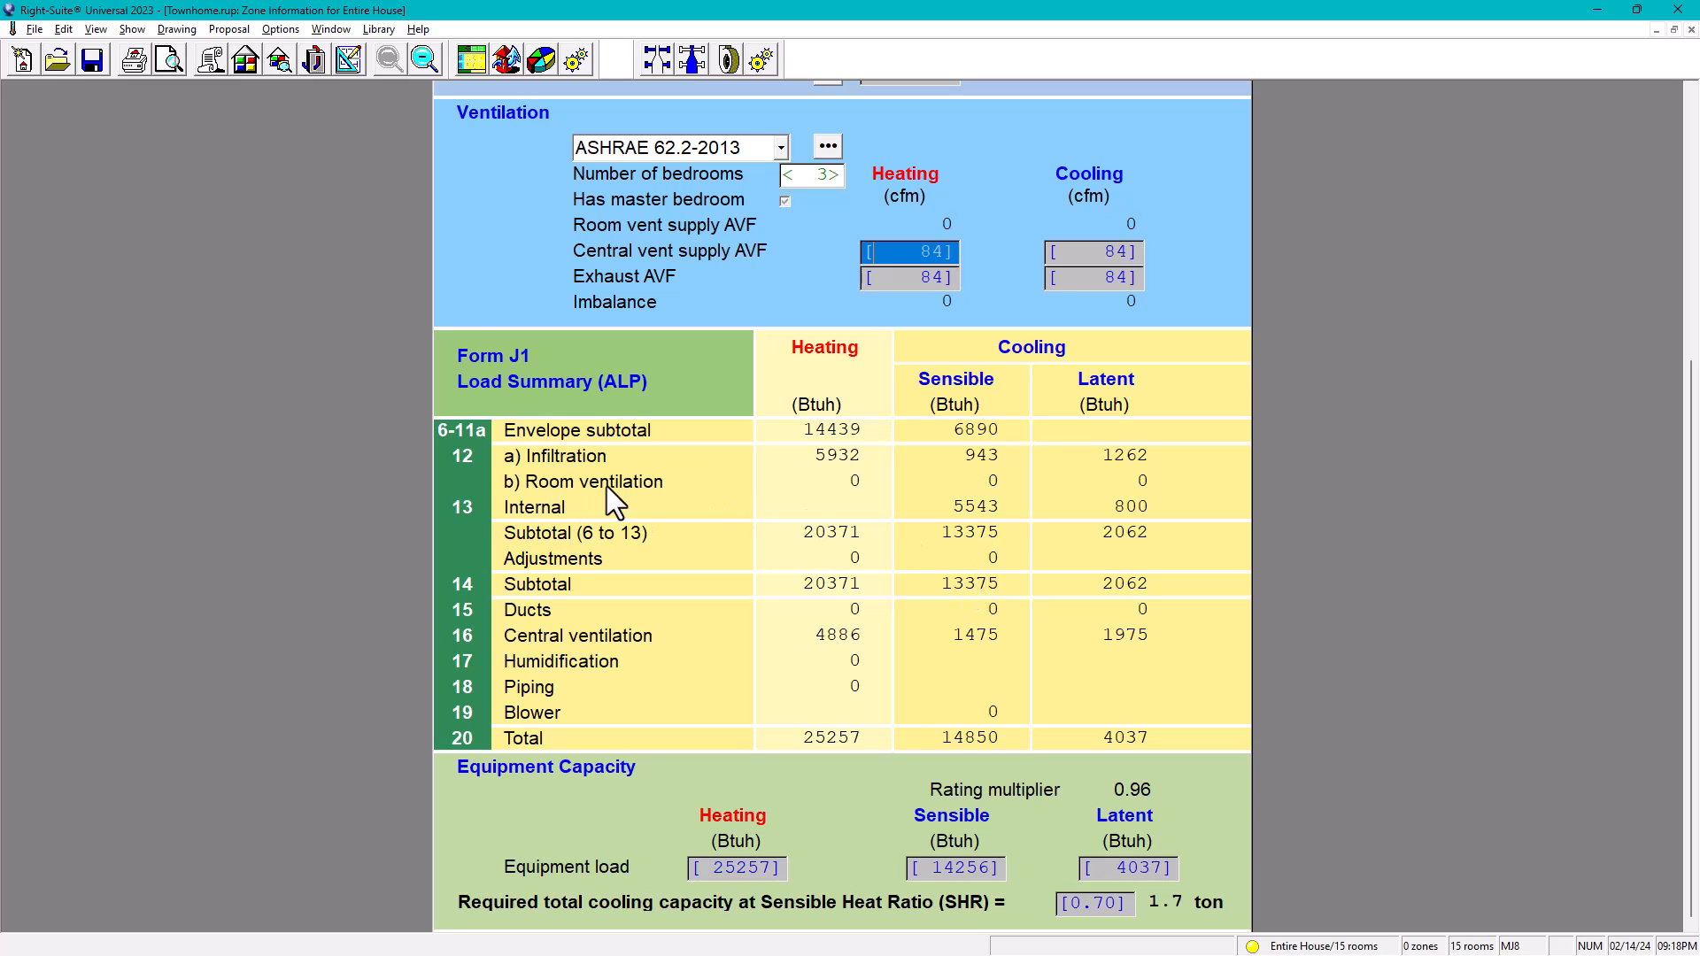
pyautogui.moveTo(519, 533)
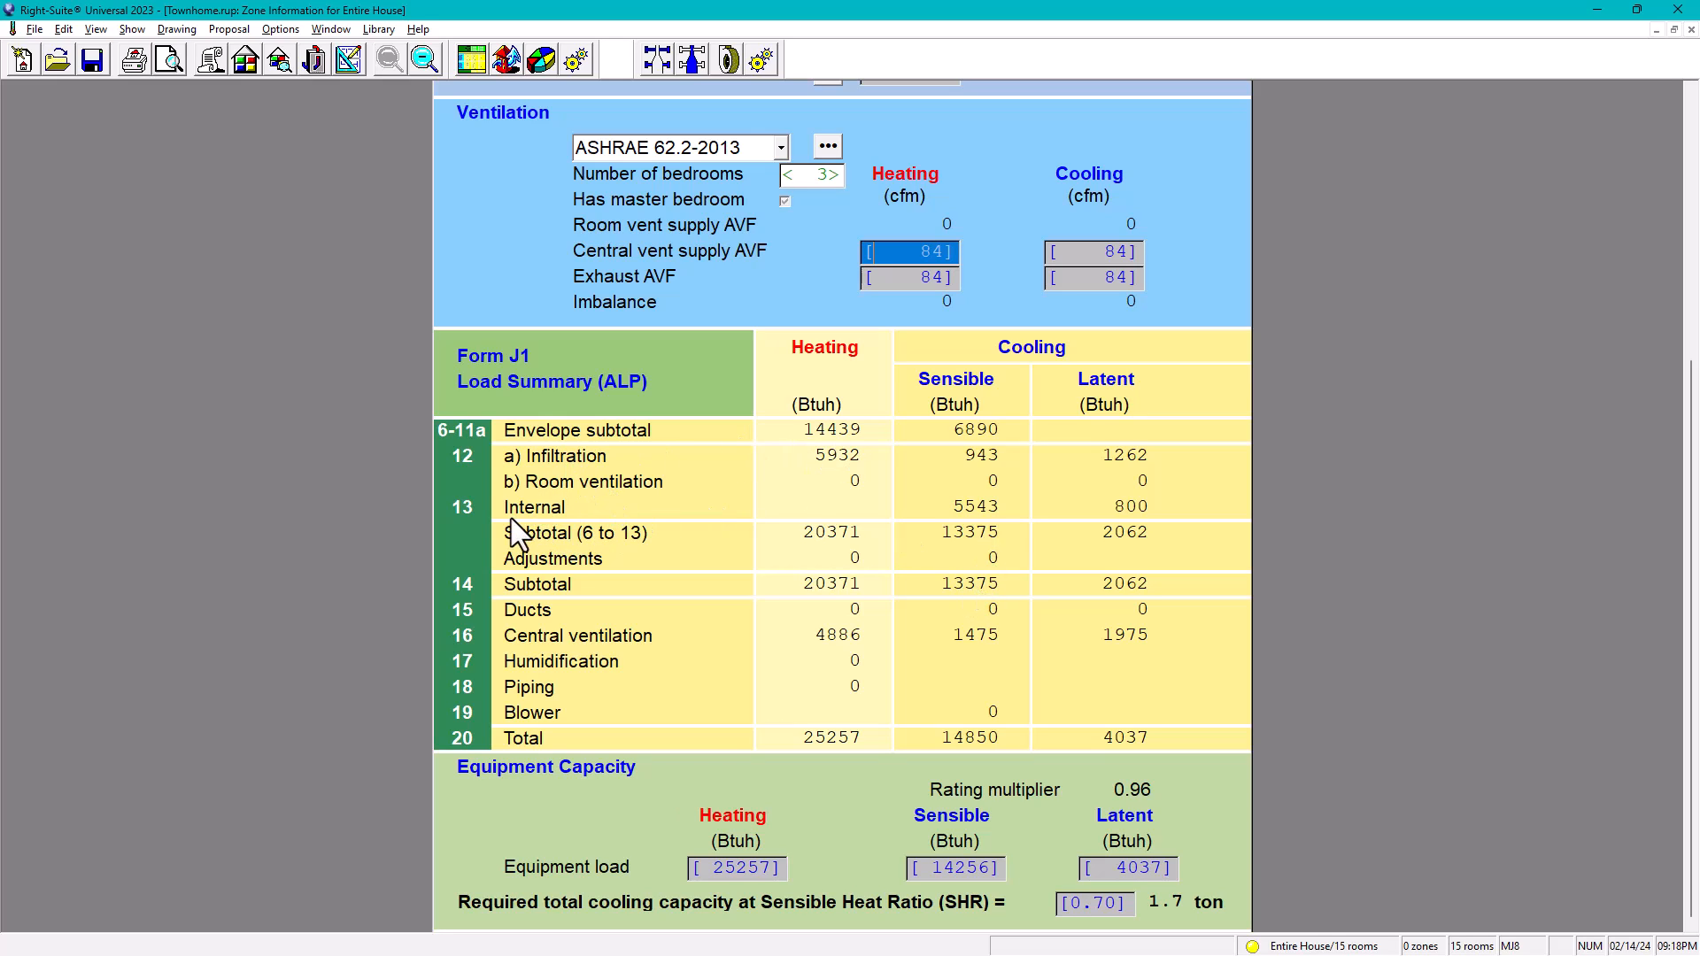
pyautogui.moveTo(1027, 524)
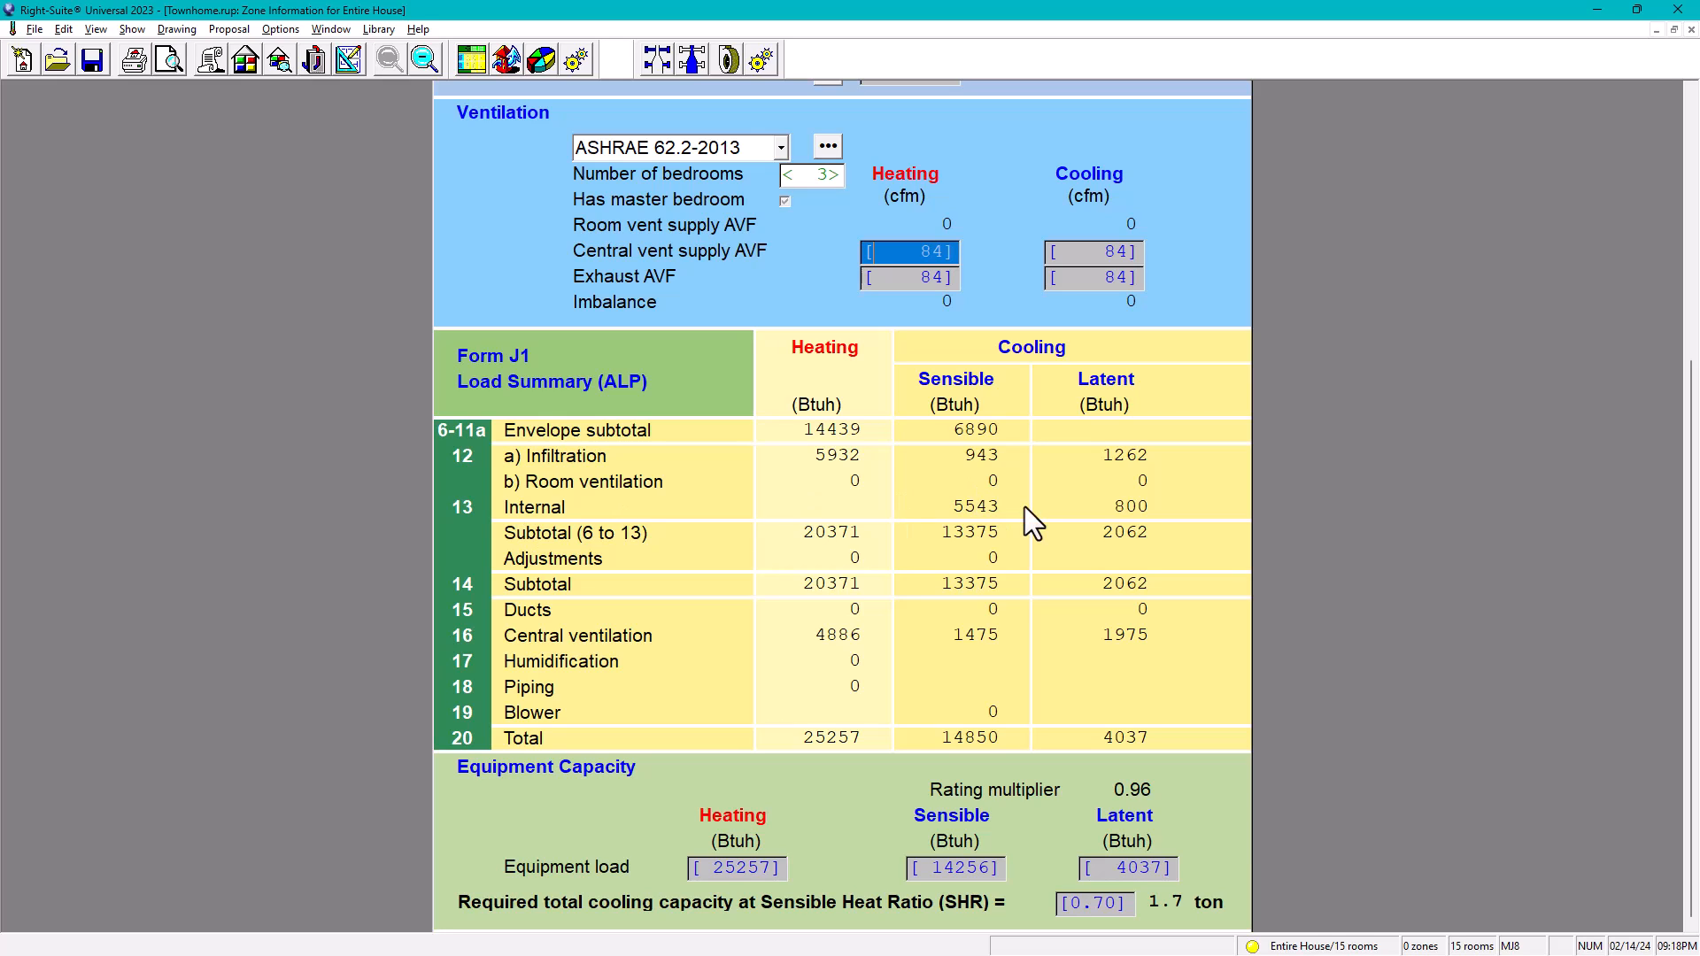
pyautogui.moveTo(500, 648)
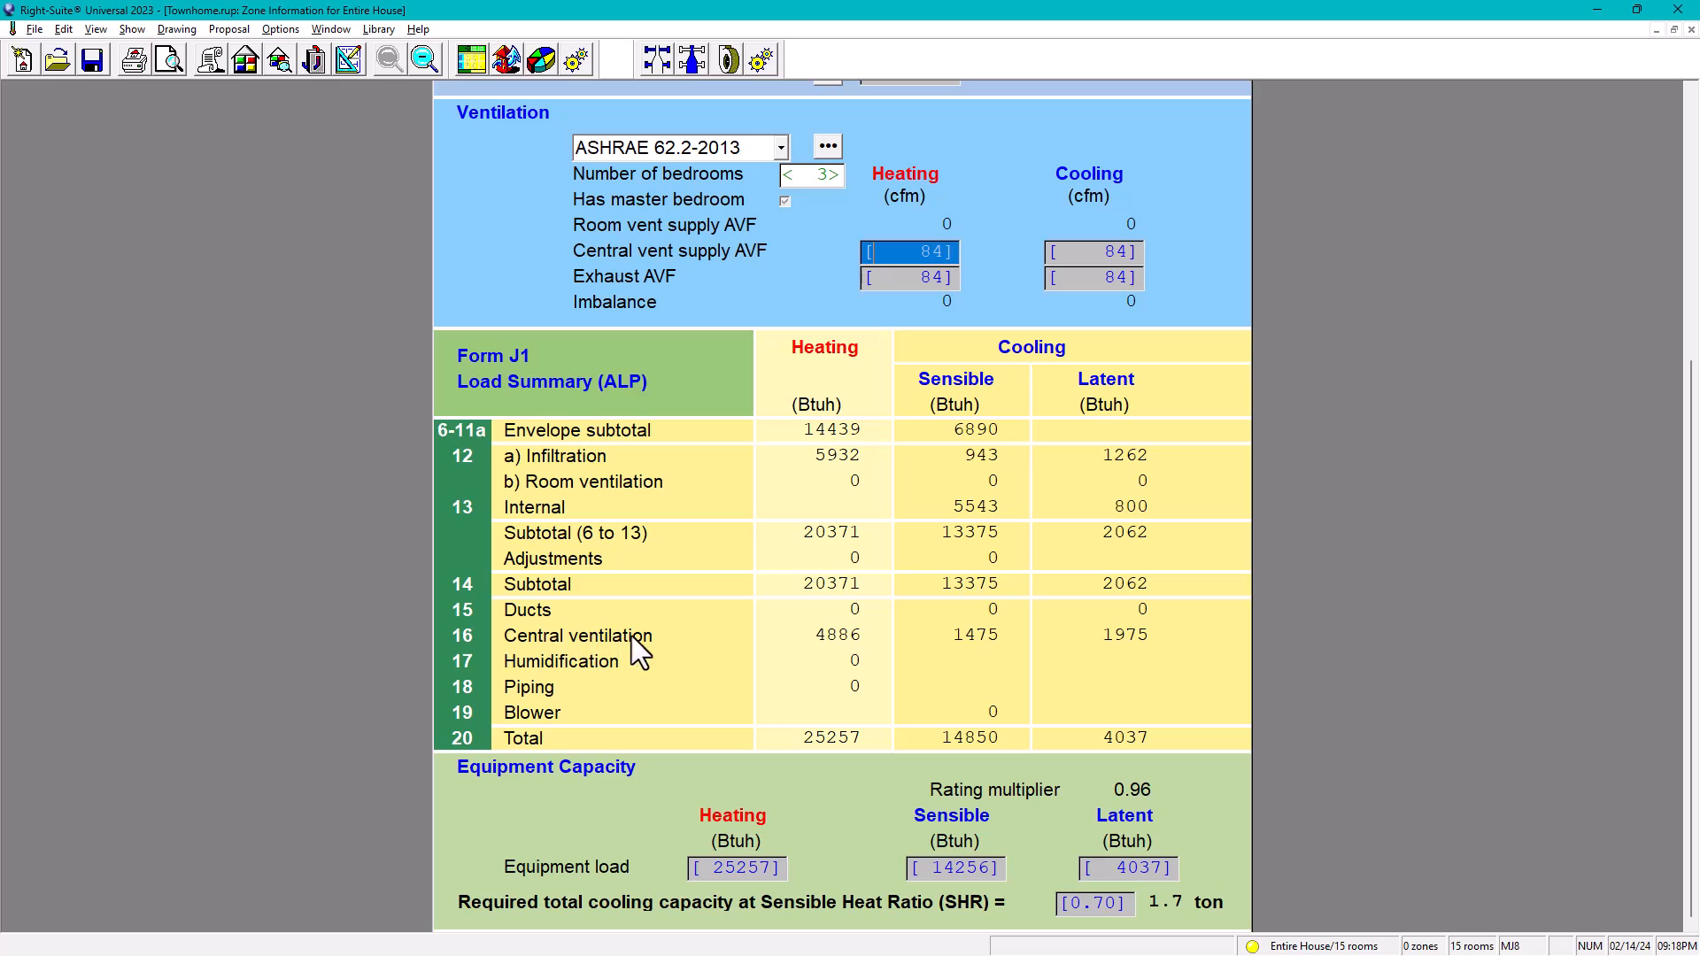
pyautogui.moveTo(797, 643)
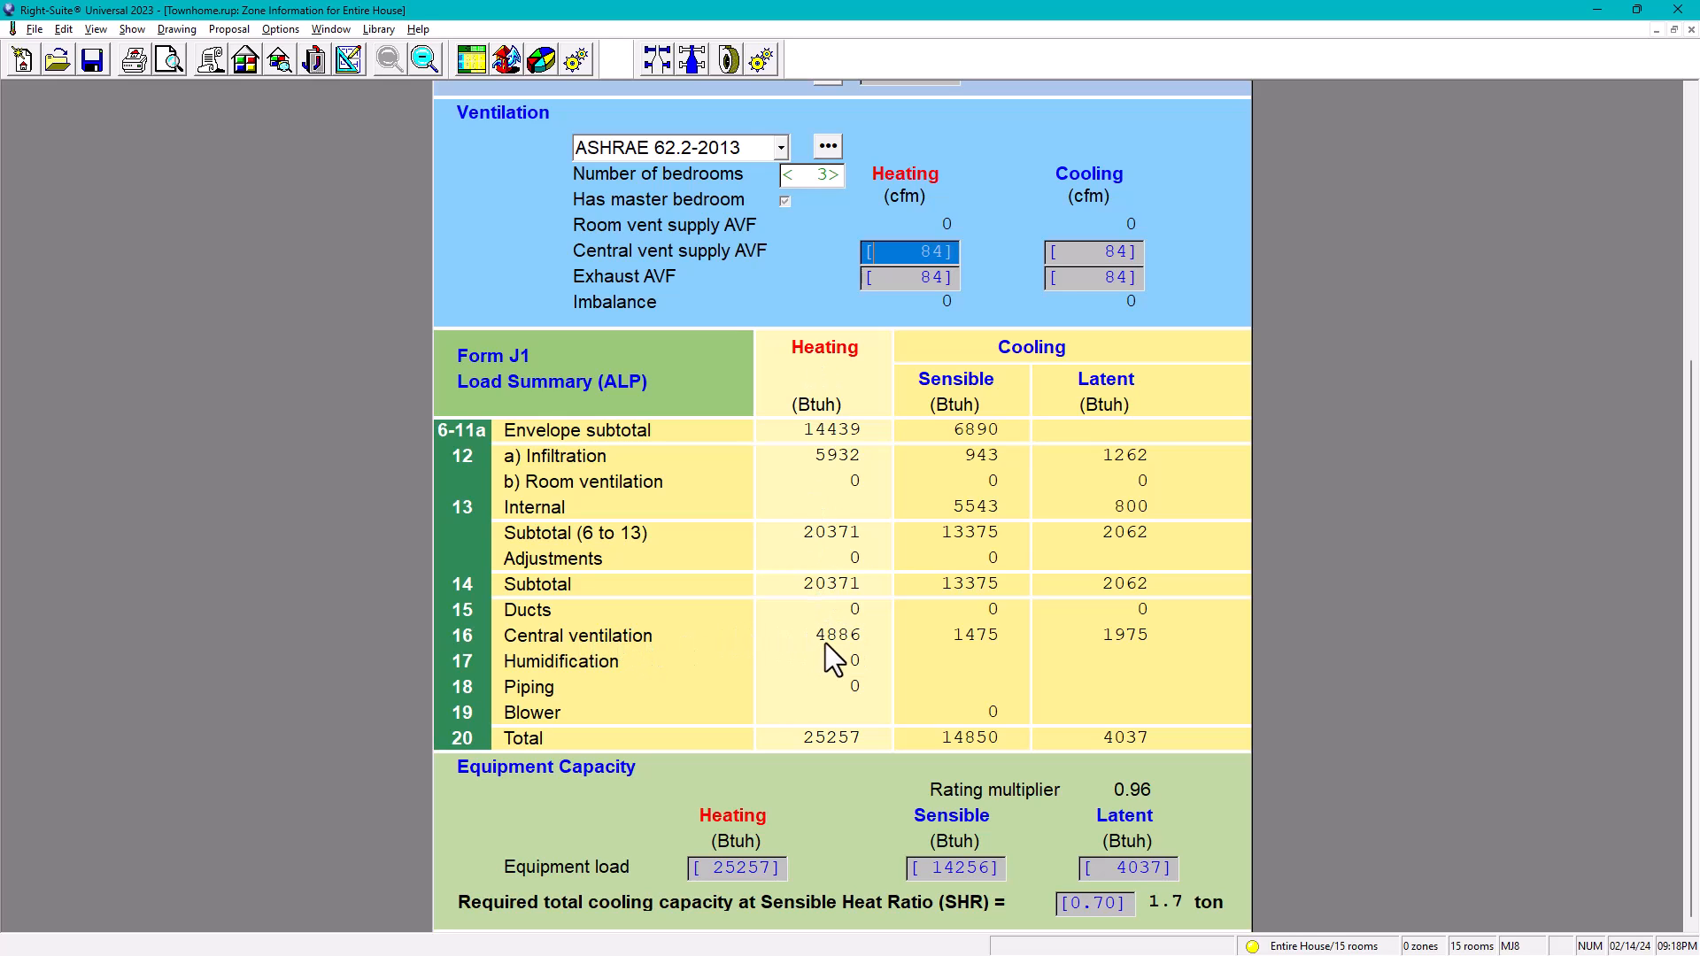
pyautogui.moveTo(1113, 443)
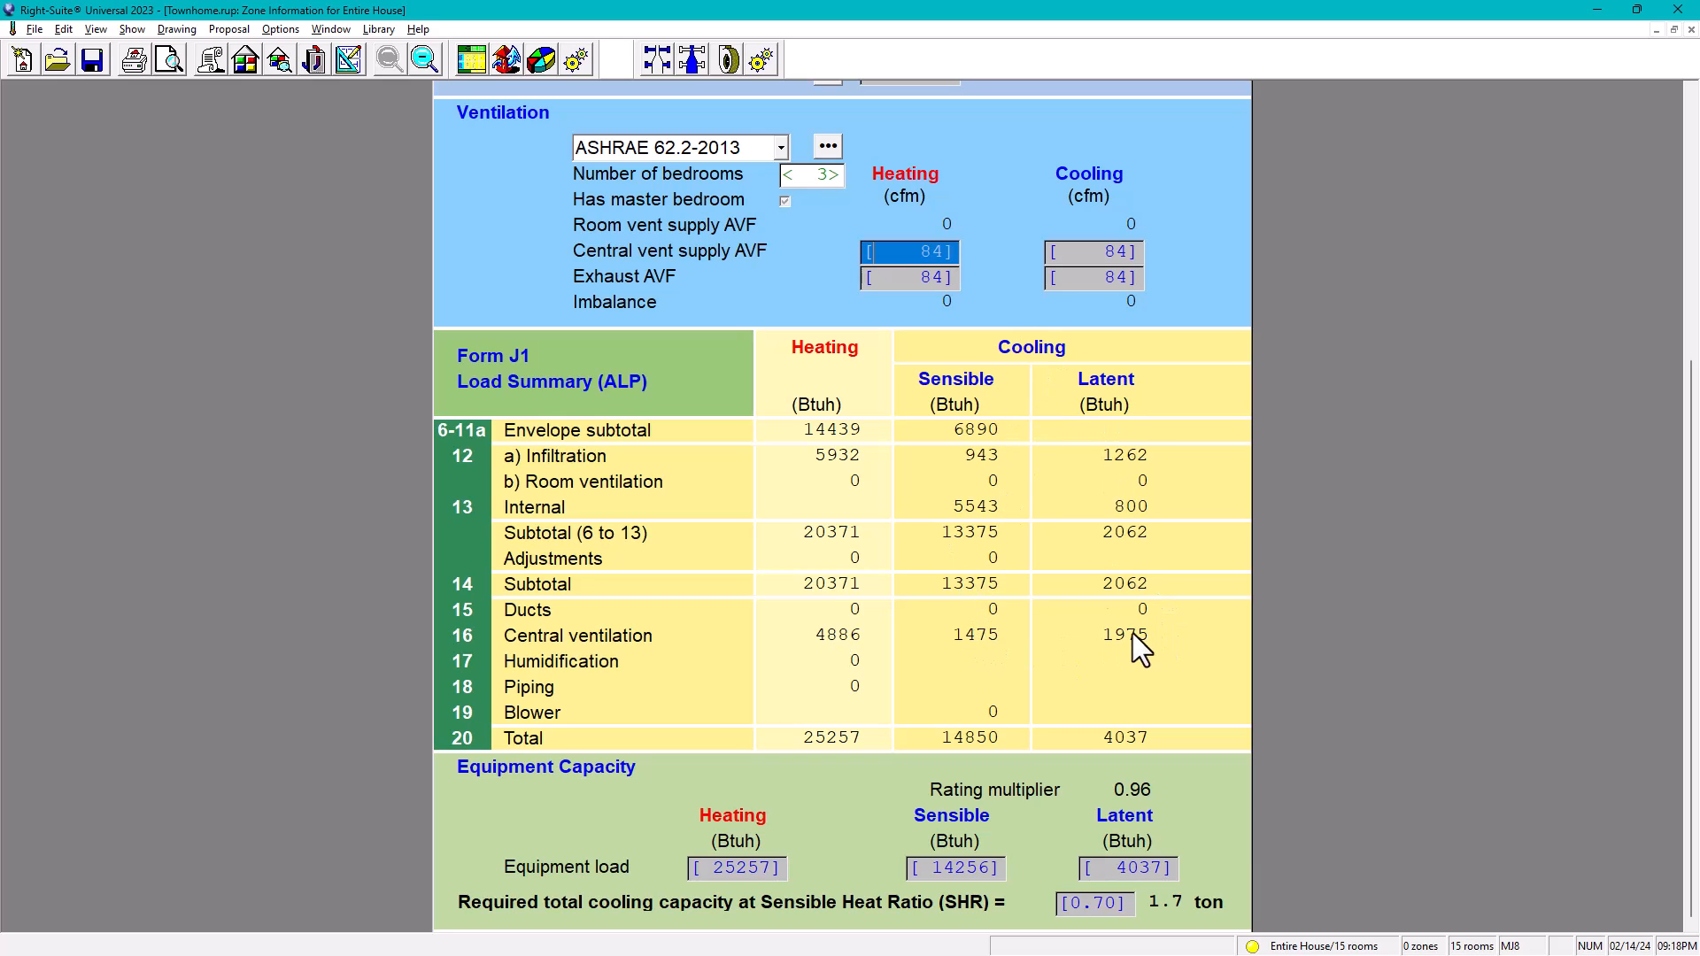
pyautogui.moveTo(849, 363)
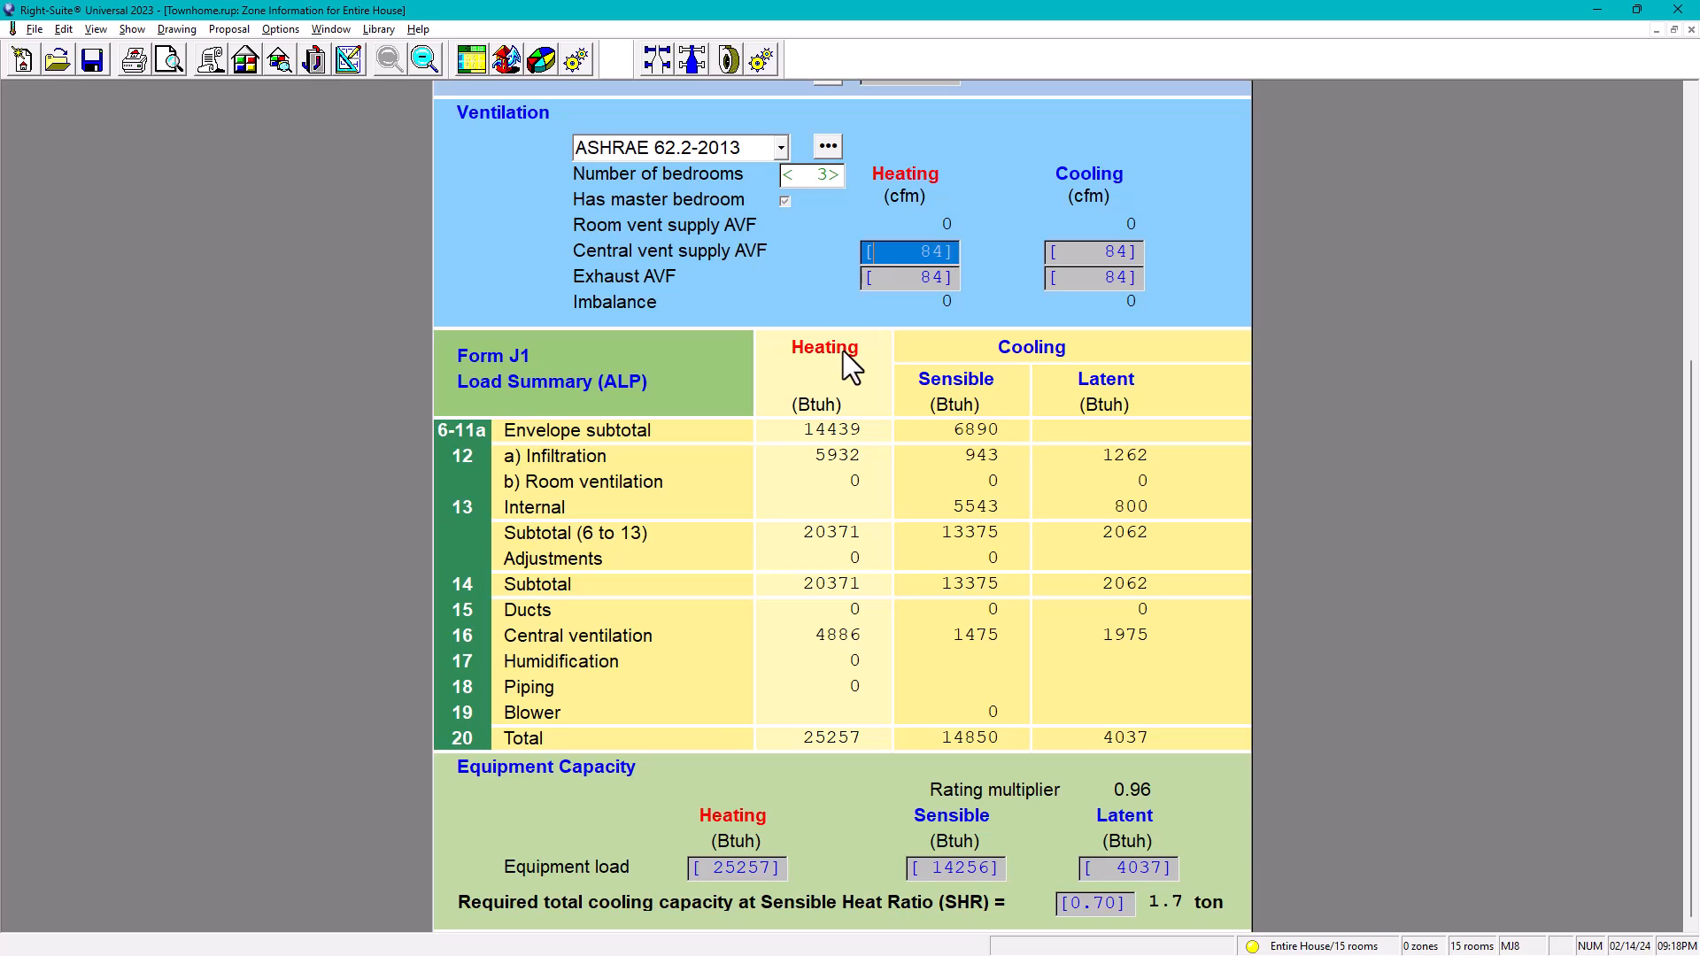
pyautogui.moveTo(889, 644)
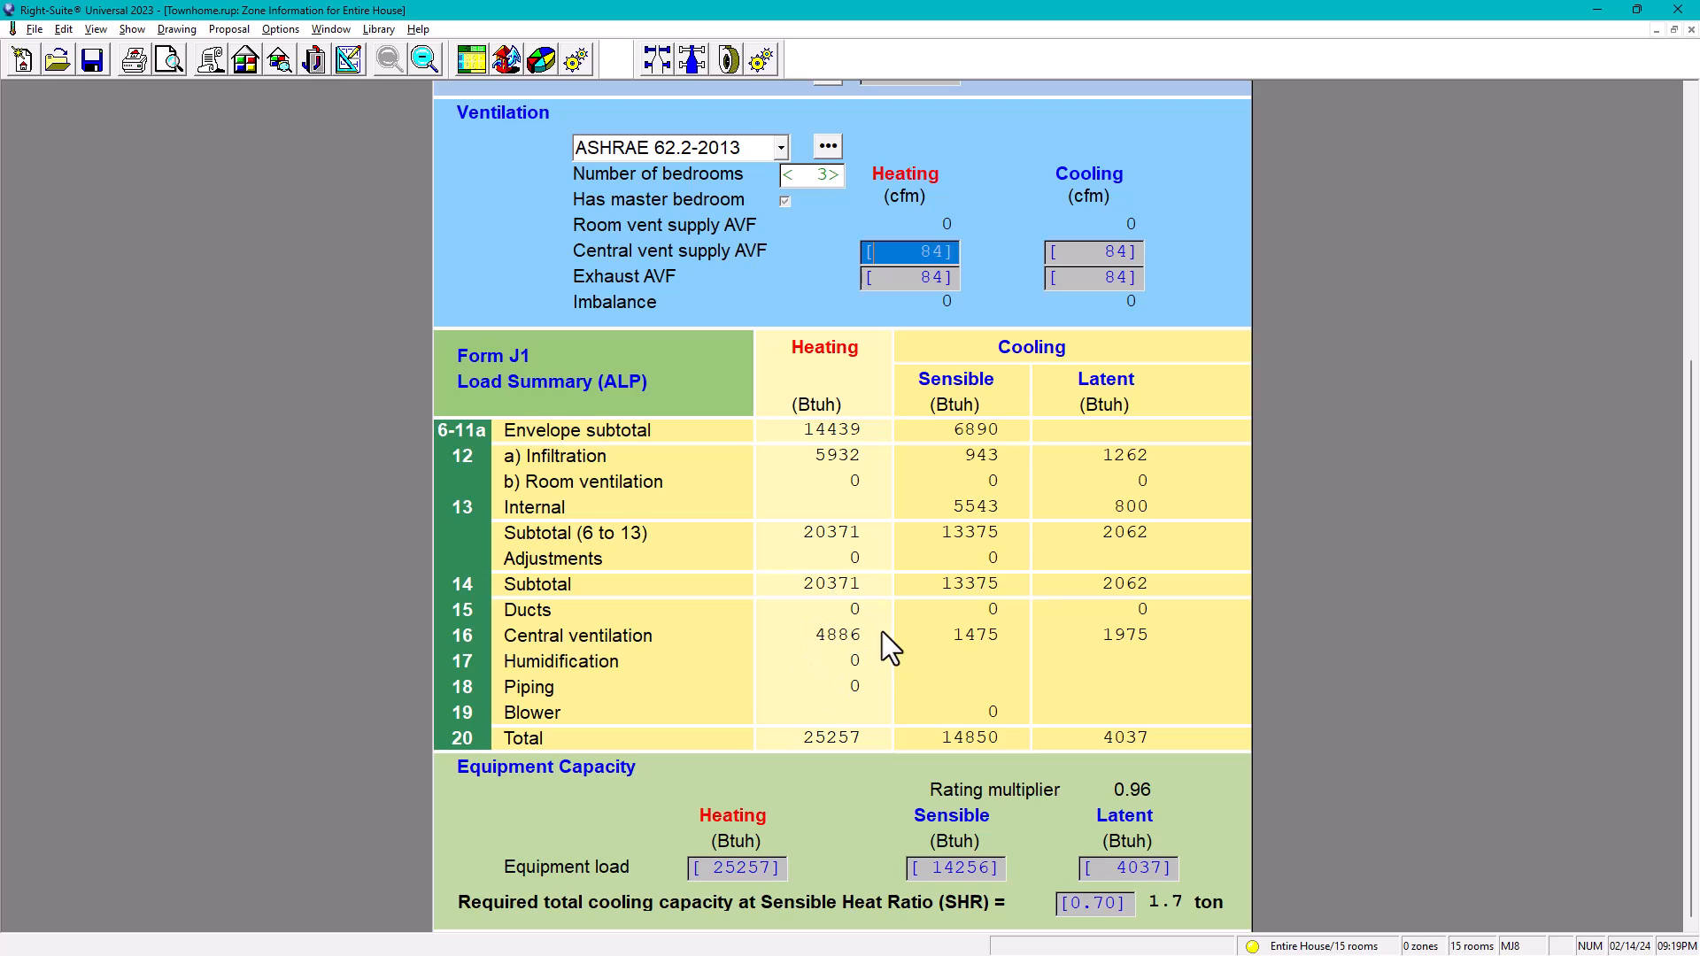
pyautogui.moveTo(1041, 363)
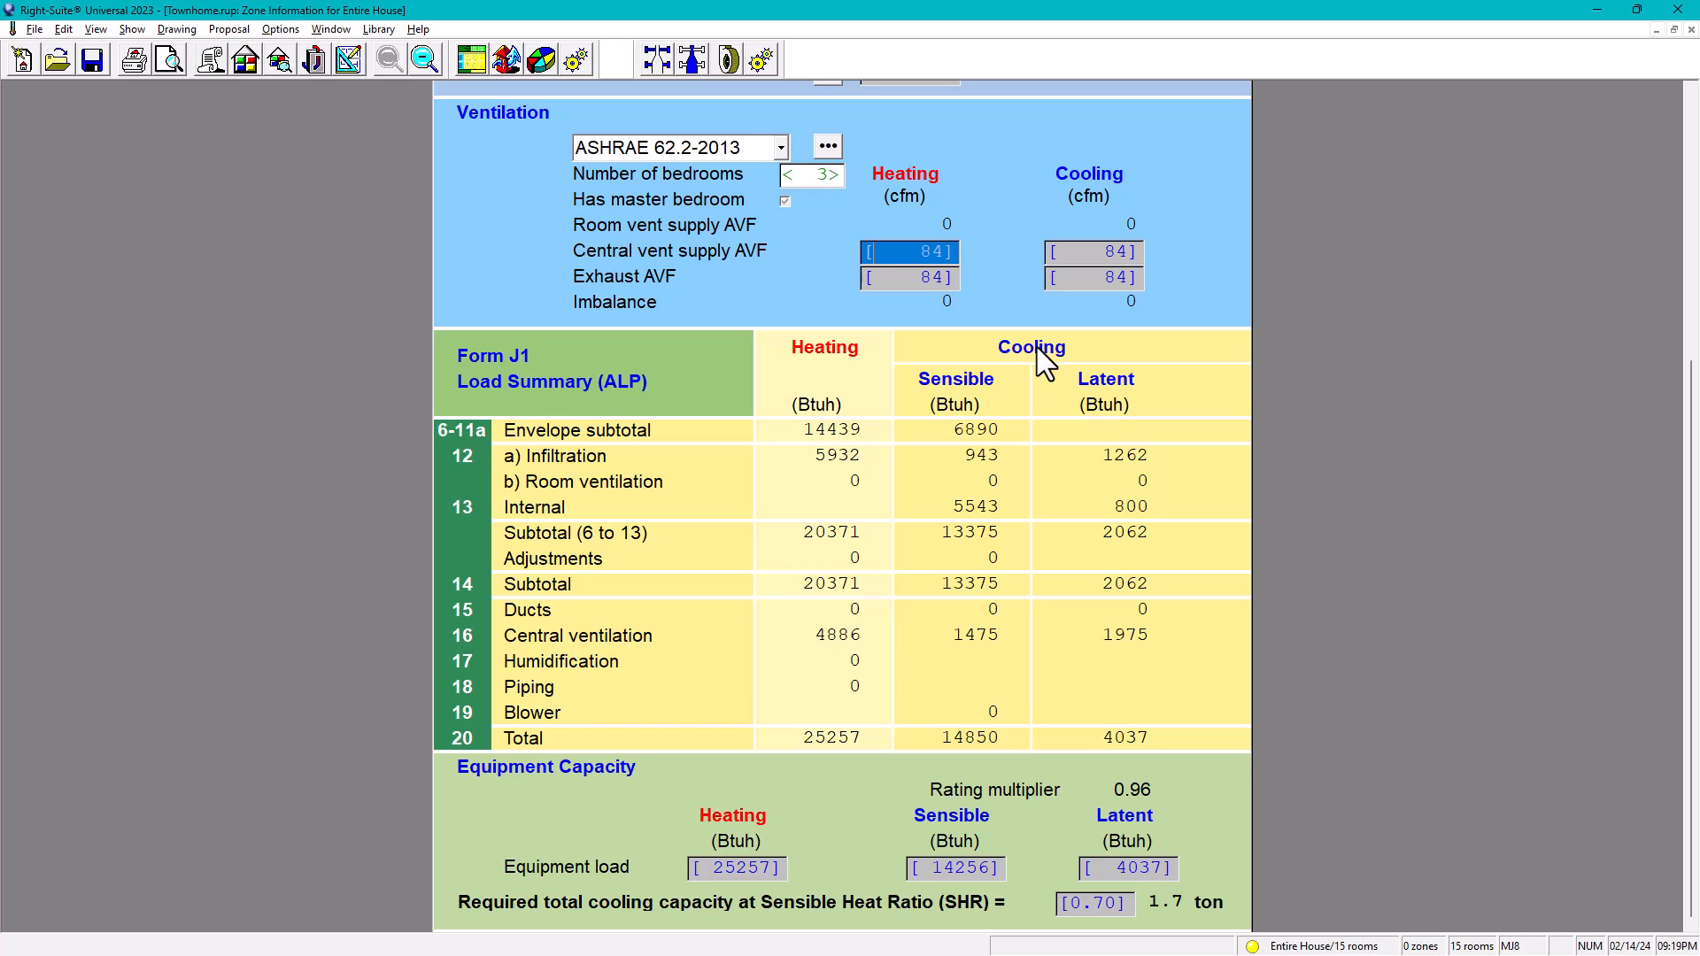
pyautogui.moveTo(976, 650)
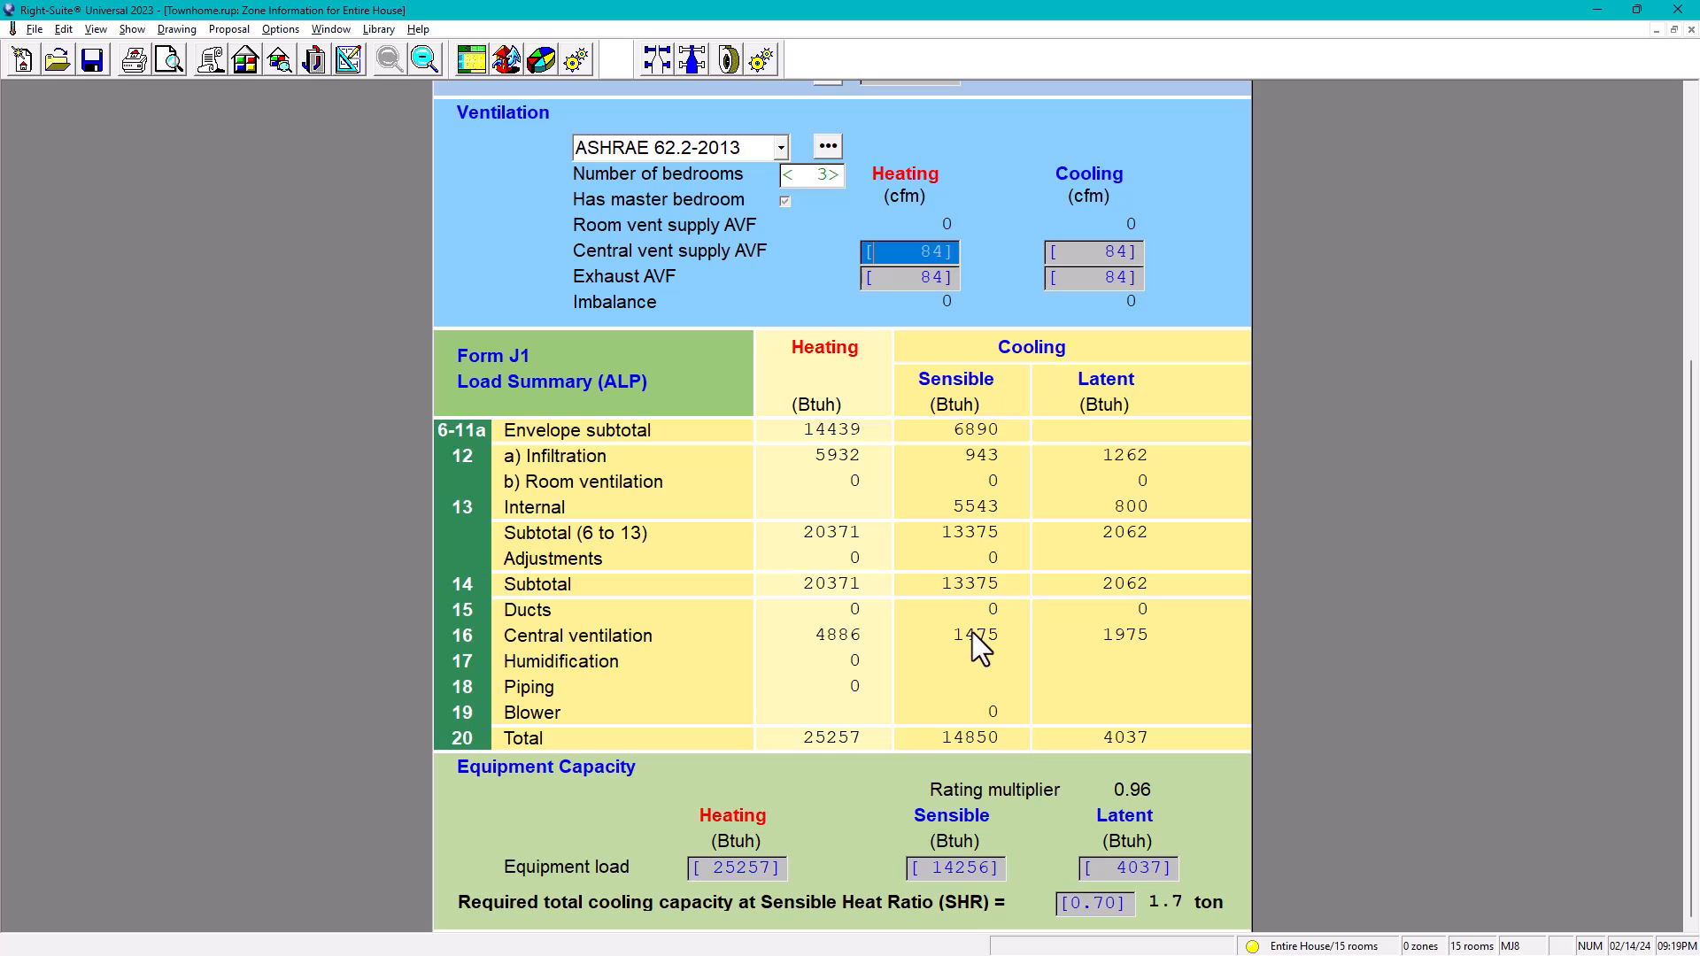
pyautogui.moveTo(1146, 604)
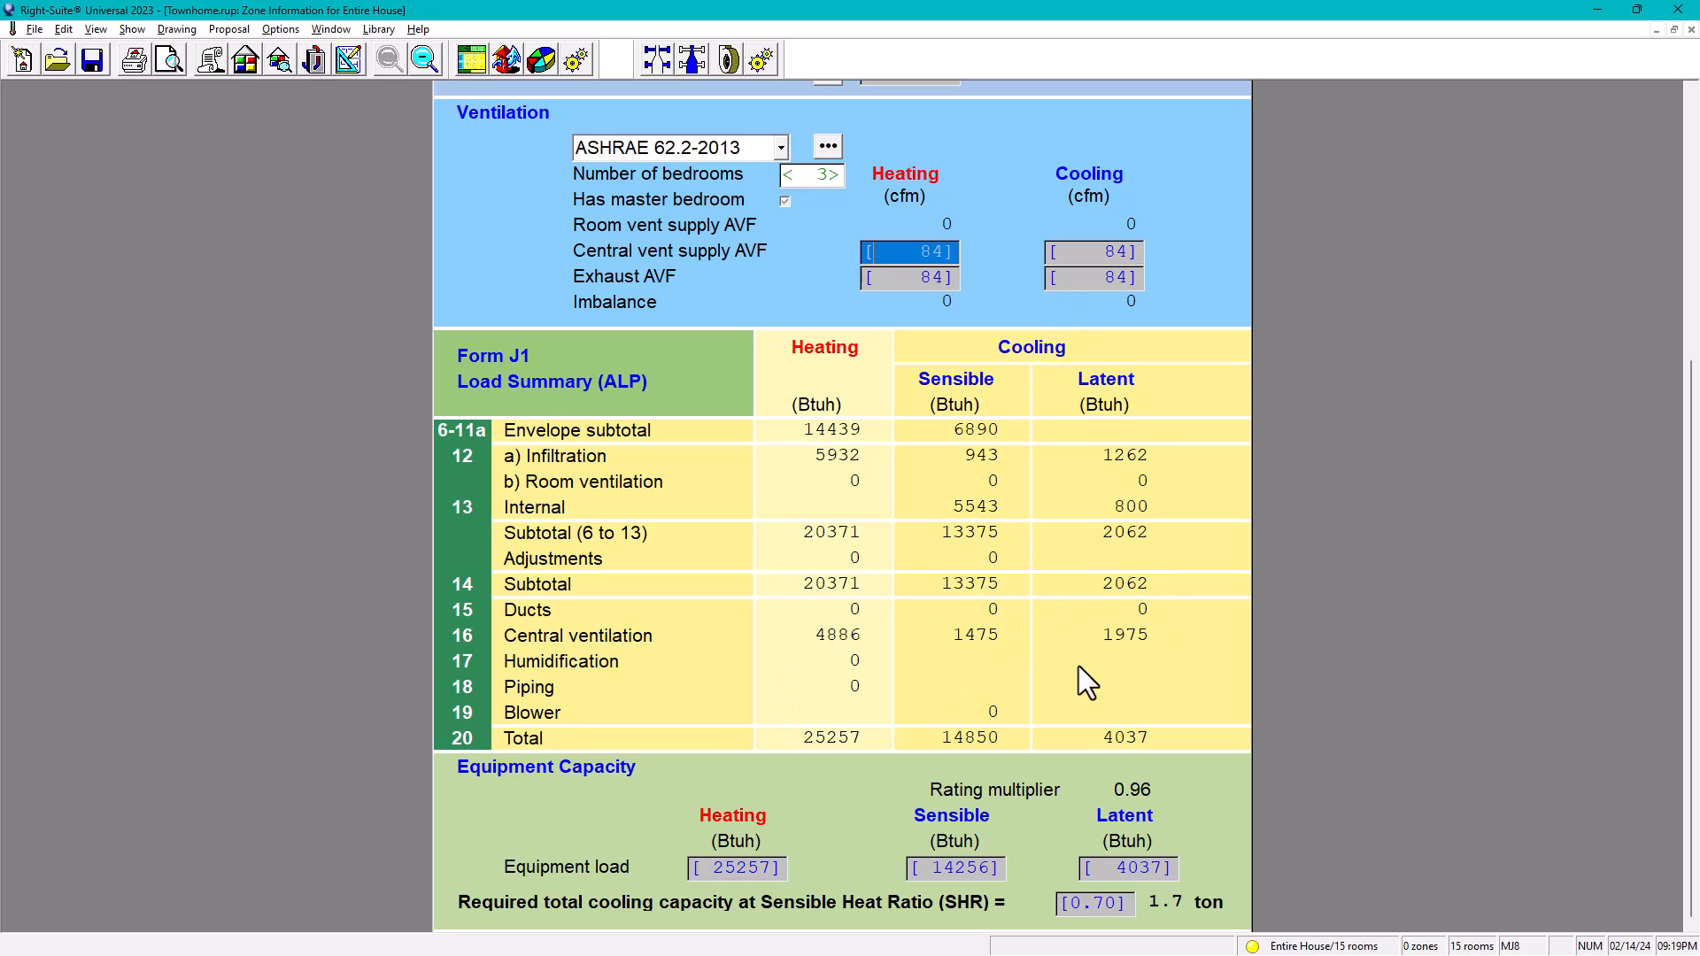
pyautogui.moveTo(868, 597)
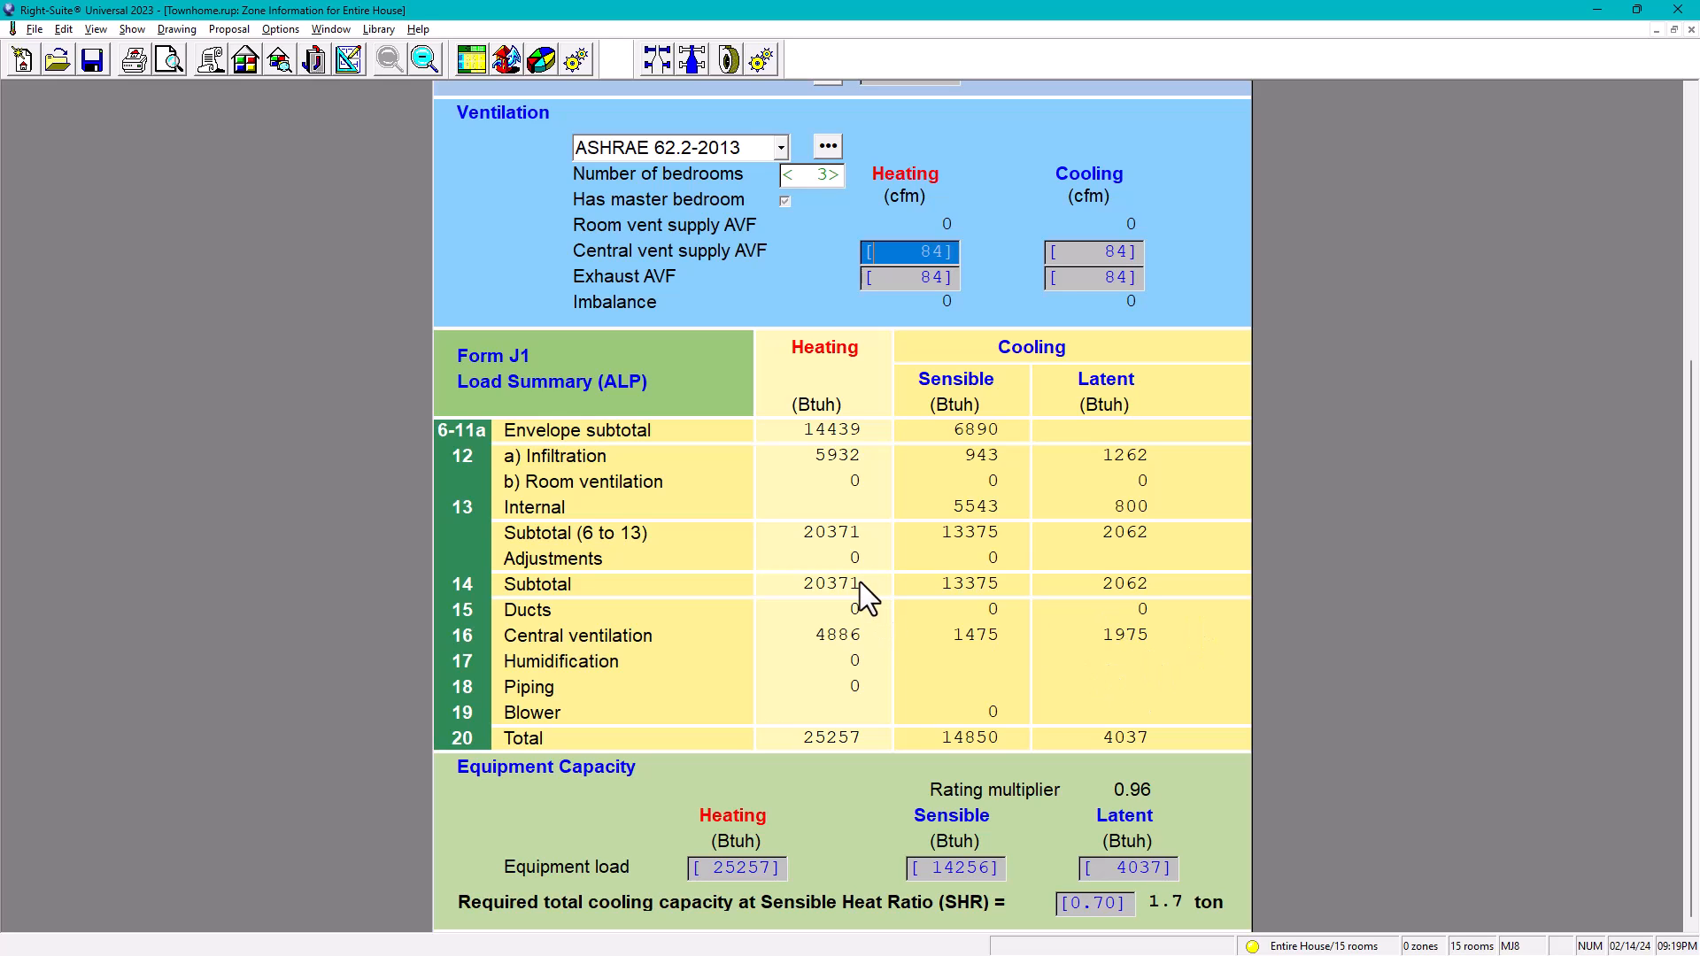
pyautogui.moveTo(554, 700)
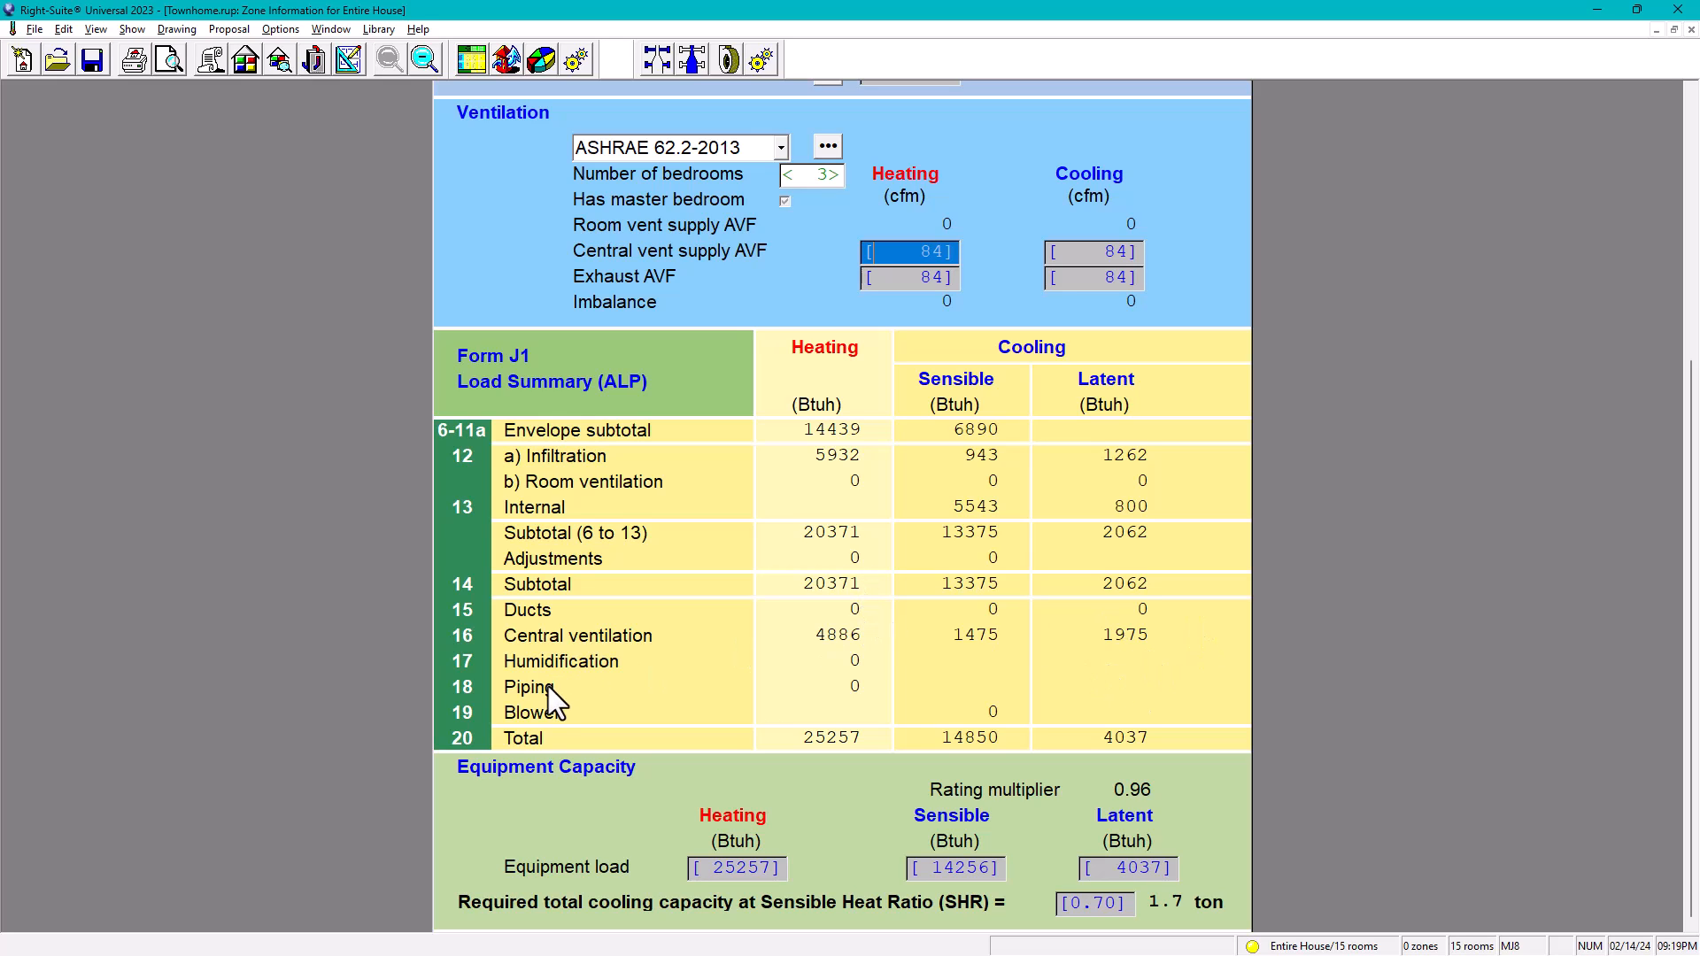
pyautogui.moveTo(563, 741)
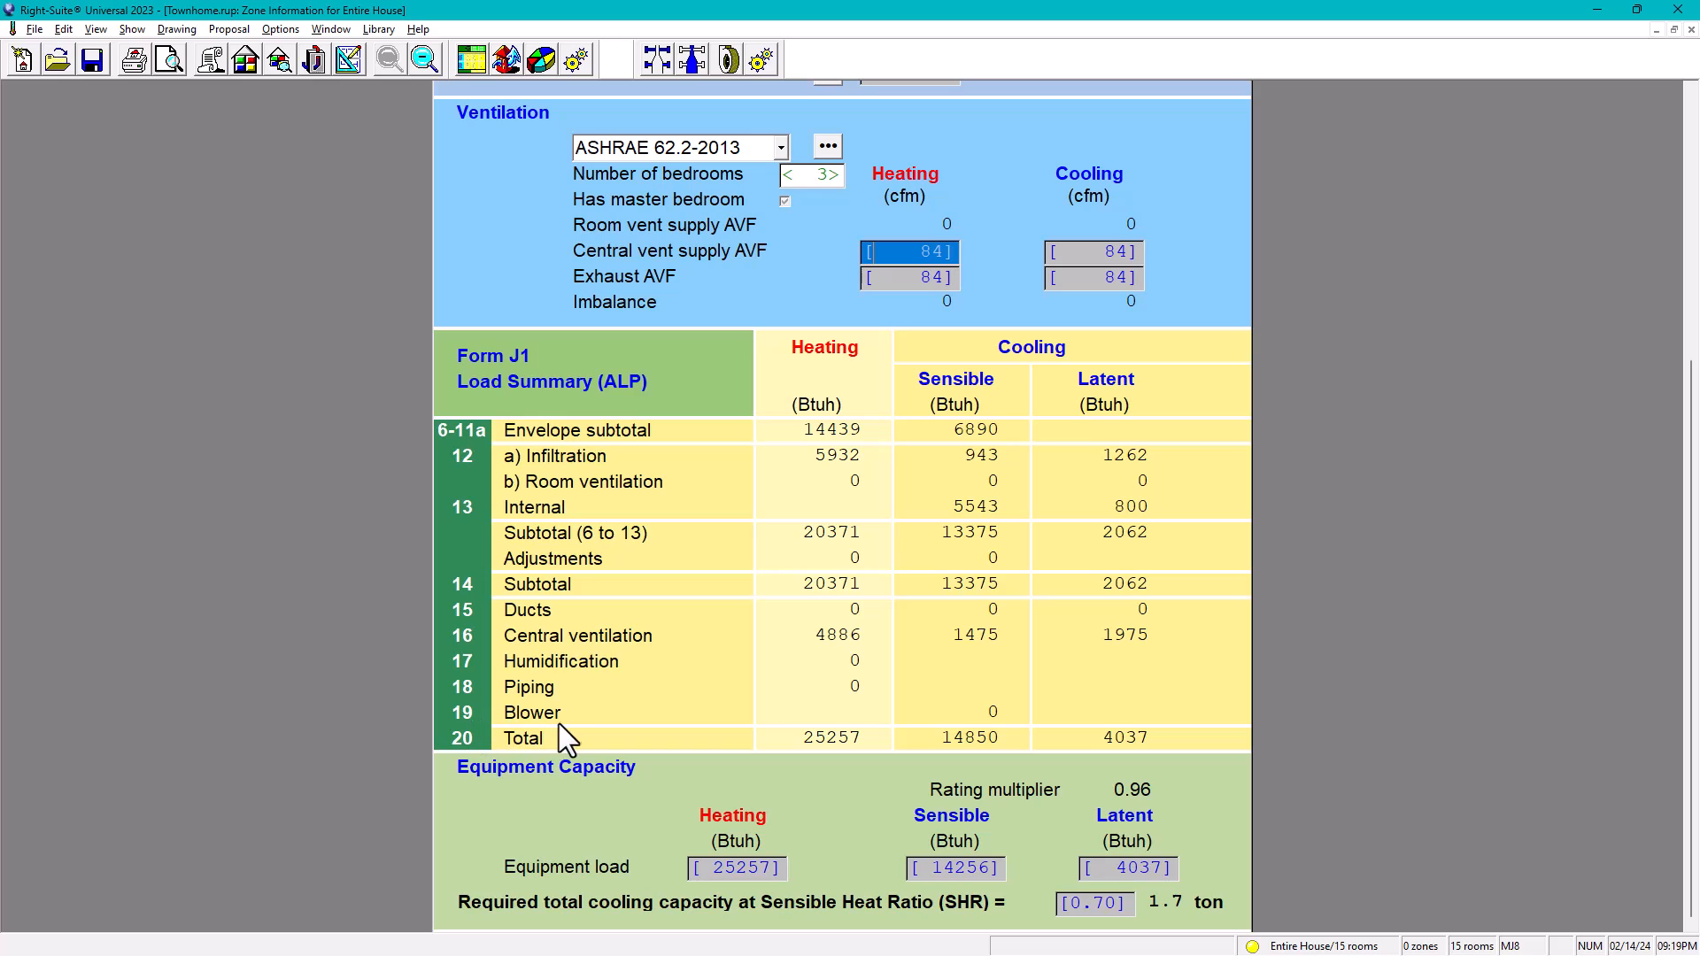
pyautogui.moveTo(572, 732)
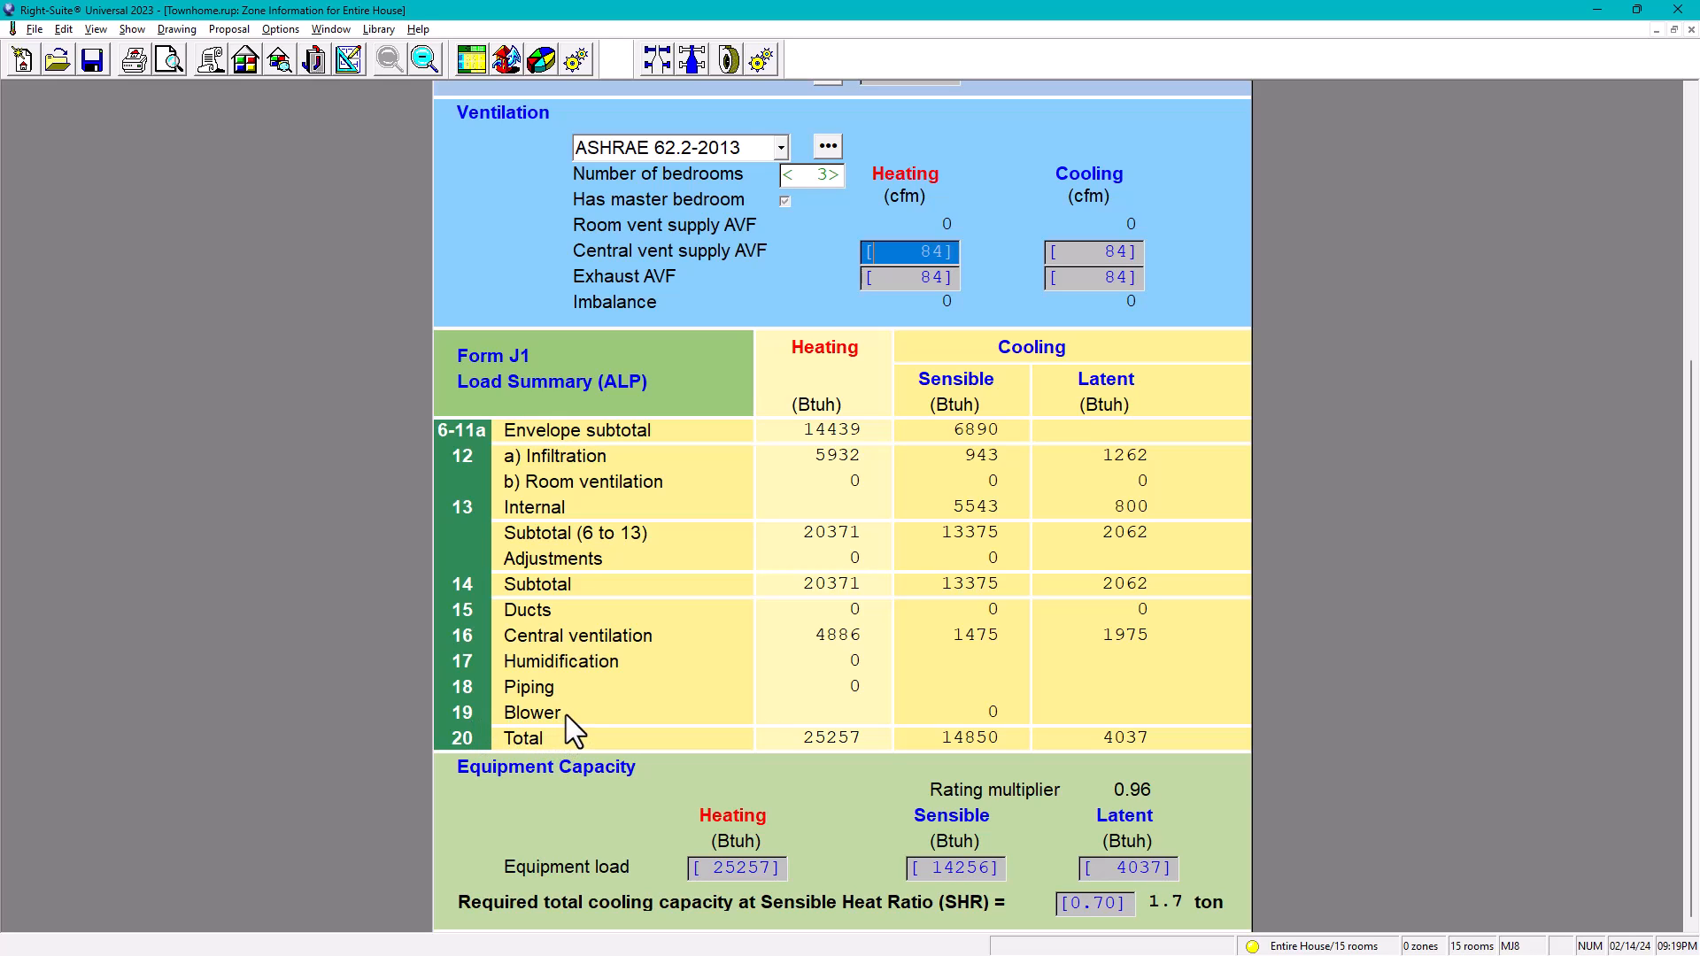
pyautogui.moveTo(562, 730)
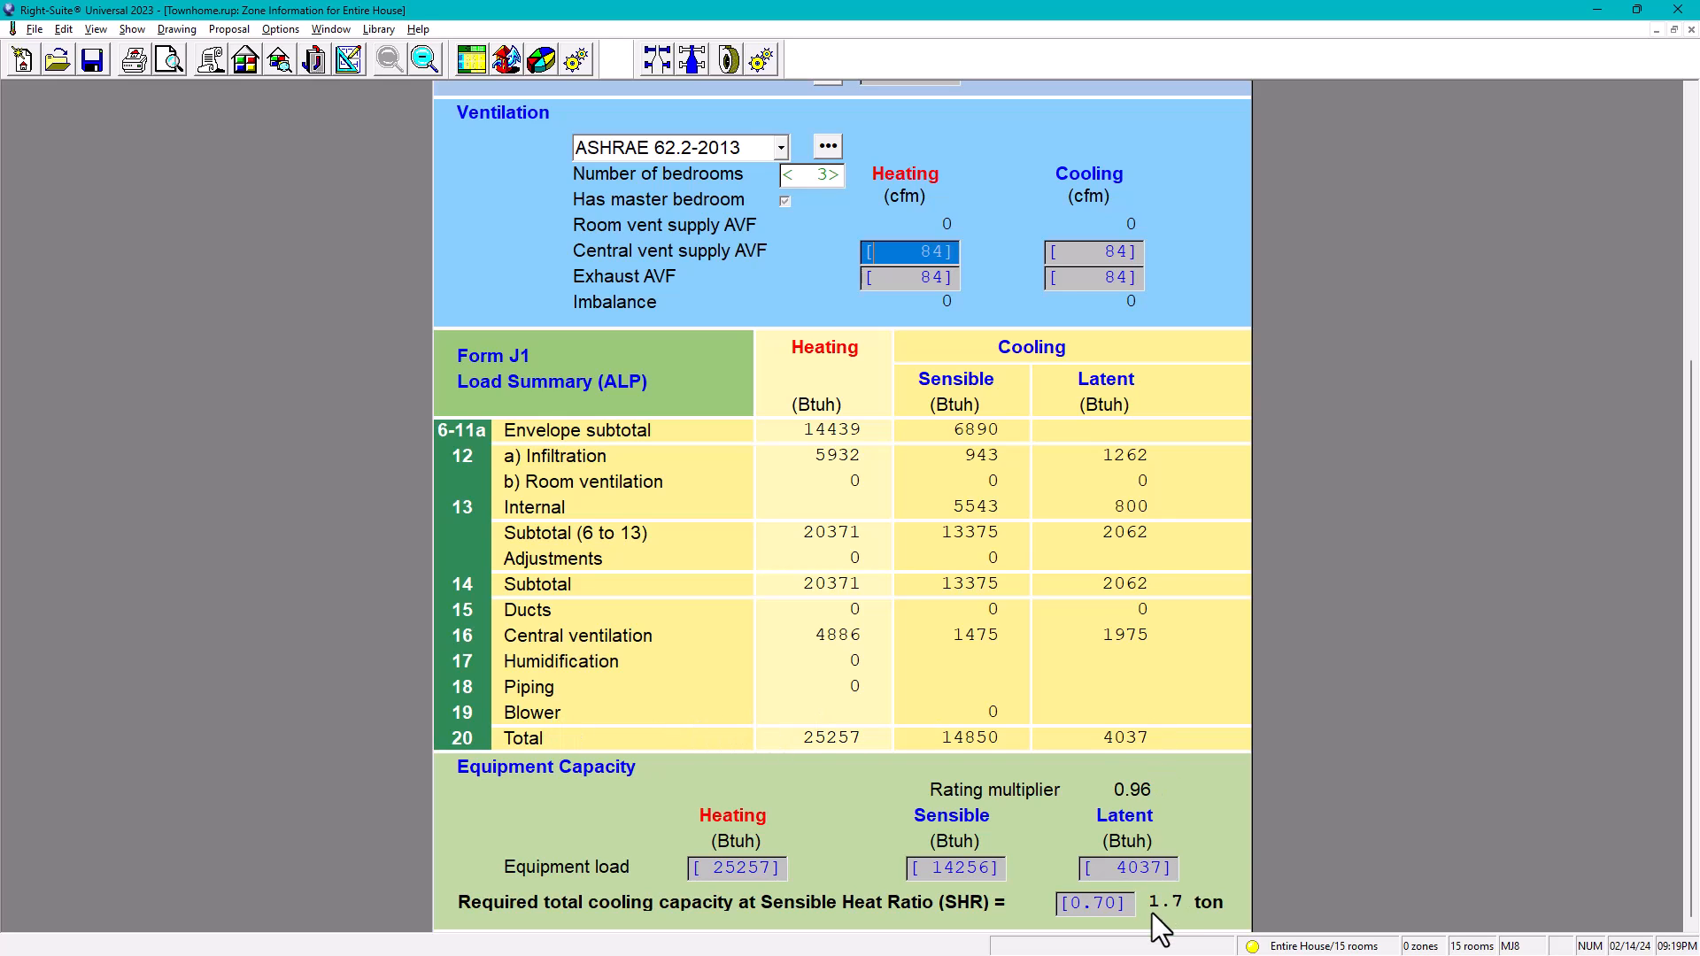
pyautogui.moveTo(1204, 921)
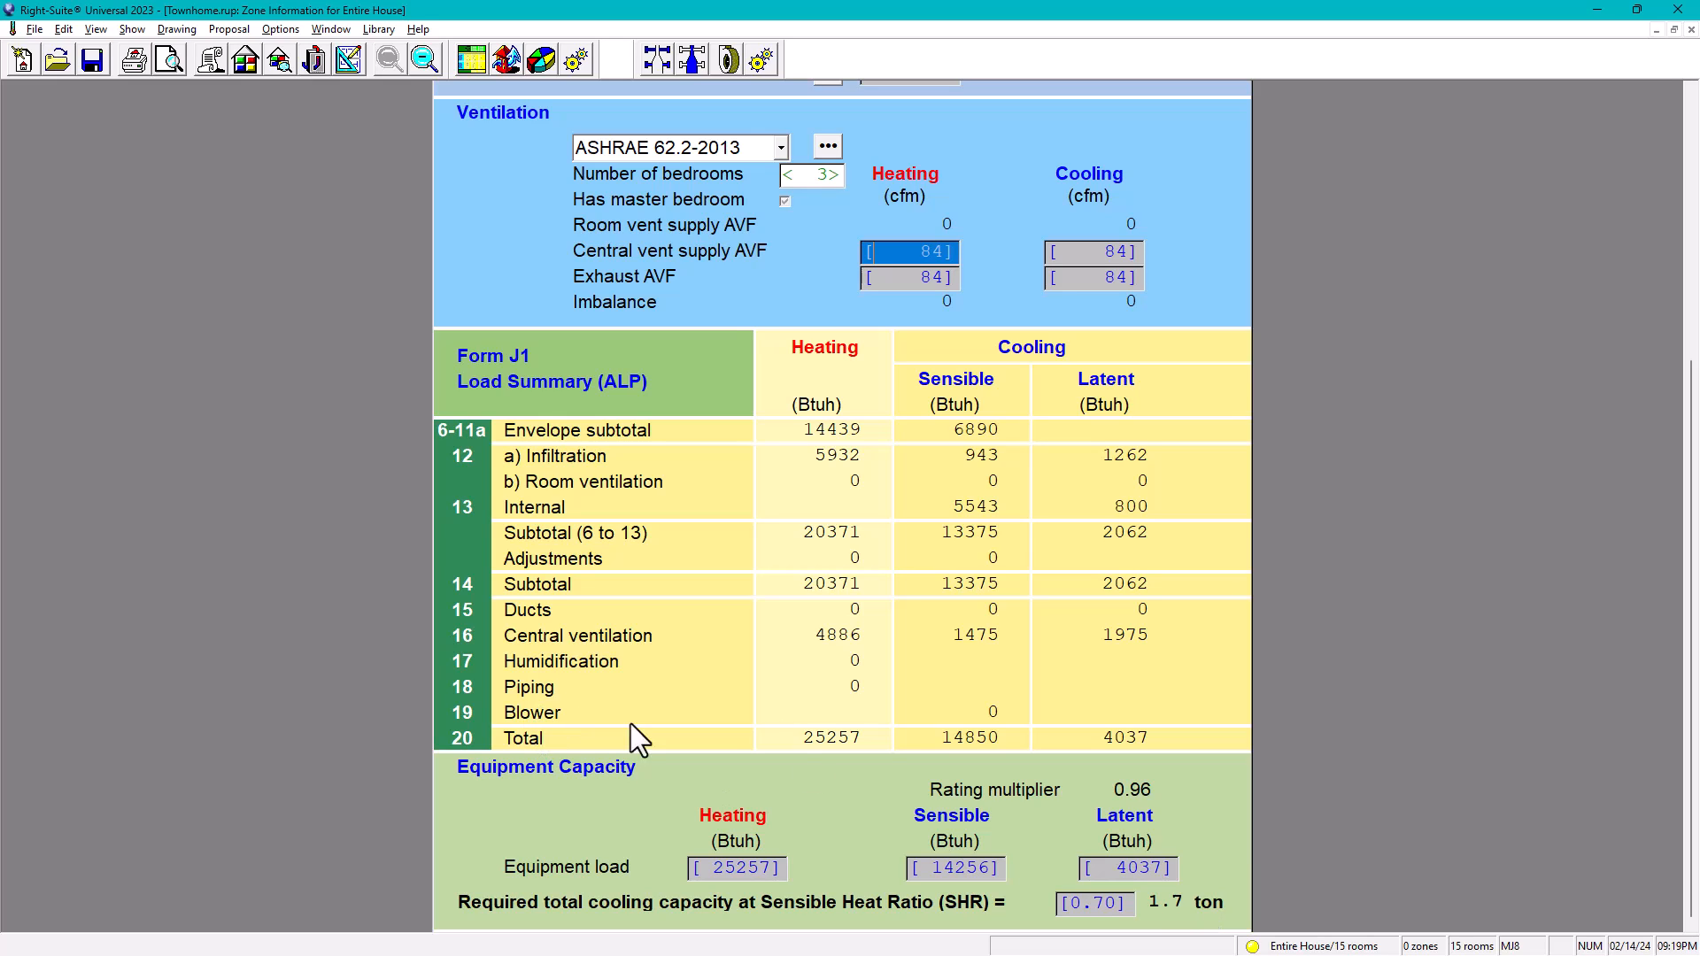
pyautogui.moveTo(949, 479)
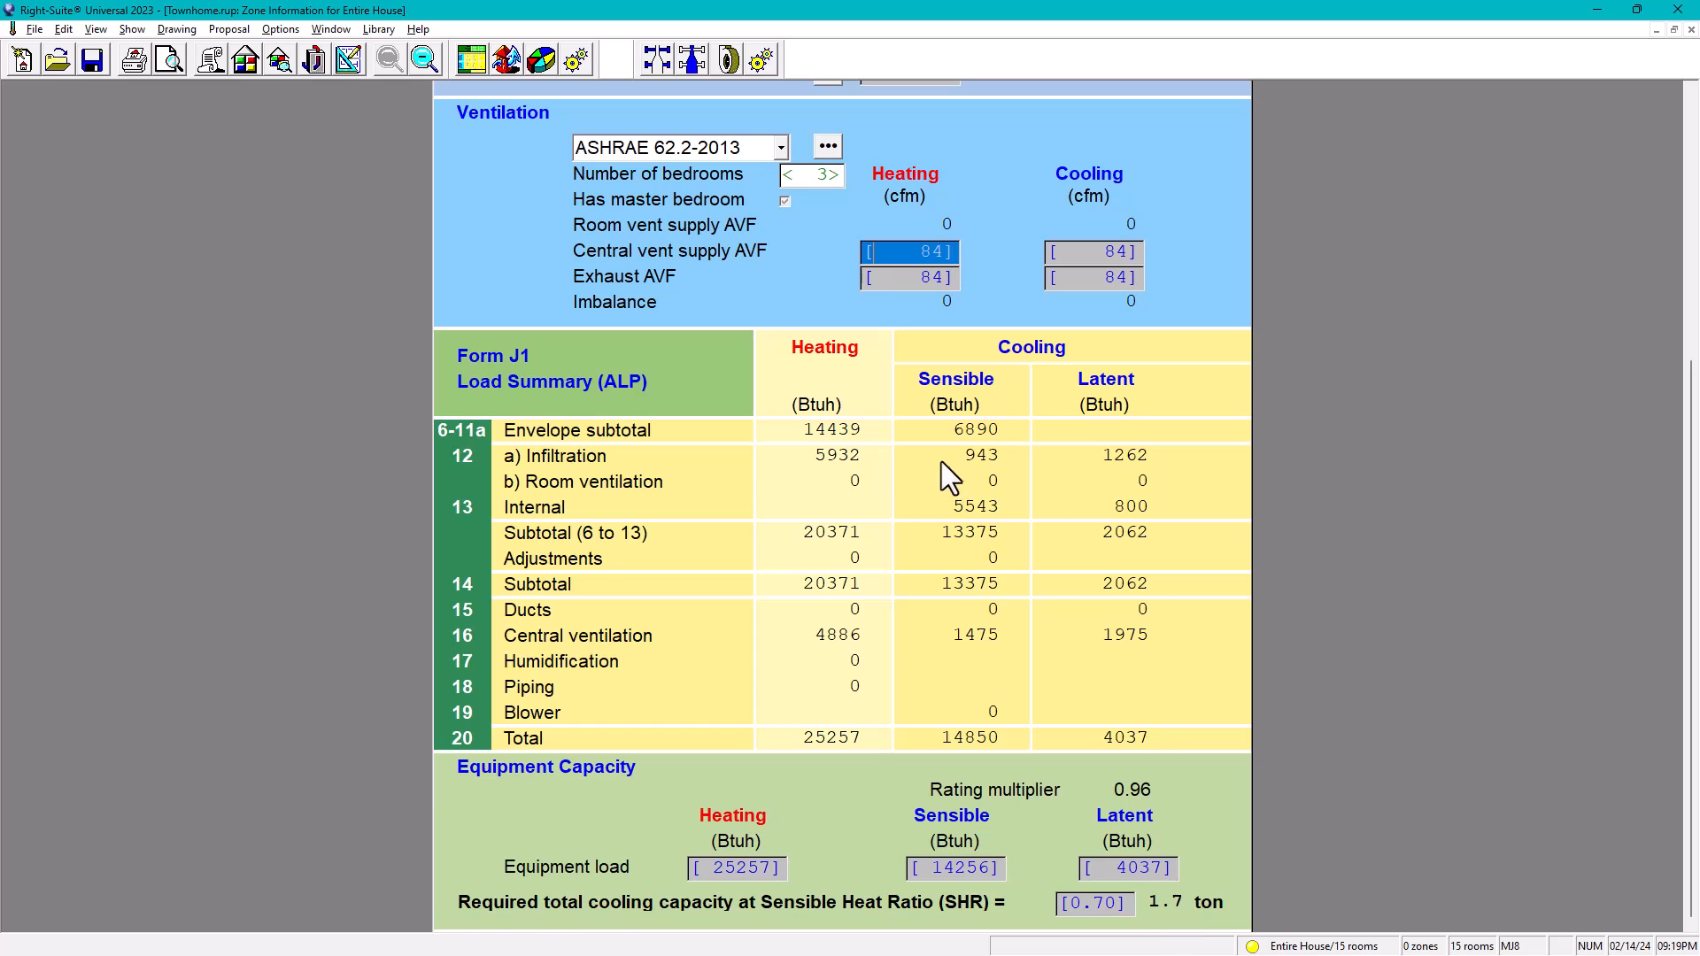
pyautogui.scroll(3)
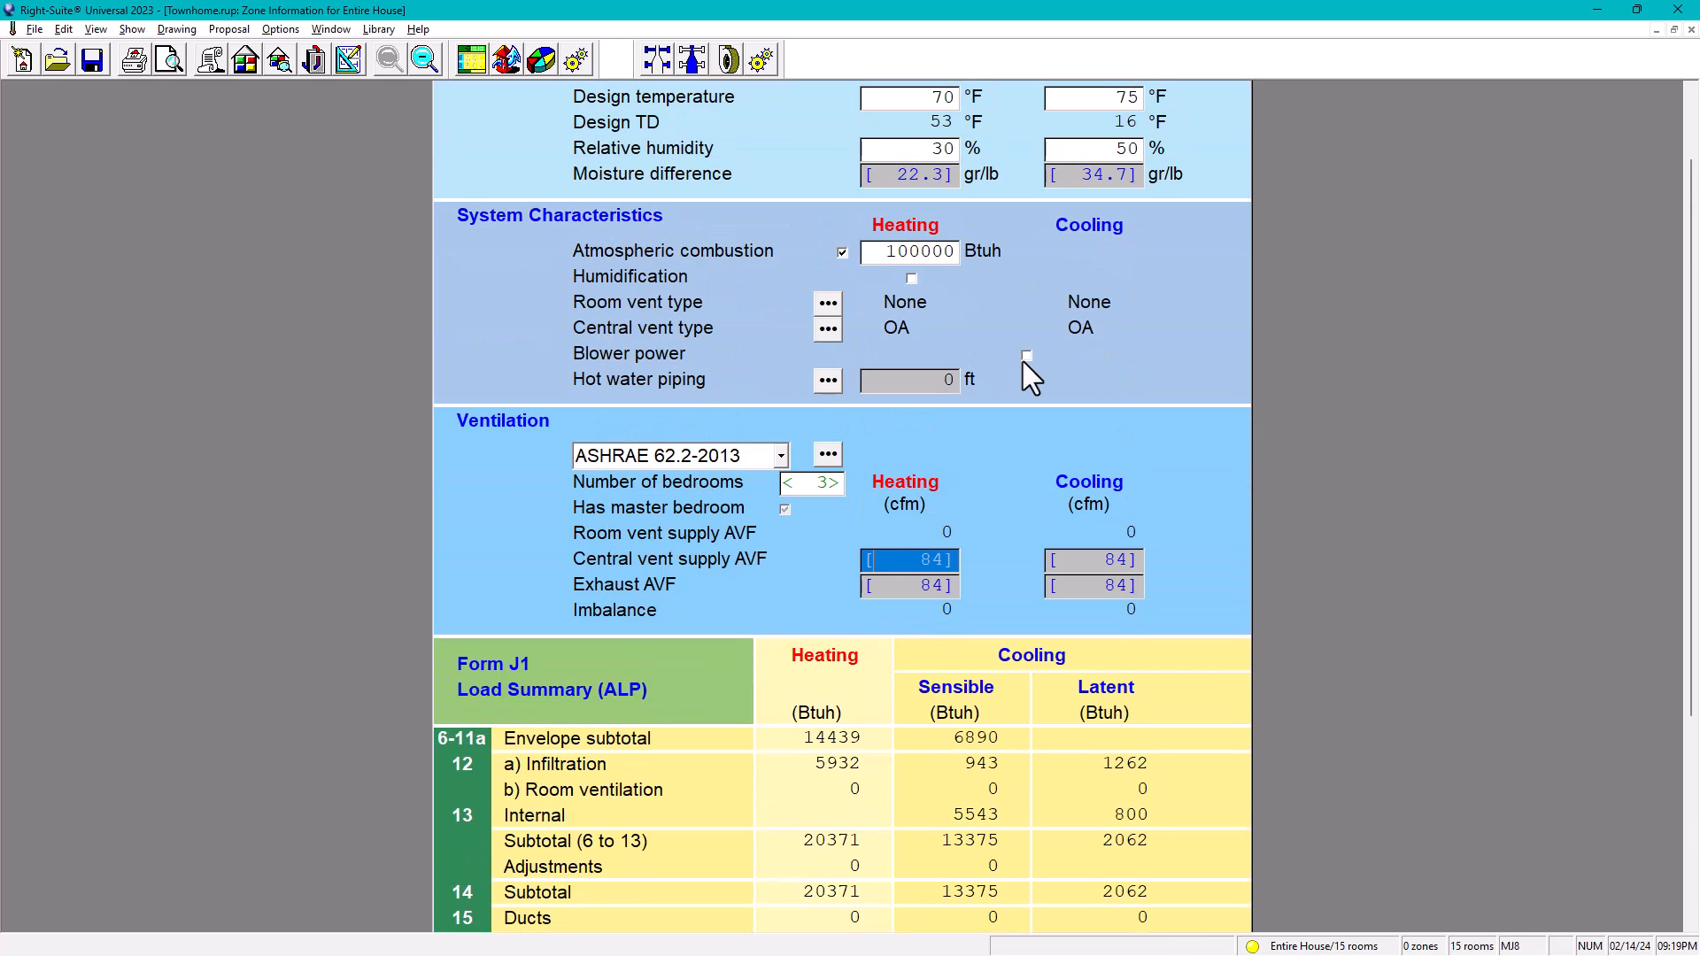
pyautogui.scroll(-3)
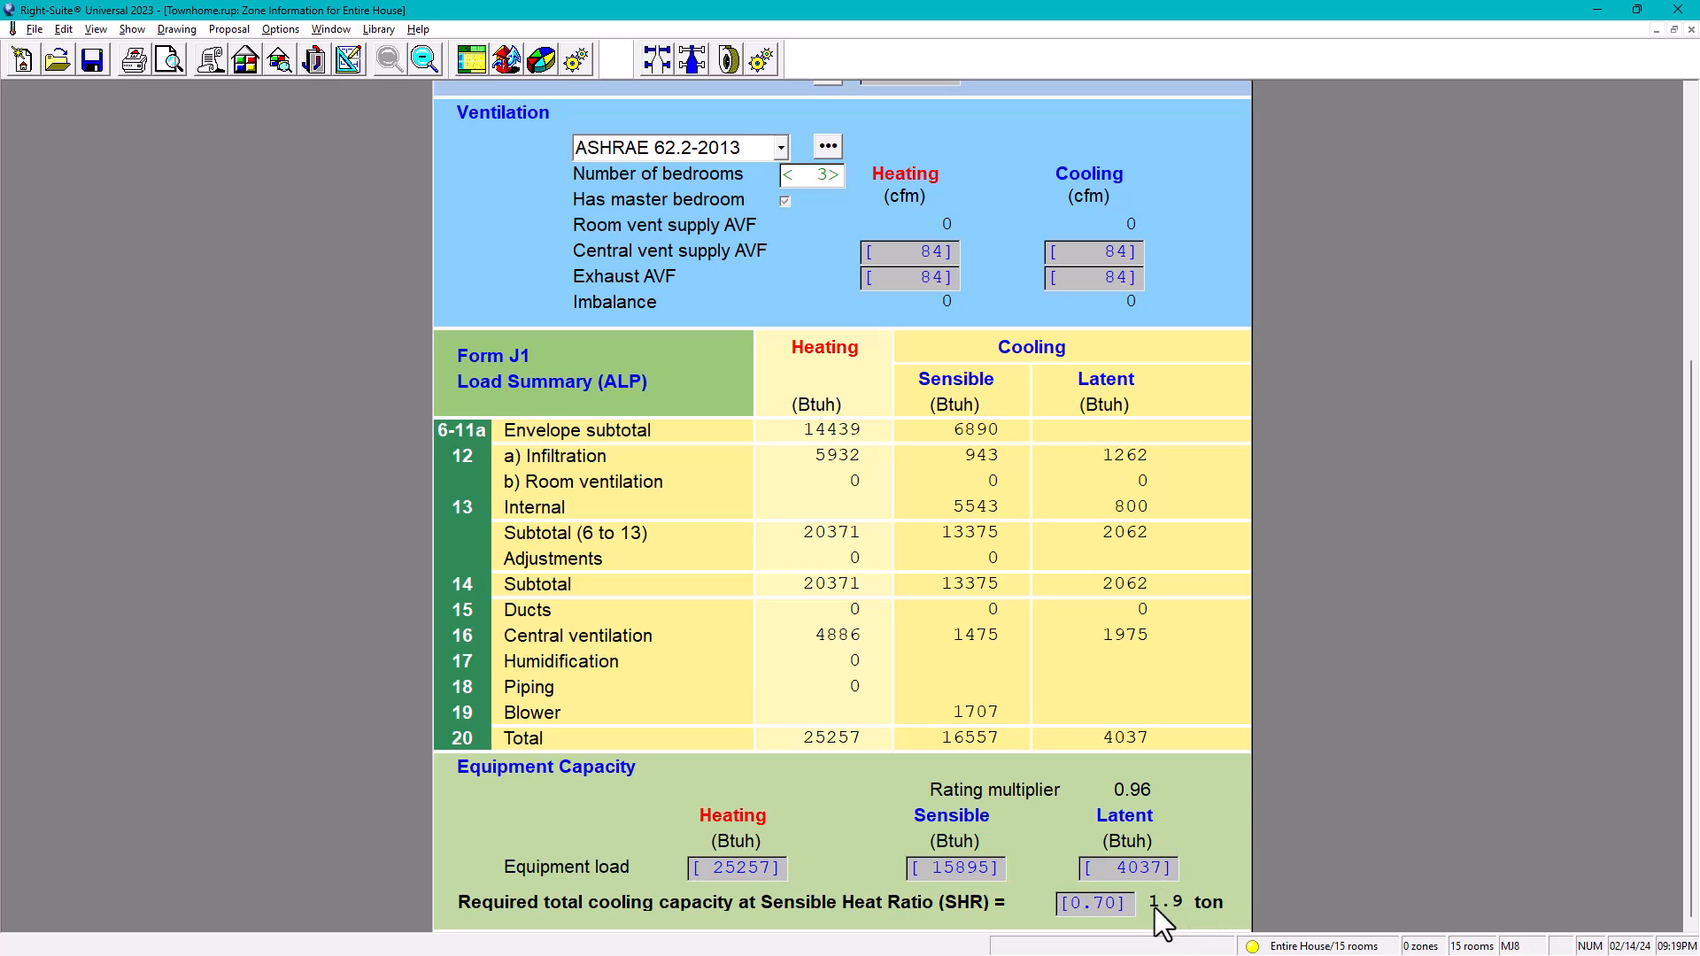
pyautogui.moveTo(1201, 926)
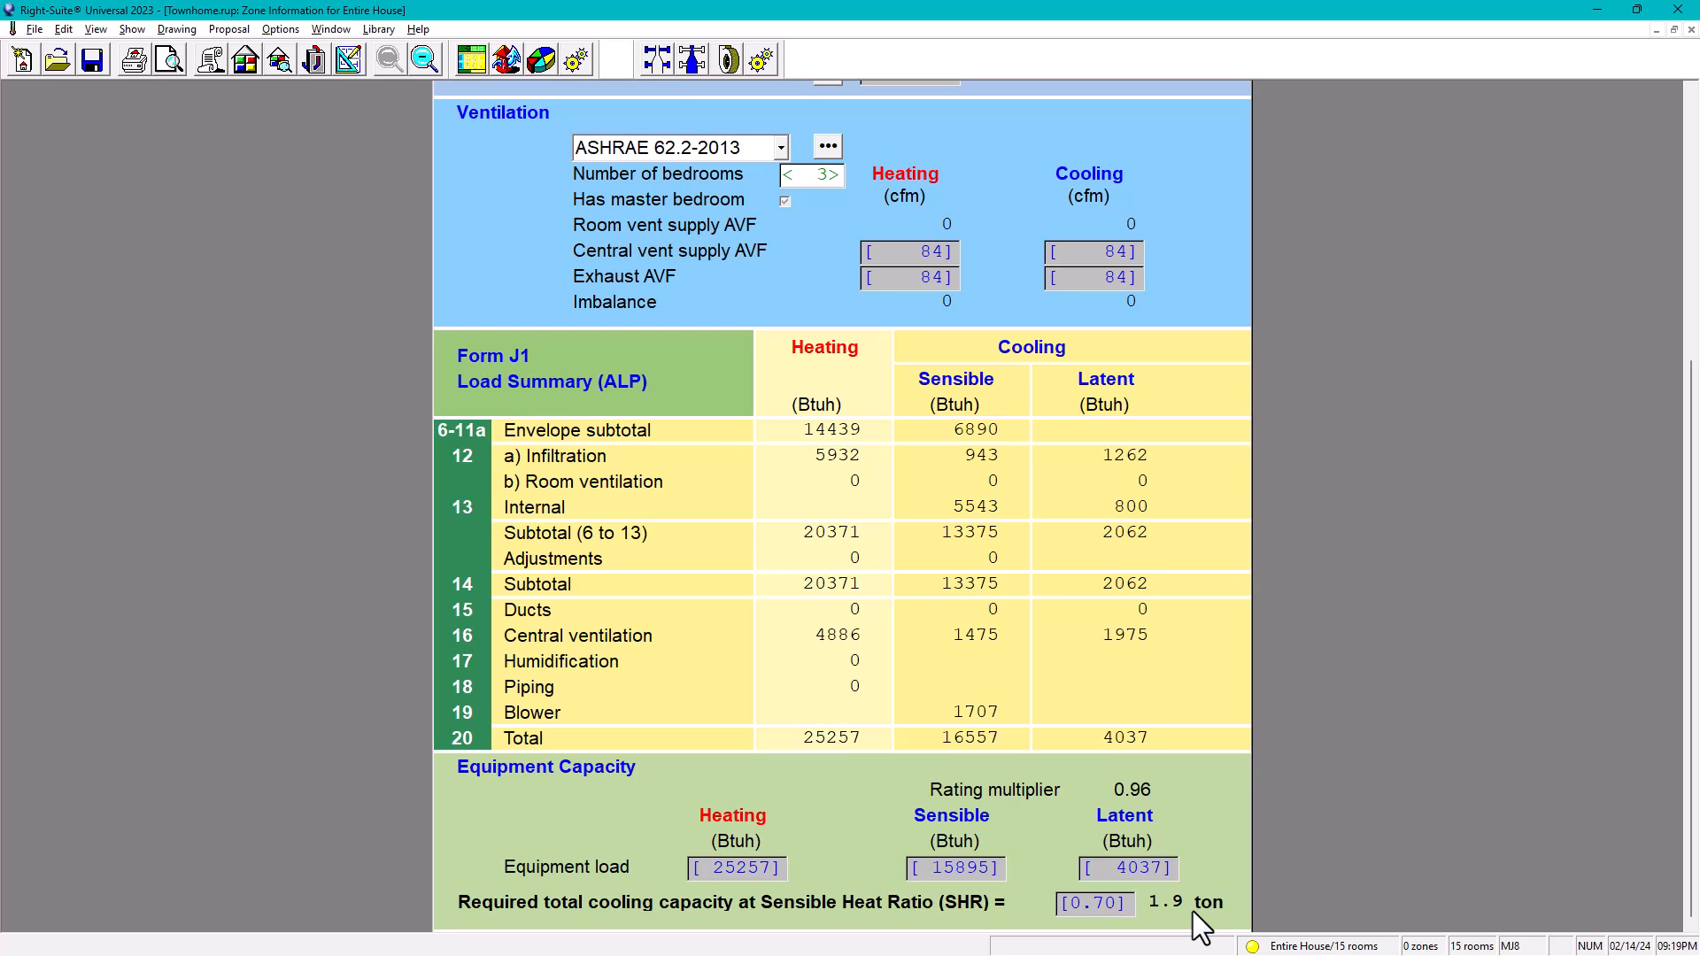
pyautogui.scroll(3)
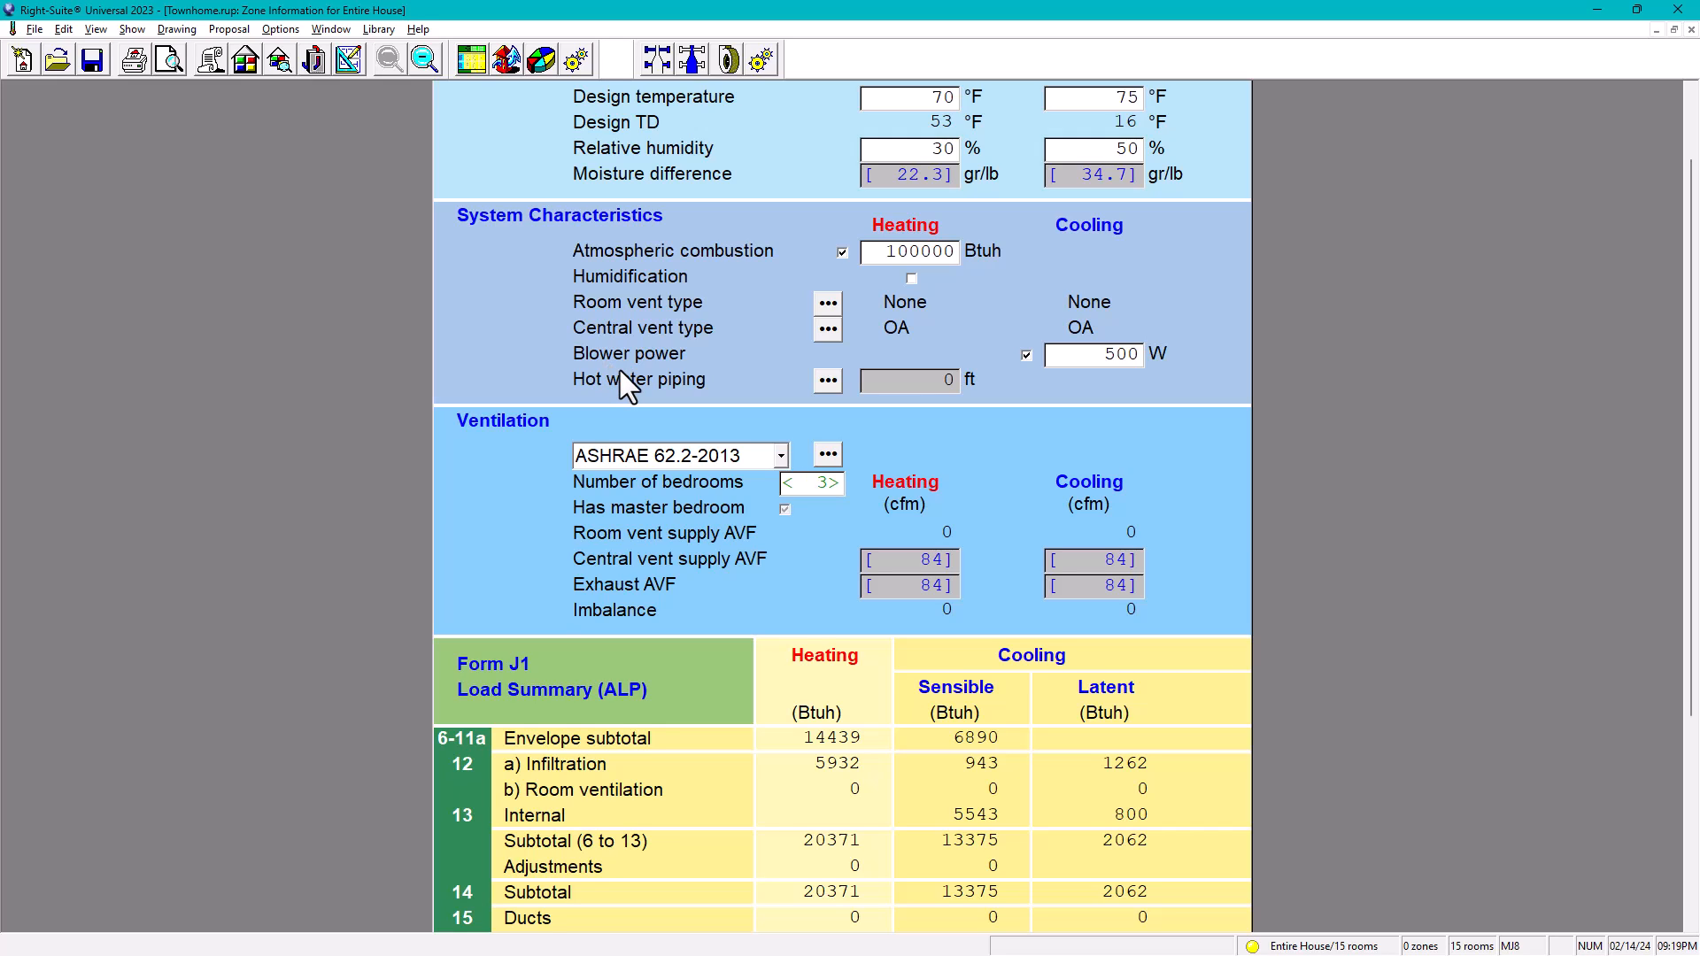
pyautogui.moveTo(847, 342)
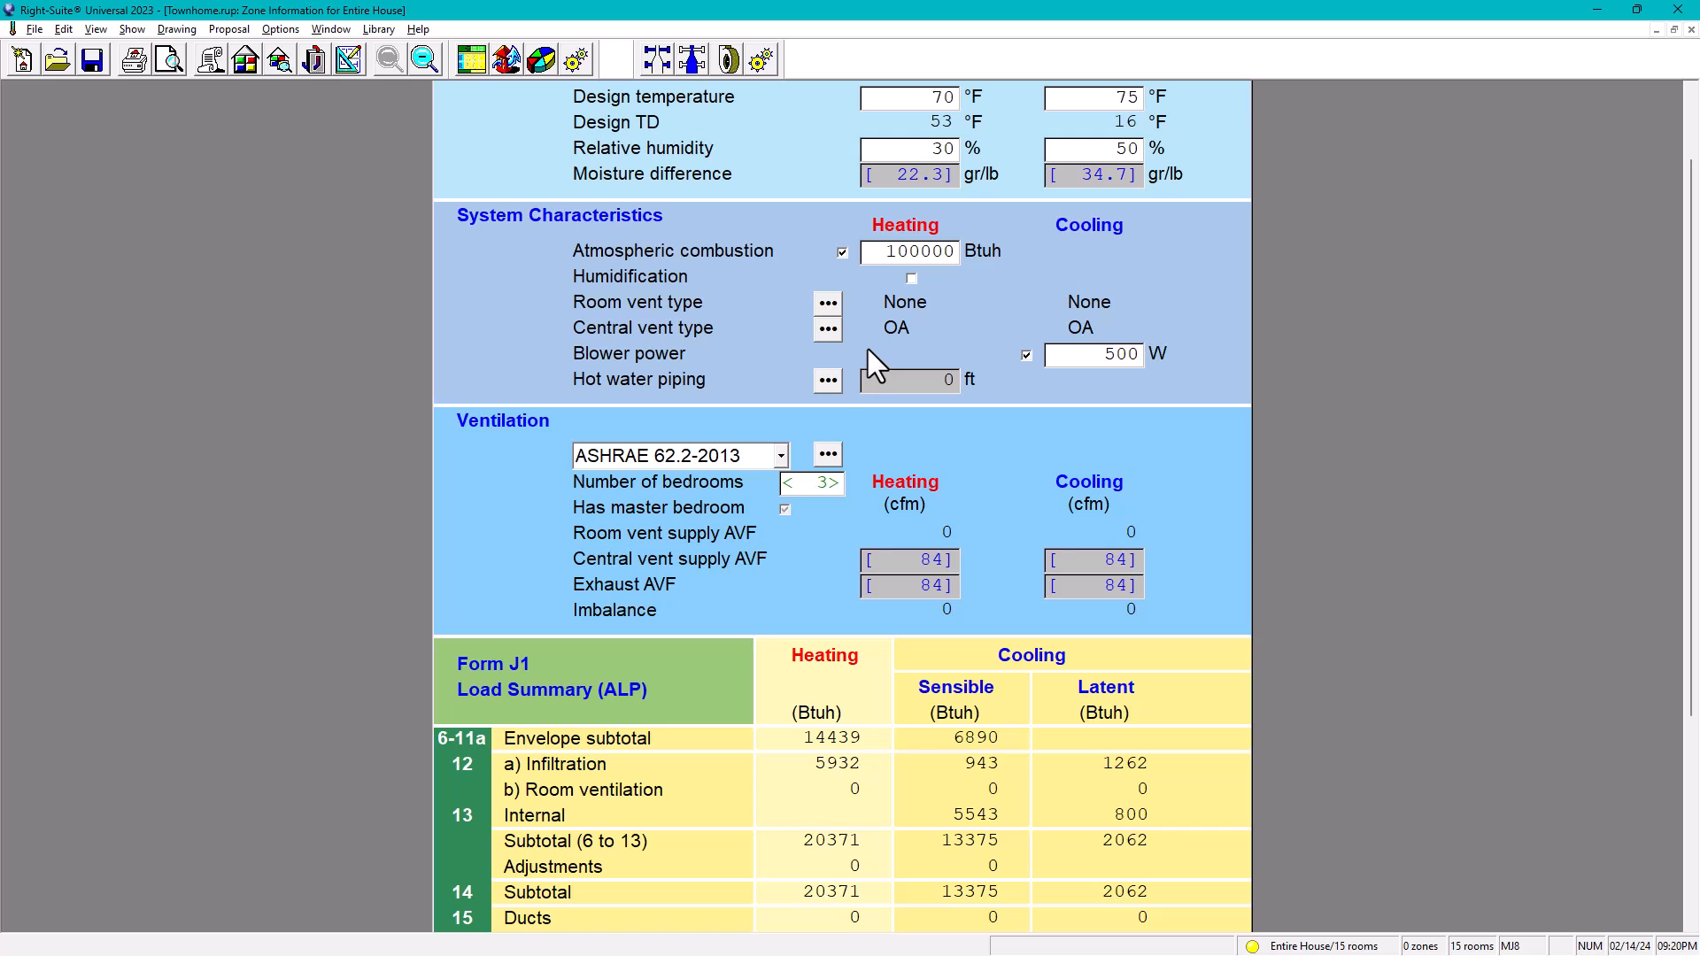
pyautogui.moveTo(786, 268)
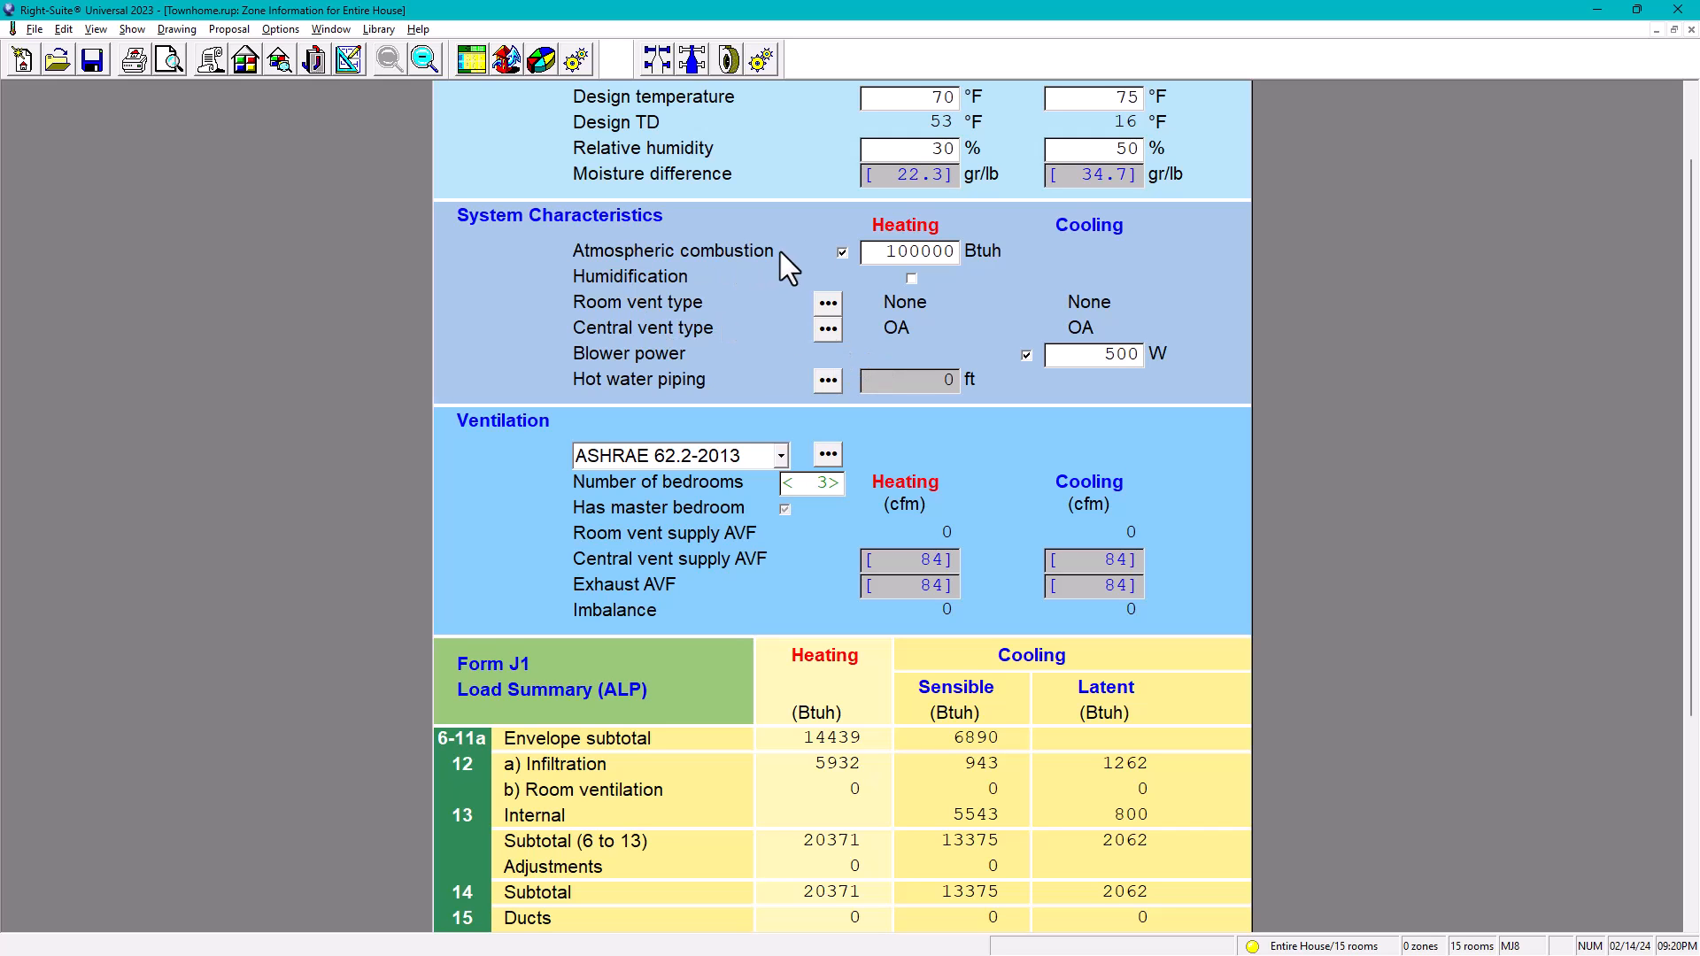
pyautogui.scroll(-3)
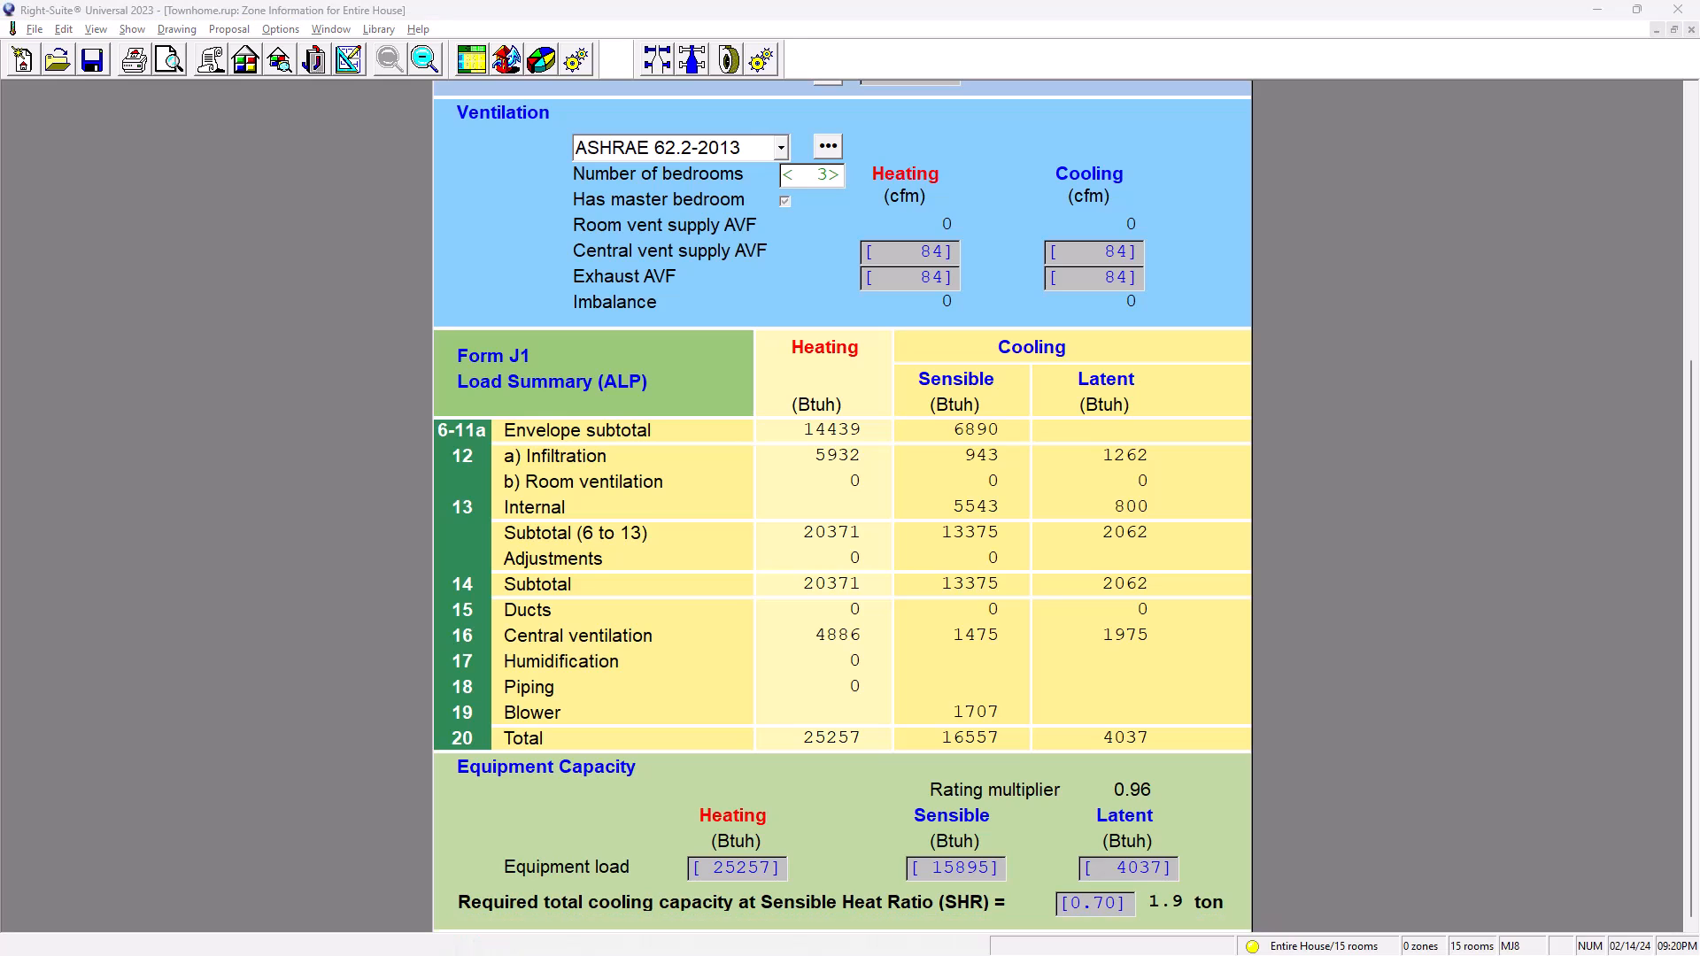
pyautogui.moveTo(195, 395)
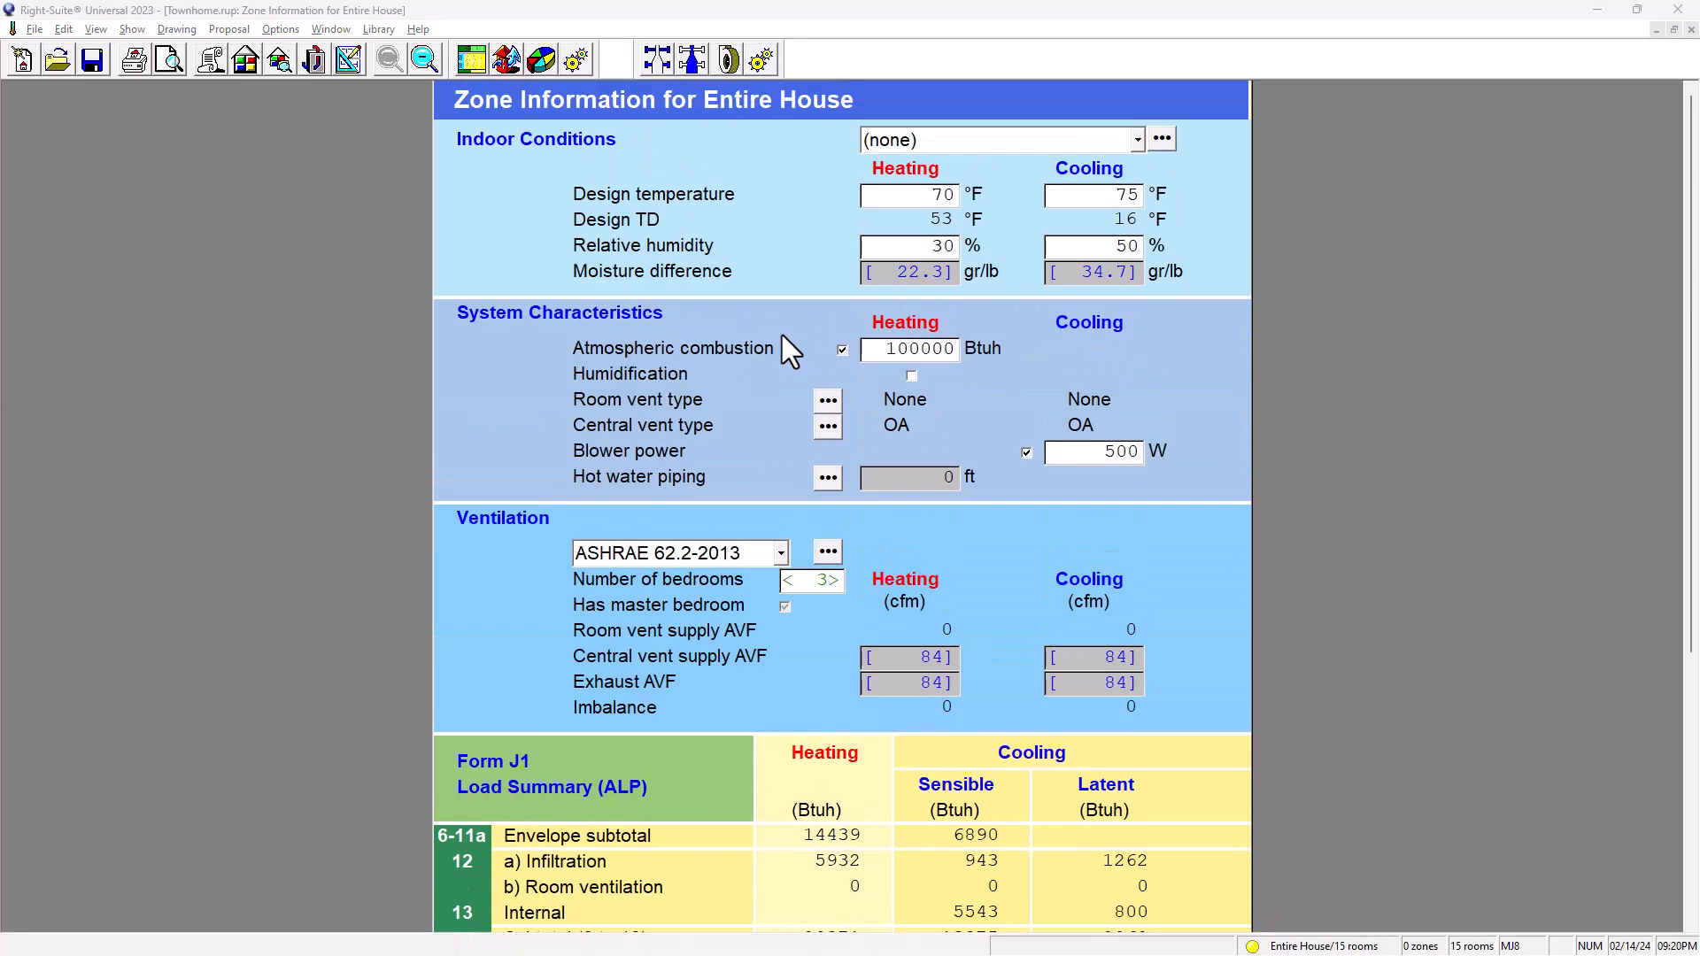
# Step: Turn off atmospheric combustion for heating, leaving totals at 25257 heating and 16557 sensible Btuh
pyautogui.scroll(-3)
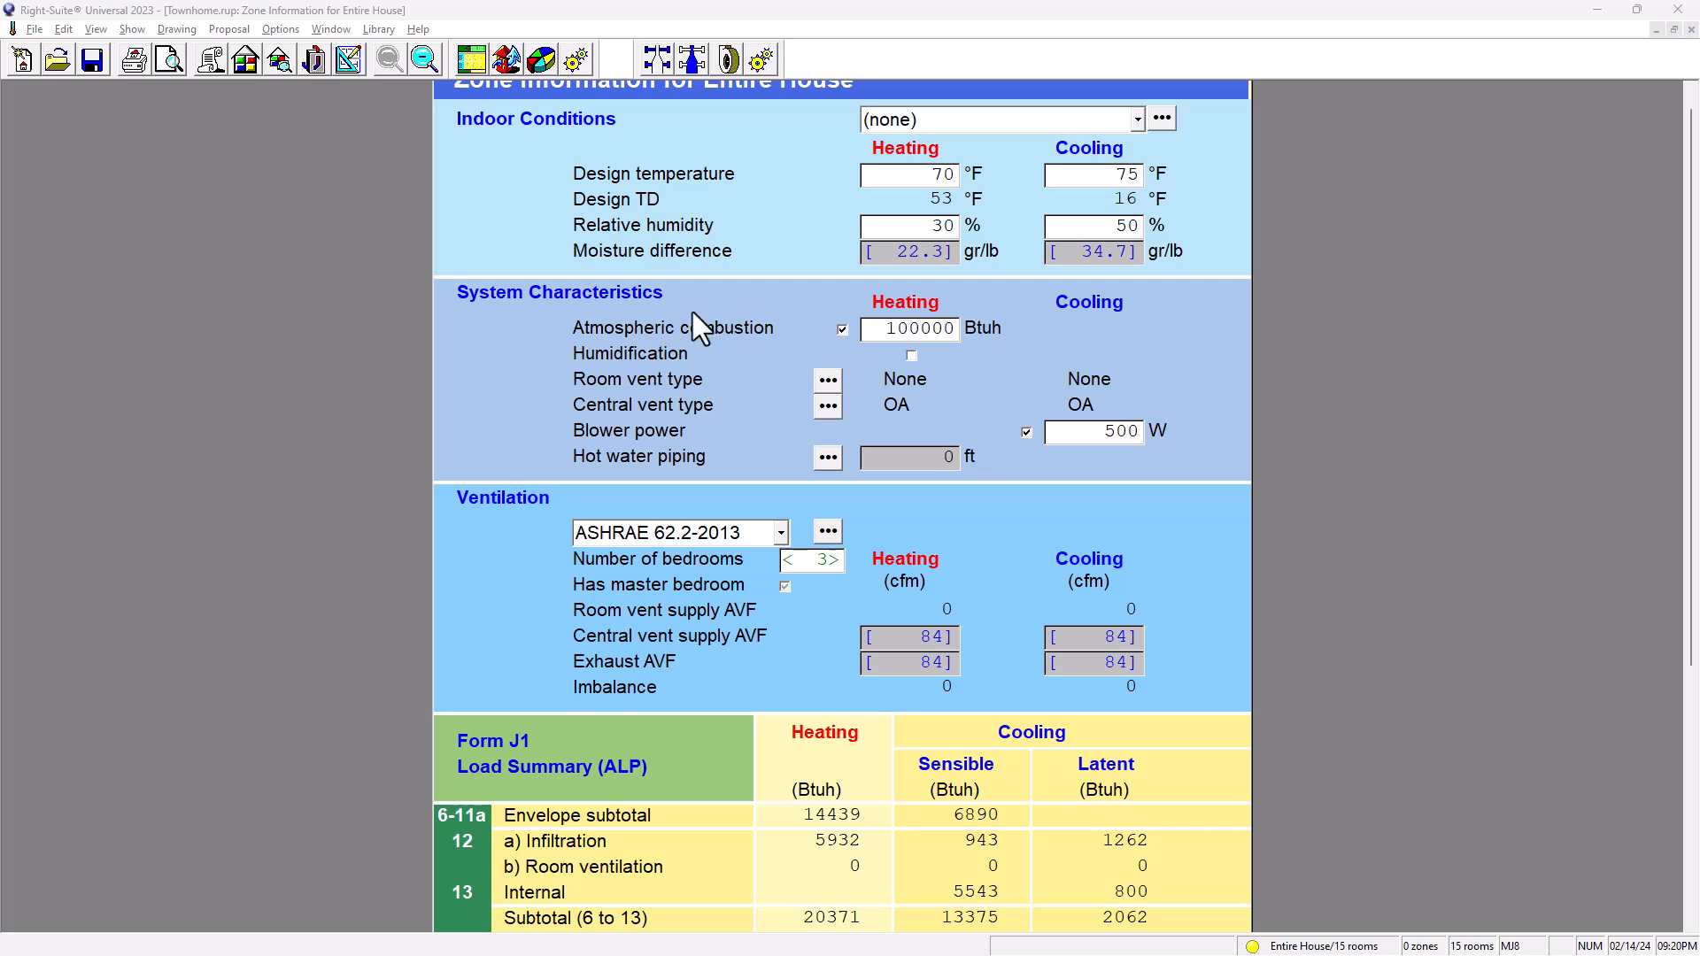
pyautogui.click(841, 329)
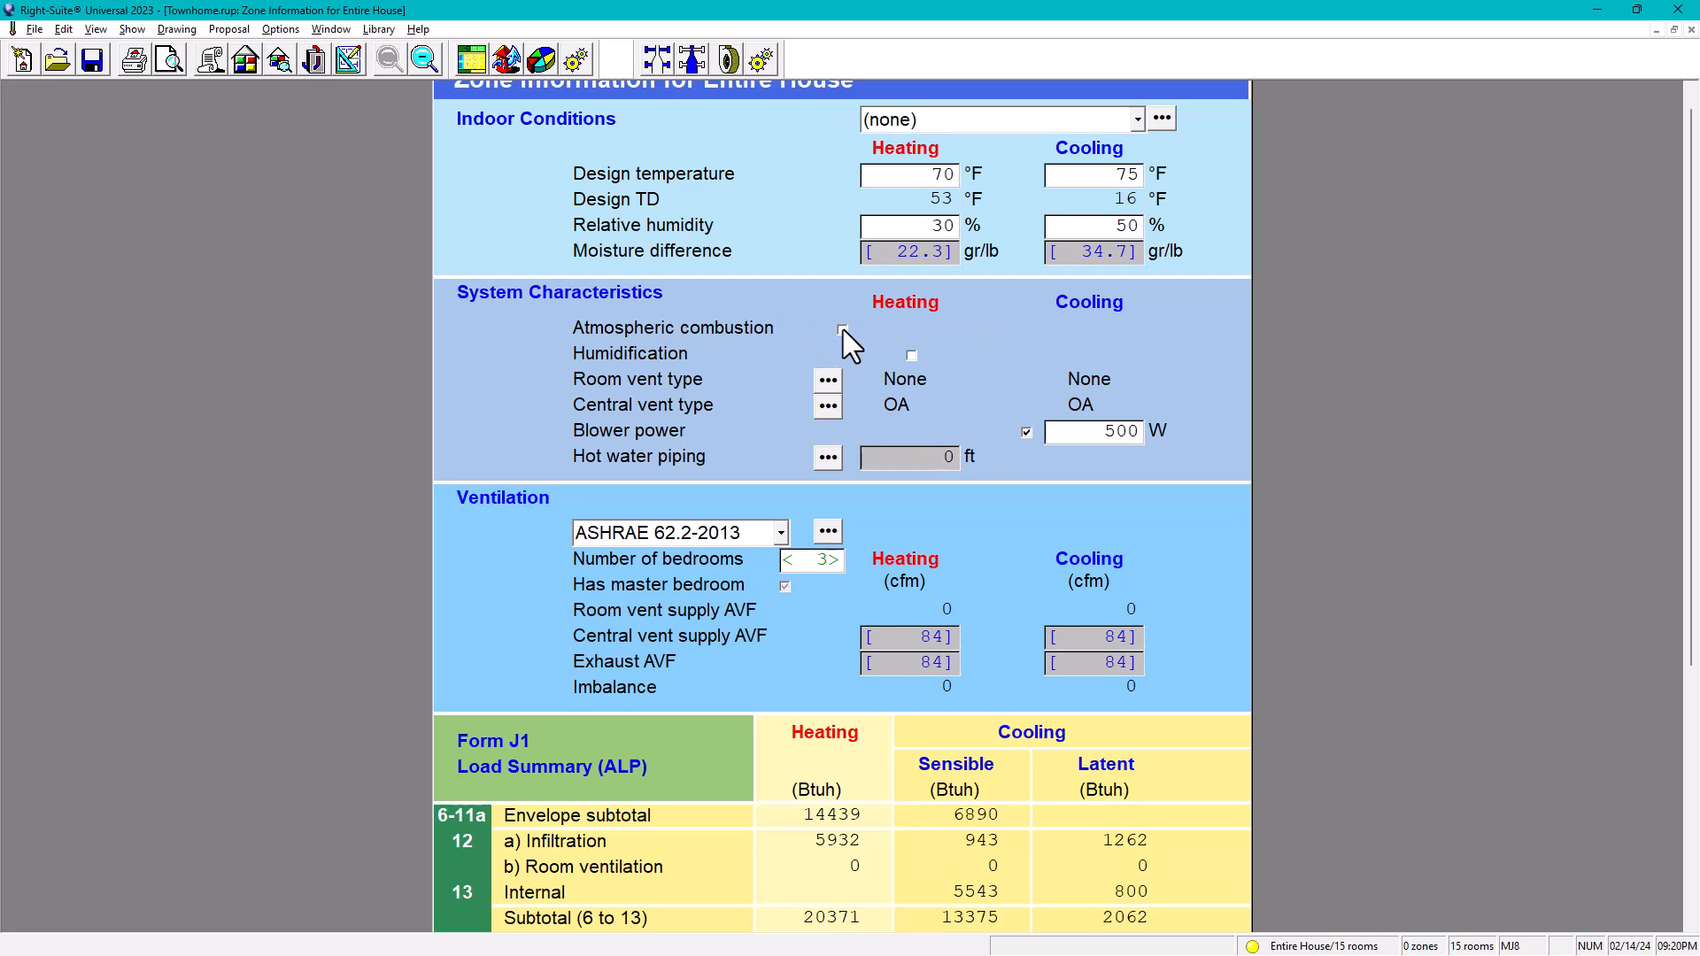
pyautogui.moveTo(963, 345)
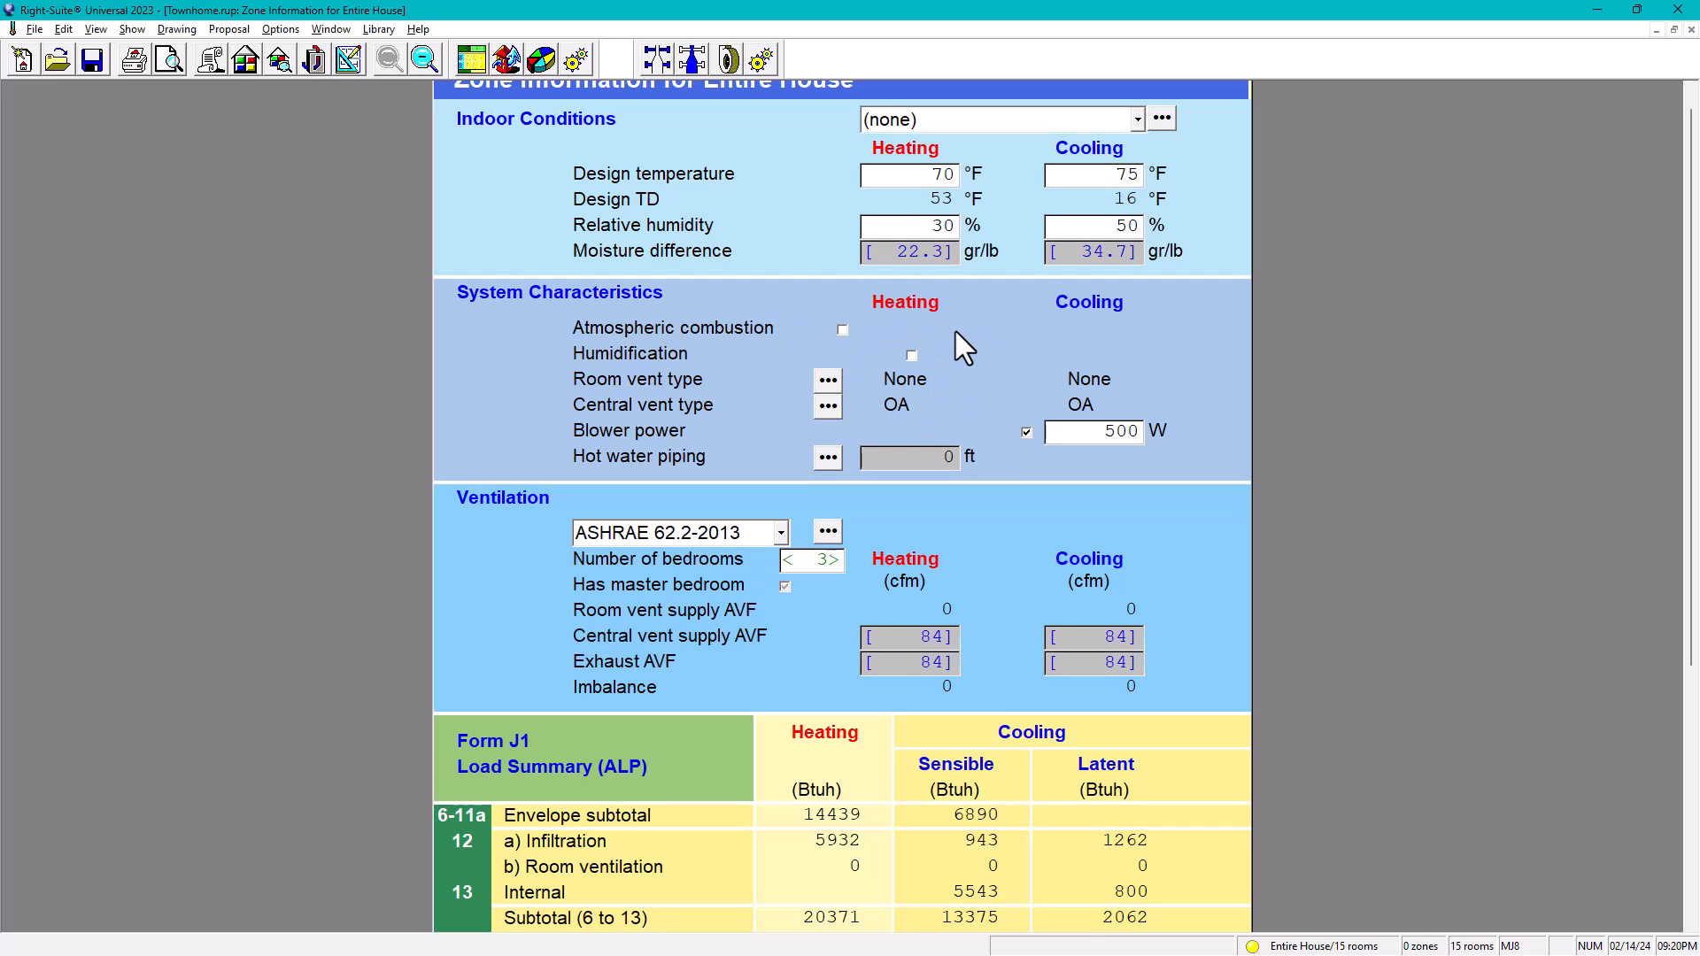
pyautogui.scroll(-3)
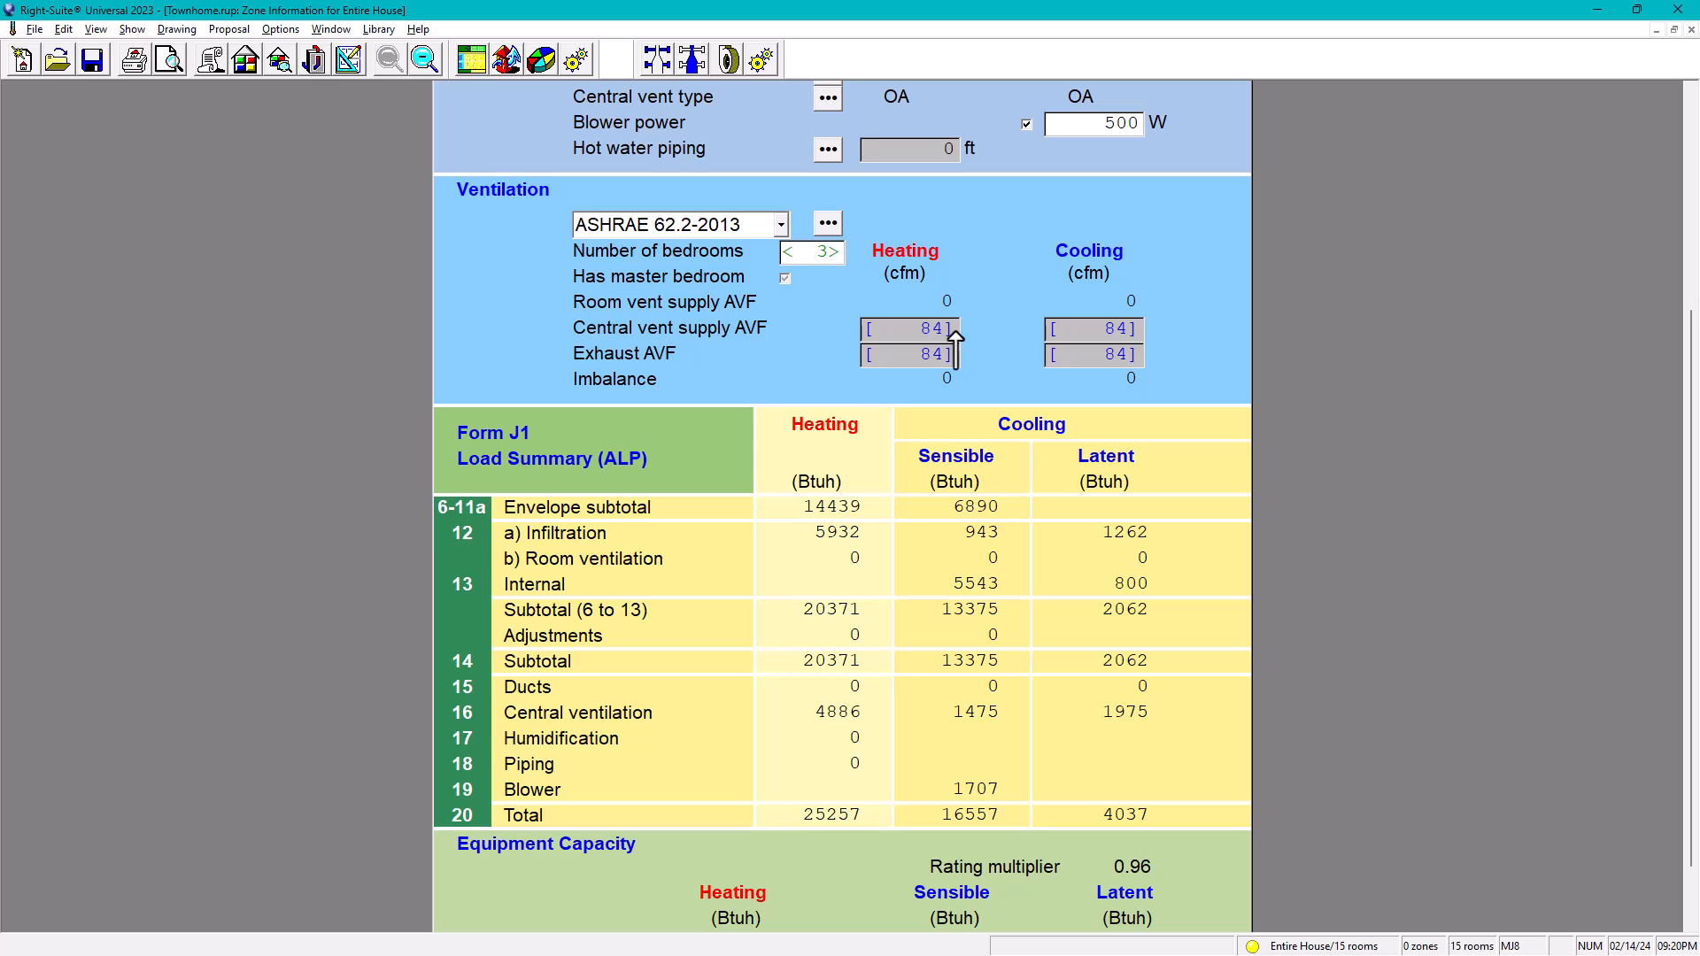
pyautogui.moveTo(64, 455)
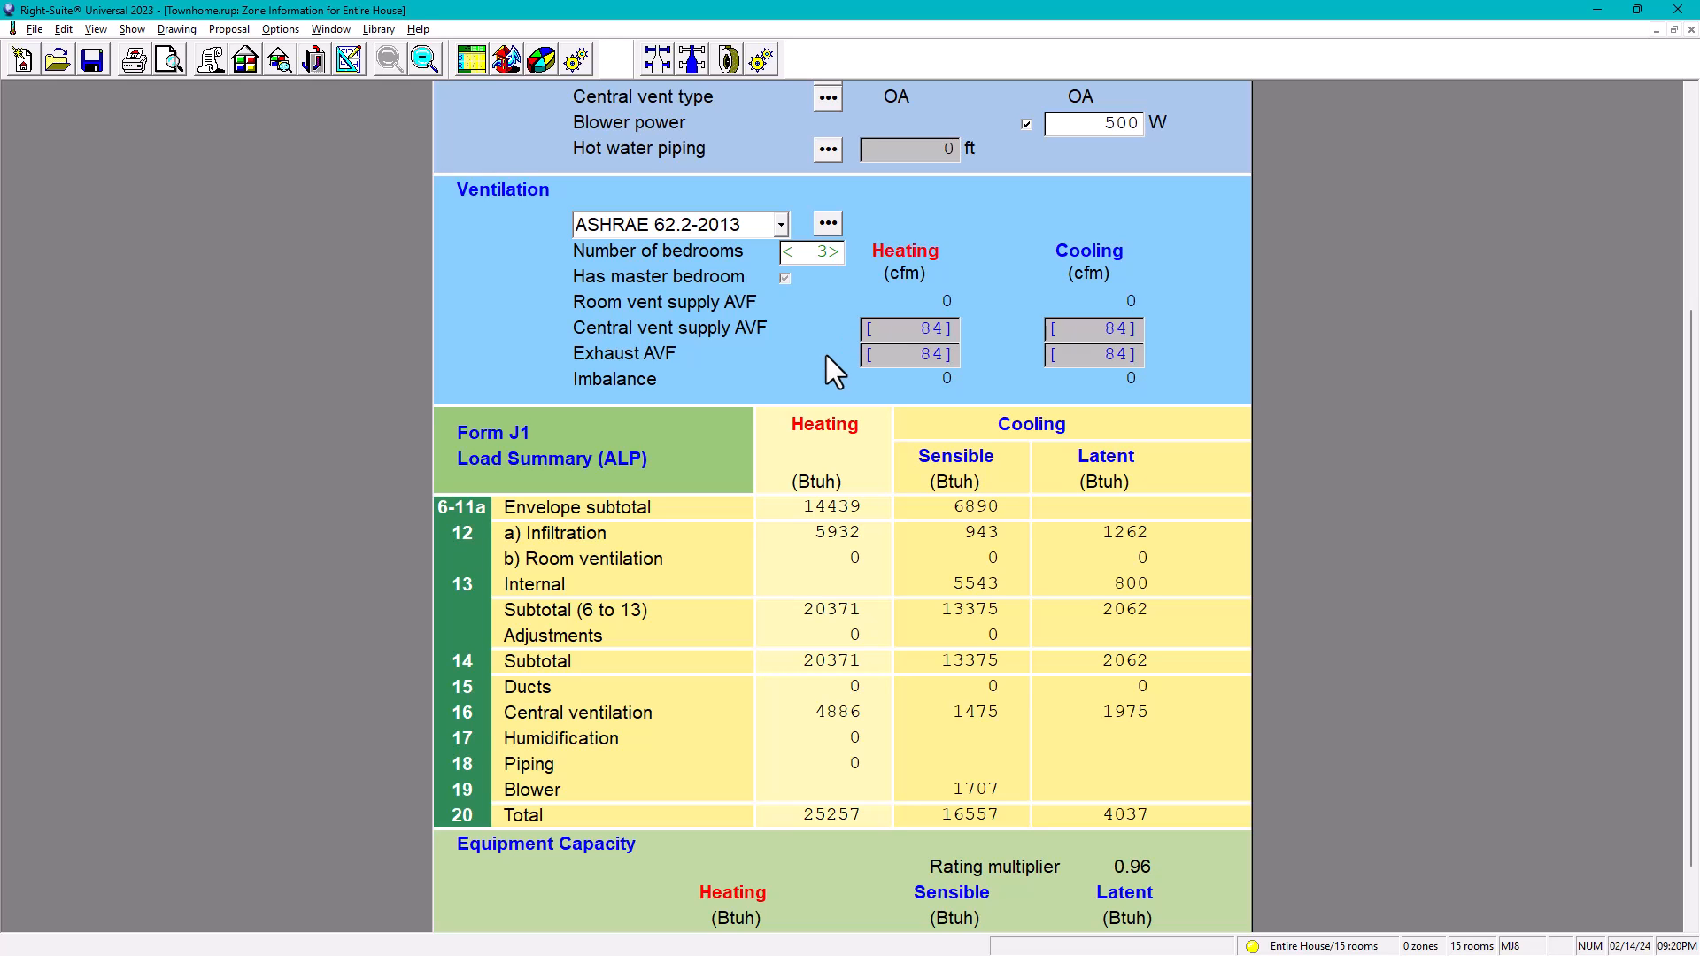
pyautogui.moveTo(832, 368)
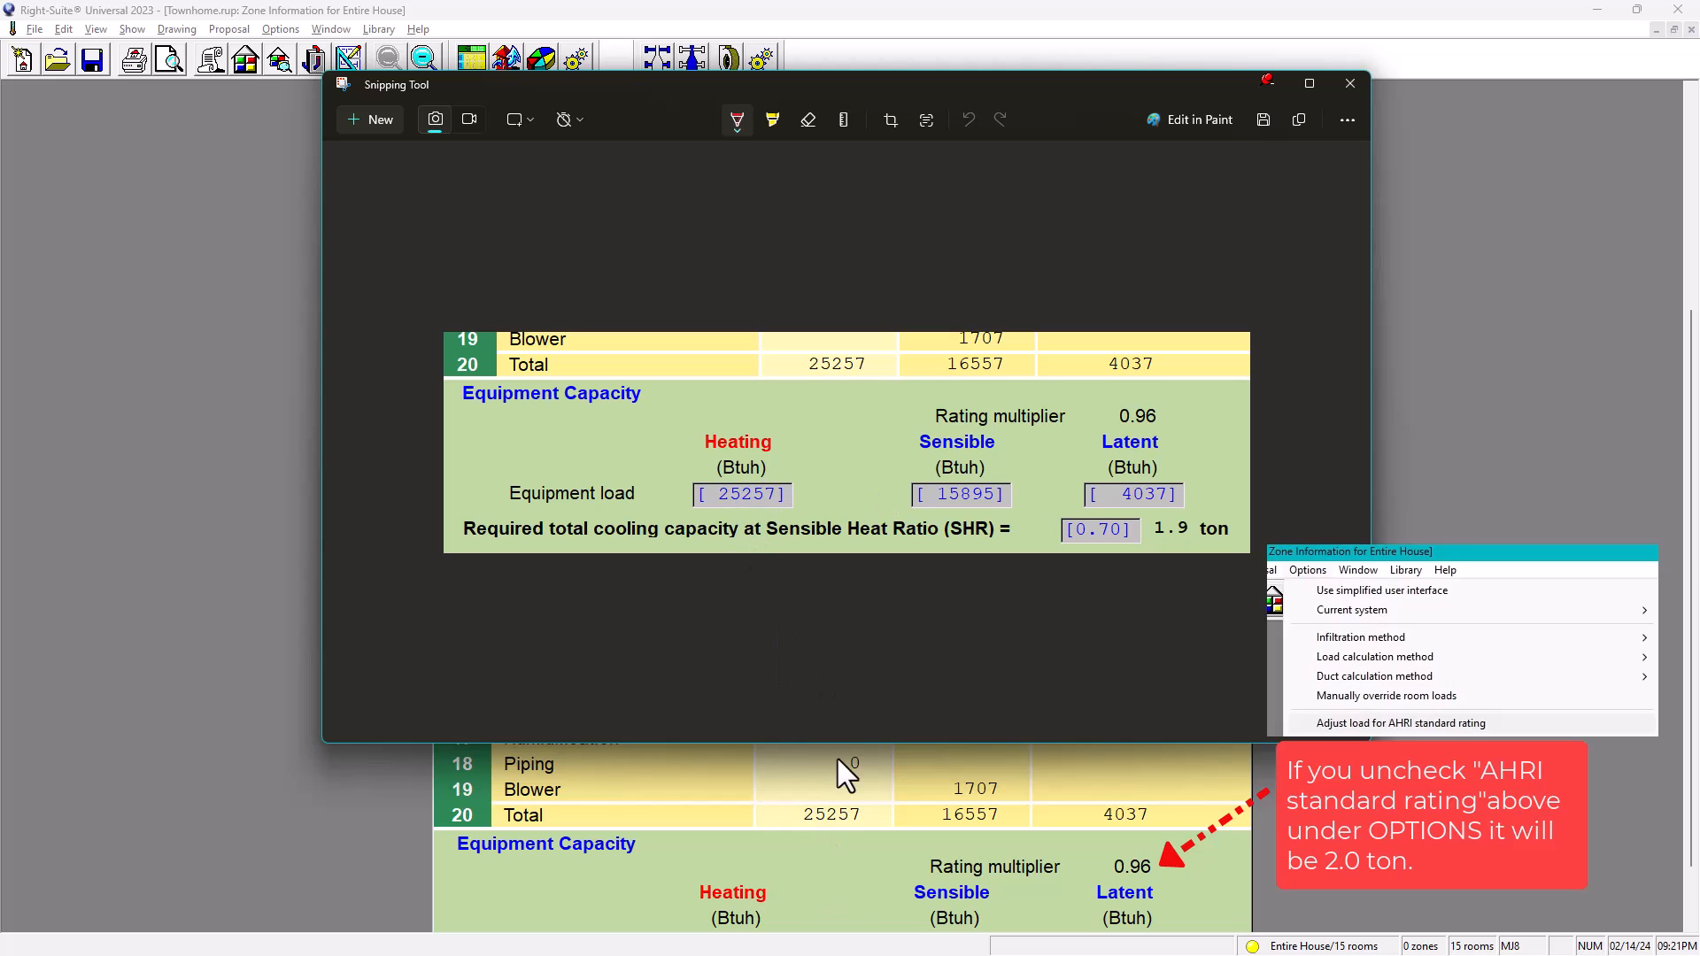
pyautogui.moveTo(965, 829)
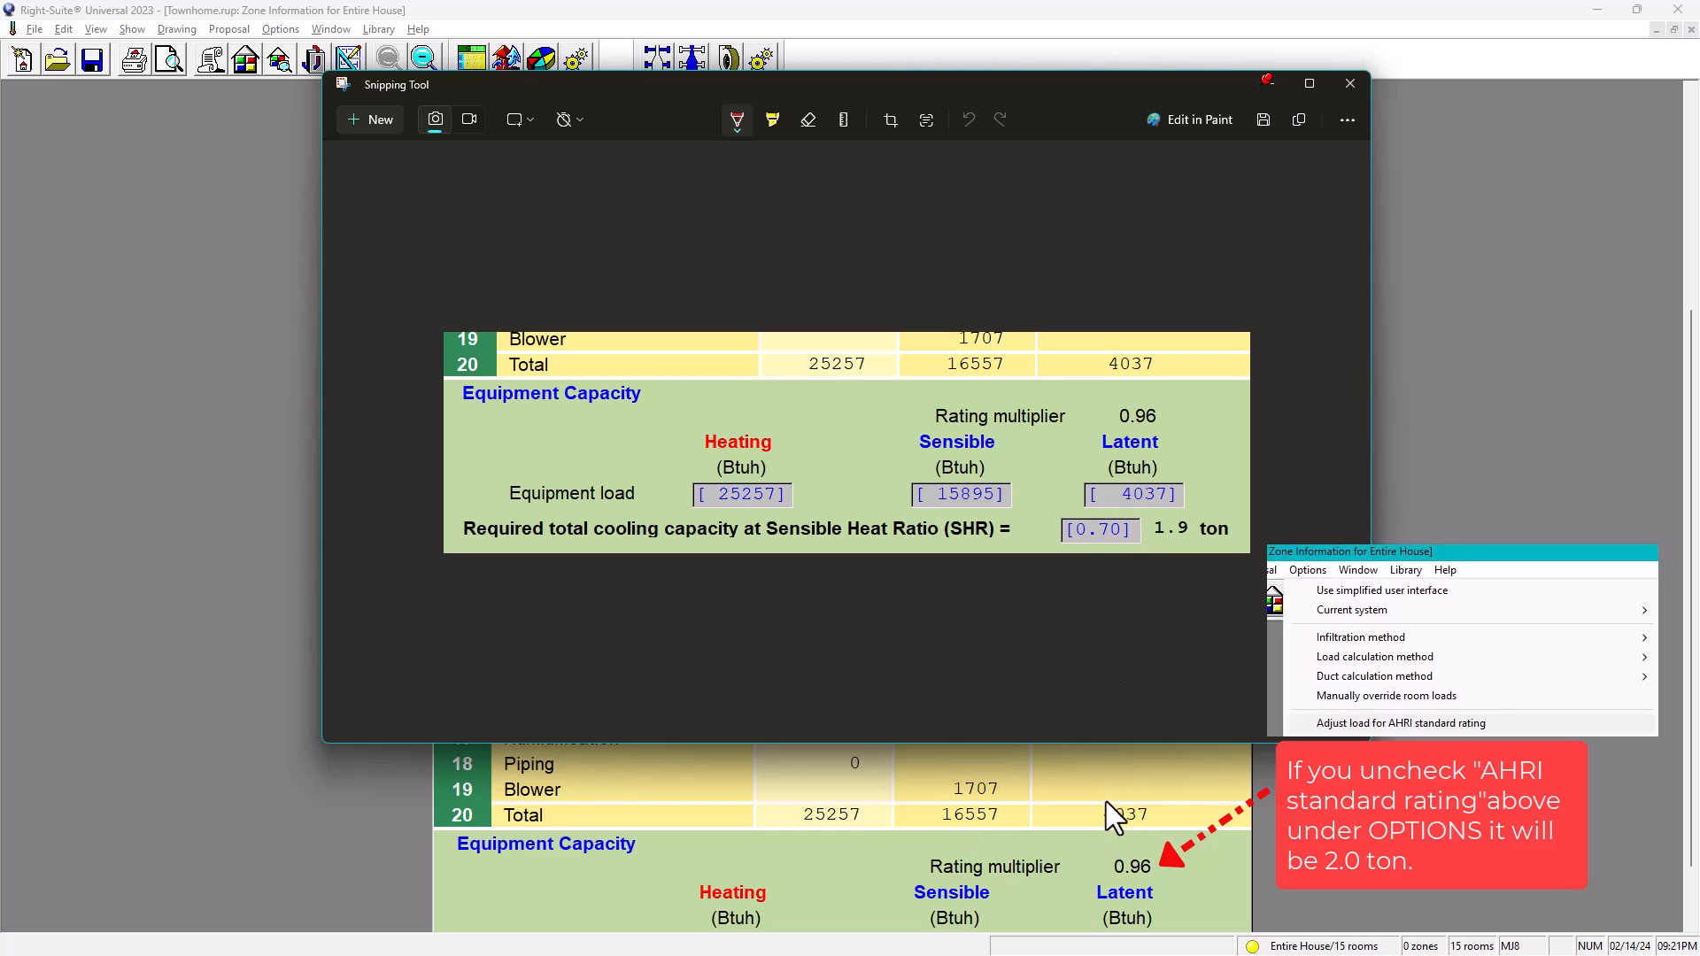
pyautogui.moveTo(1025, 494)
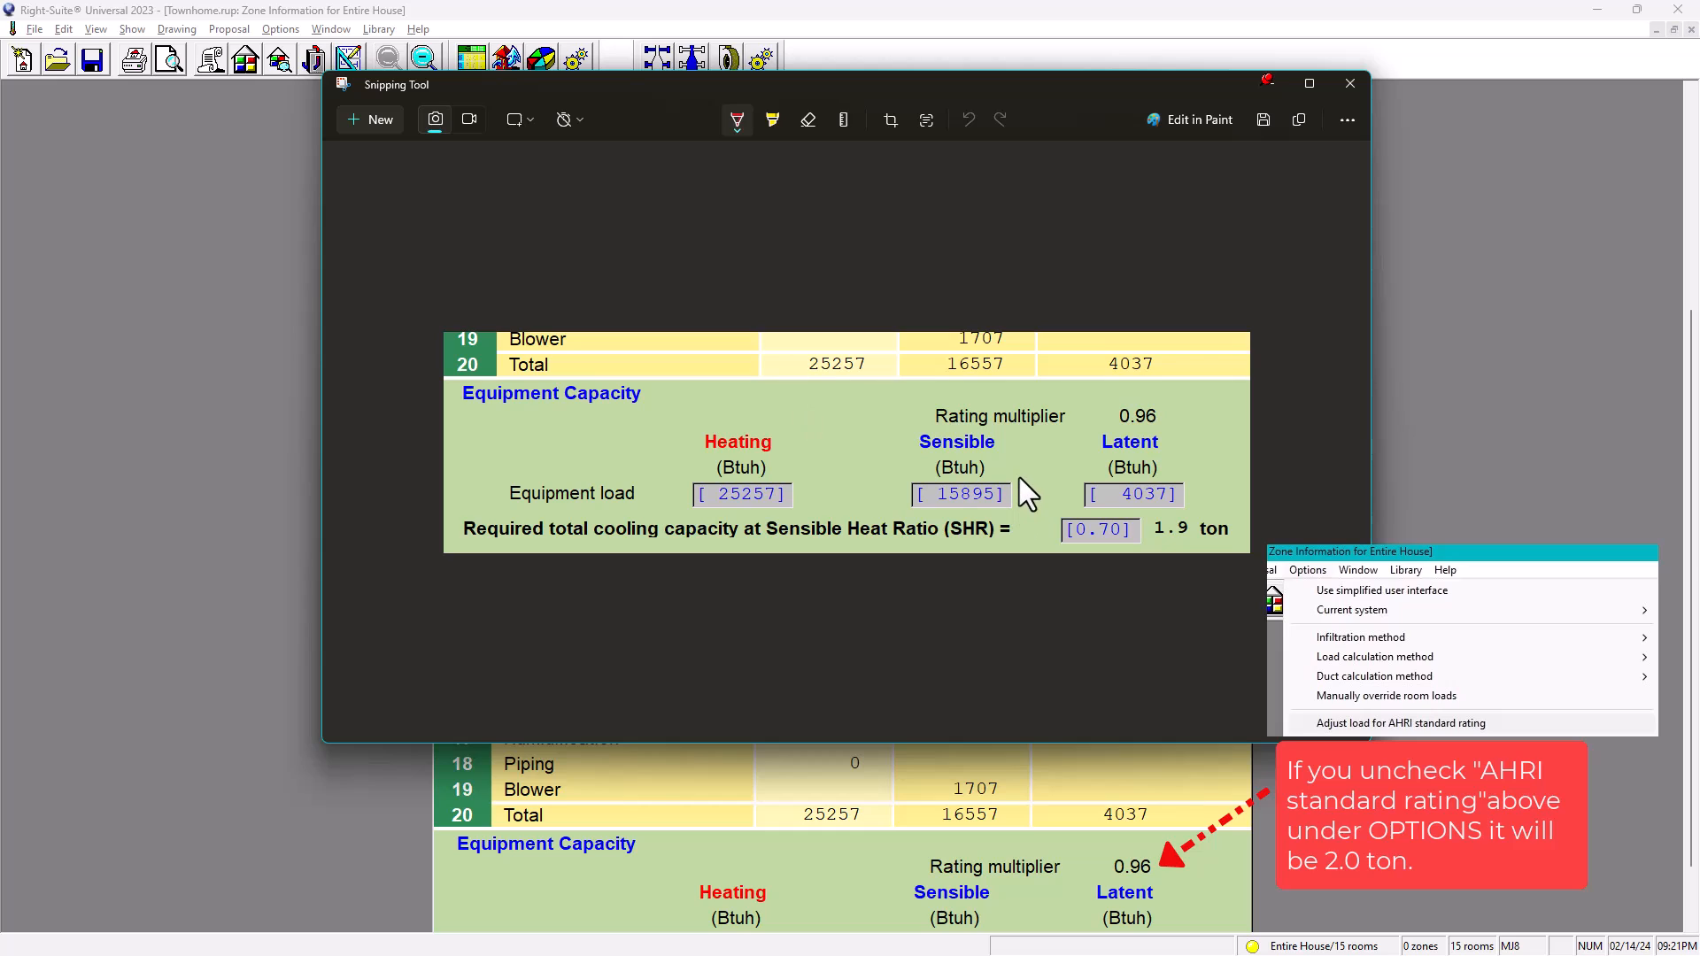
pyautogui.moveTo(1002, 456)
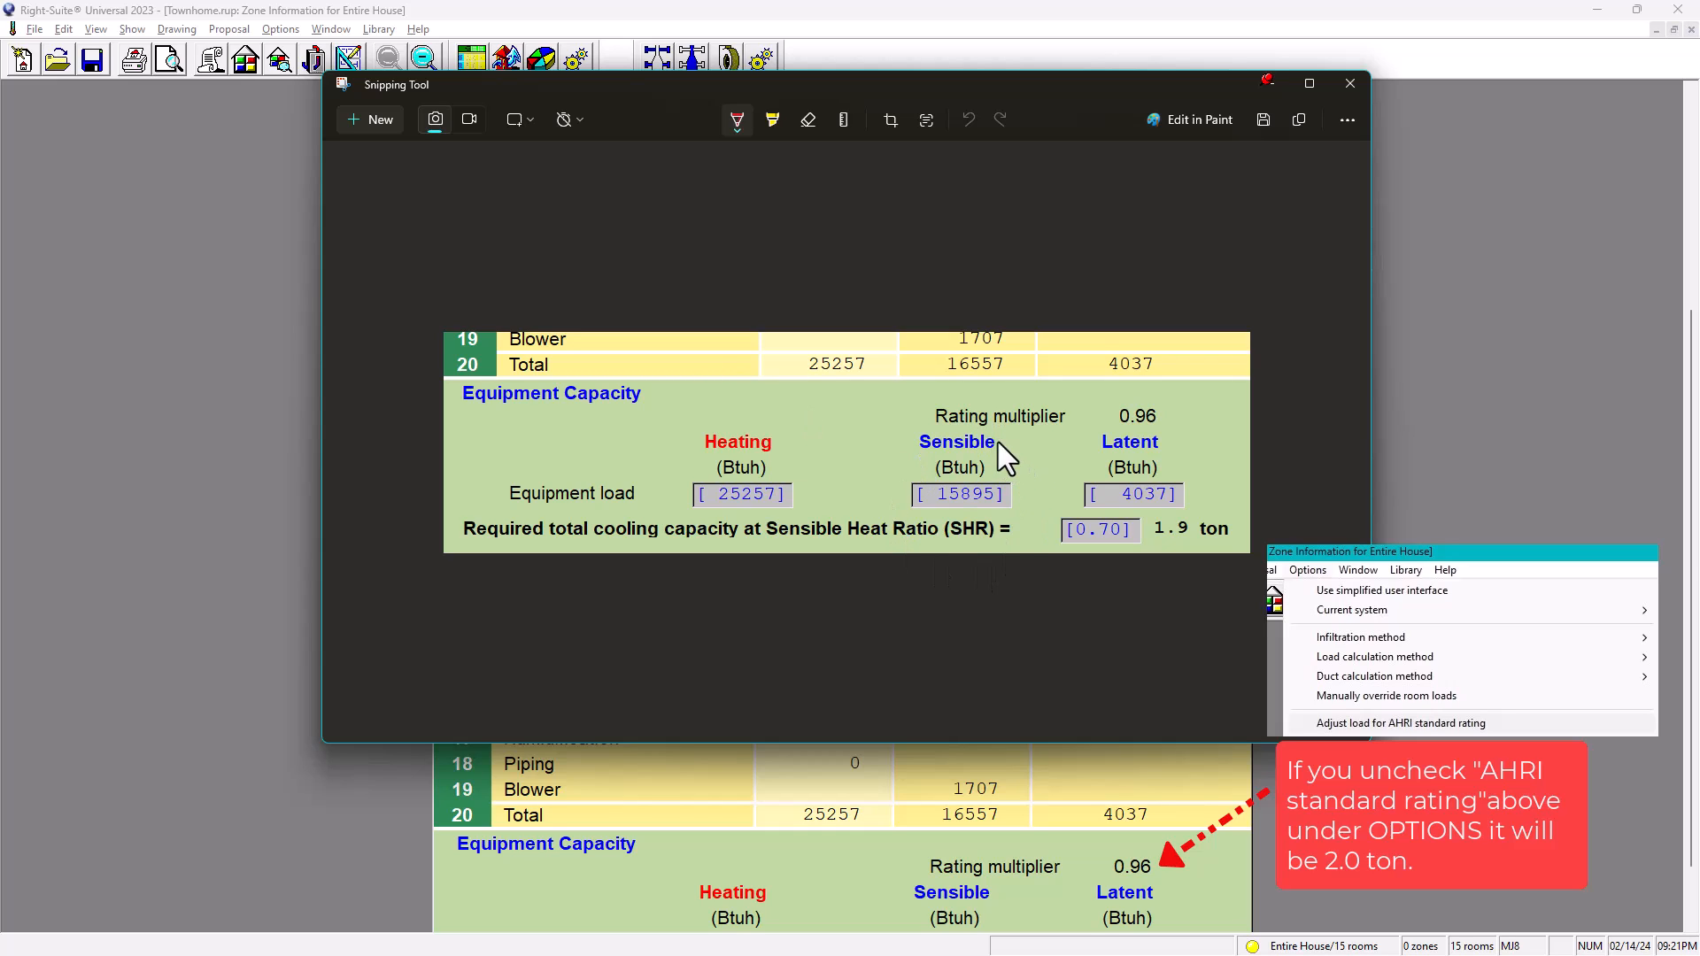
pyautogui.moveTo(963, 432)
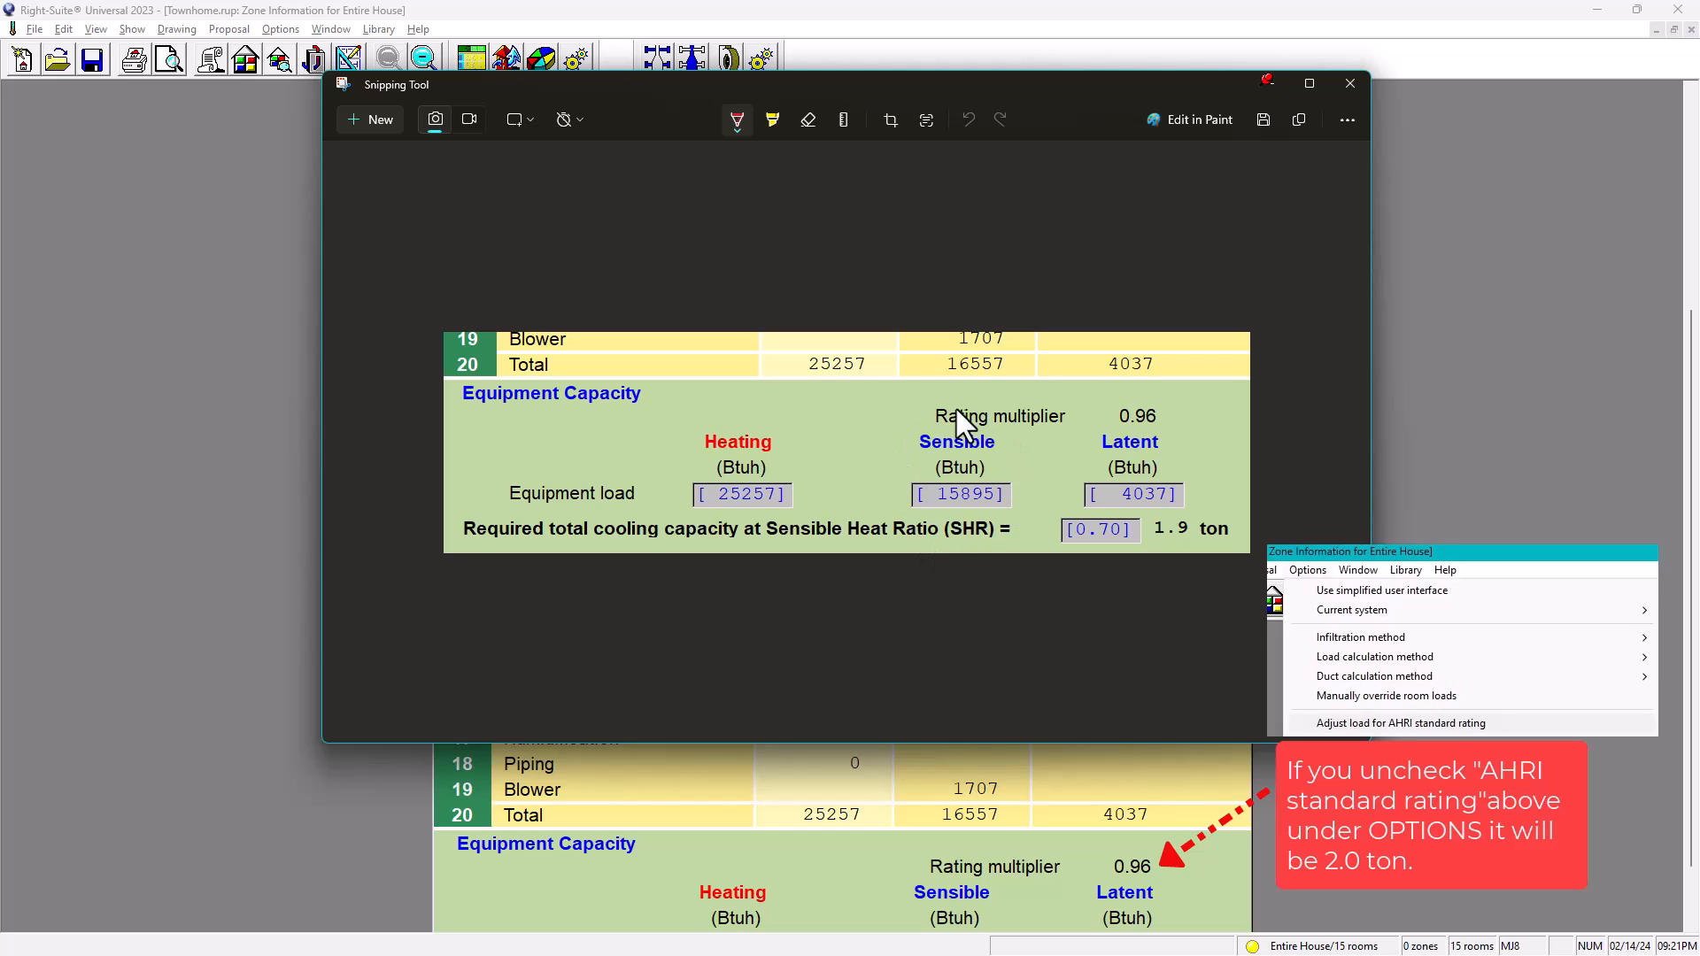
pyautogui.moveTo(1042, 455)
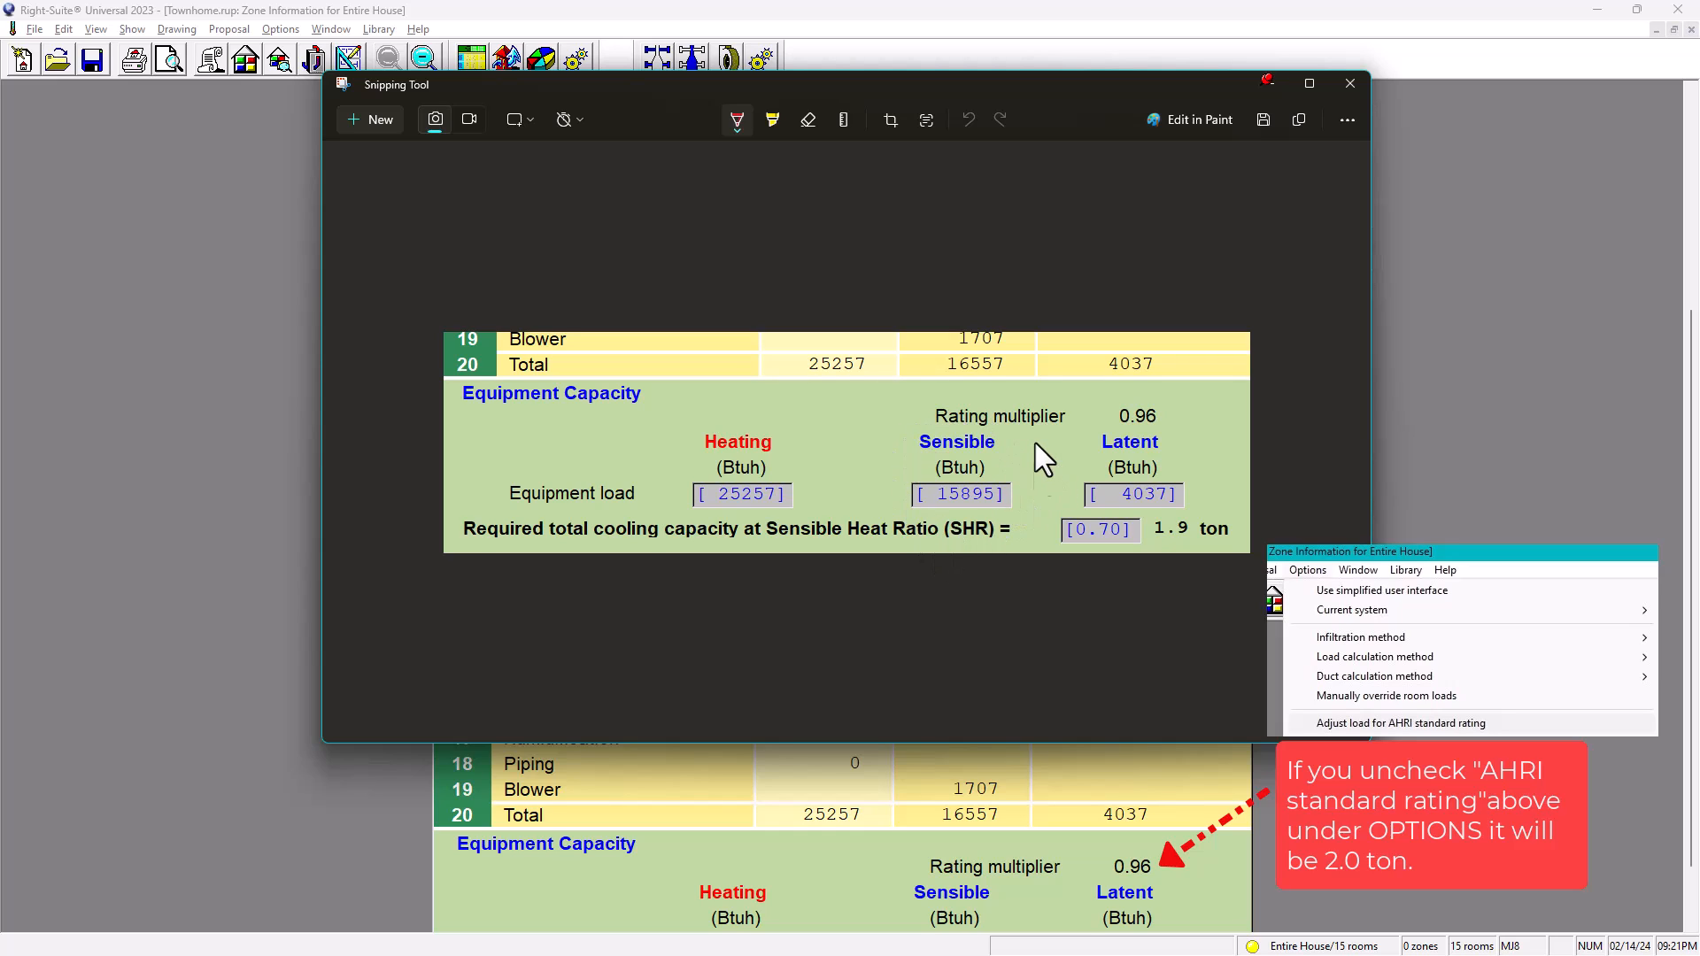
pyautogui.moveTo(919, 829)
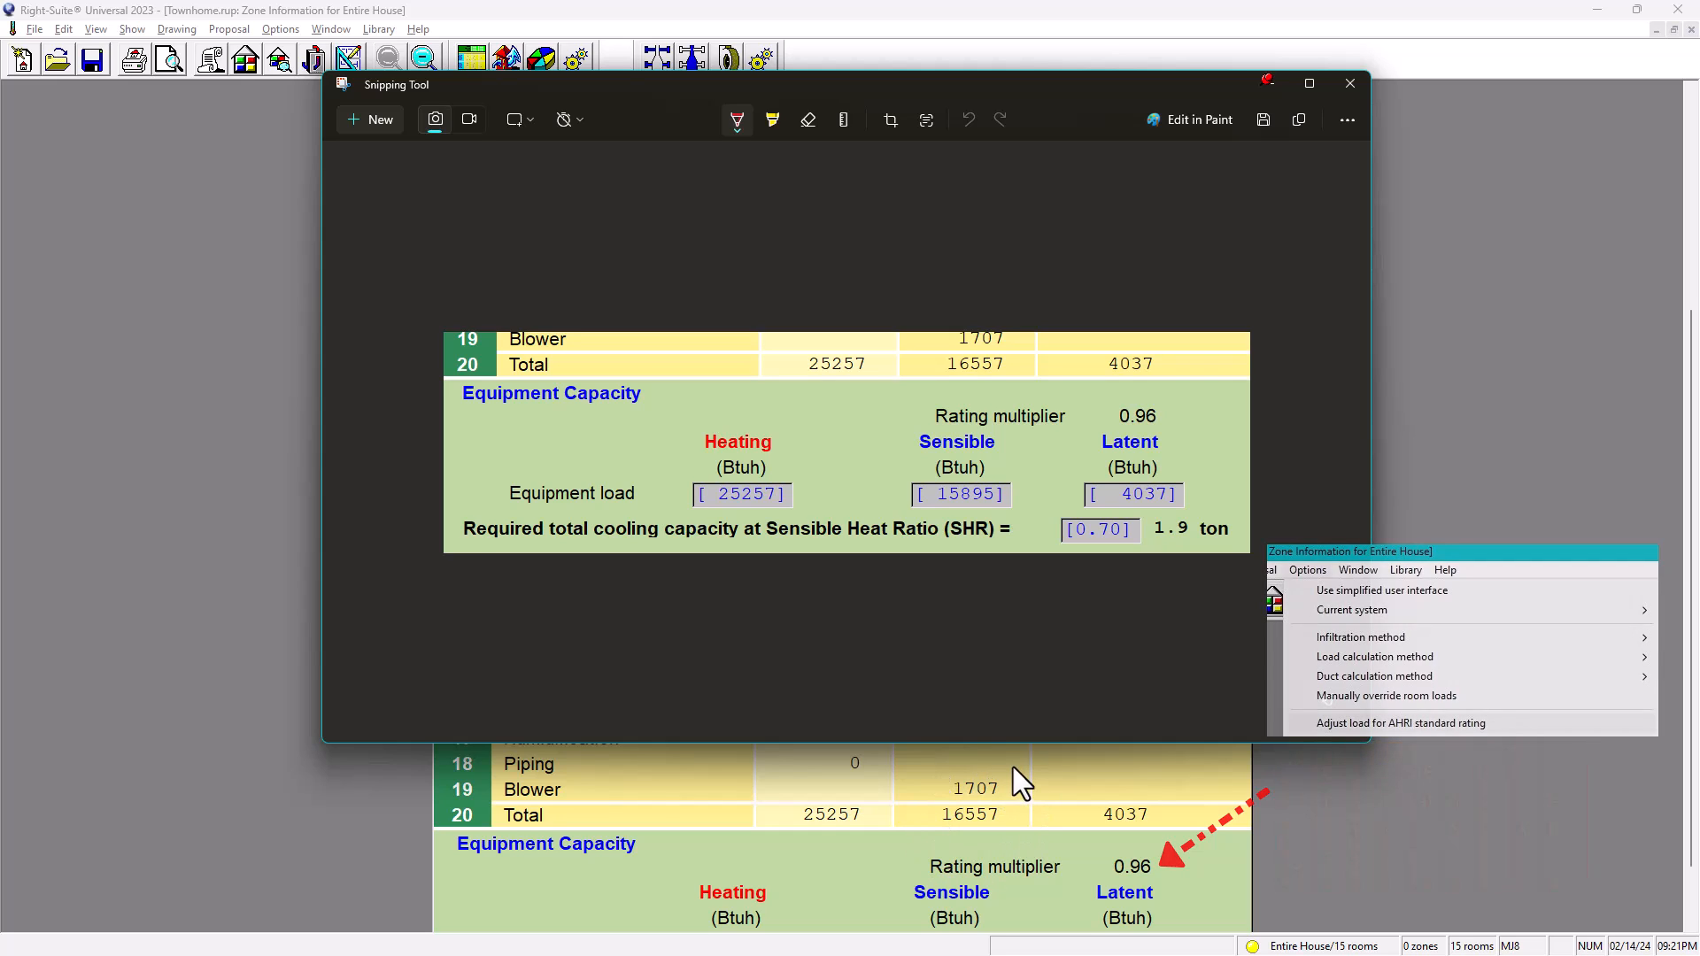
pyautogui.moveTo(847, 85); pyautogui.dragTo(829, 106)
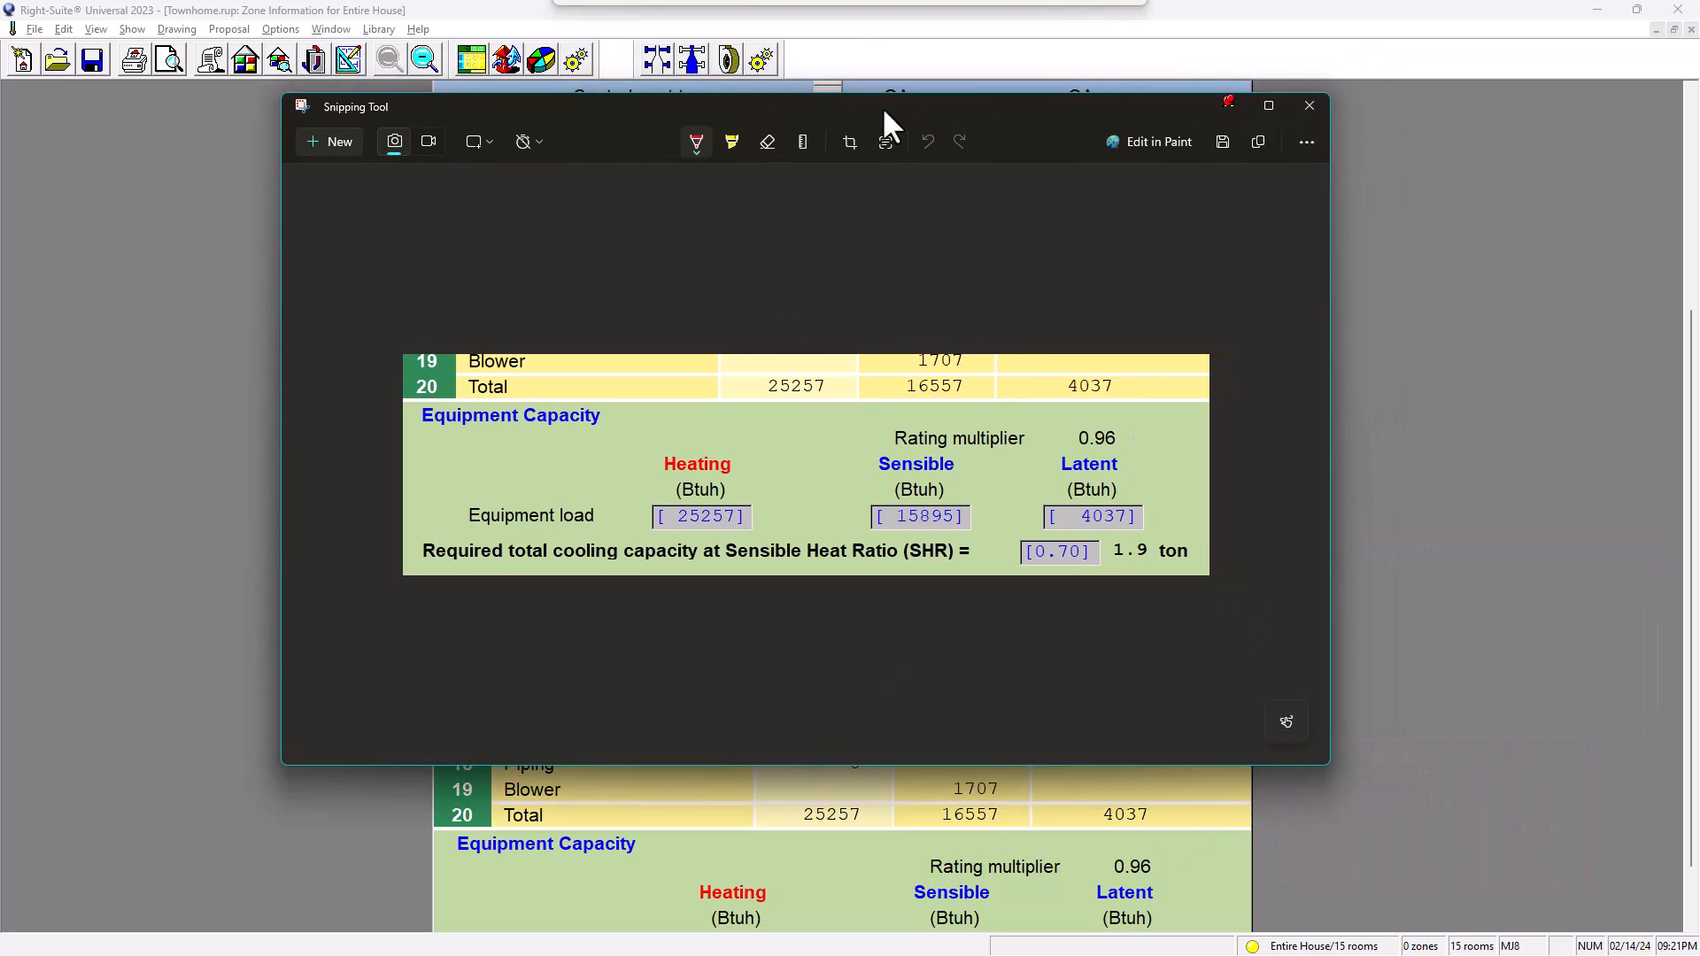
pyautogui.click(1309, 105)
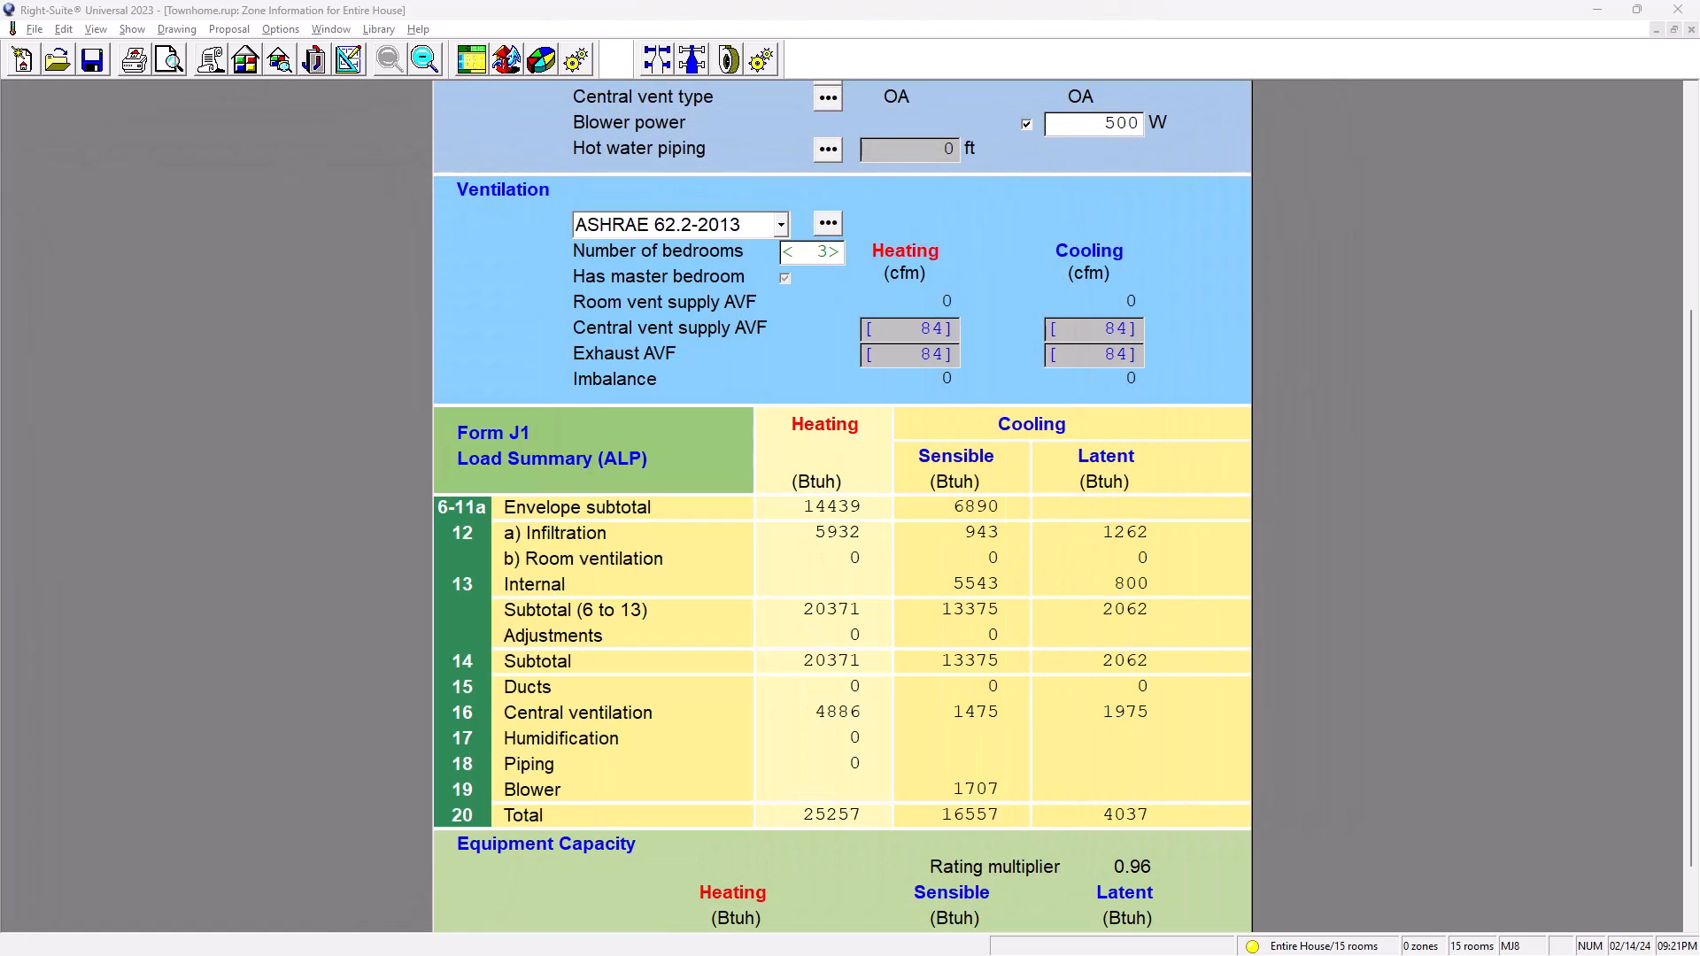
pyautogui.scroll(-3)
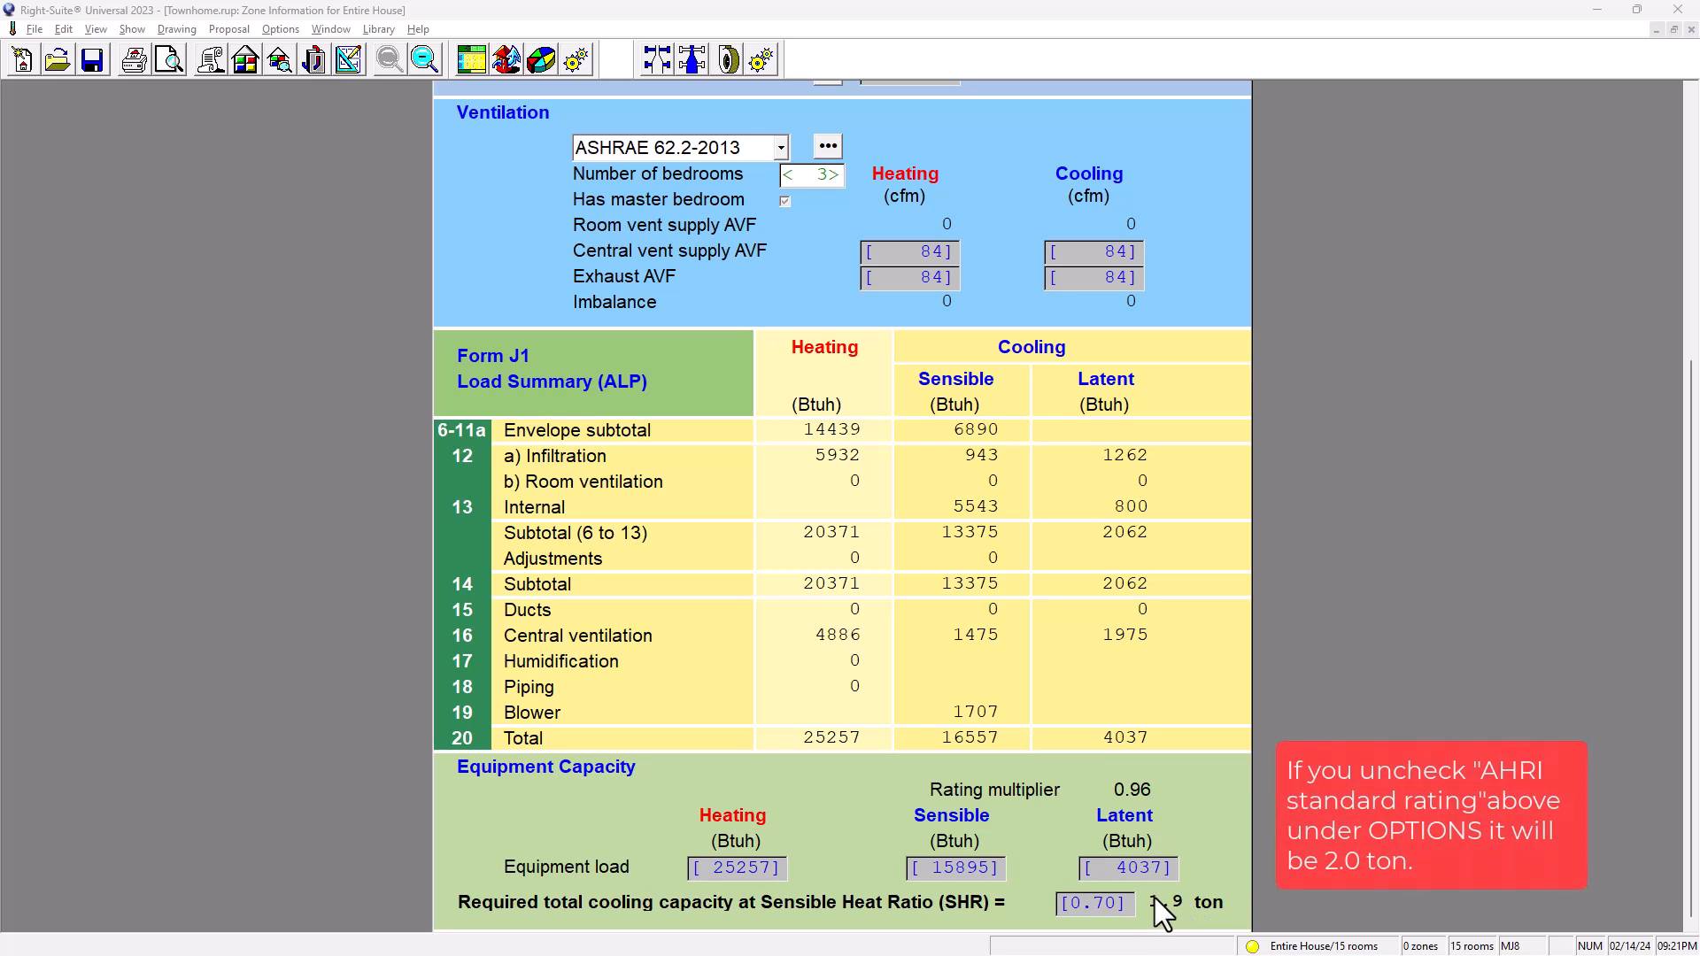
pyautogui.moveTo(1193, 919)
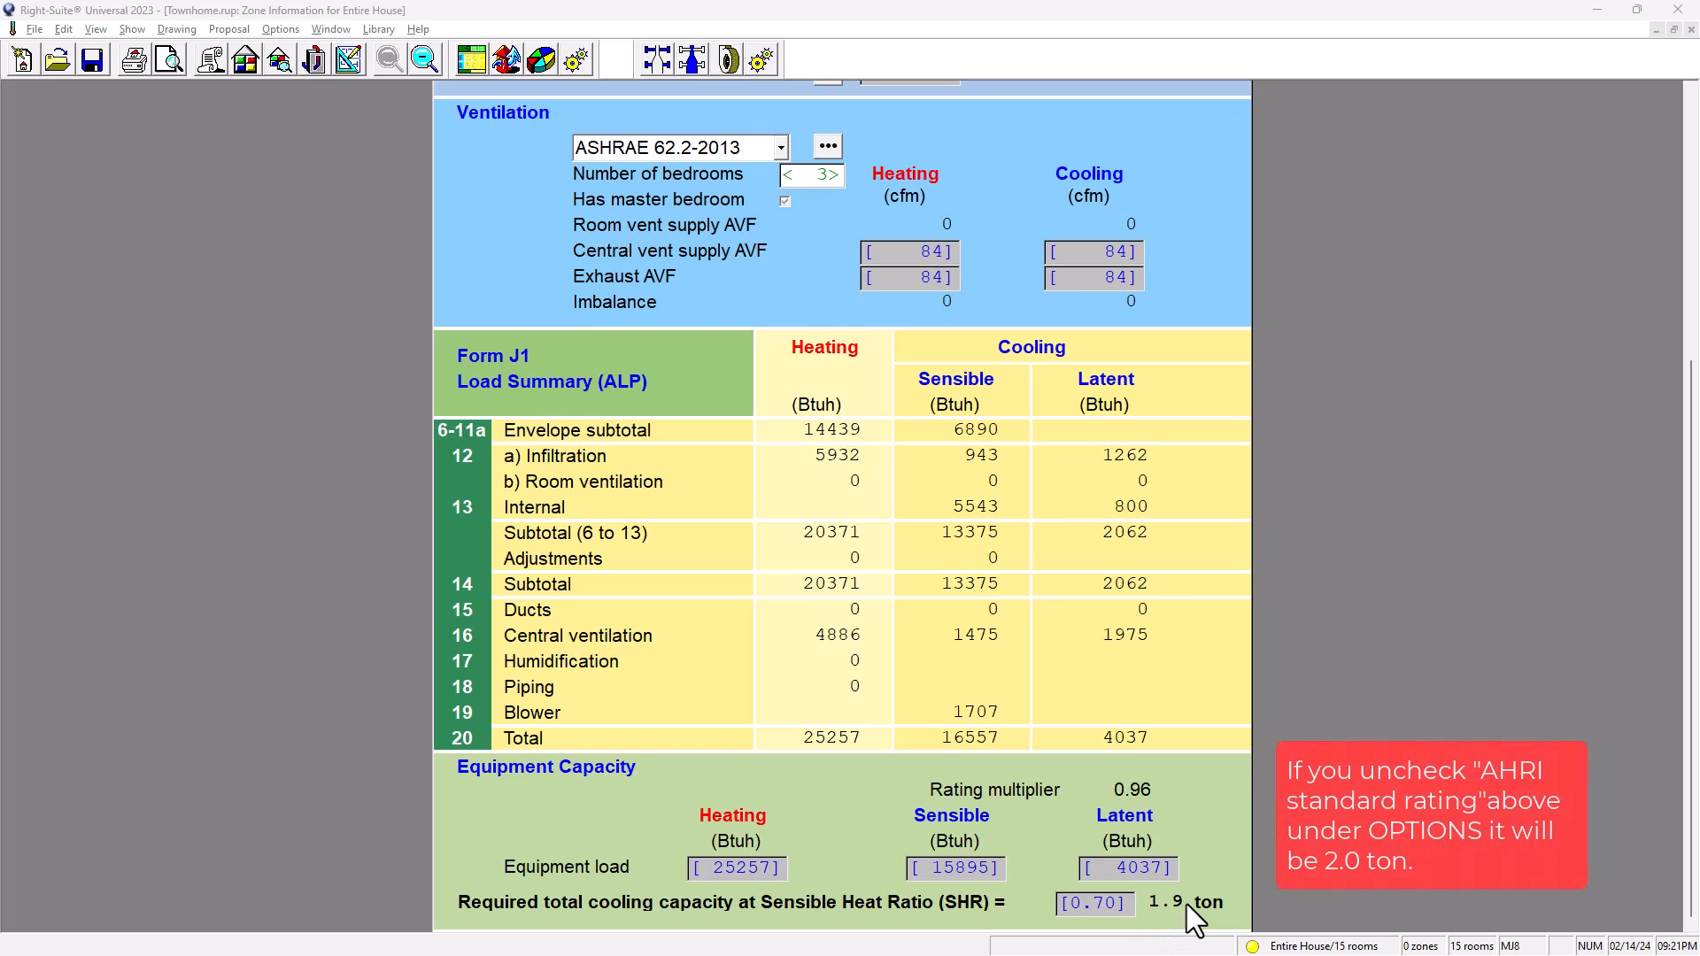
pyautogui.moveTo(935, 602)
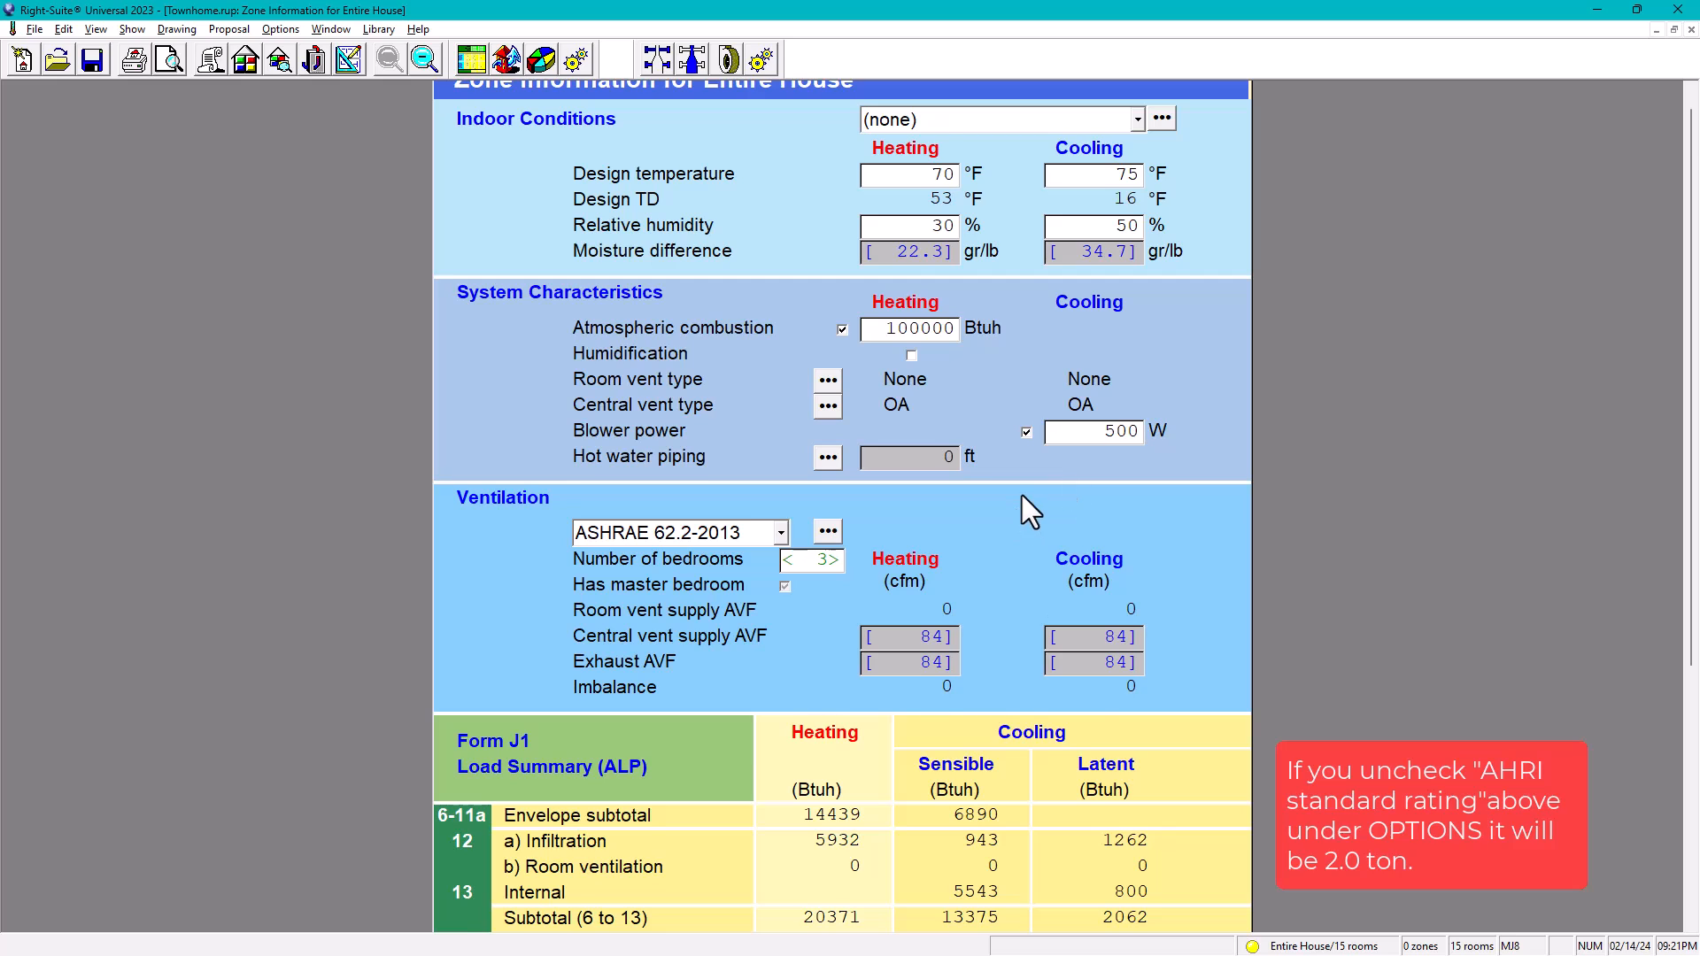
pyautogui.scroll(-3)
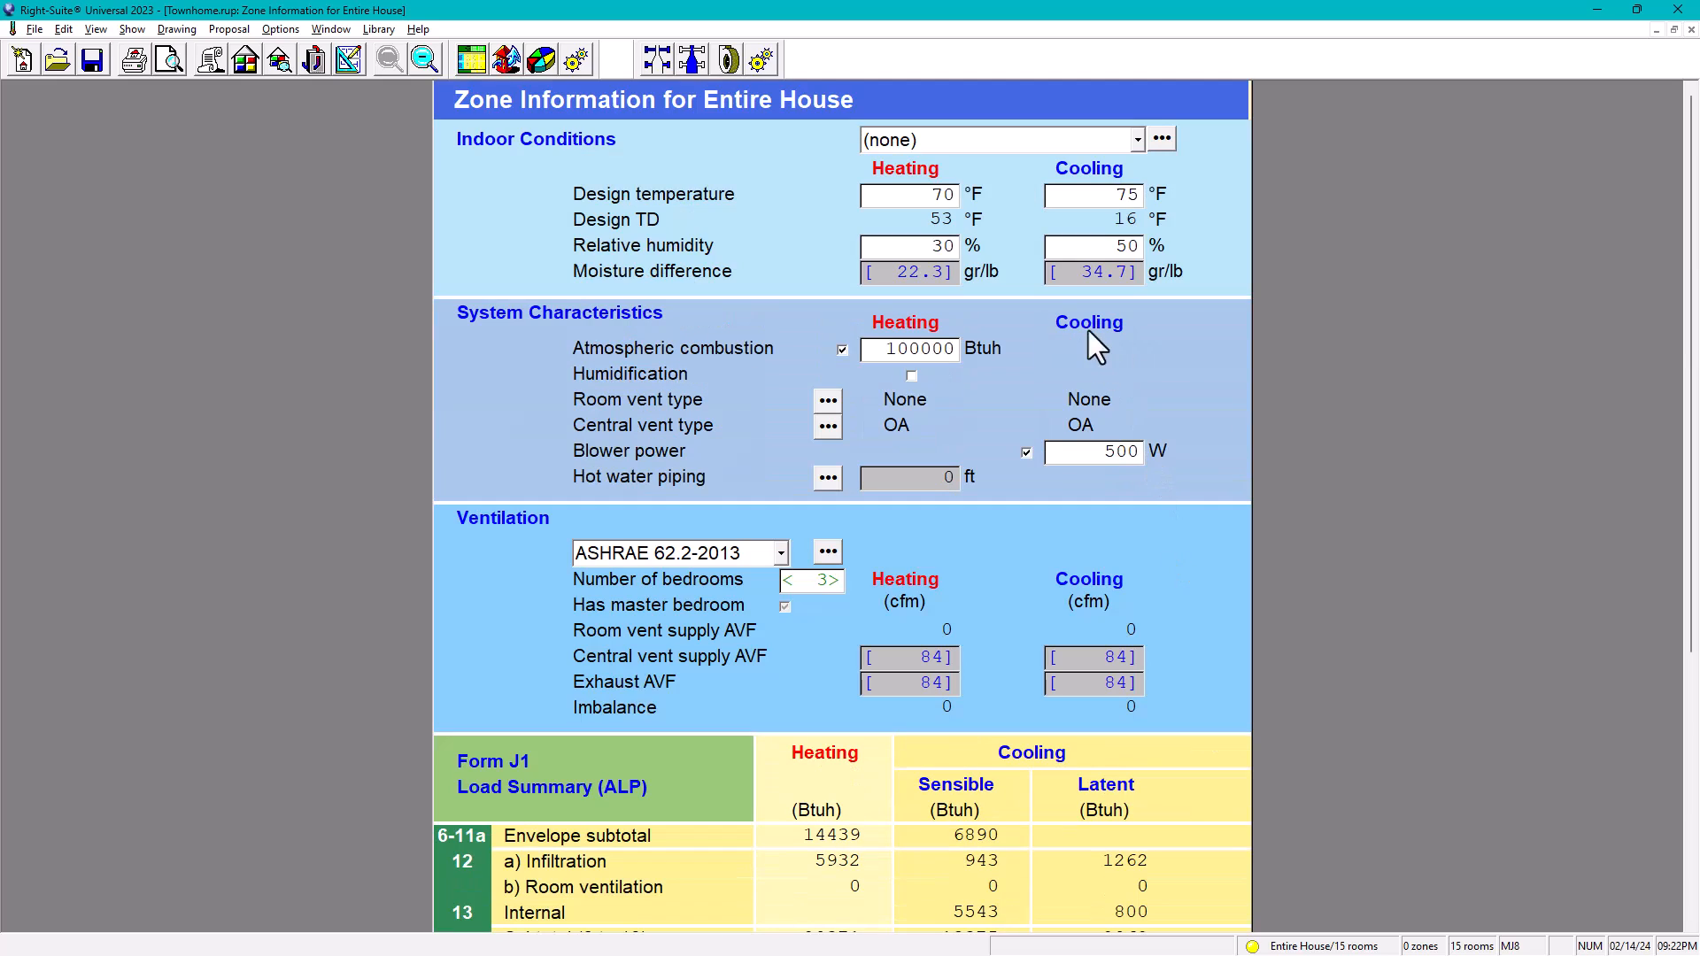
pyautogui.scroll(-3)
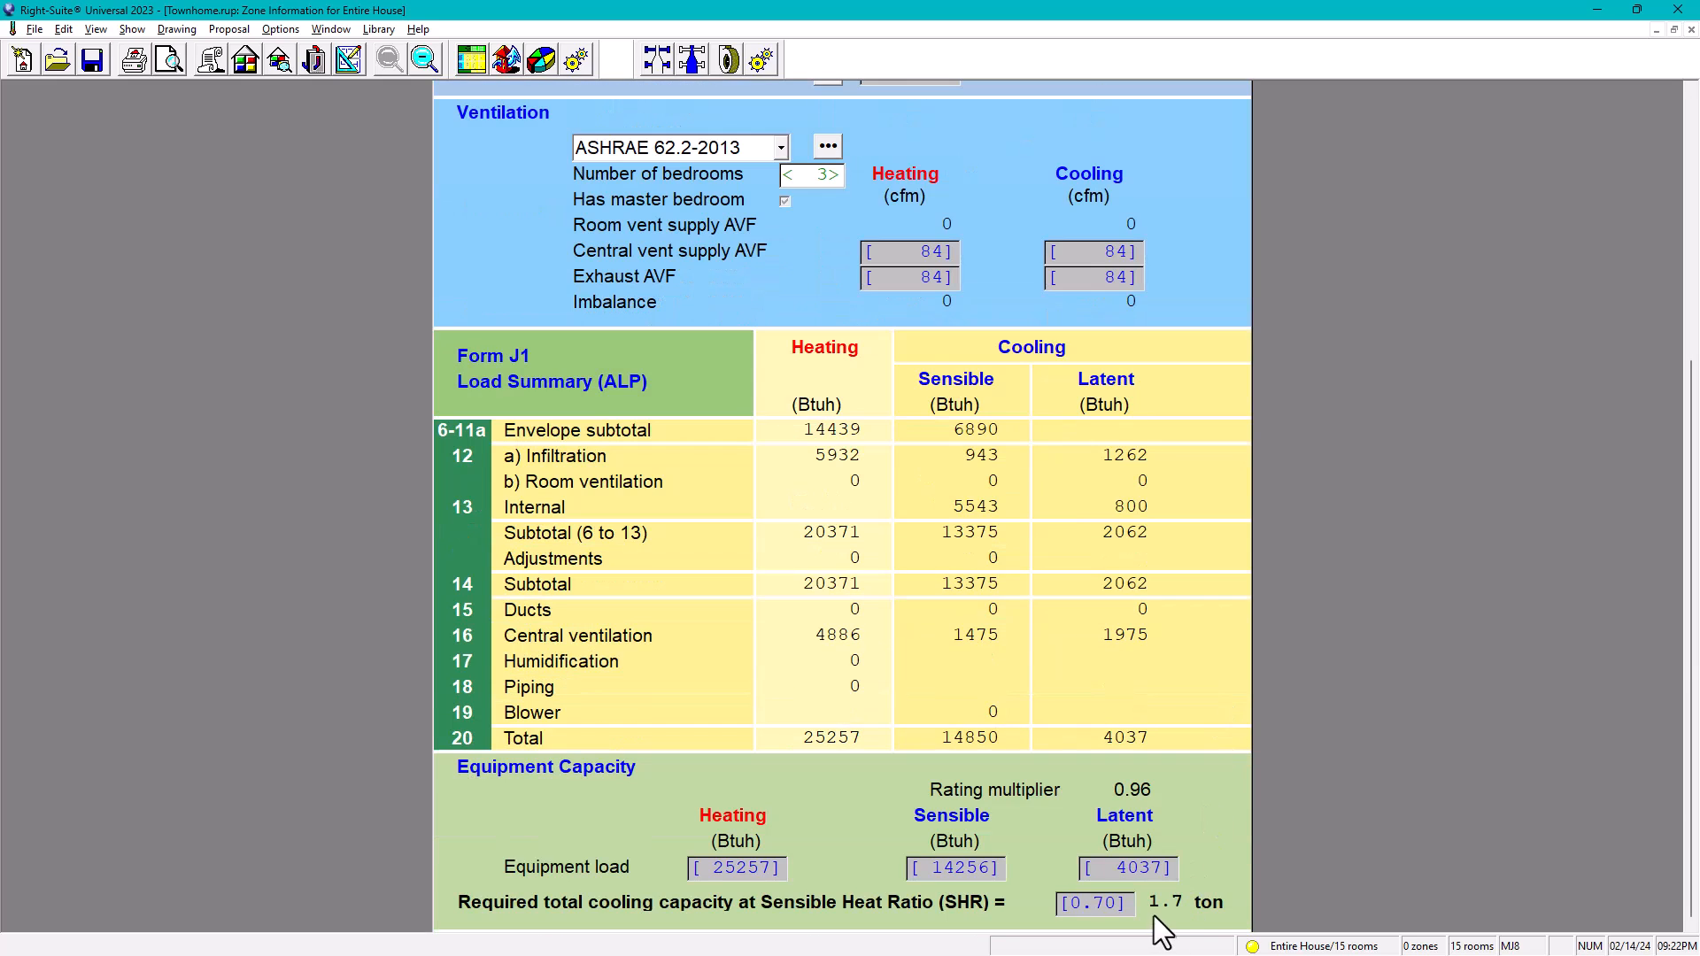
pyautogui.moveTo(1231, 915)
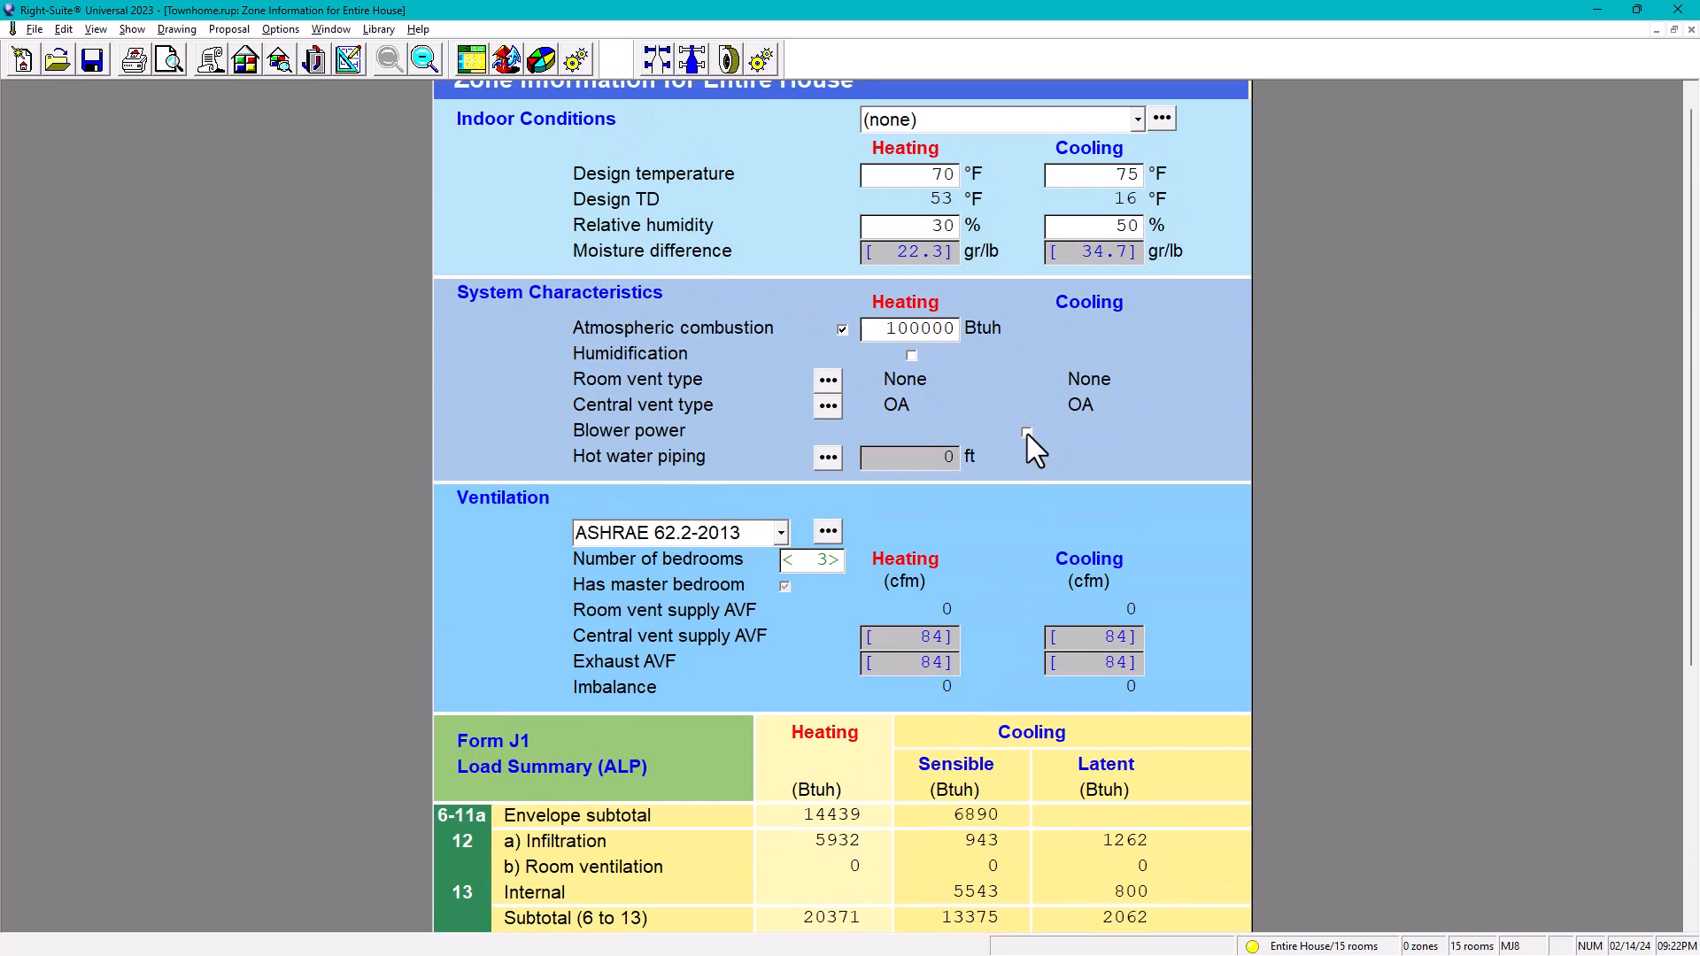
pyautogui.scroll(-3)
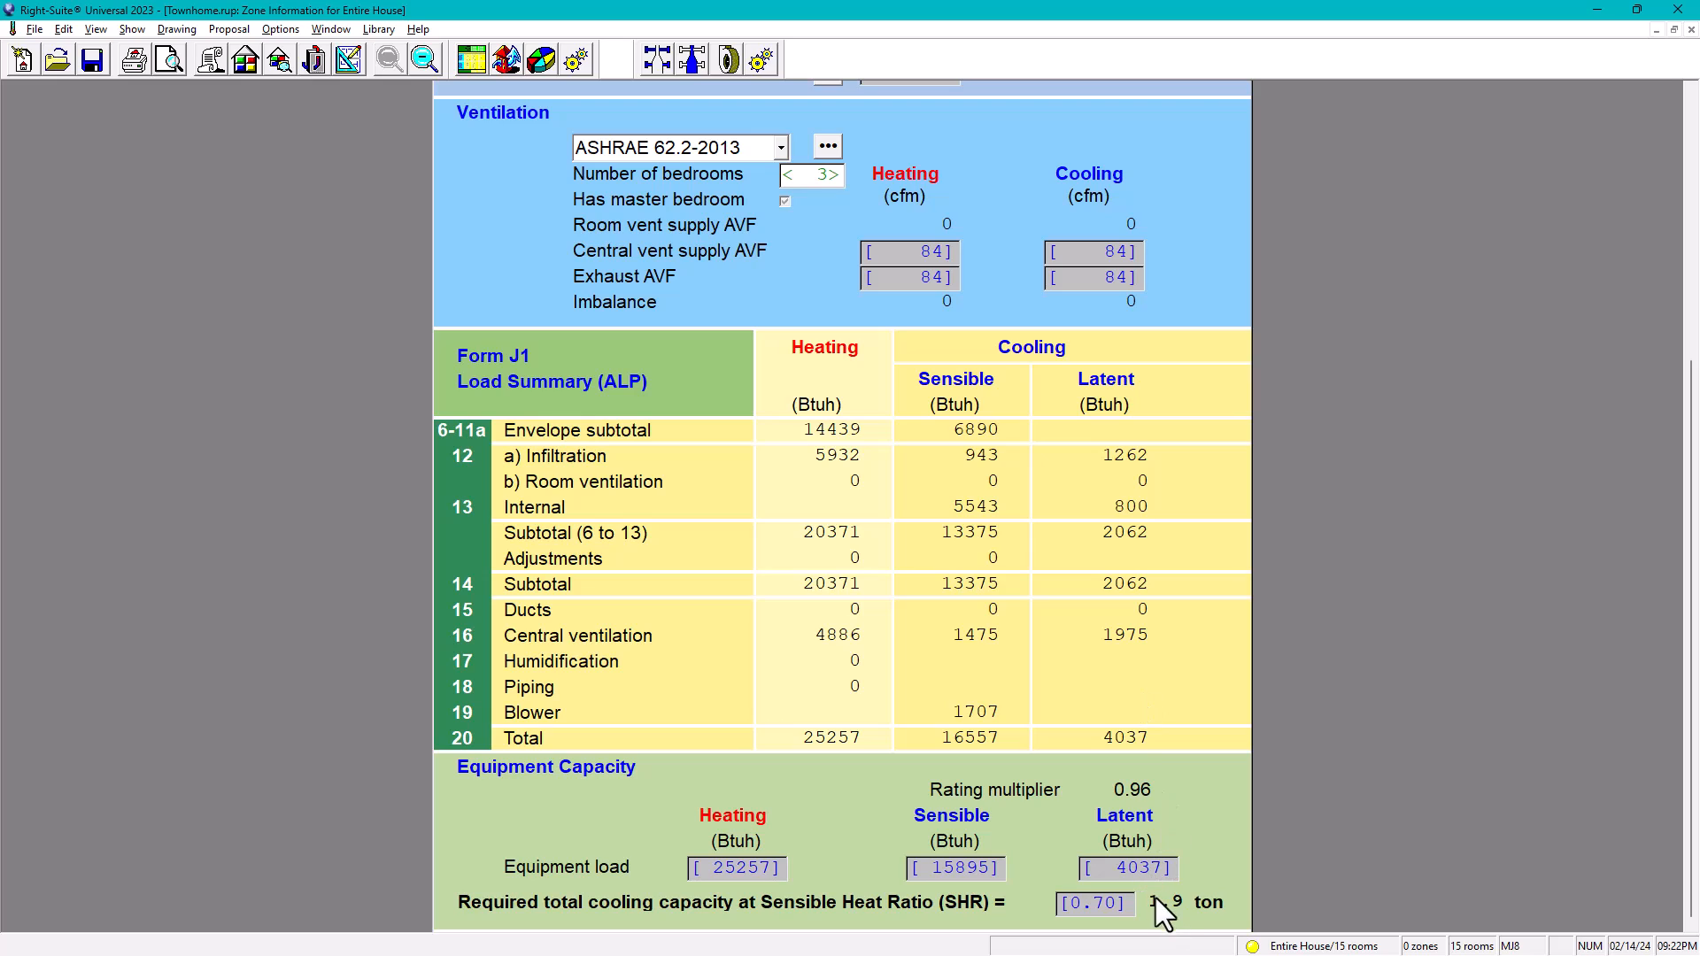
pyautogui.moveTo(1215, 915)
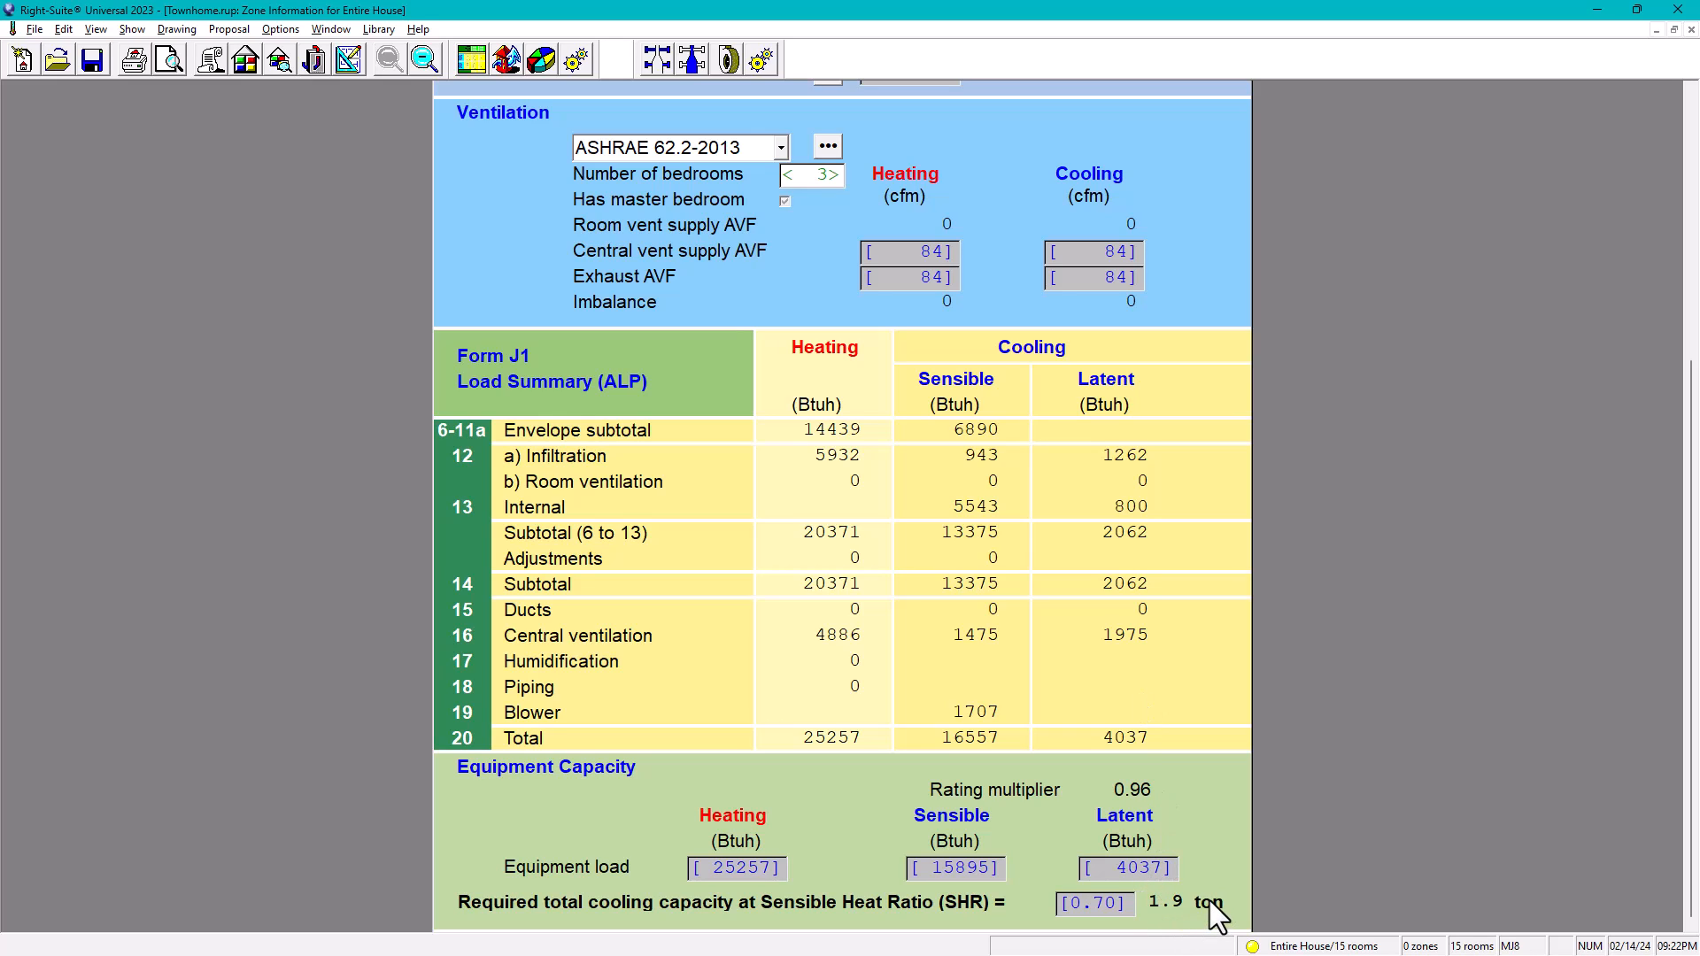
pyautogui.moveTo(1202, 872)
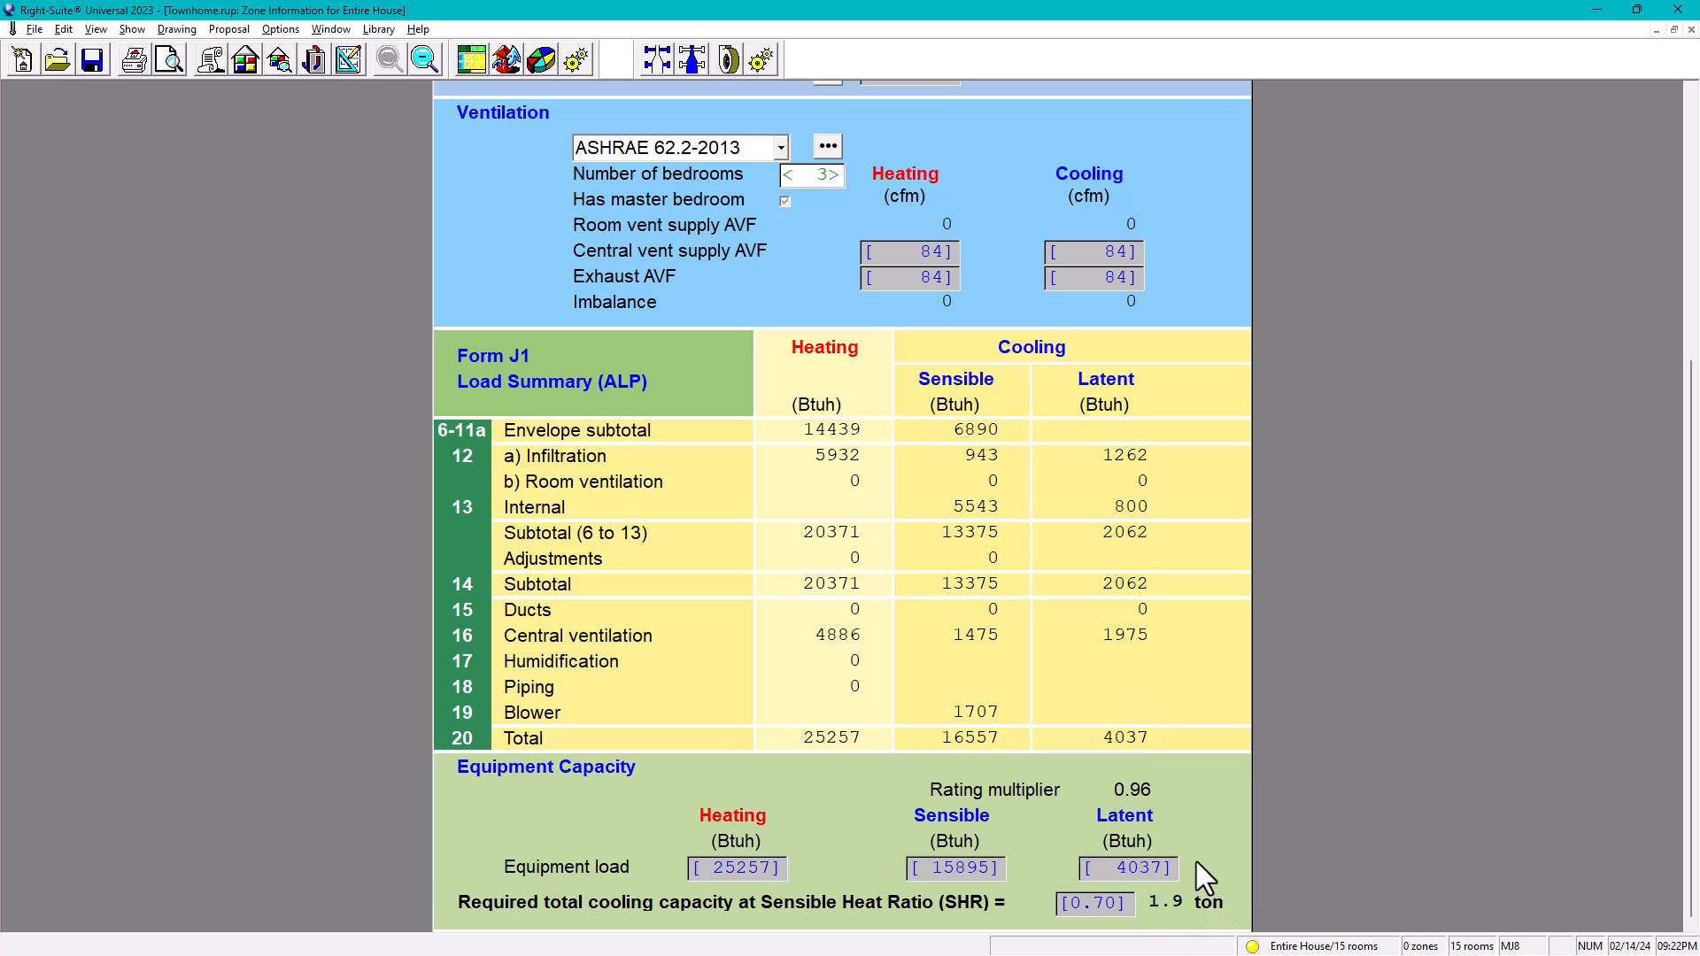
pyautogui.moveTo(939, 628)
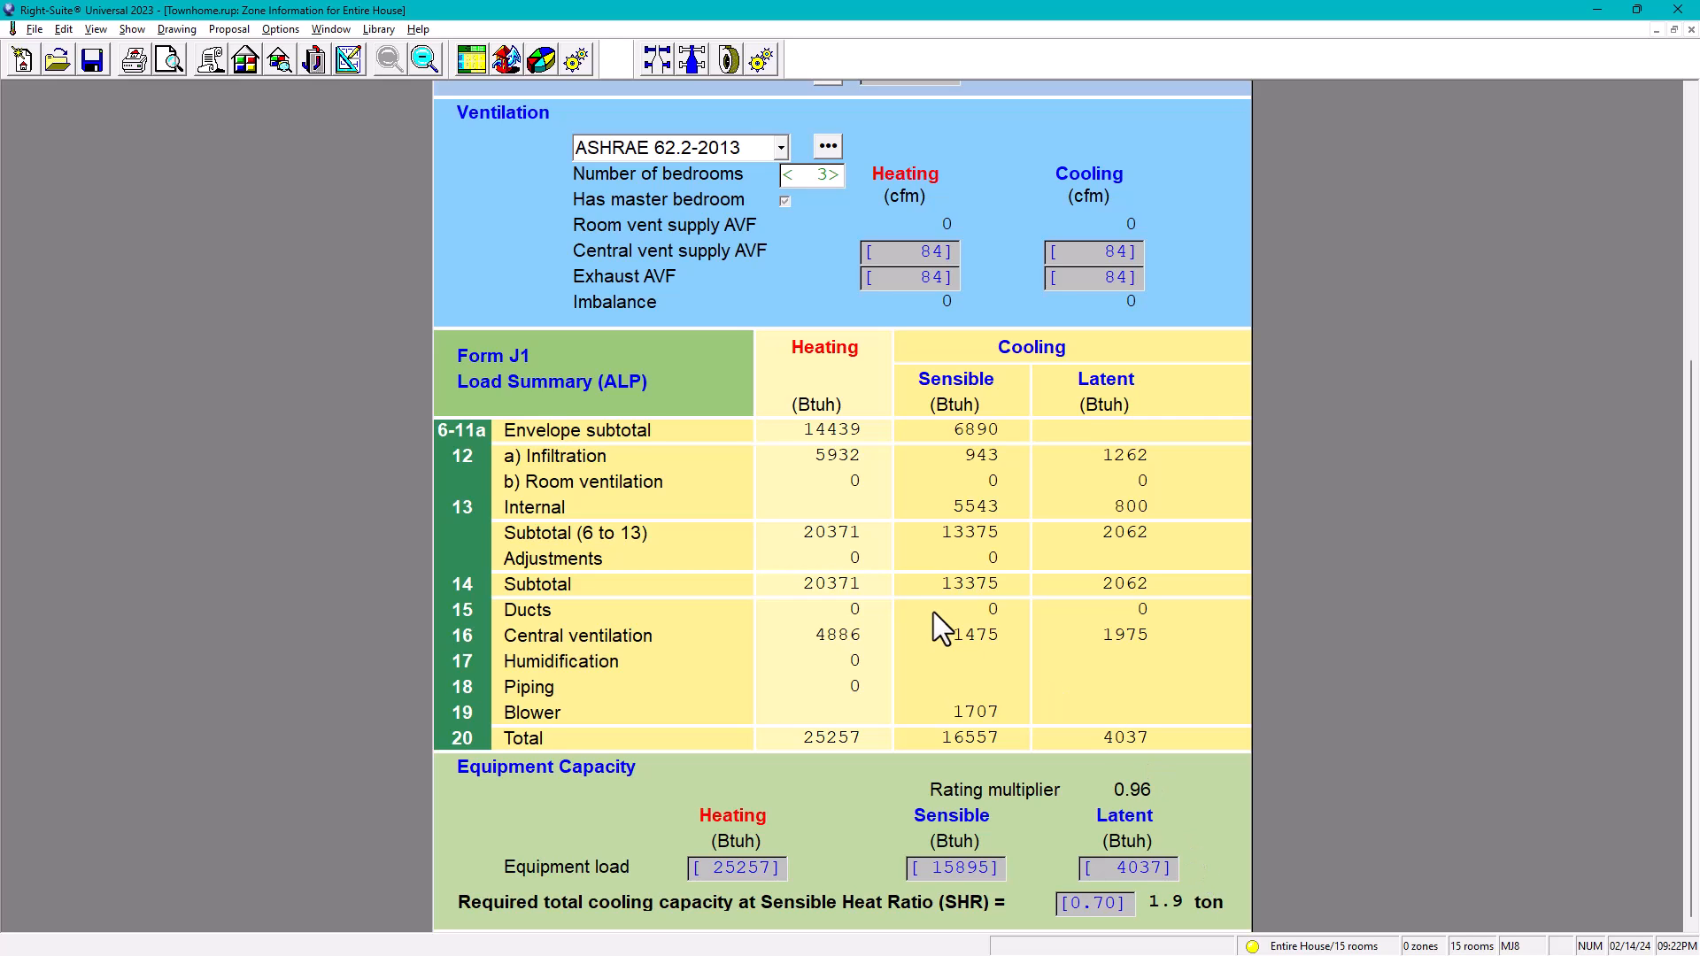
pyautogui.moveTo(963, 641)
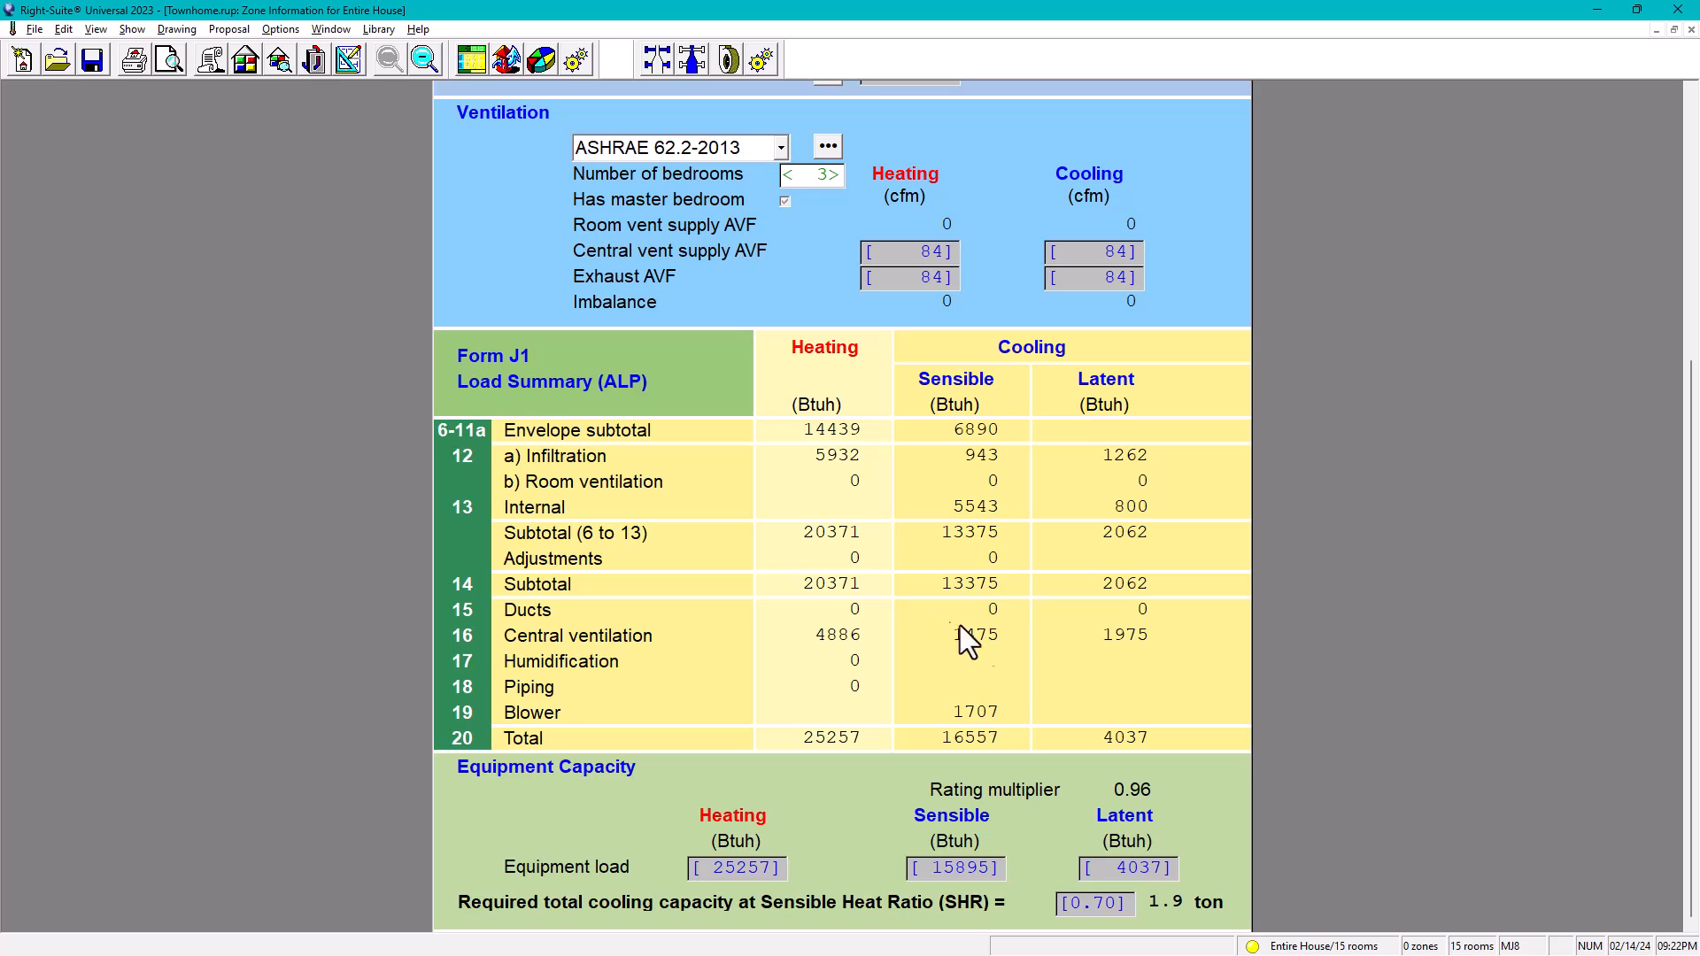